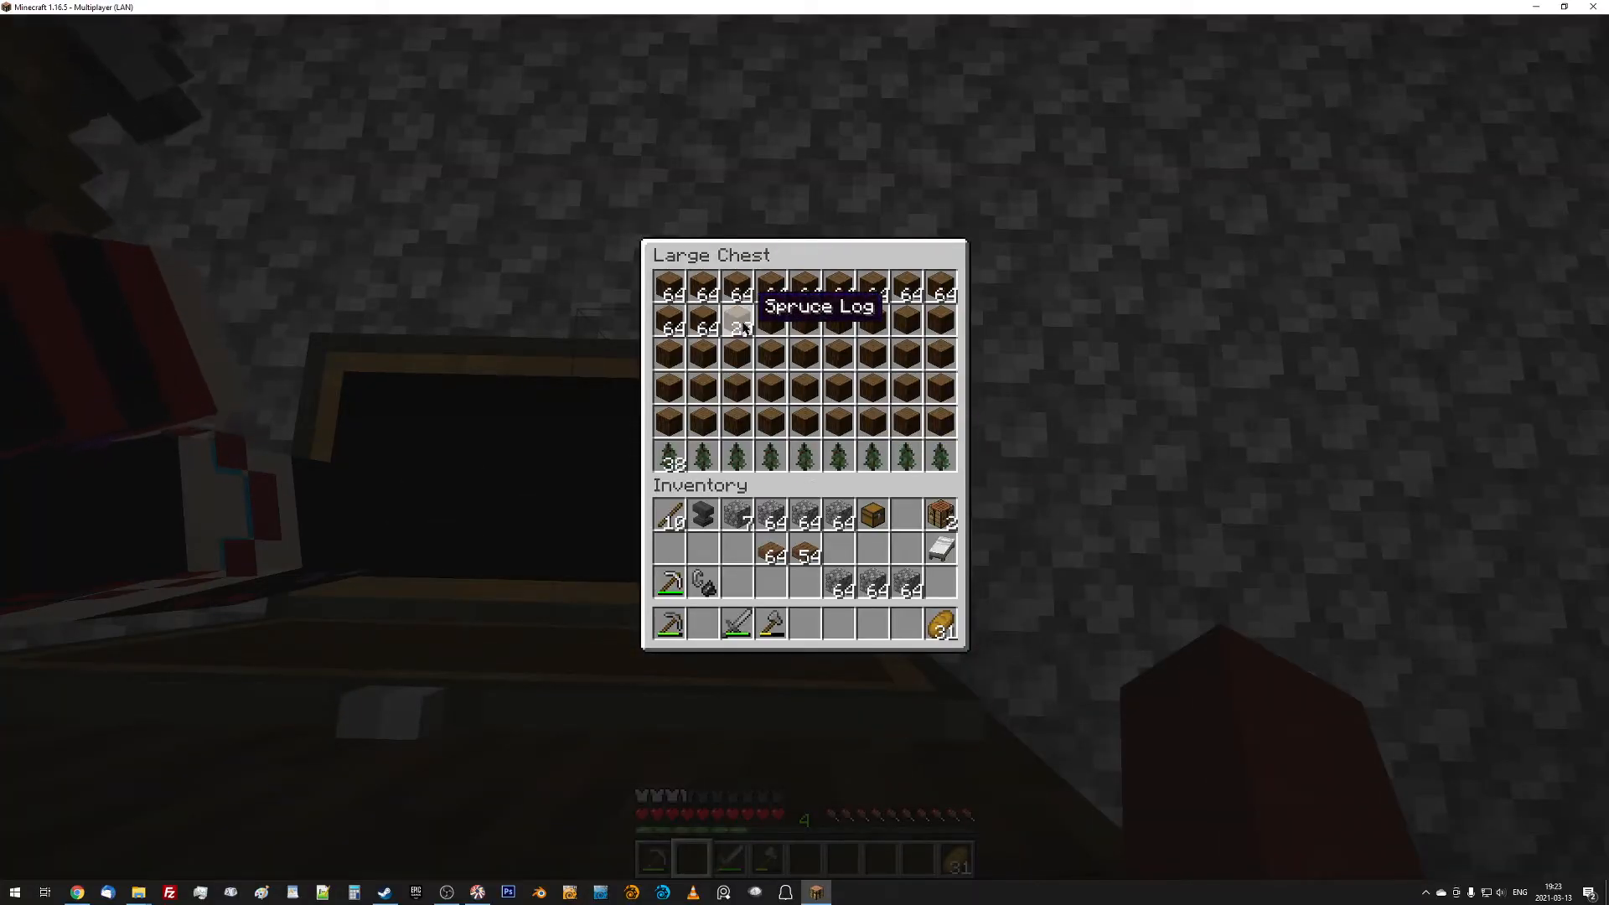
# Close the spruce log chest and walk out onto the narrow cobblestone sky bridge.
pyautogui.press('Escape')
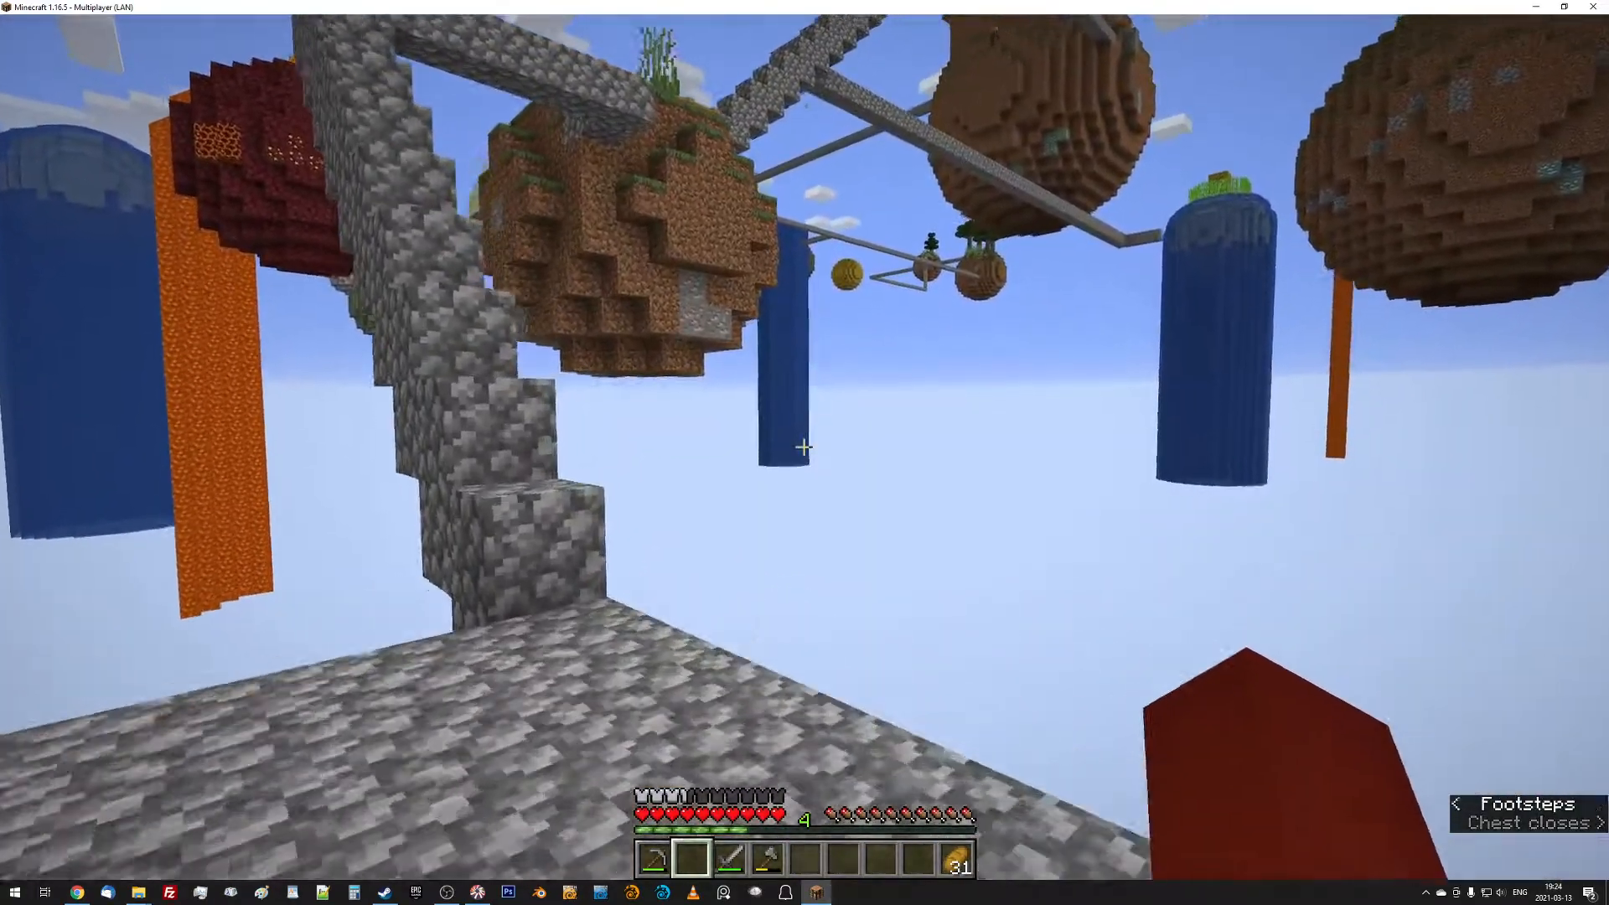
pyautogui.moveTo(804, 447)
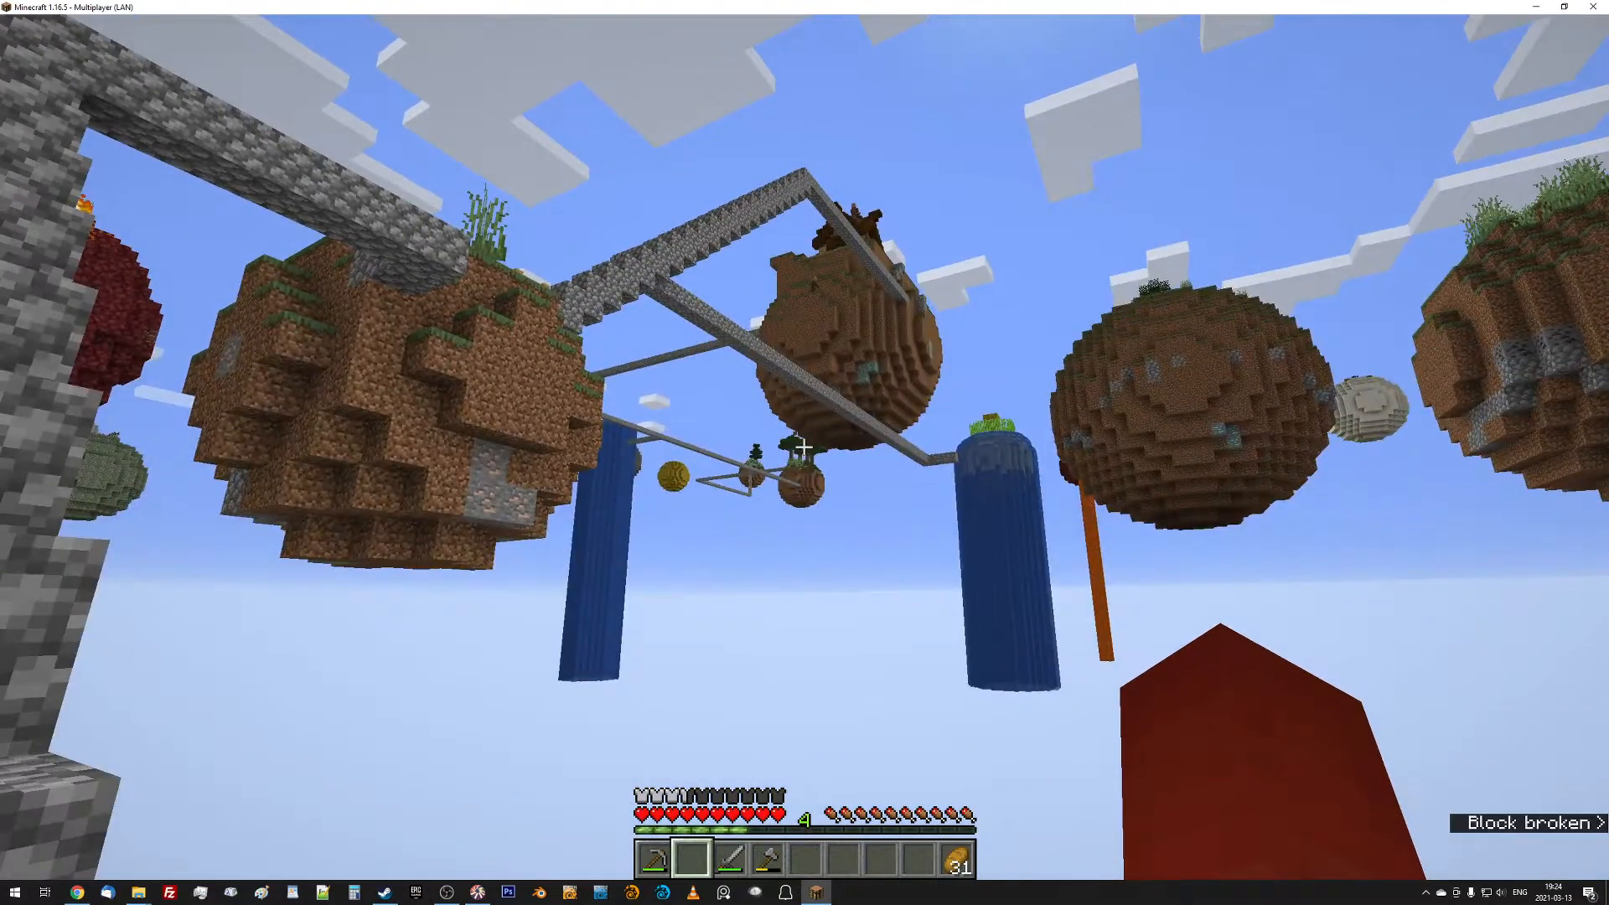
pyautogui.moveTo(804, 453)
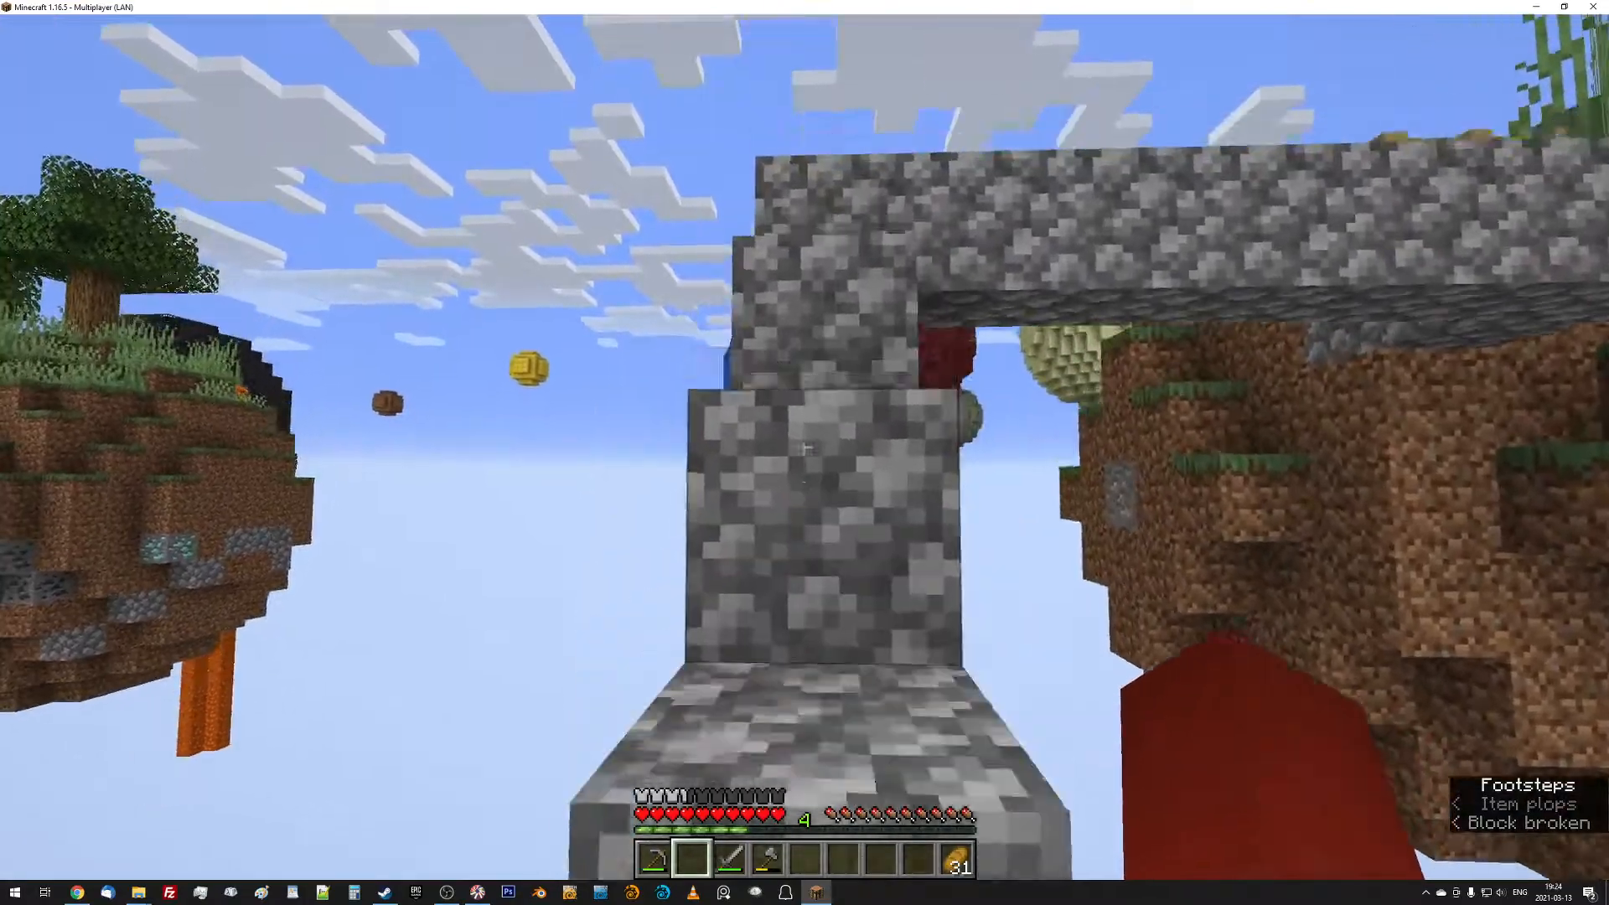
pyautogui.moveTo(805, 447)
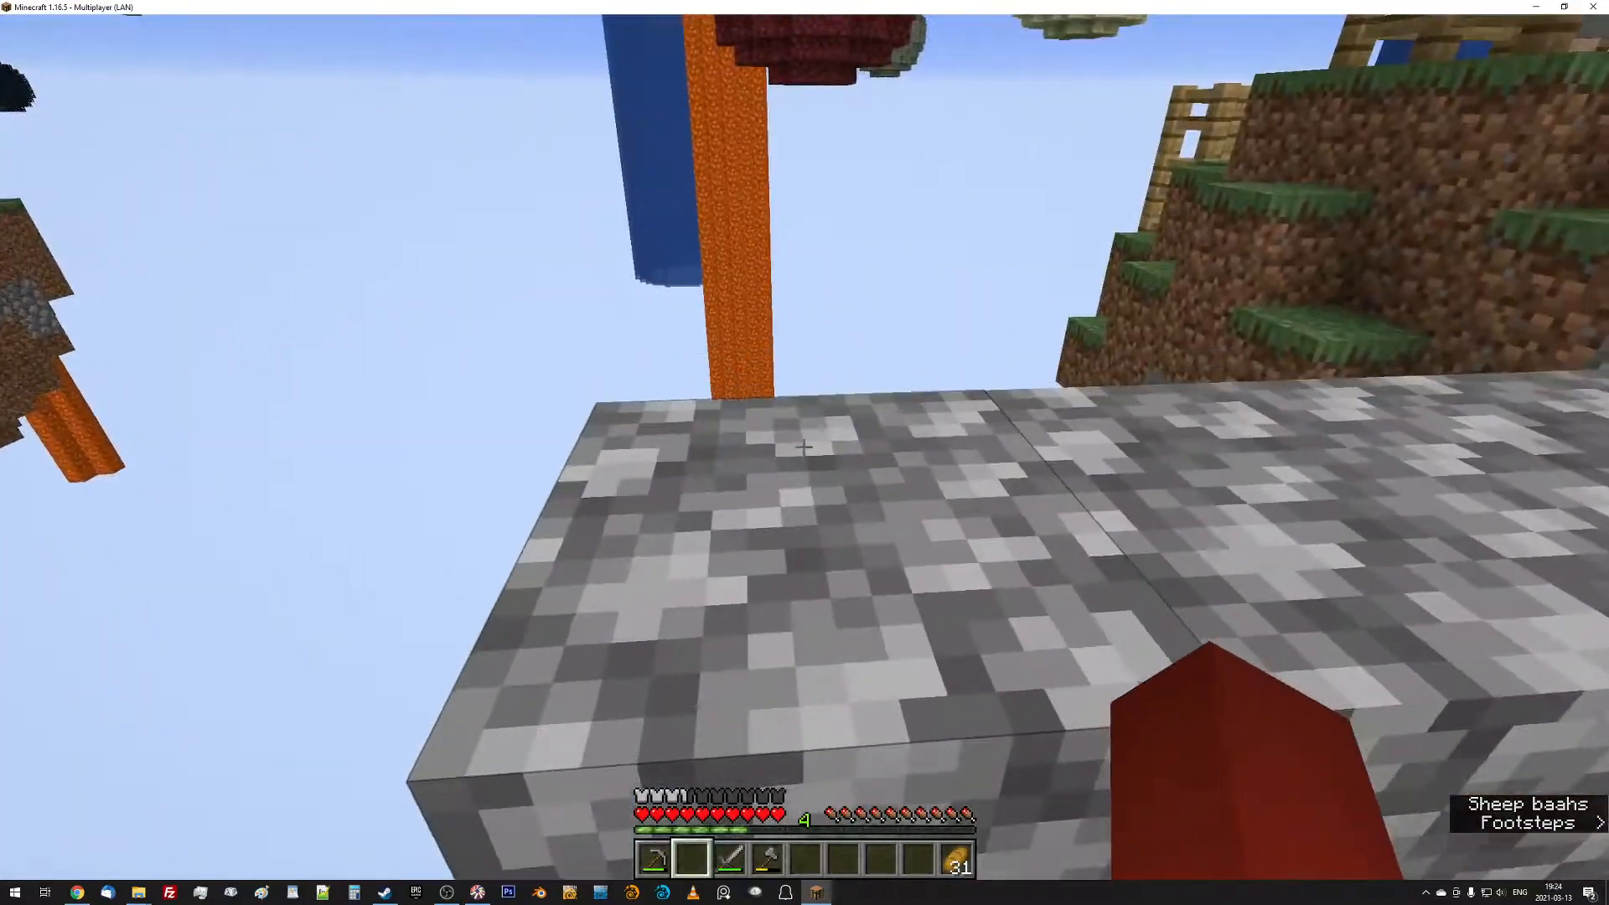
pyautogui.moveTo(805, 446)
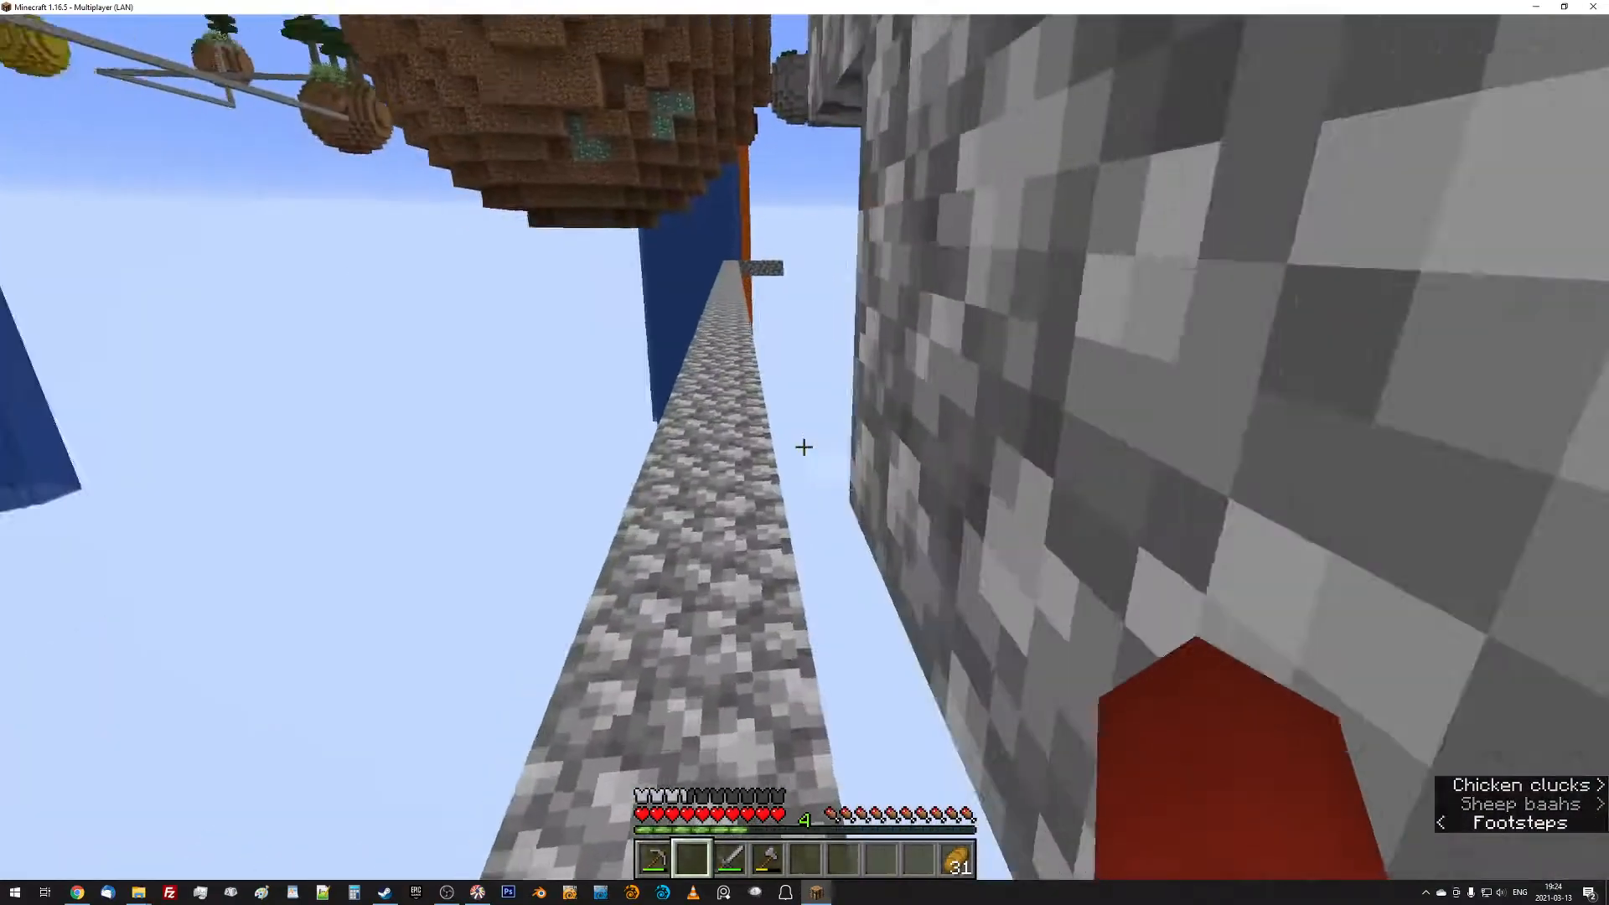
pyautogui.press('f3')
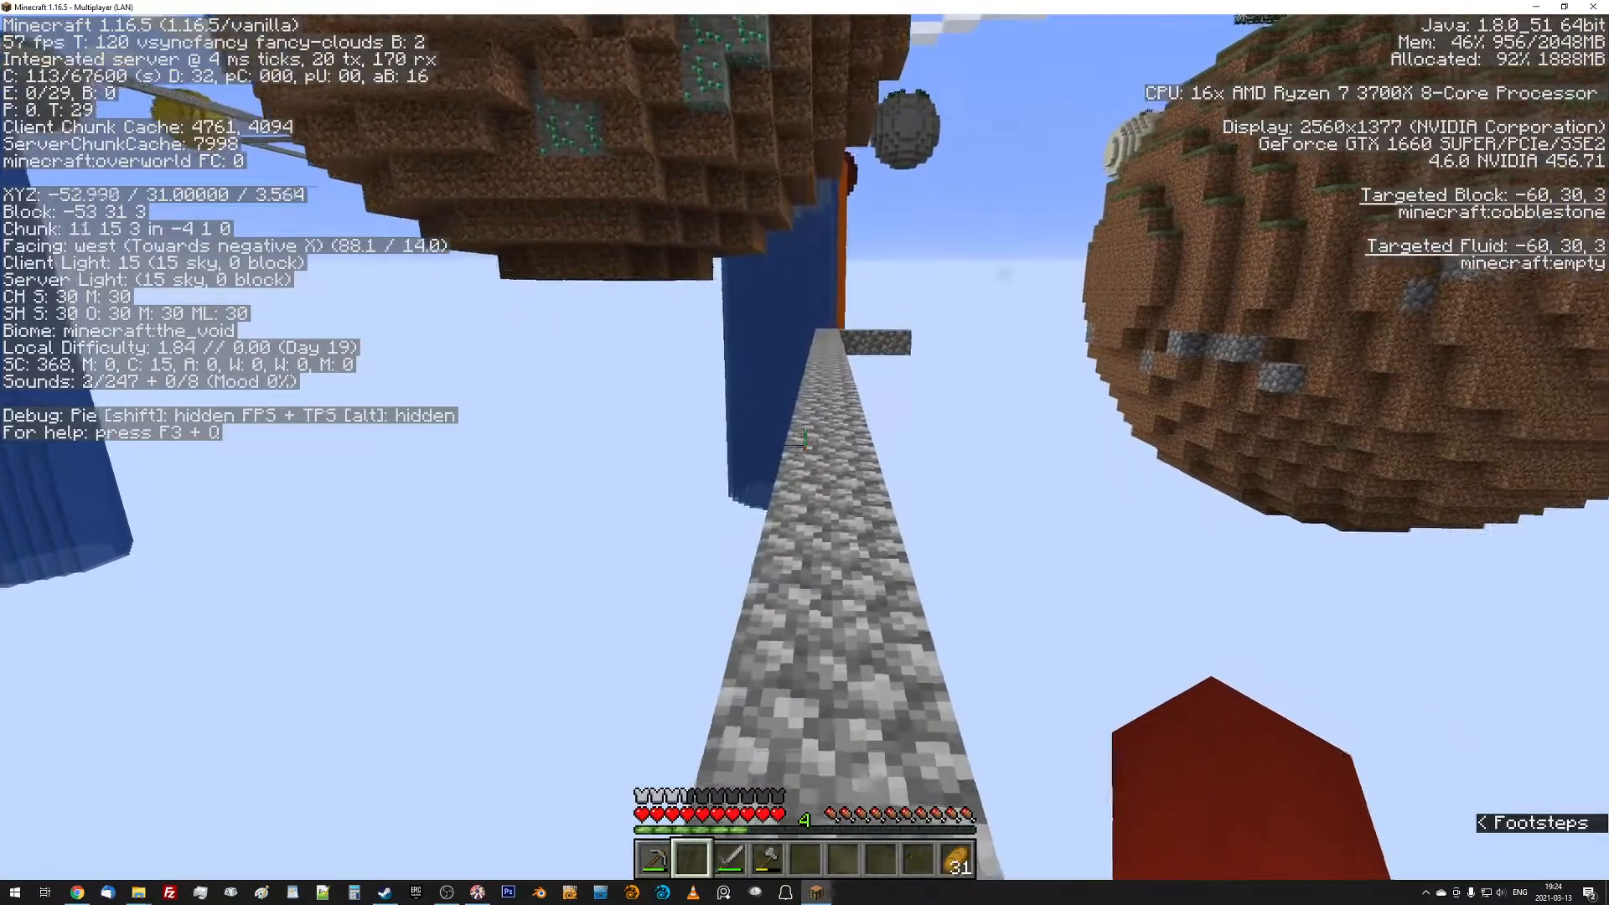
# Walk west along the cobblestone bridge to the side branch near the blue pillar.
pyautogui.press('w')
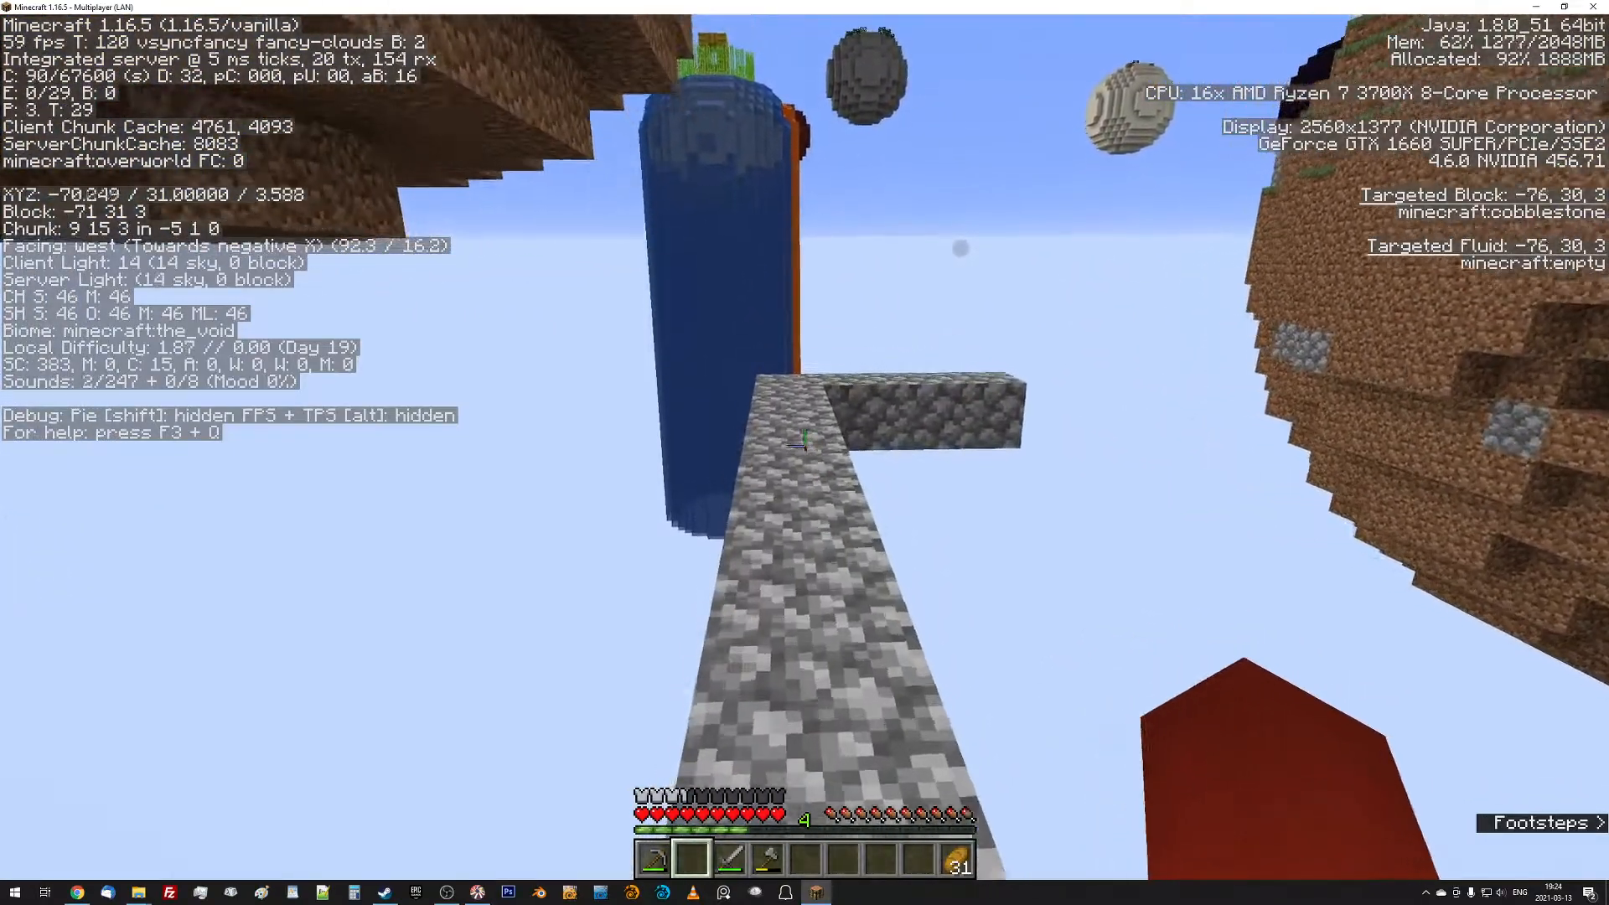
pyautogui.moveTo(805, 442)
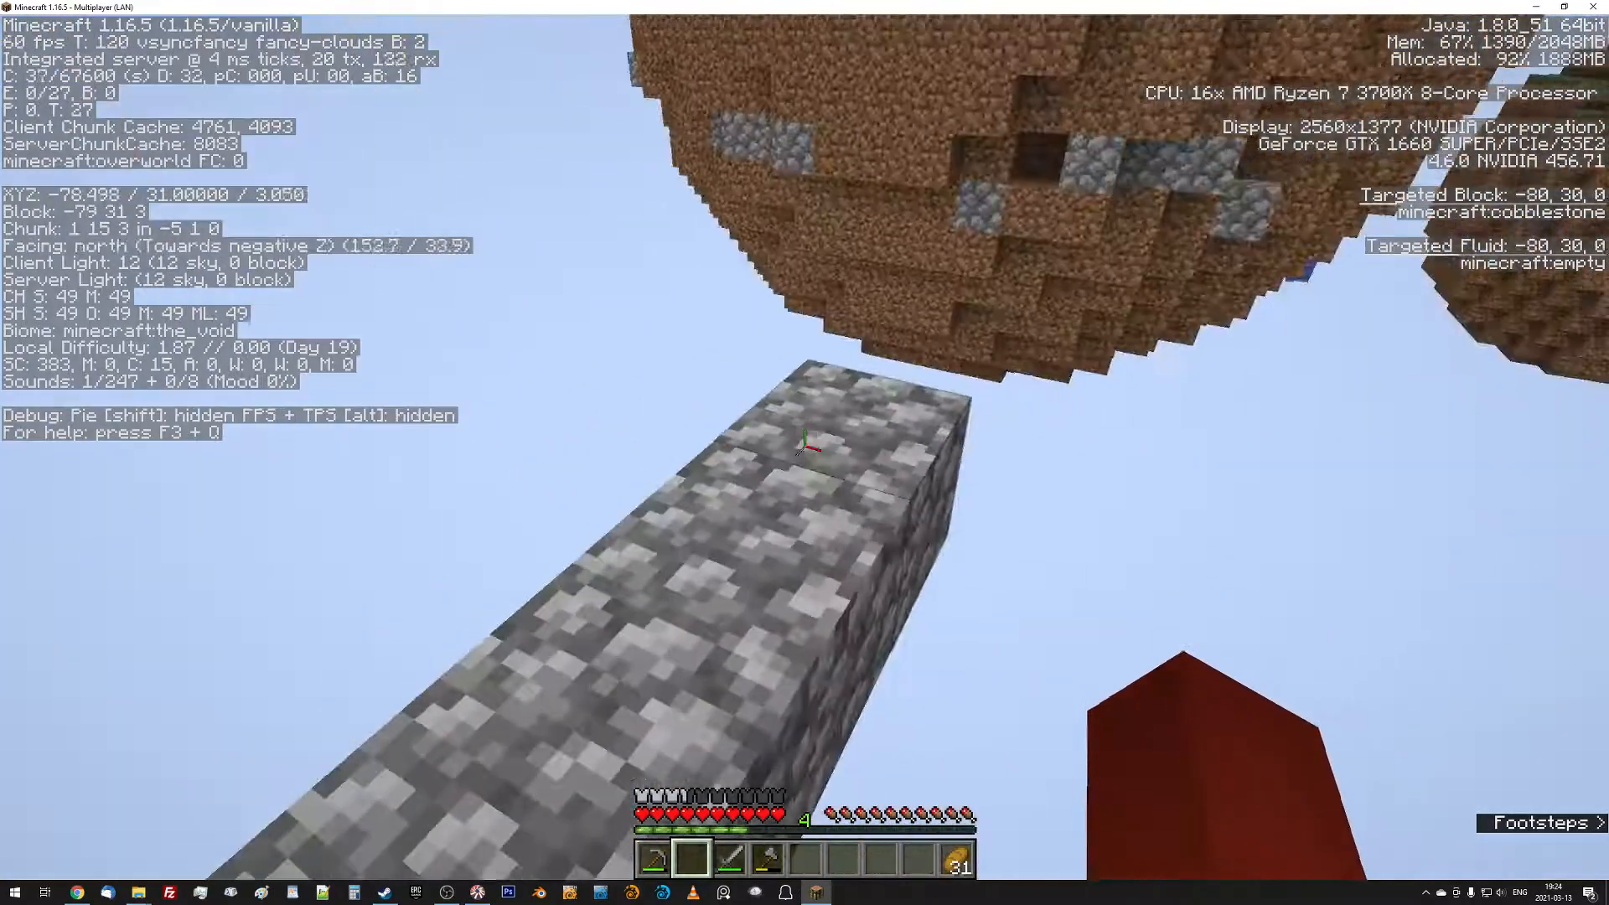
pyautogui.moveTo(805, 453)
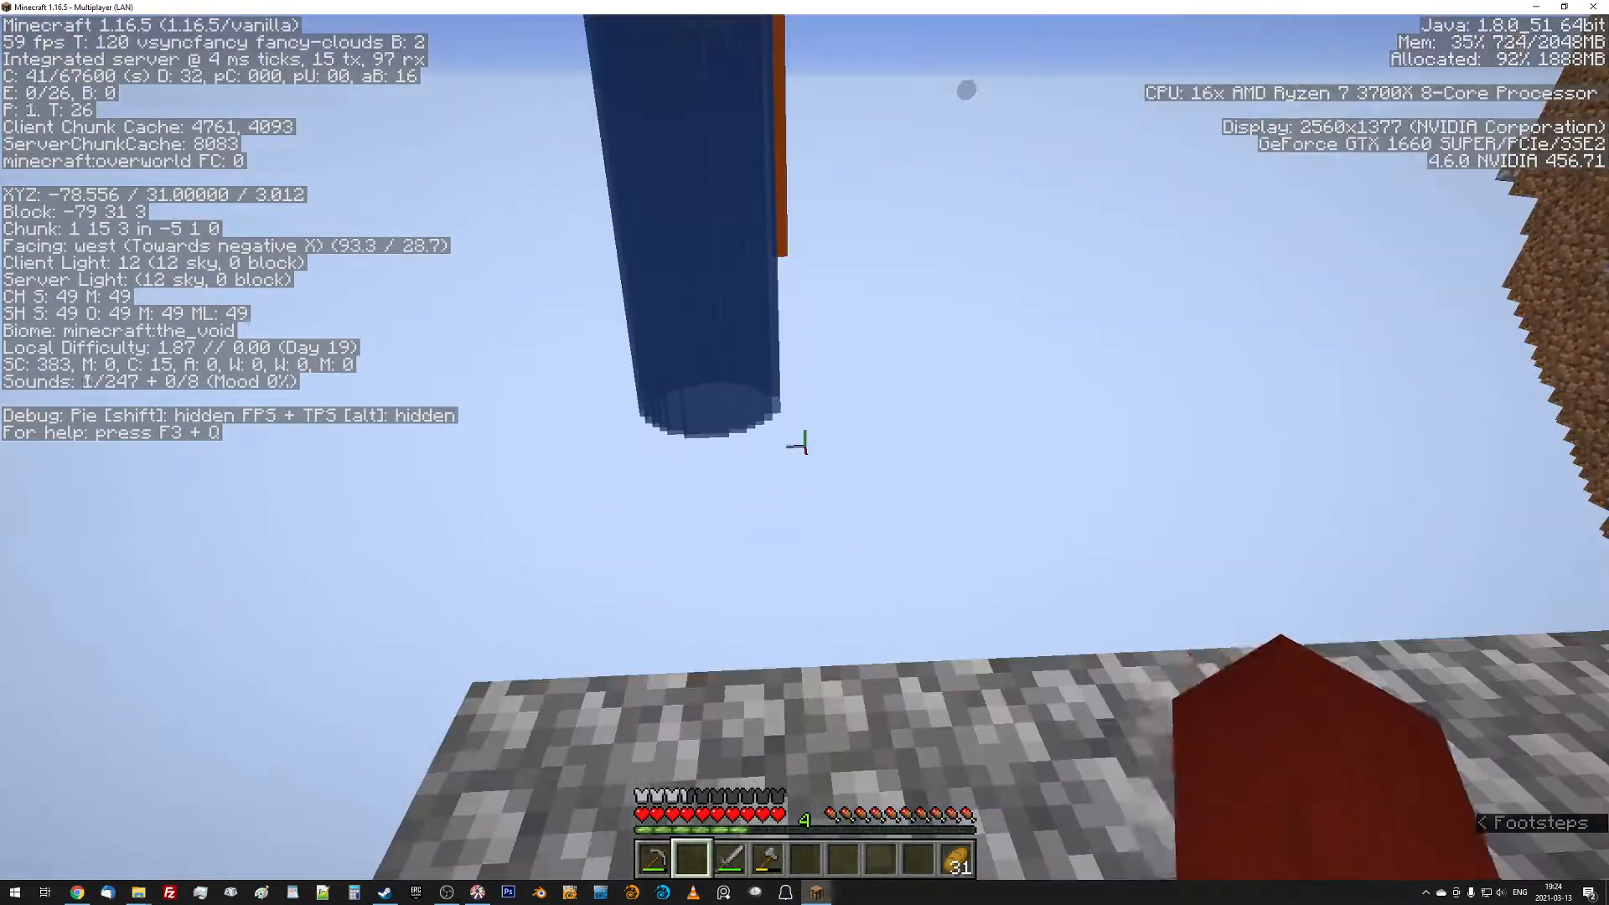
pyautogui.moveTo(805, 443)
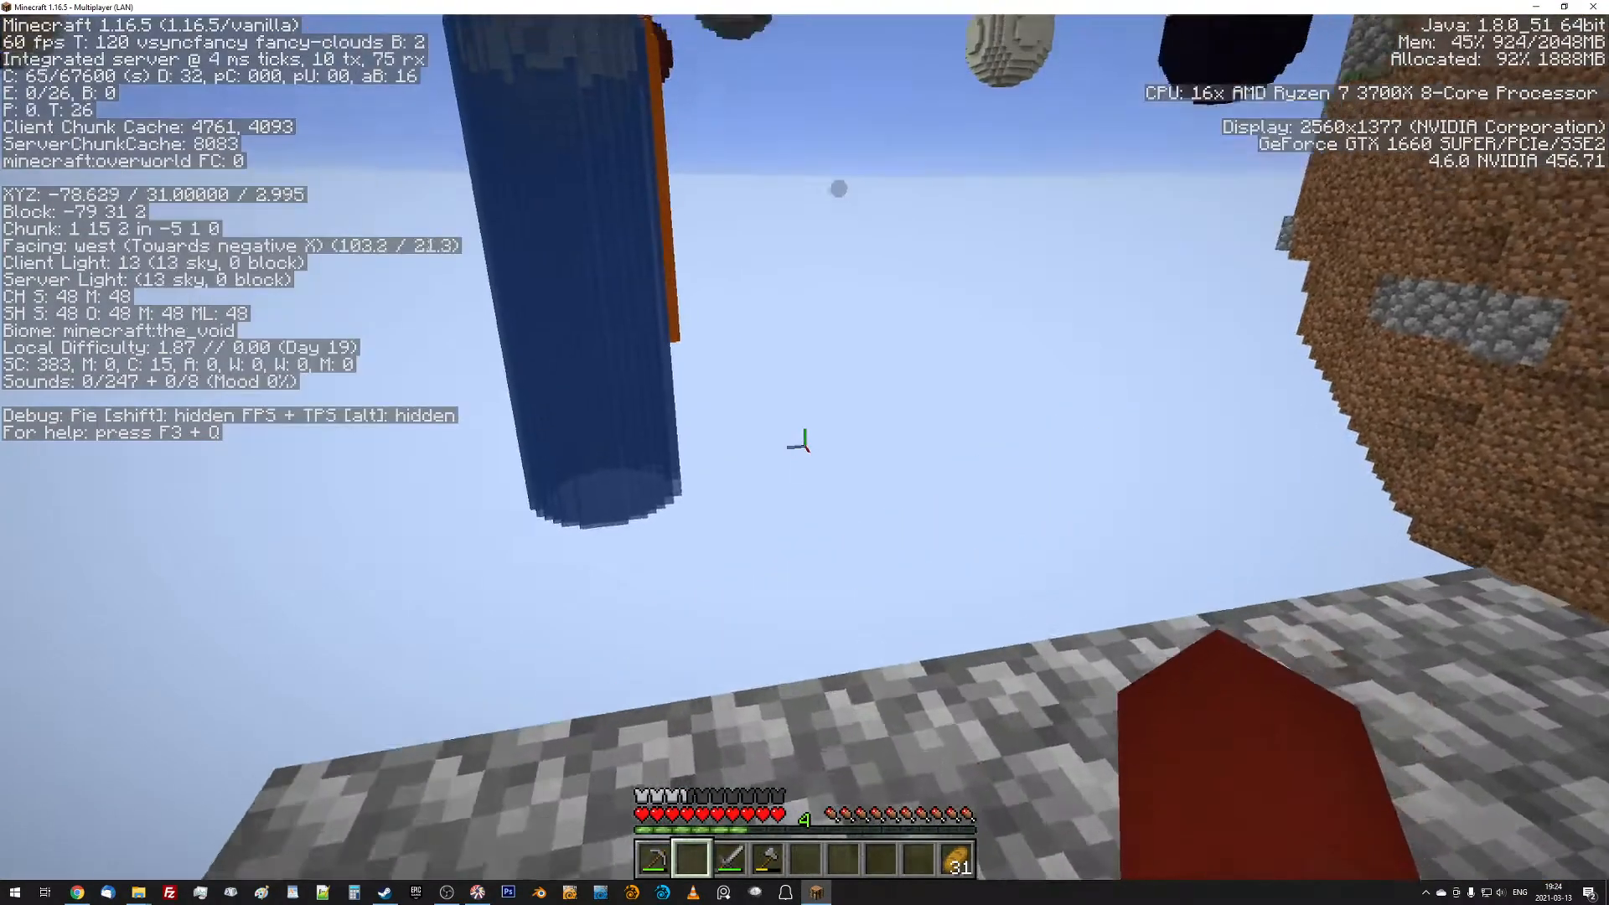
pyautogui.moveTo(804, 443)
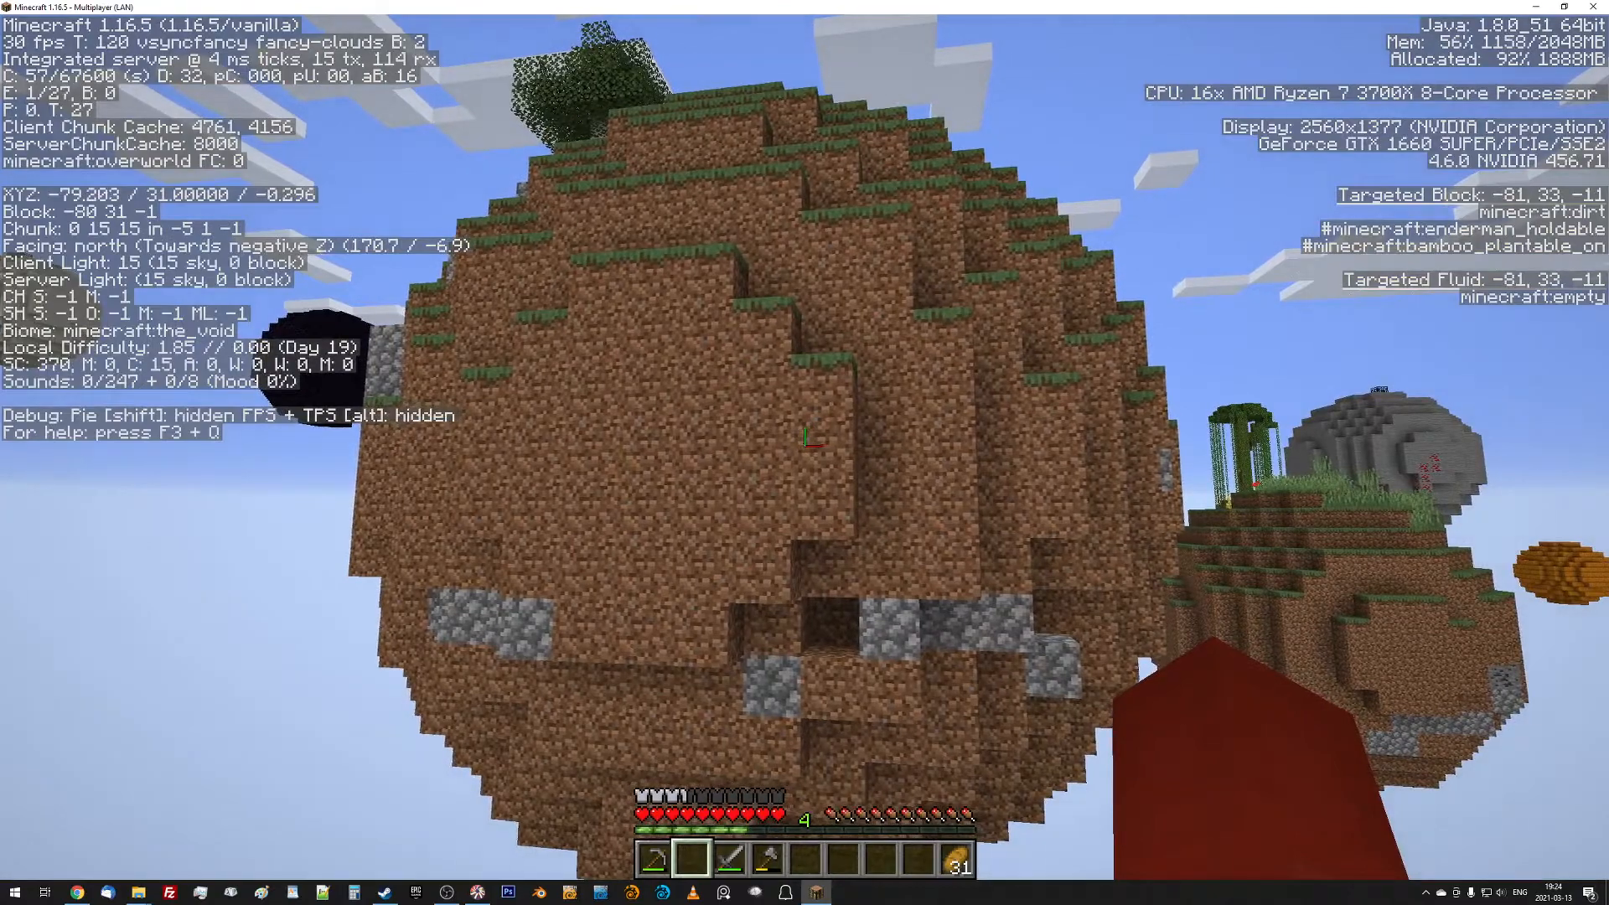
pyautogui.moveTo(804, 442)
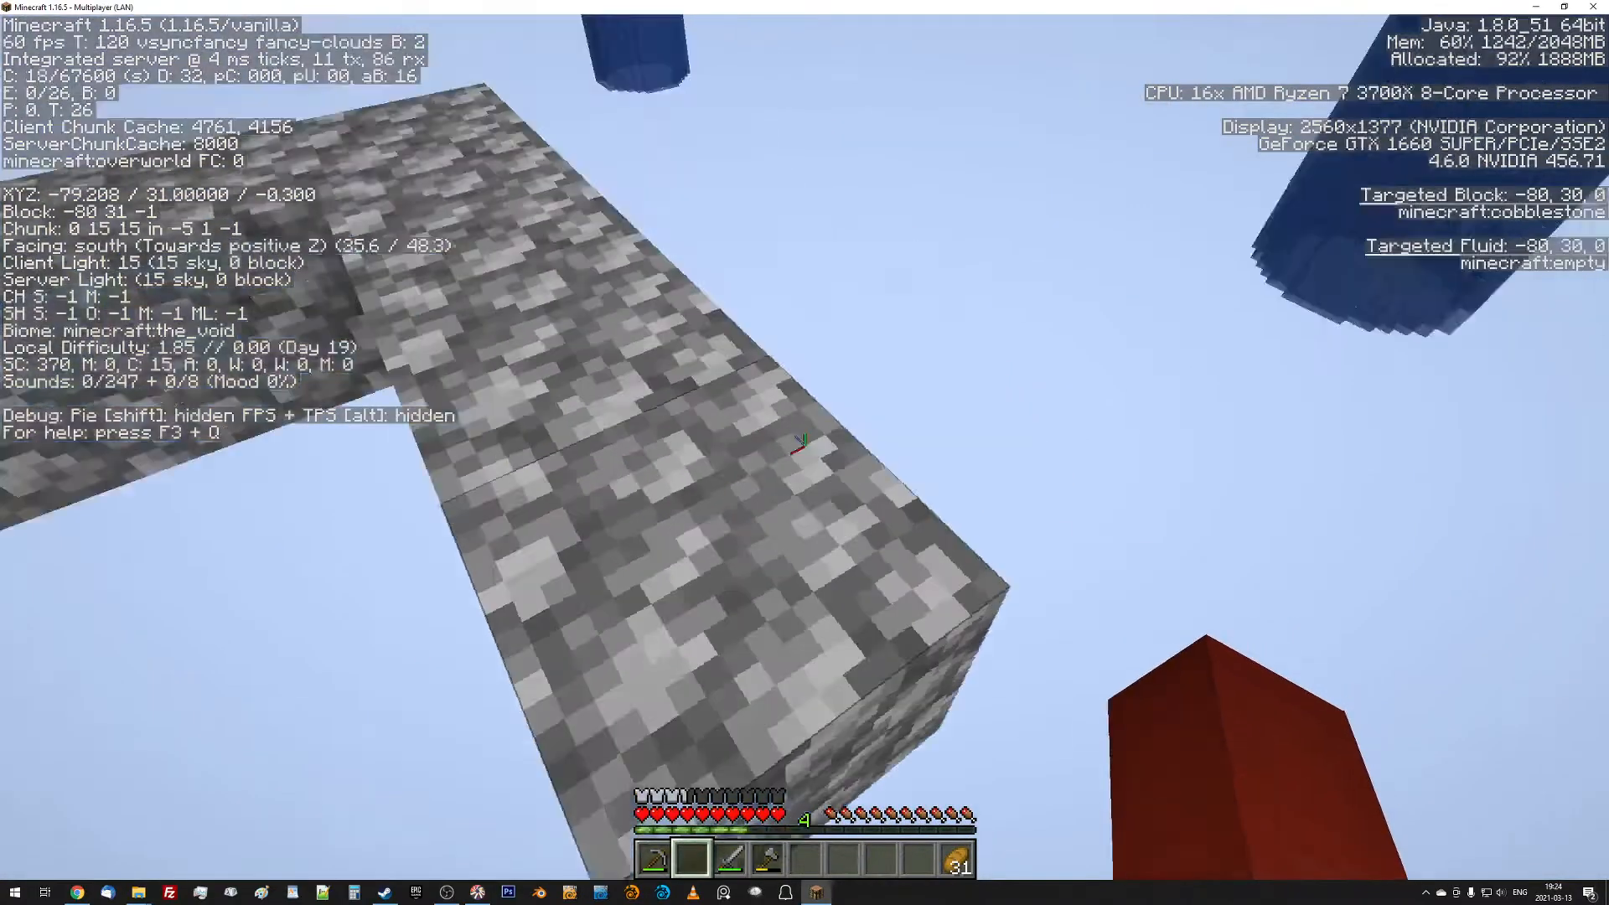
pyautogui.moveTo(804, 453)
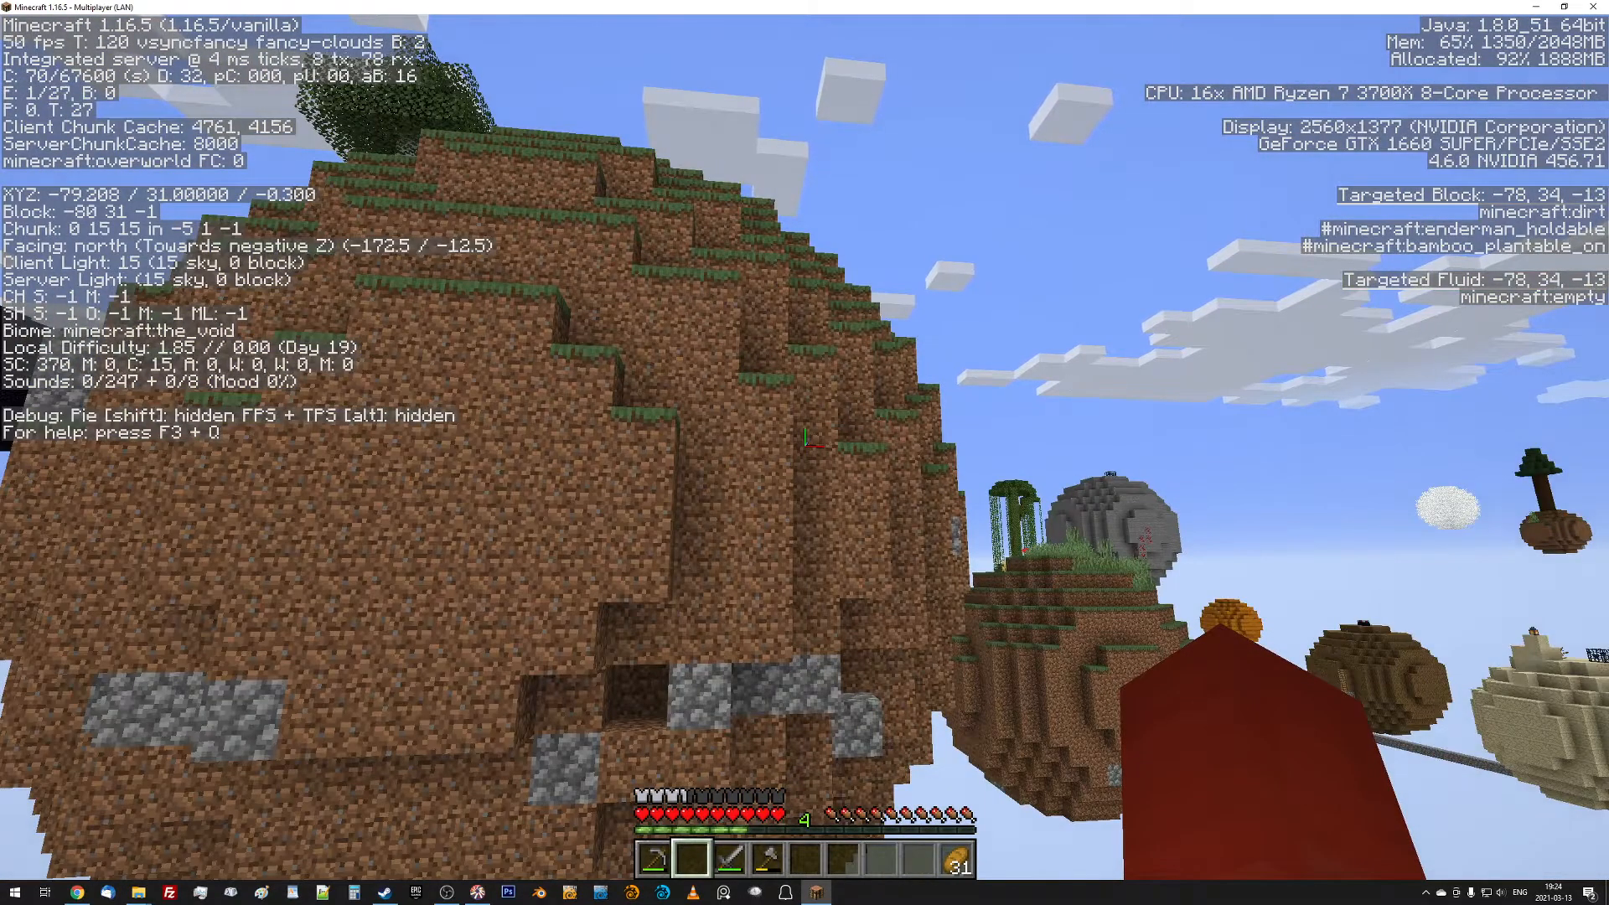
pyautogui.moveTo(804, 436)
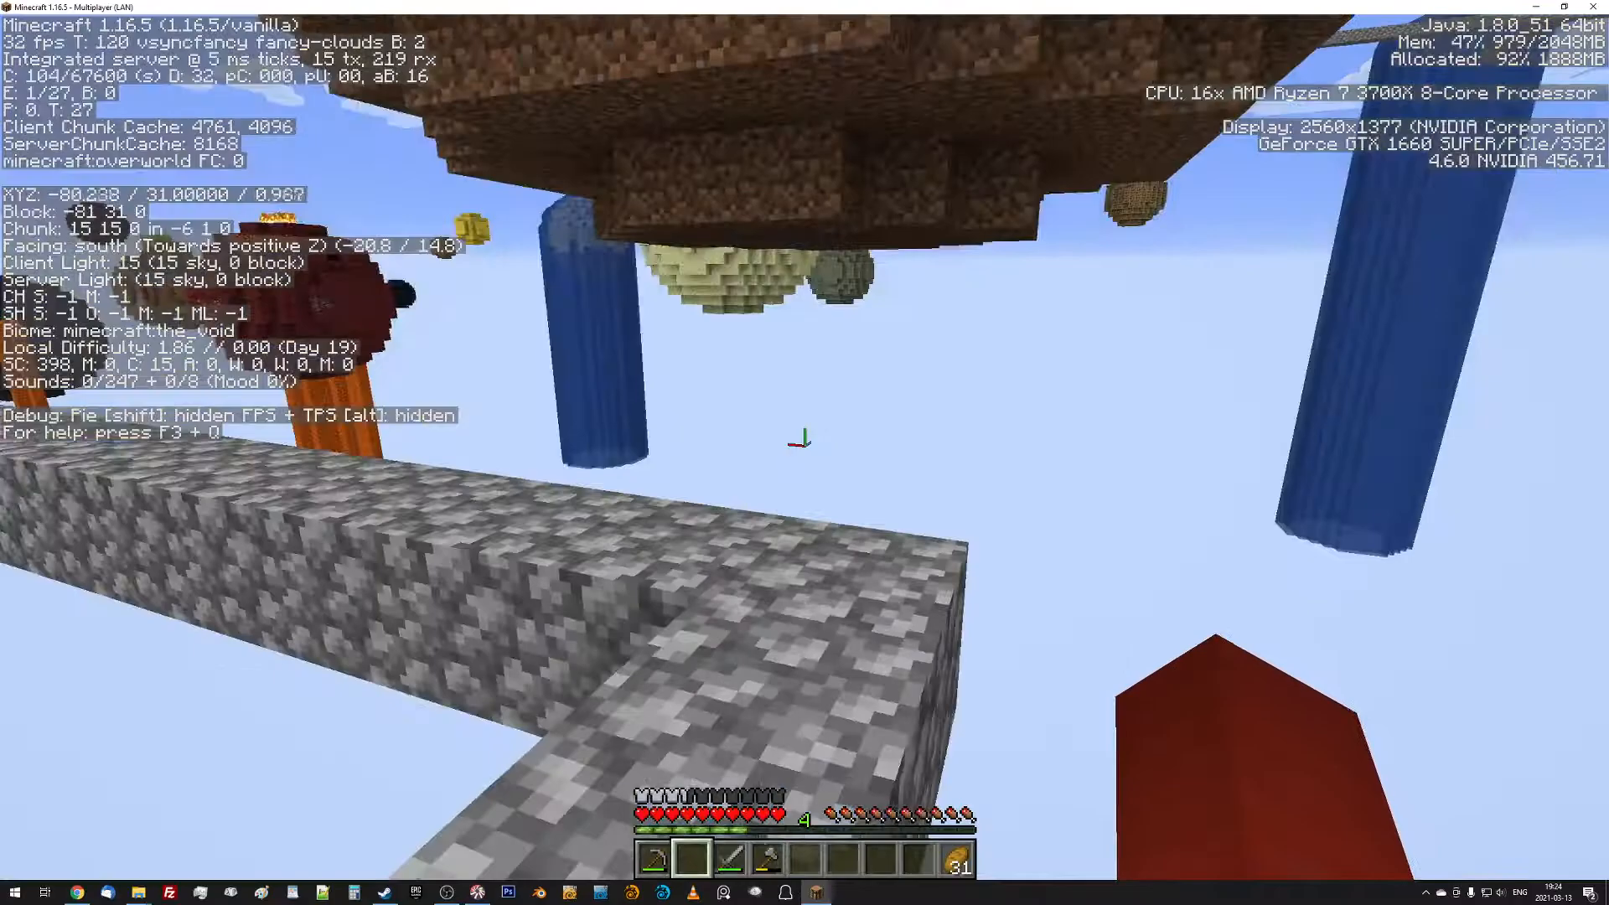
pyautogui.moveTo(804, 431)
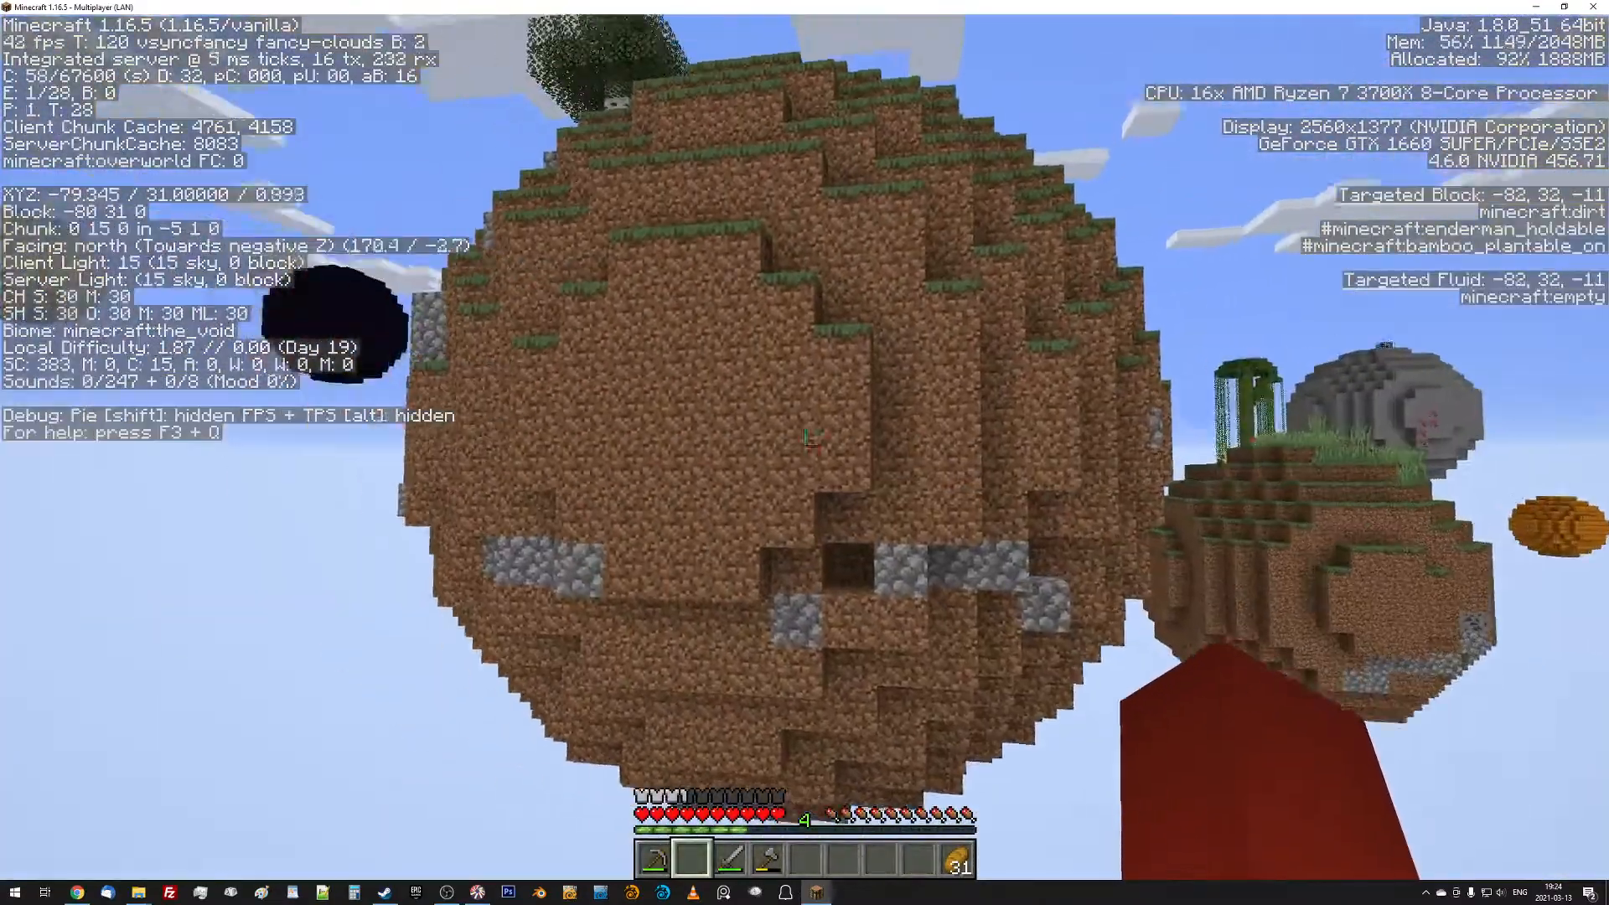
pyautogui.moveTo(805, 442)
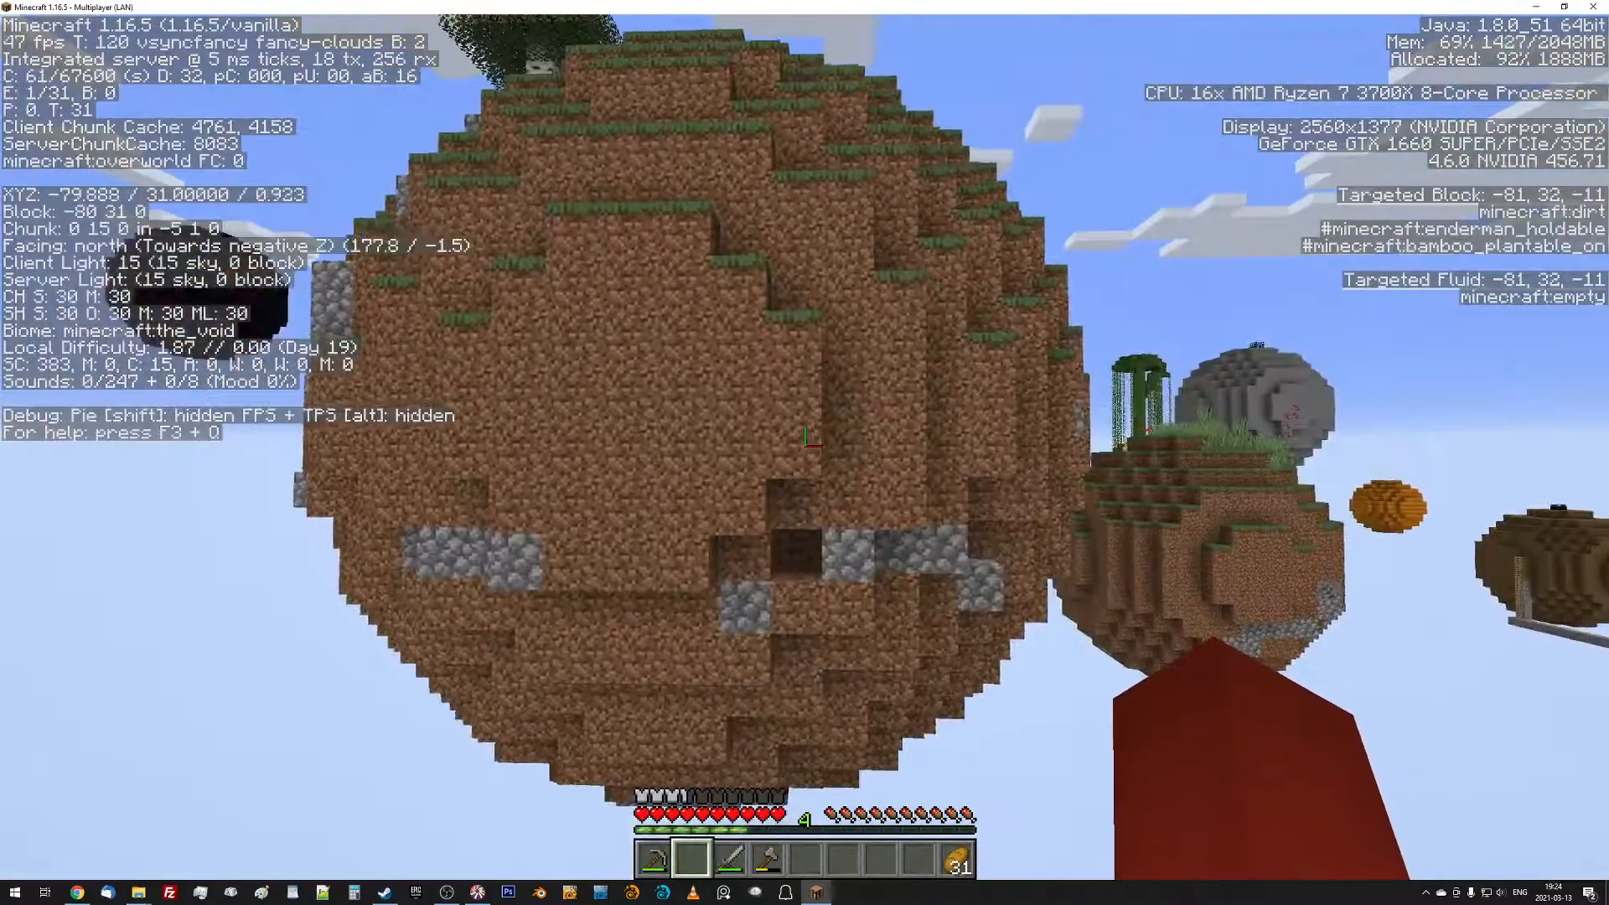
pyautogui.moveTo(804, 436)
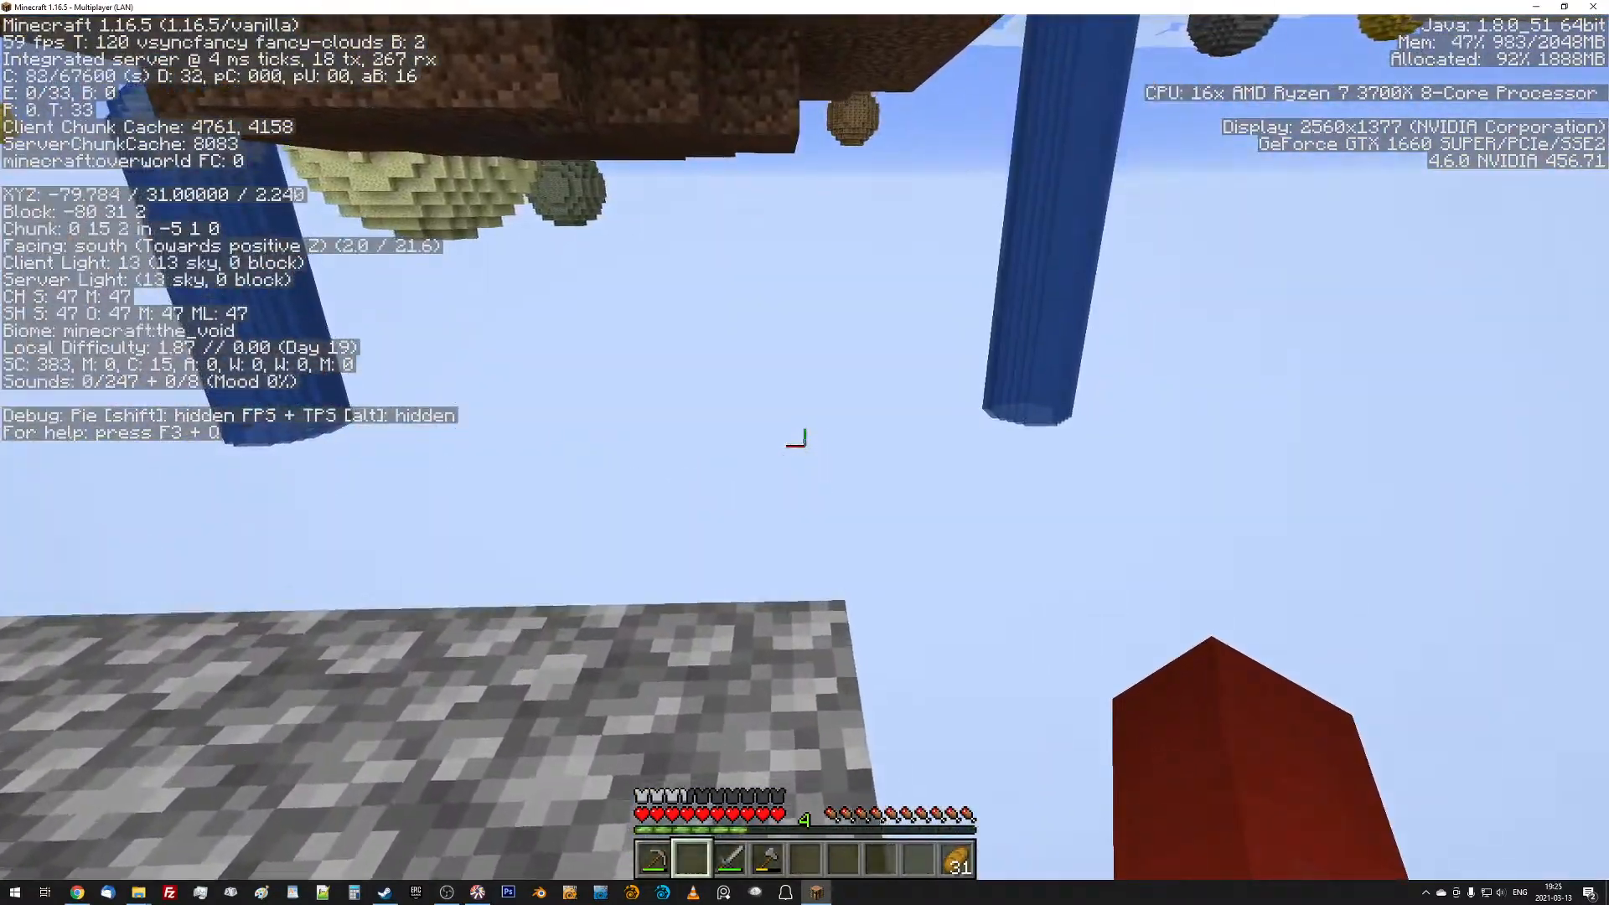
pyautogui.moveTo(800, 442)
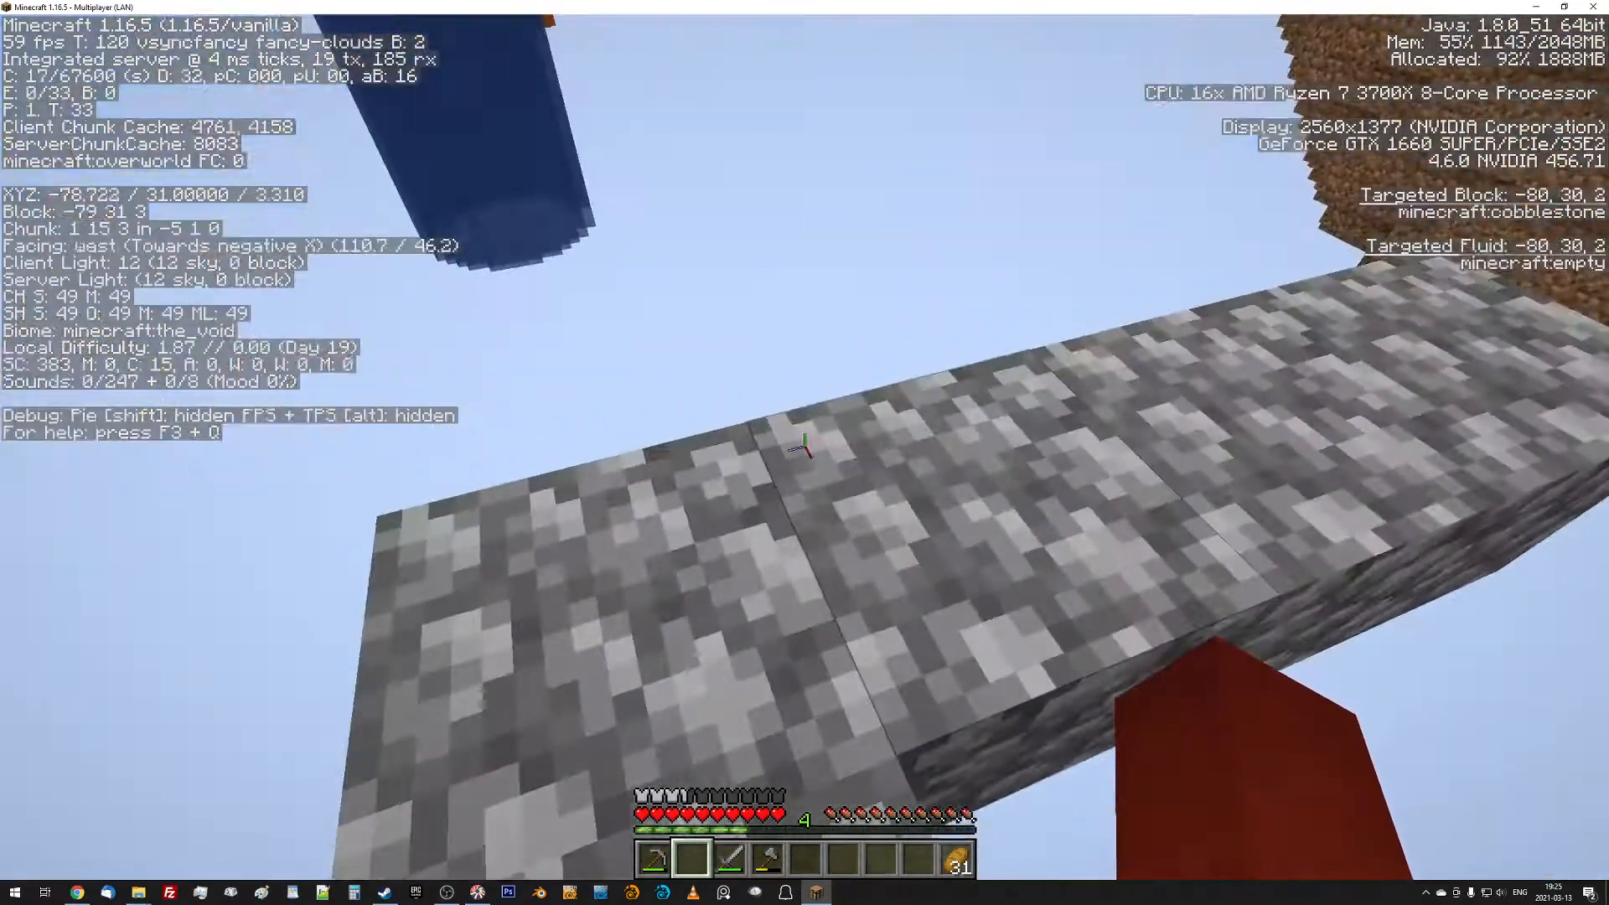
pyautogui.moveTo(805, 446)
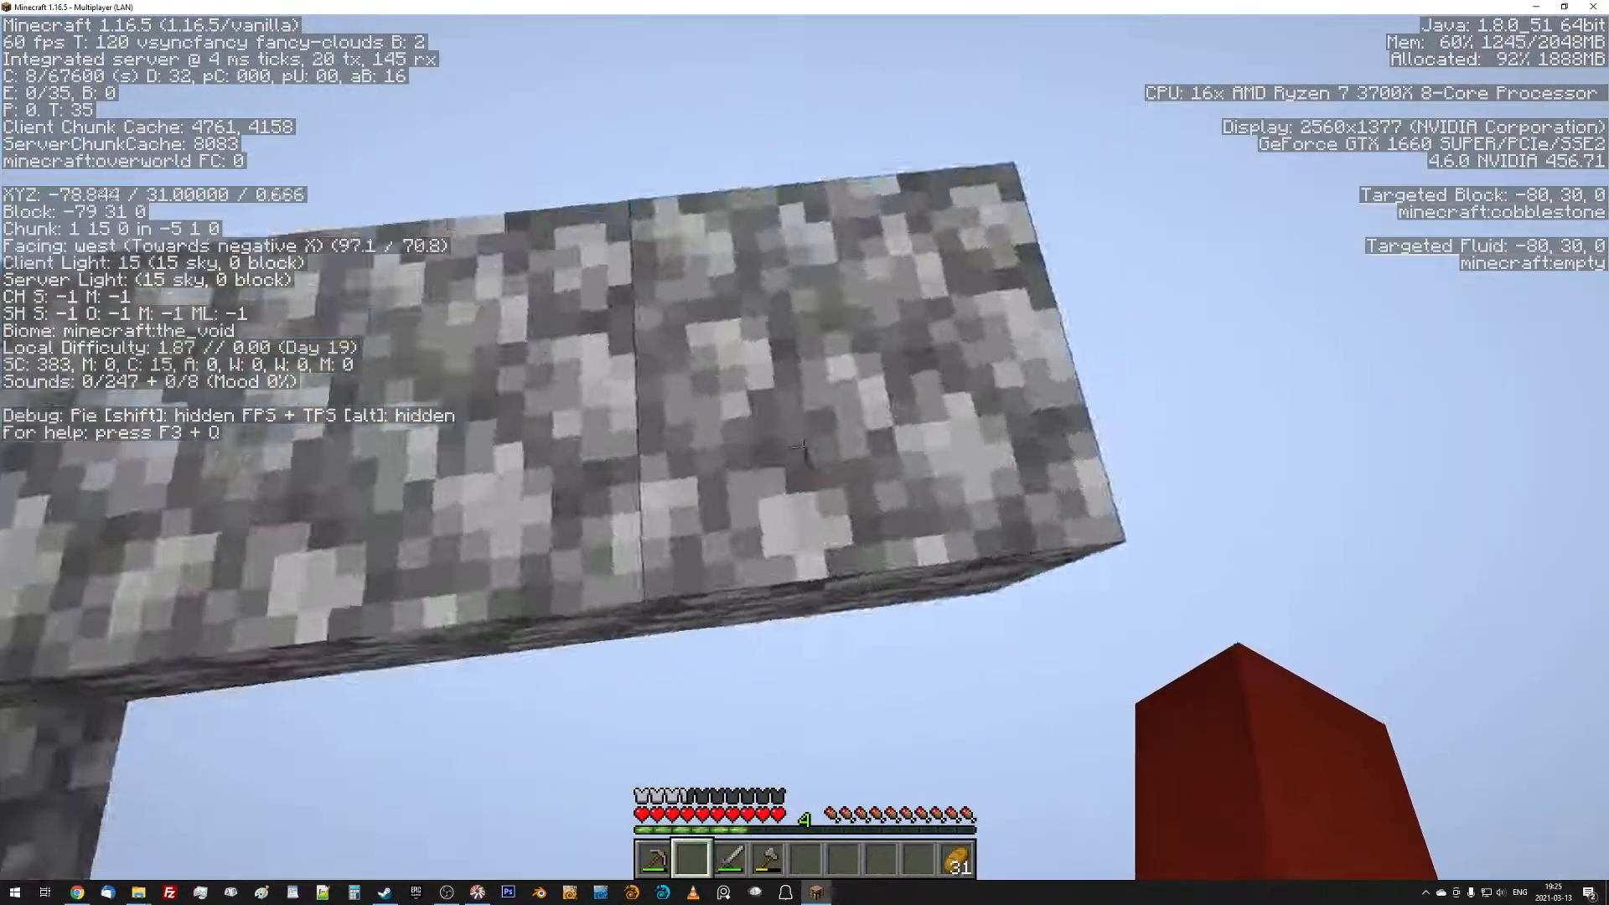
pyautogui.moveTo(800, 447)
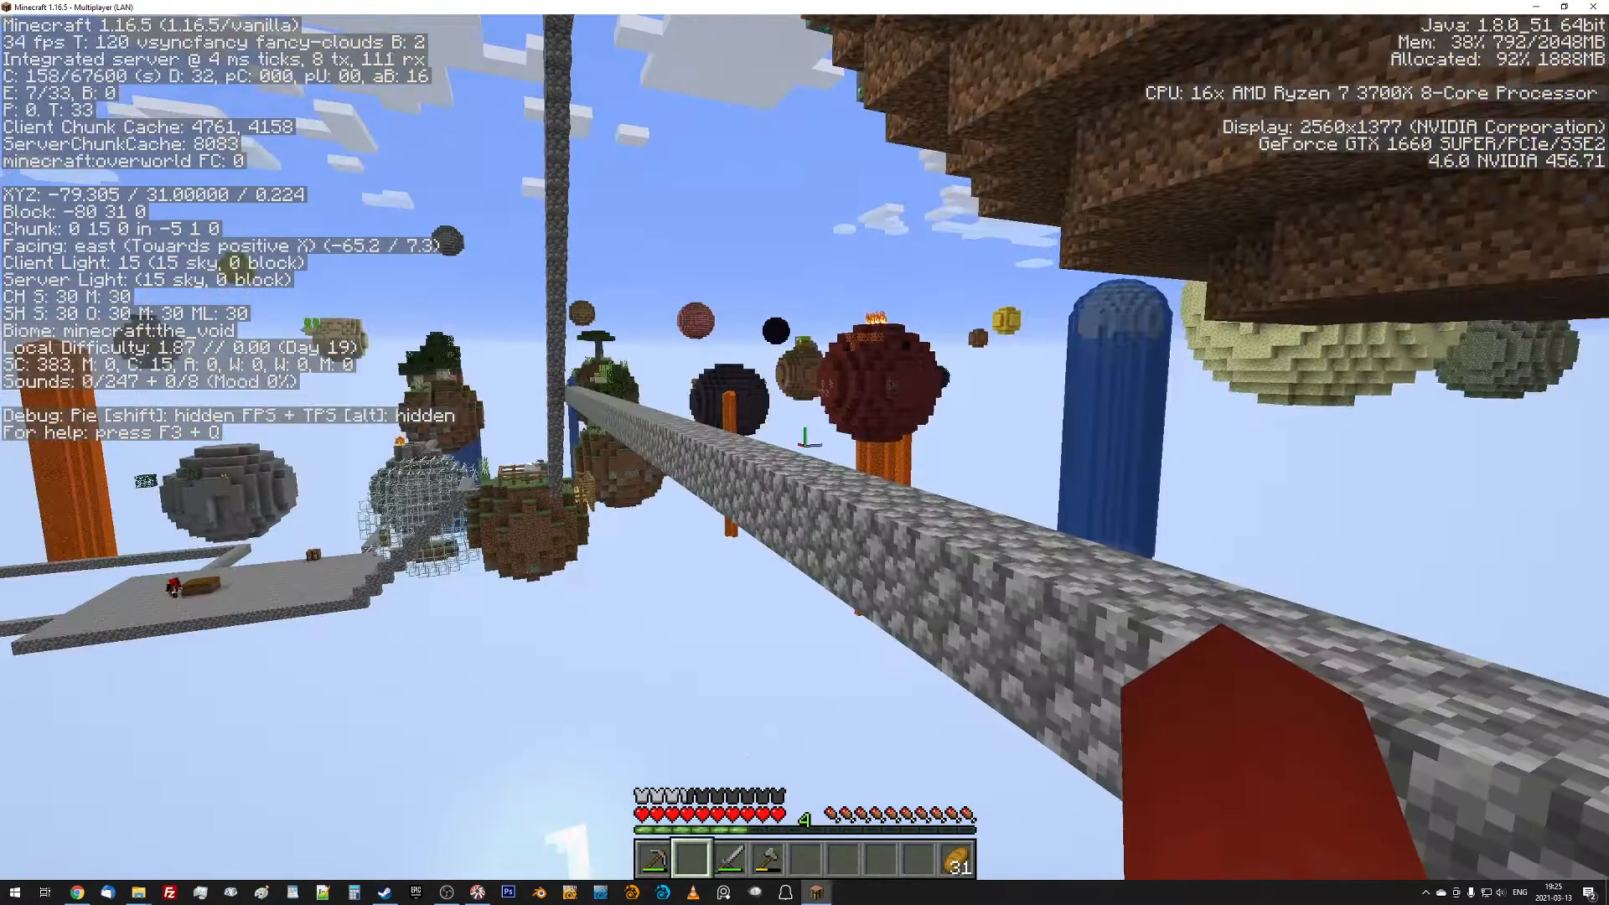
pyautogui.moveTo(805, 441)
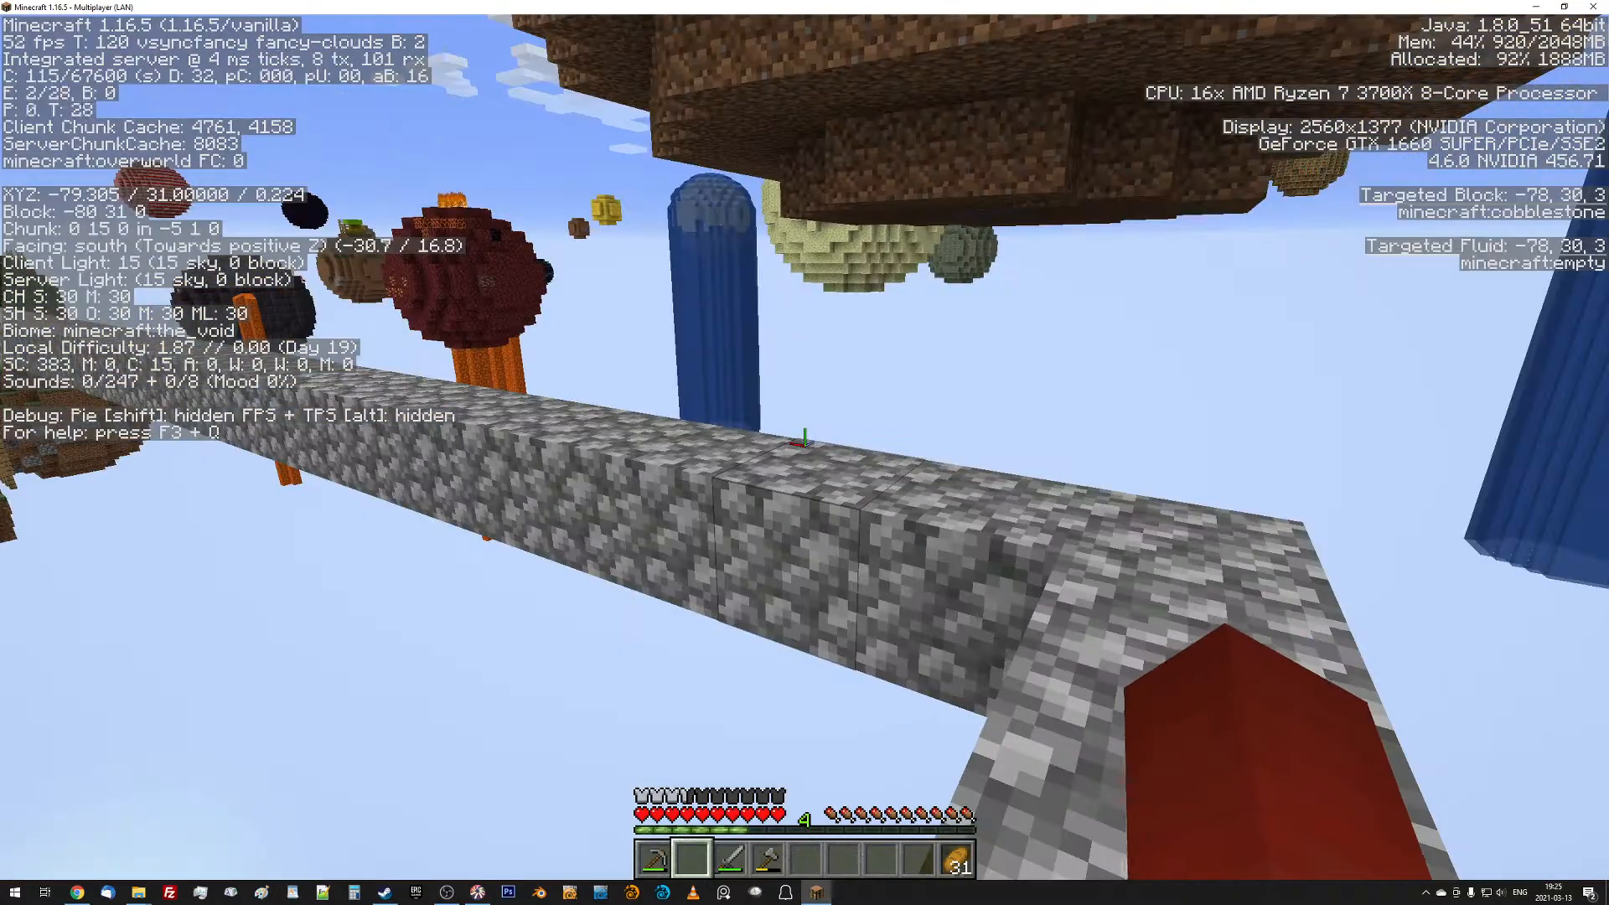
pyautogui.moveTo(804, 433)
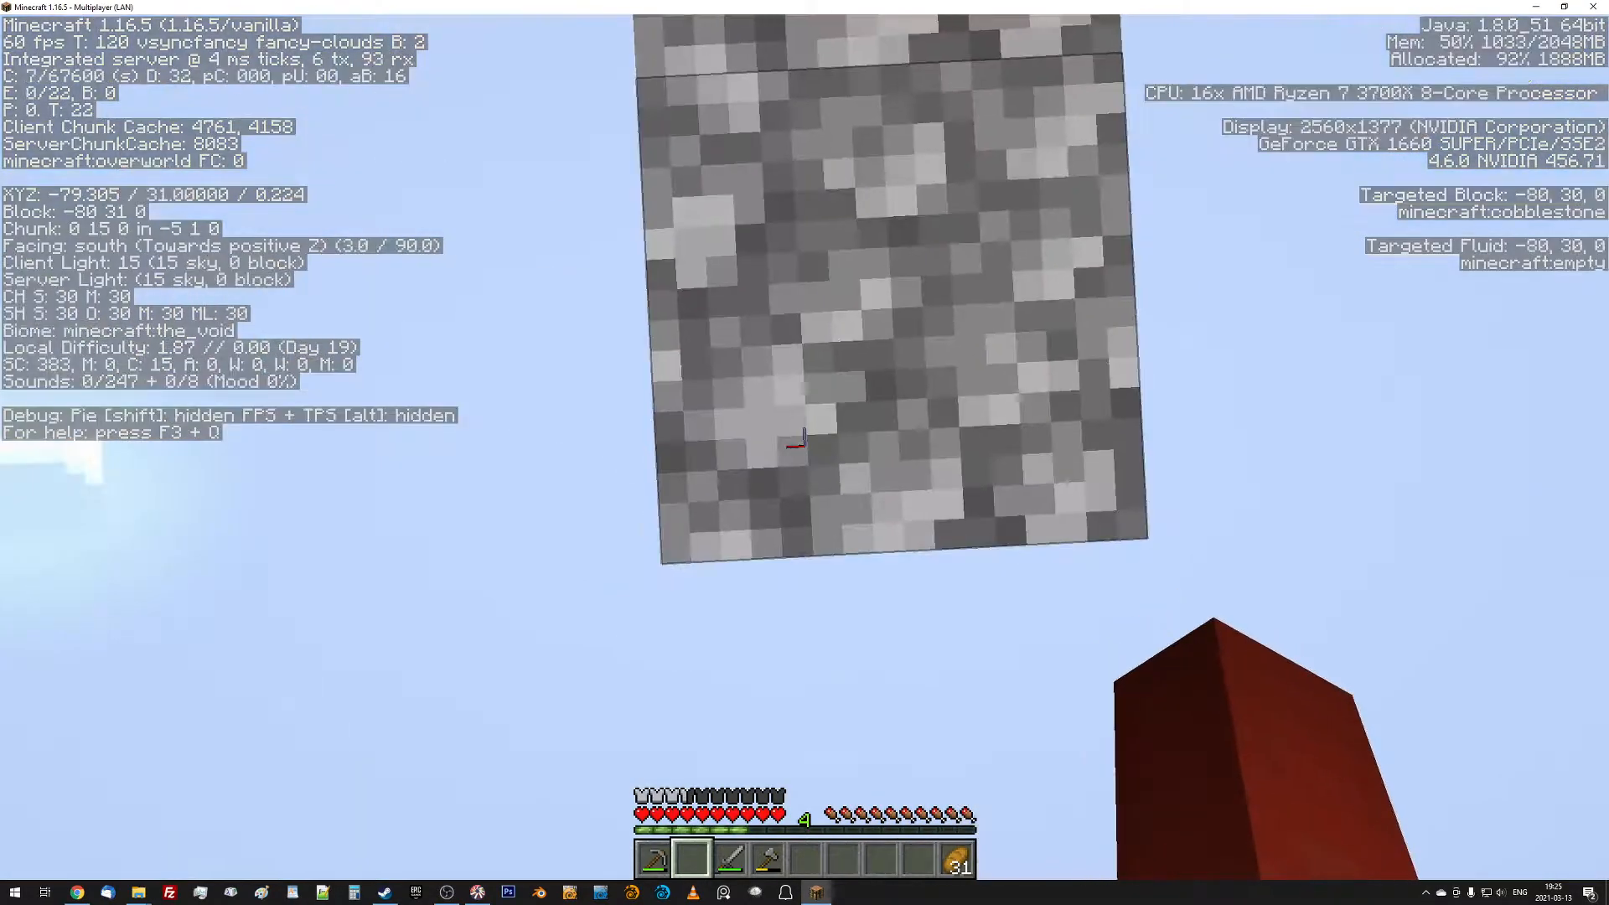
pyautogui.moveTo(805, 453)
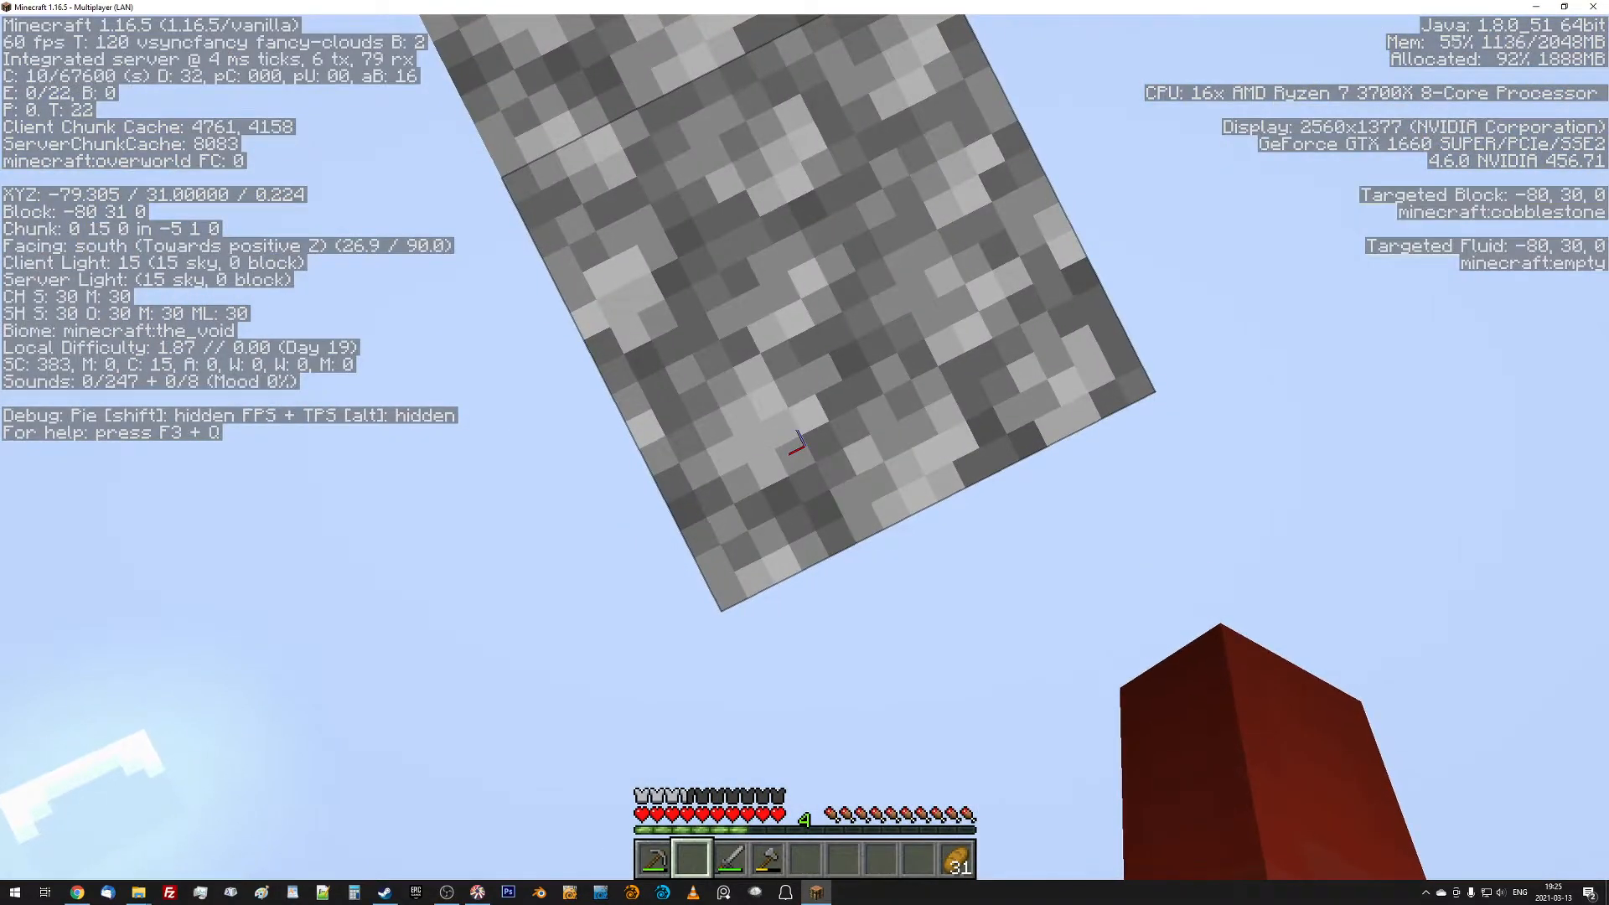
pyautogui.moveTo(805, 451)
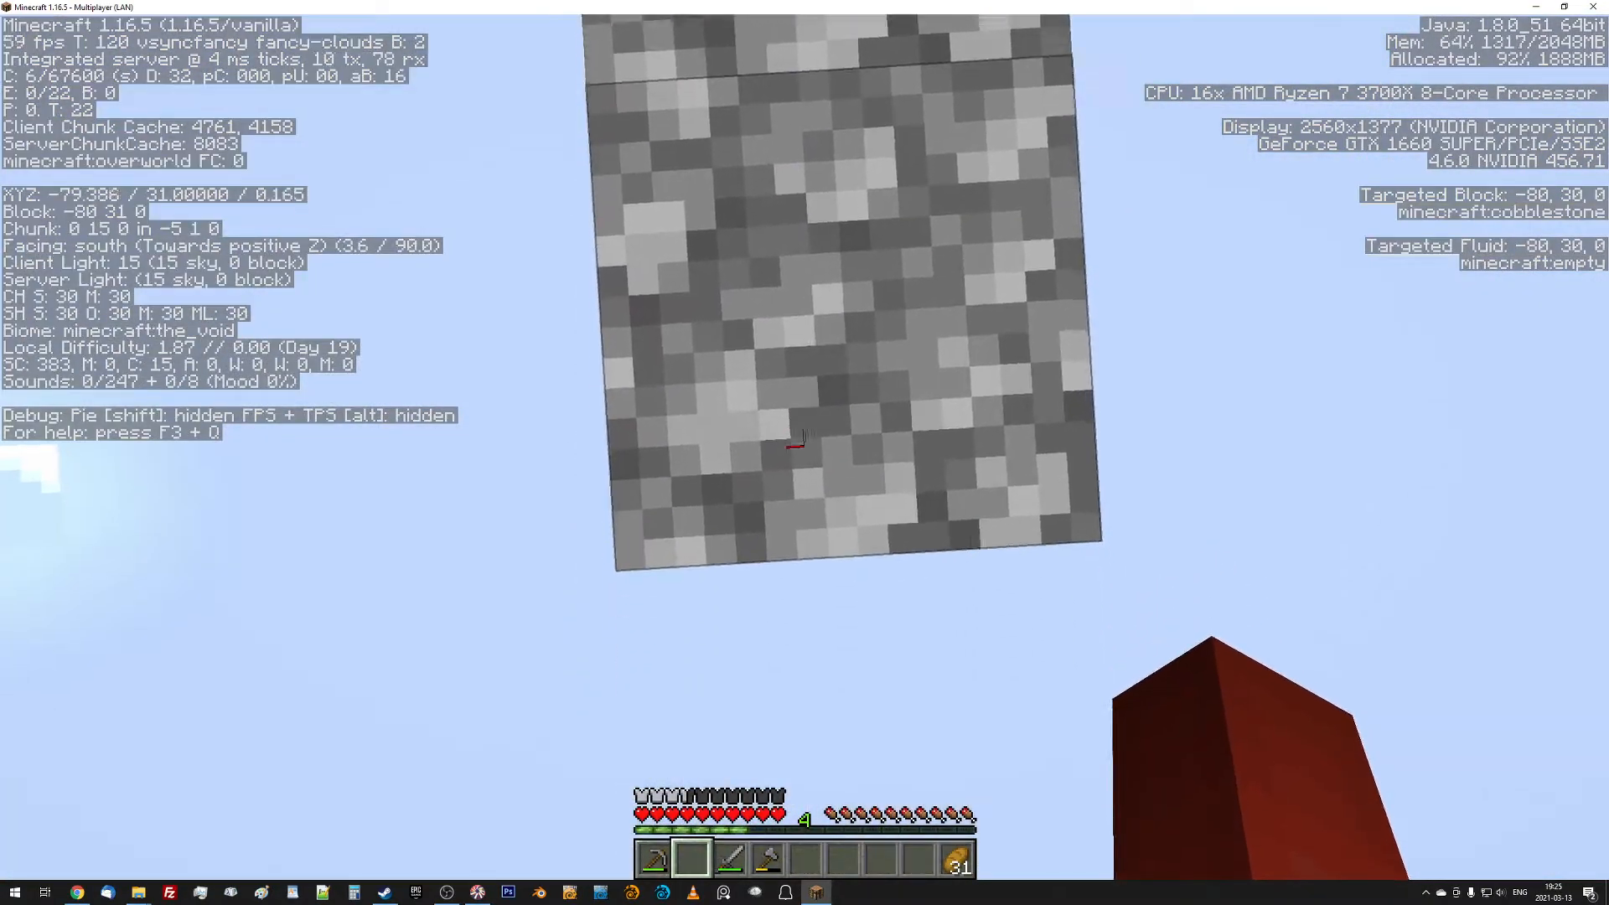
pyautogui.moveTo(804, 442)
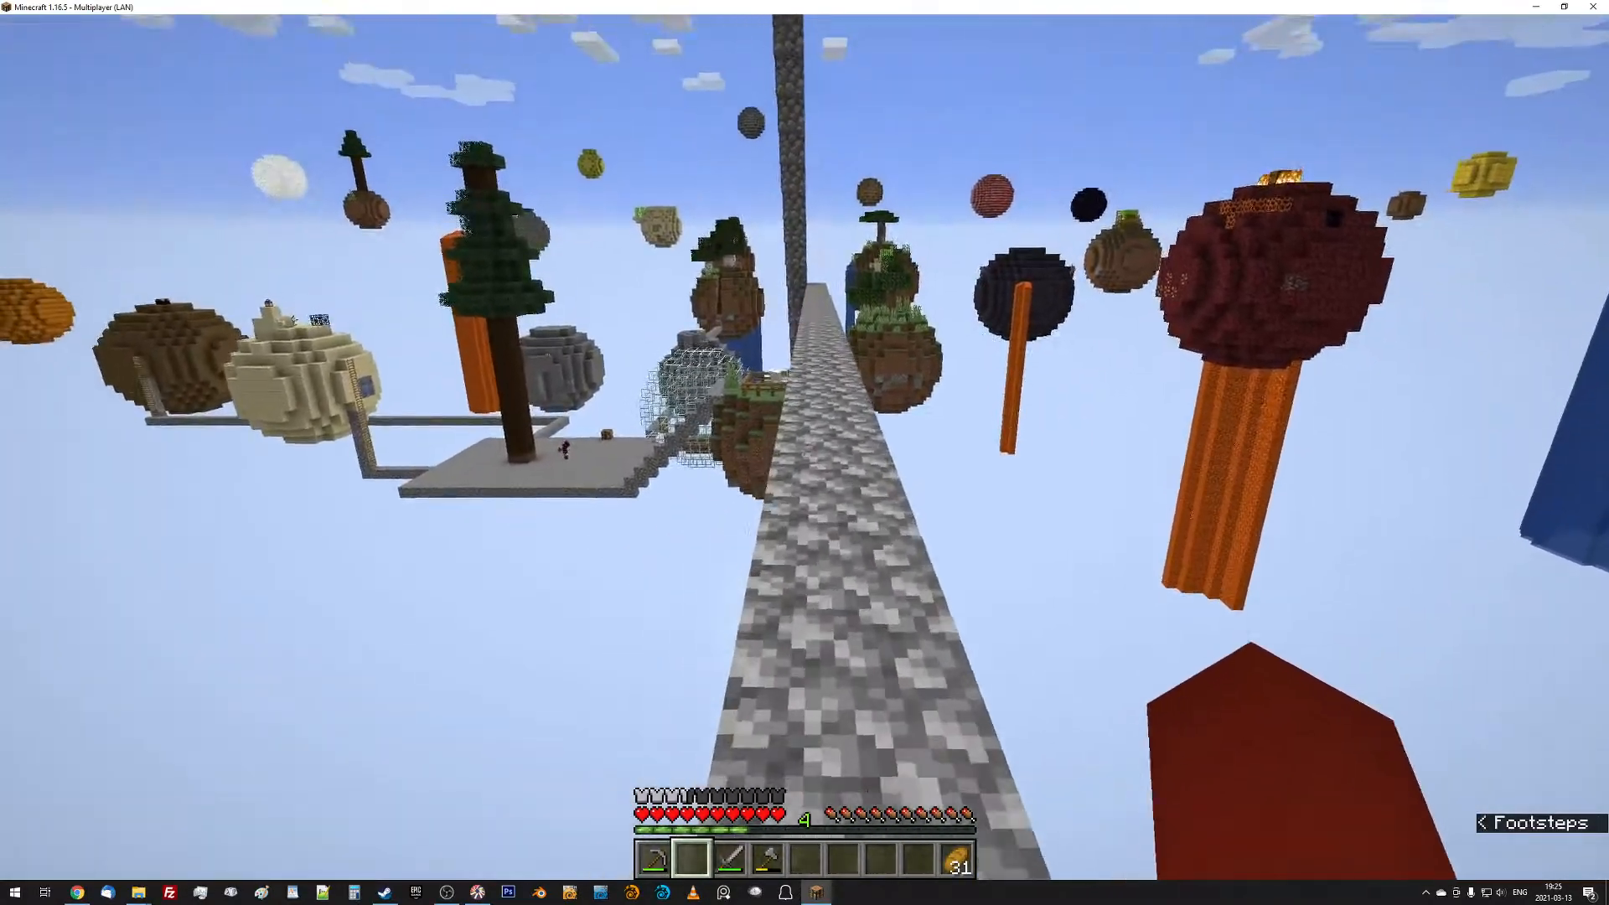
pyautogui.moveTo(804, 453)
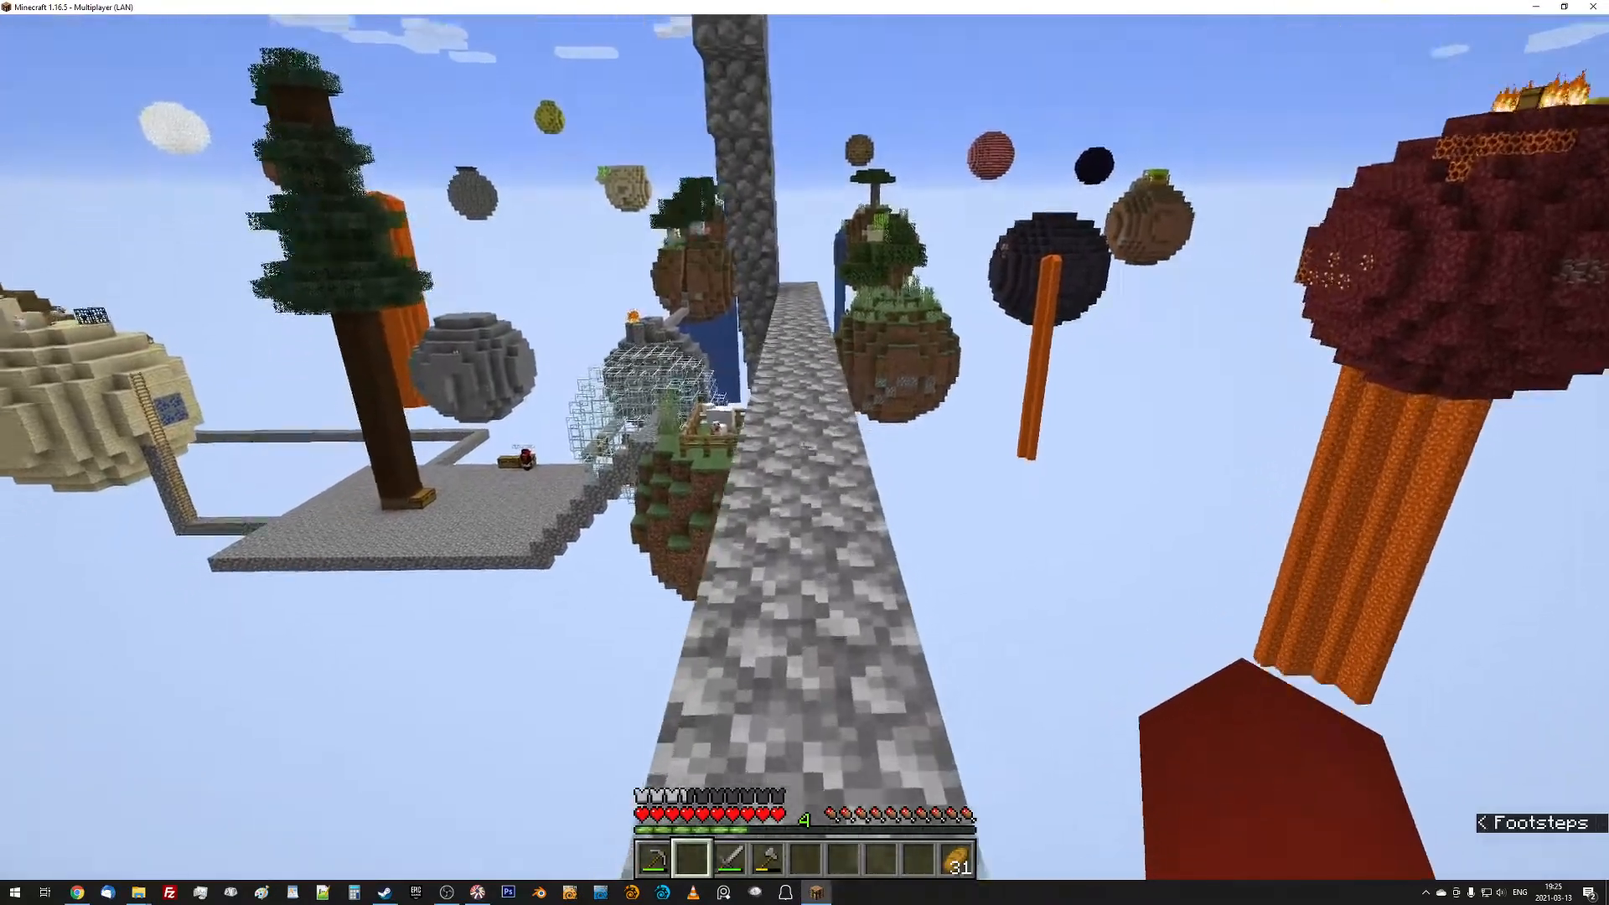
pyautogui.moveTo(804, 452)
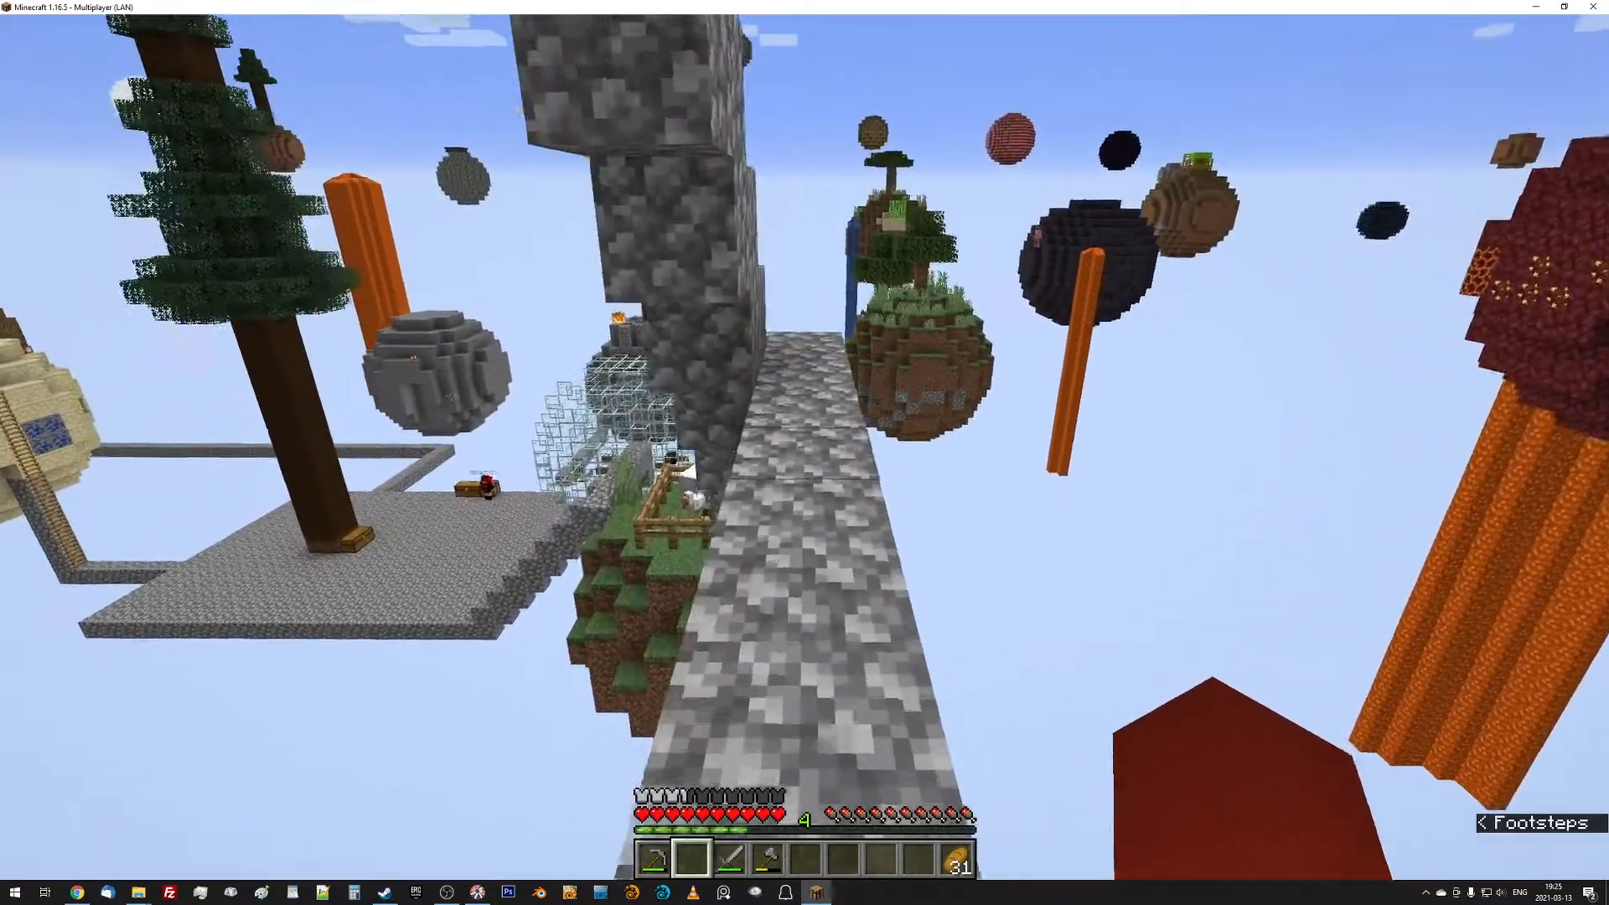
pyautogui.moveTo(805, 453)
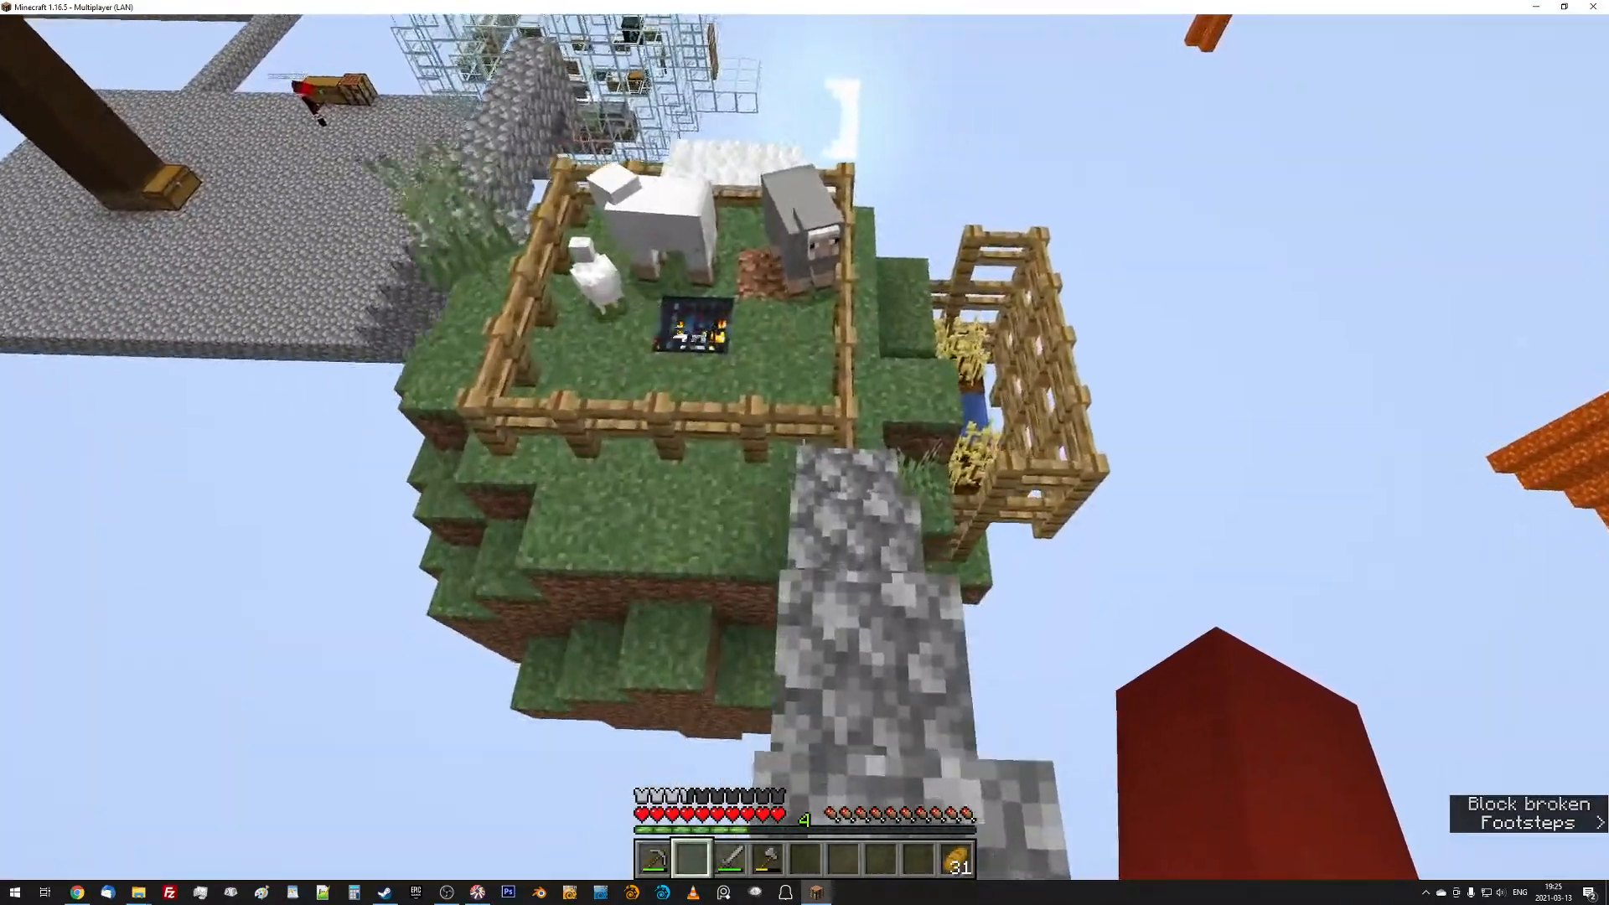
pyautogui.moveTo(805, 447)
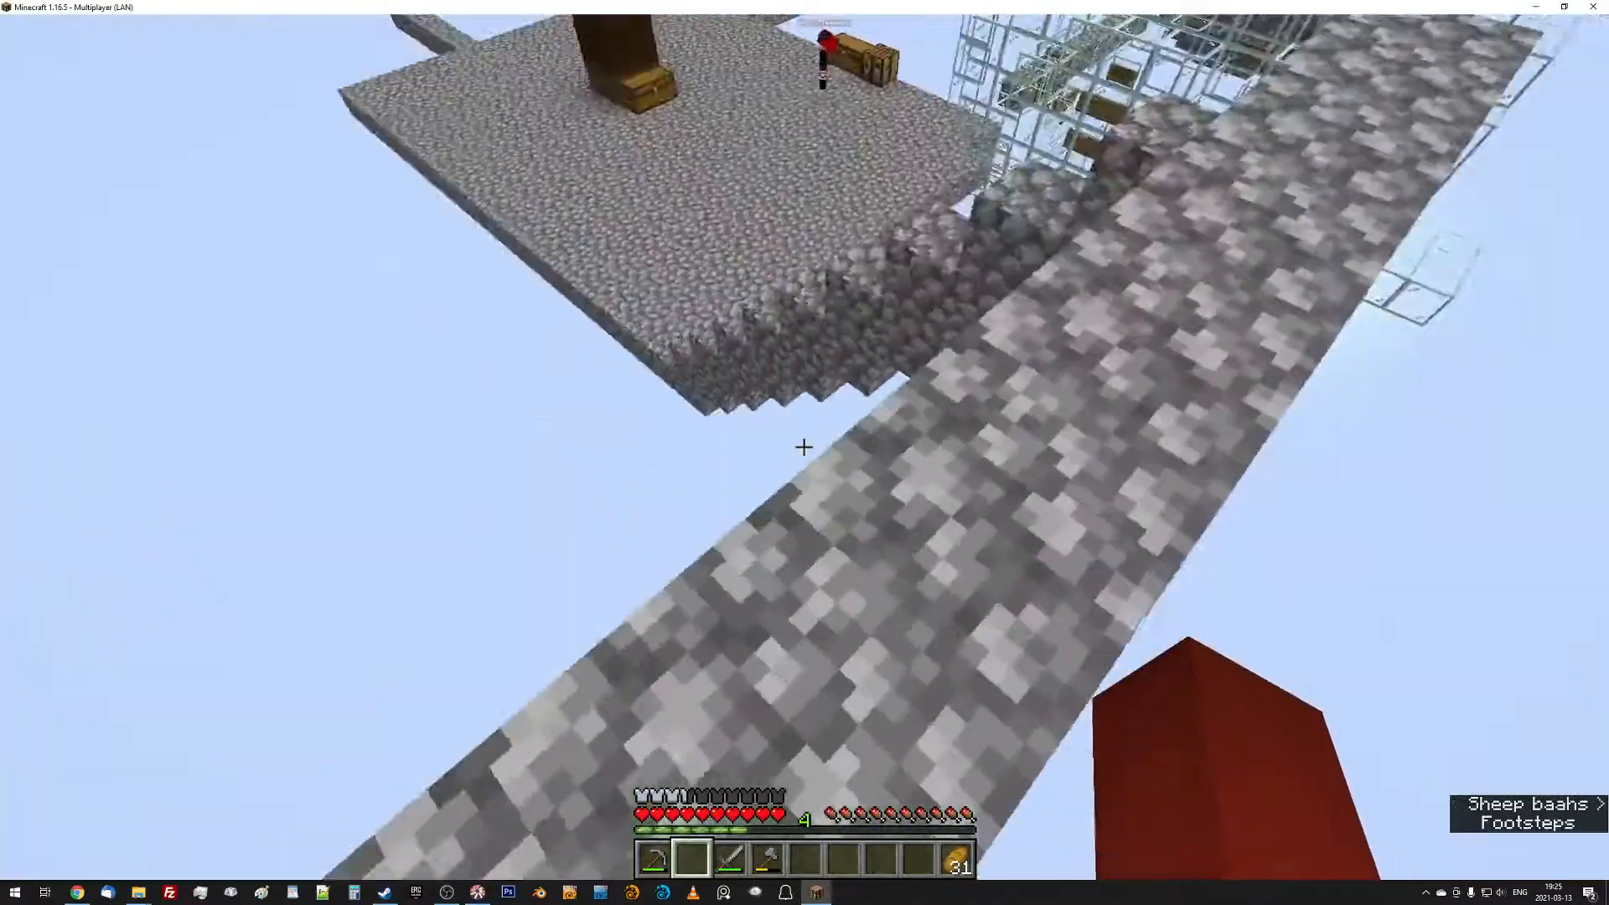
pyautogui.moveTo(804, 446)
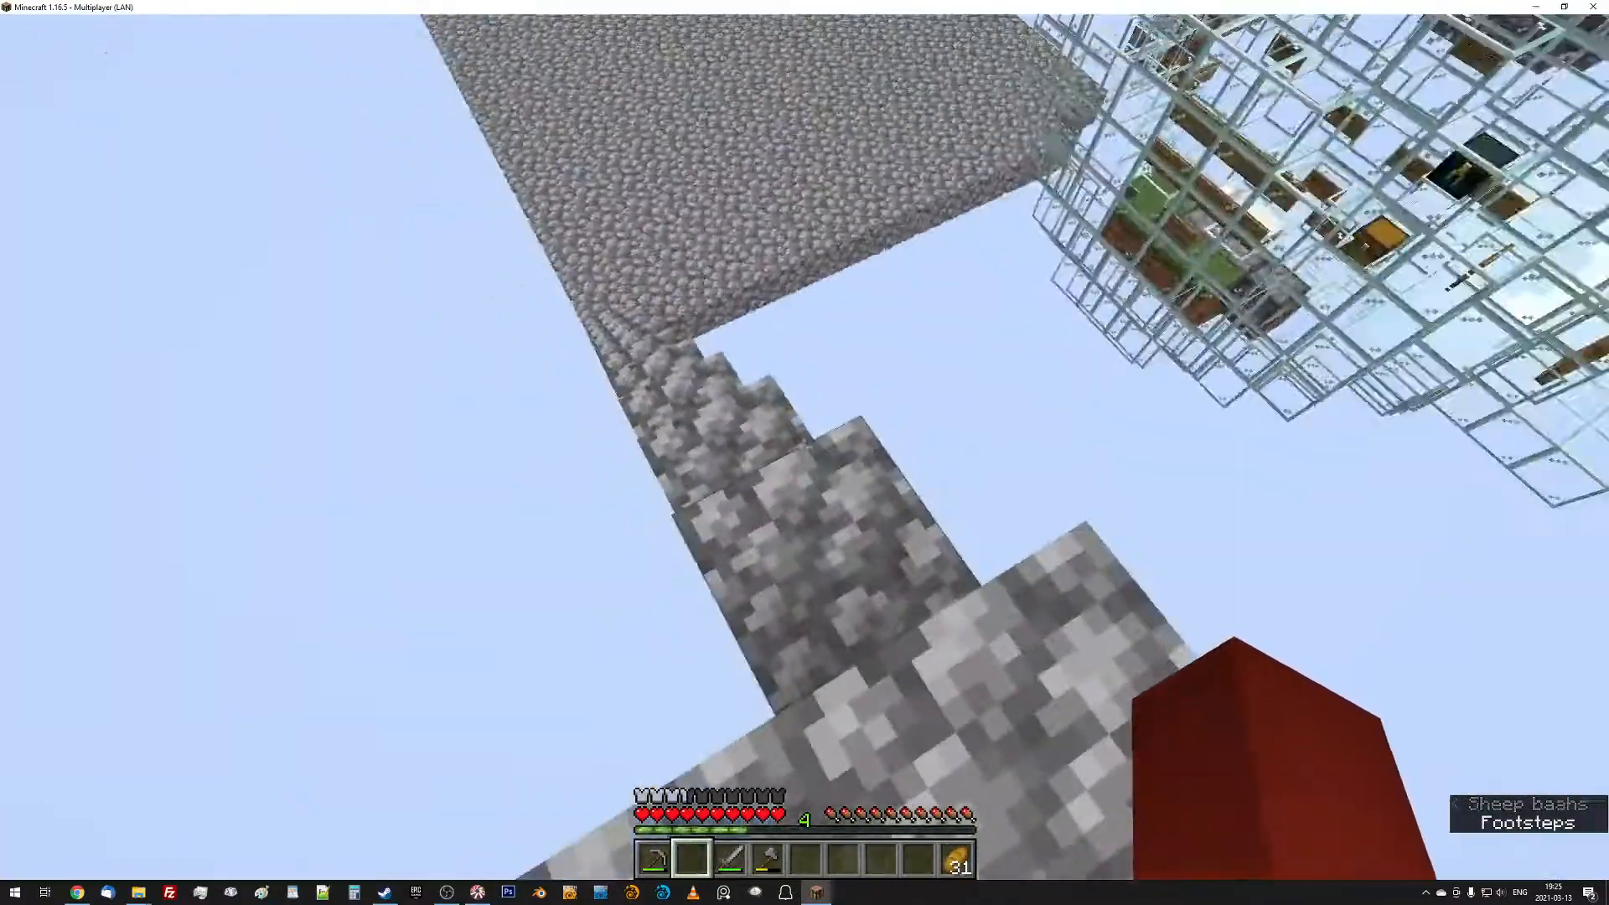
pyautogui.moveTo(804, 452)
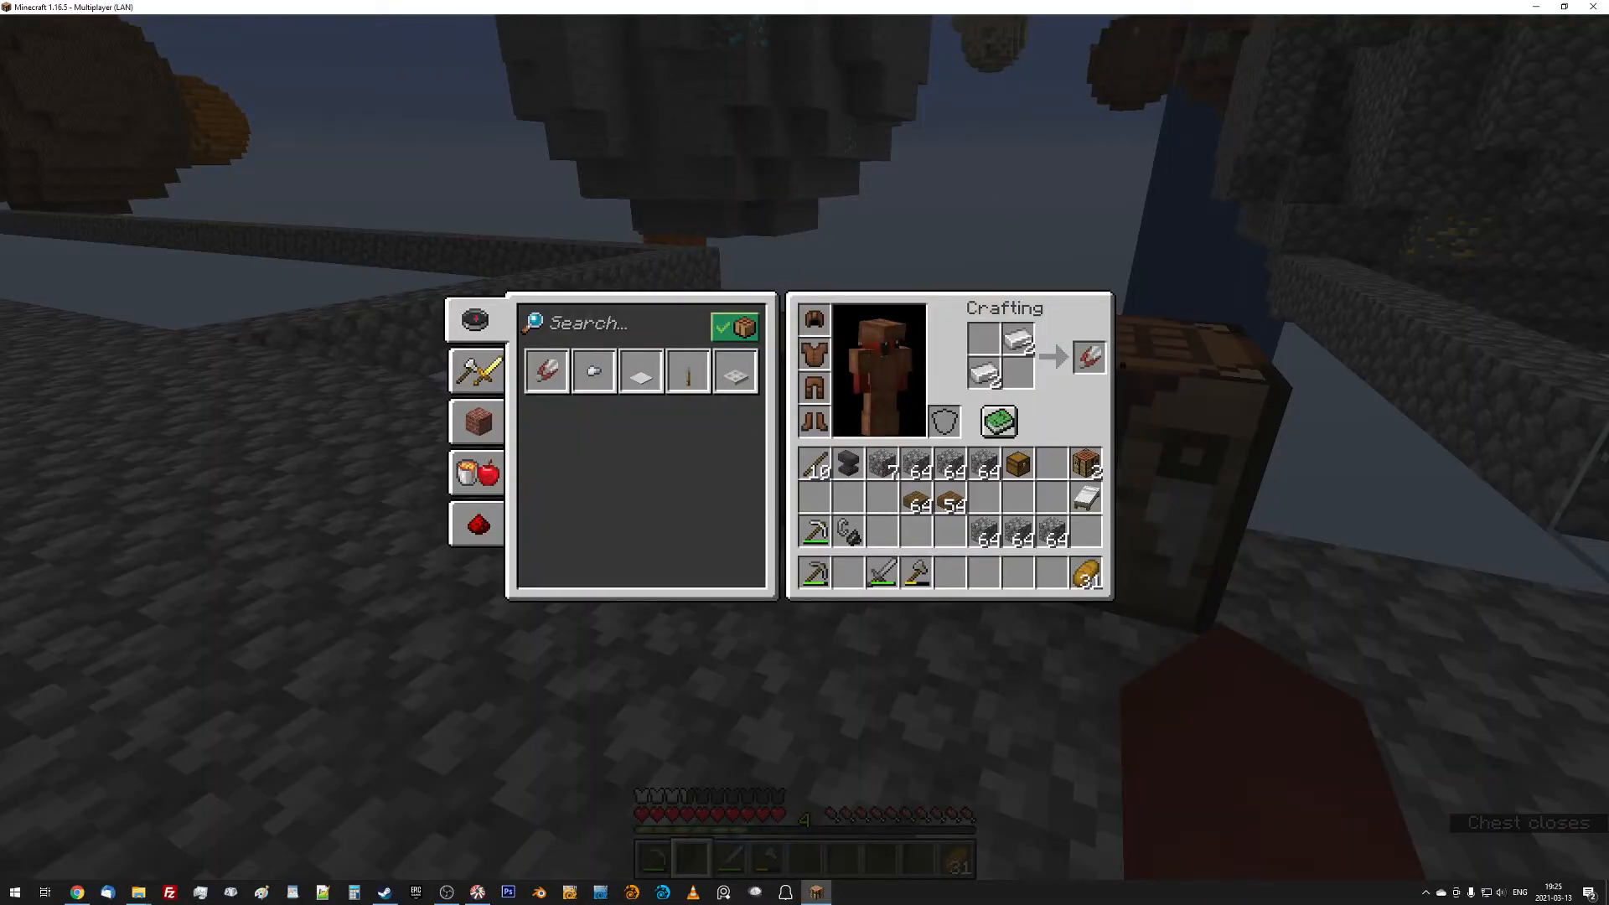
# Cross to the cobblestone platform, craft shears from two iron ingots, and toss them to the other player.
pyautogui.press('Escape')
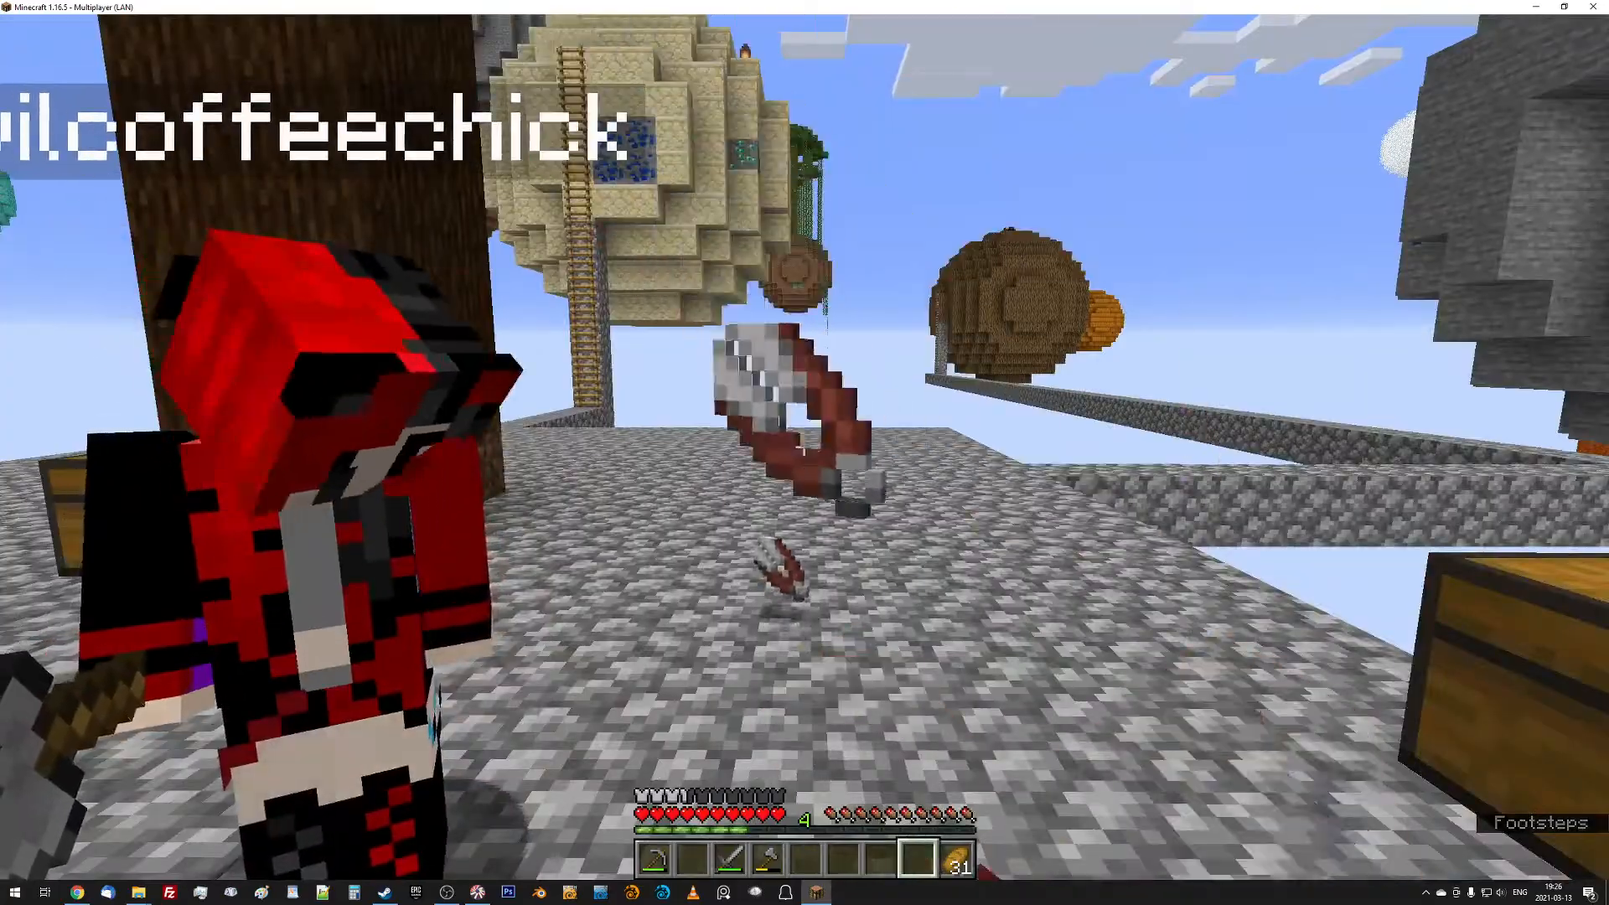
pyautogui.moveTo(803, 446)
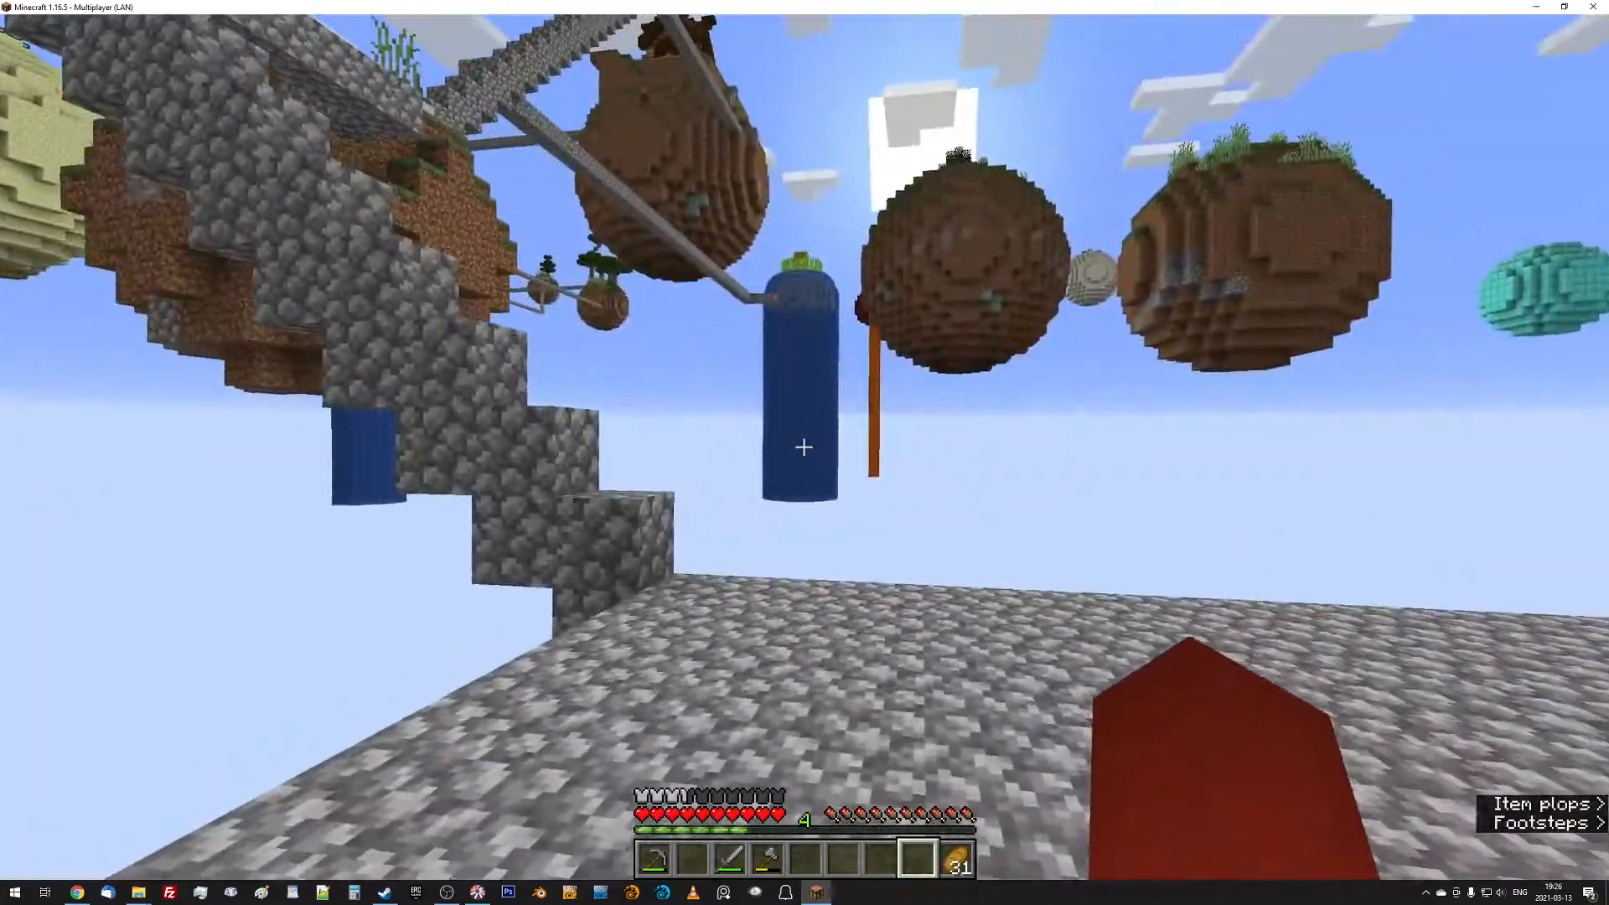
pyautogui.moveTo(804, 448)
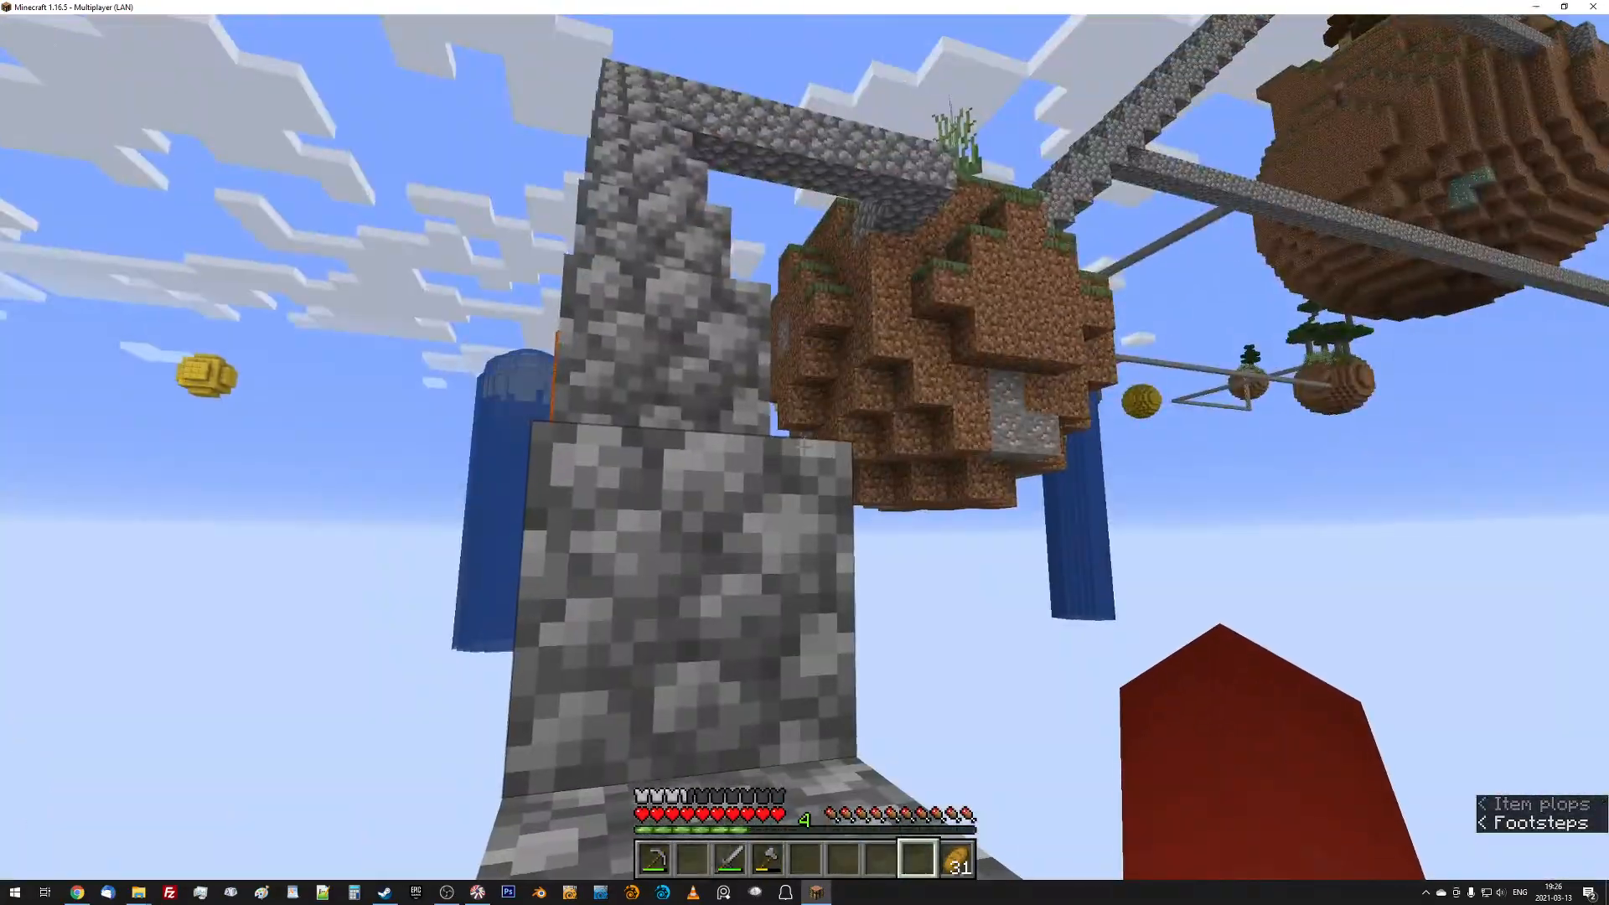
pyautogui.moveTo(804, 453)
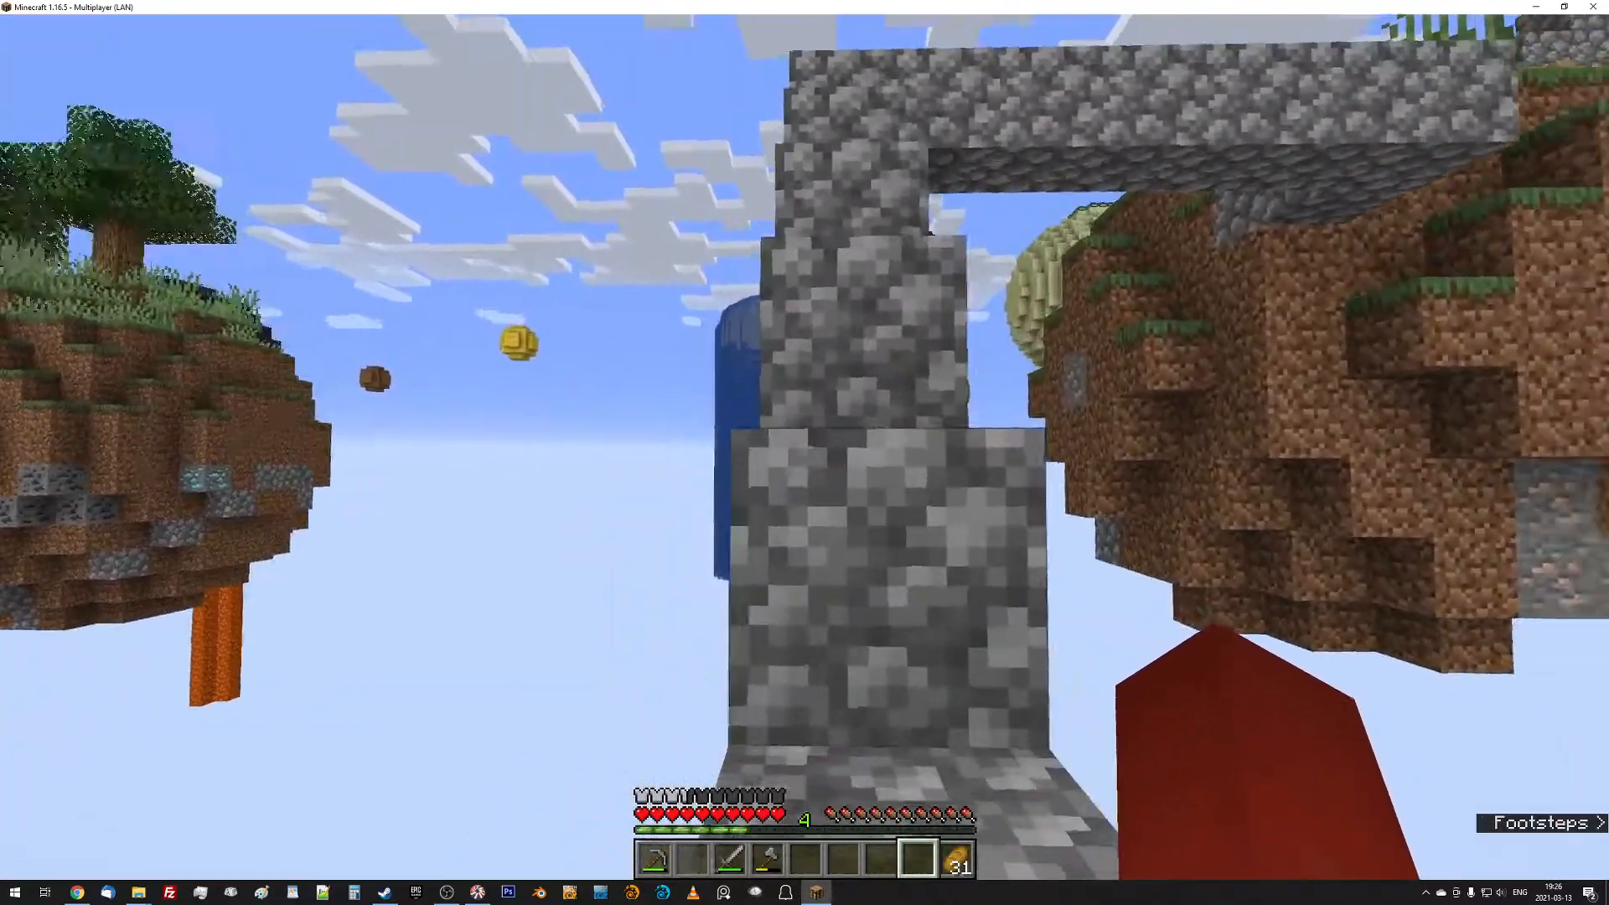
pyautogui.moveTo(805, 446)
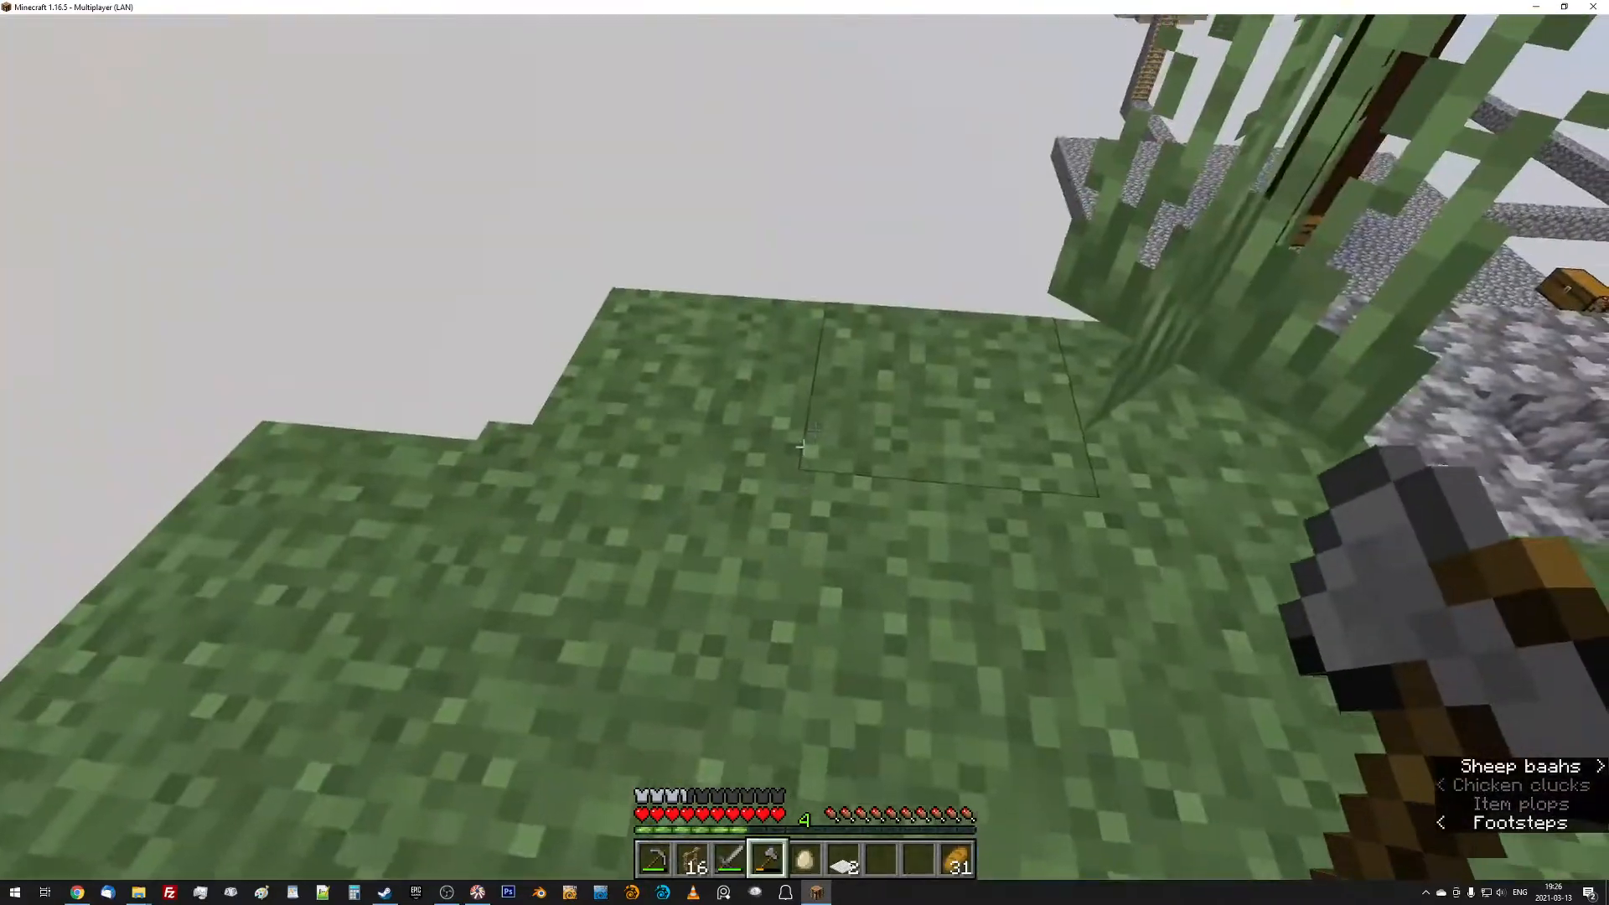
pyautogui.moveTo(804, 445)
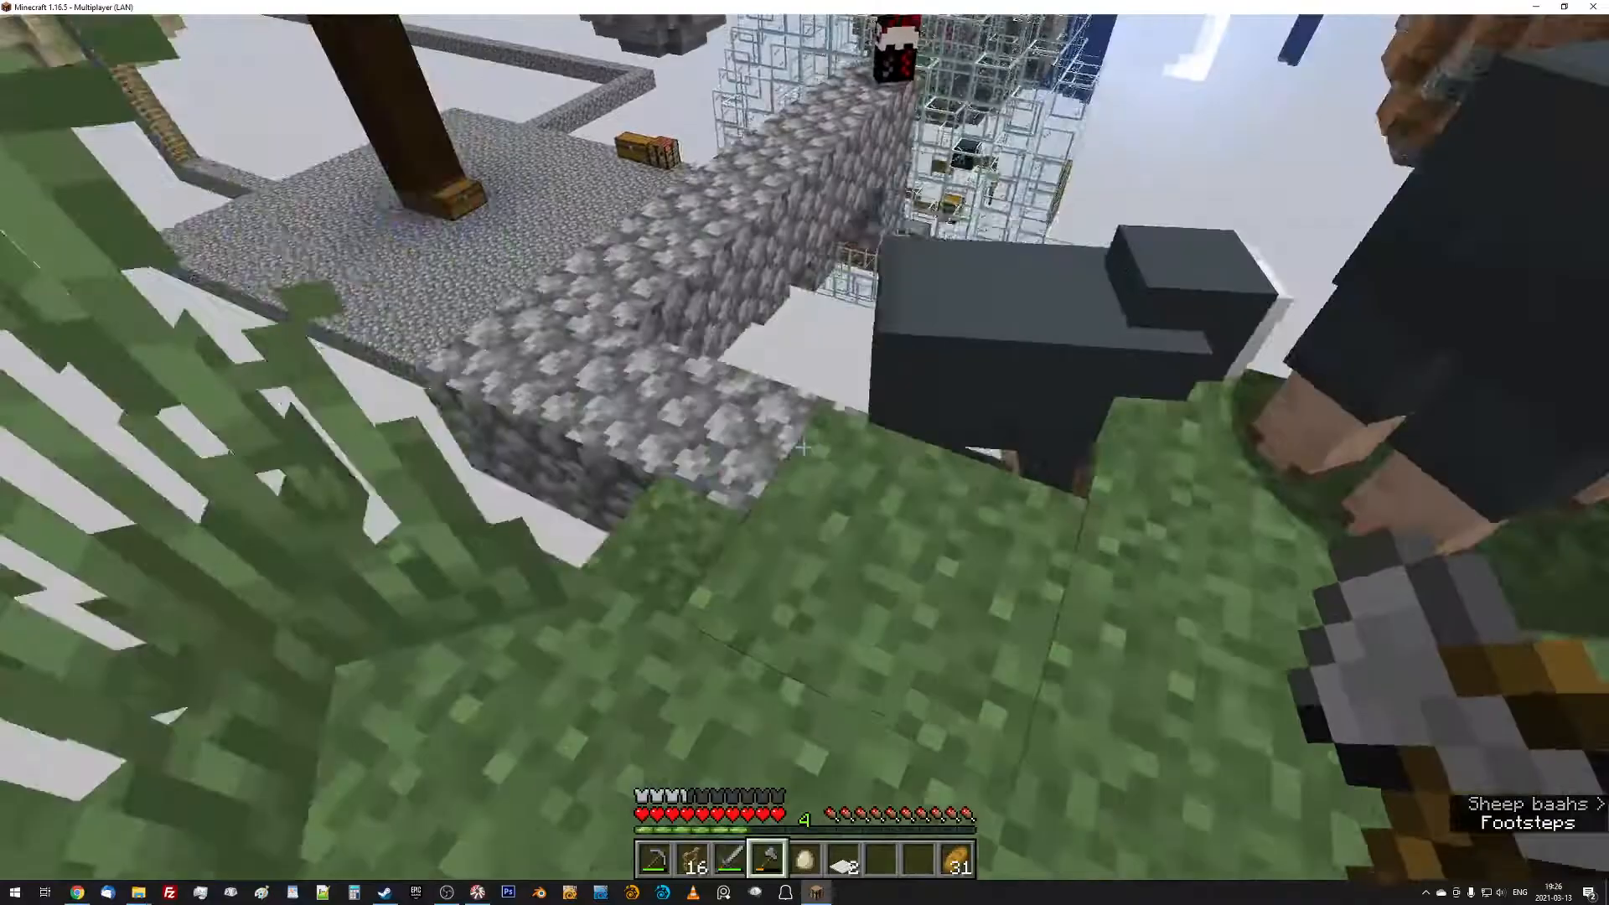
pyautogui.moveTo(805, 447)
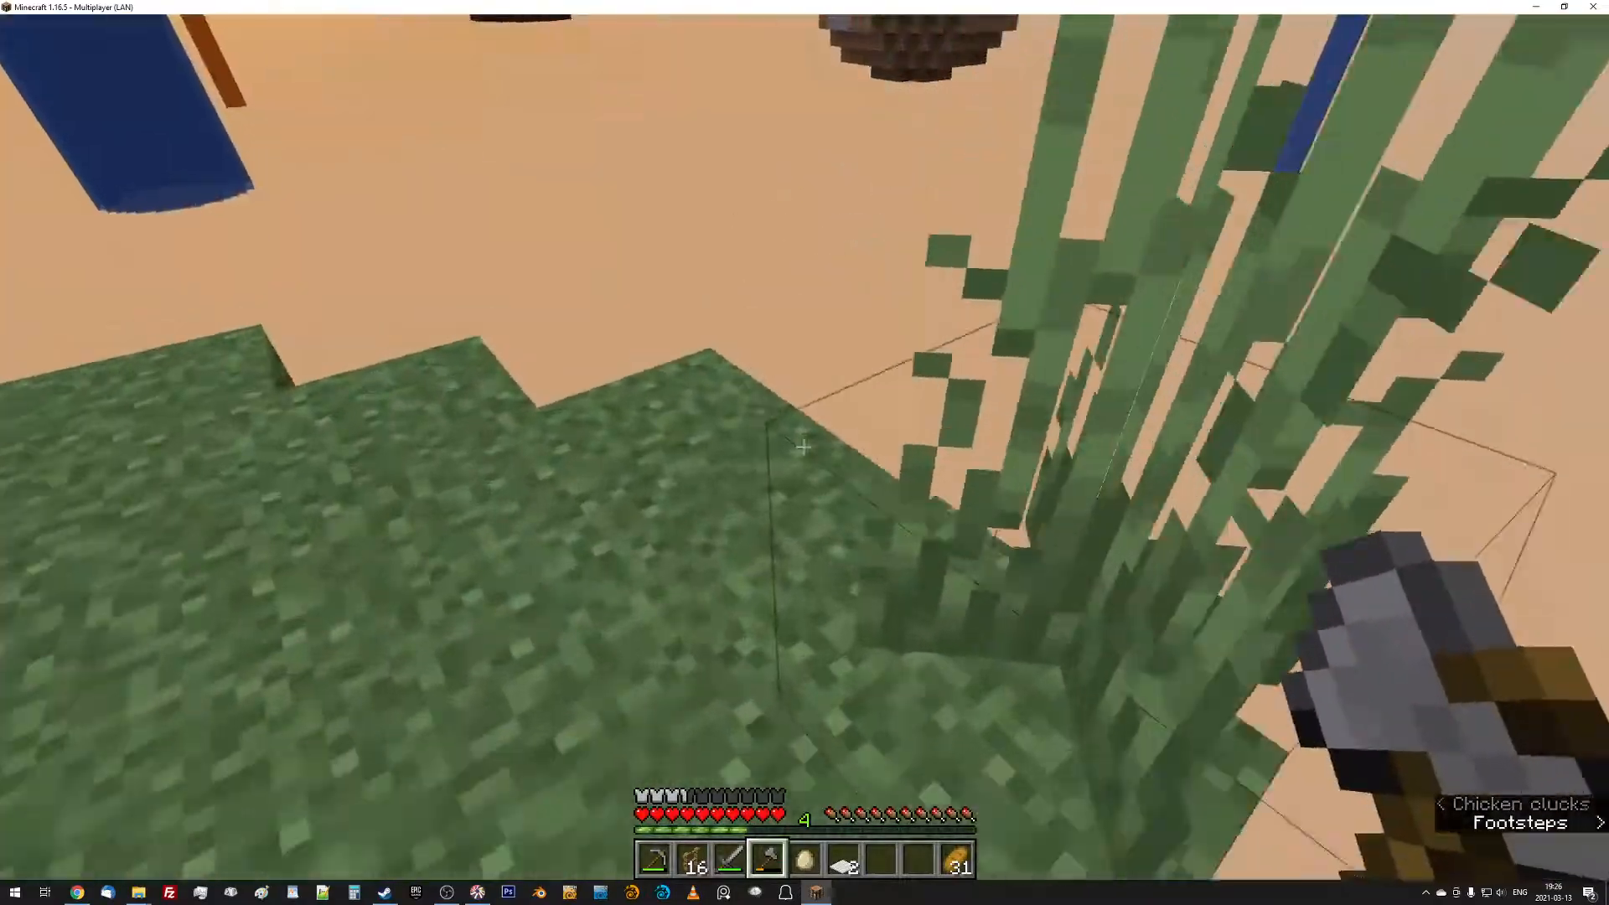
pyautogui.moveTo(805, 452)
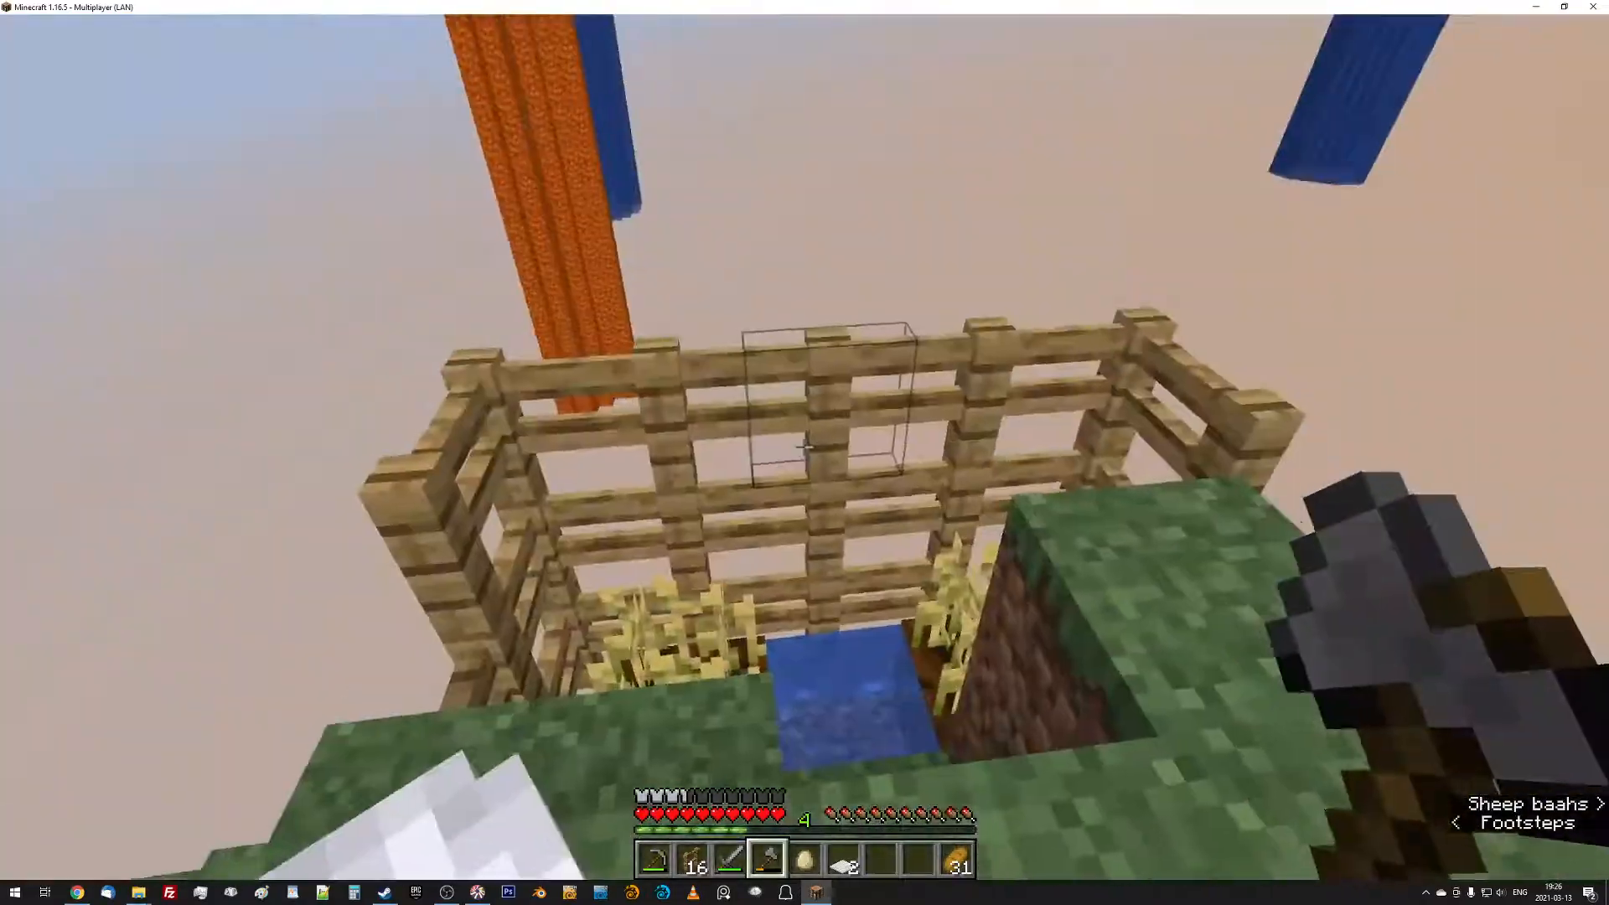
pyautogui.moveTo(804, 448)
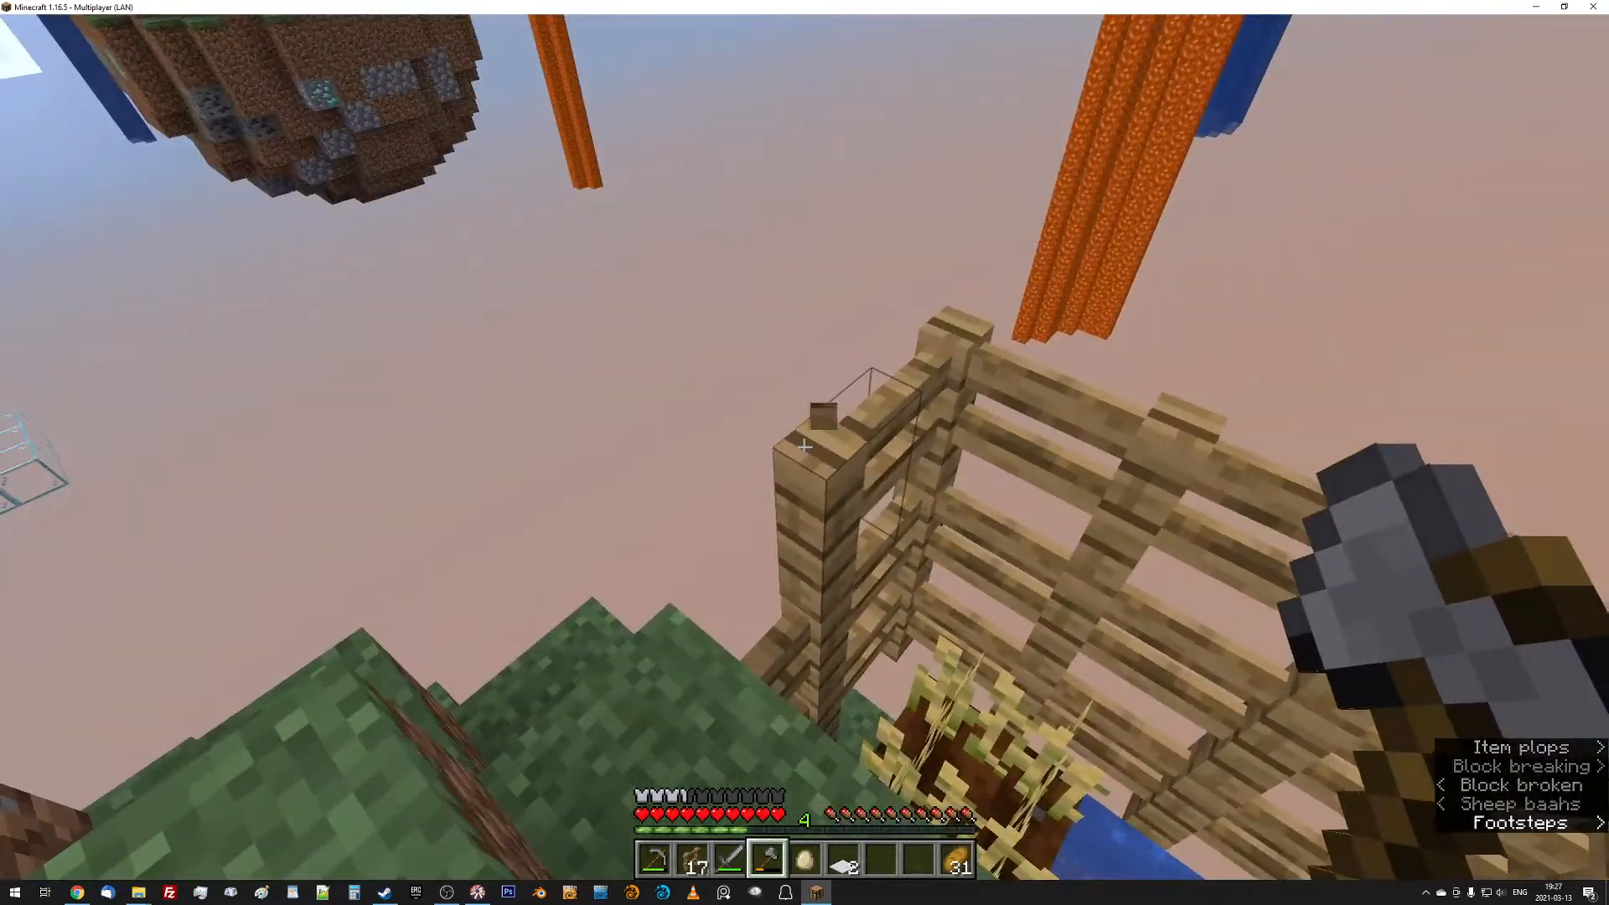
pyautogui.moveTo(805, 447)
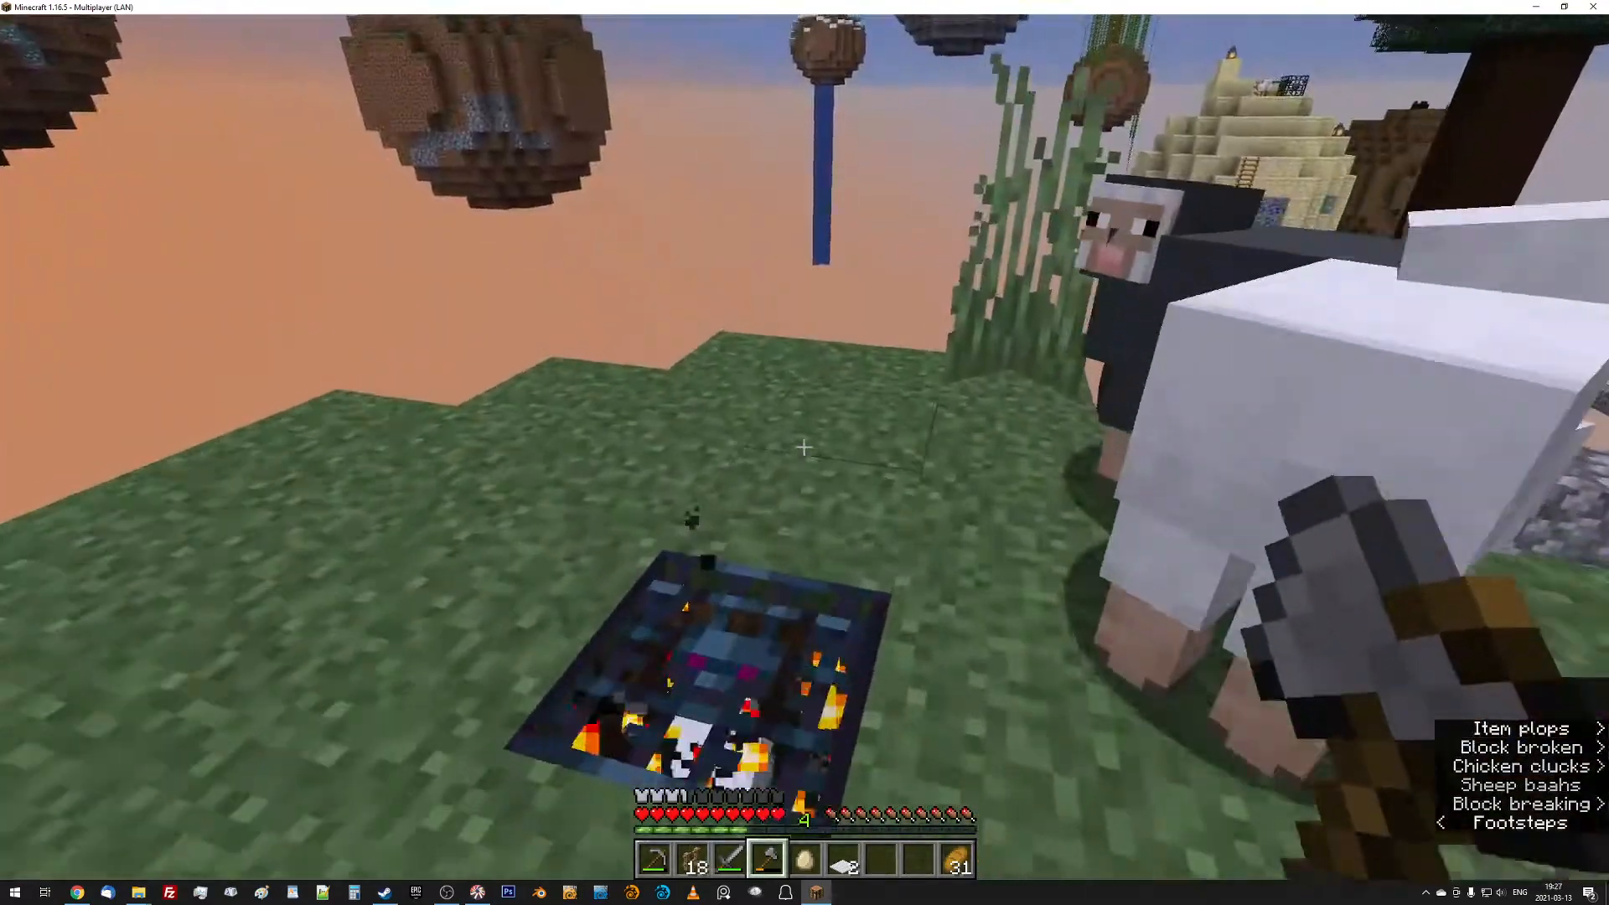
pyautogui.moveTo(805, 448)
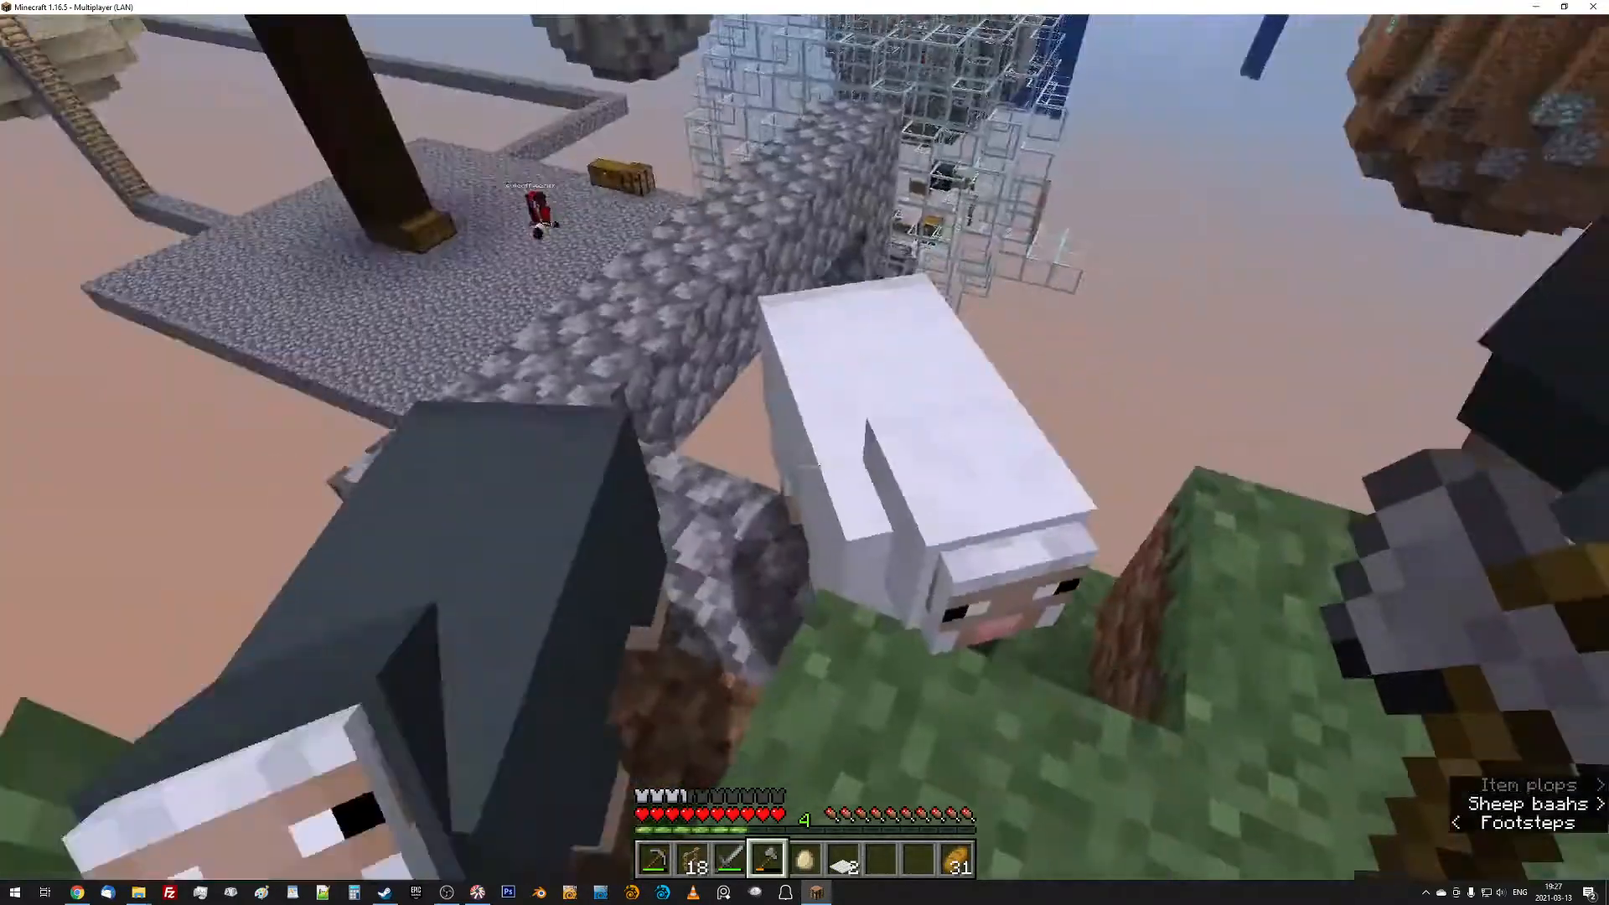
pyautogui.moveTo(805, 441)
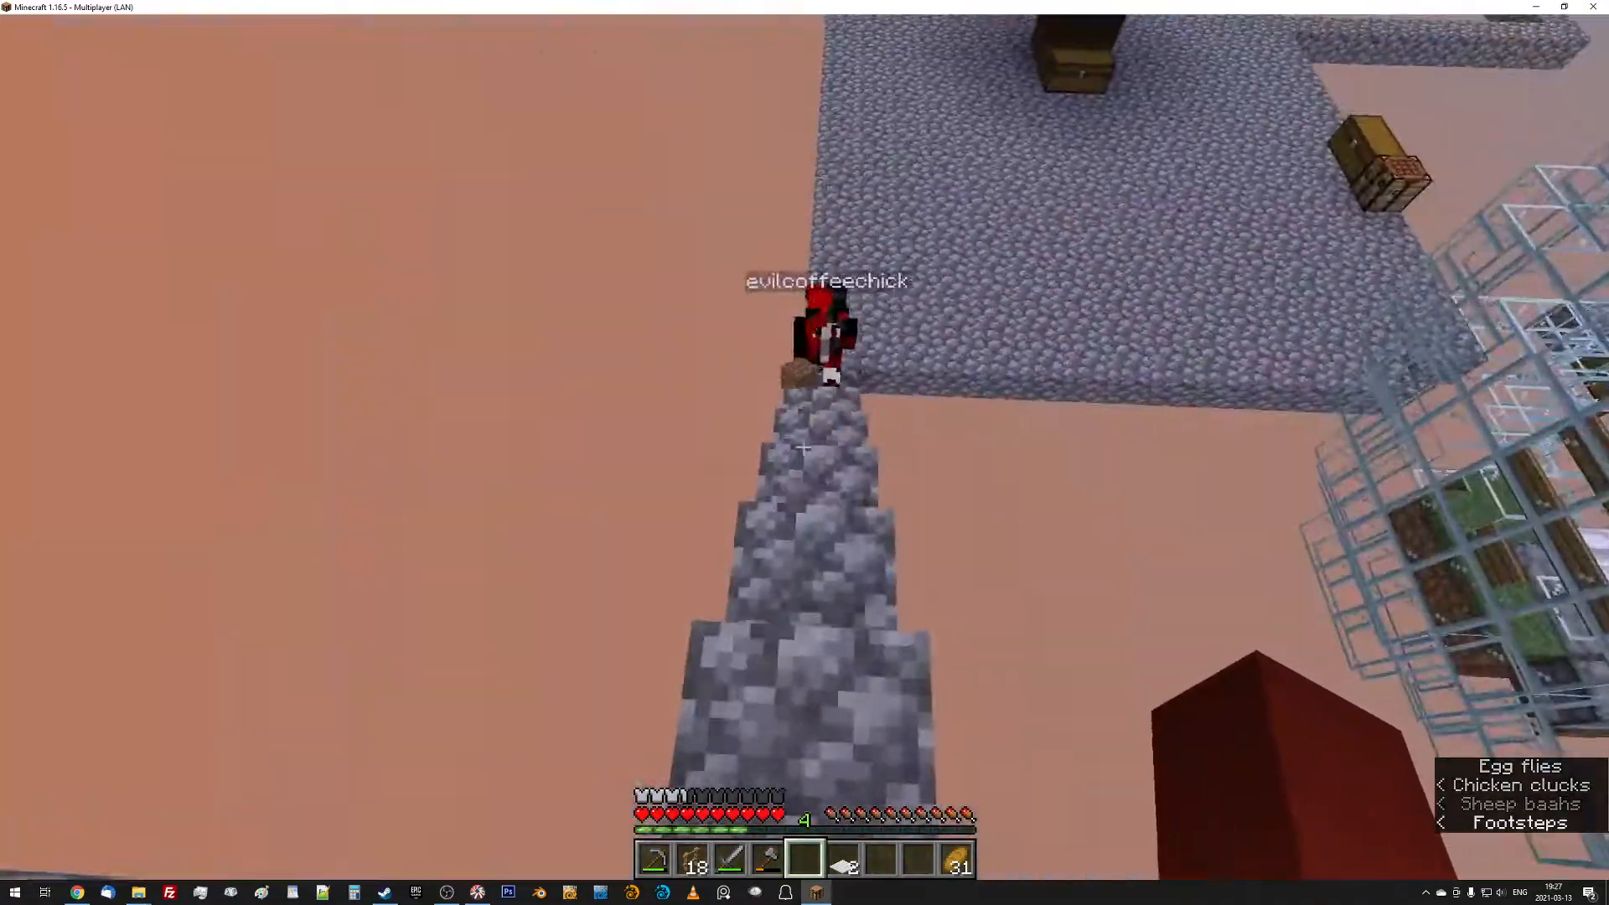
pyautogui.moveTo(805, 448)
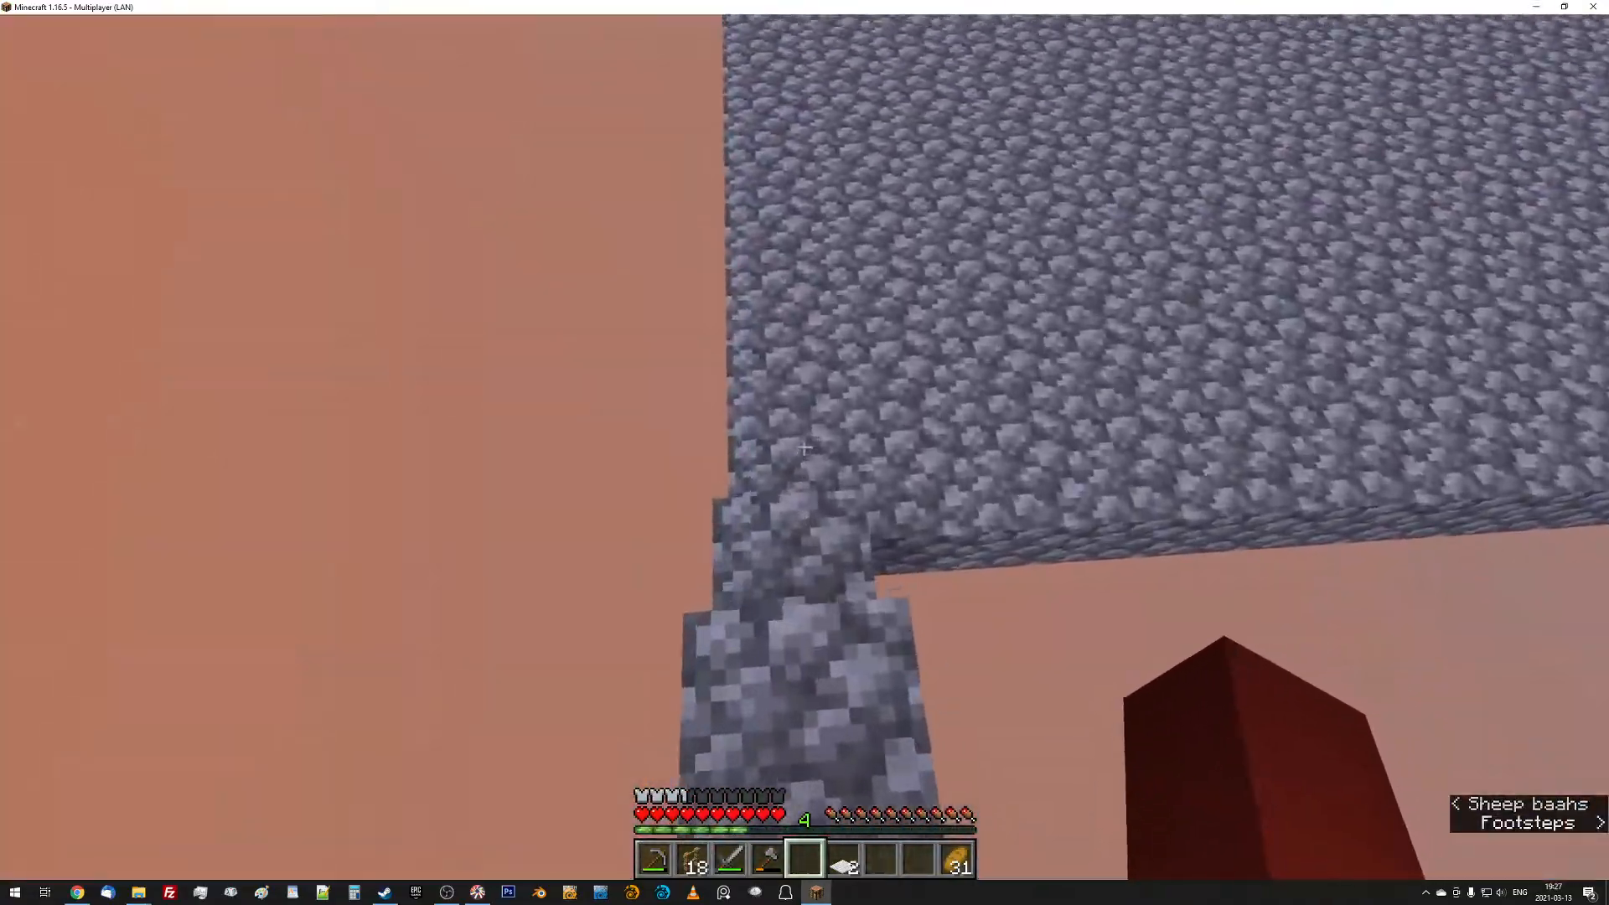
pyautogui.moveTo(804, 448)
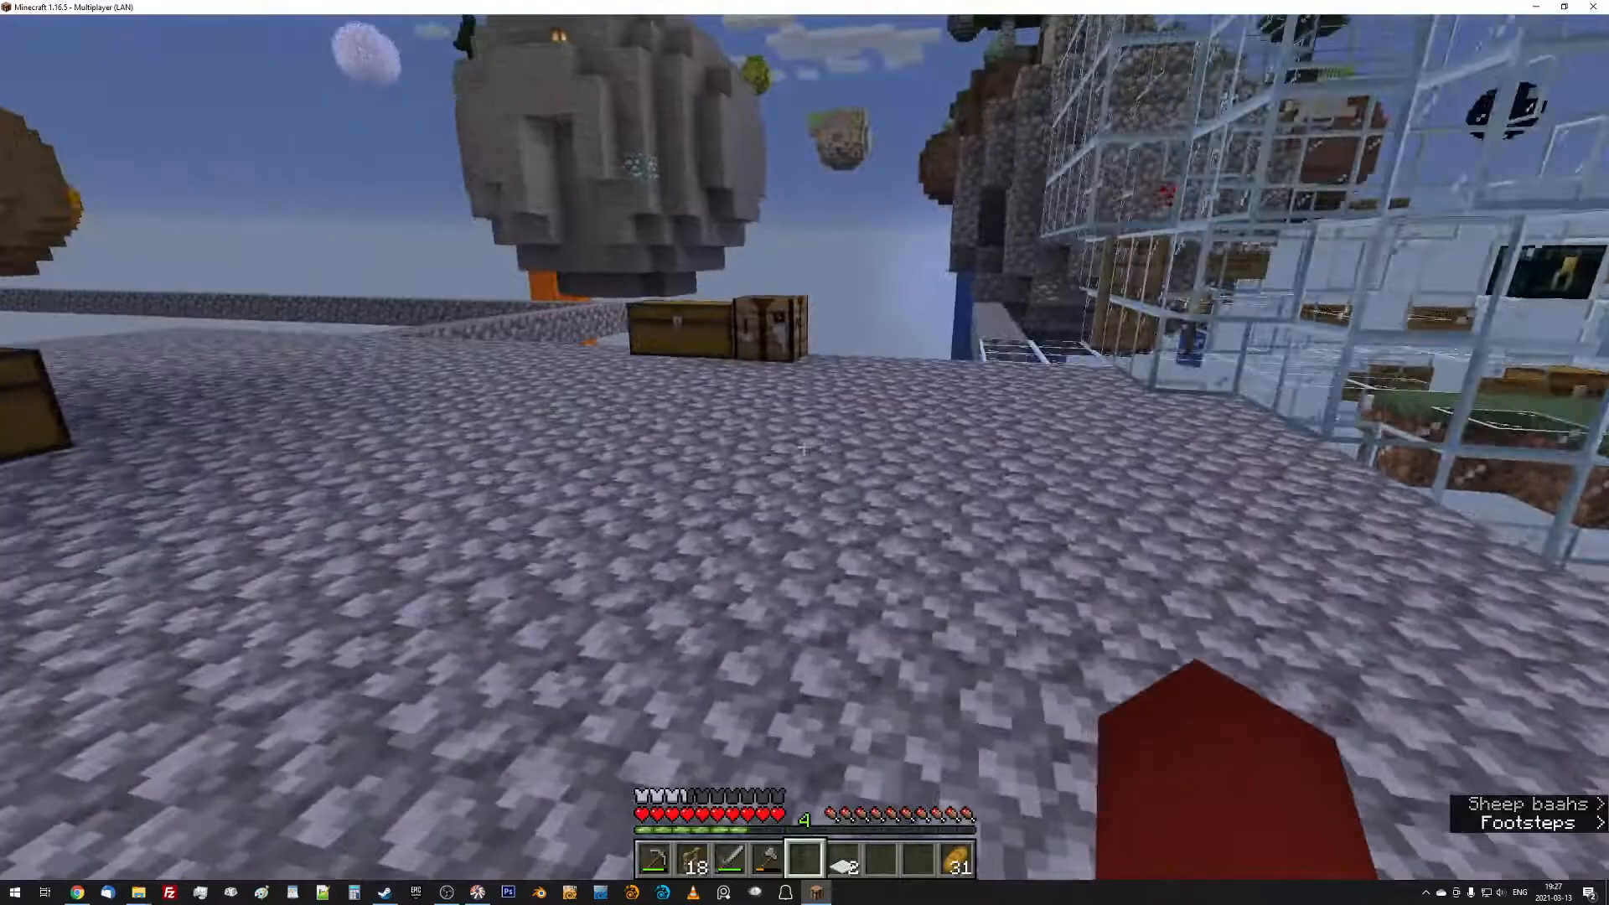
pyautogui.moveTo(804, 453)
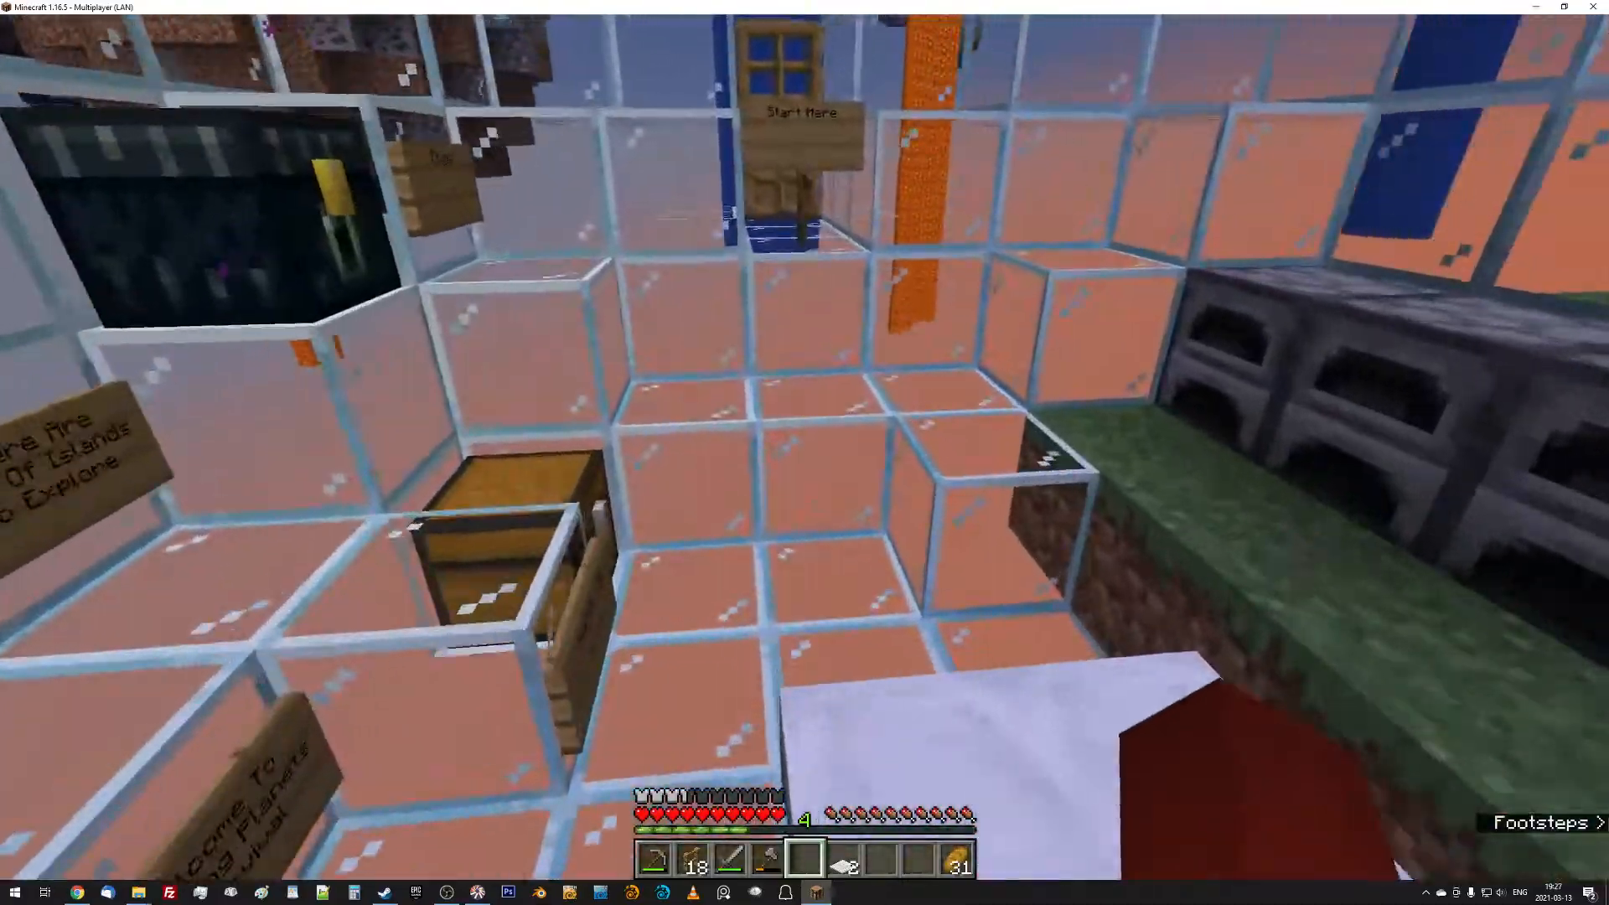
# Take several full stacks of spruce logs from the large chest into the inventory.
pyautogui.rightClick(483, 554)
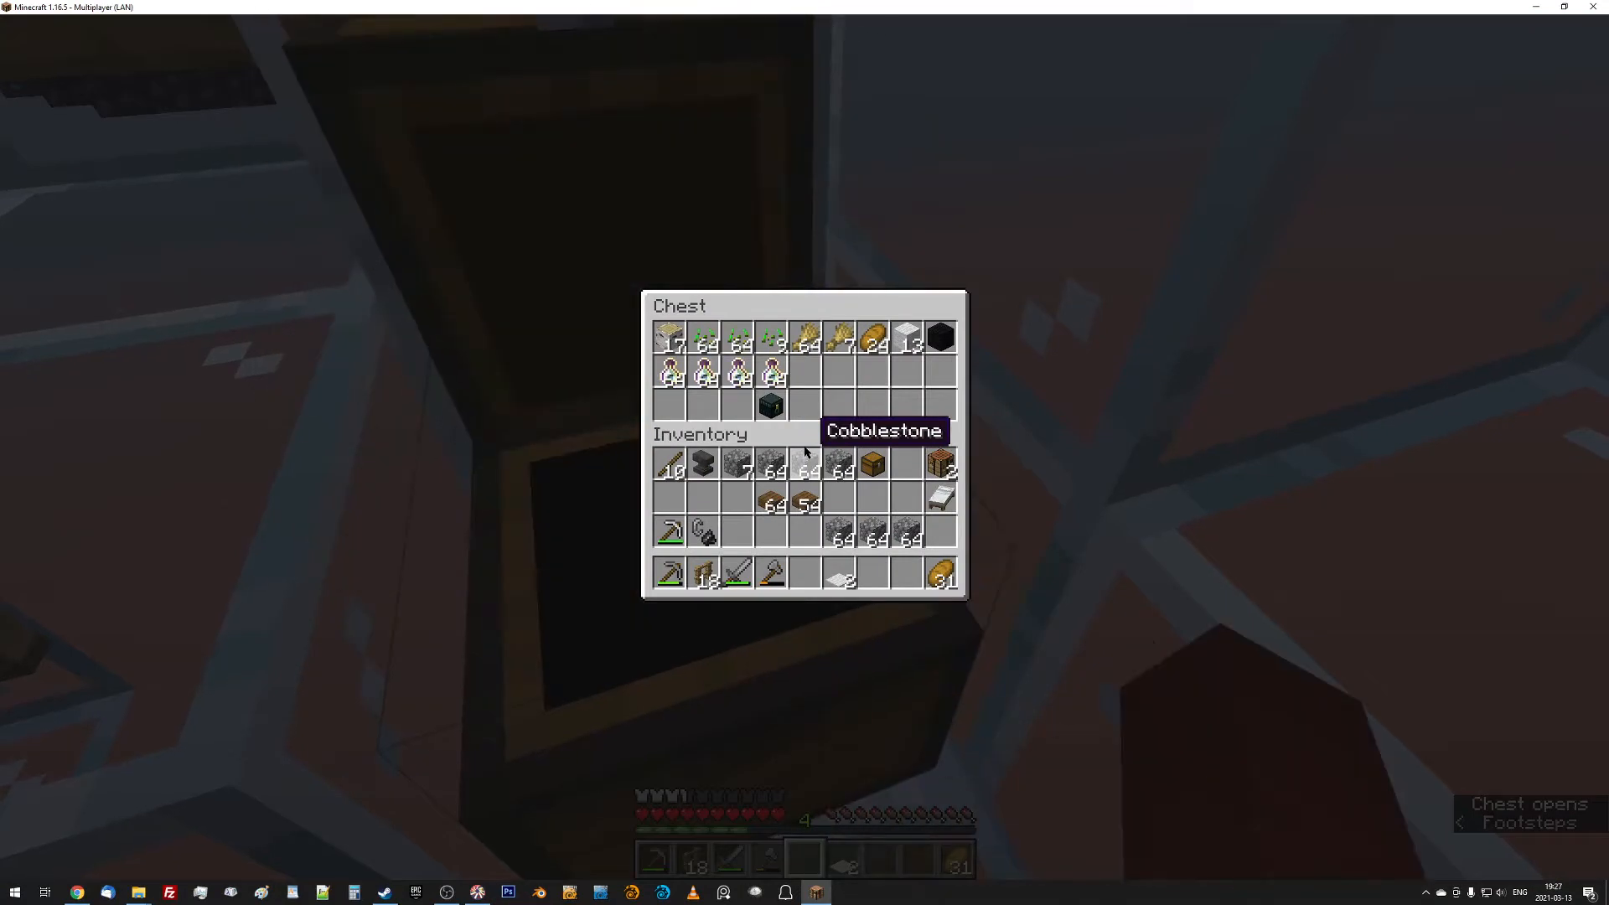
pyautogui.press('Escape')
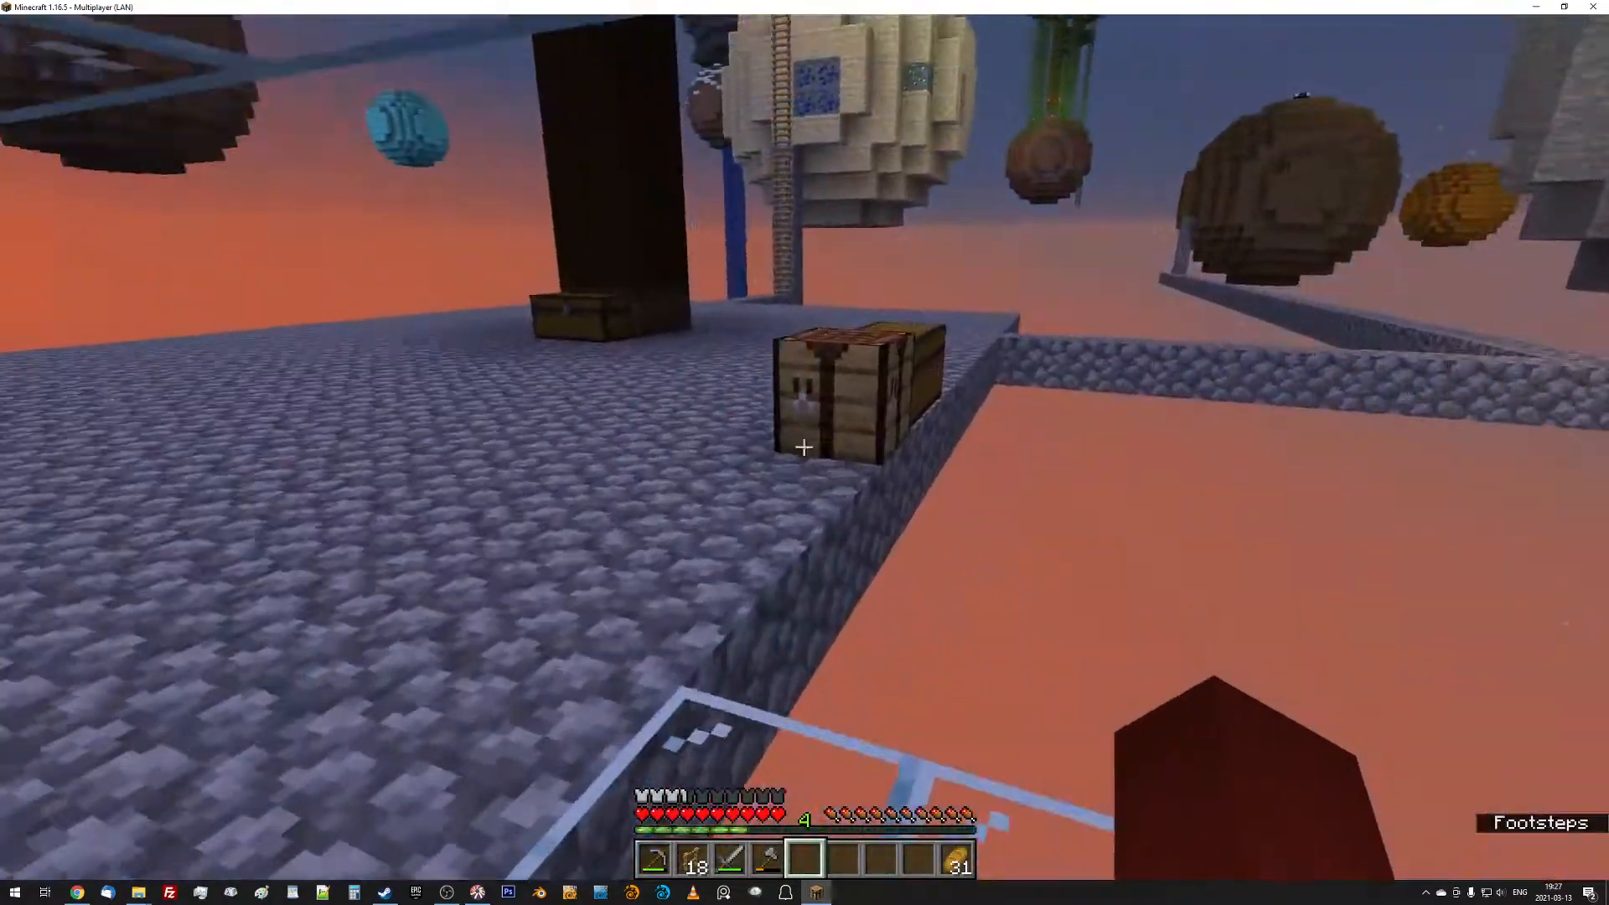
pyautogui.moveTo(803, 447)
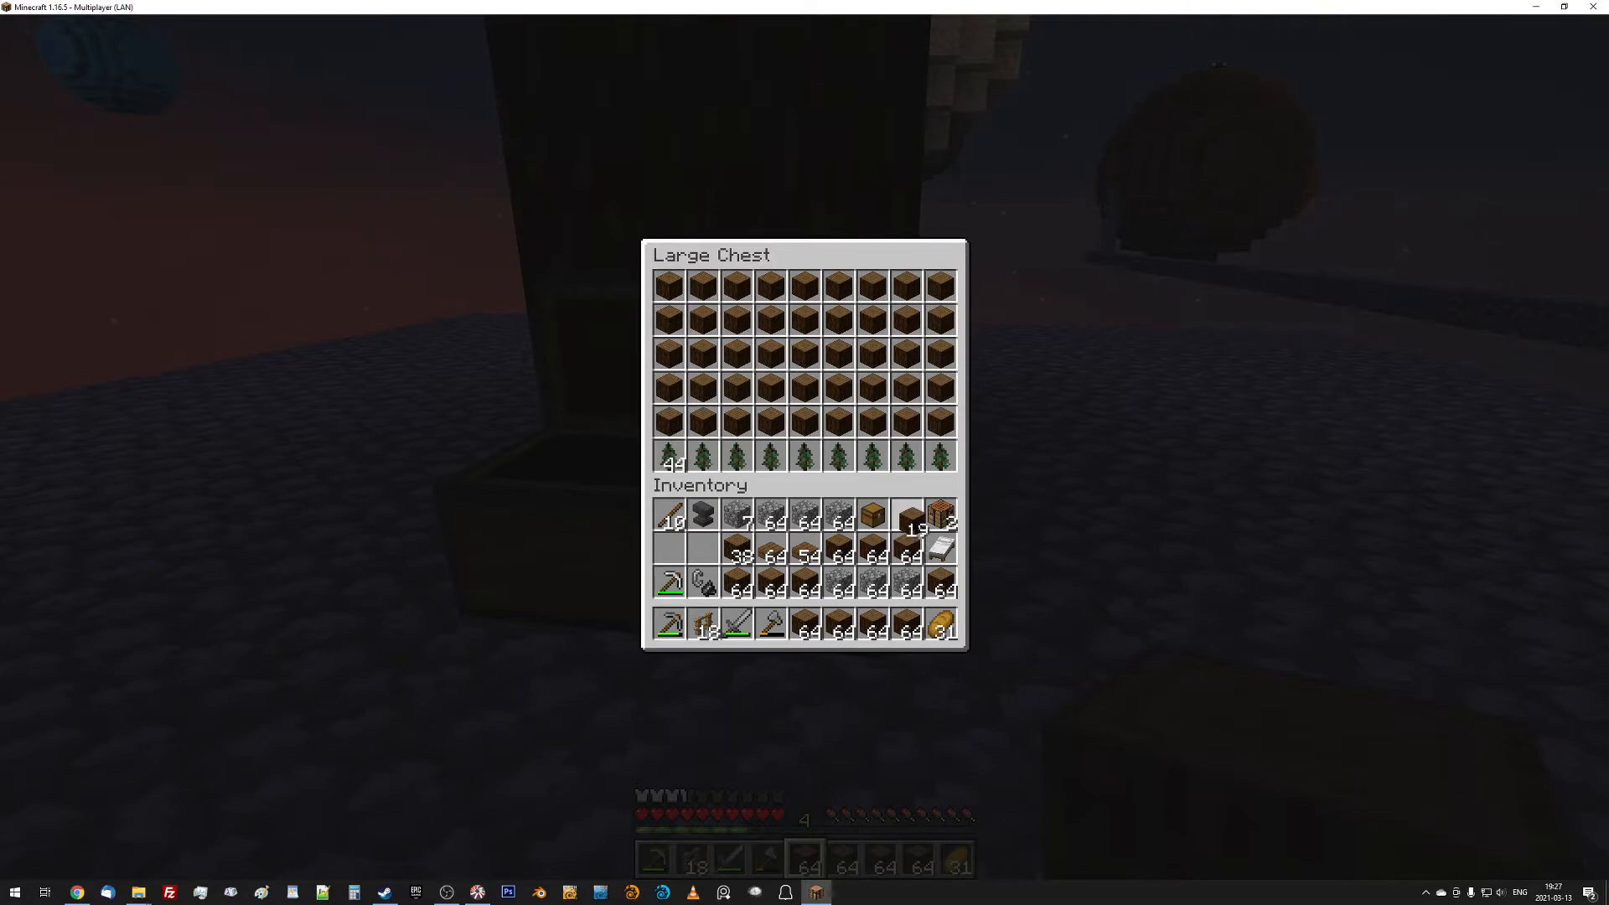
pyautogui.press('Escape')
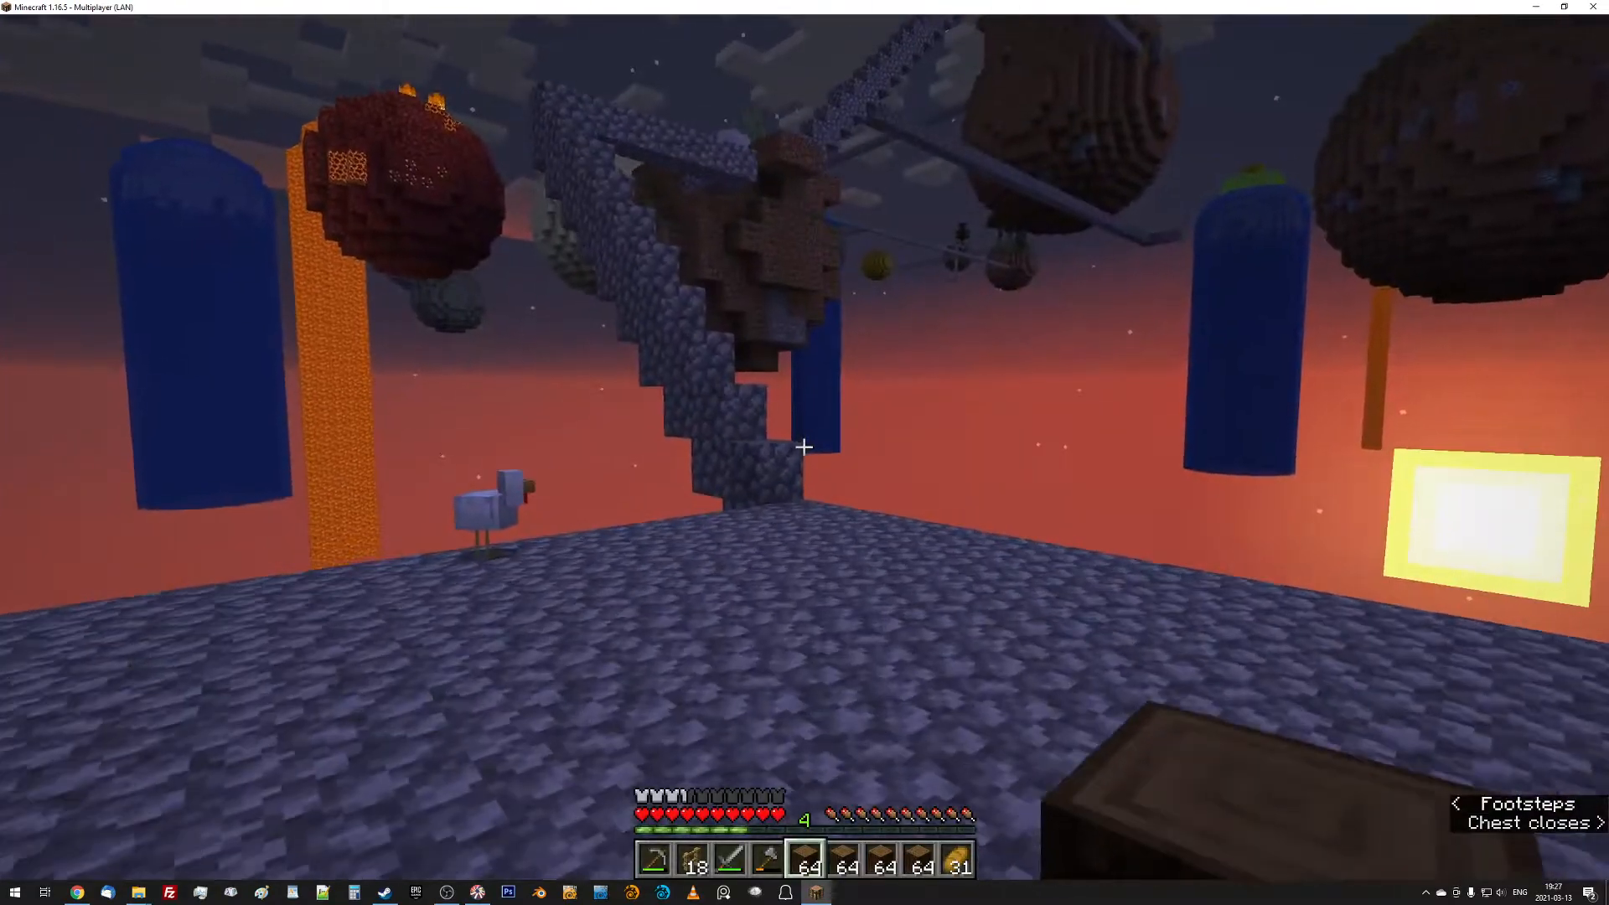
pyautogui.moveTo(804, 447)
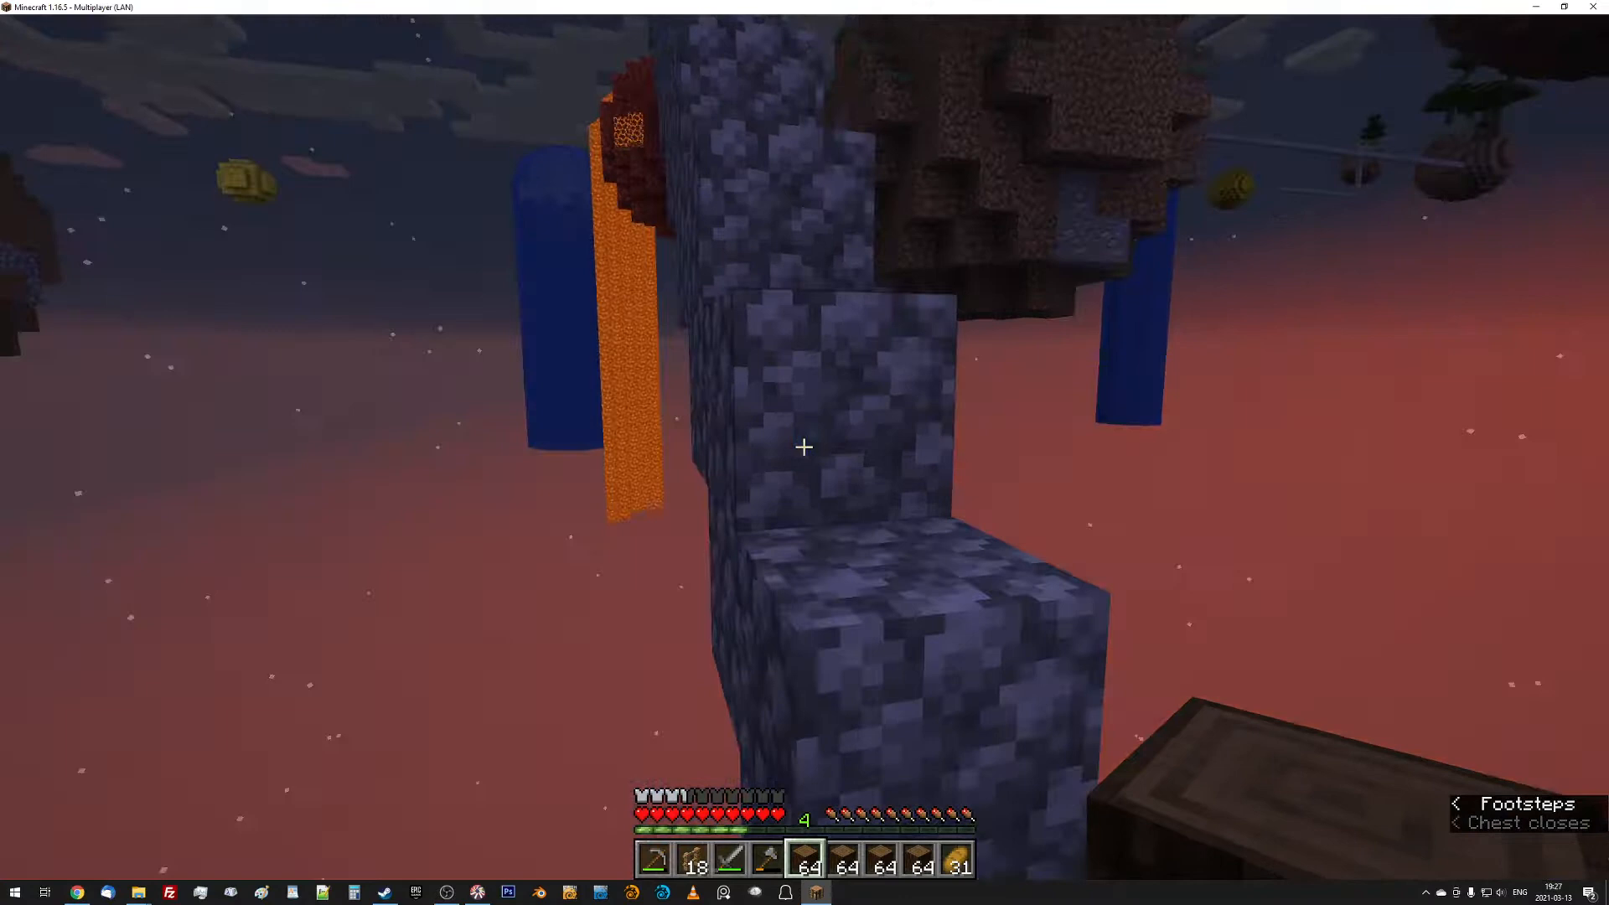
pyautogui.moveTo(804, 447)
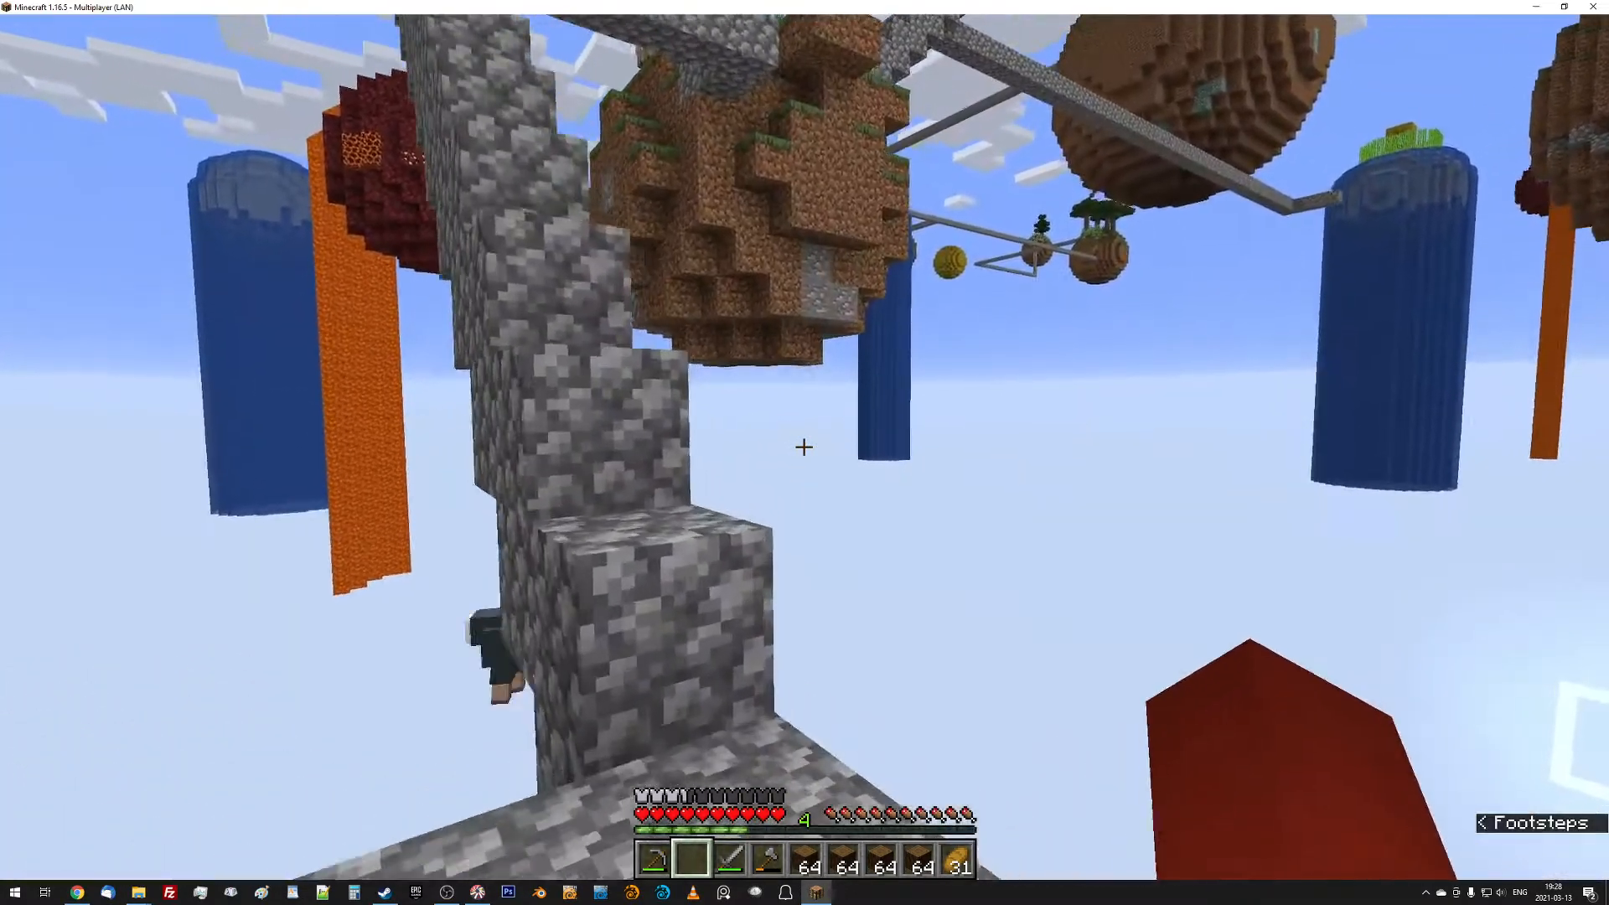
pyautogui.moveTo(804, 446)
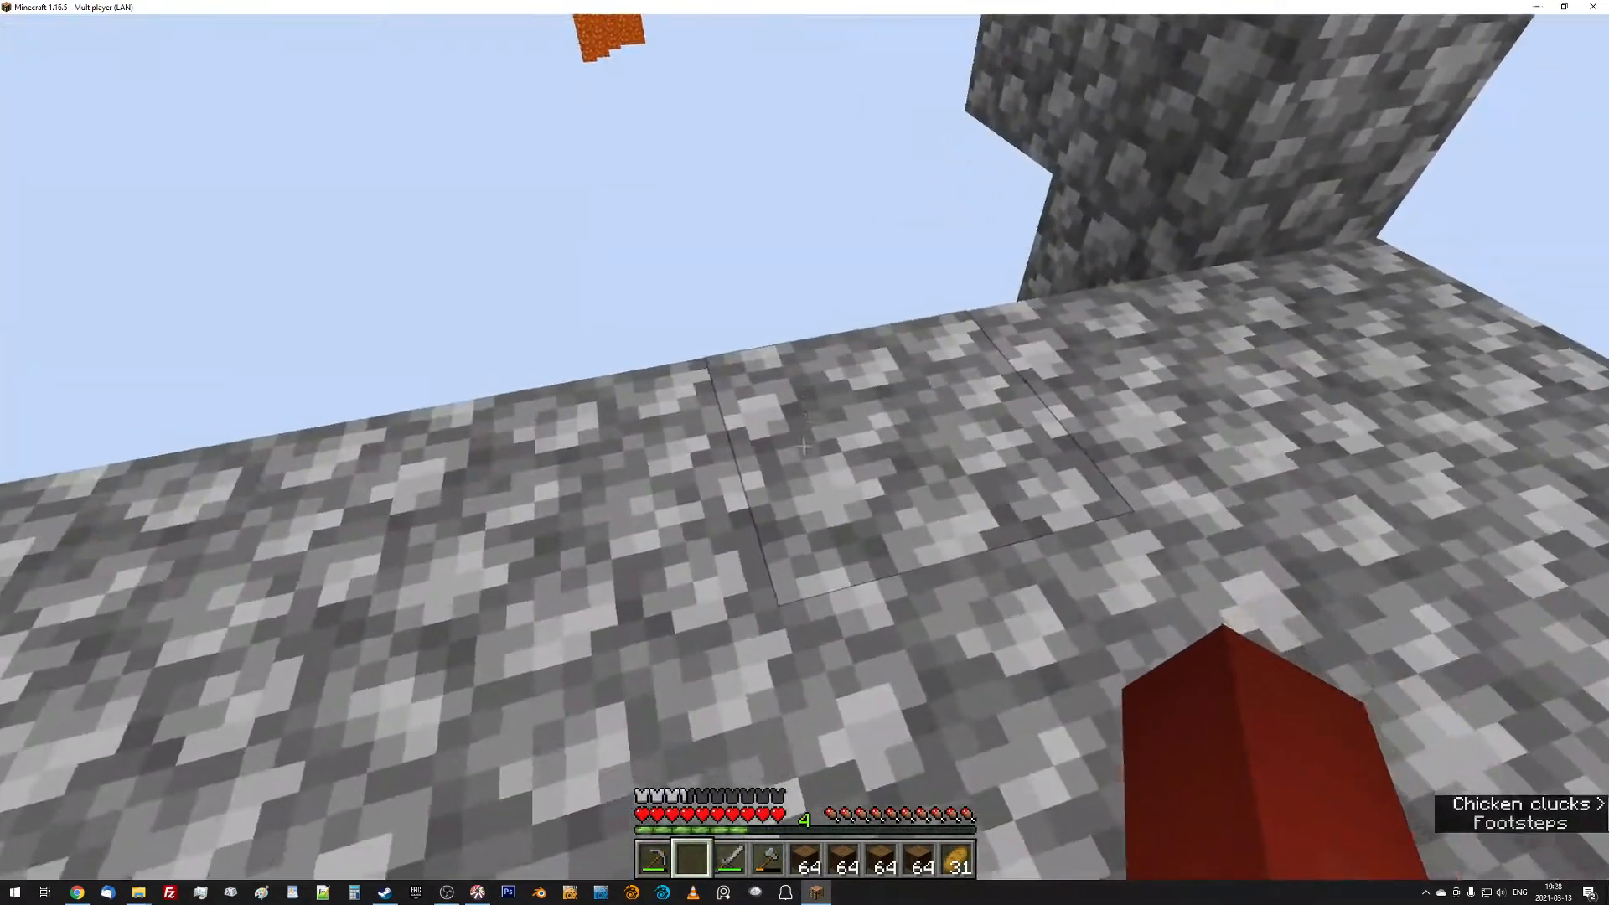
pyautogui.moveTo(804, 447)
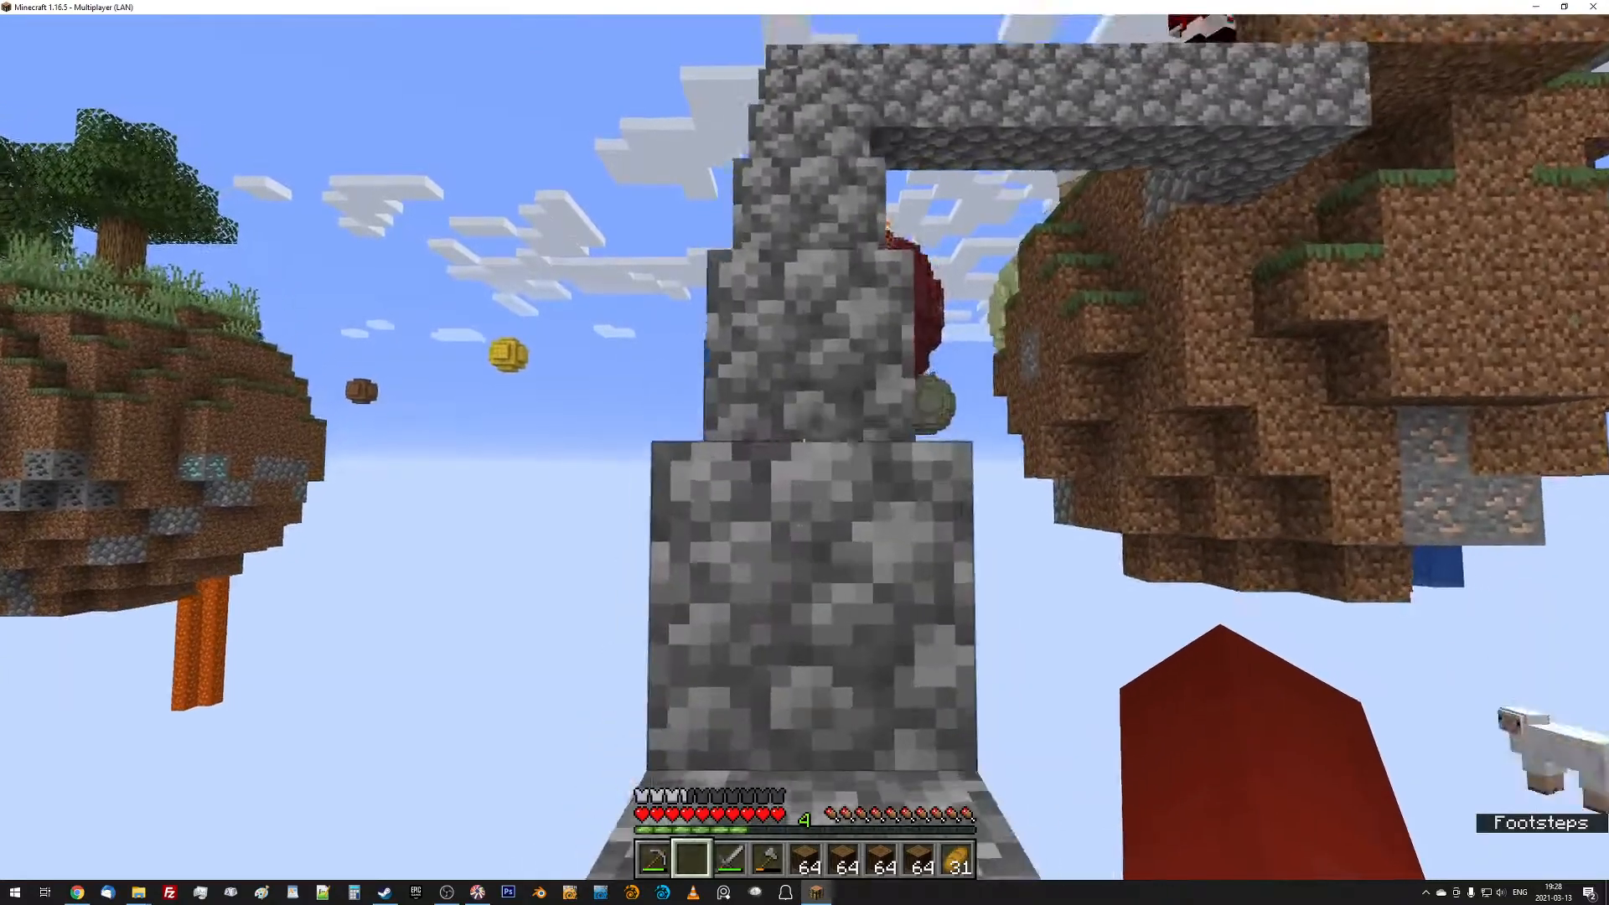
pyautogui.moveTo(804, 446)
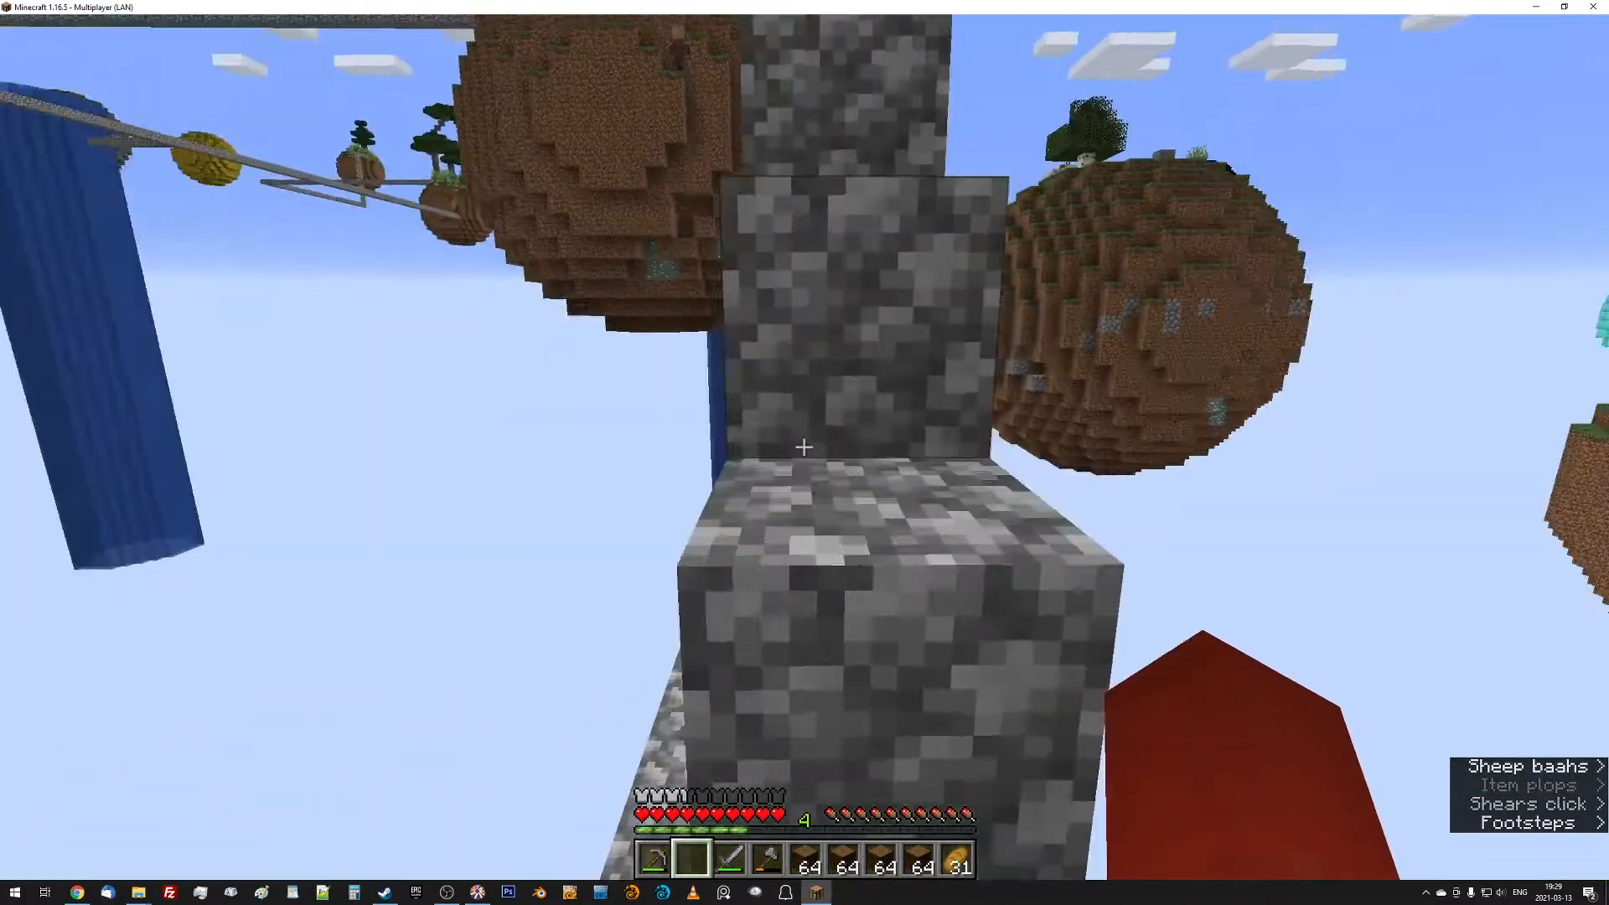
pyautogui.moveTo(804, 447)
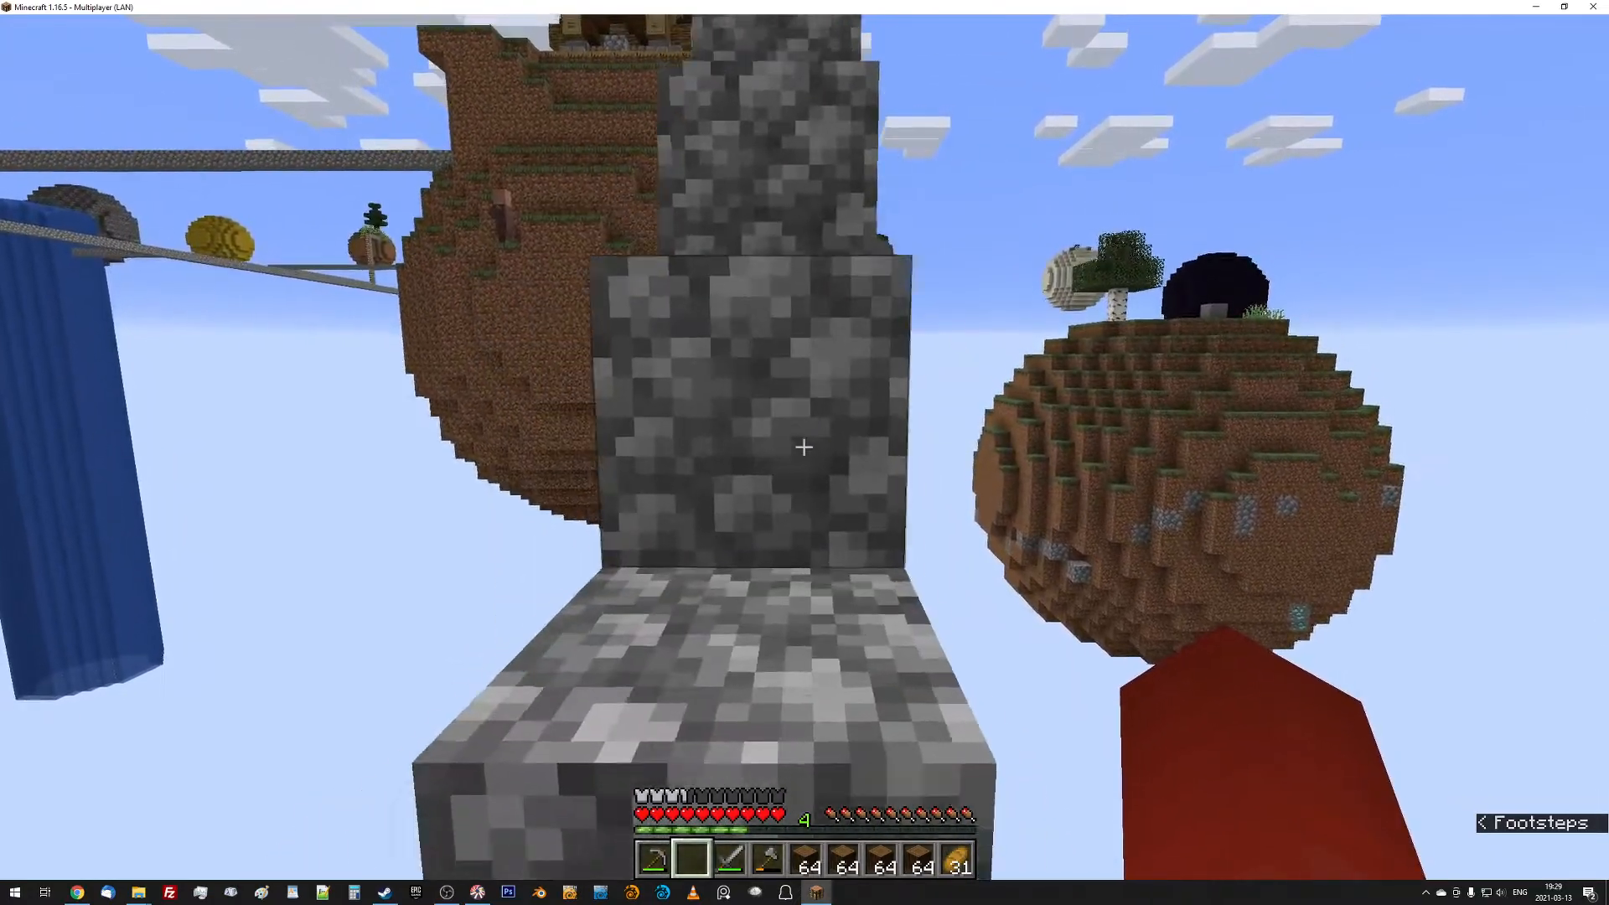
pyautogui.moveTo(804, 447)
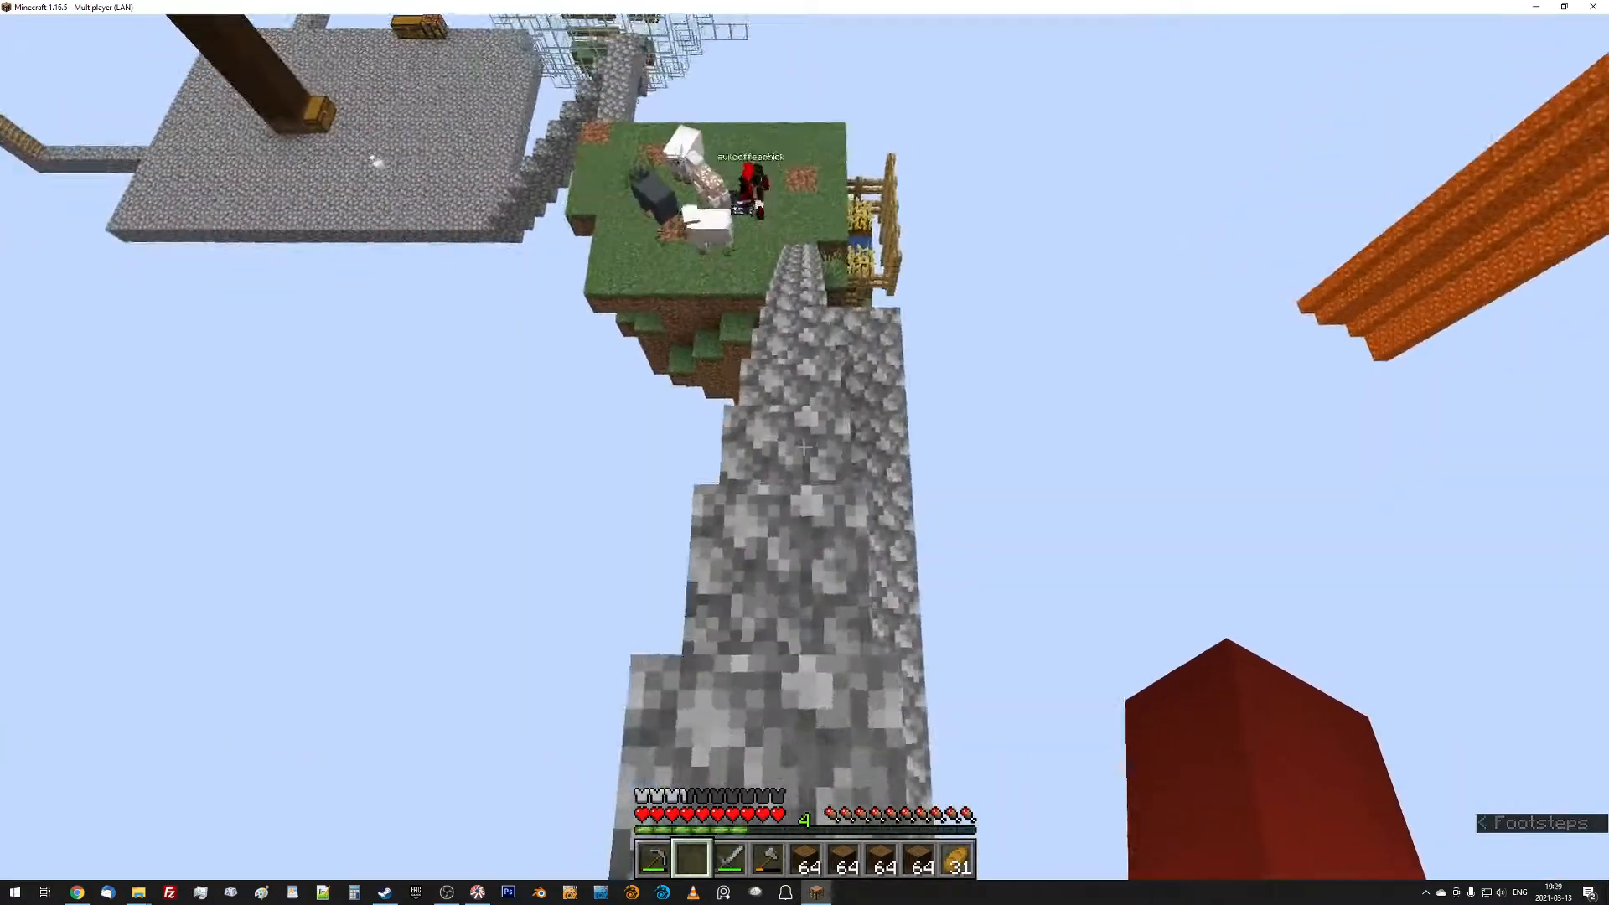
pyautogui.moveTo(805, 448)
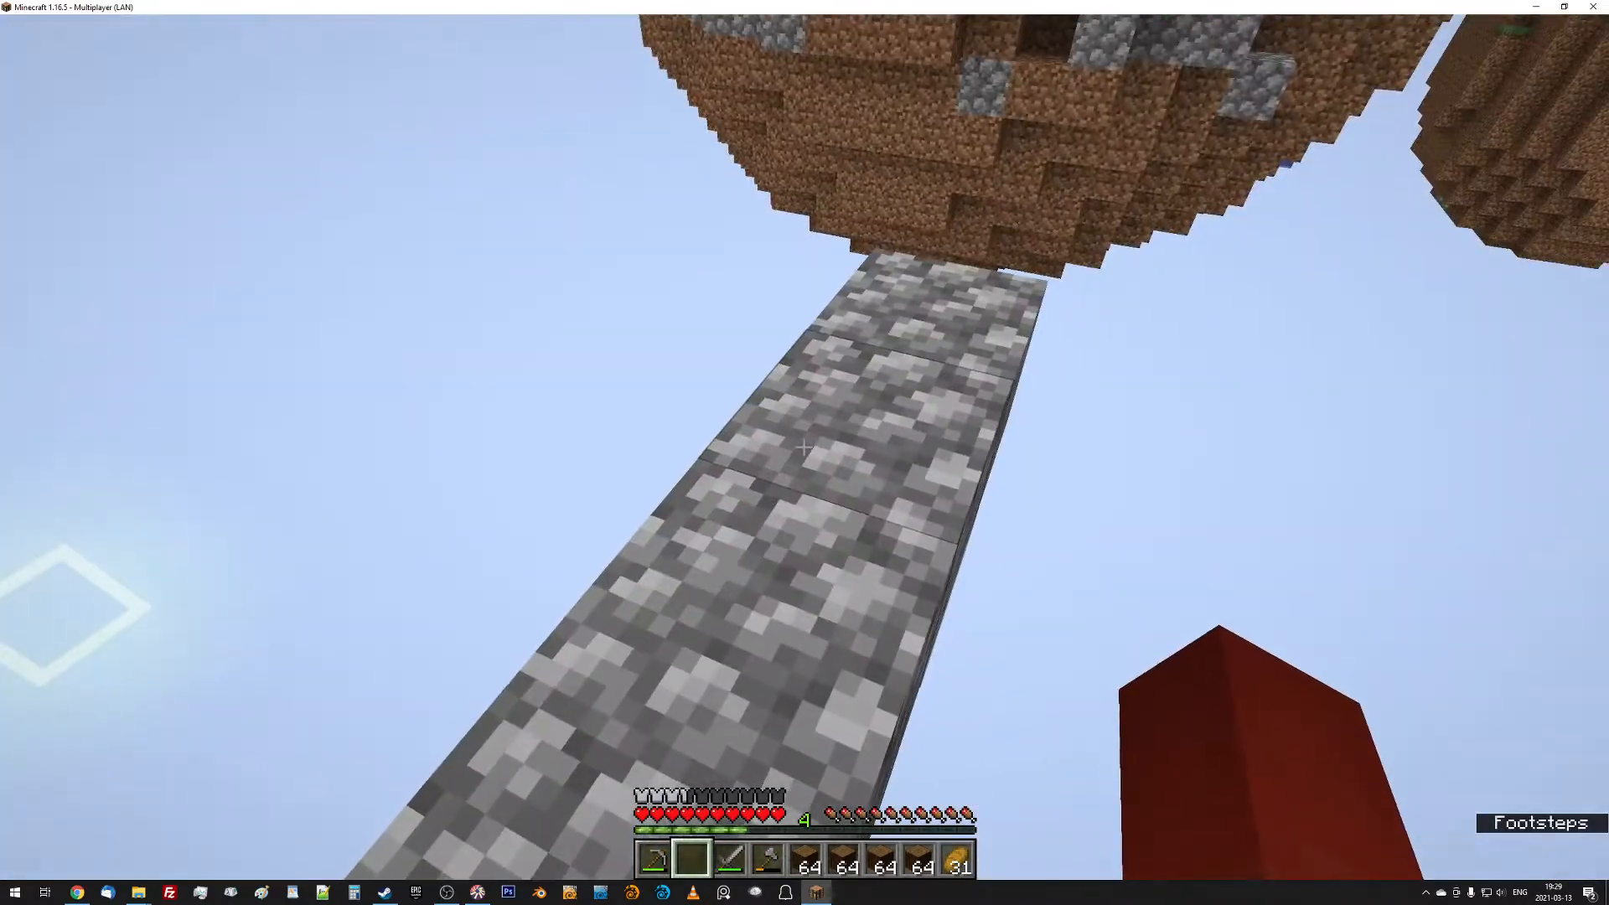
# Bring spruce planks from the inventory into the hotbar.
pyautogui.press('e')
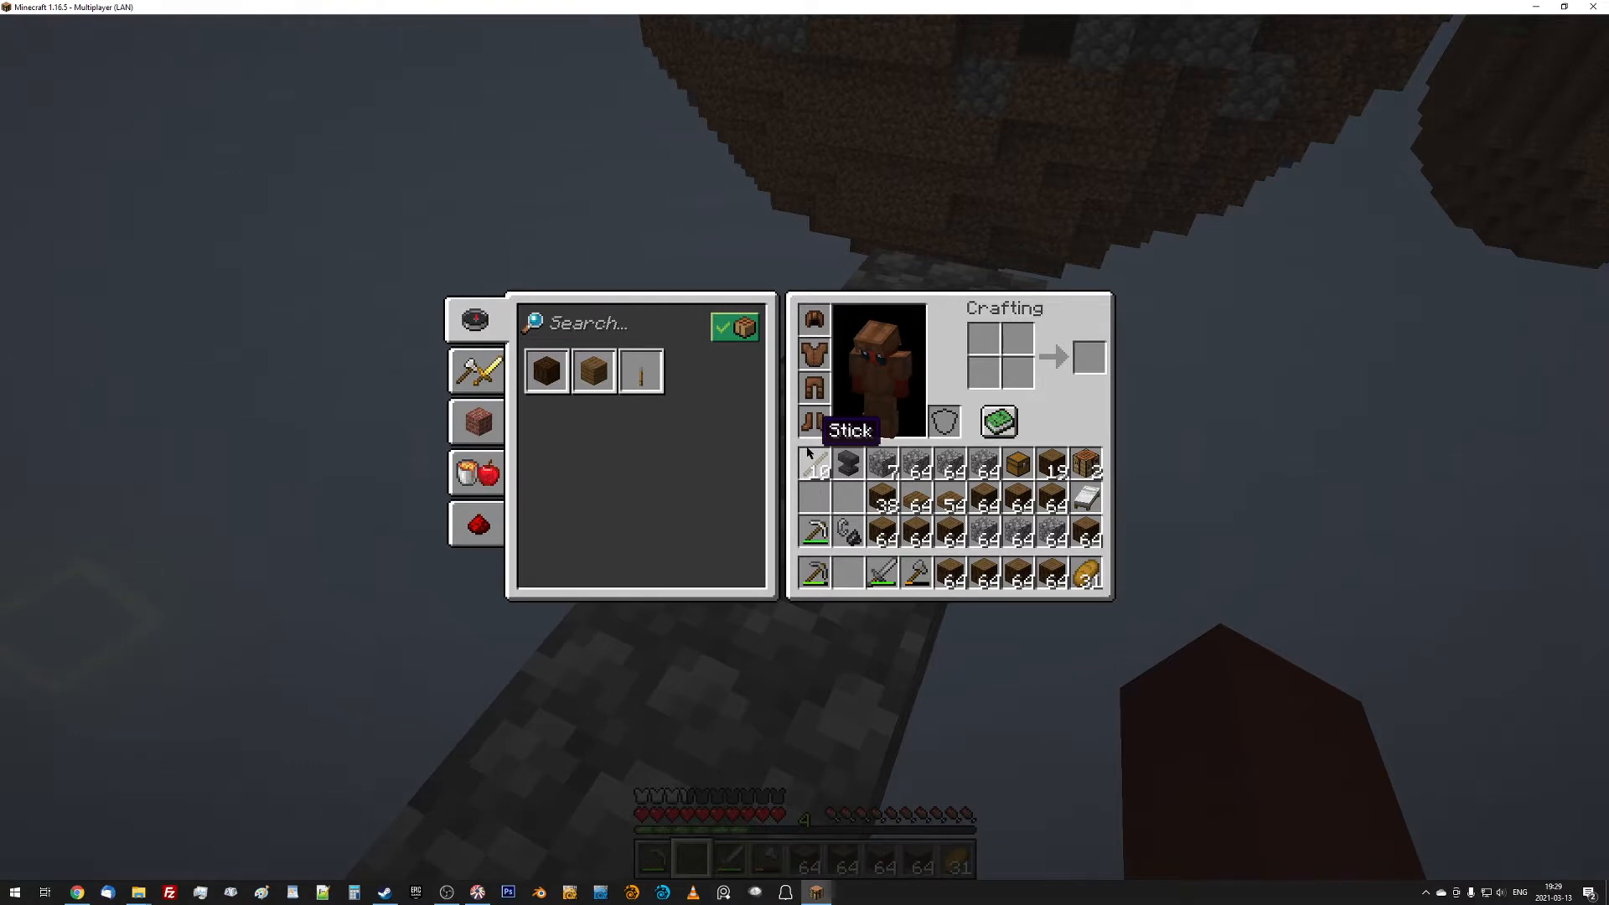
pyautogui.moveTo(950, 575)
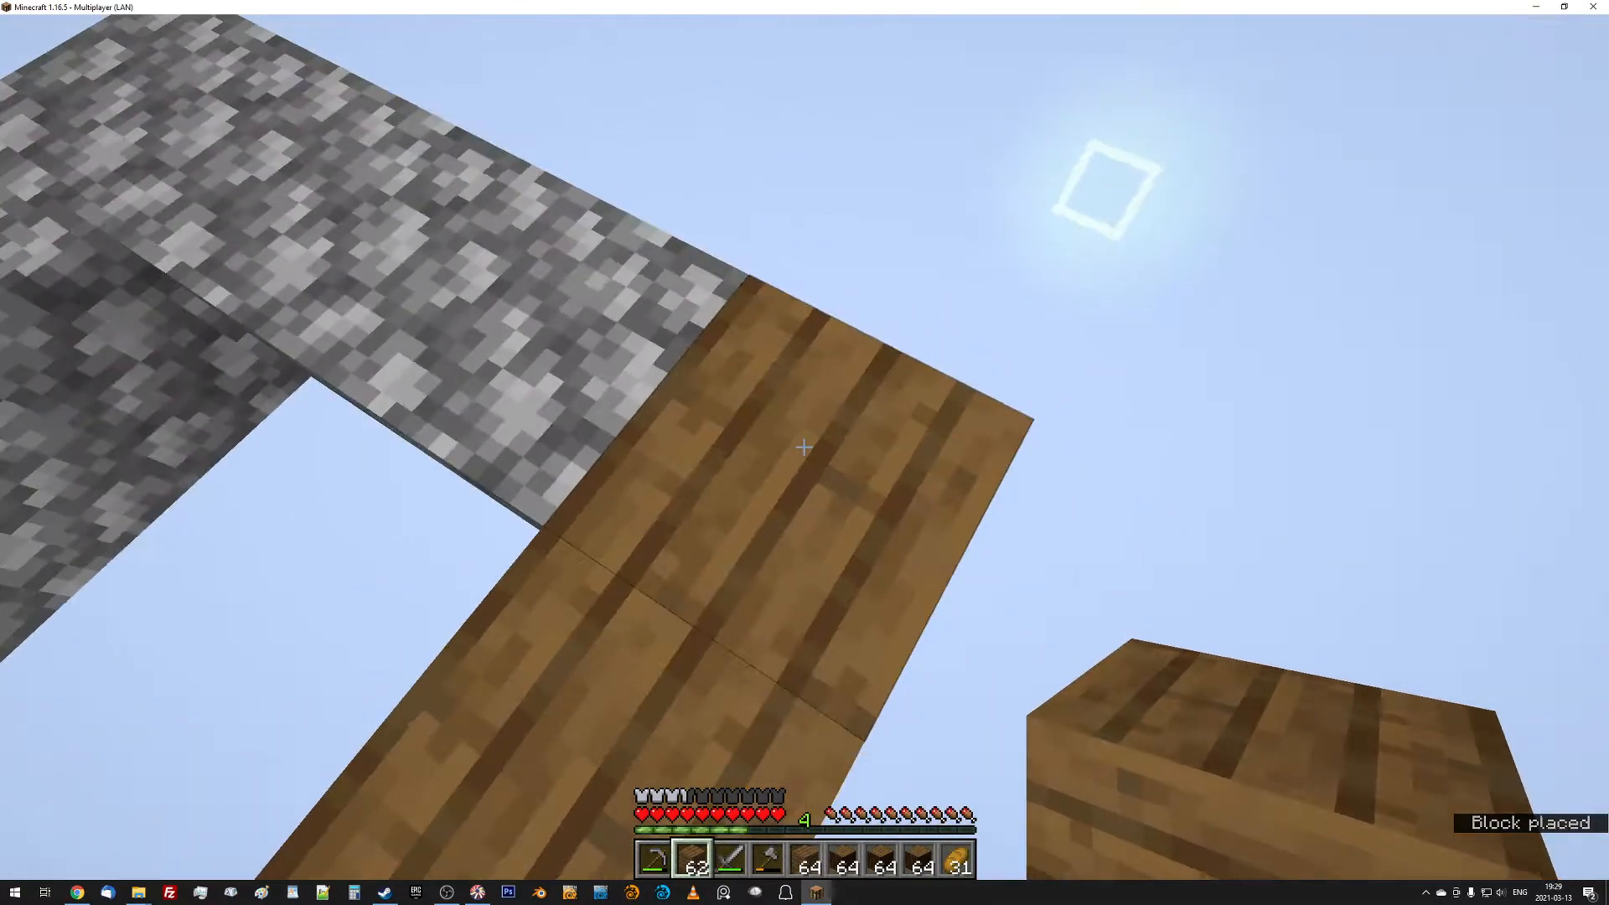
# Lay a one-block-wide strip of spruce planks beside the cobblestone walkway, with coordinates shown.
pyautogui.press('f3')
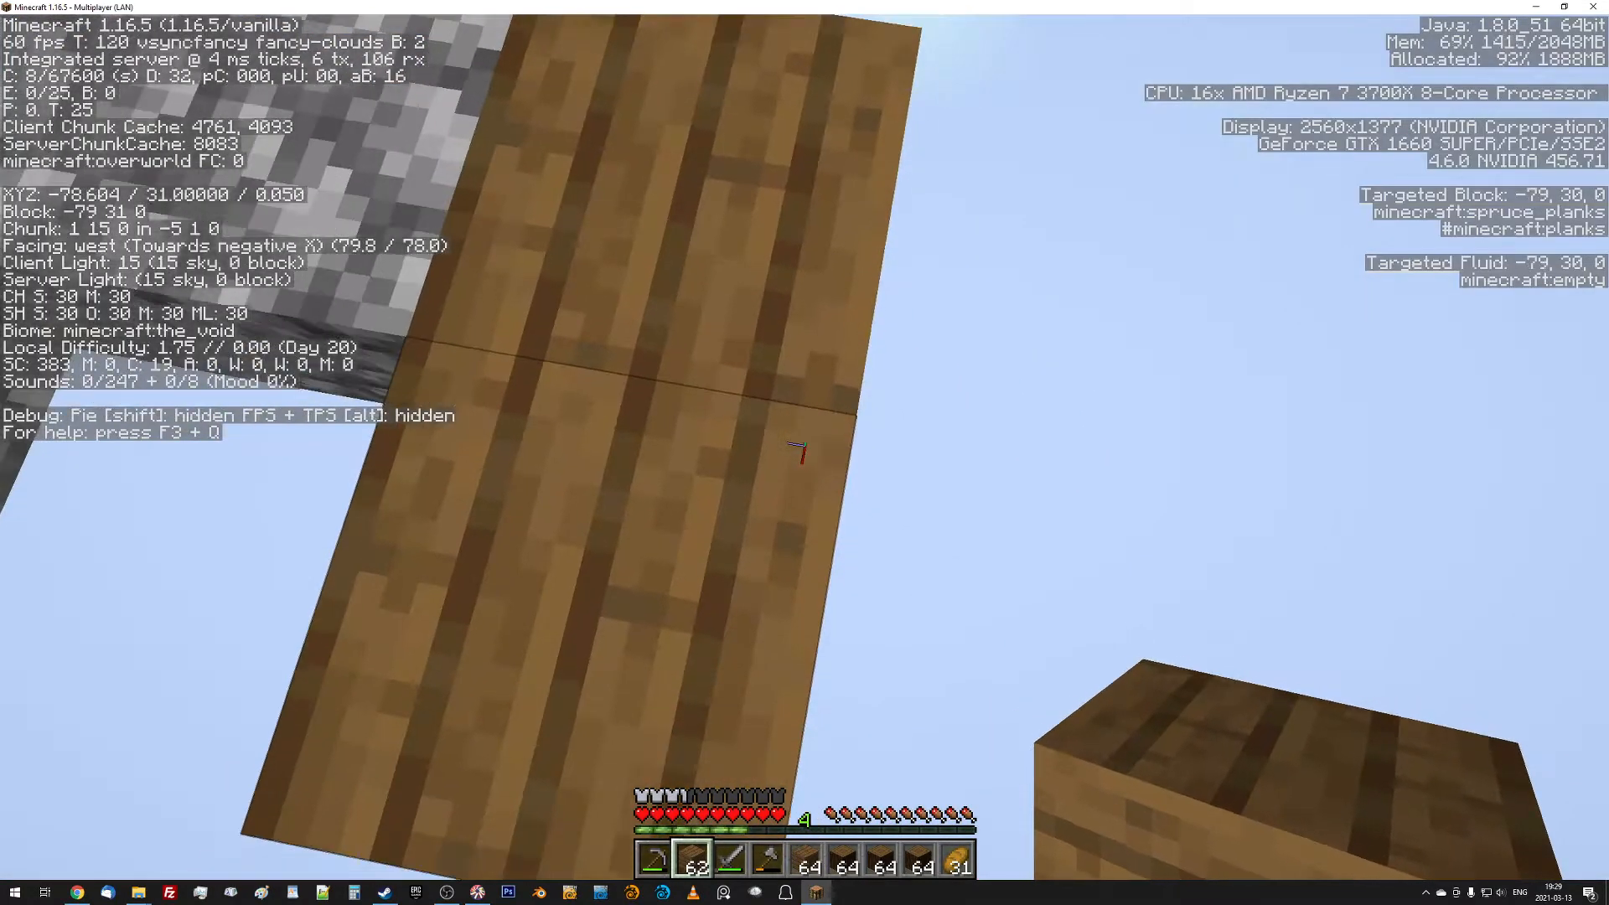
pyautogui.click(804, 452)
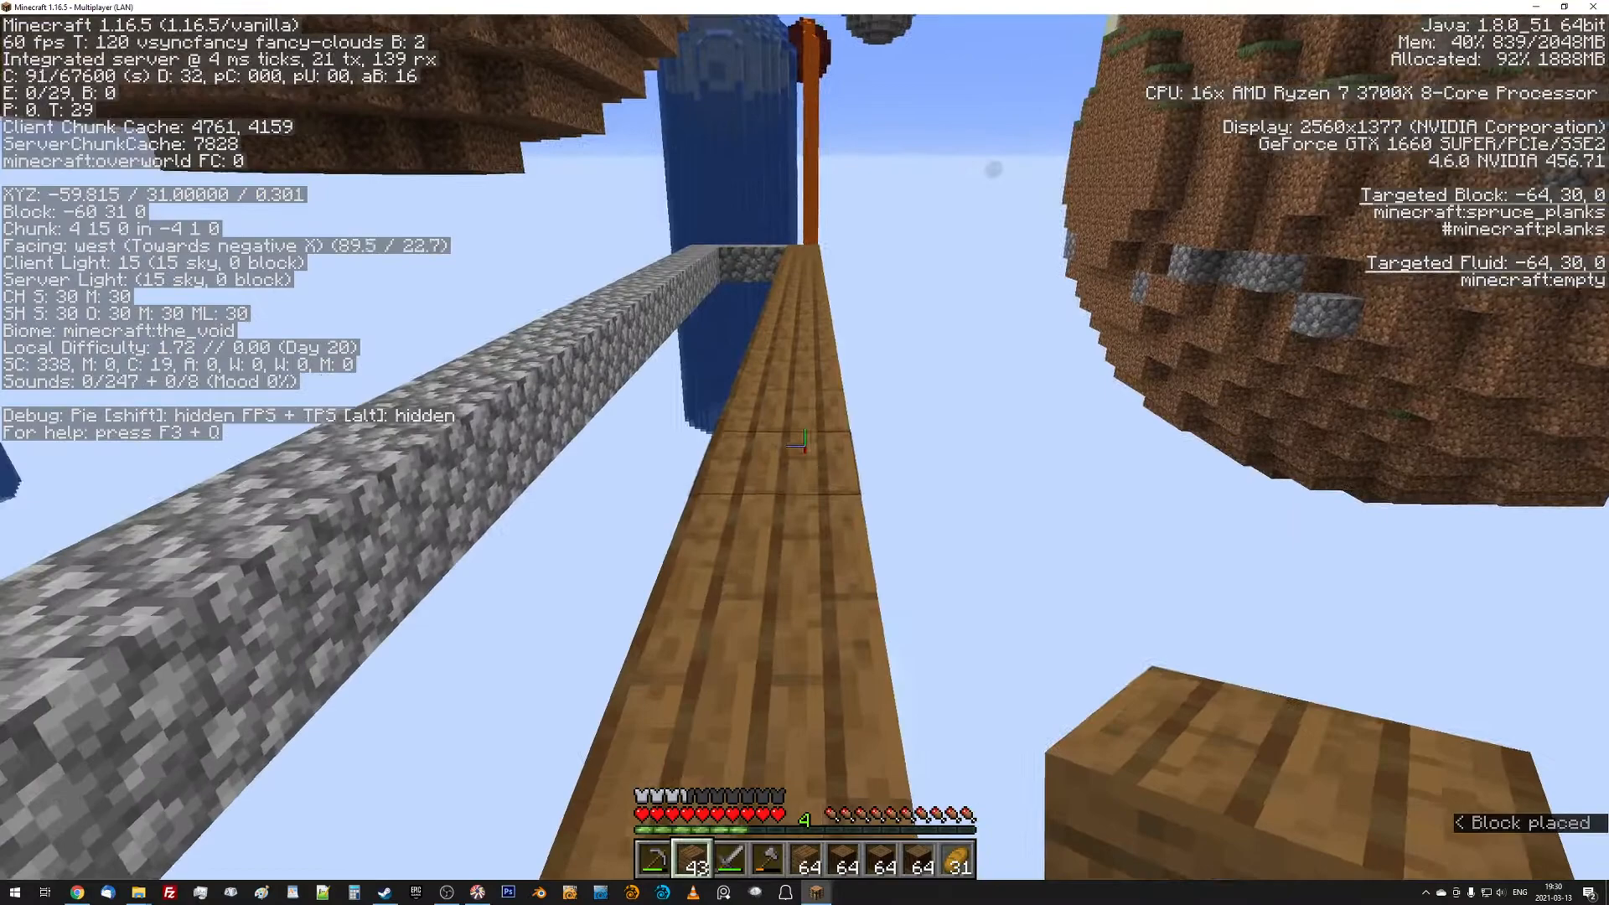
pyautogui.press('w')
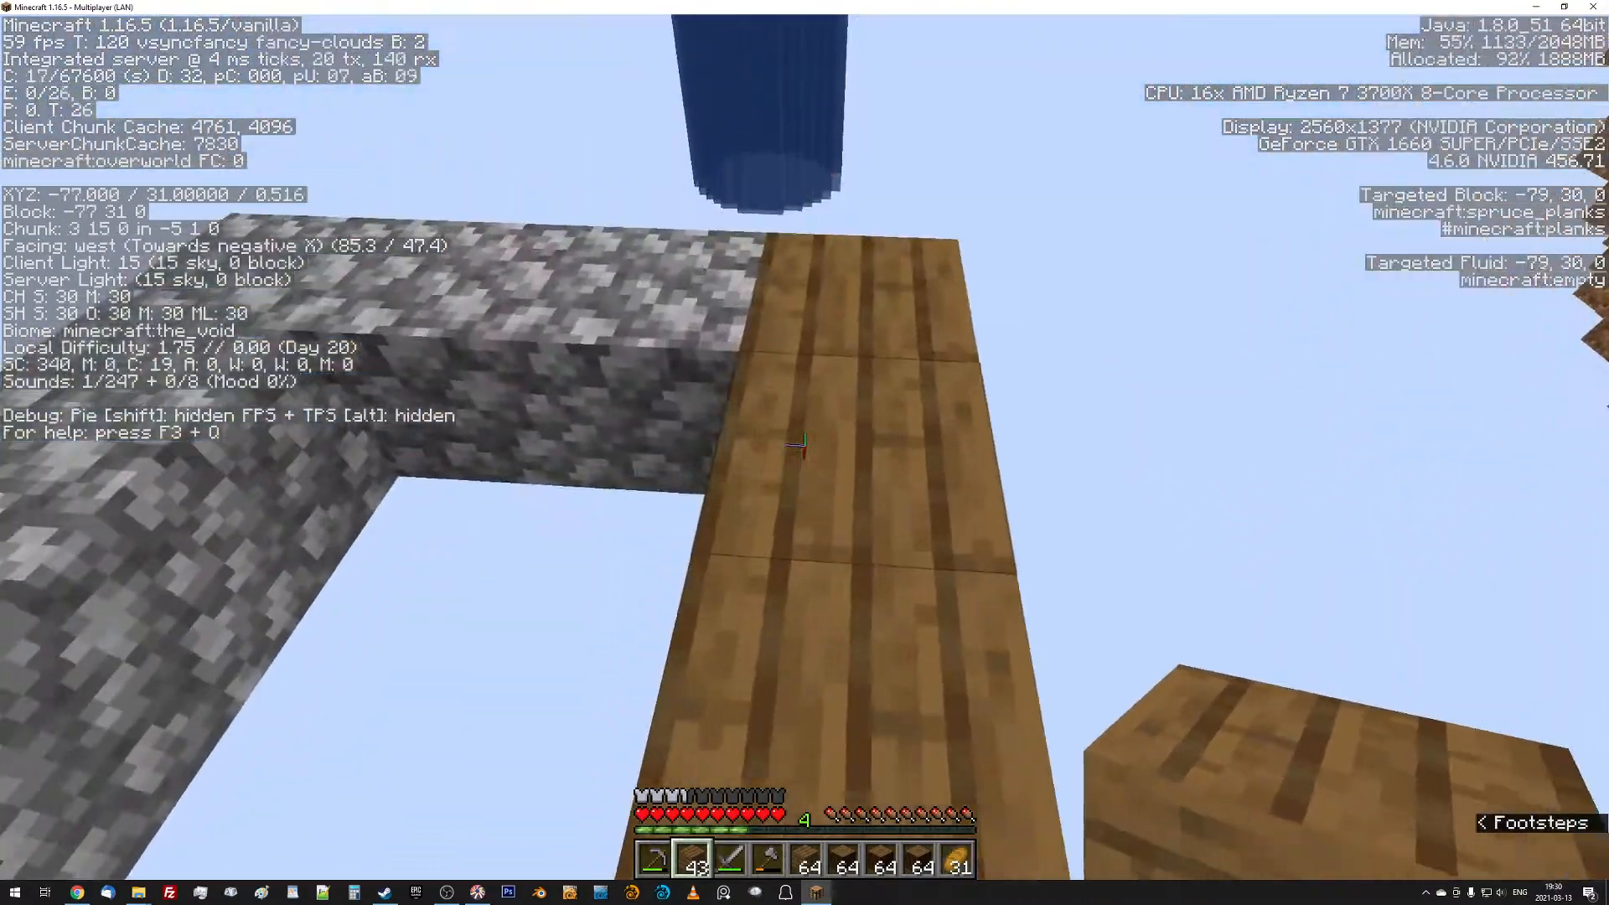
pyautogui.moveTo(805, 441)
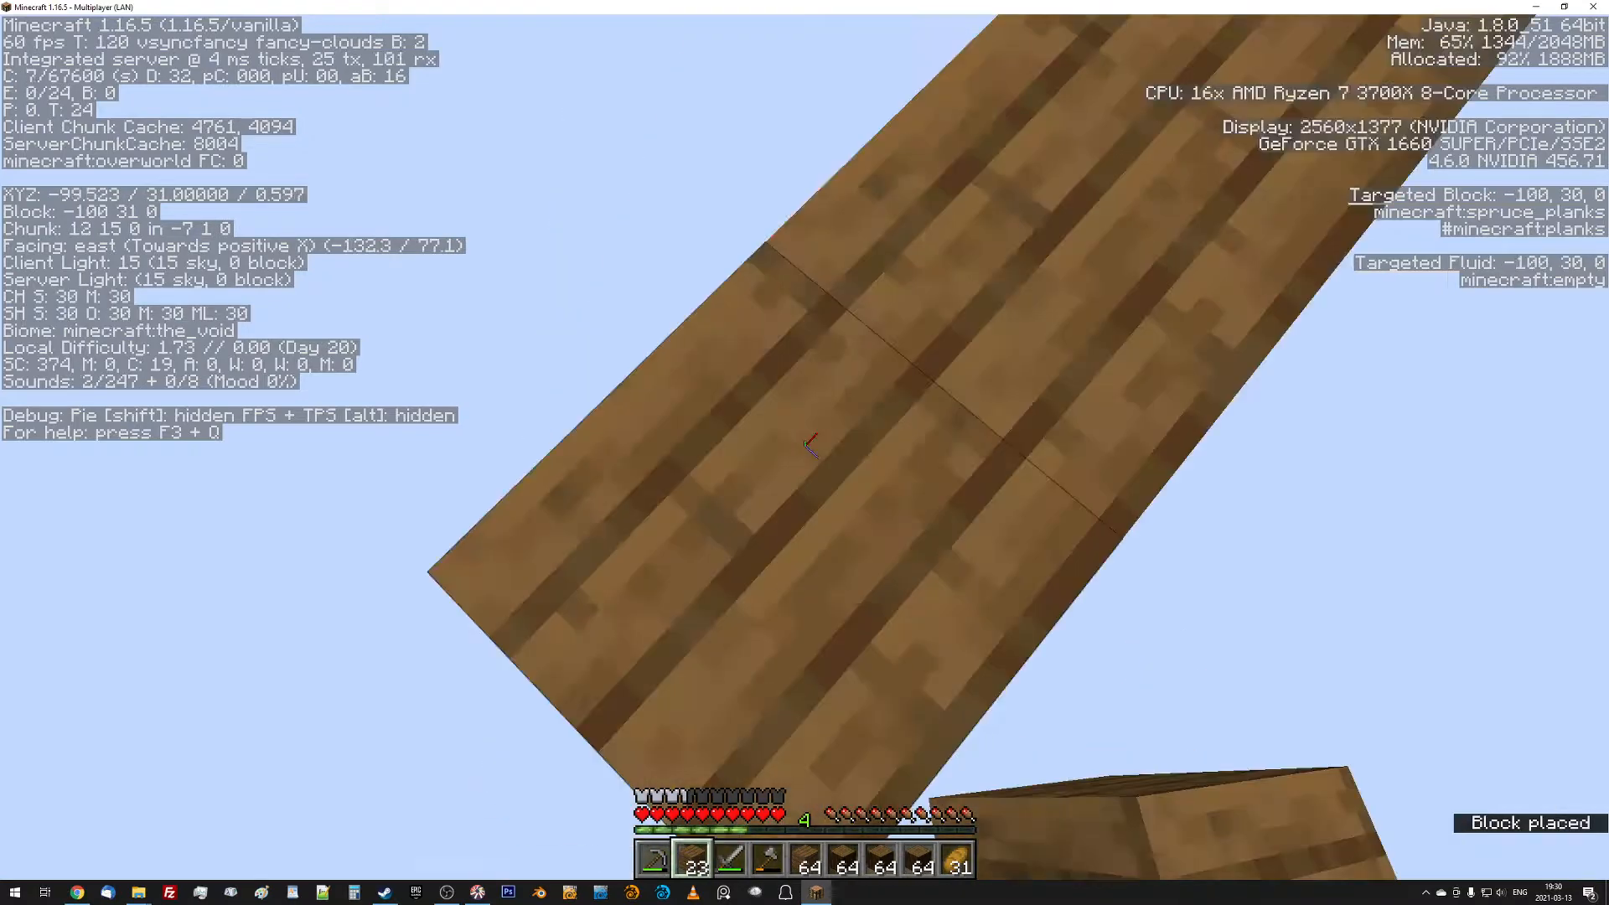
pyautogui.moveTo(805, 453)
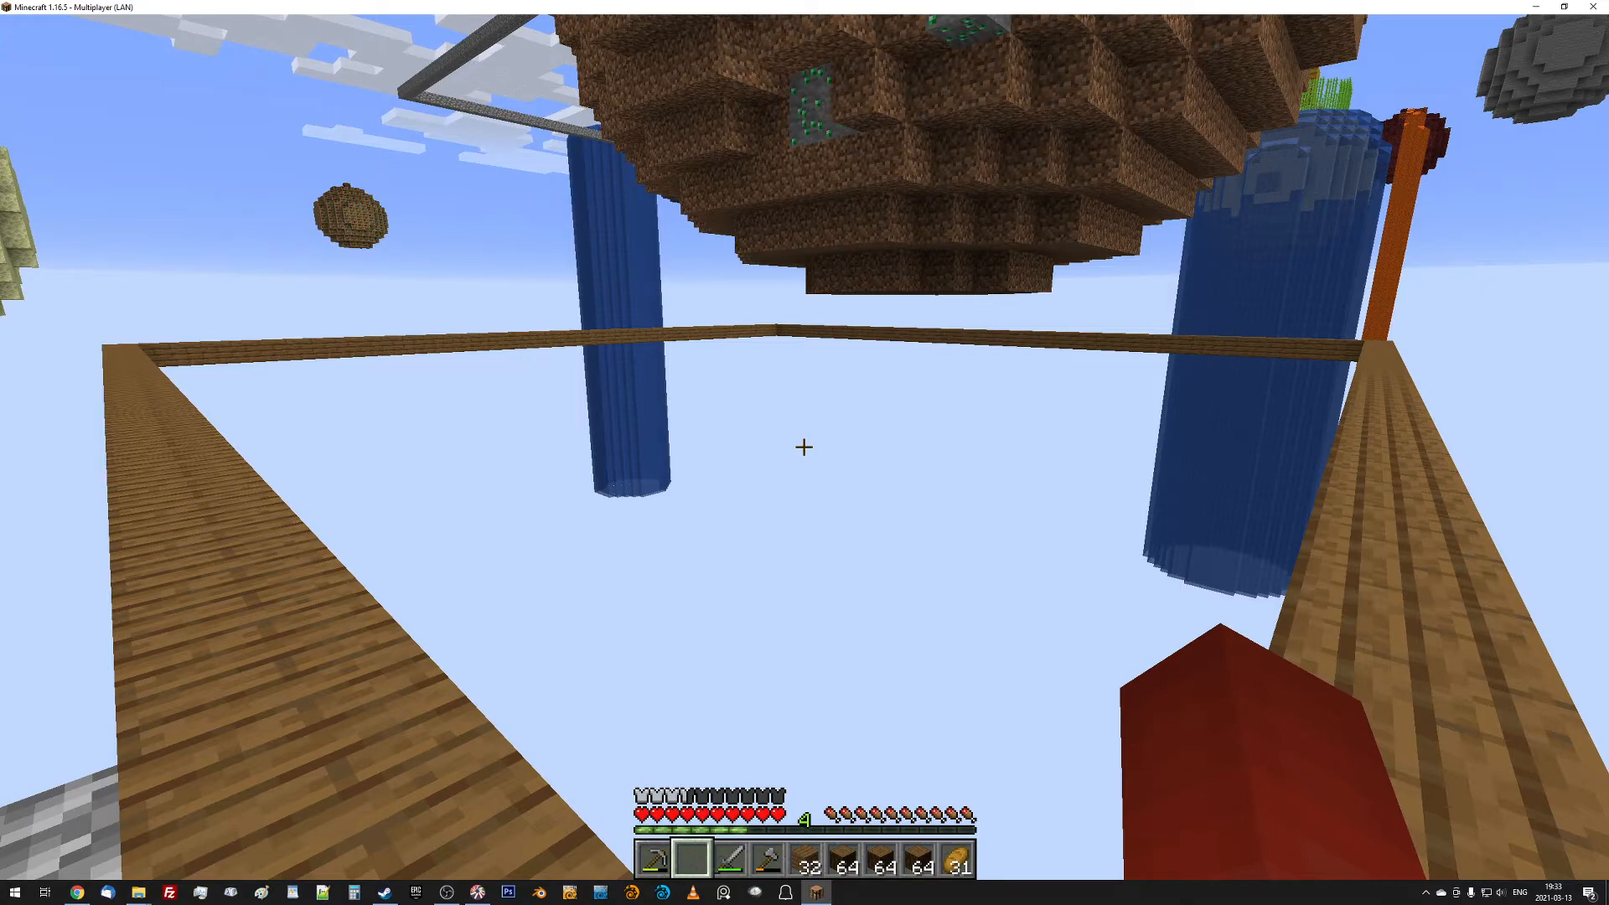
# Close the square spruce plank frame on all four sides and widen its border inward.
pyautogui.press('f3')
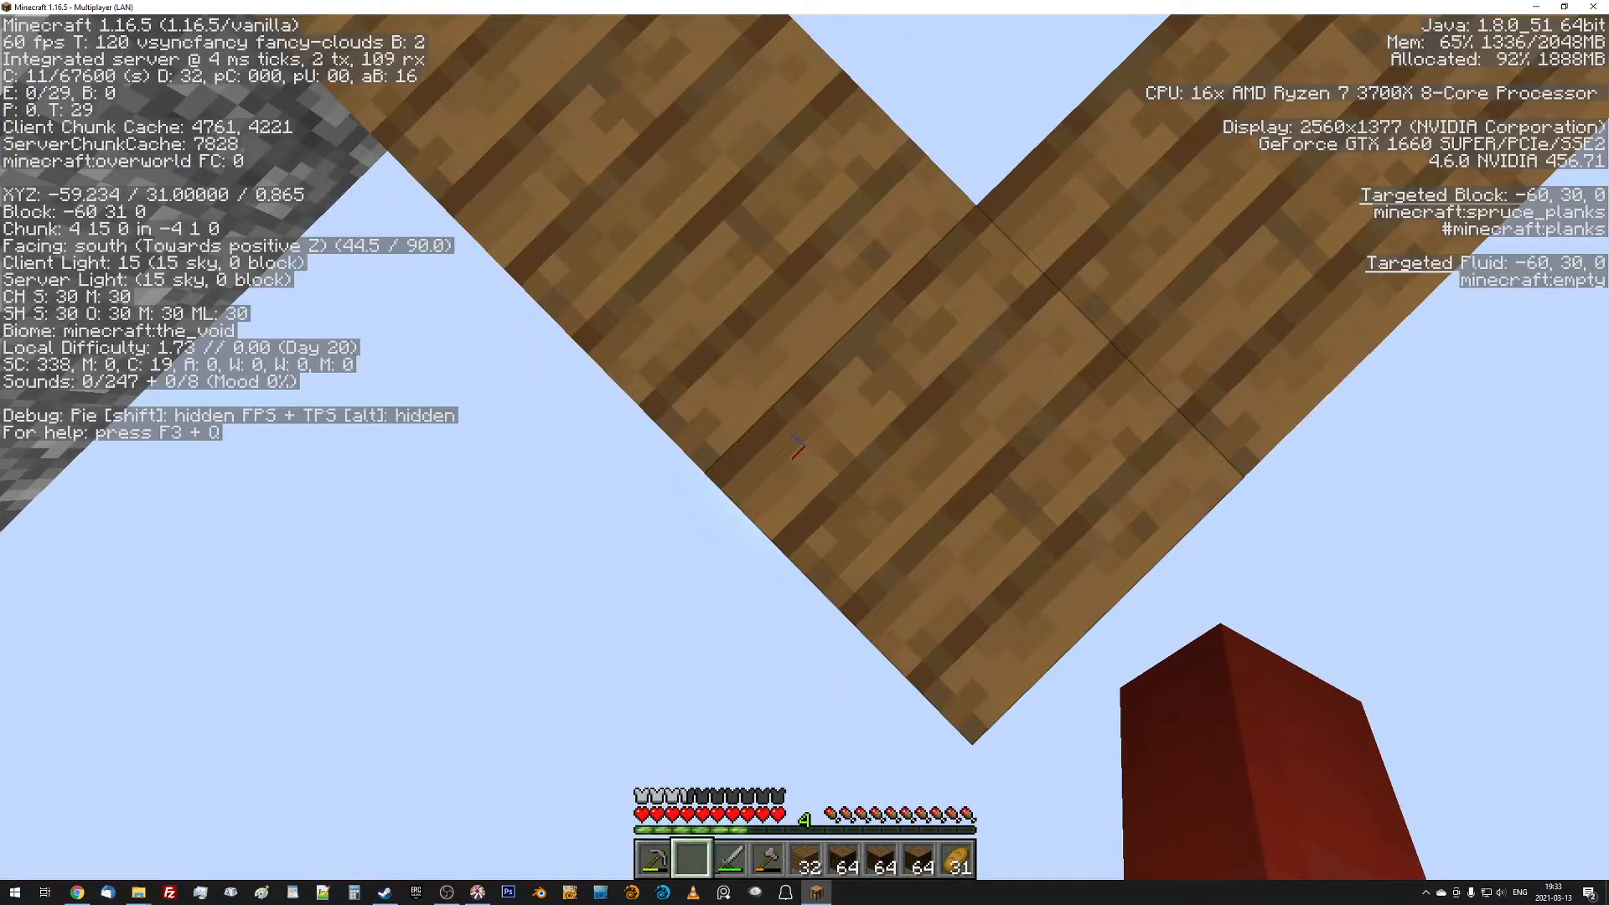
pyautogui.moveTo(805, 443)
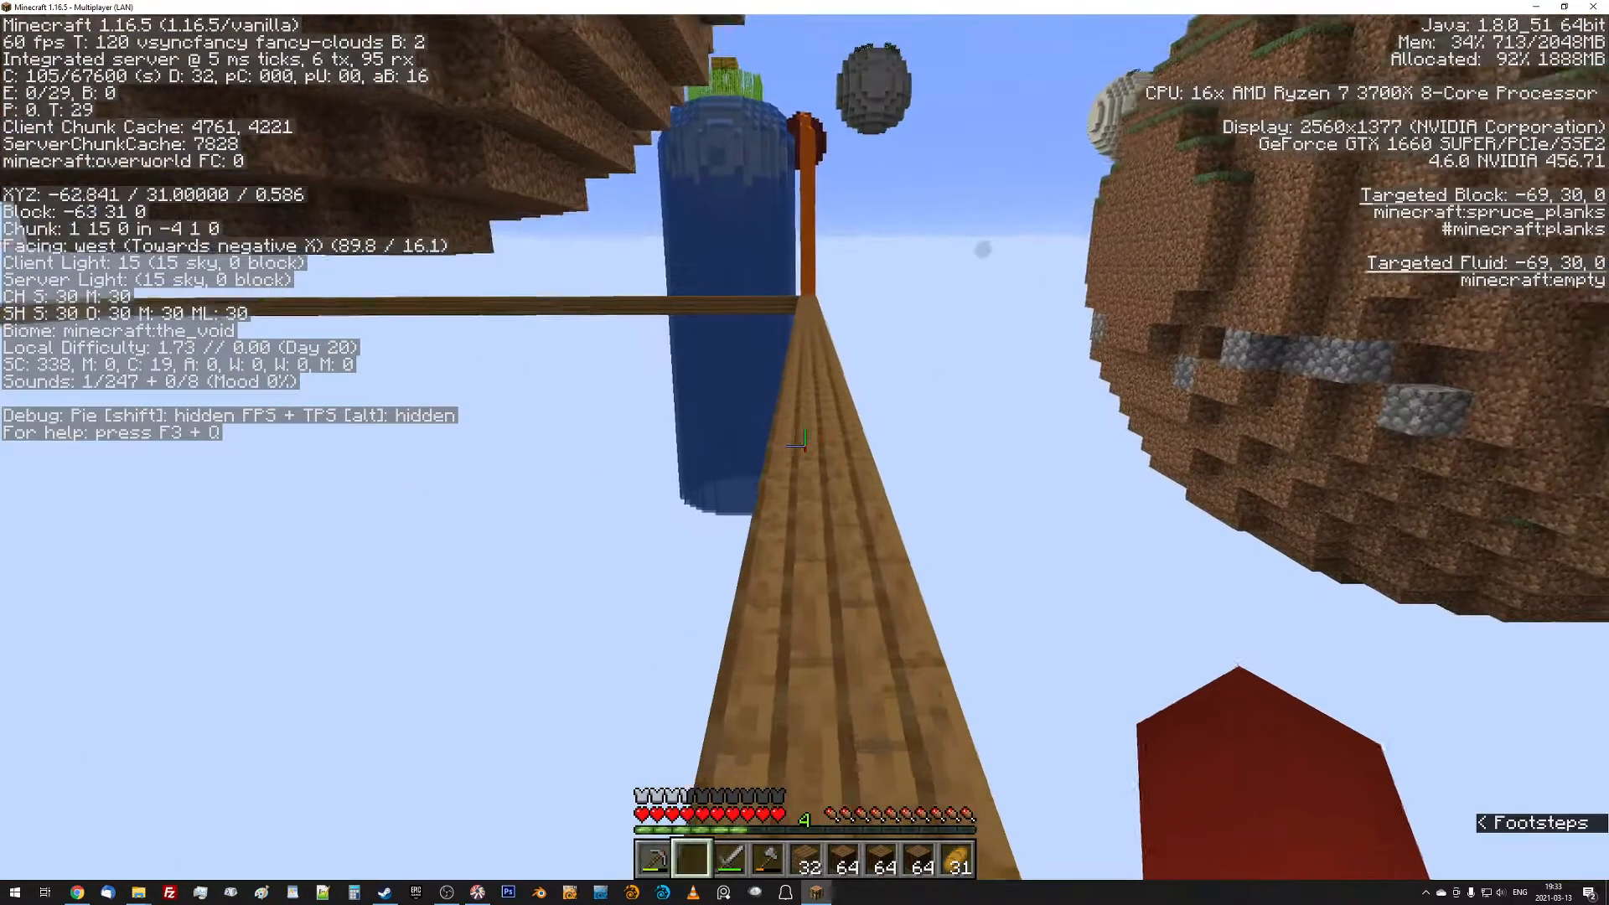
pyautogui.press('w')
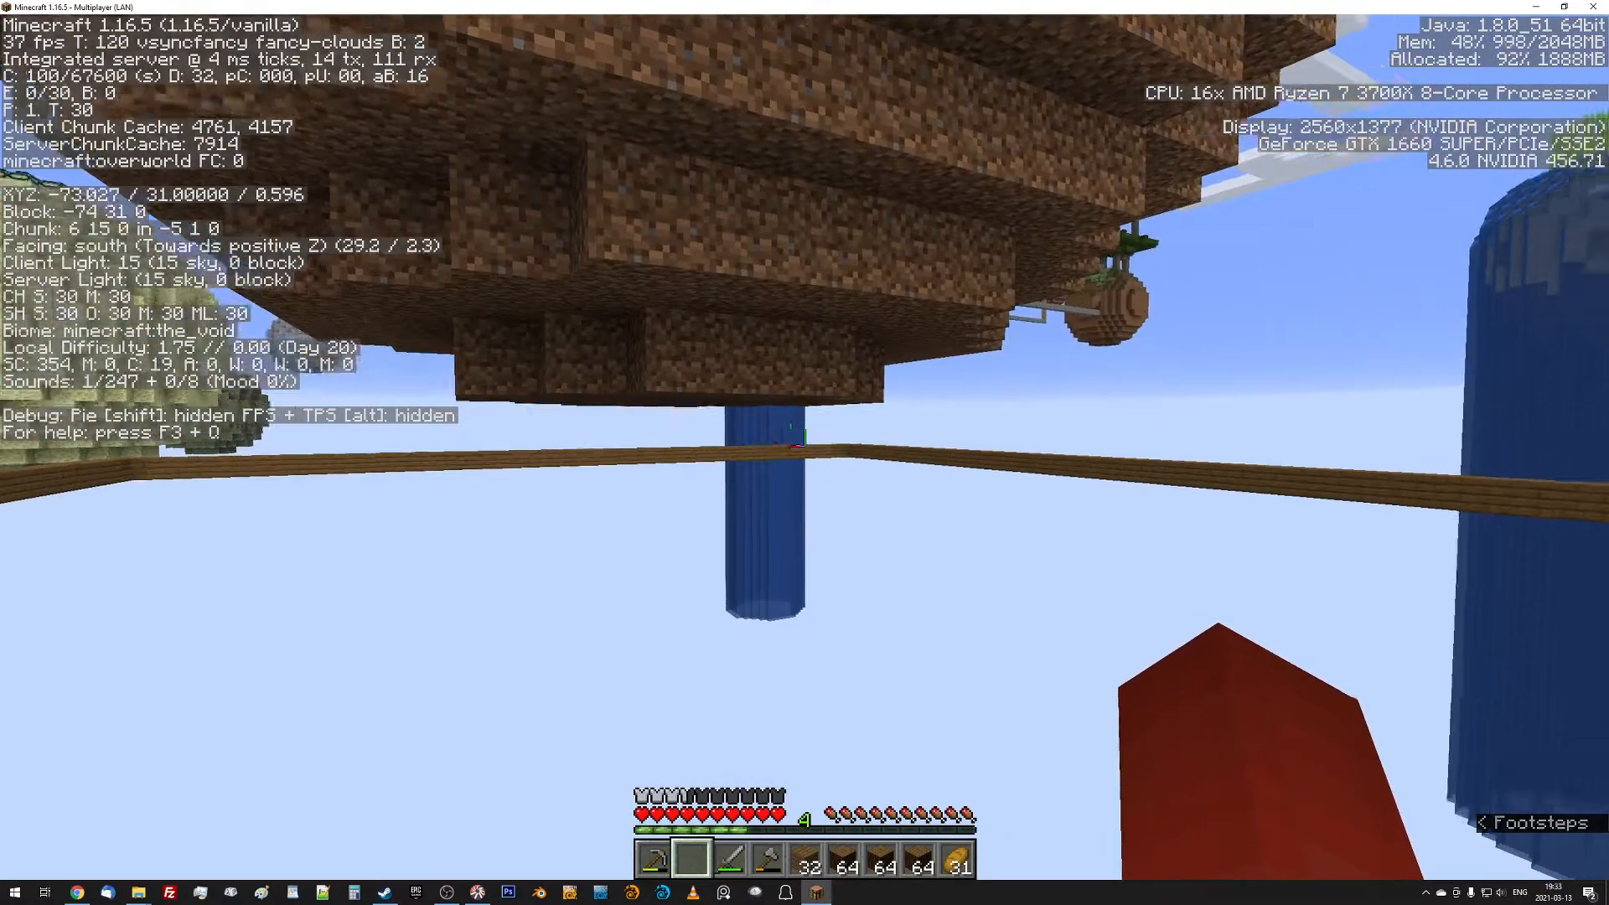
pyautogui.moveTo(804, 442)
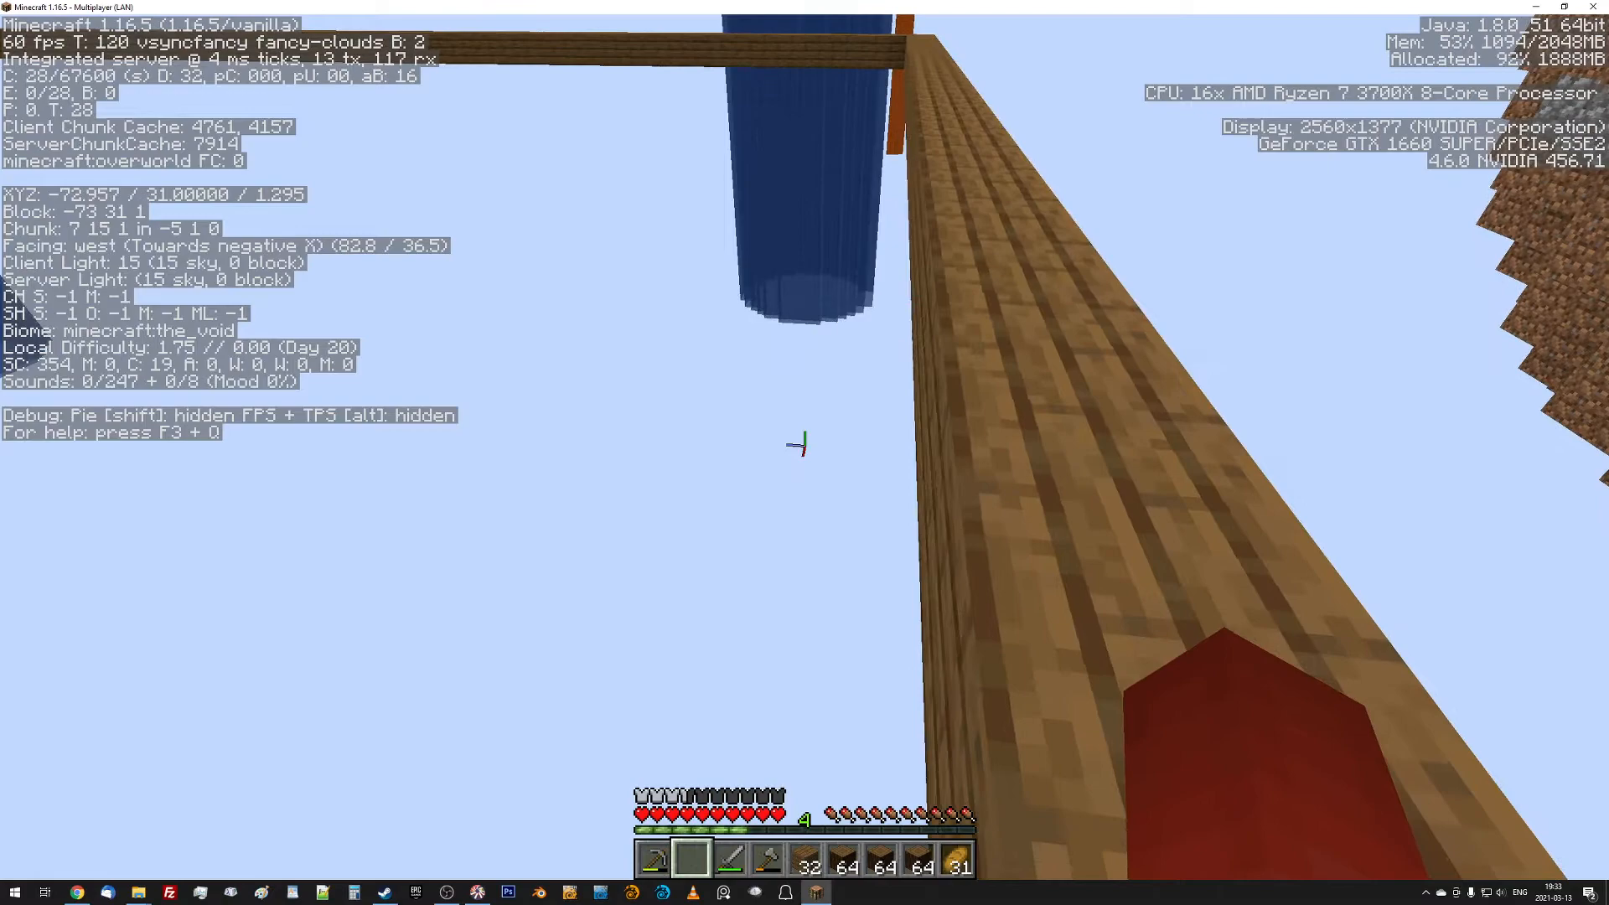
pyautogui.moveTo(804, 441)
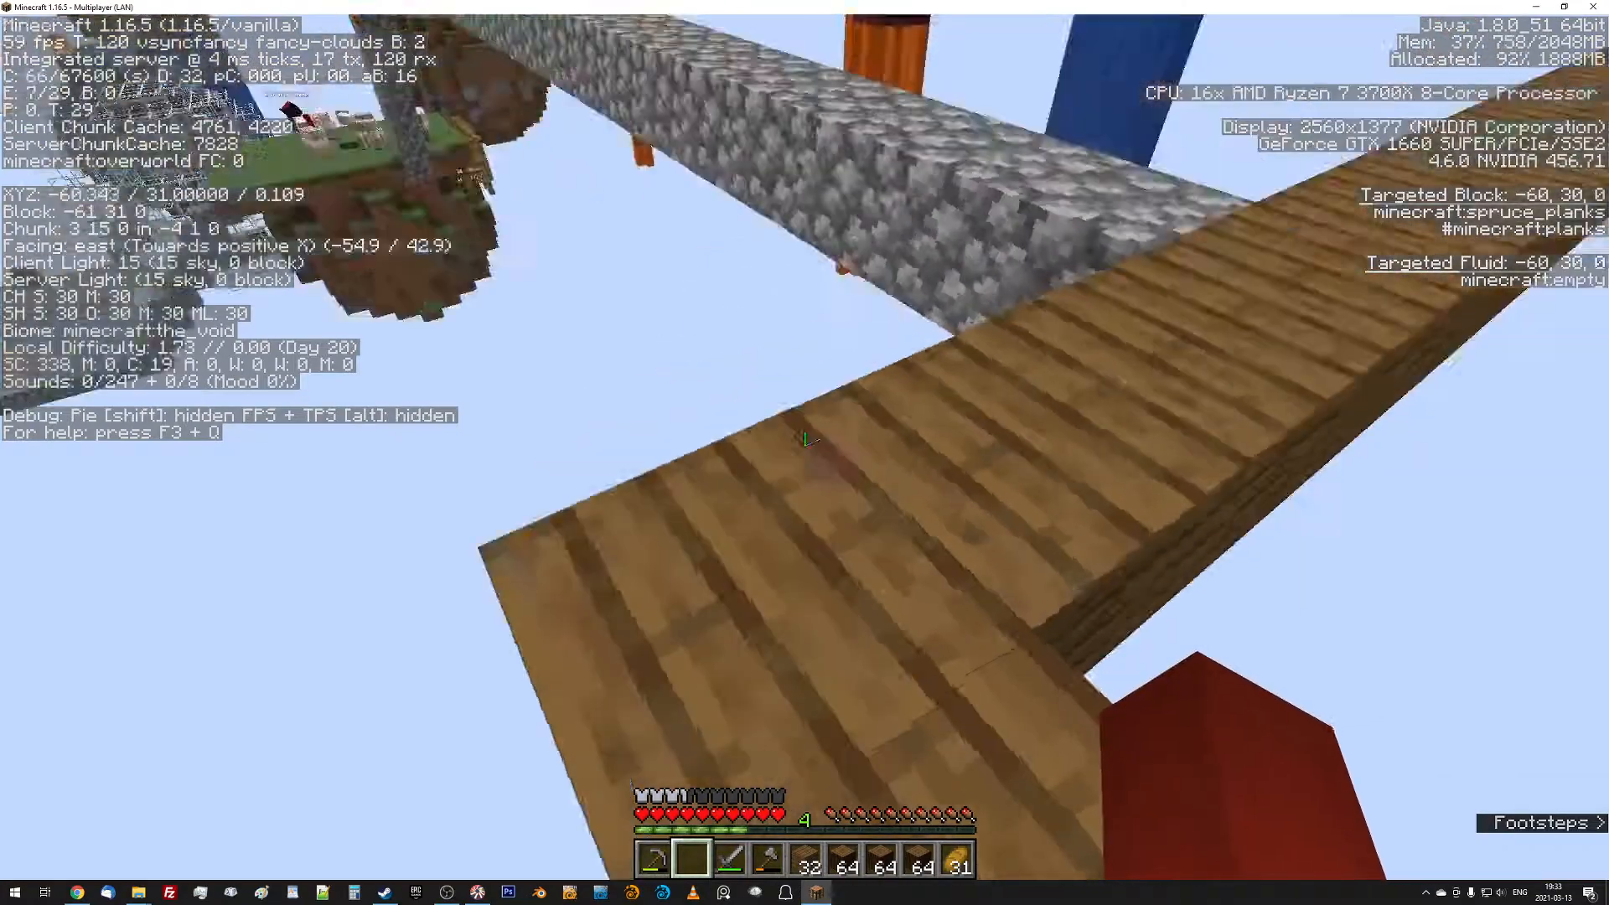
pyautogui.moveTo(804, 452)
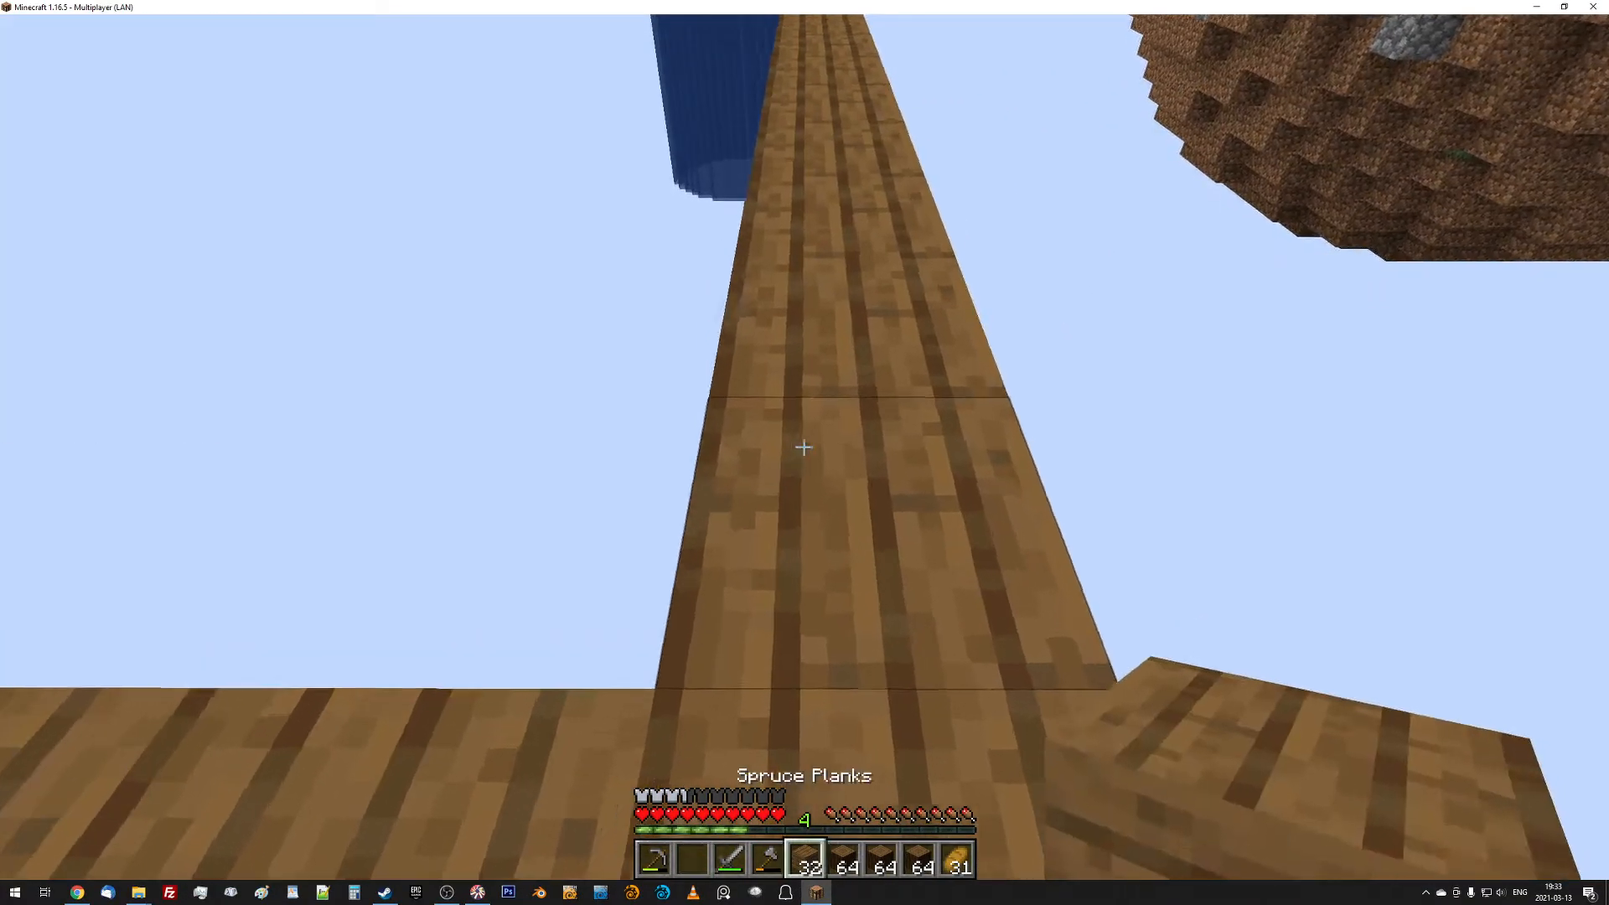
pyautogui.moveTo(804, 447)
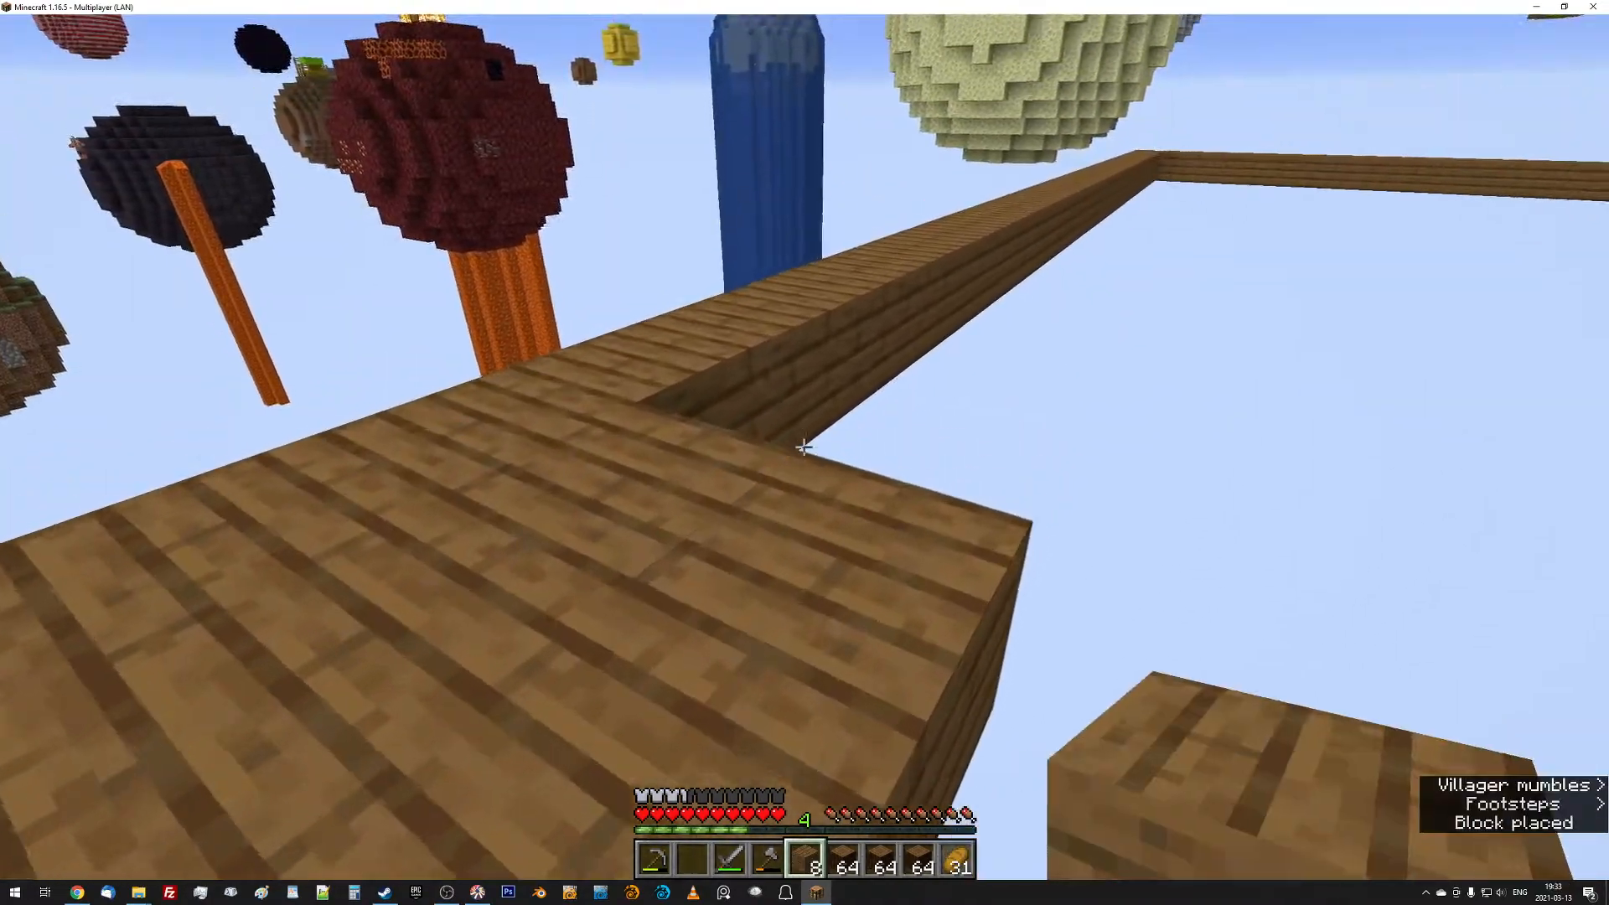
pyautogui.moveTo(803, 447)
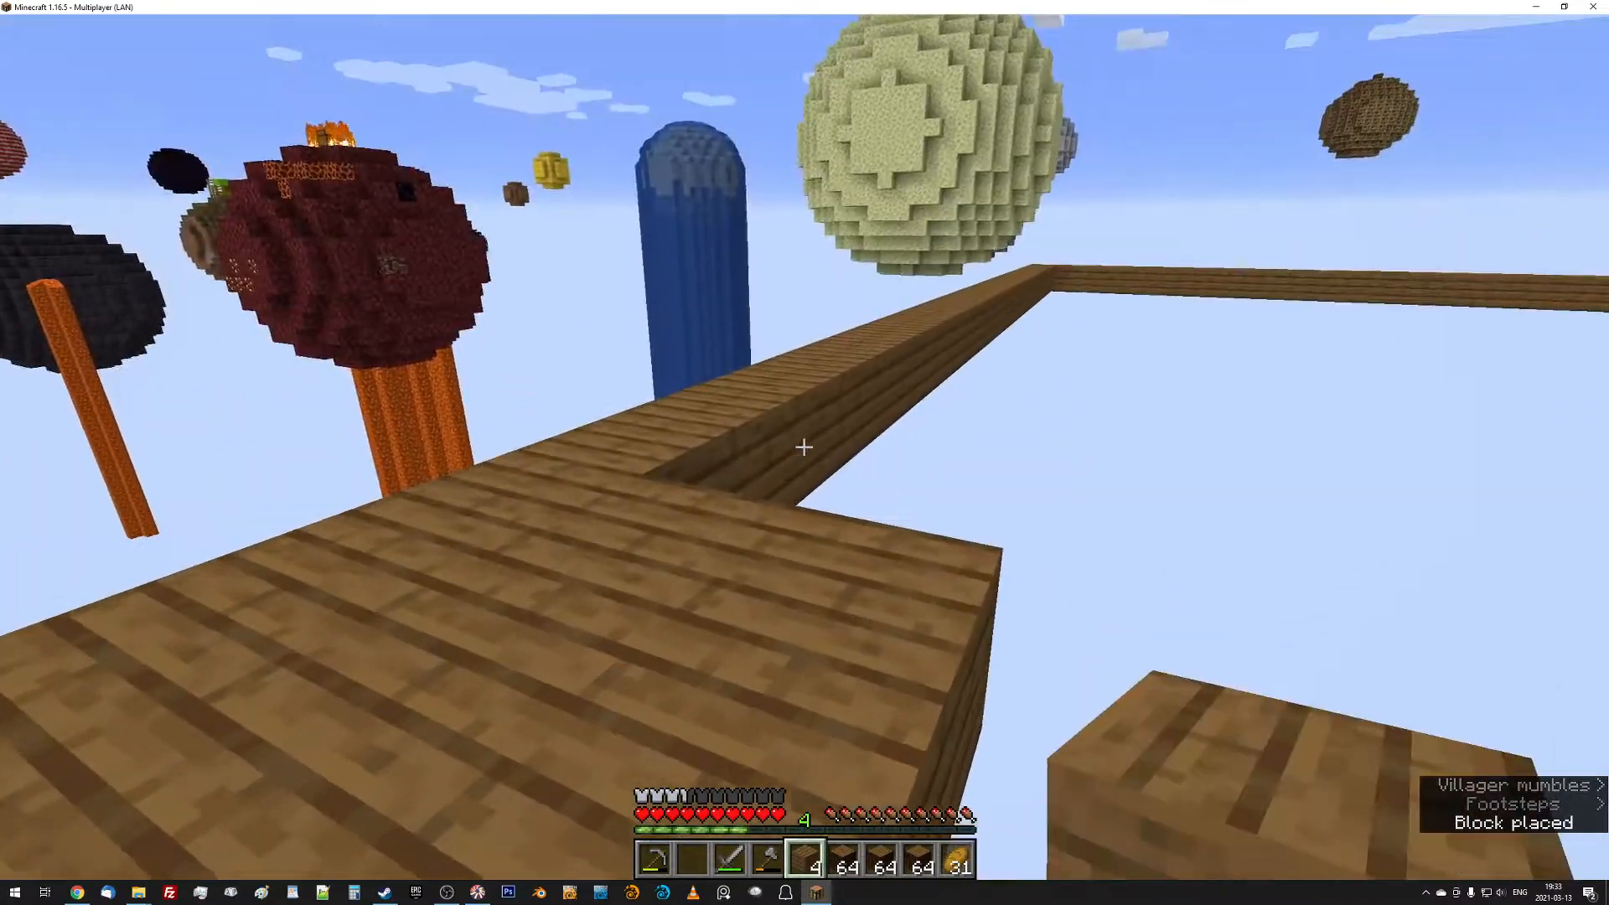
pyautogui.moveTo(804, 447)
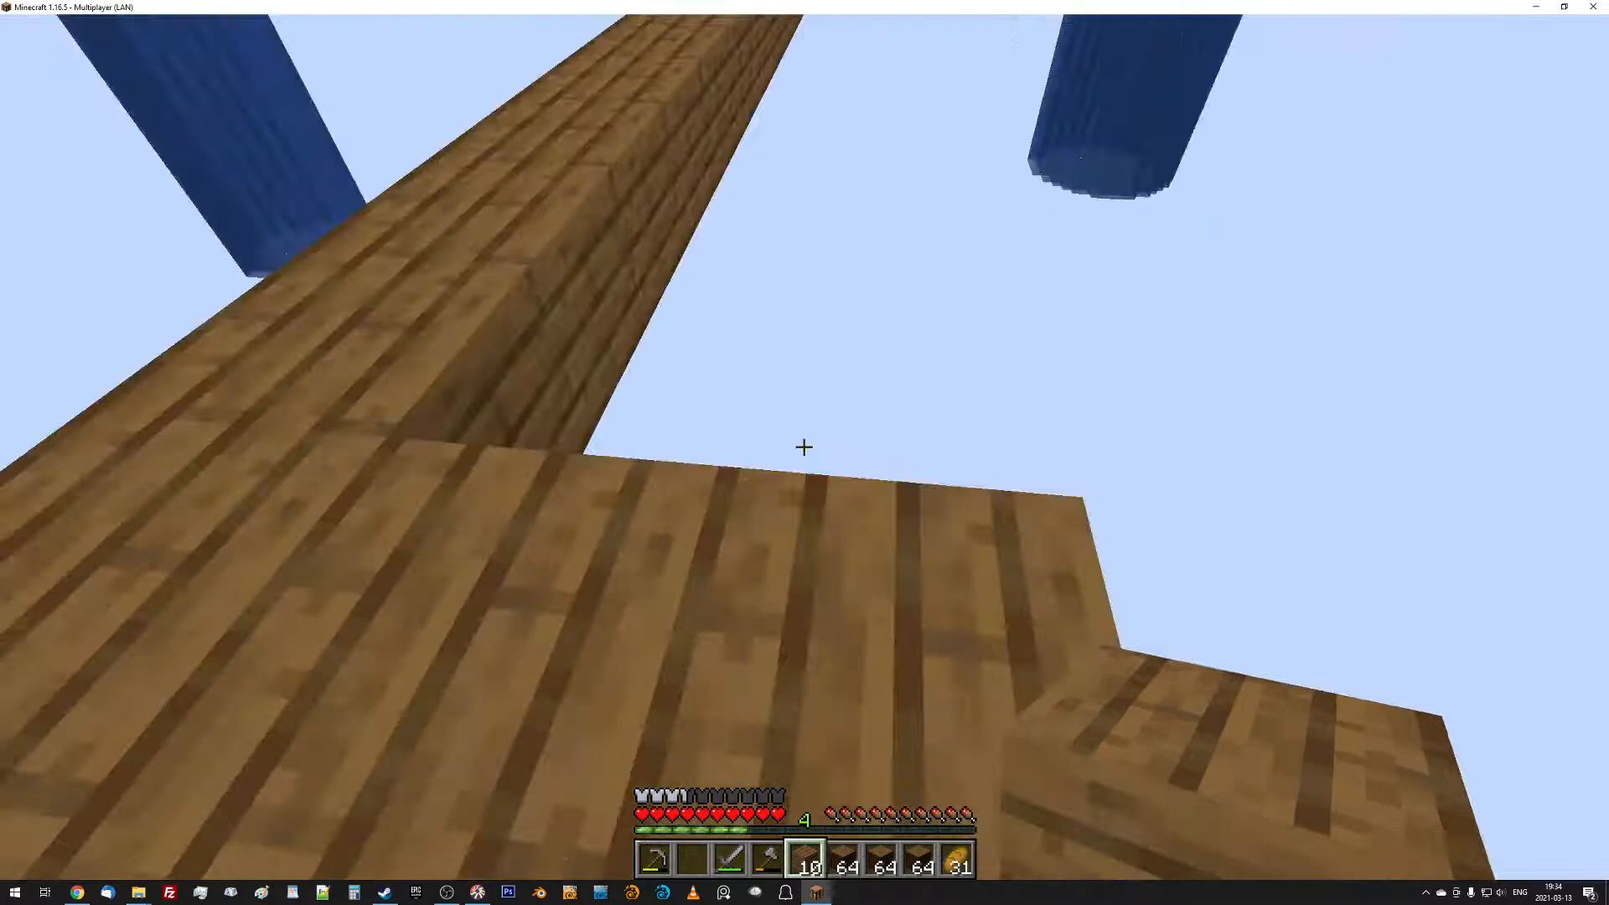
pyautogui.click(803, 447)
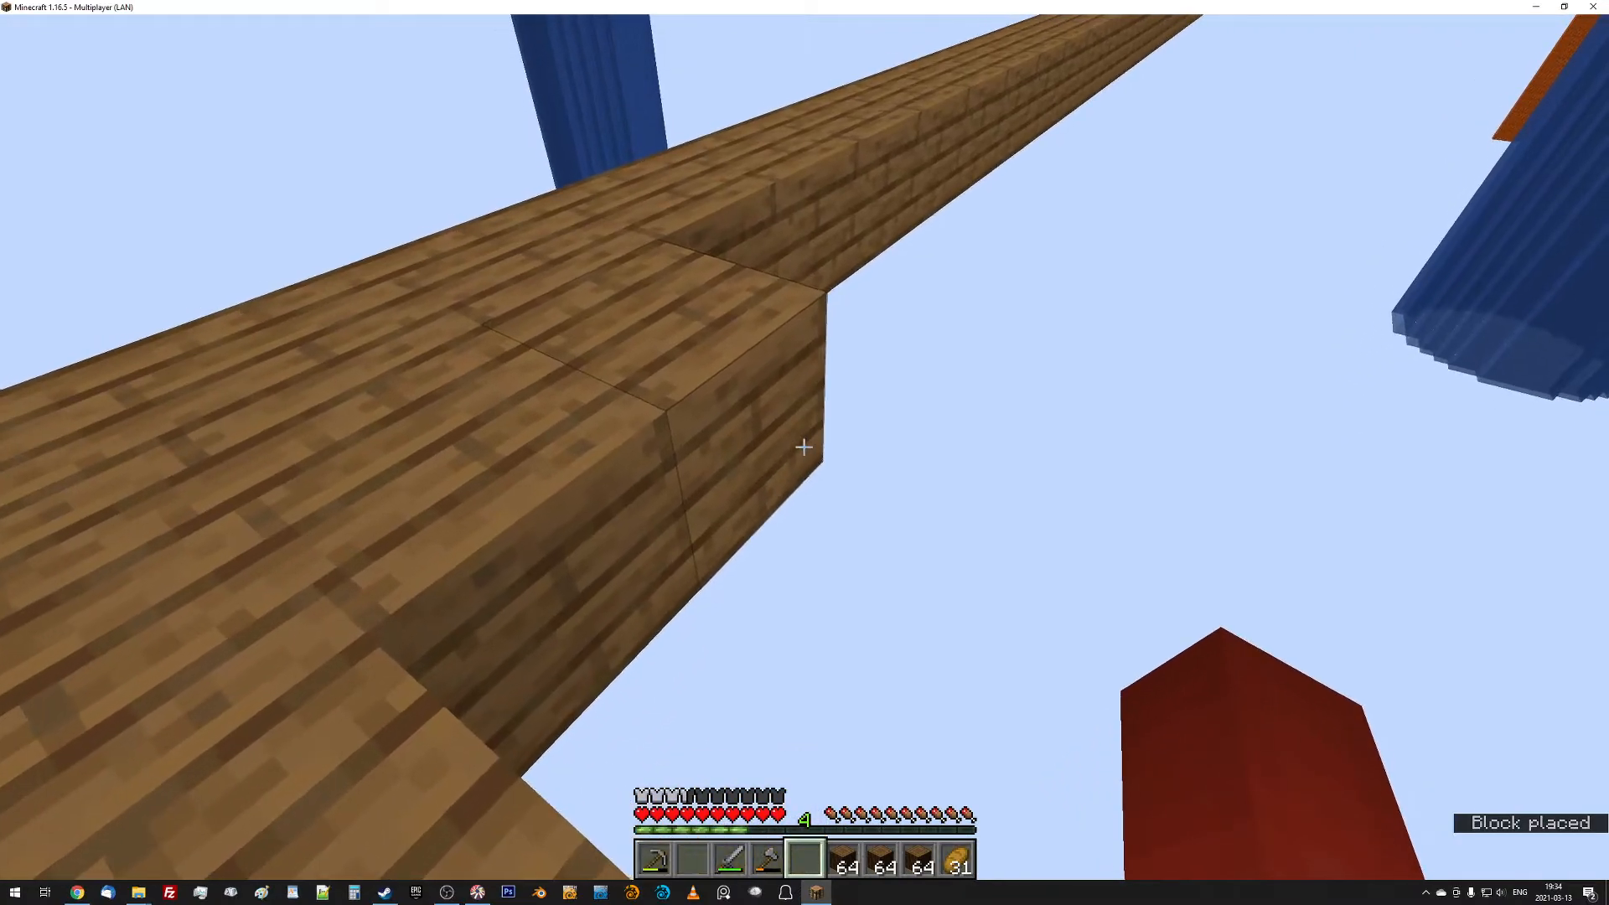
pyautogui.press('e')
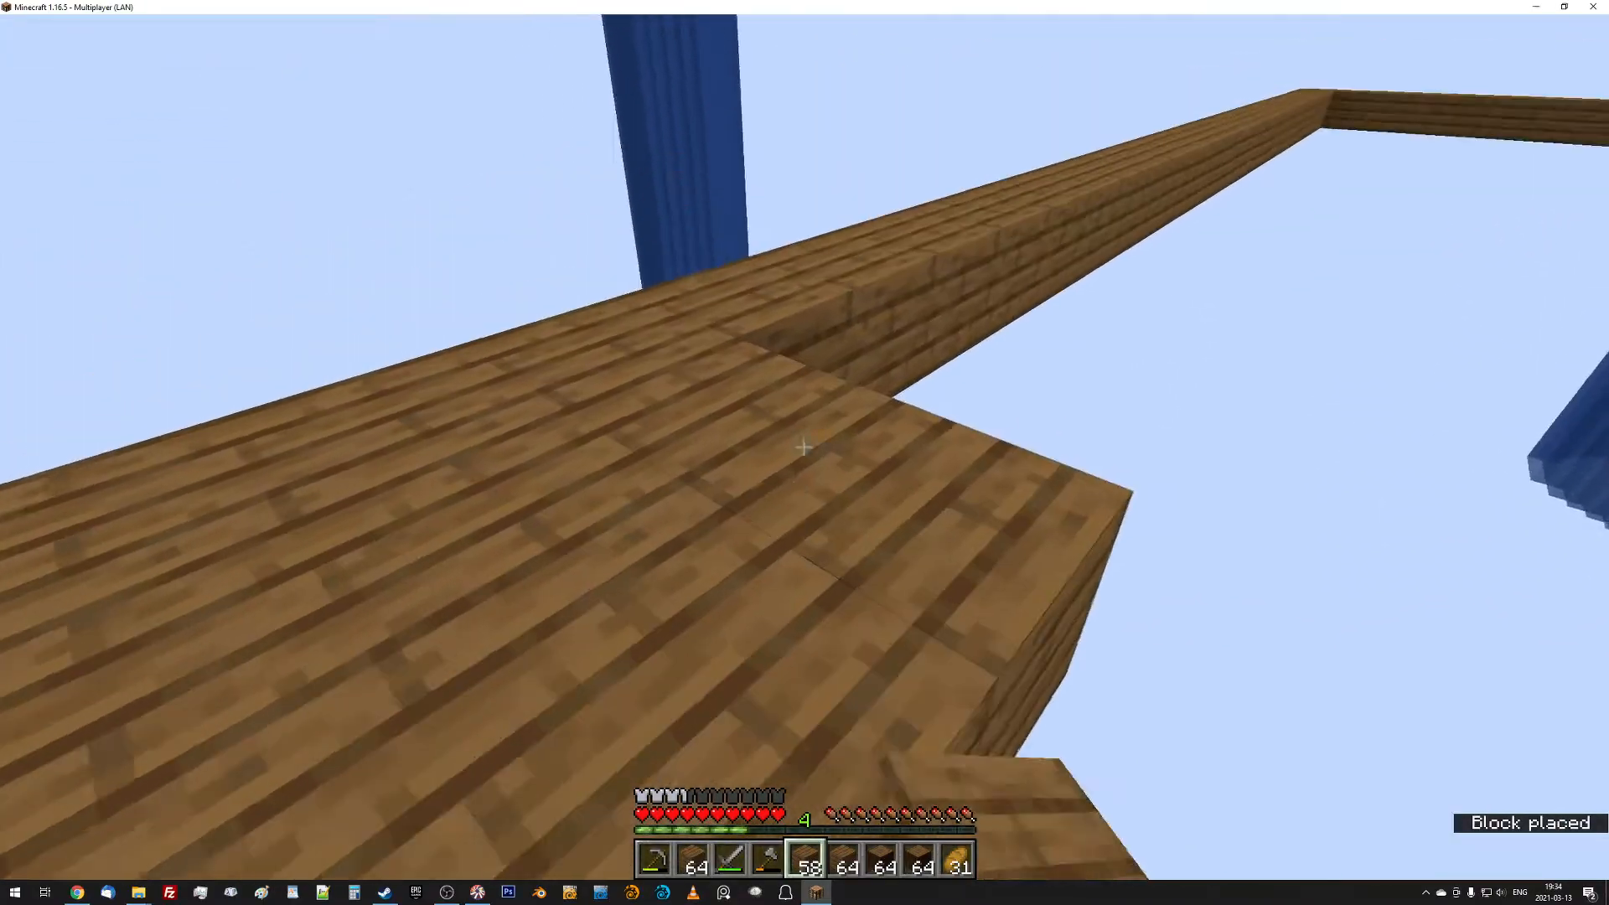
pyautogui.click(804, 447)
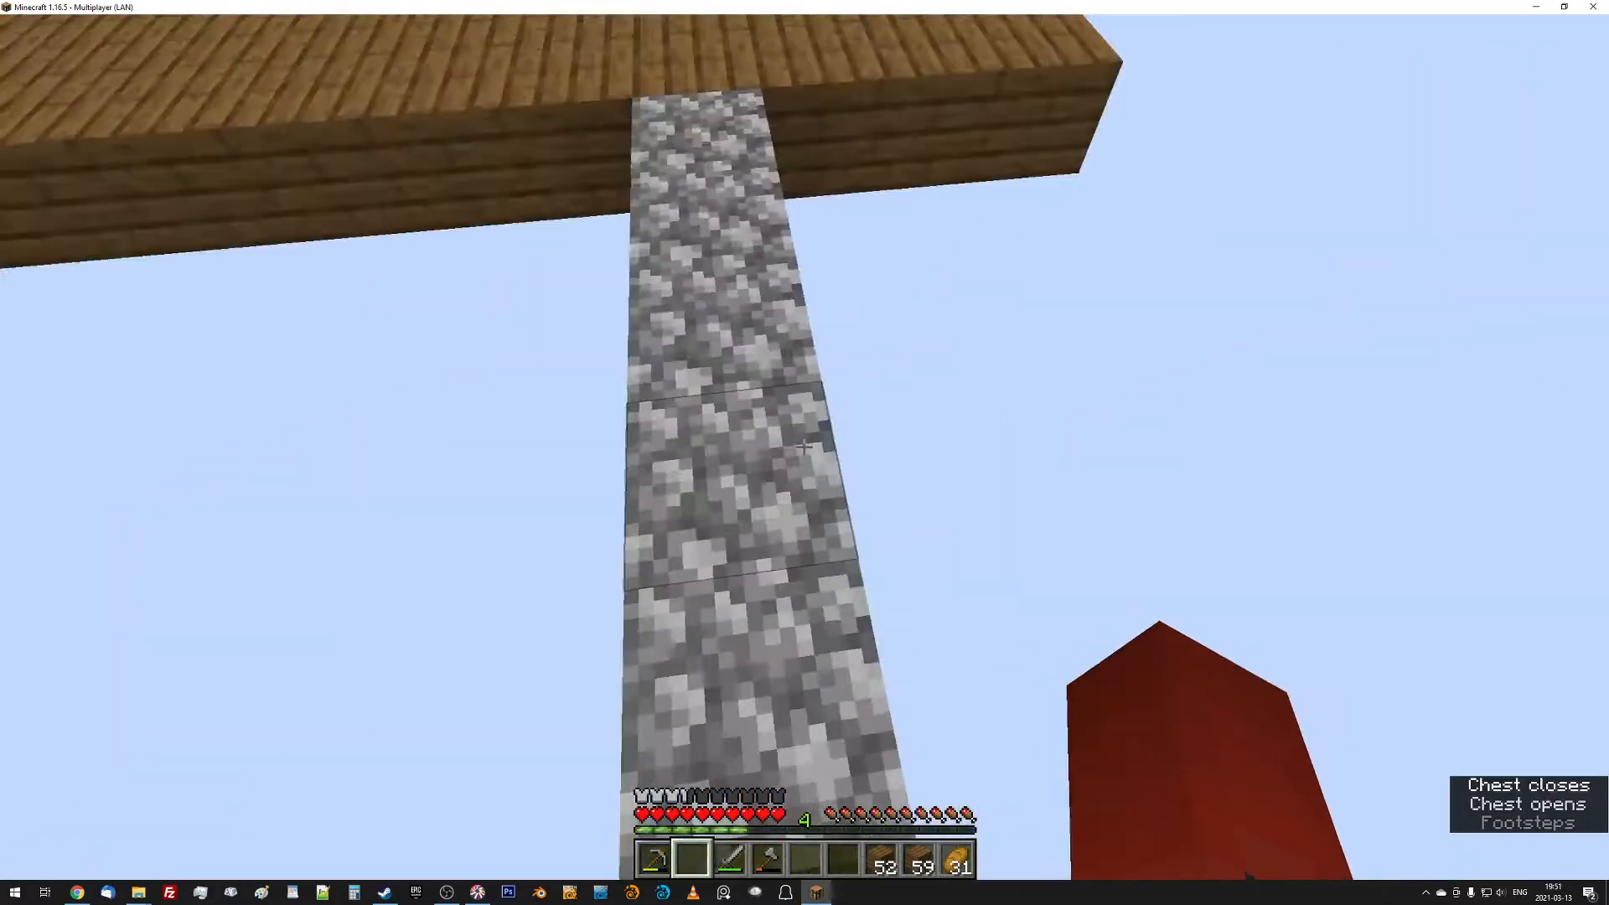
pyautogui.moveTo(803, 447)
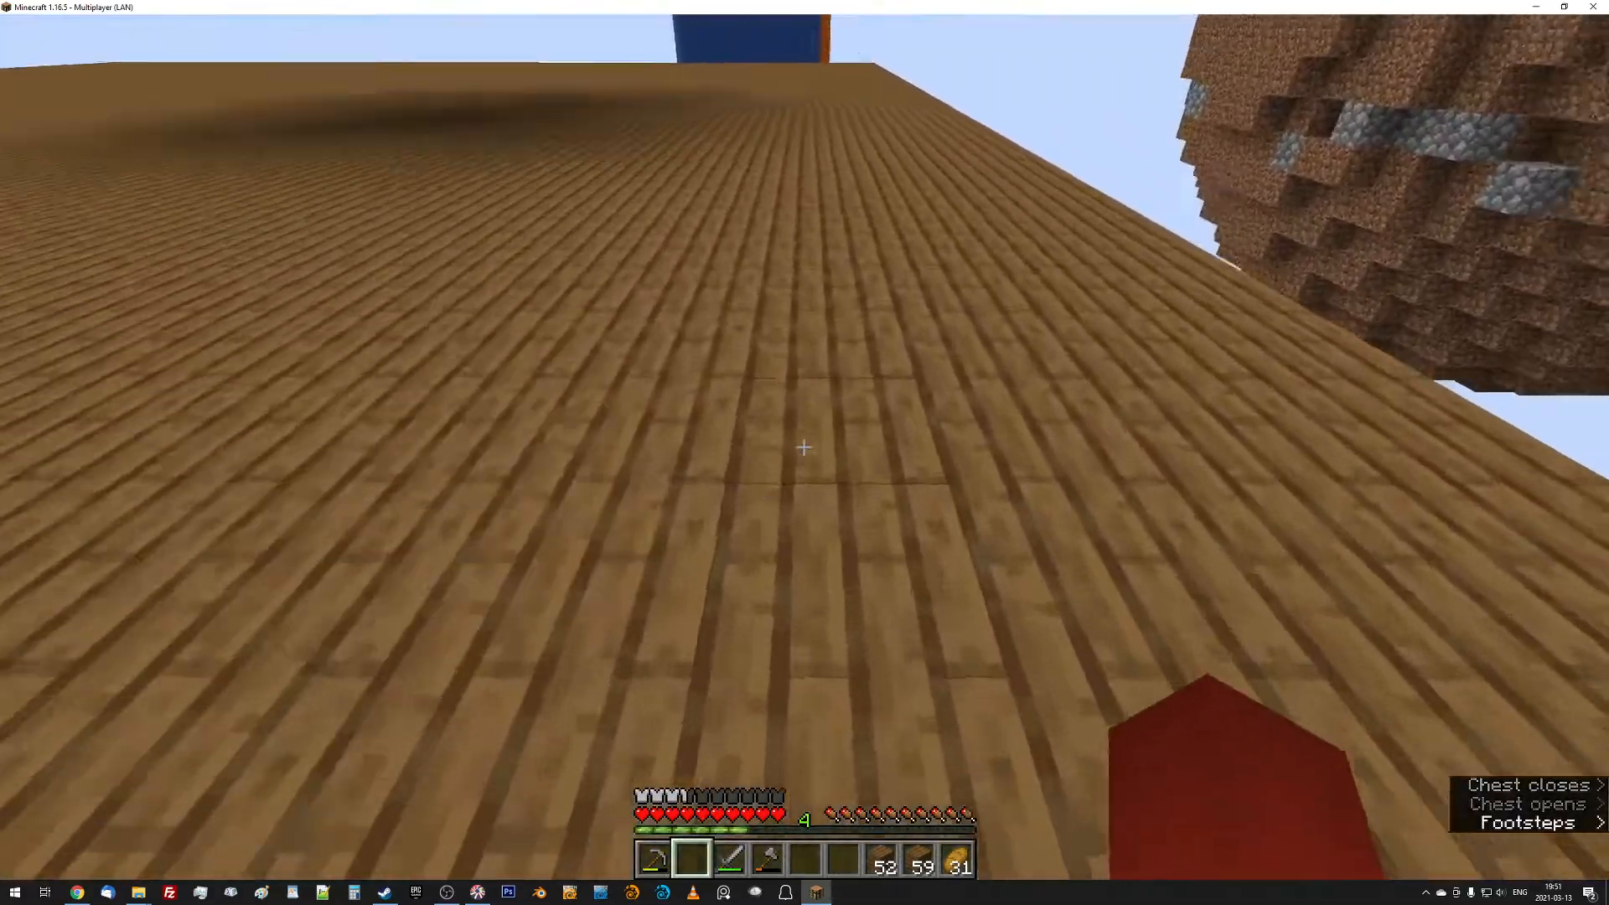
# Fill the frame interior with spruce planks into one solid floor, checking coordinates.
pyautogui.press('F3')
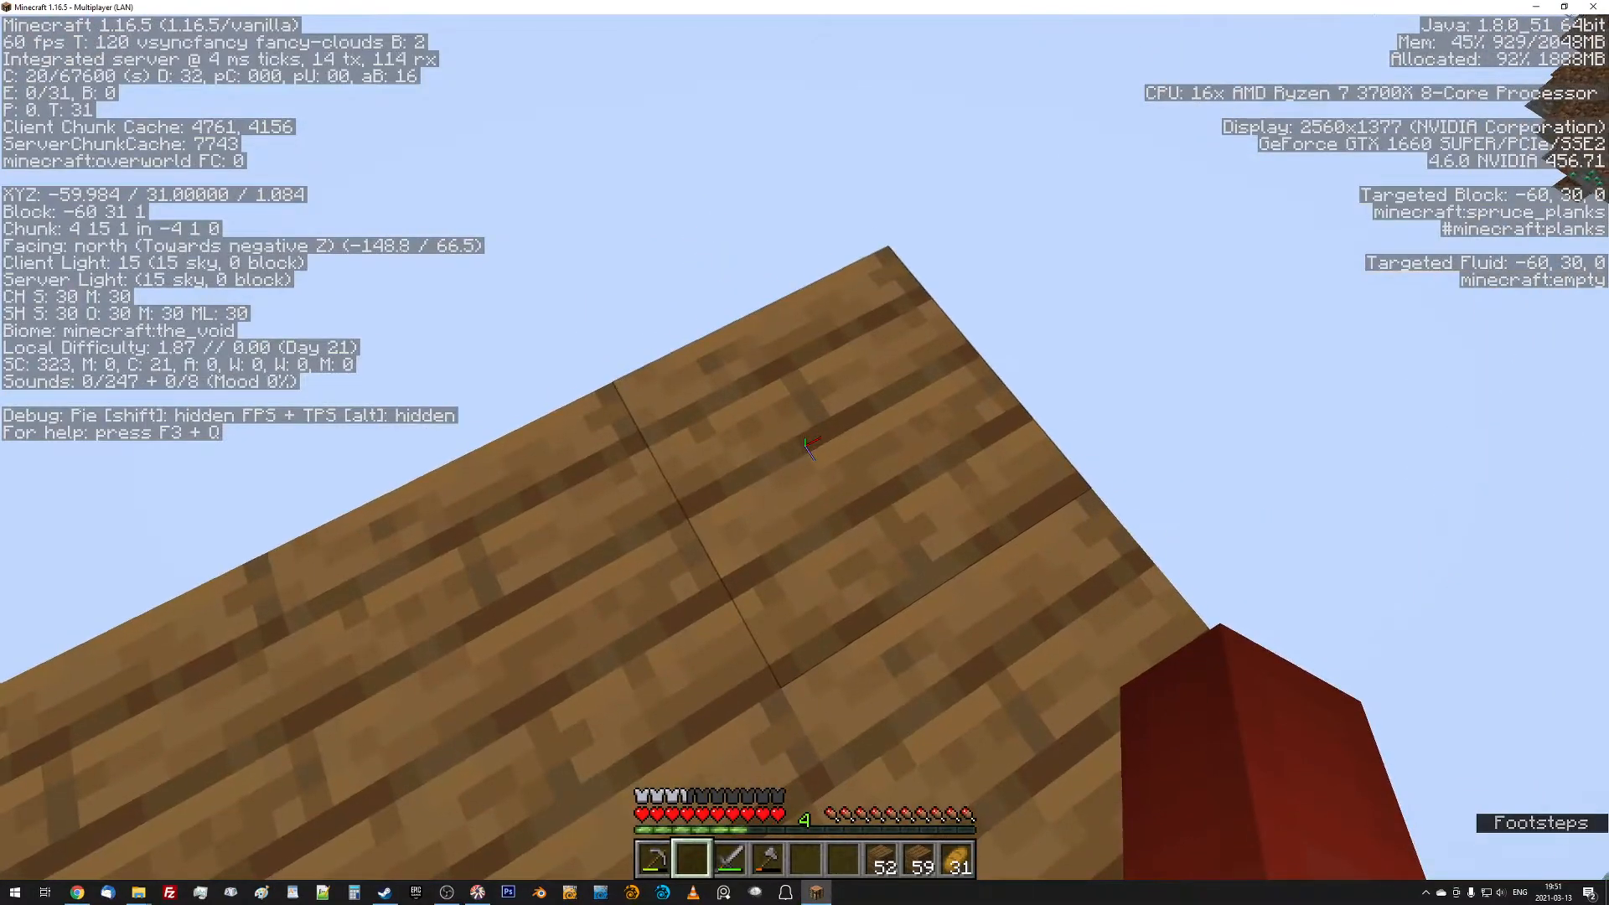
pyautogui.moveTo(805, 442)
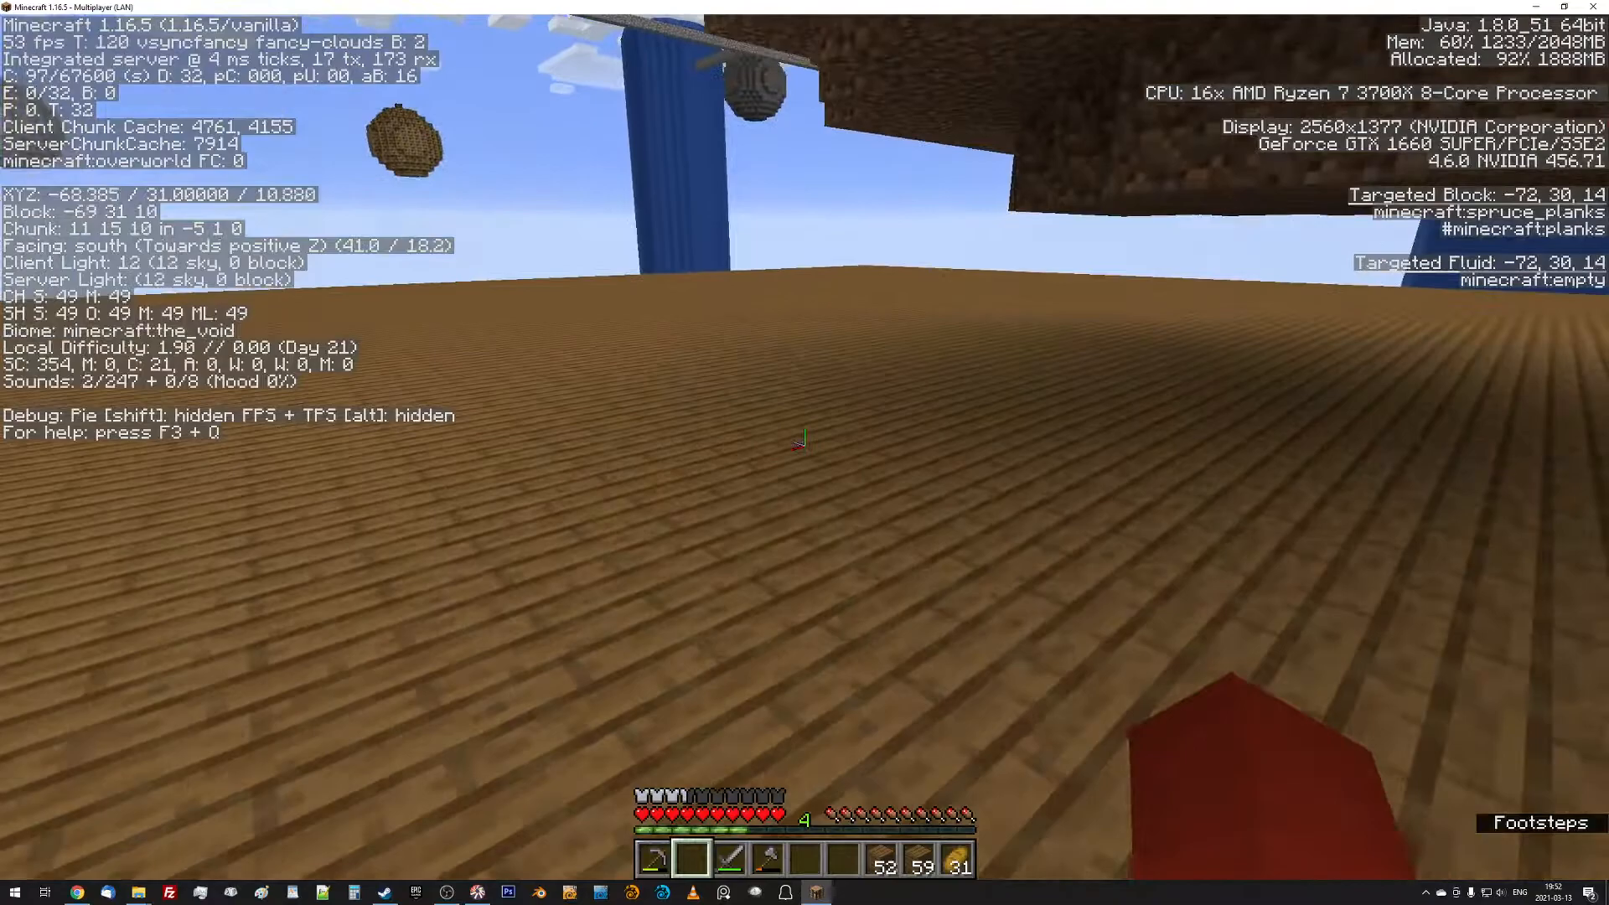
pyautogui.moveTo(805, 442)
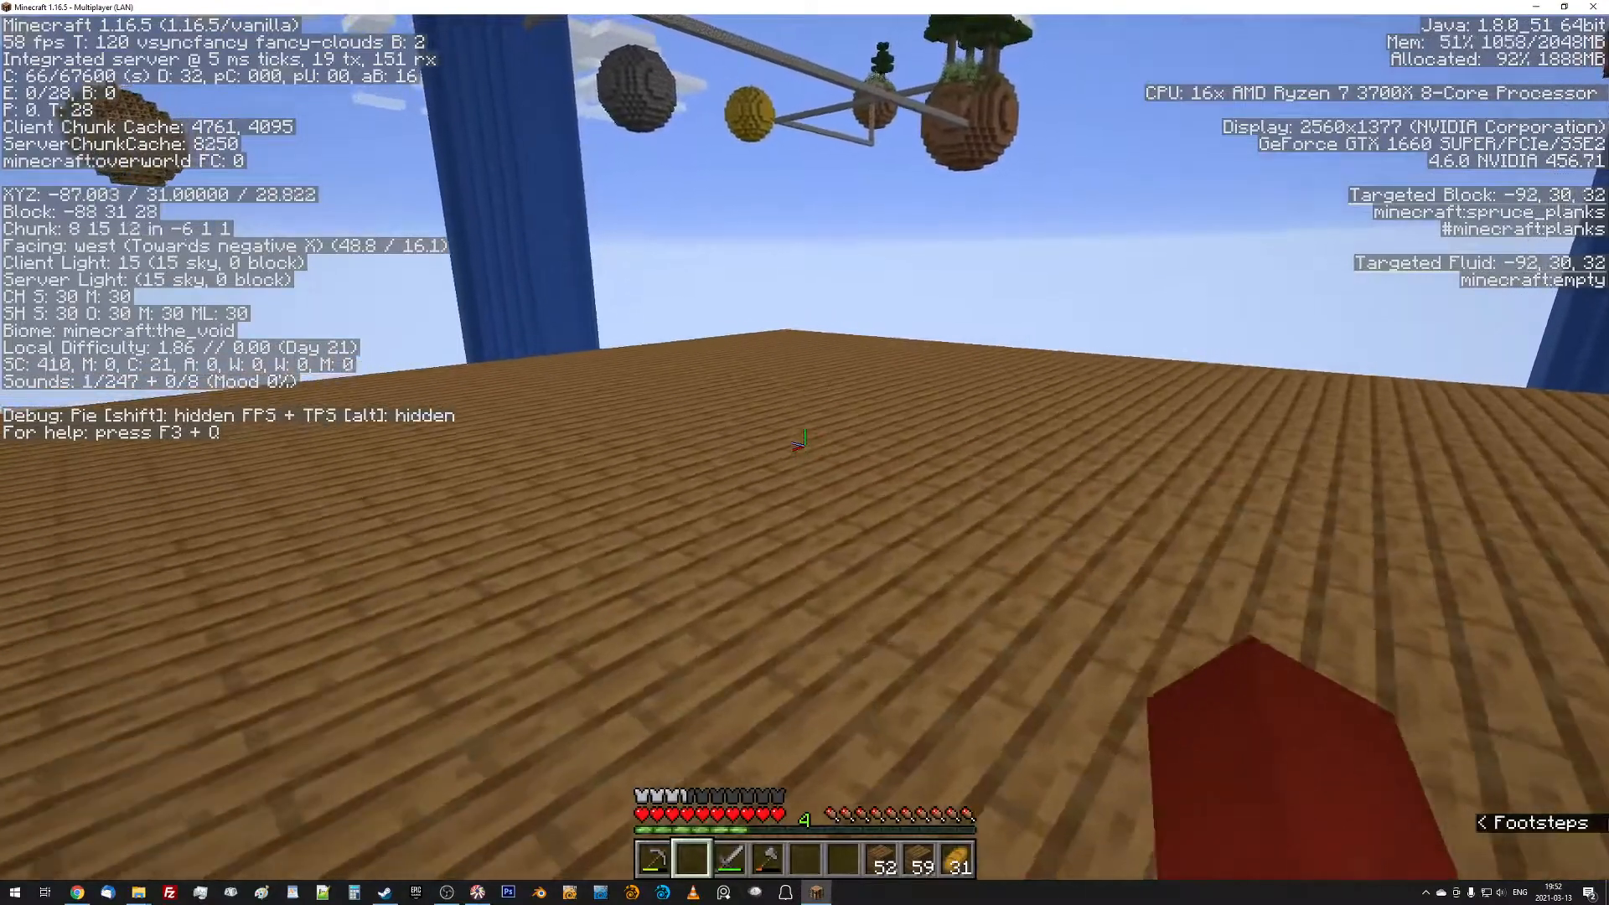
pyautogui.press('w')
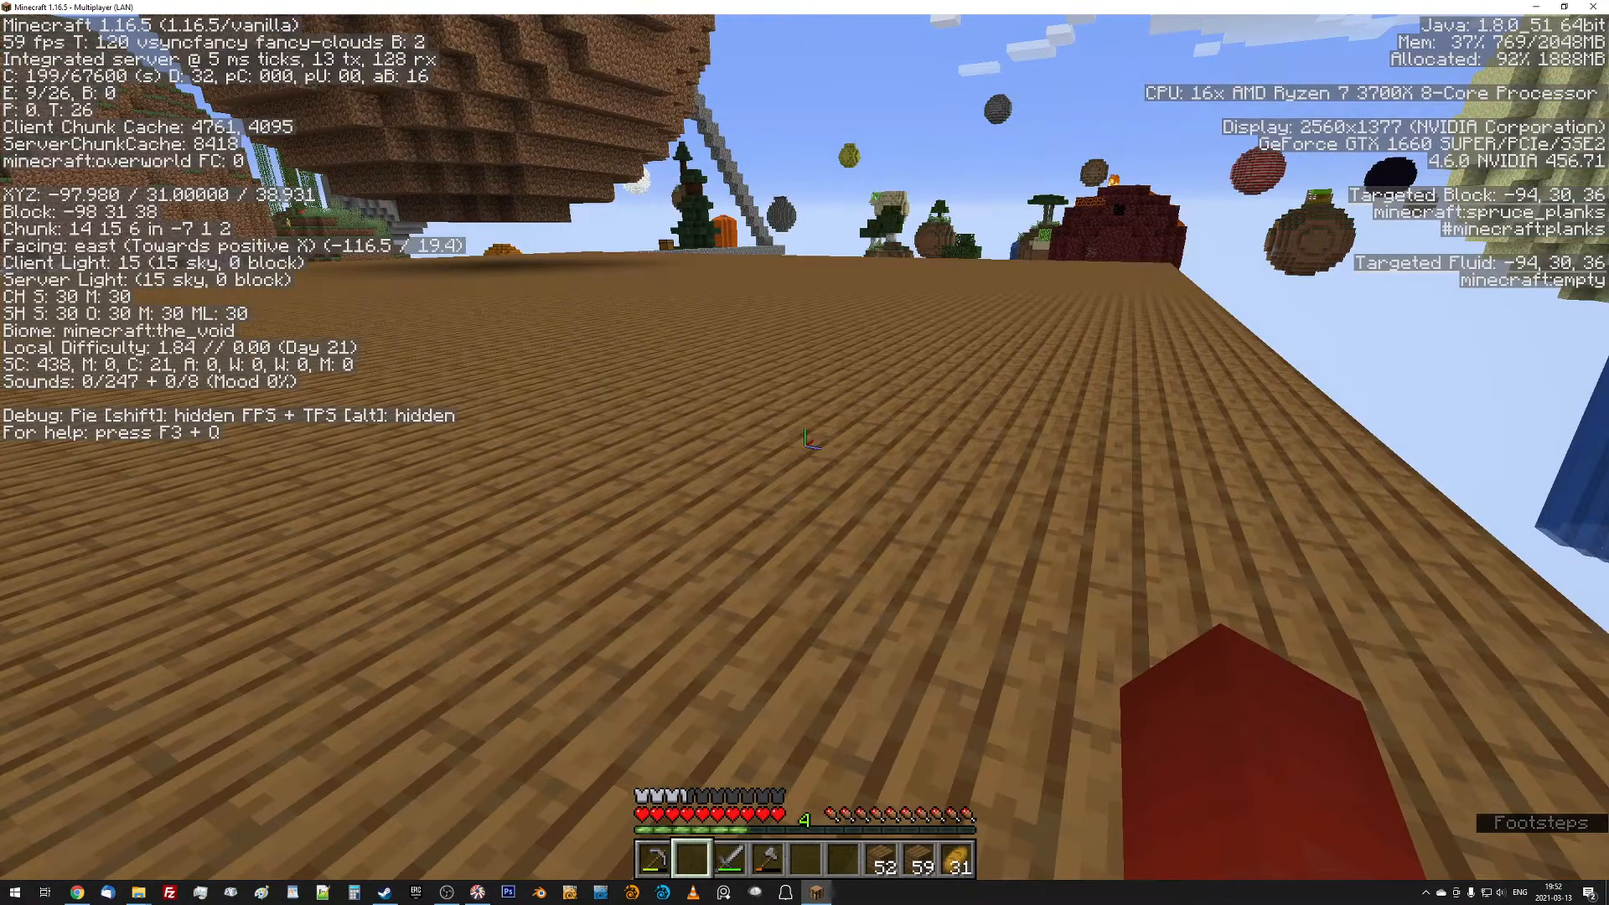
pyautogui.press('F3')
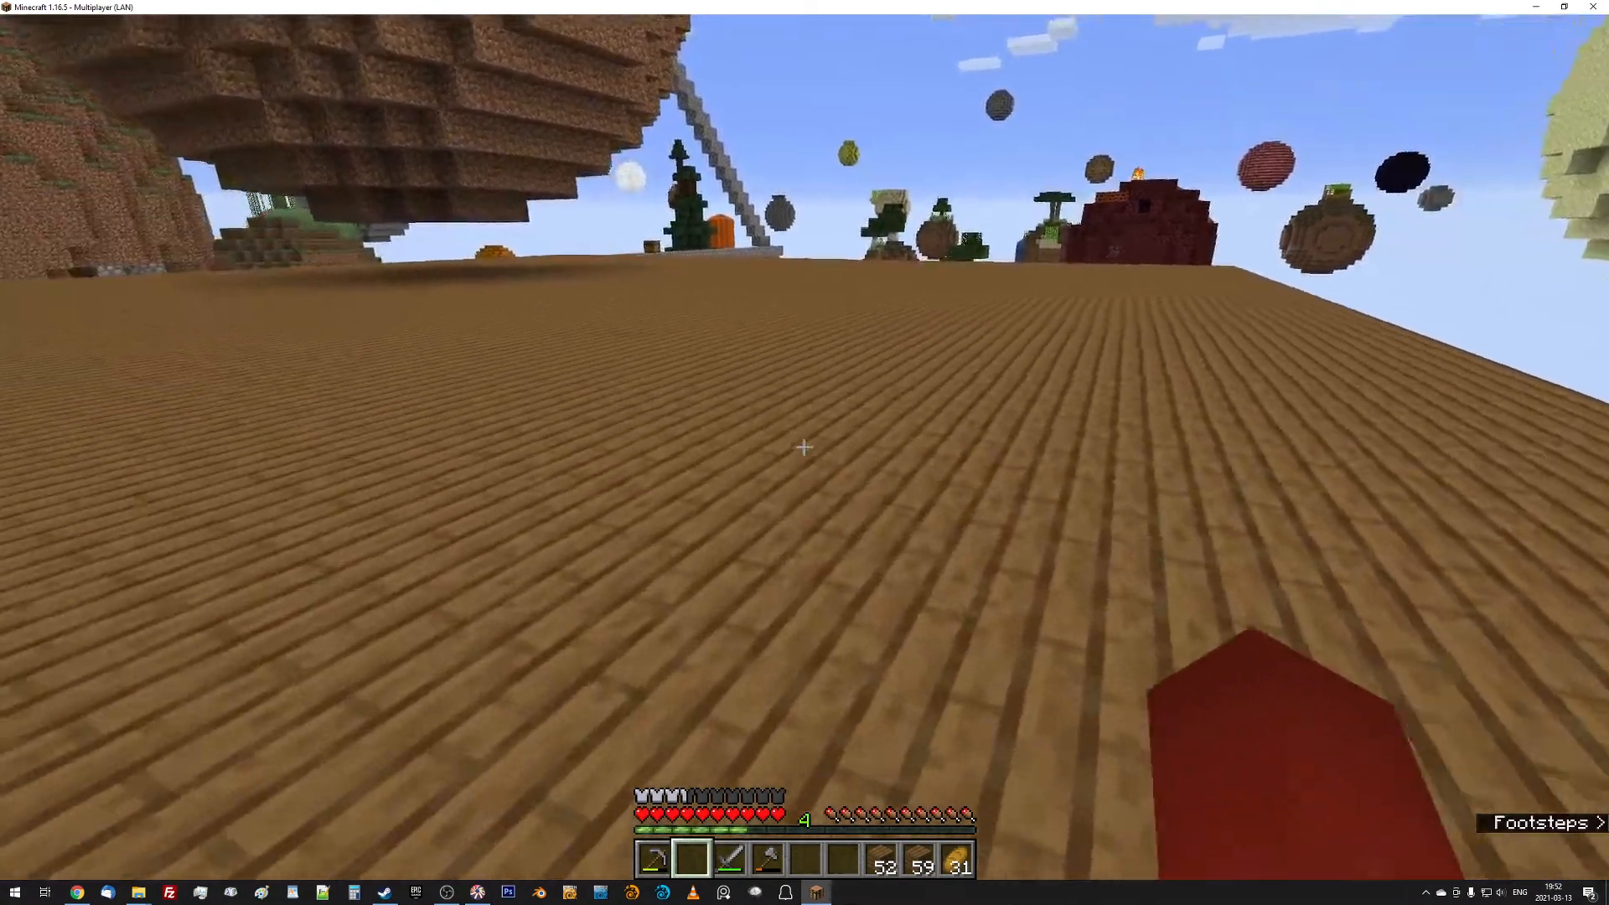
pyautogui.moveTo(804, 447)
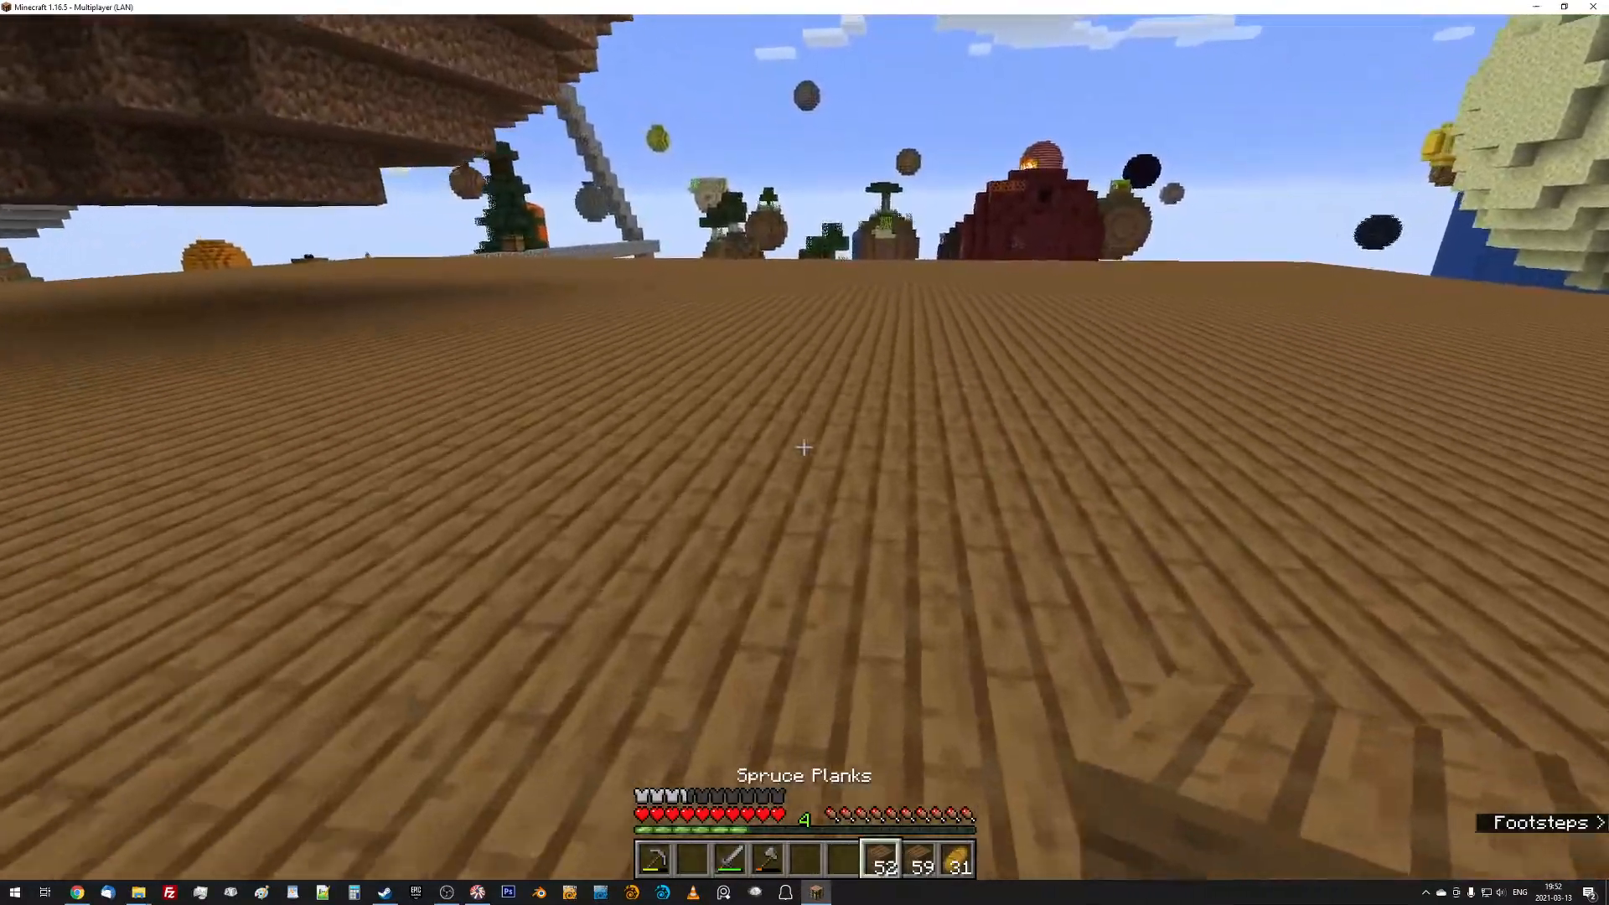
pyautogui.moveTo(804, 446)
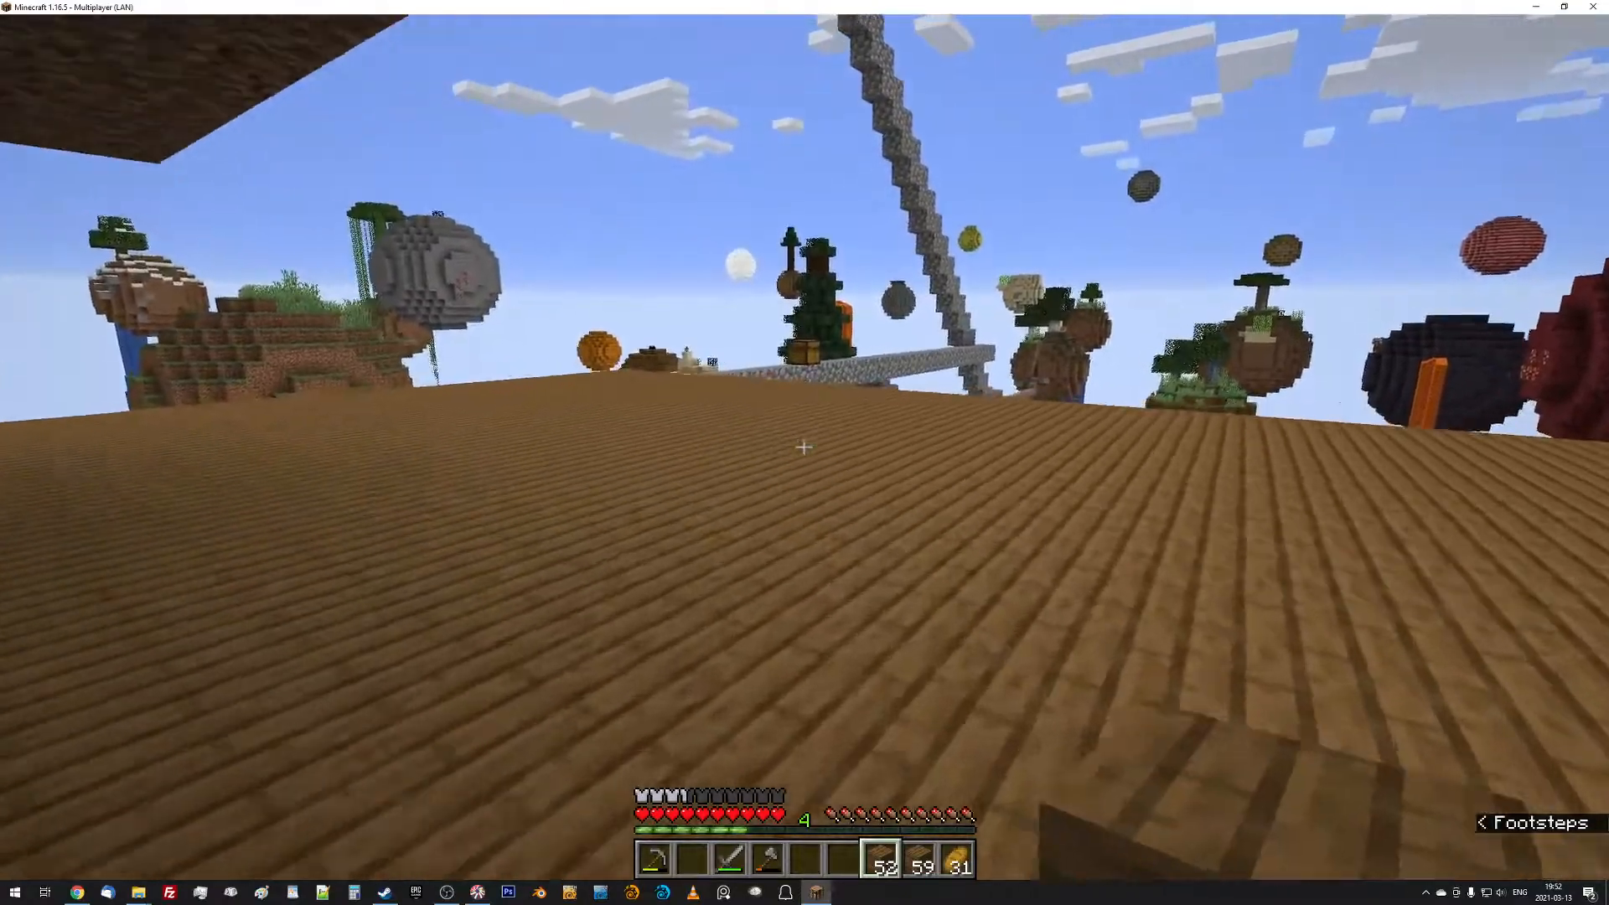
pyautogui.moveTo(804, 446)
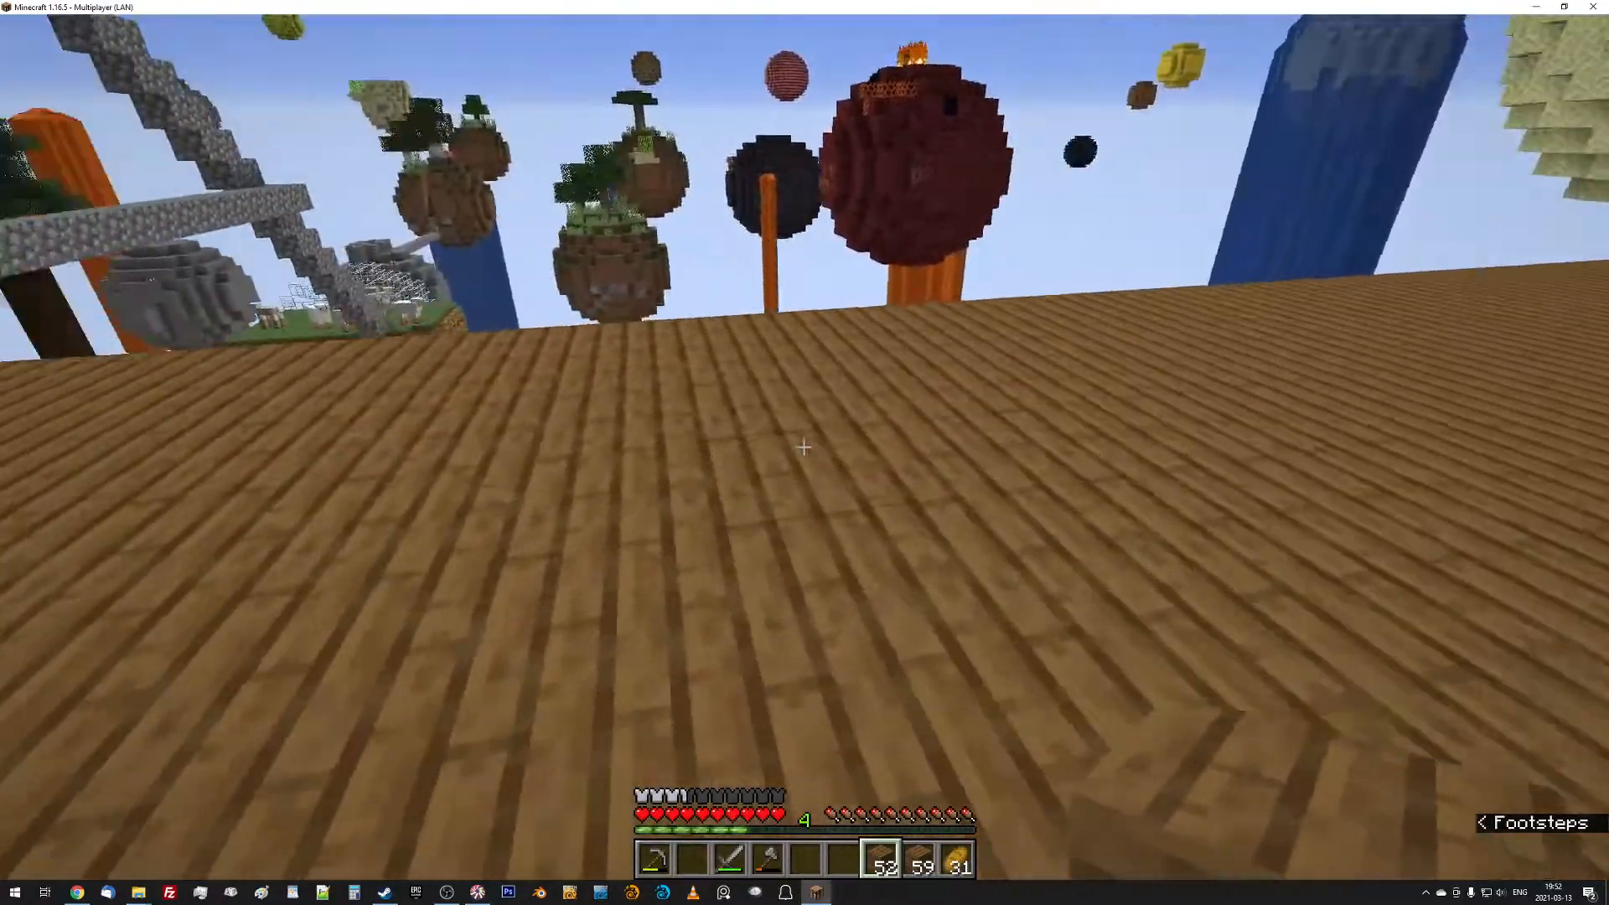
# Place the first spruce slab on the plank platform floor.
pyautogui.press('e')
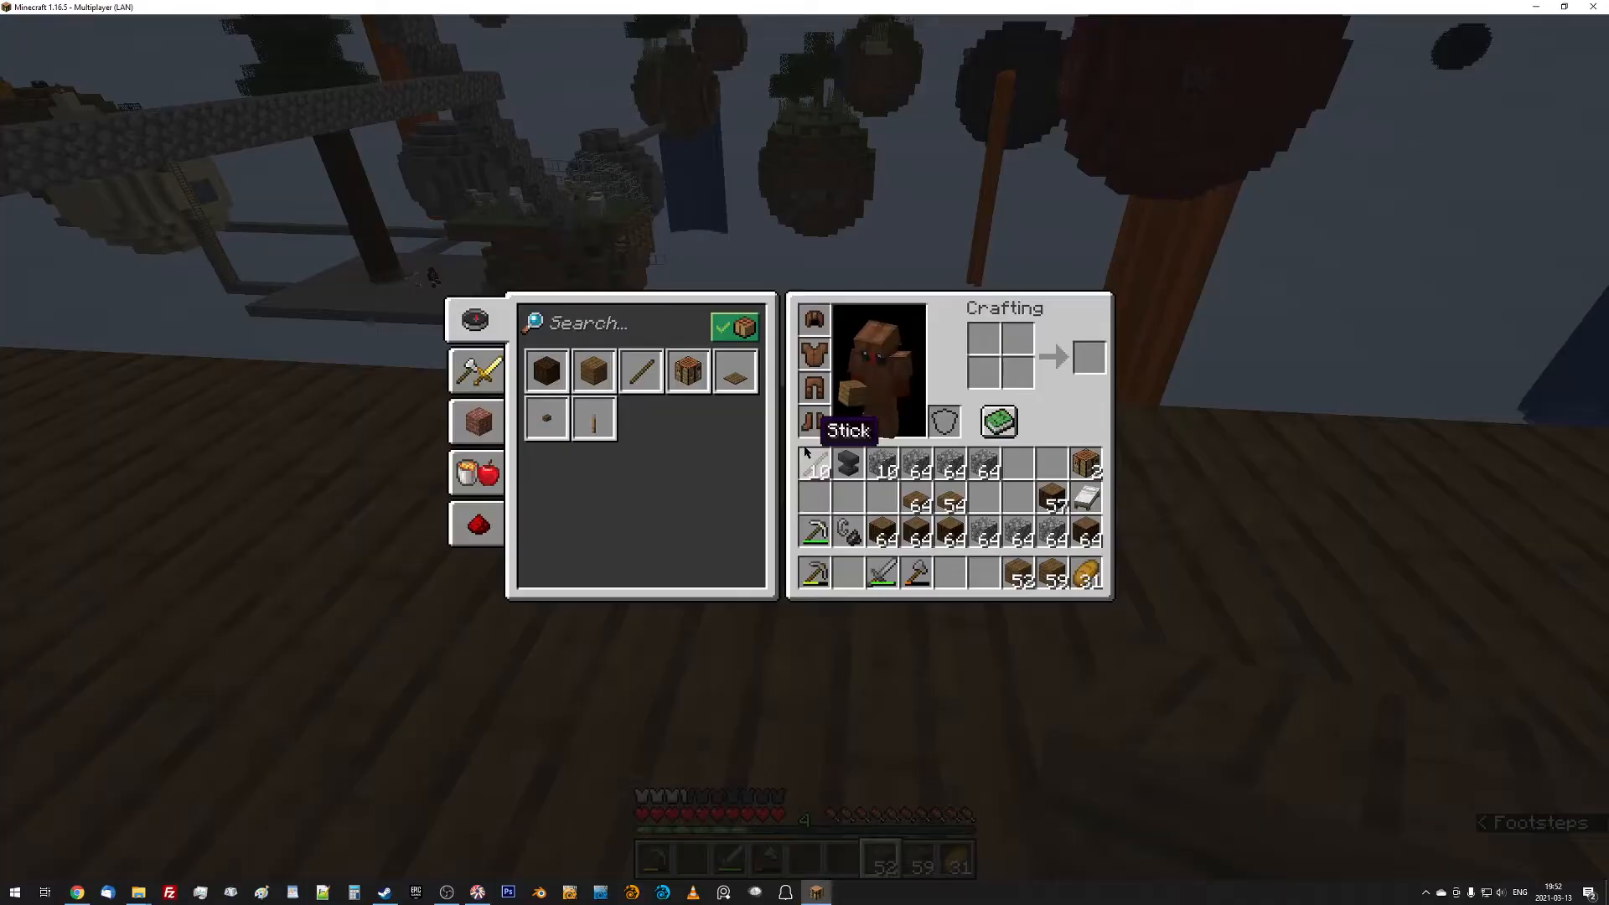
pyautogui.press('Escape')
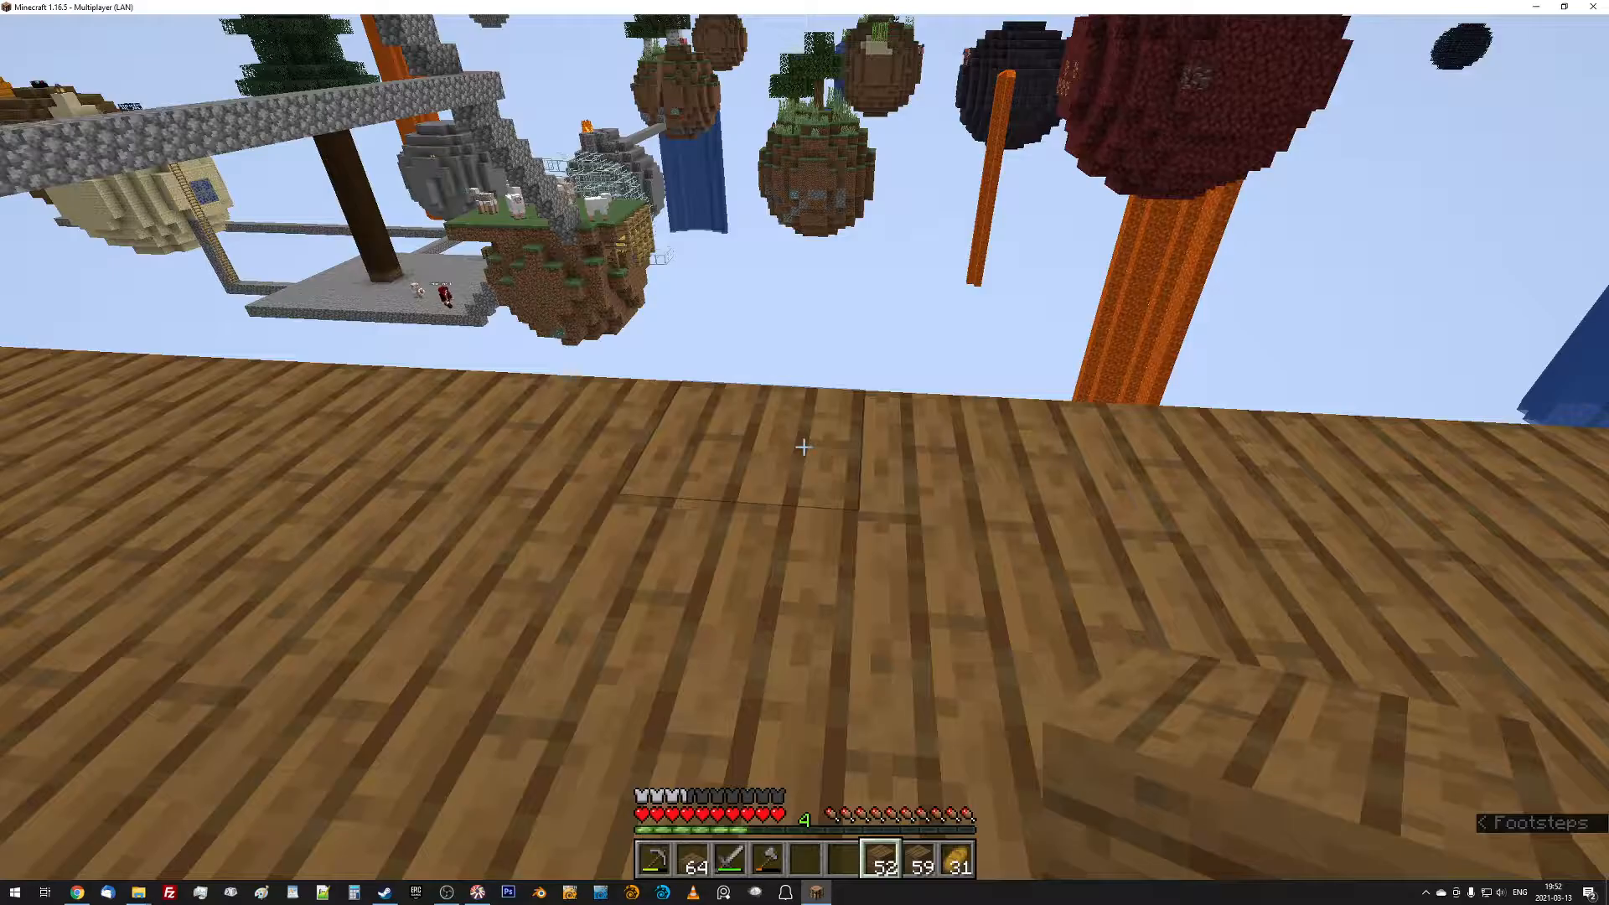
pyautogui.rightClick(804, 446)
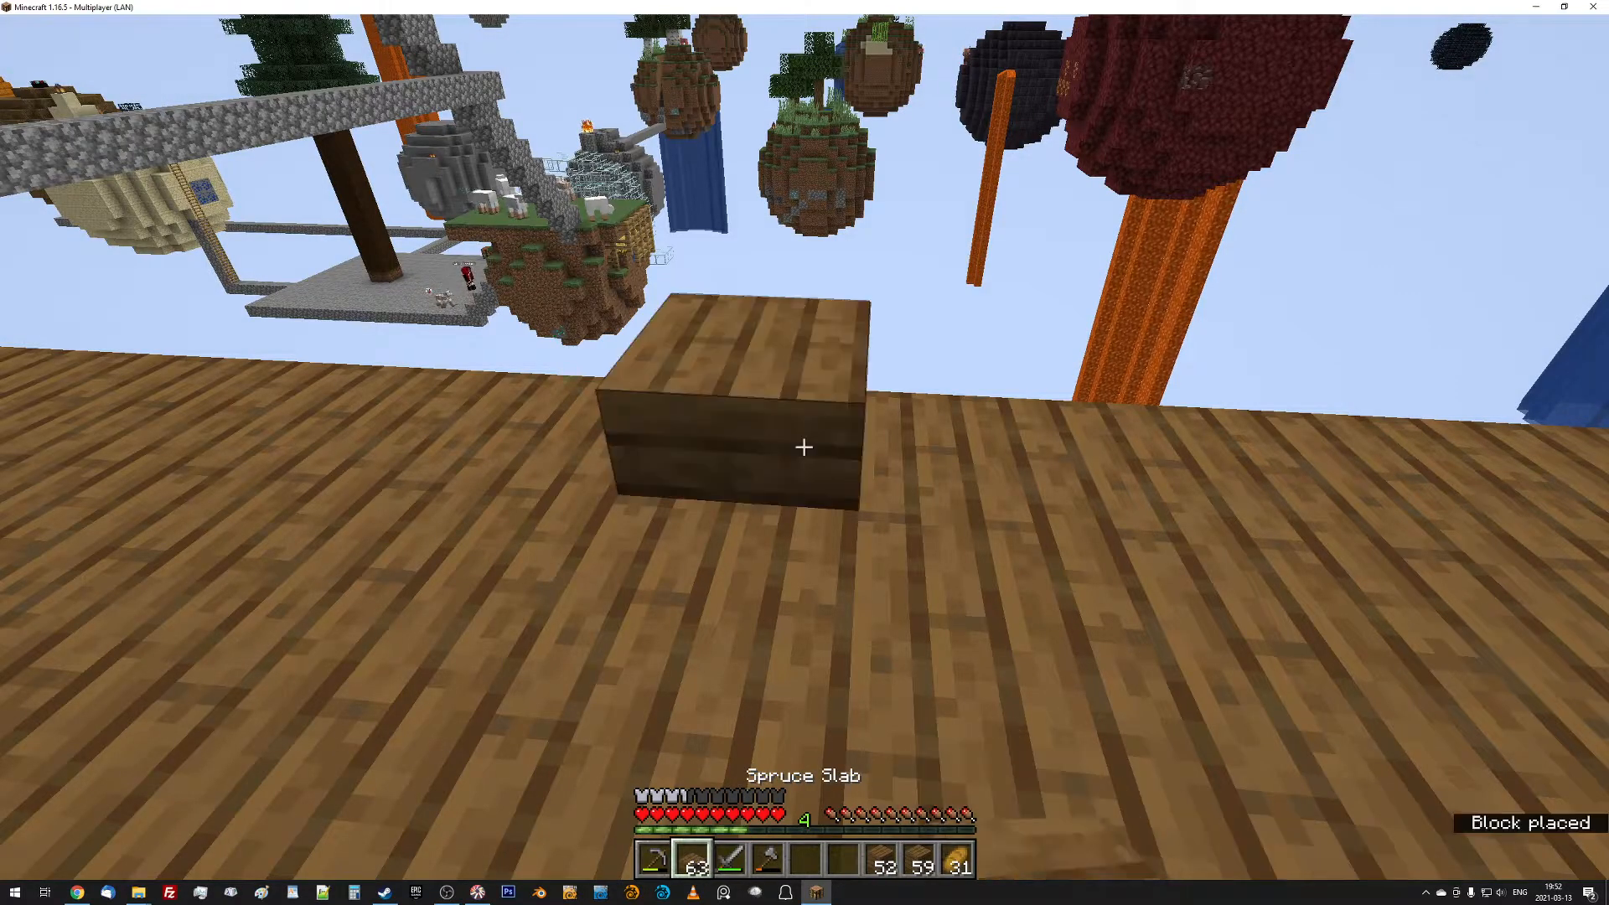
# Lay spruce slabs as a raised layer across the plank deck, refilling from the inventory.
pyautogui.click(804, 448)
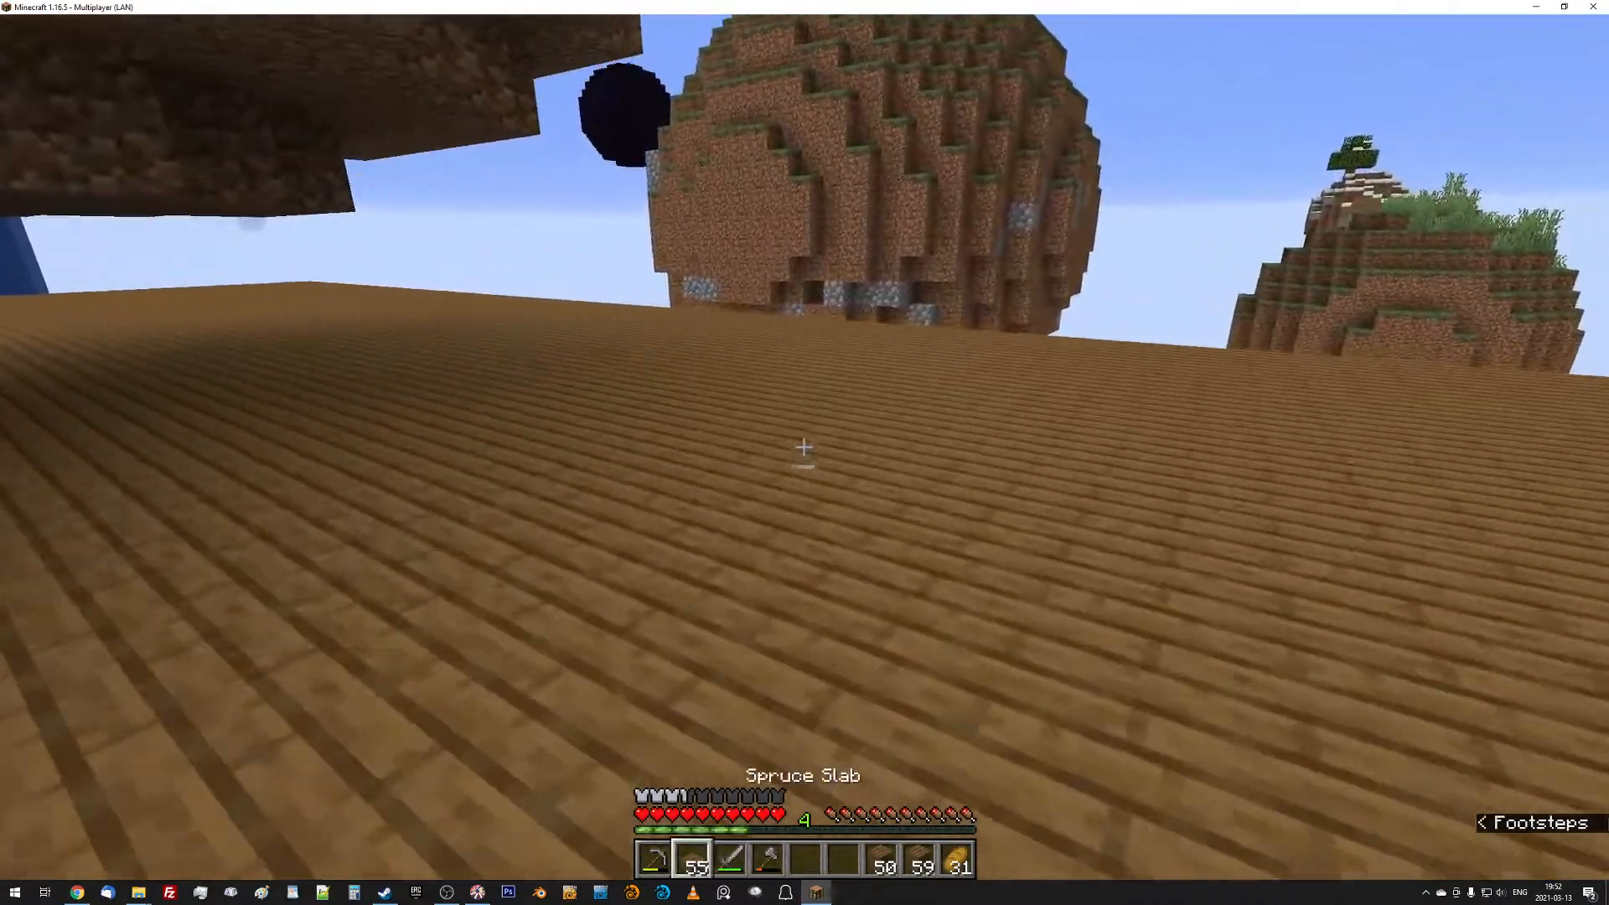
pyautogui.moveTo(804, 446)
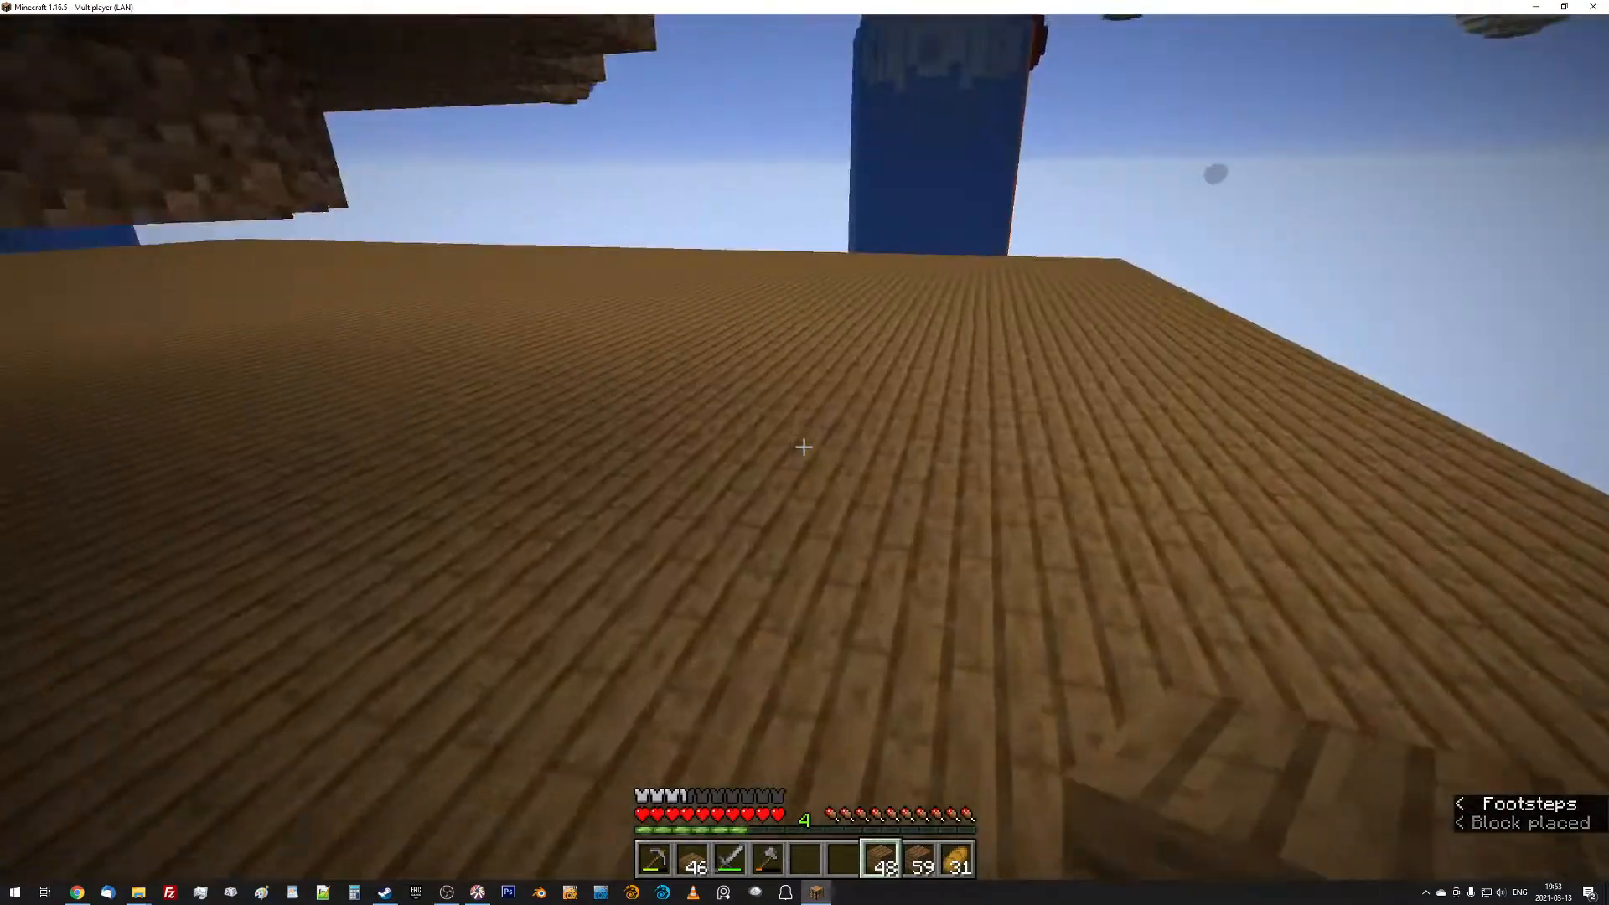
pyautogui.press('e')
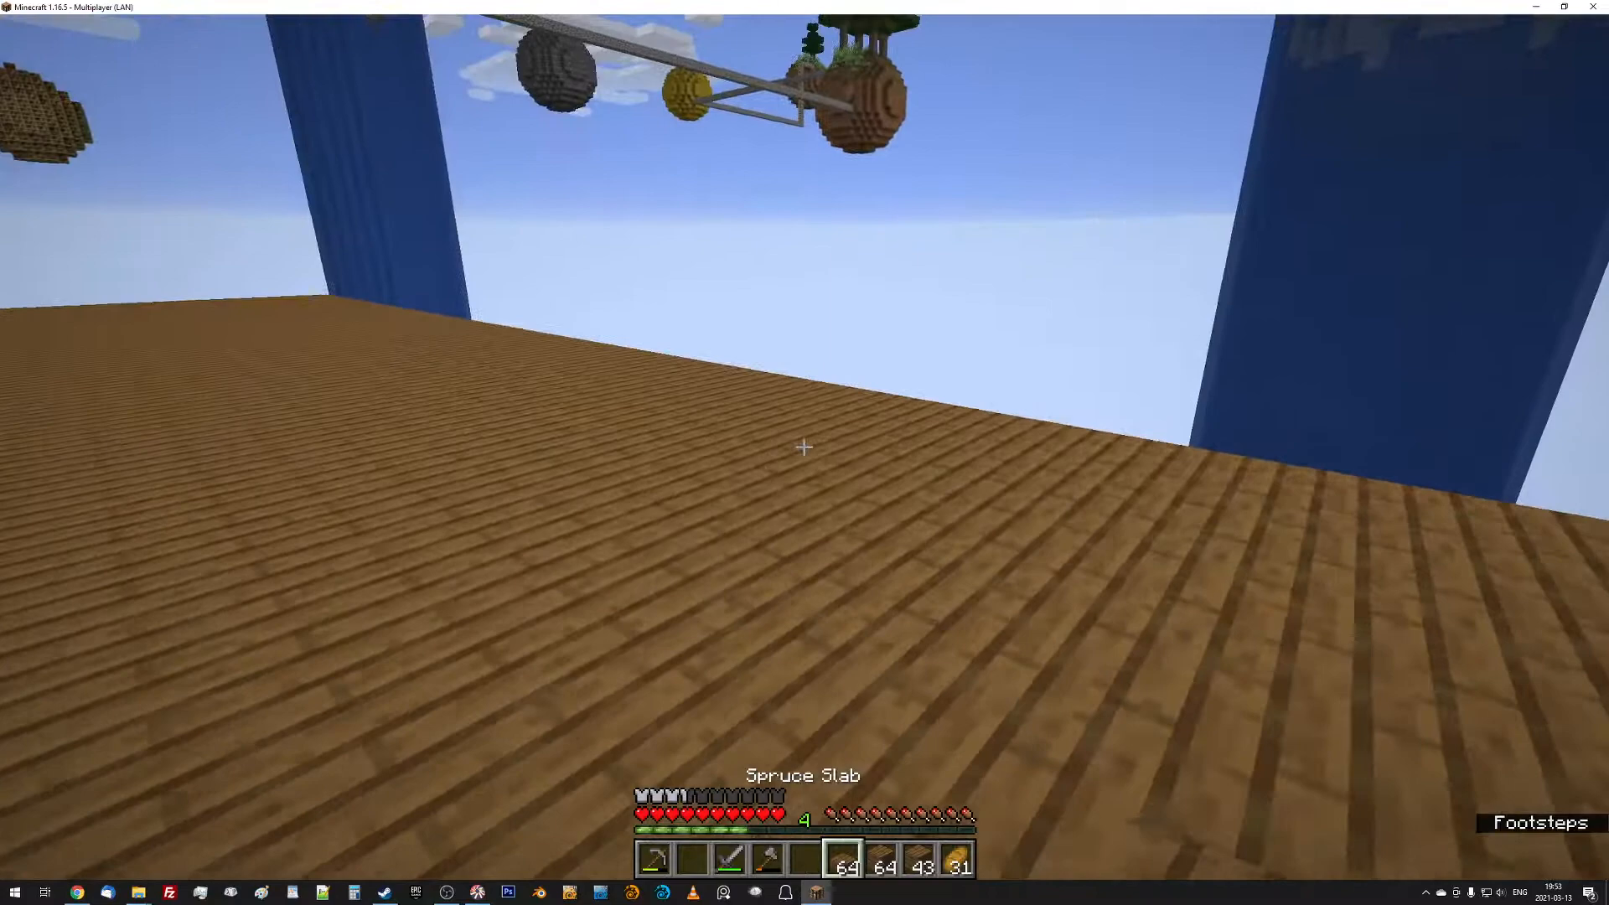
pyautogui.click(803, 447)
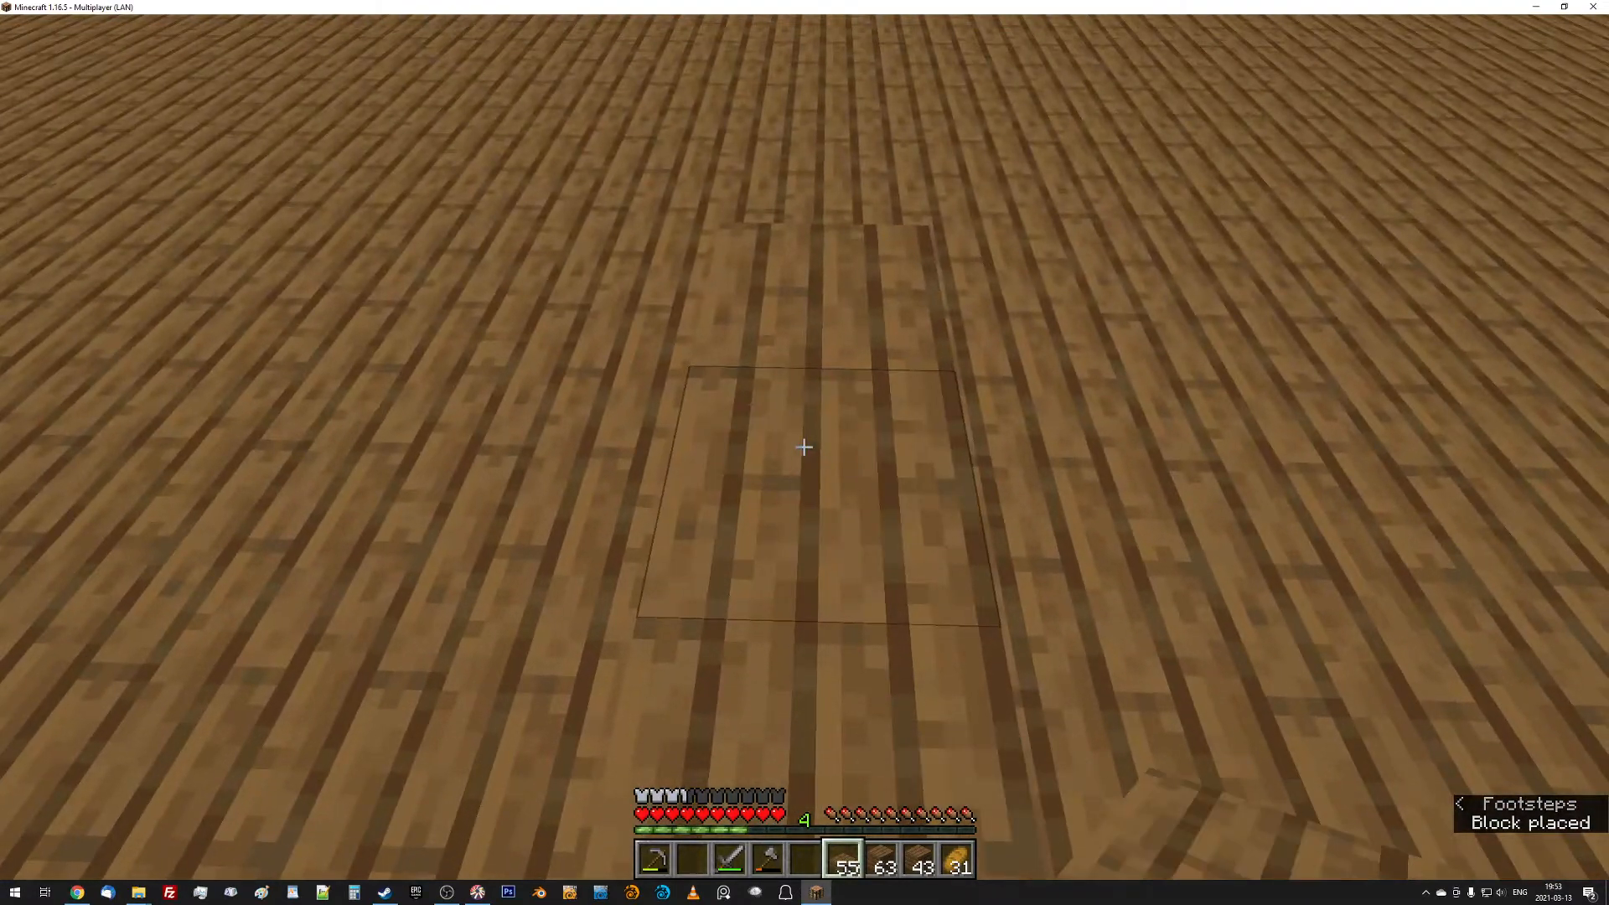
pyautogui.click(804, 446)
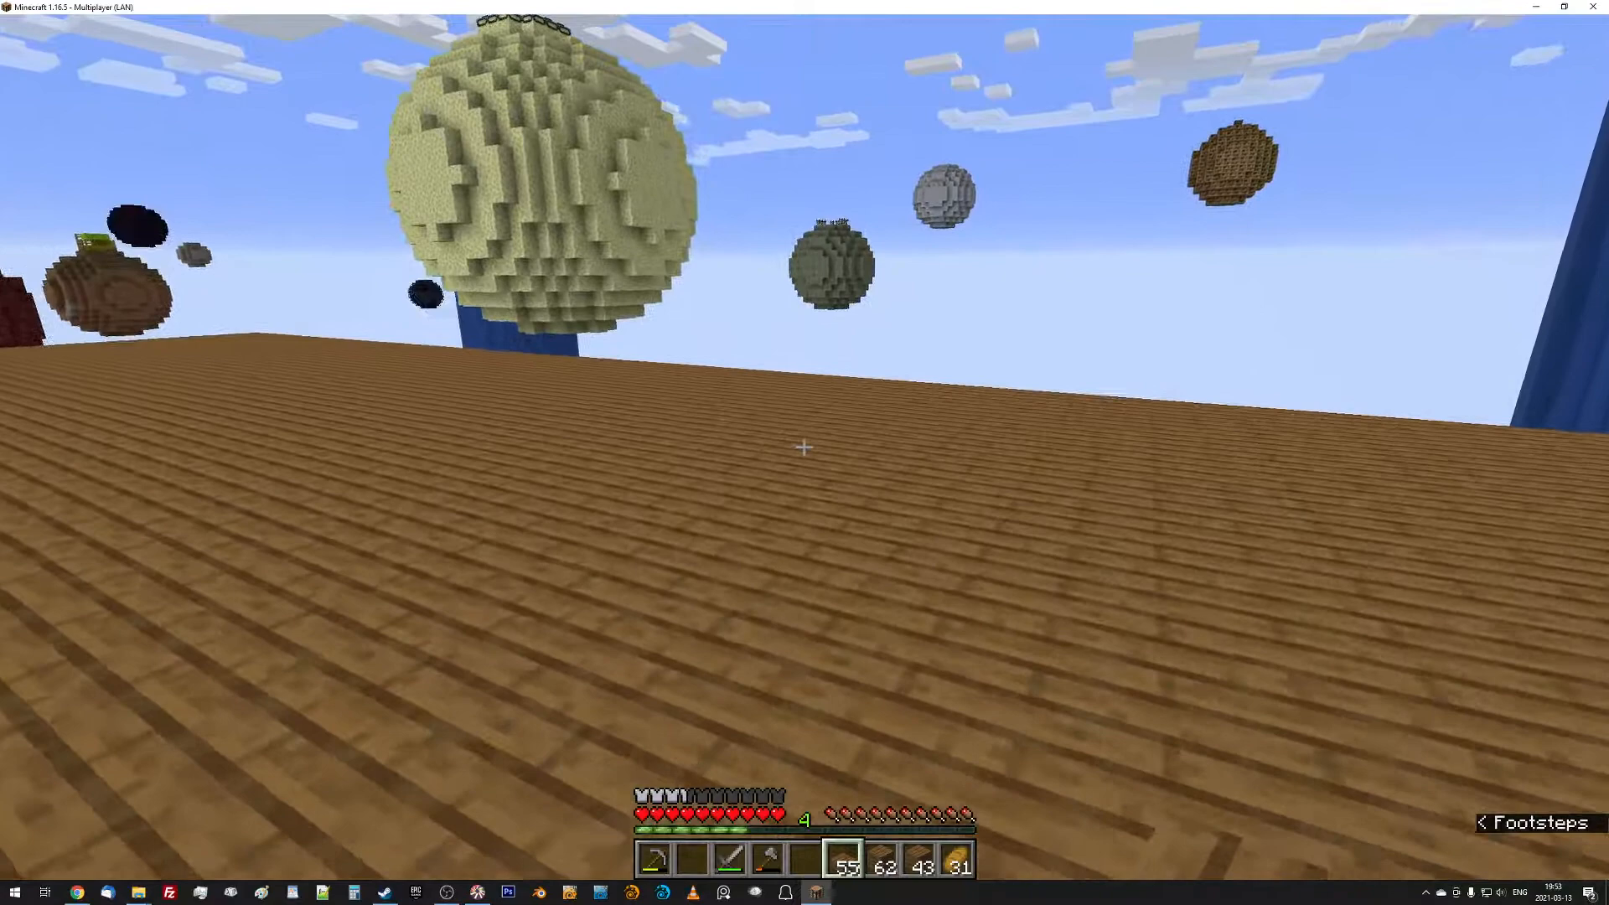
pyautogui.moveTo(804, 448)
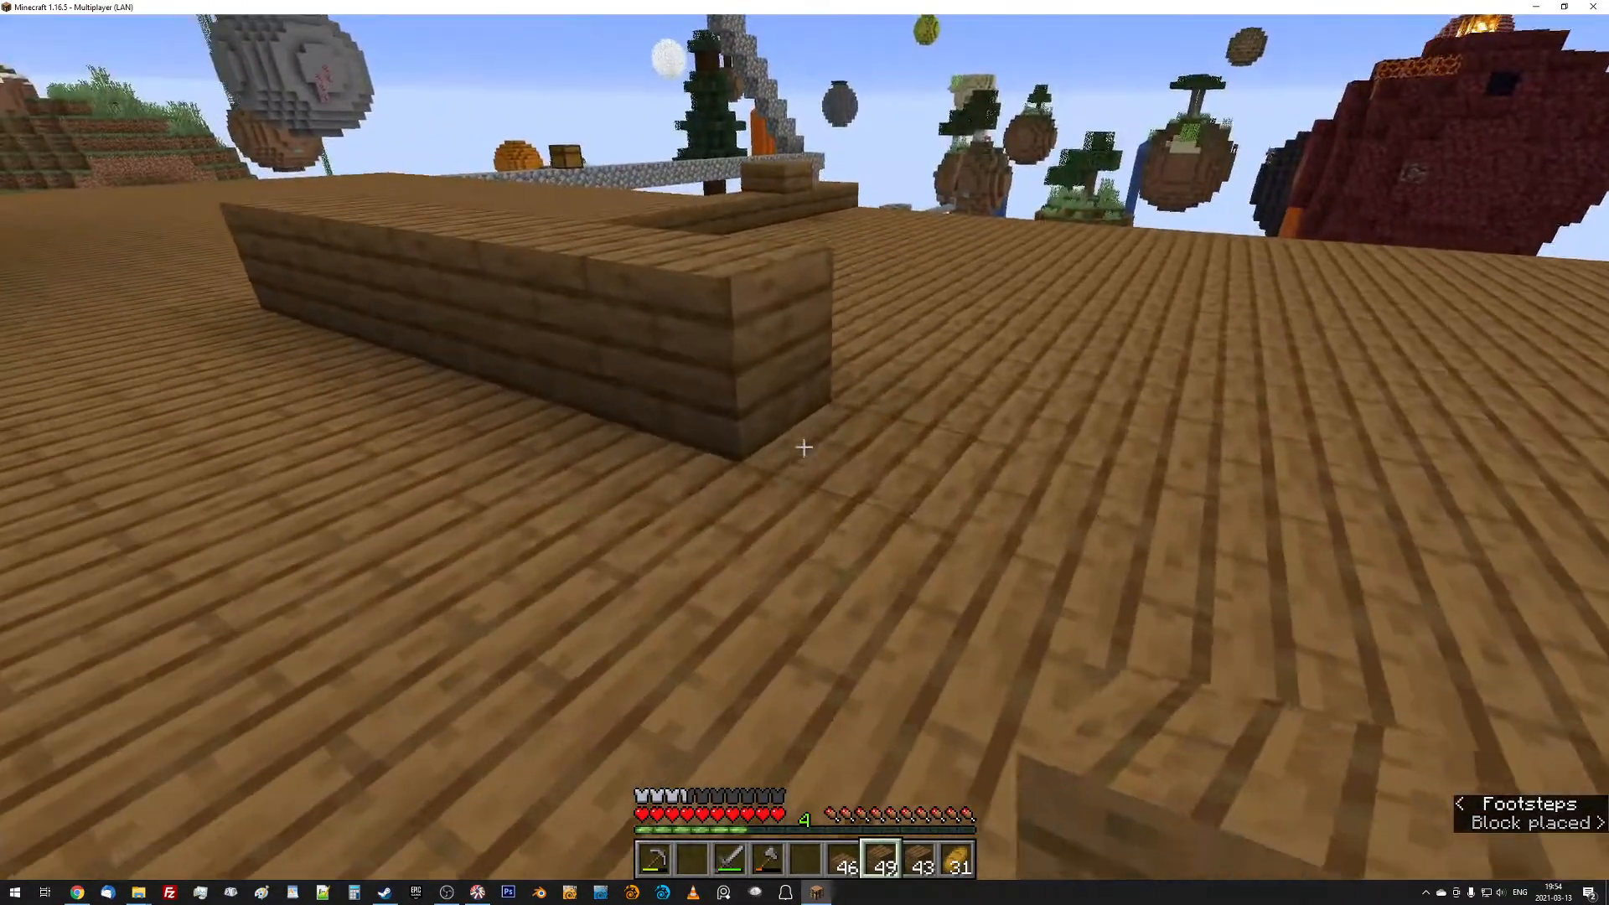
pyautogui.moveTo(804, 446)
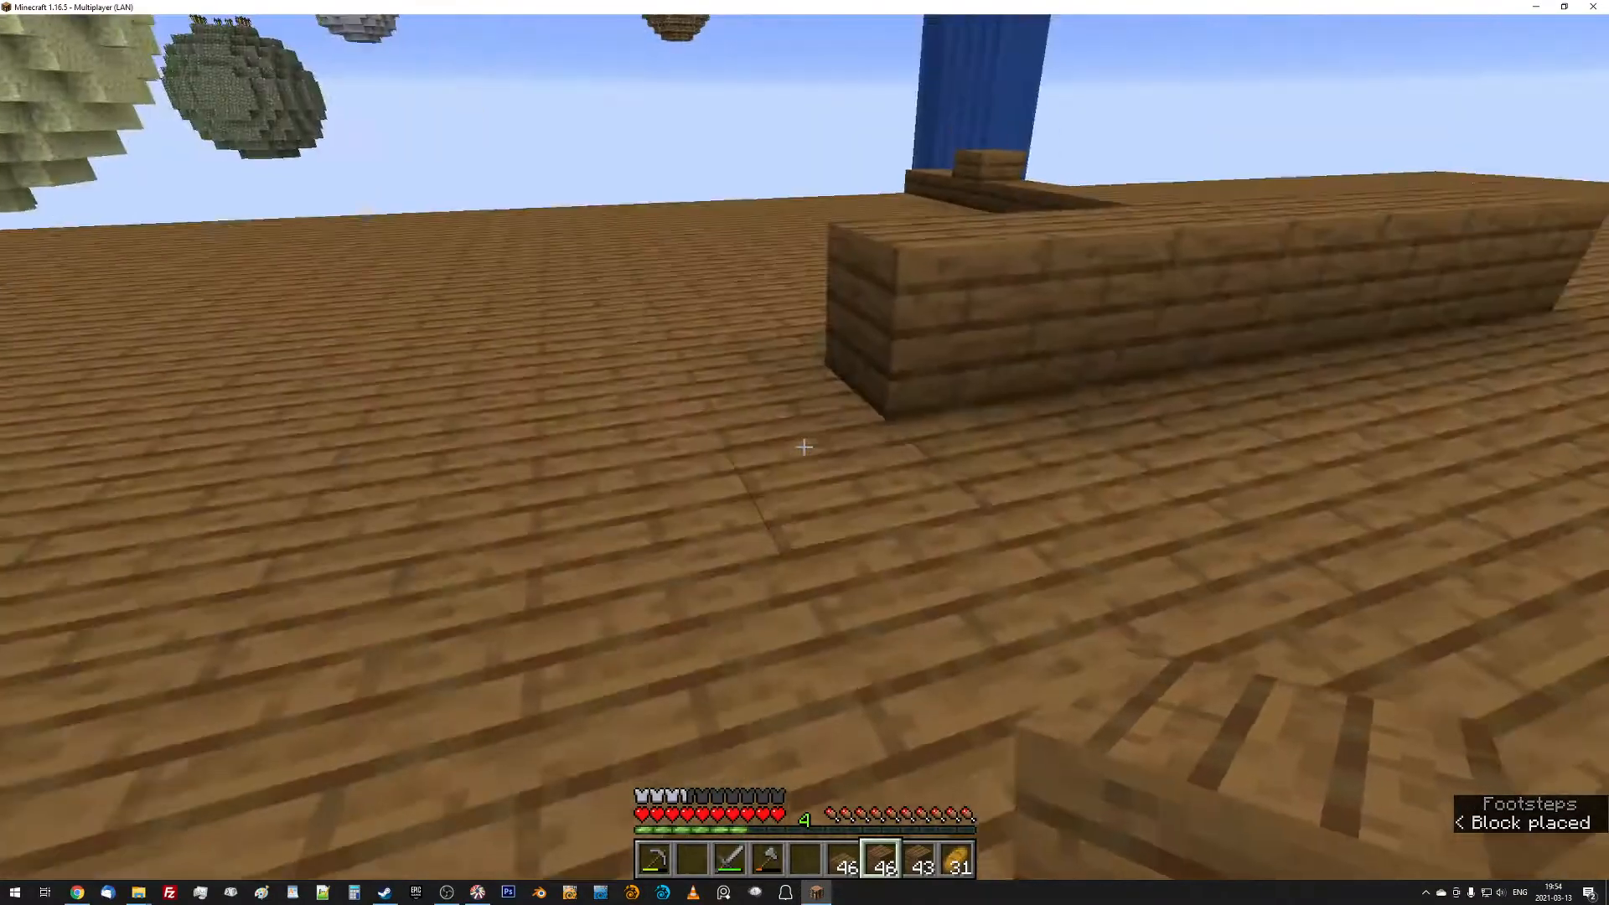
pyautogui.moveTo(803, 446)
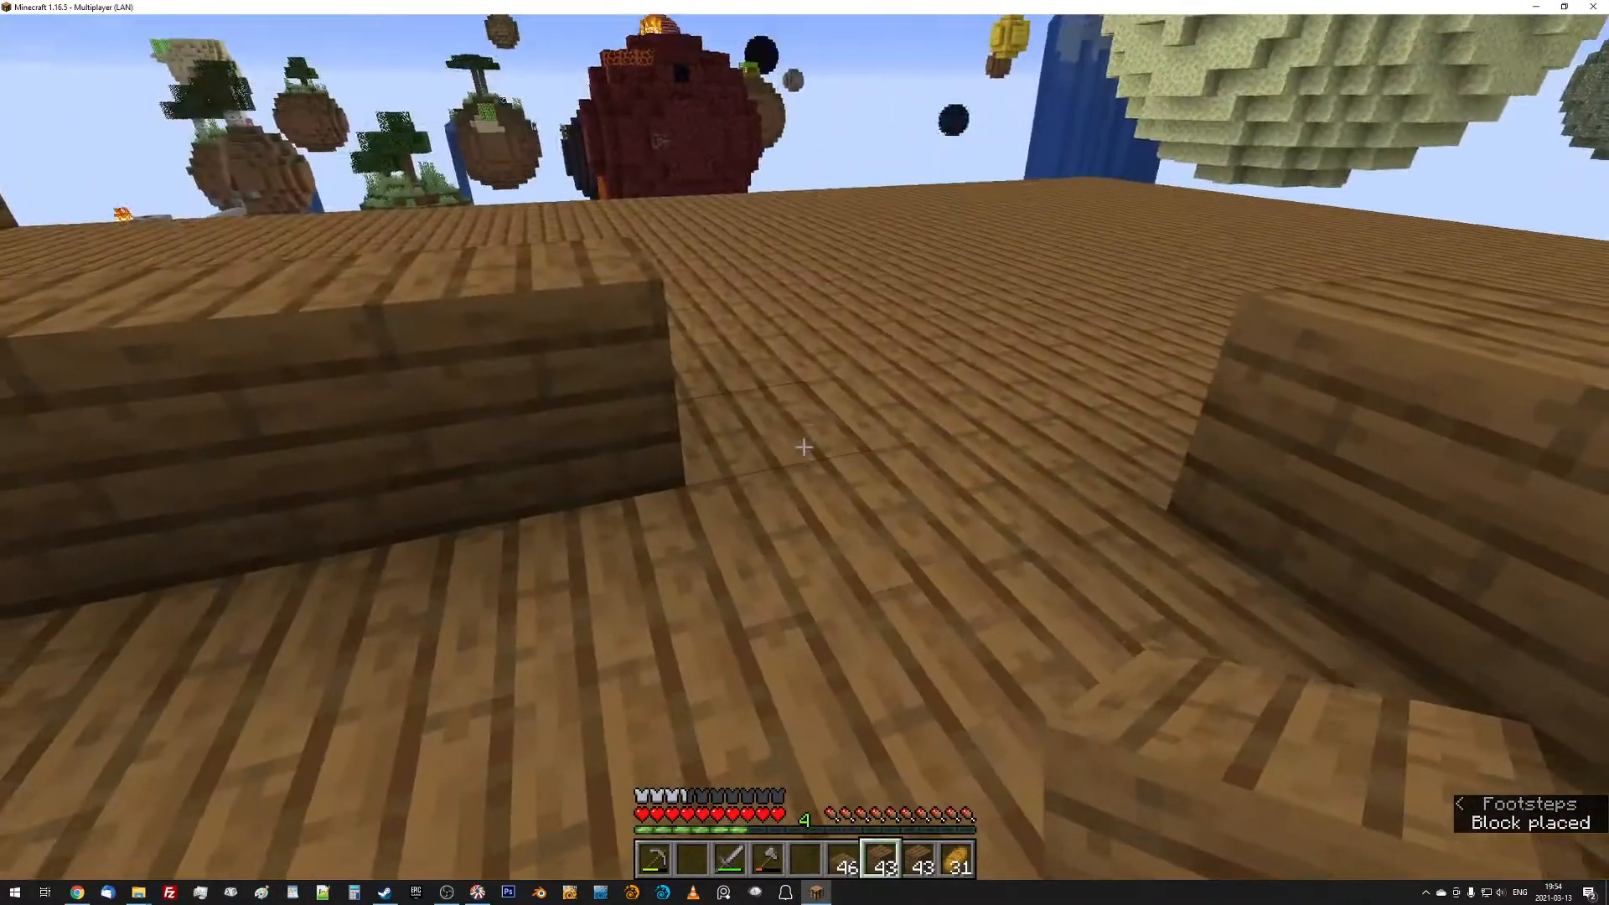
pyautogui.moveTo(804, 447)
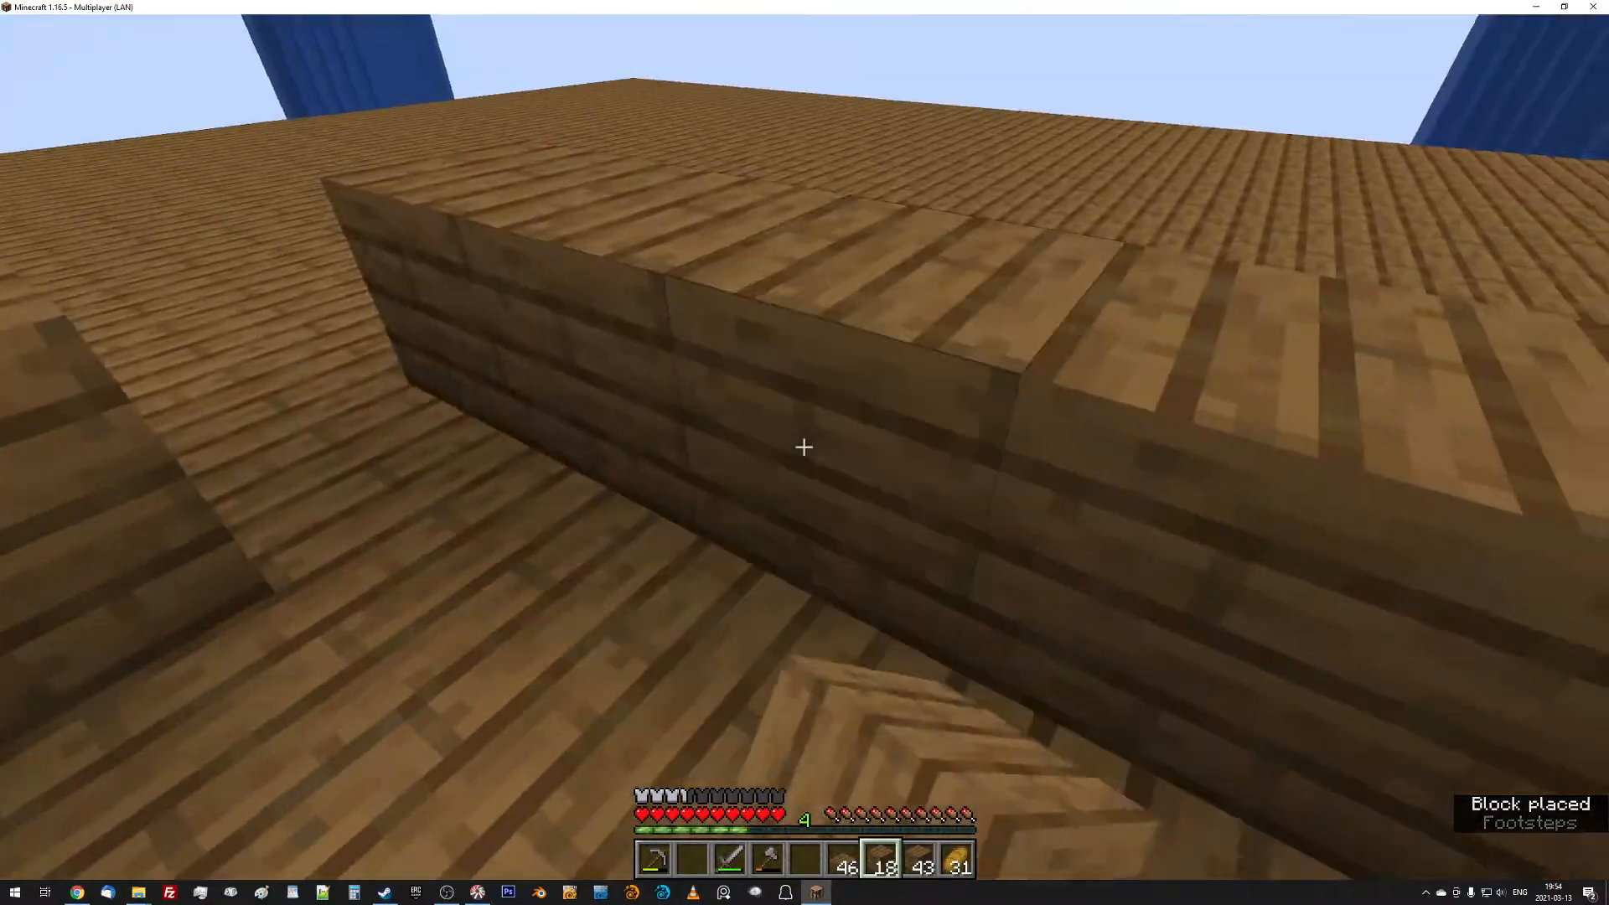
pyautogui.moveTo(804, 446)
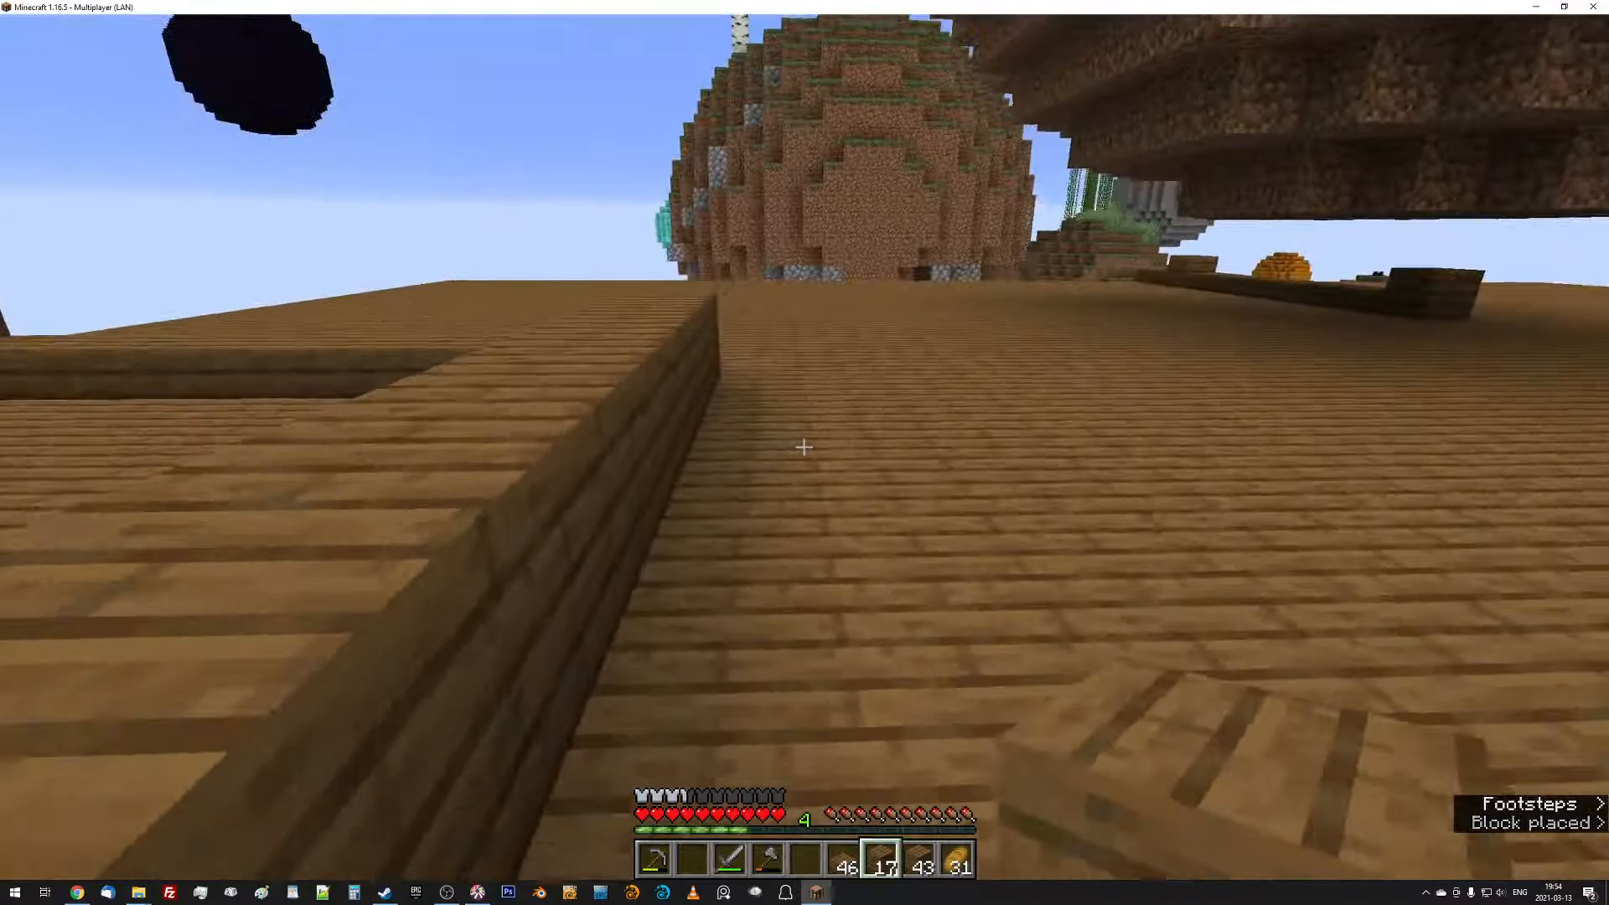
pyautogui.moveTo(804, 447)
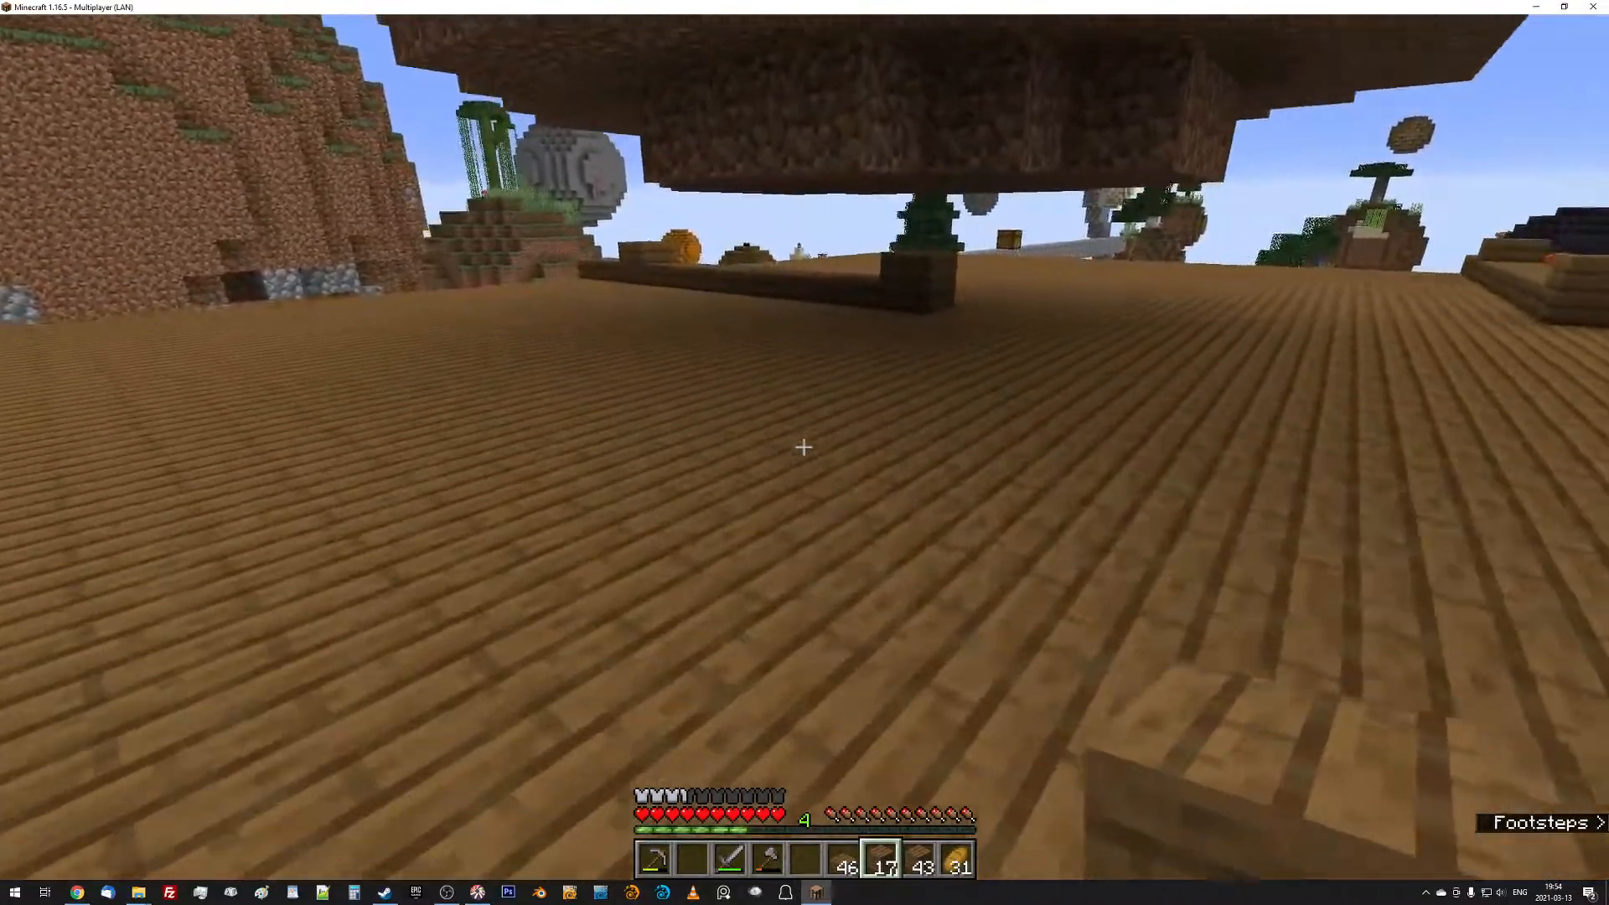
pyautogui.moveTo(804, 446)
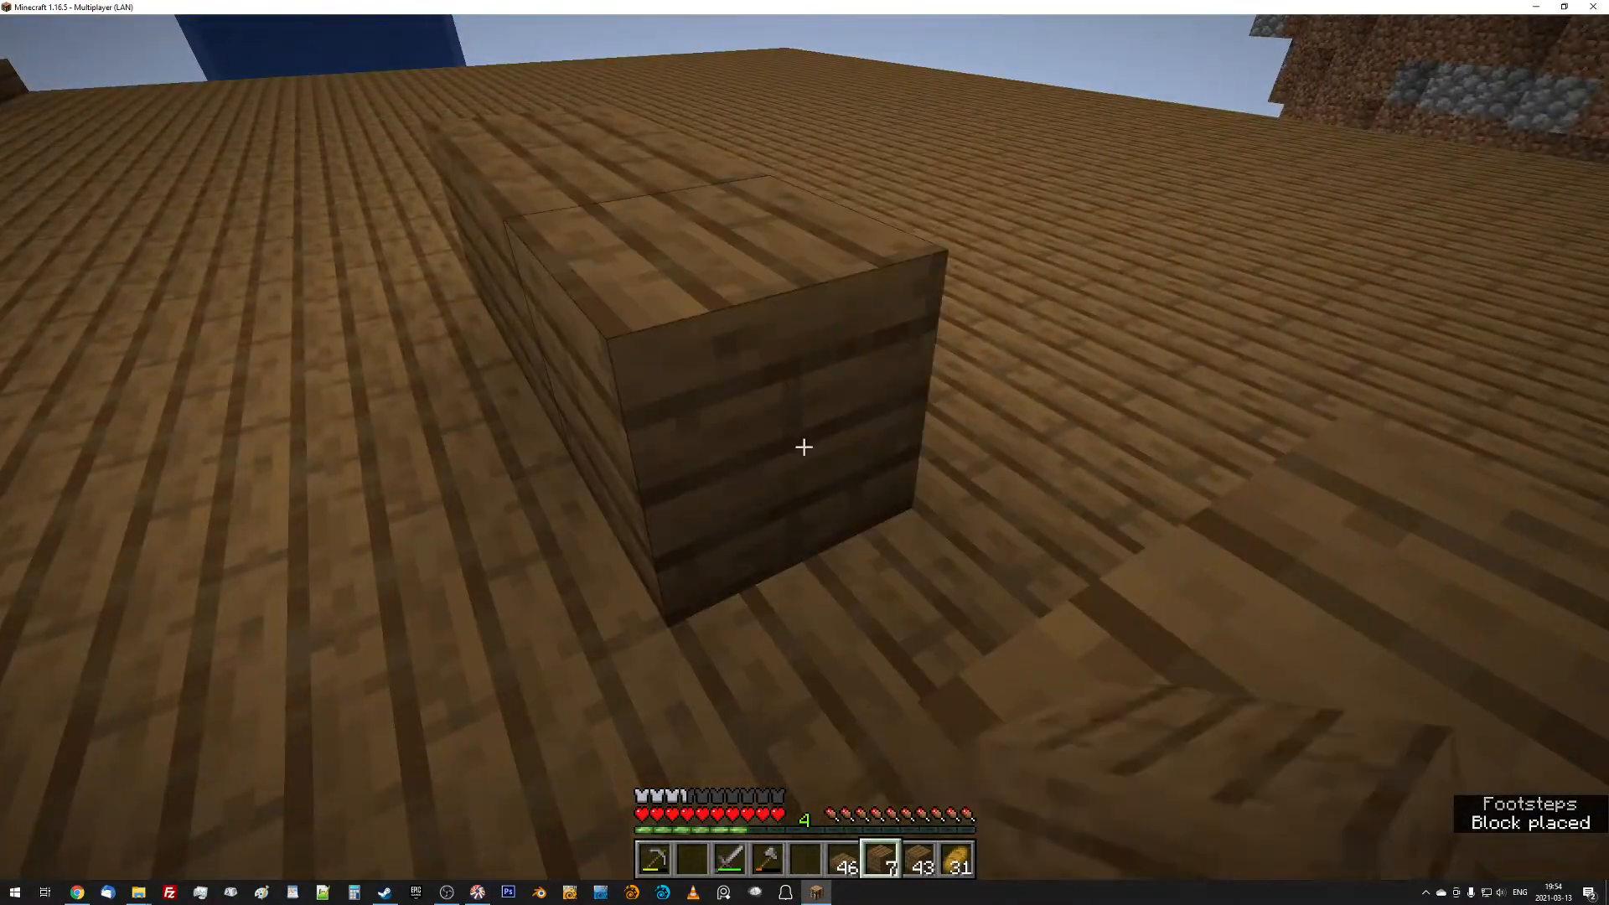
pyautogui.moveTo(804, 446)
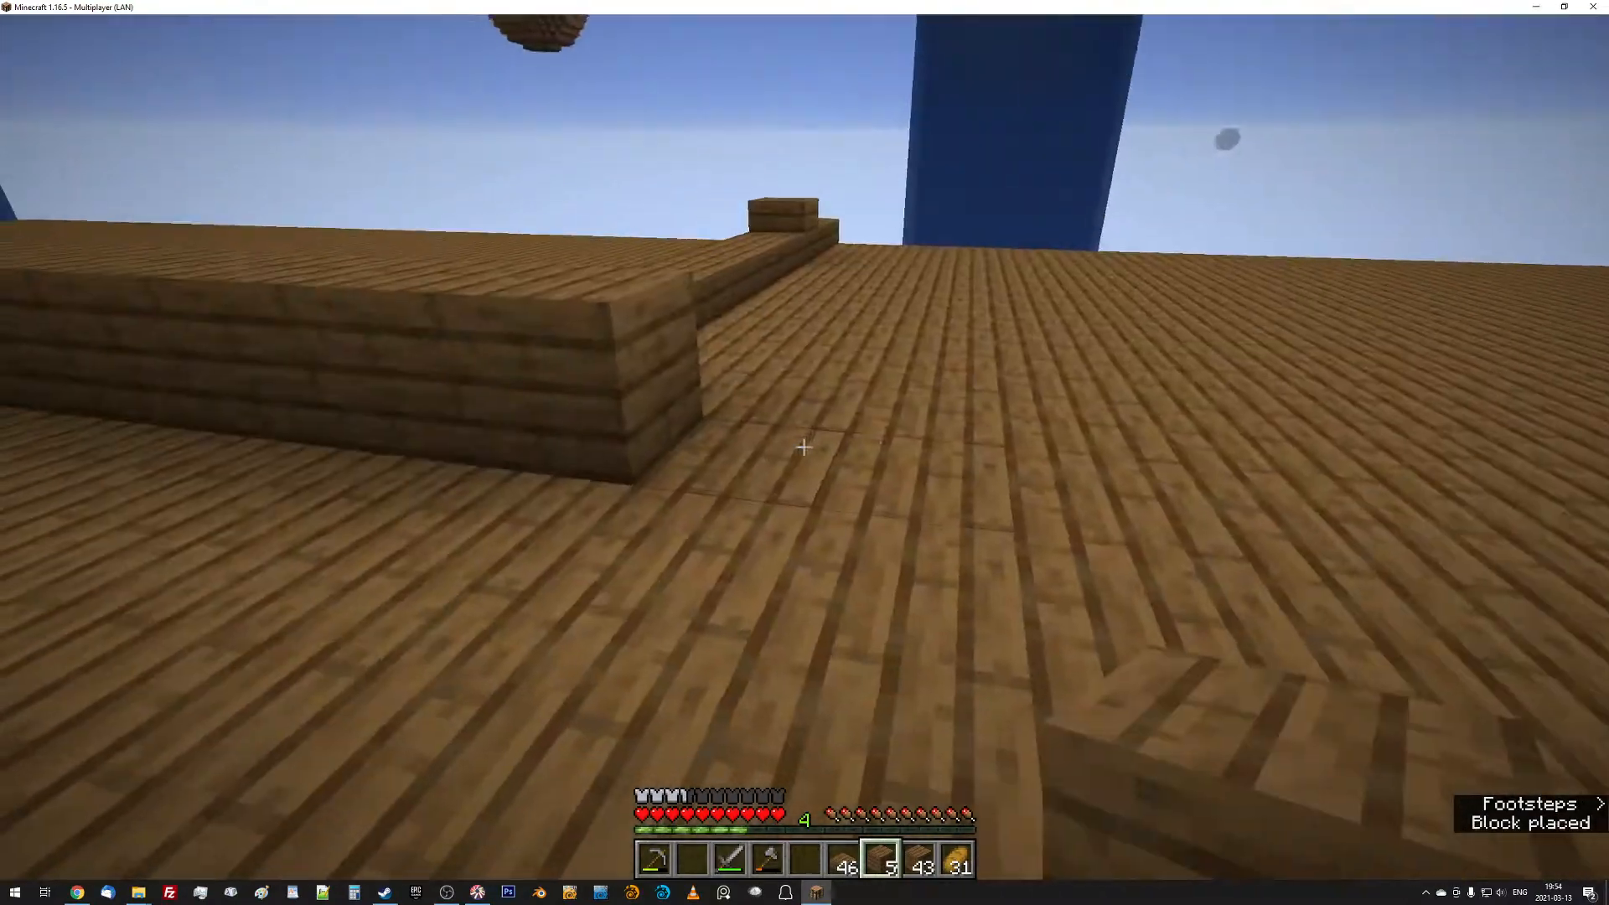
pyautogui.moveTo(804, 447)
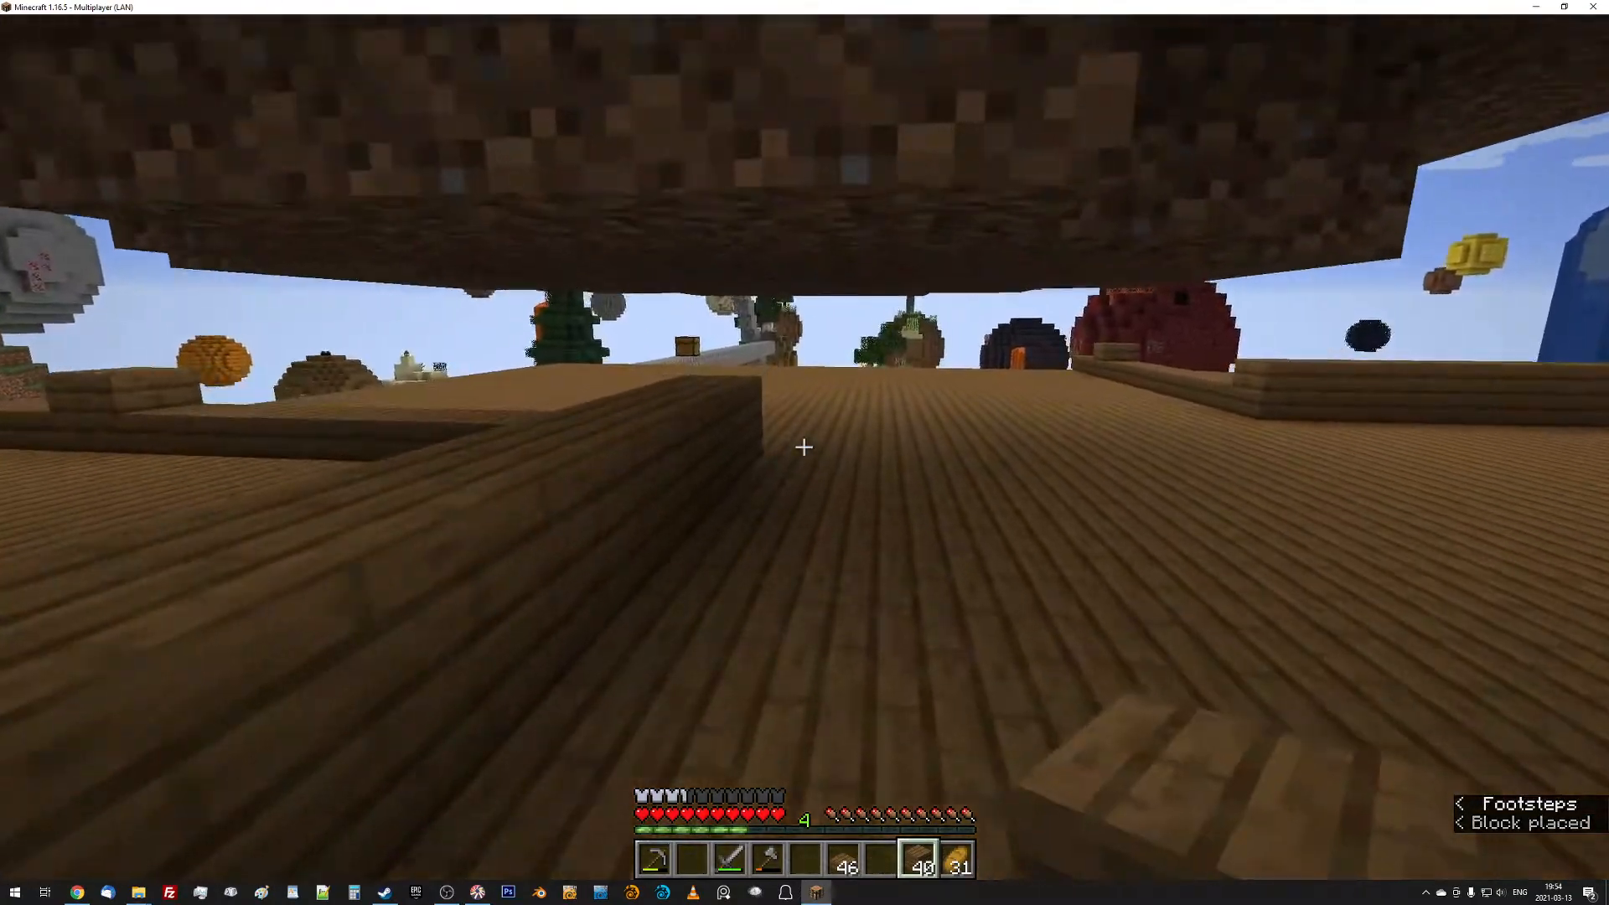
# Place rows of spruce planks as low walls dividing the platform into pens.
pyautogui.click(804, 447)
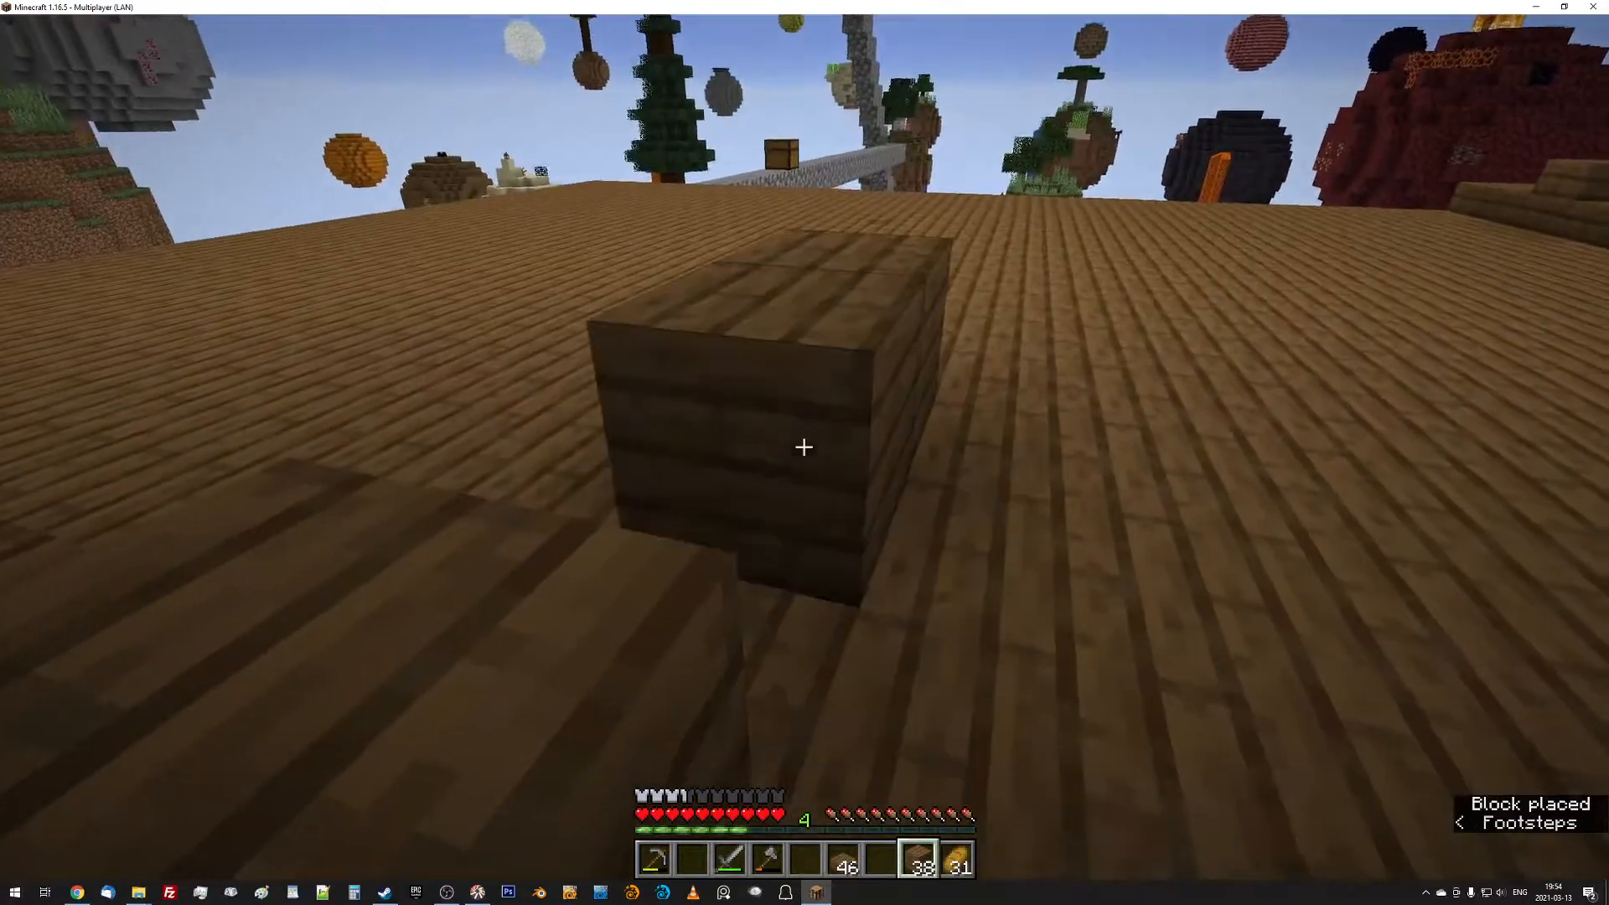
pyautogui.moveTo(805, 447)
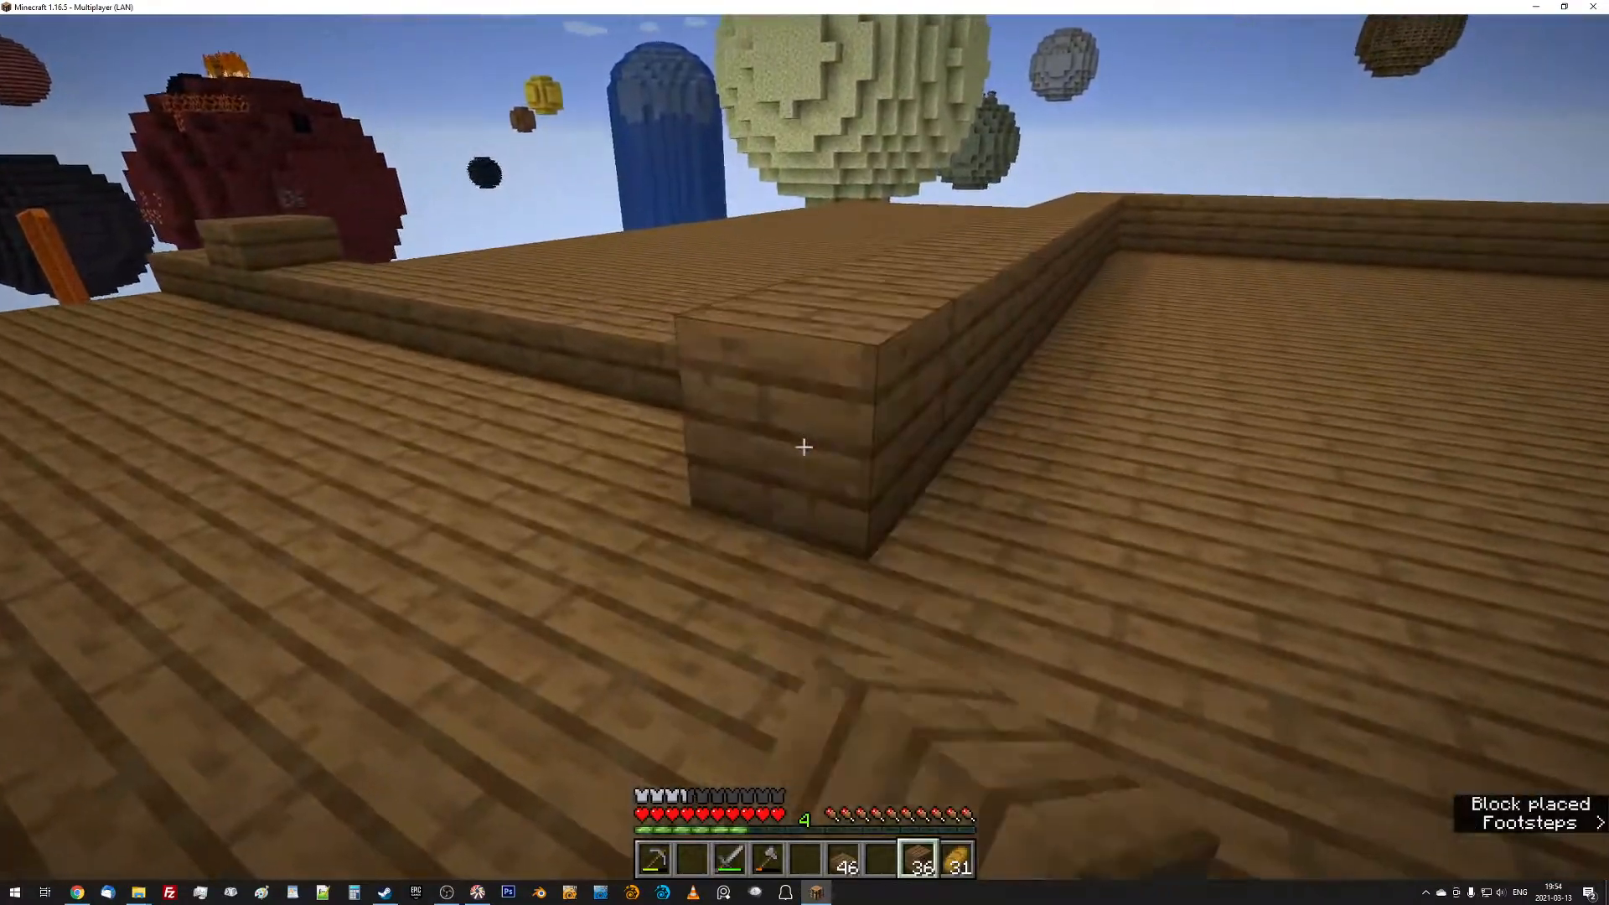
pyautogui.moveTo(805, 448)
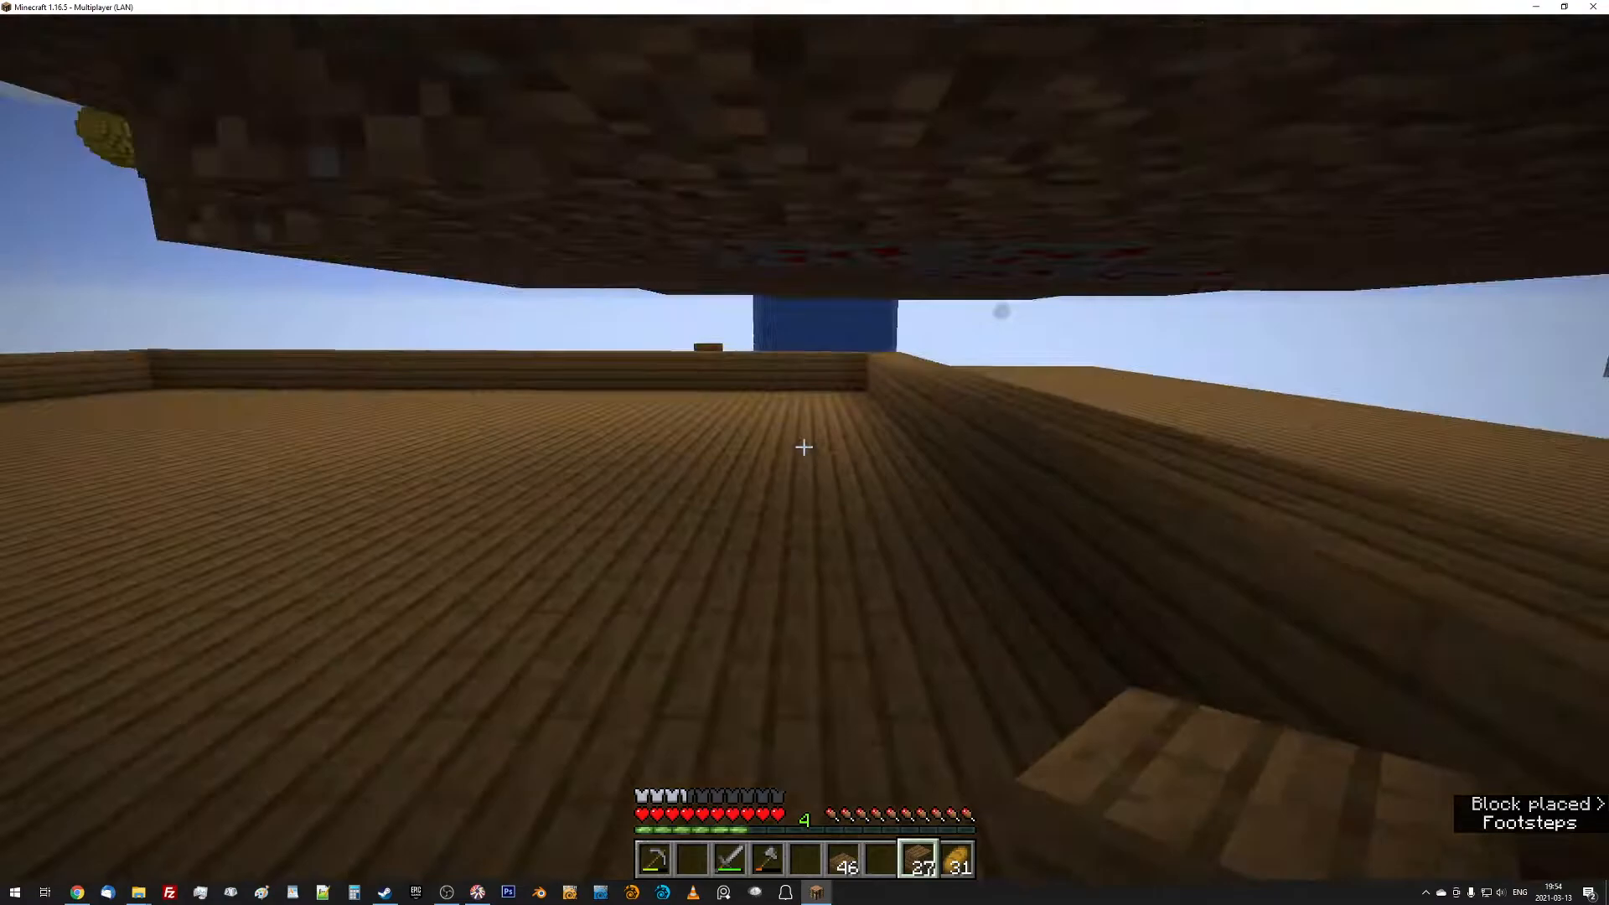
pyautogui.moveTo(803, 446)
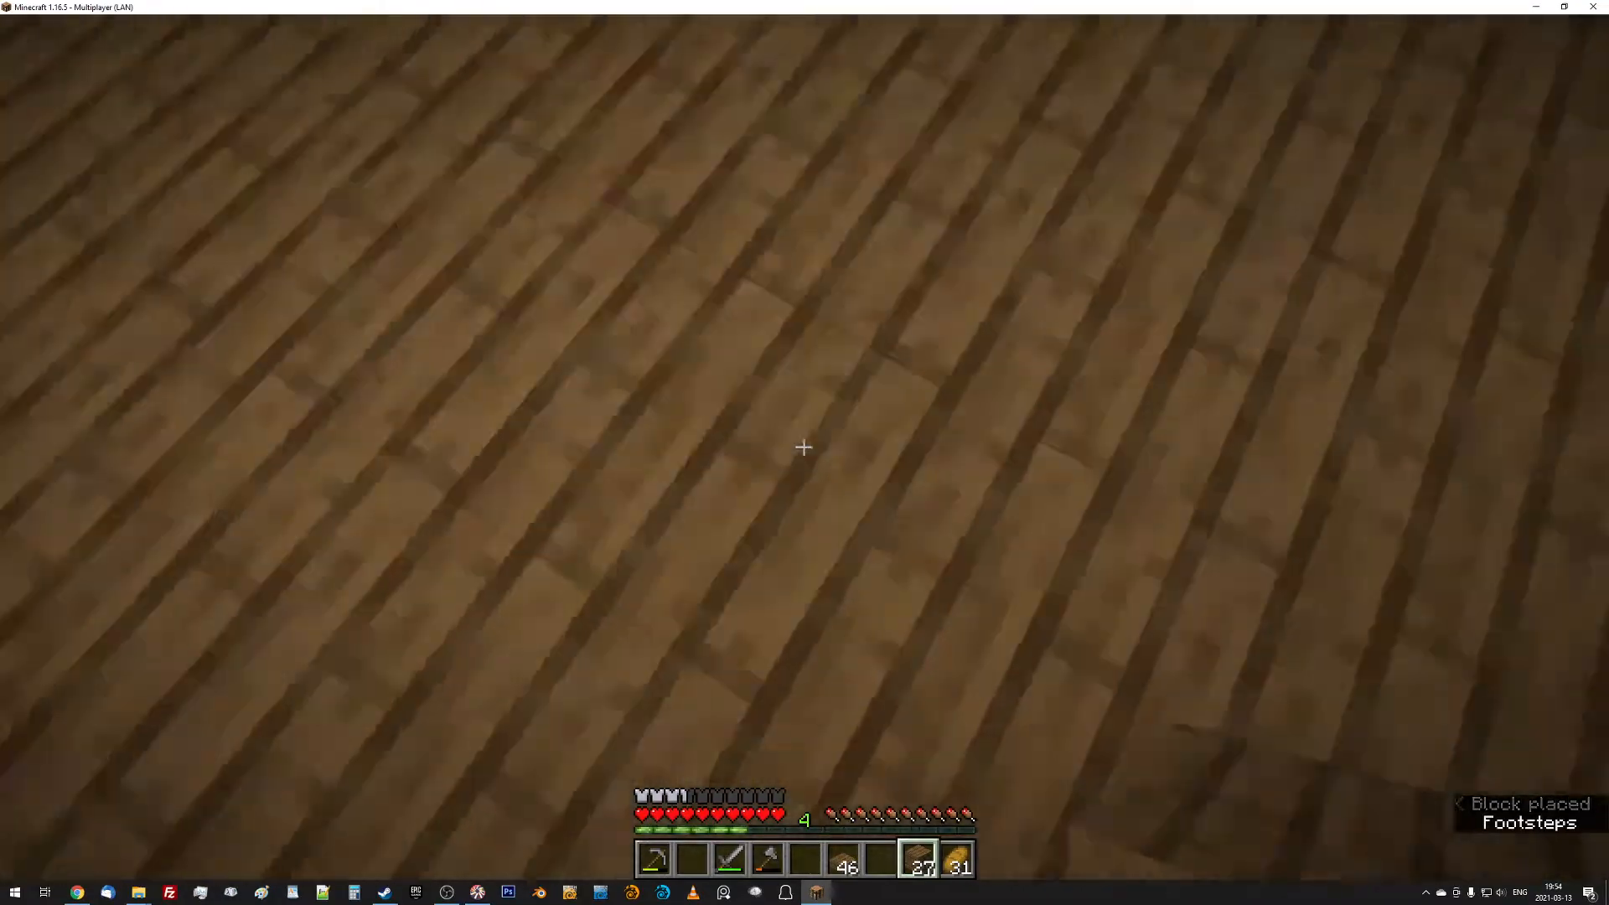
pyautogui.moveTo(803, 447)
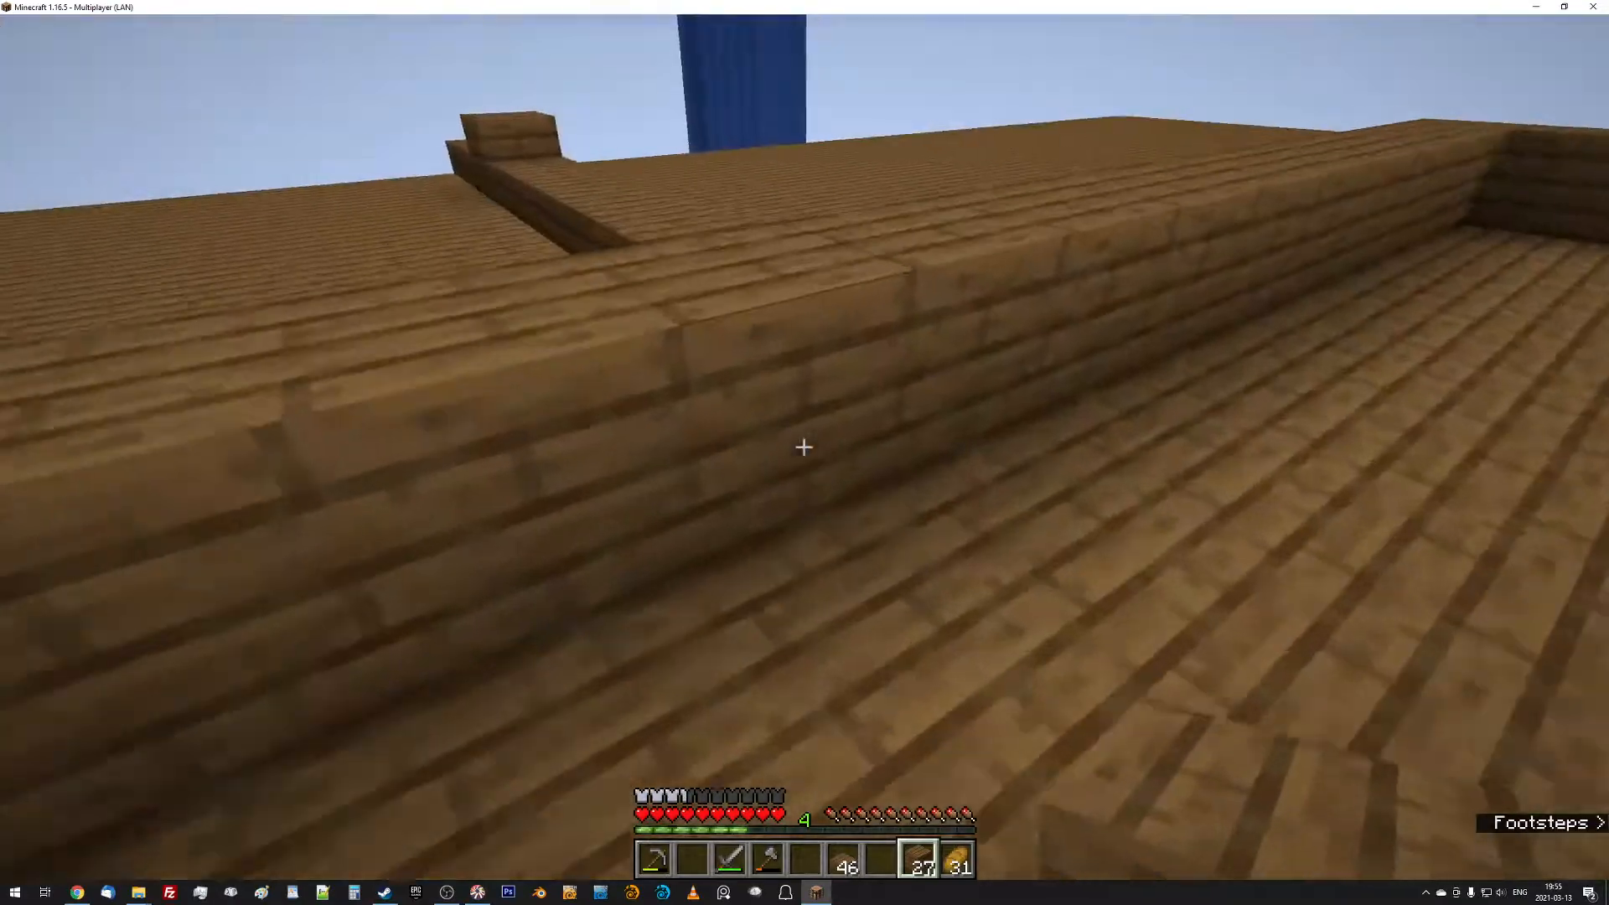
# Craft spruce logs into plank stacks, then fill planks along the deck's edge.
pyautogui.press('e')
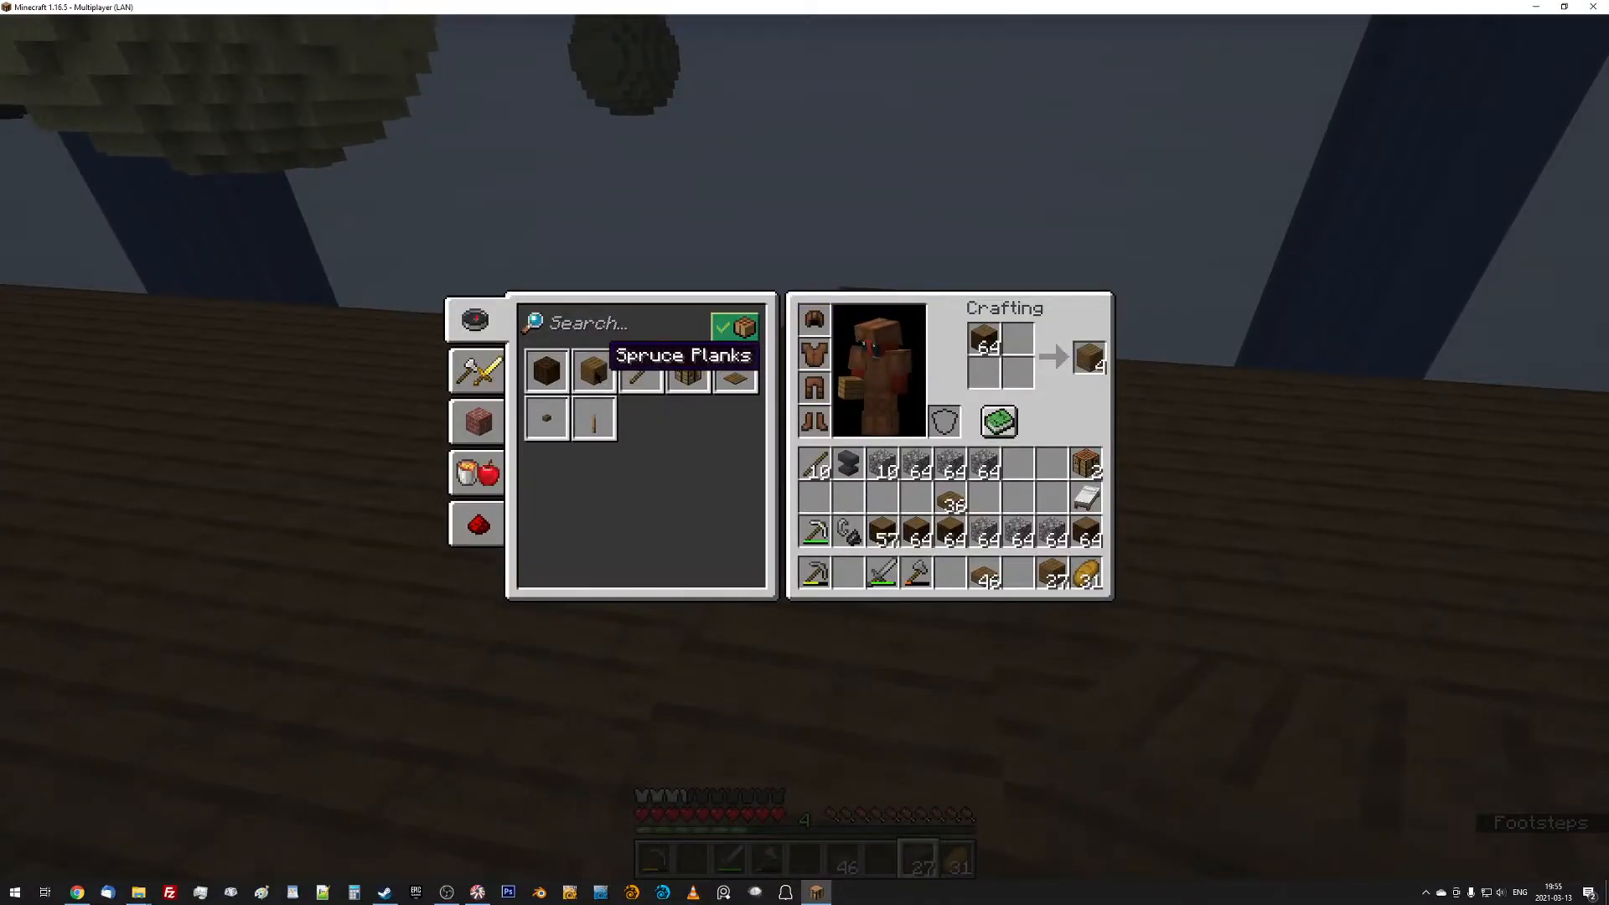
pyautogui.press('Escape')
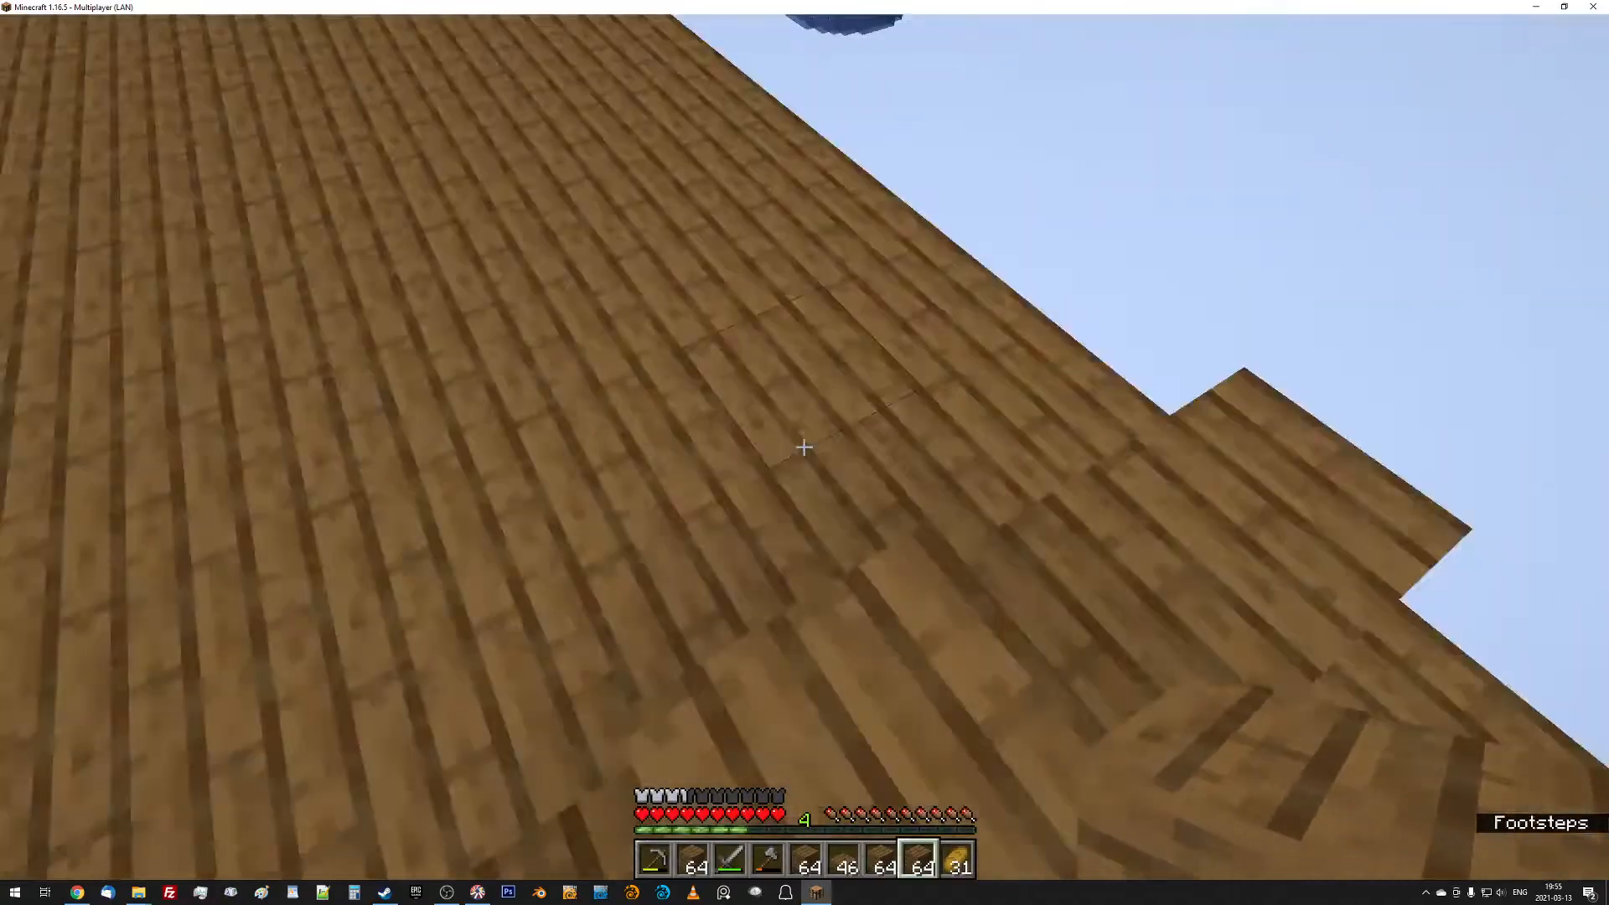
pyautogui.click(804, 446)
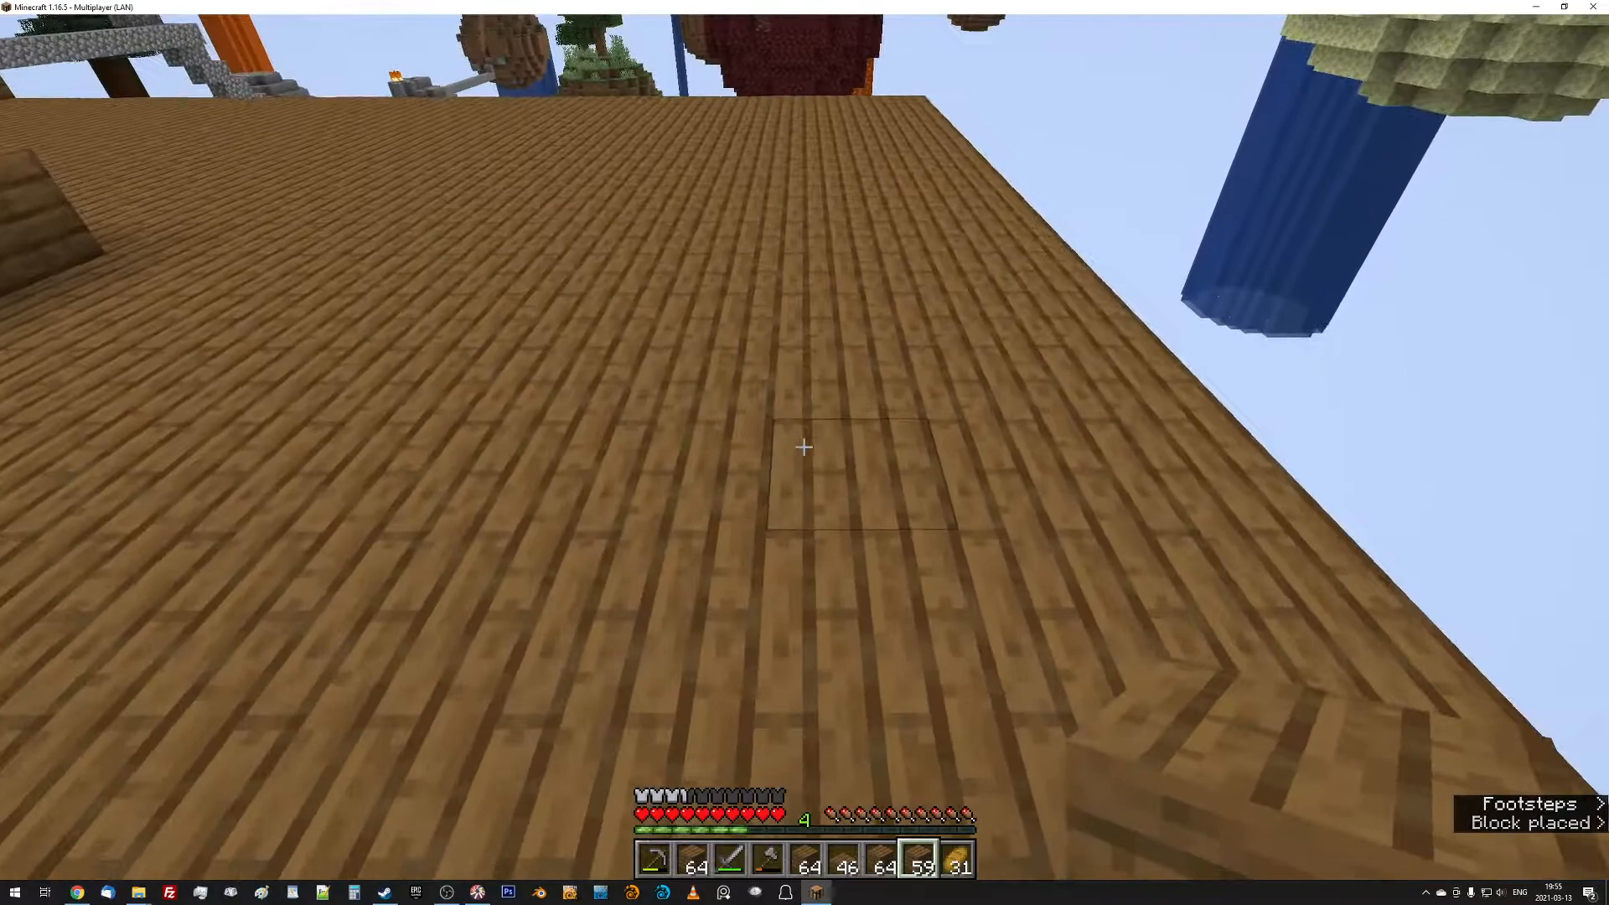
pyautogui.moveTo(804, 447)
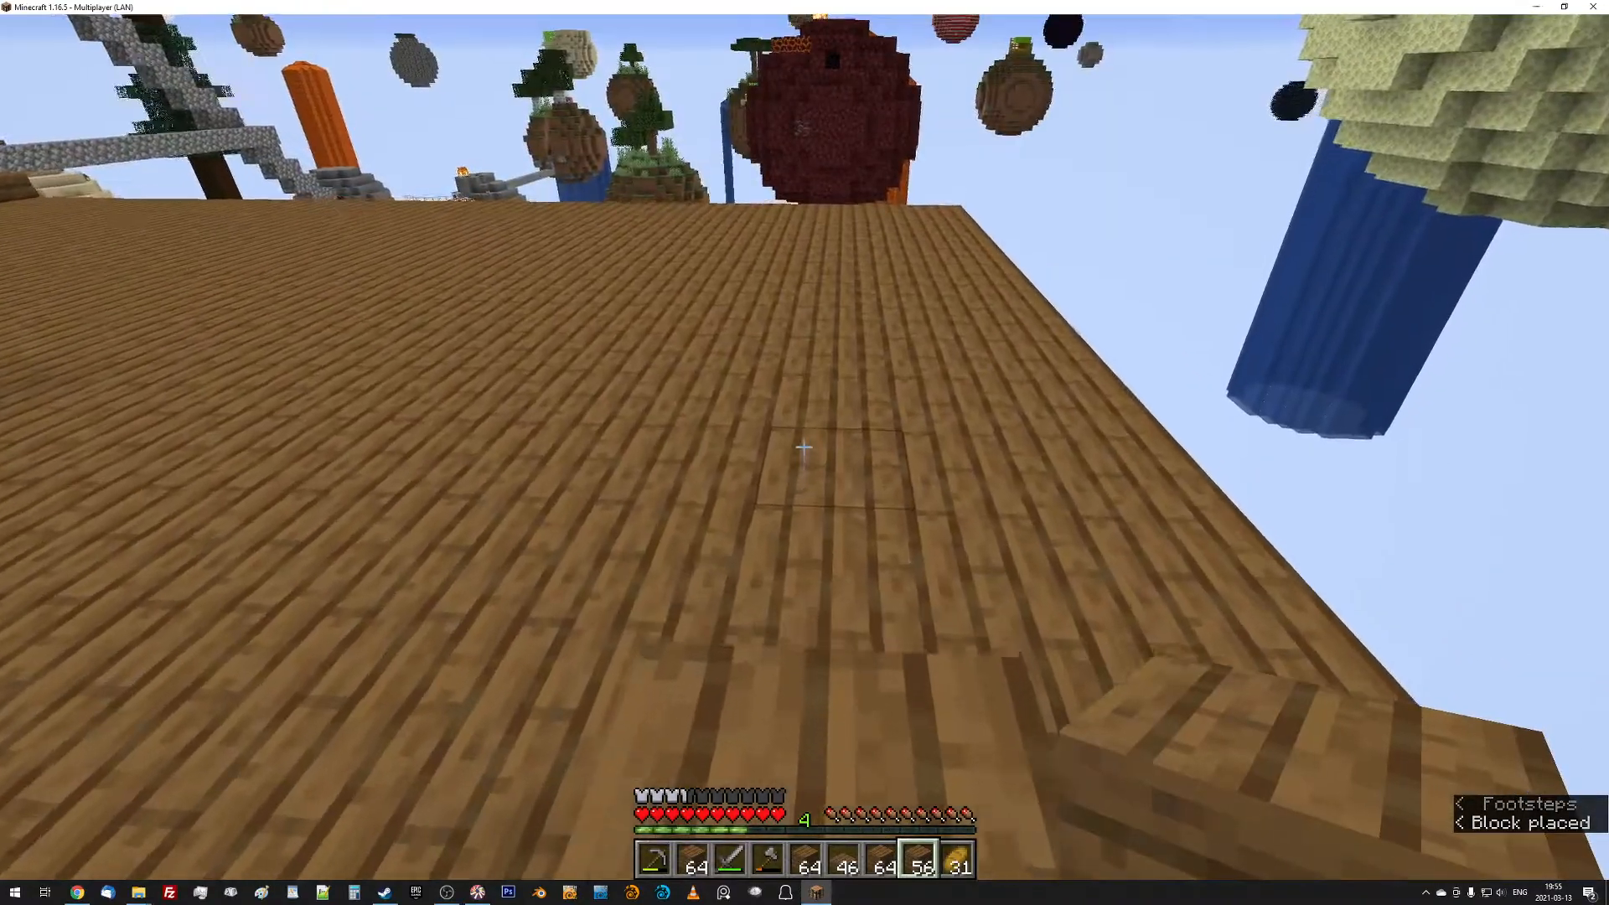
pyautogui.click(804, 446)
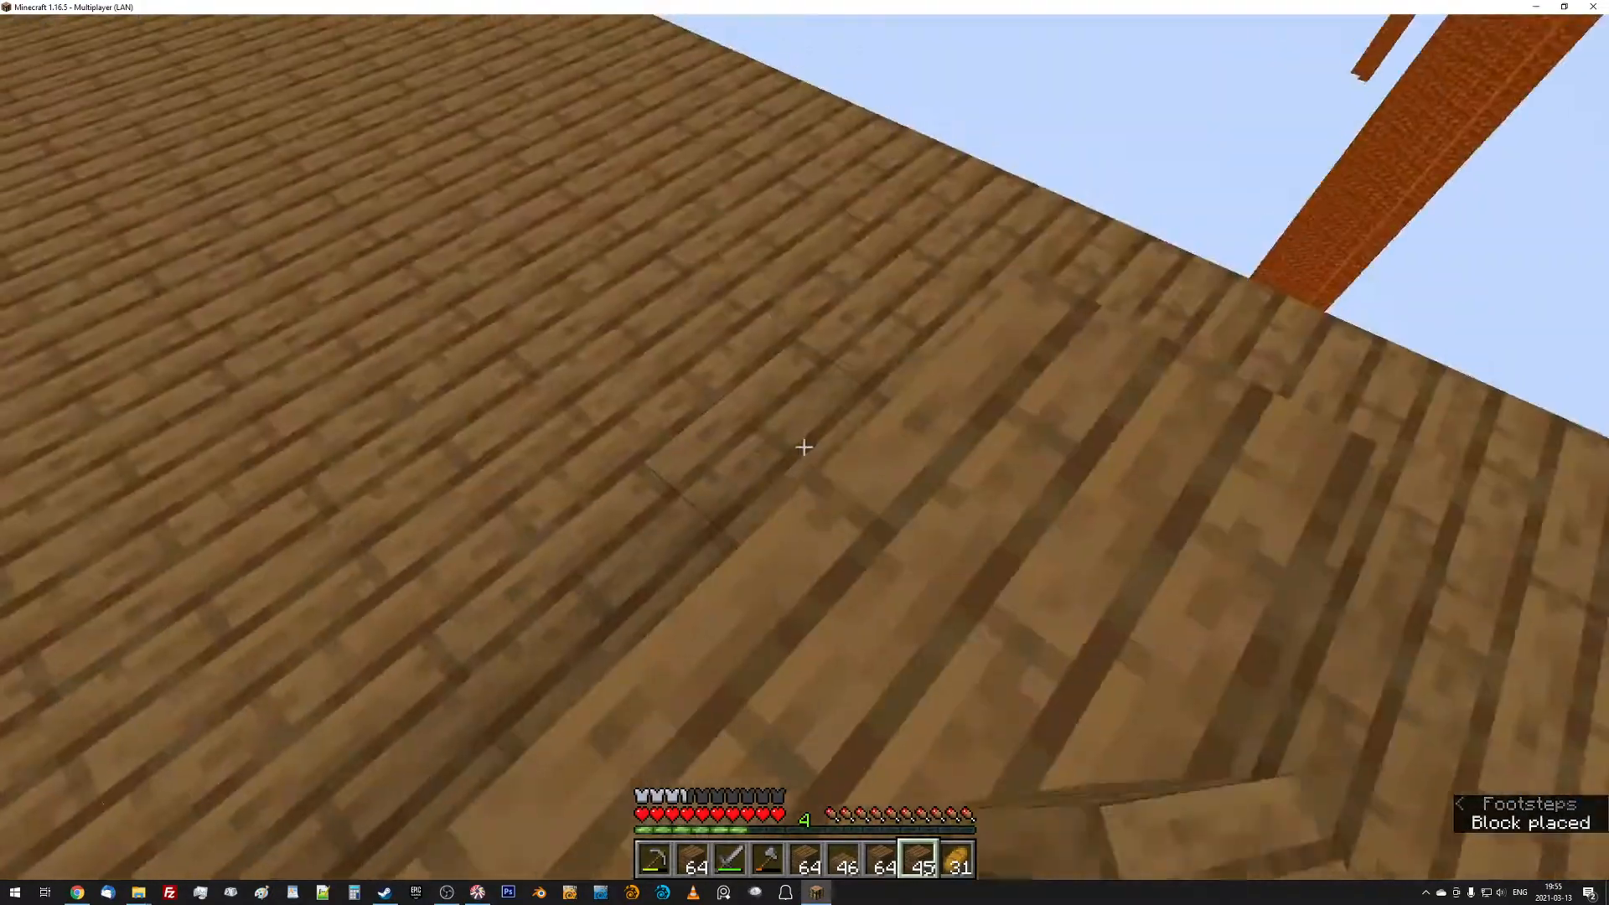
pyautogui.moveTo(804, 446)
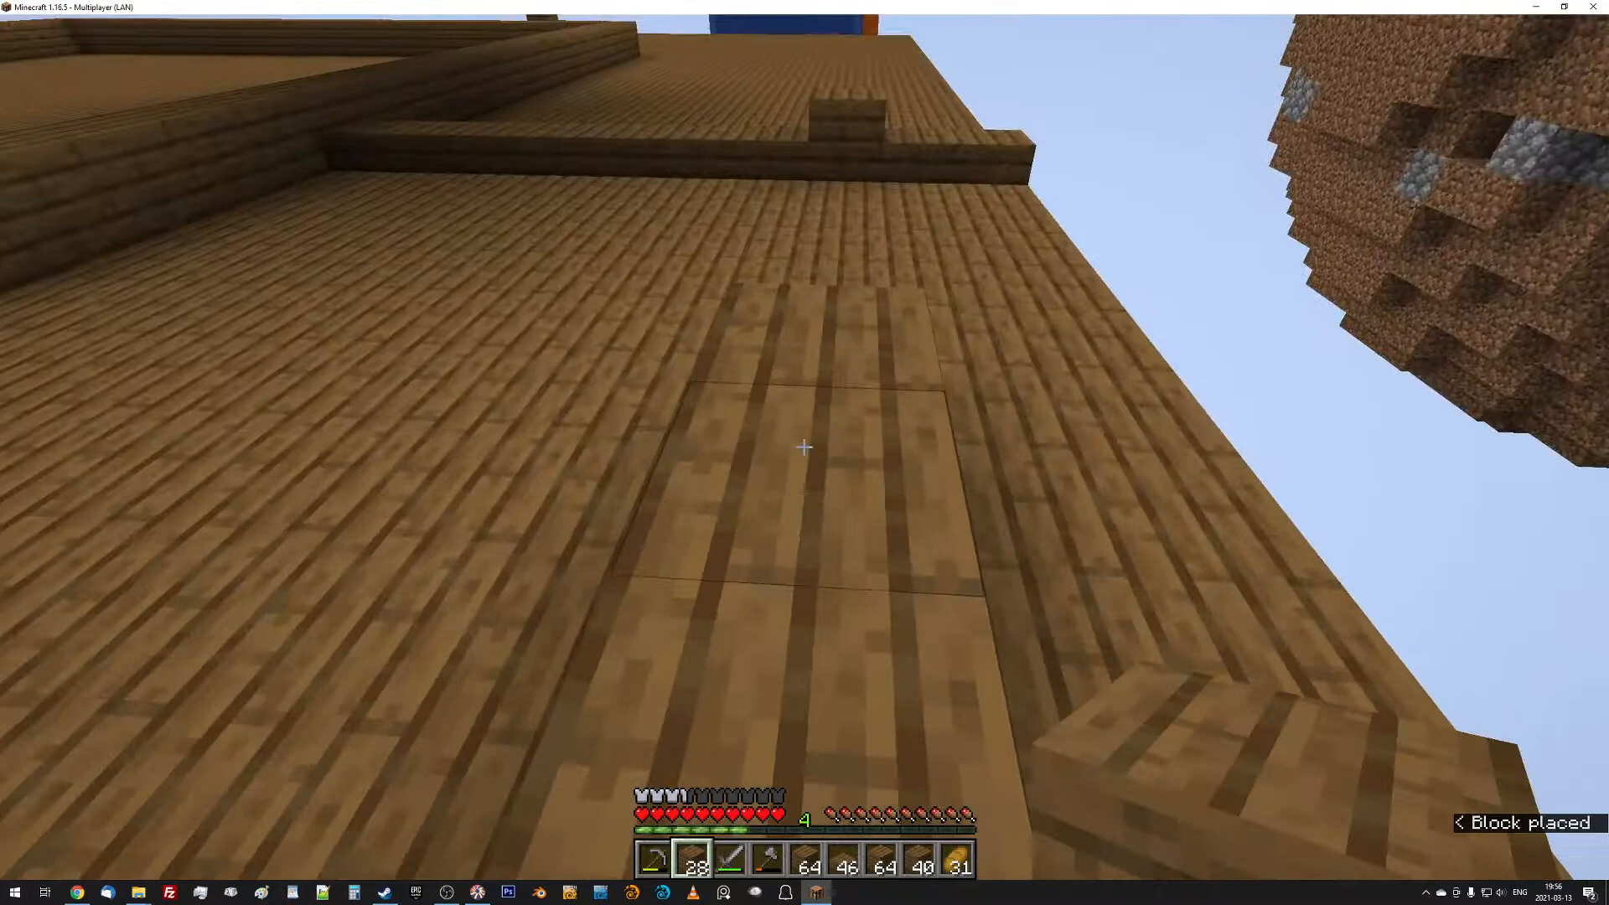
pyautogui.moveTo(804, 446)
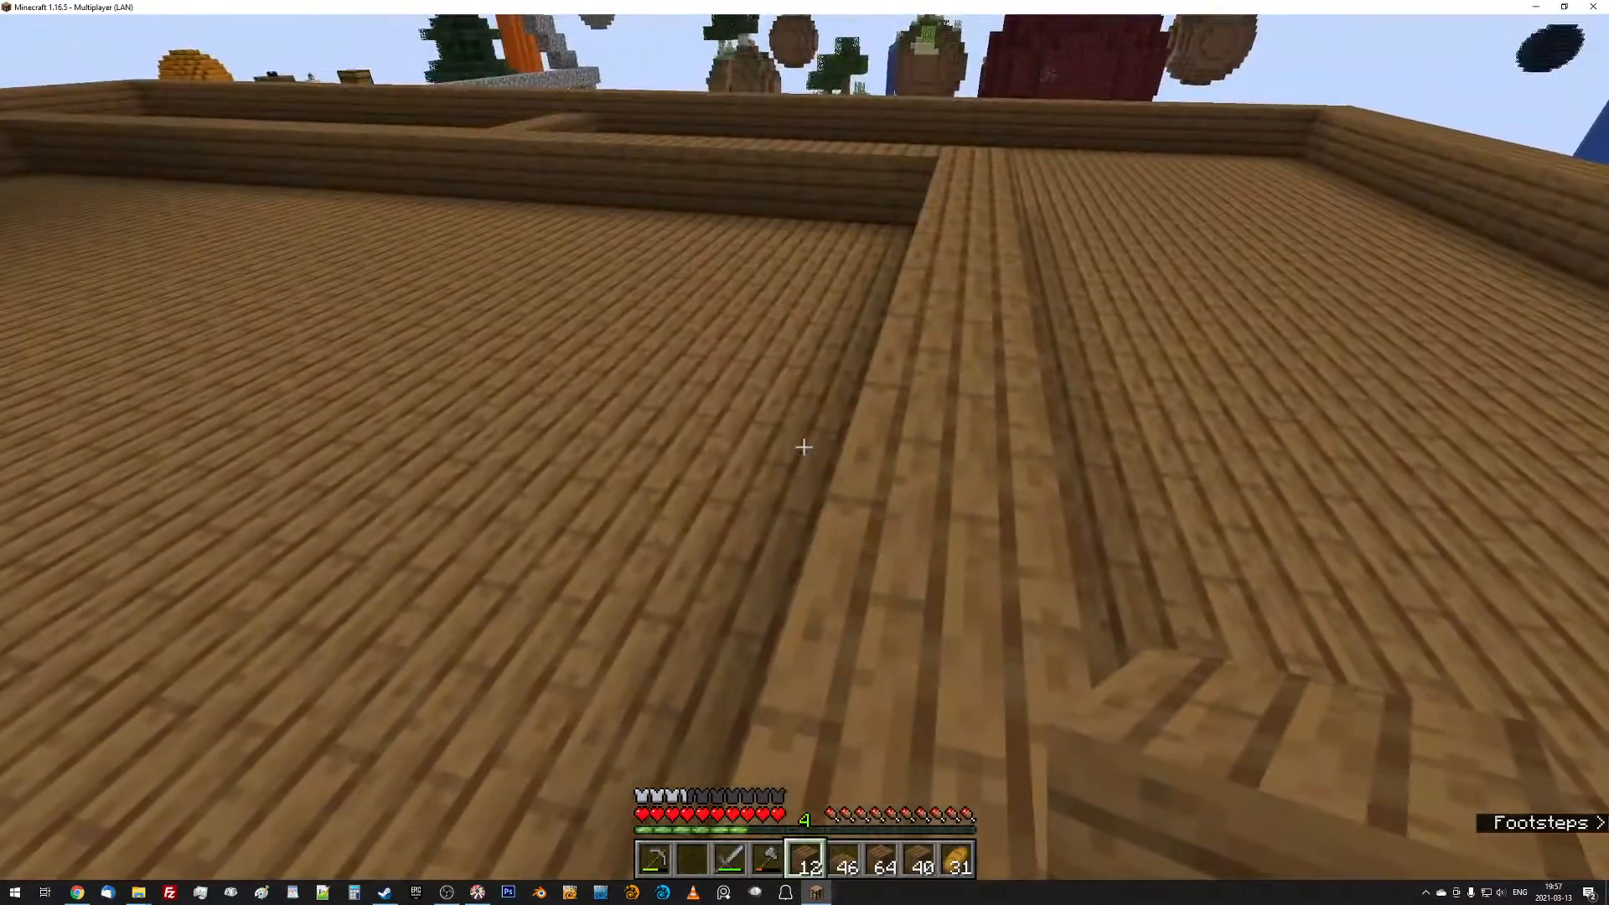
pyautogui.moveTo(803, 447)
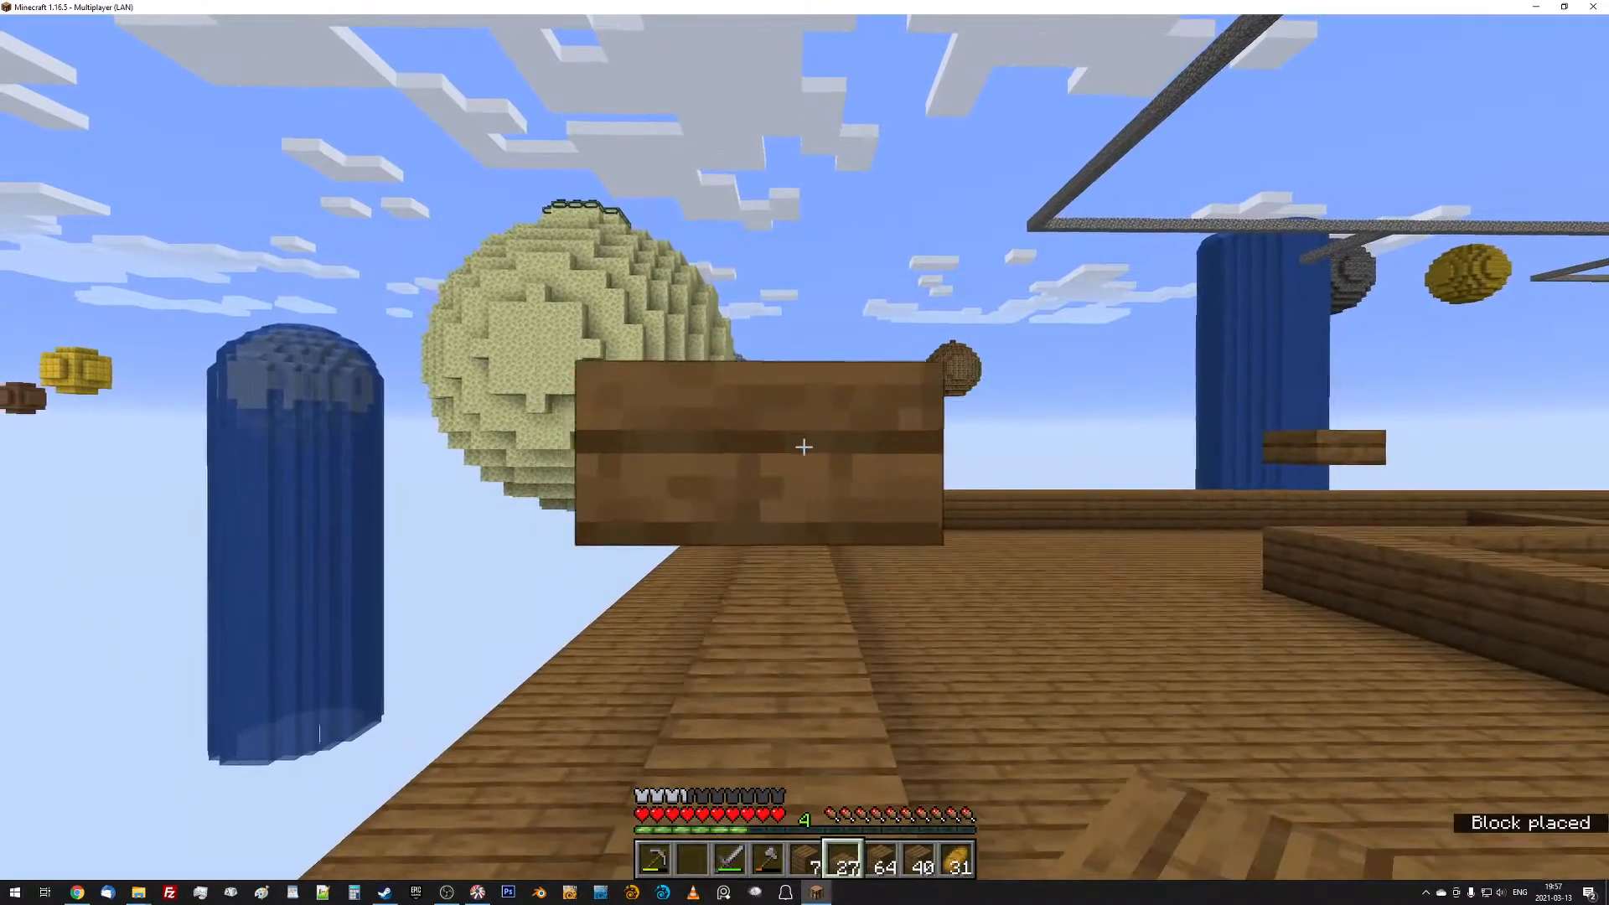
# Raise a spruce plank wall along the aisle between the walled pens.
pyautogui.click(803, 448)
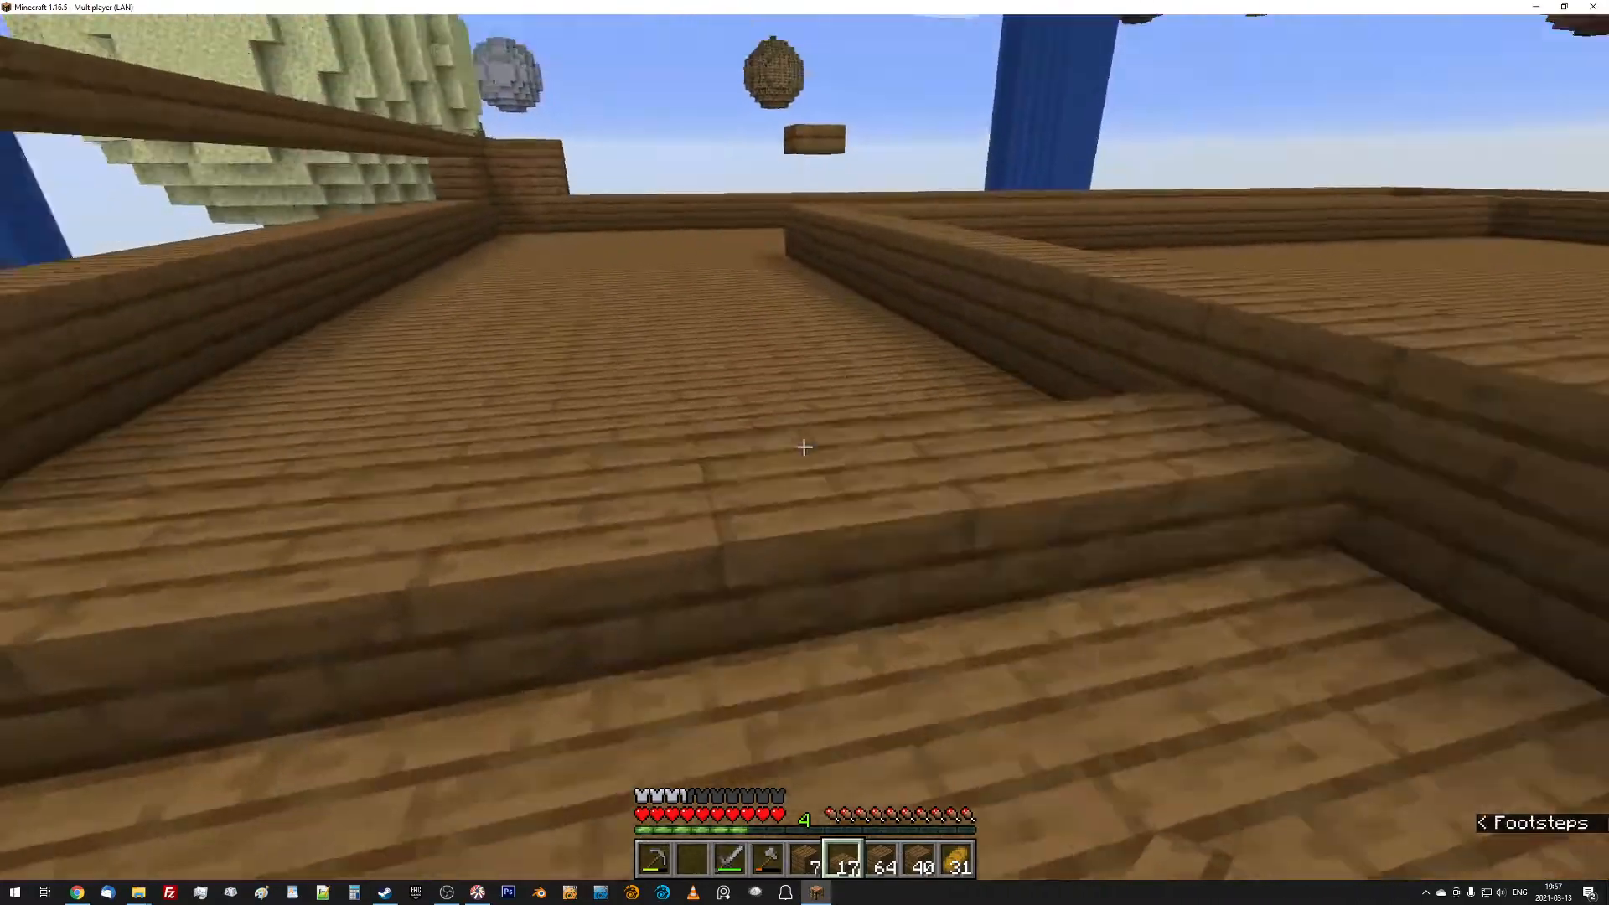
pyautogui.moveTo(804, 446)
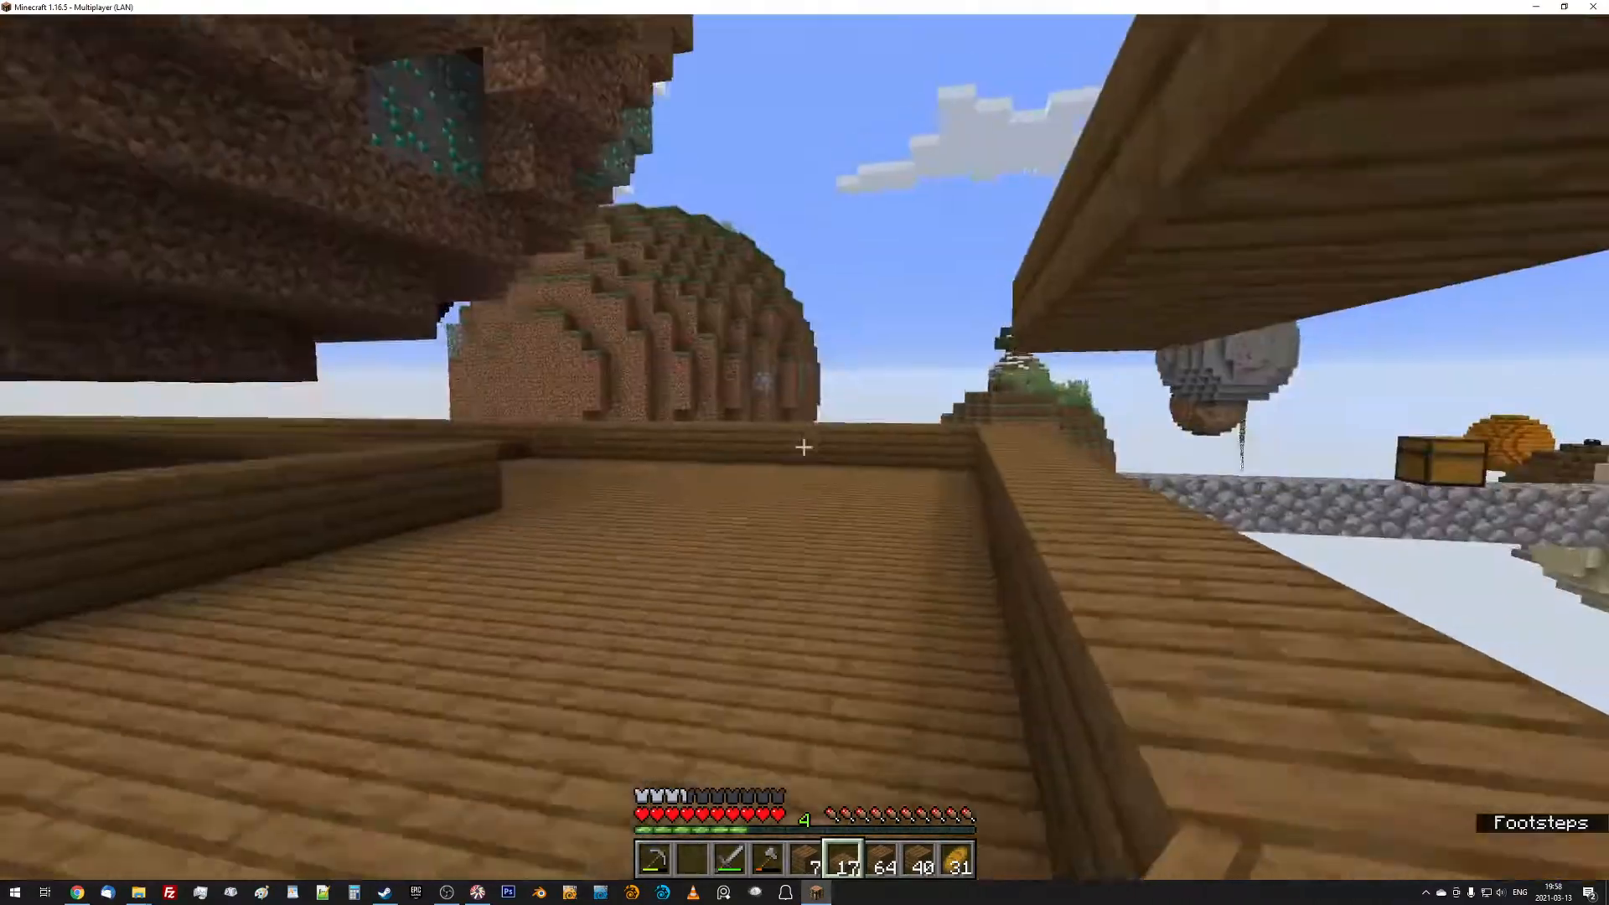
pyautogui.moveTo(804, 446)
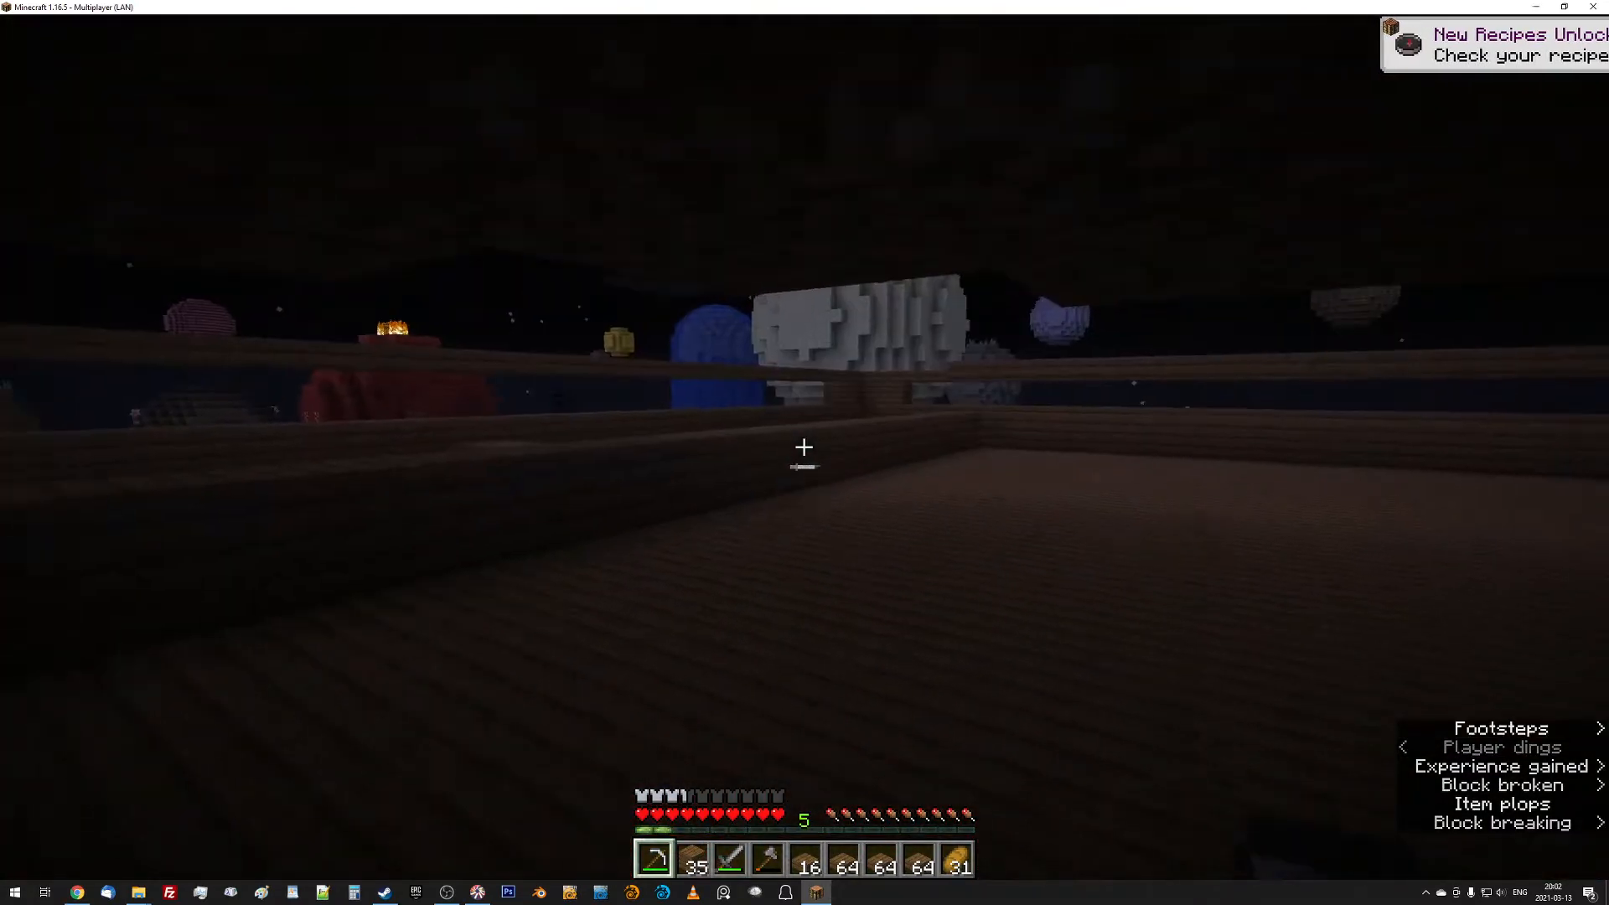
pyautogui.moveTo(804, 447)
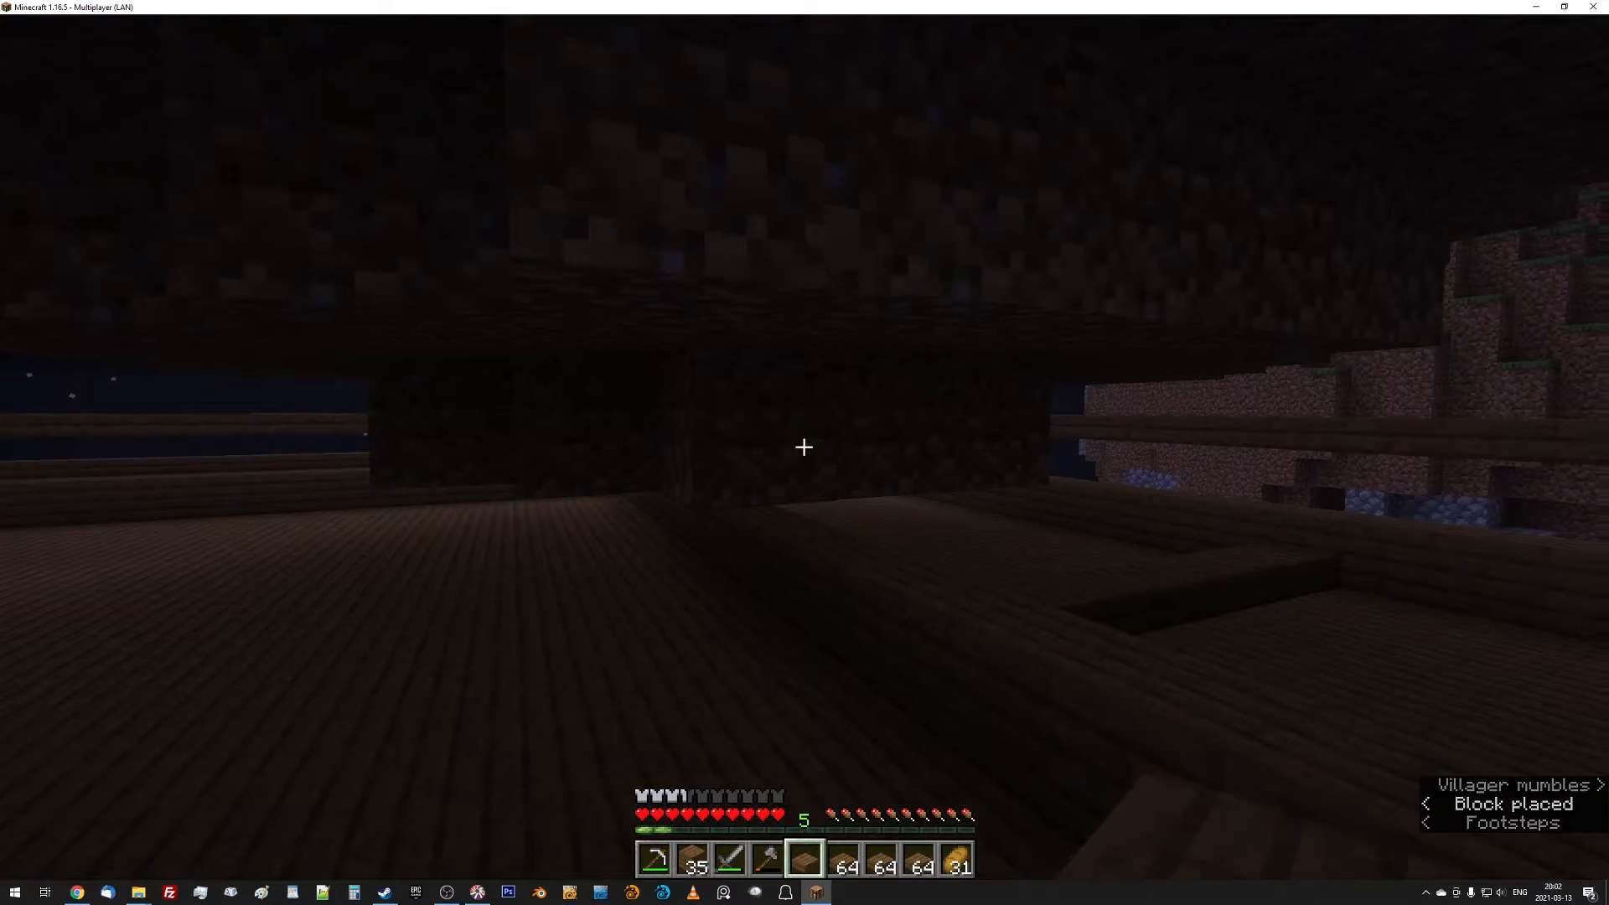
pyautogui.moveTo(803, 446)
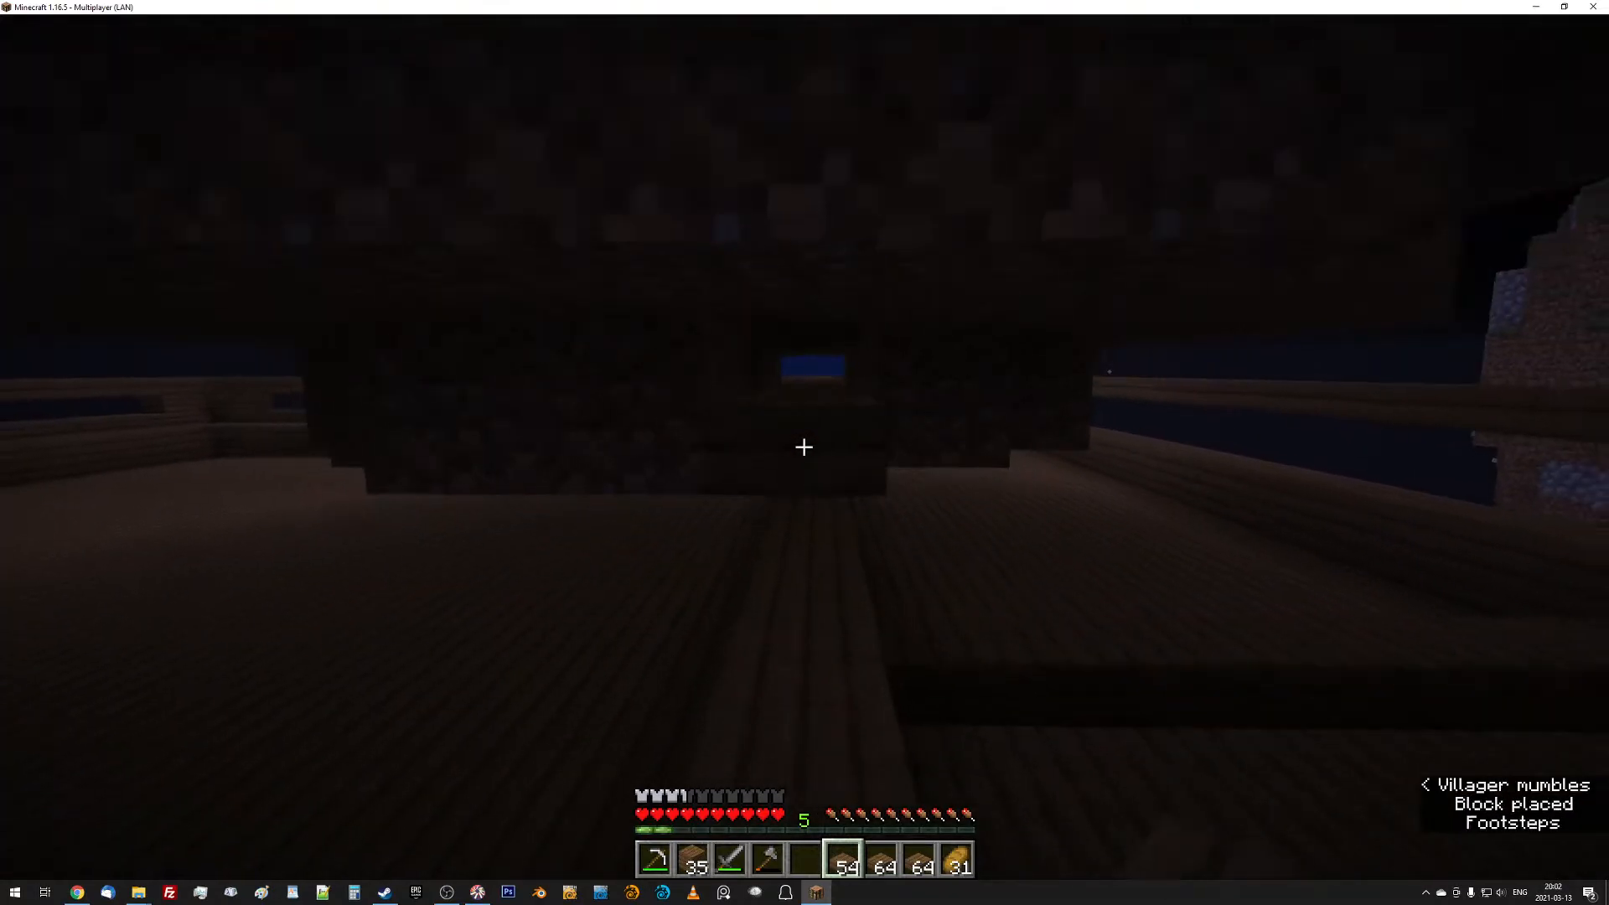
pyautogui.moveTo(804, 447)
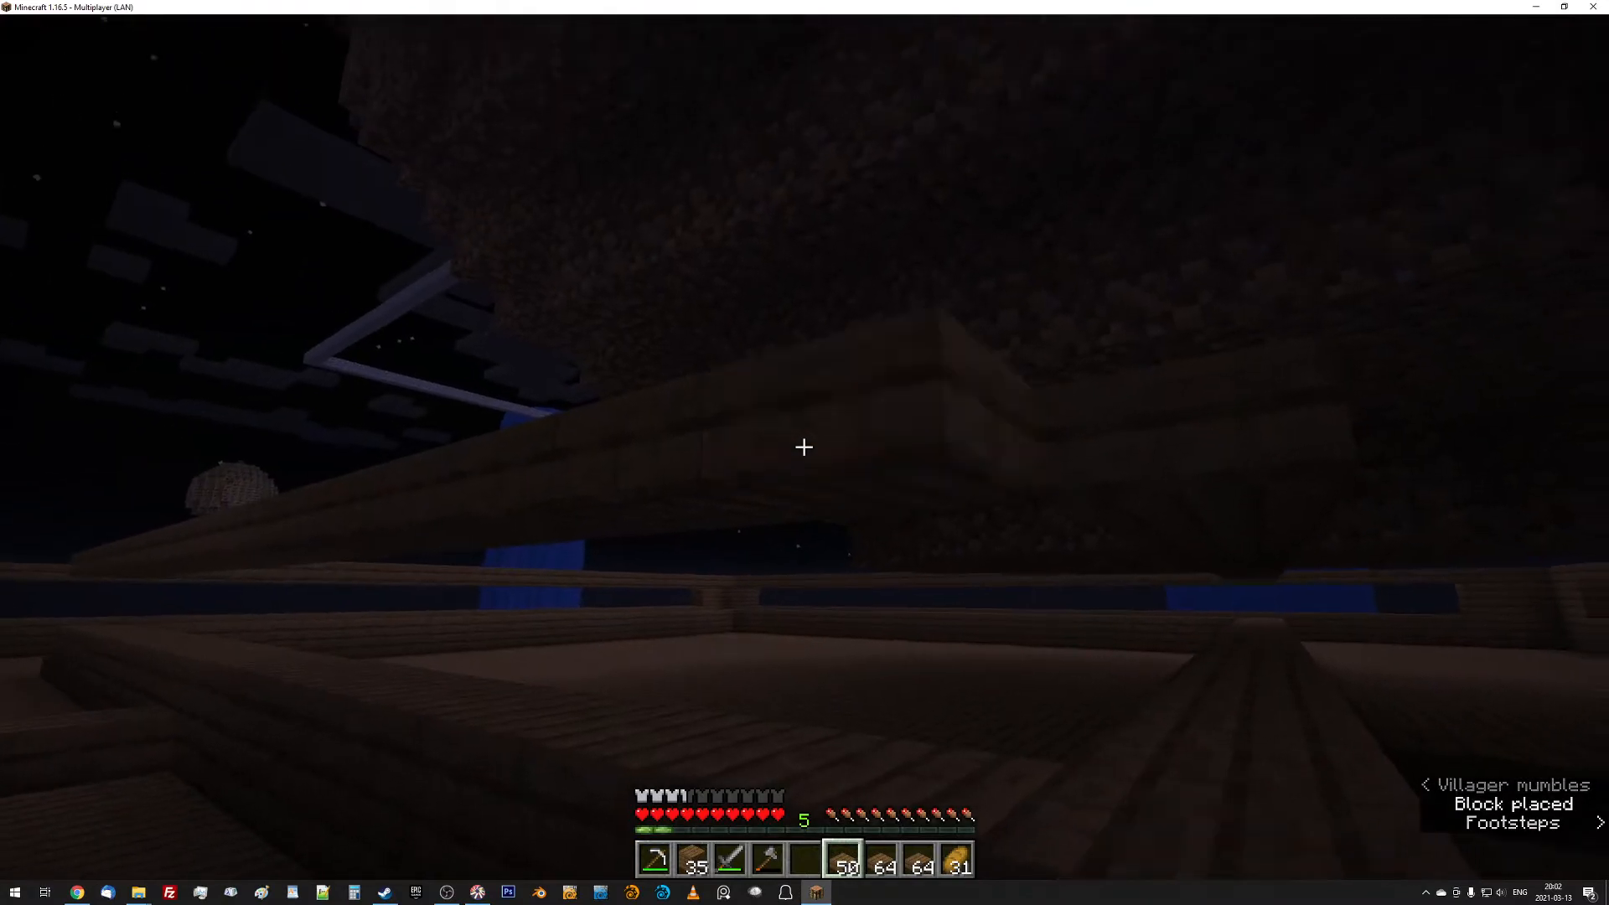
# Move ladders and spruce slabs to the hotbar, placing slab ledges in pen corners and a ladder.
pyautogui.press('e')
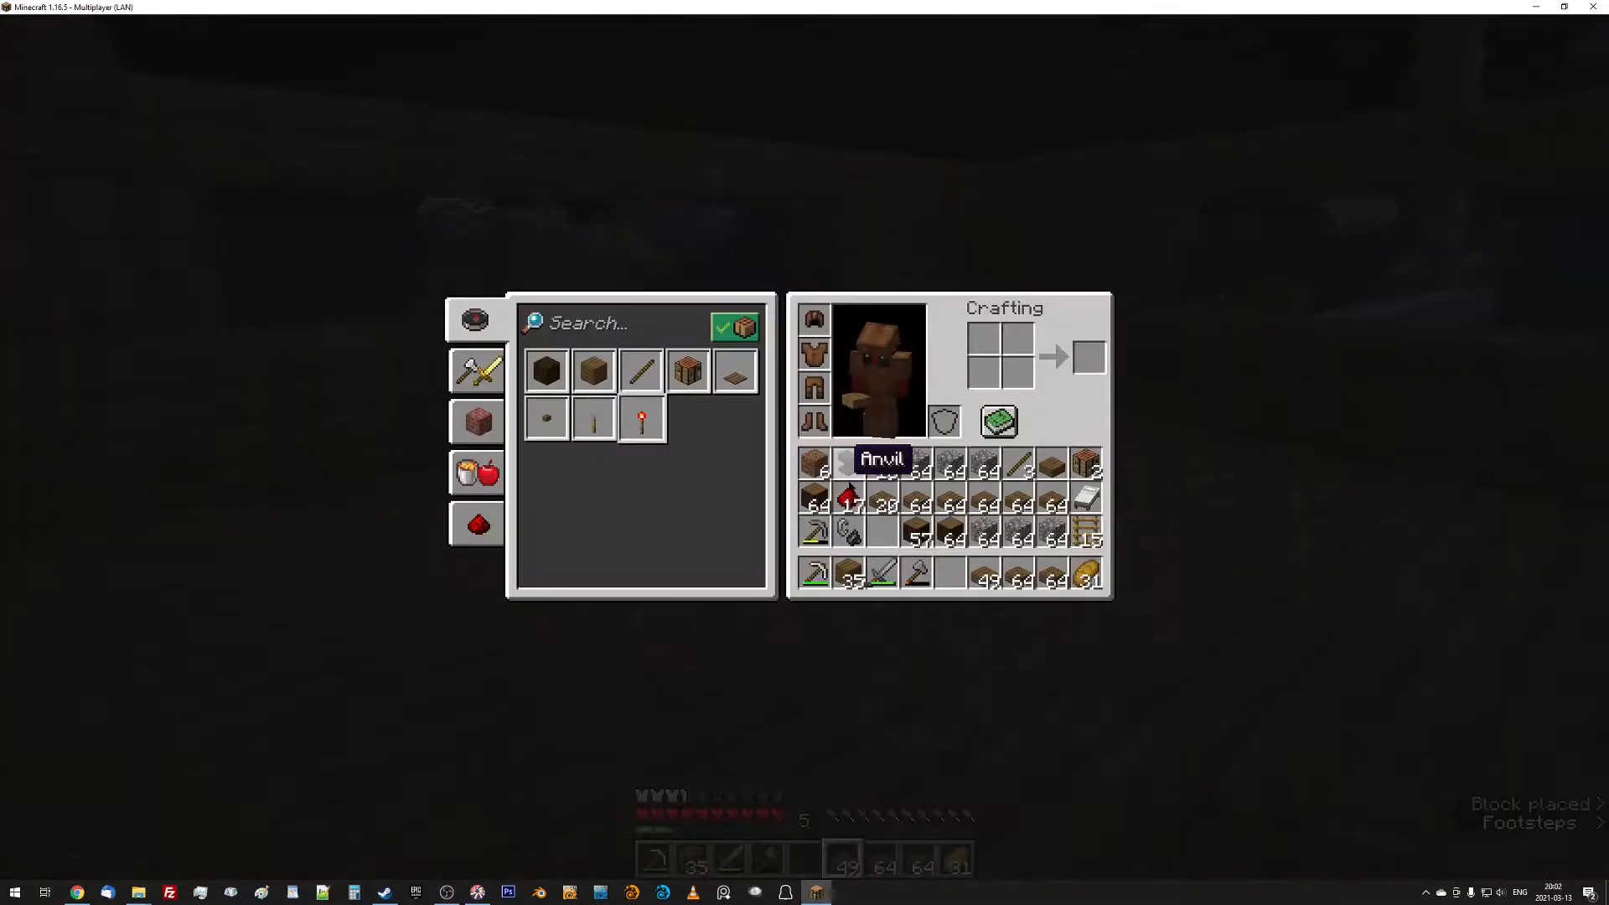
pyautogui.press('Escape')
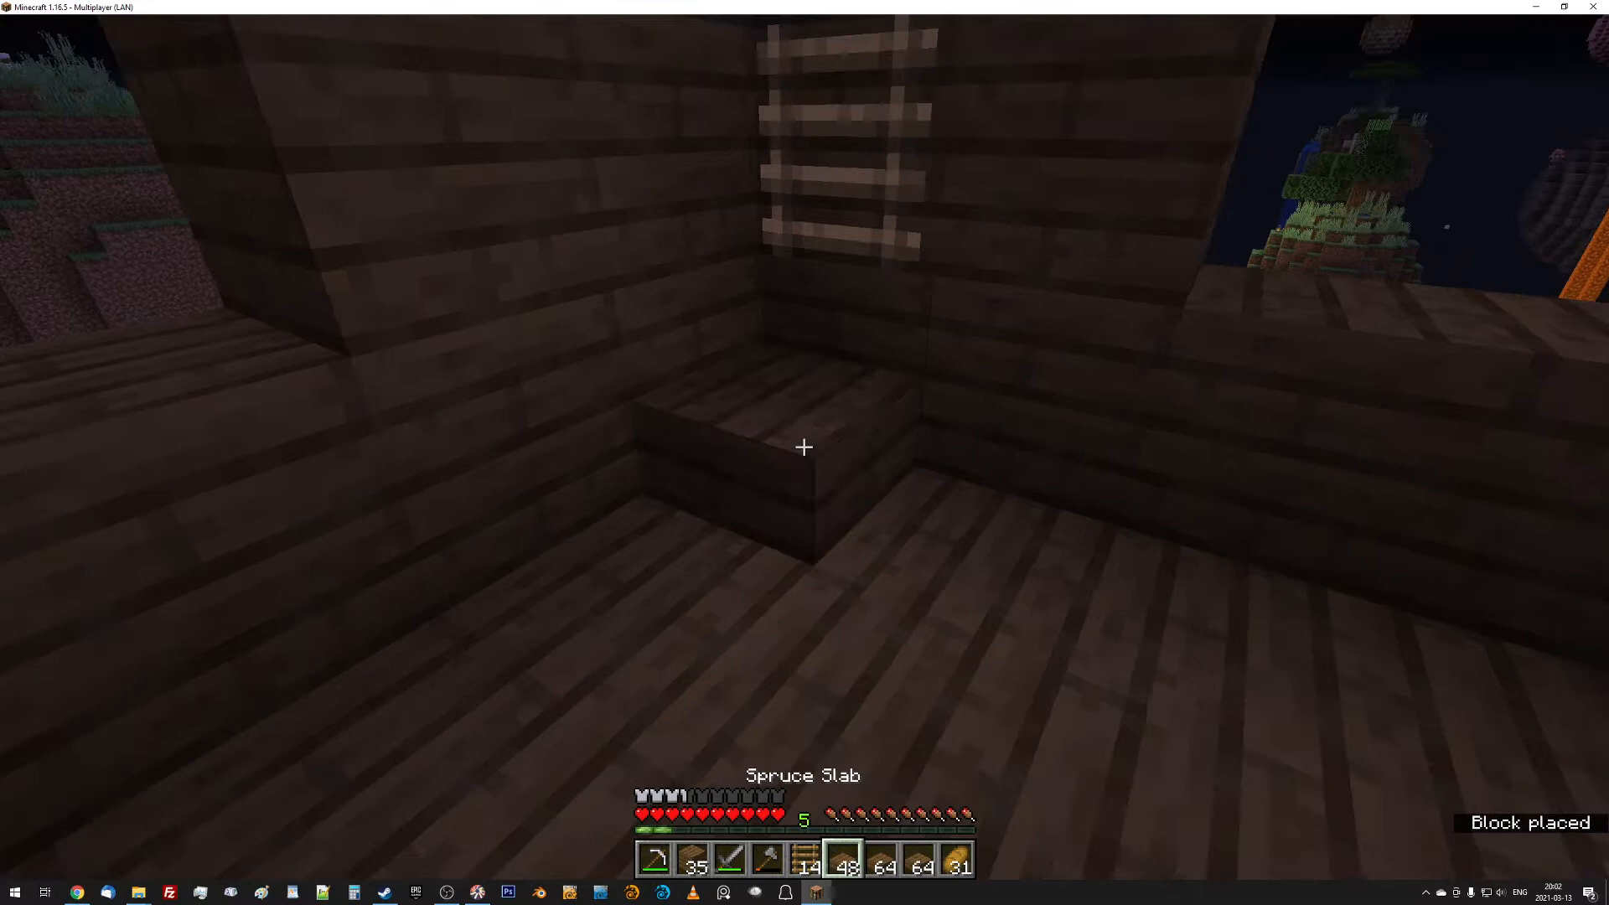
pyautogui.moveTo(804, 447)
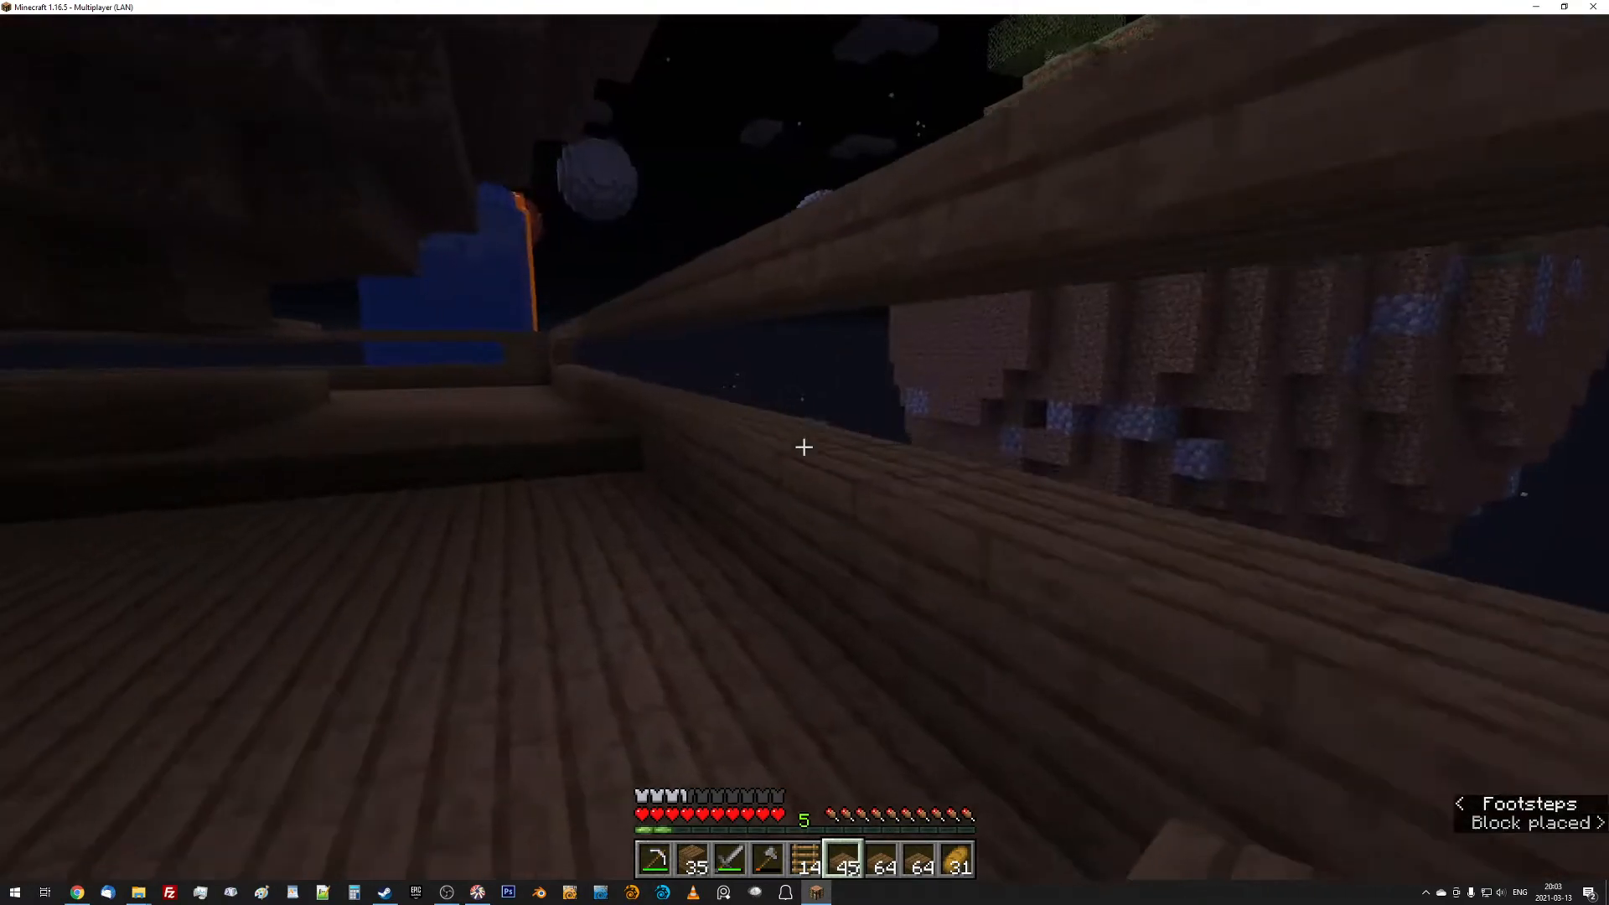
pyautogui.moveTo(804, 447)
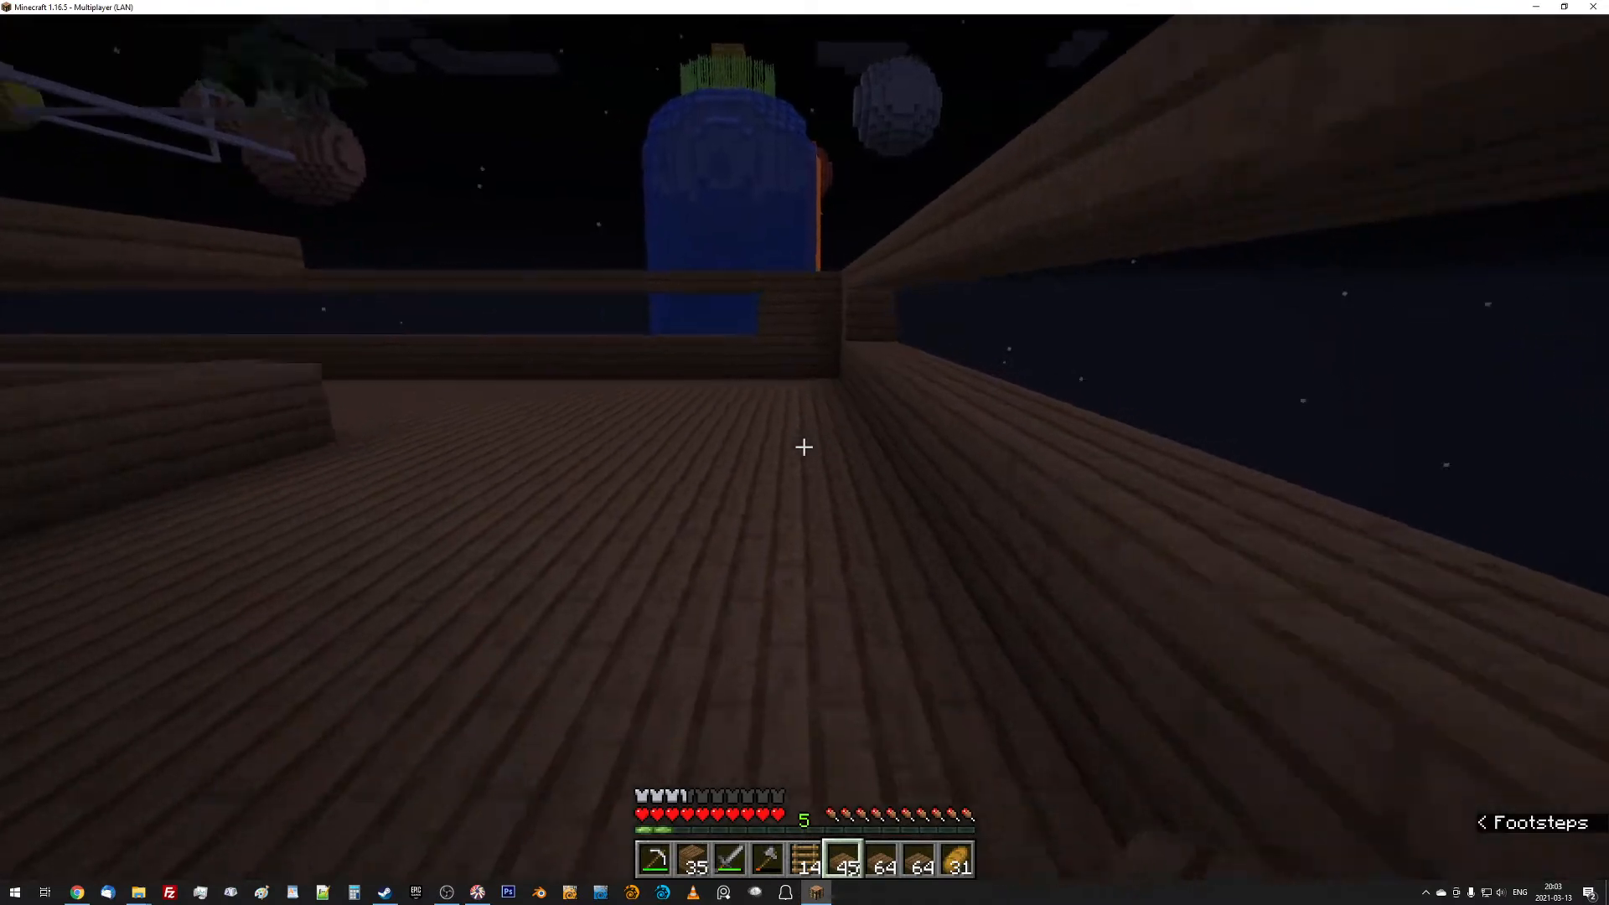
pyautogui.moveTo(804, 447)
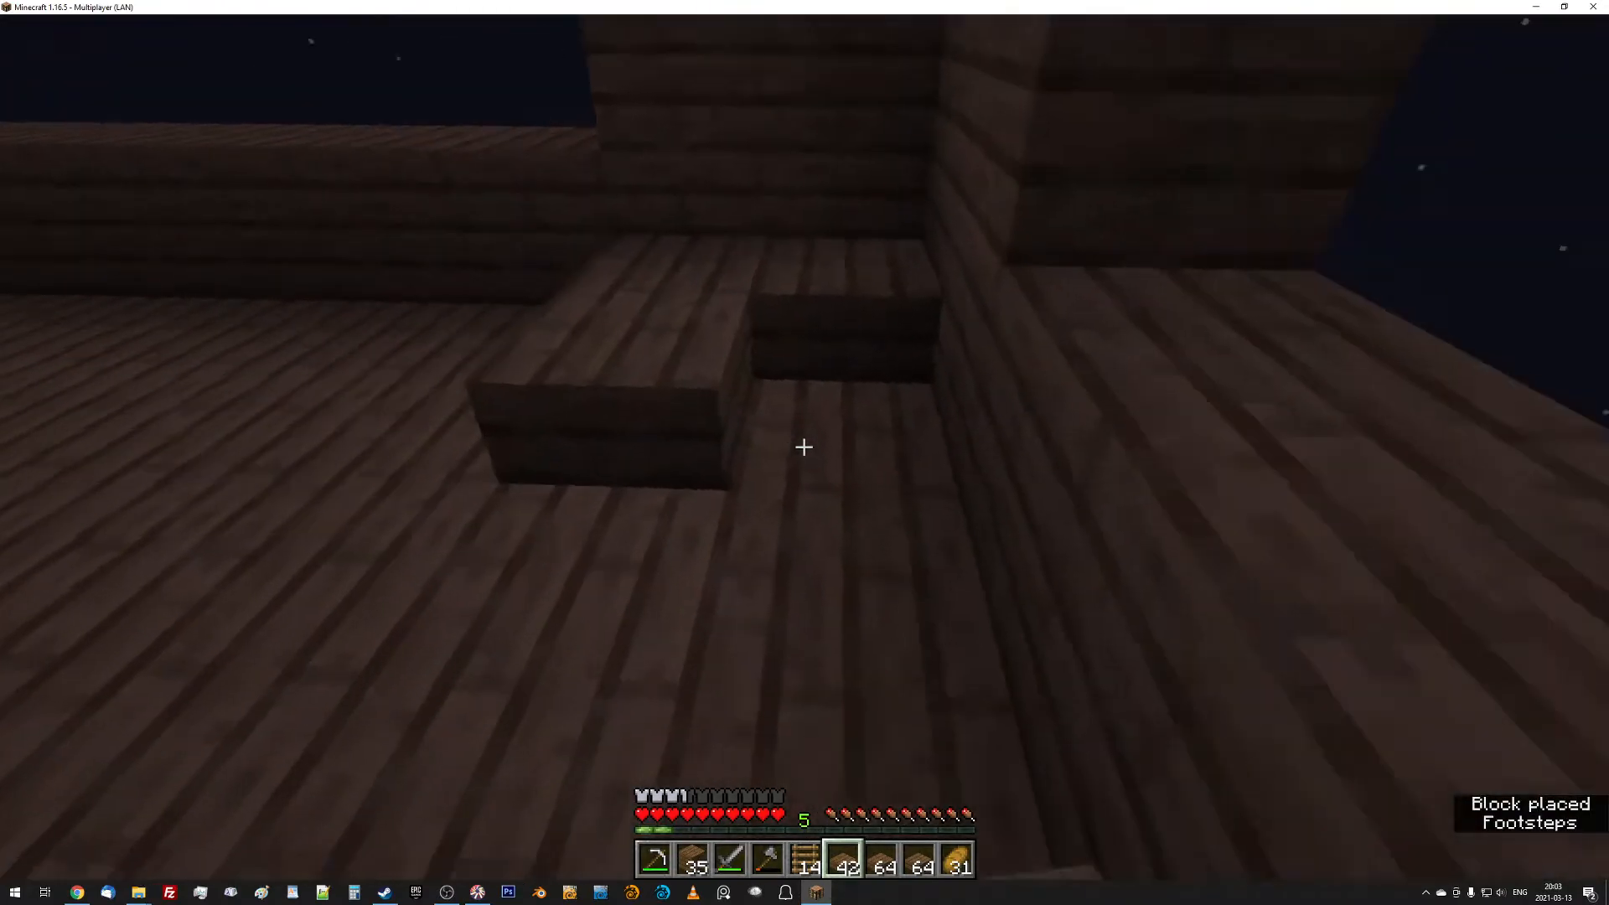
pyautogui.moveTo(804, 447)
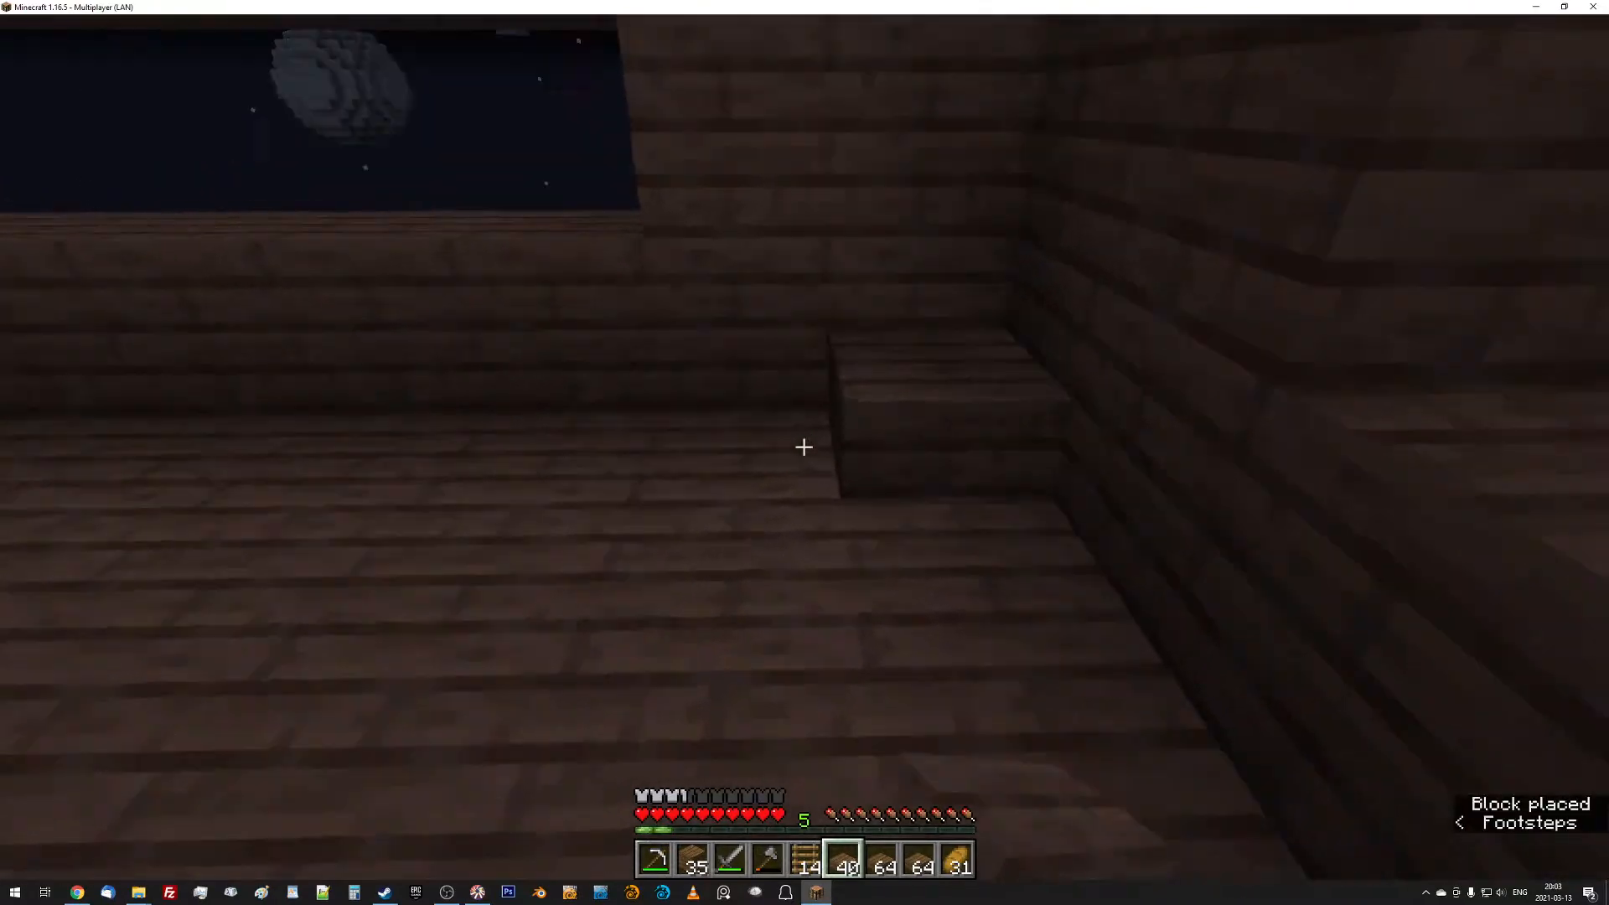
pyautogui.moveTo(804, 447)
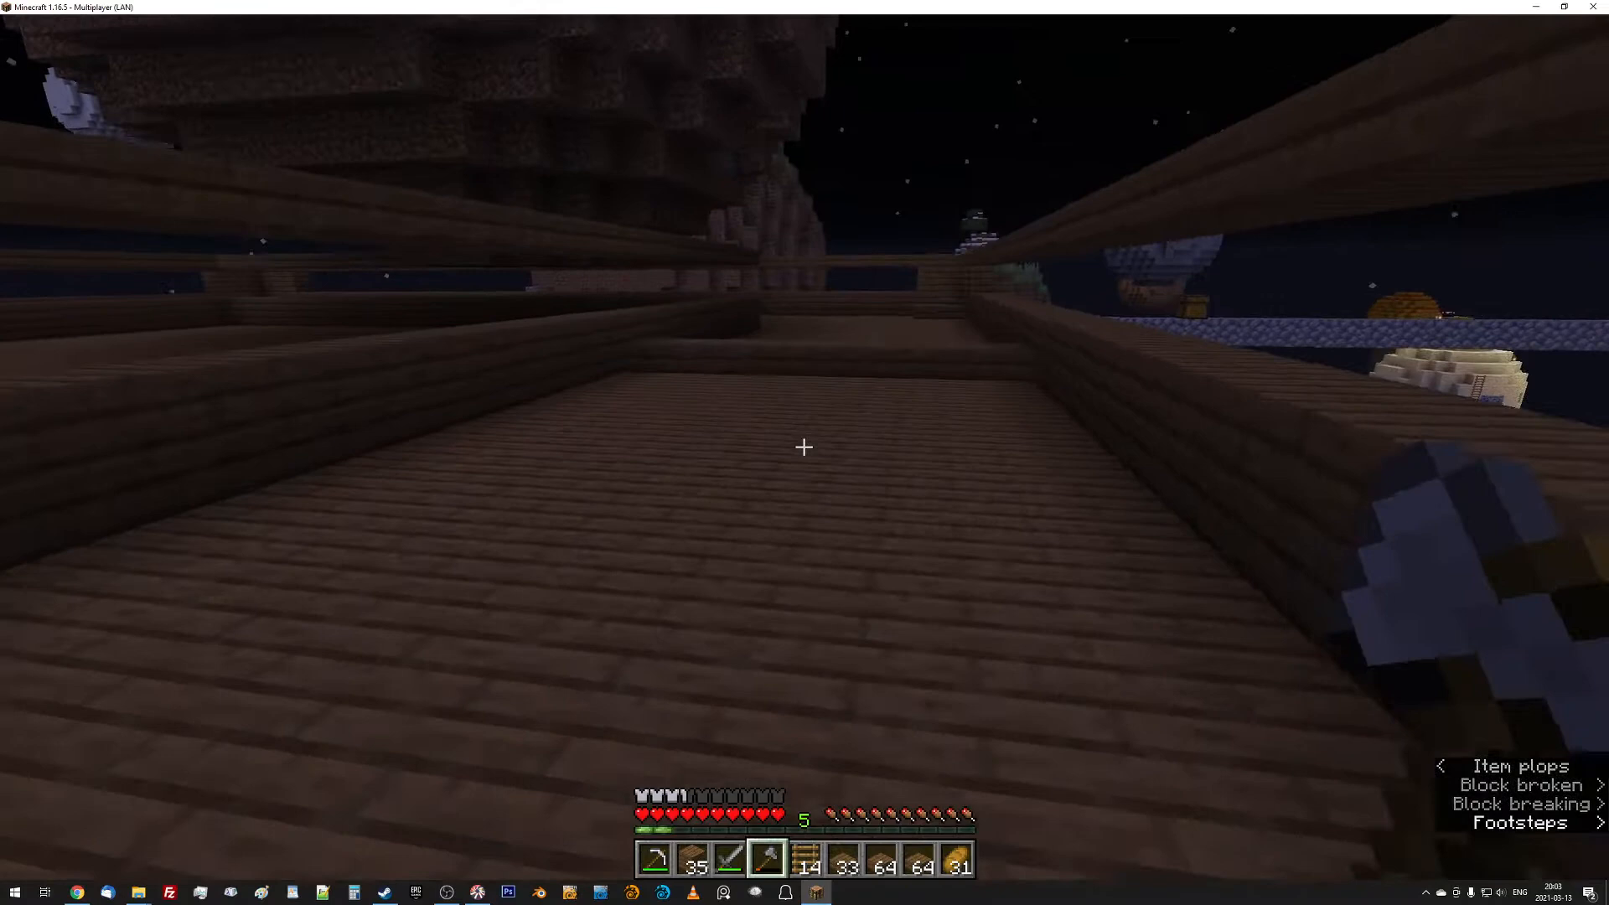
pyautogui.press('e')
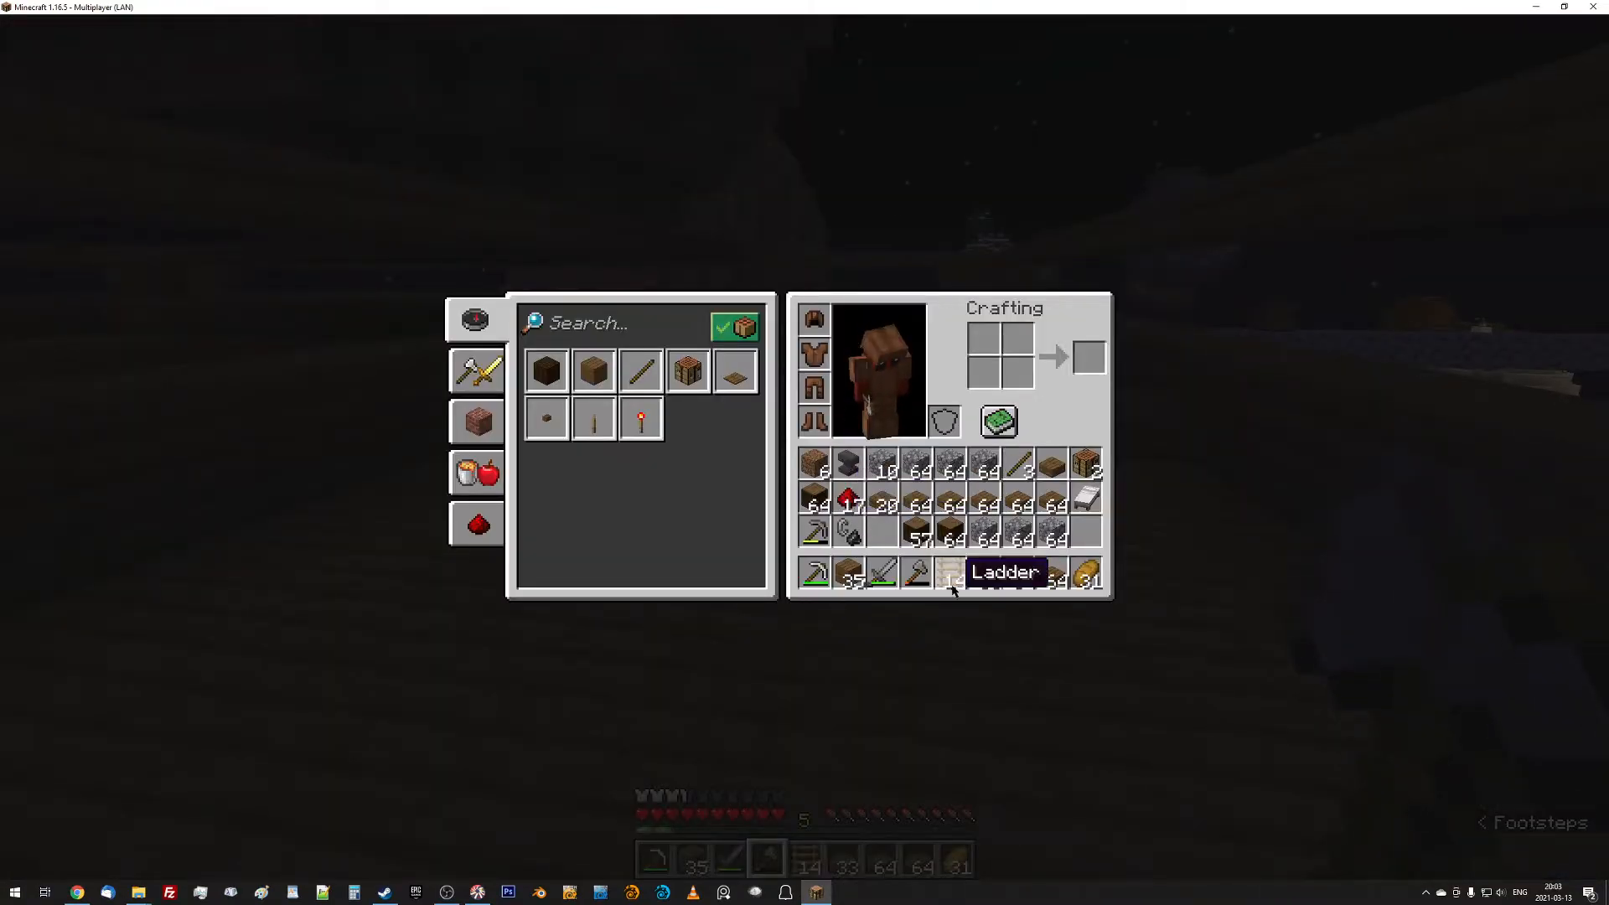
# Sleep in the placed bed until morning, then dig away the overhanging dirt.
pyautogui.press('Escape')
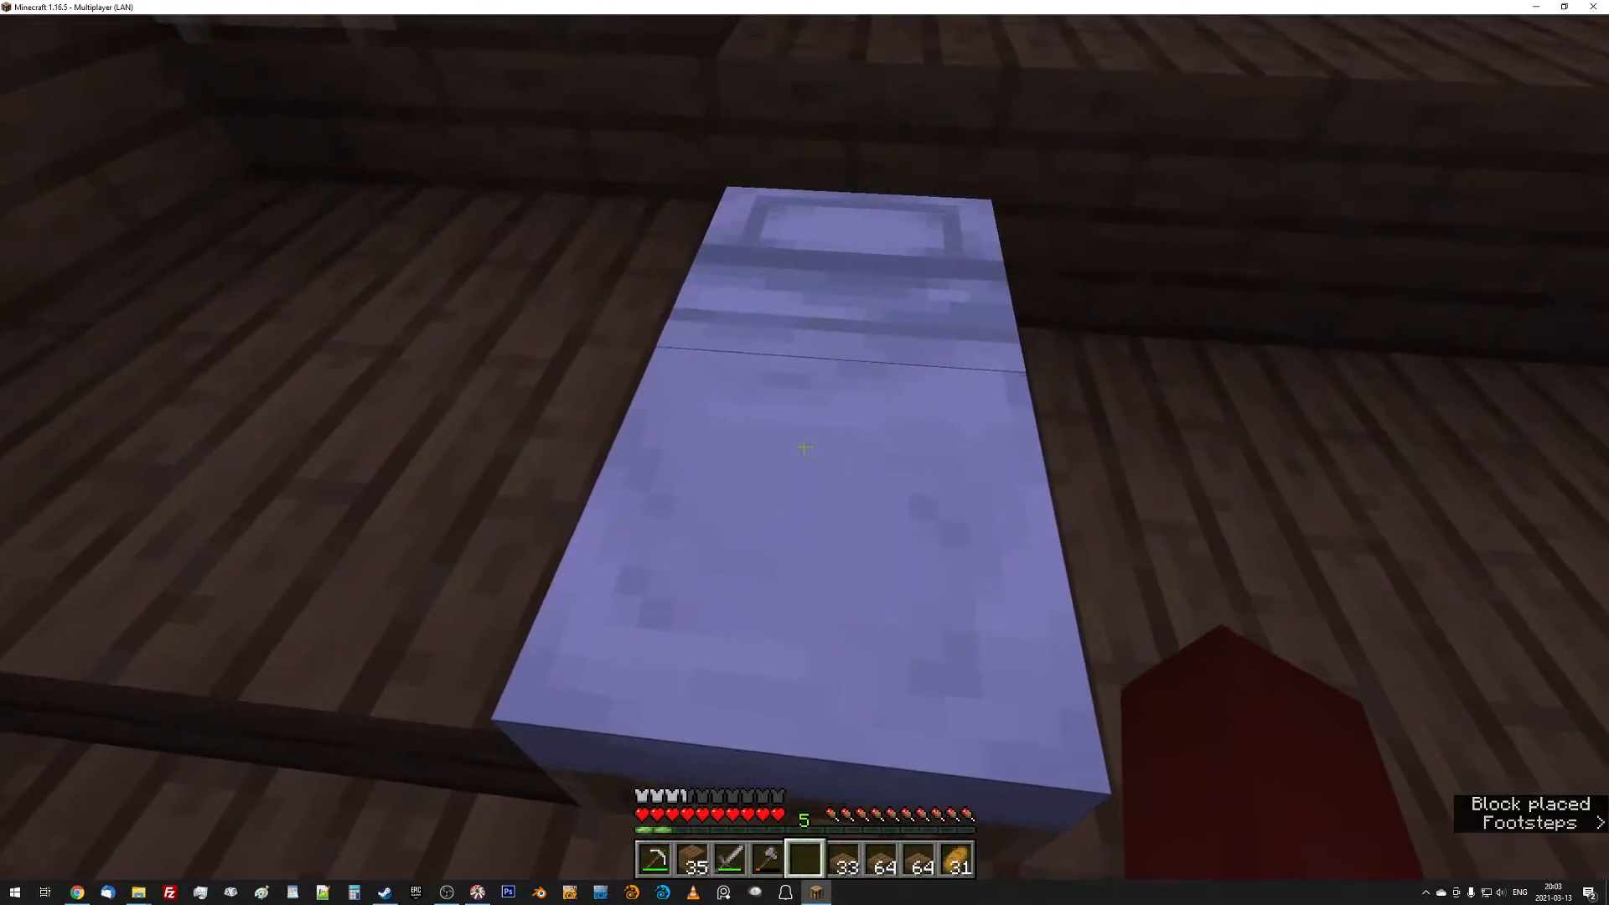
pyautogui.rightClick(800, 410)
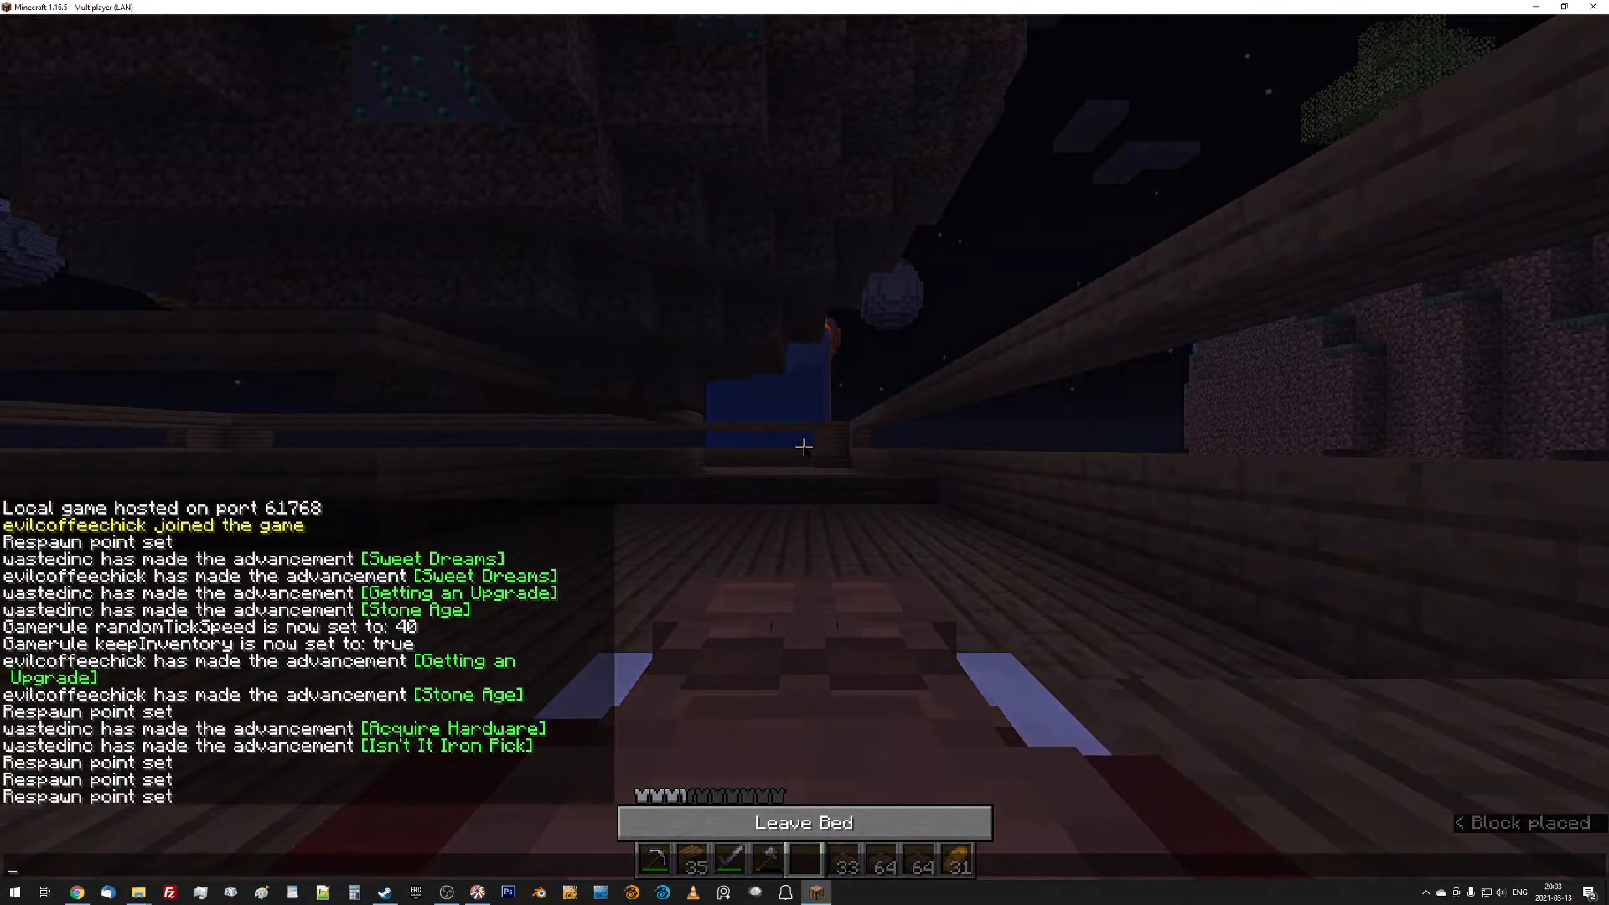
pyautogui.click(804, 822)
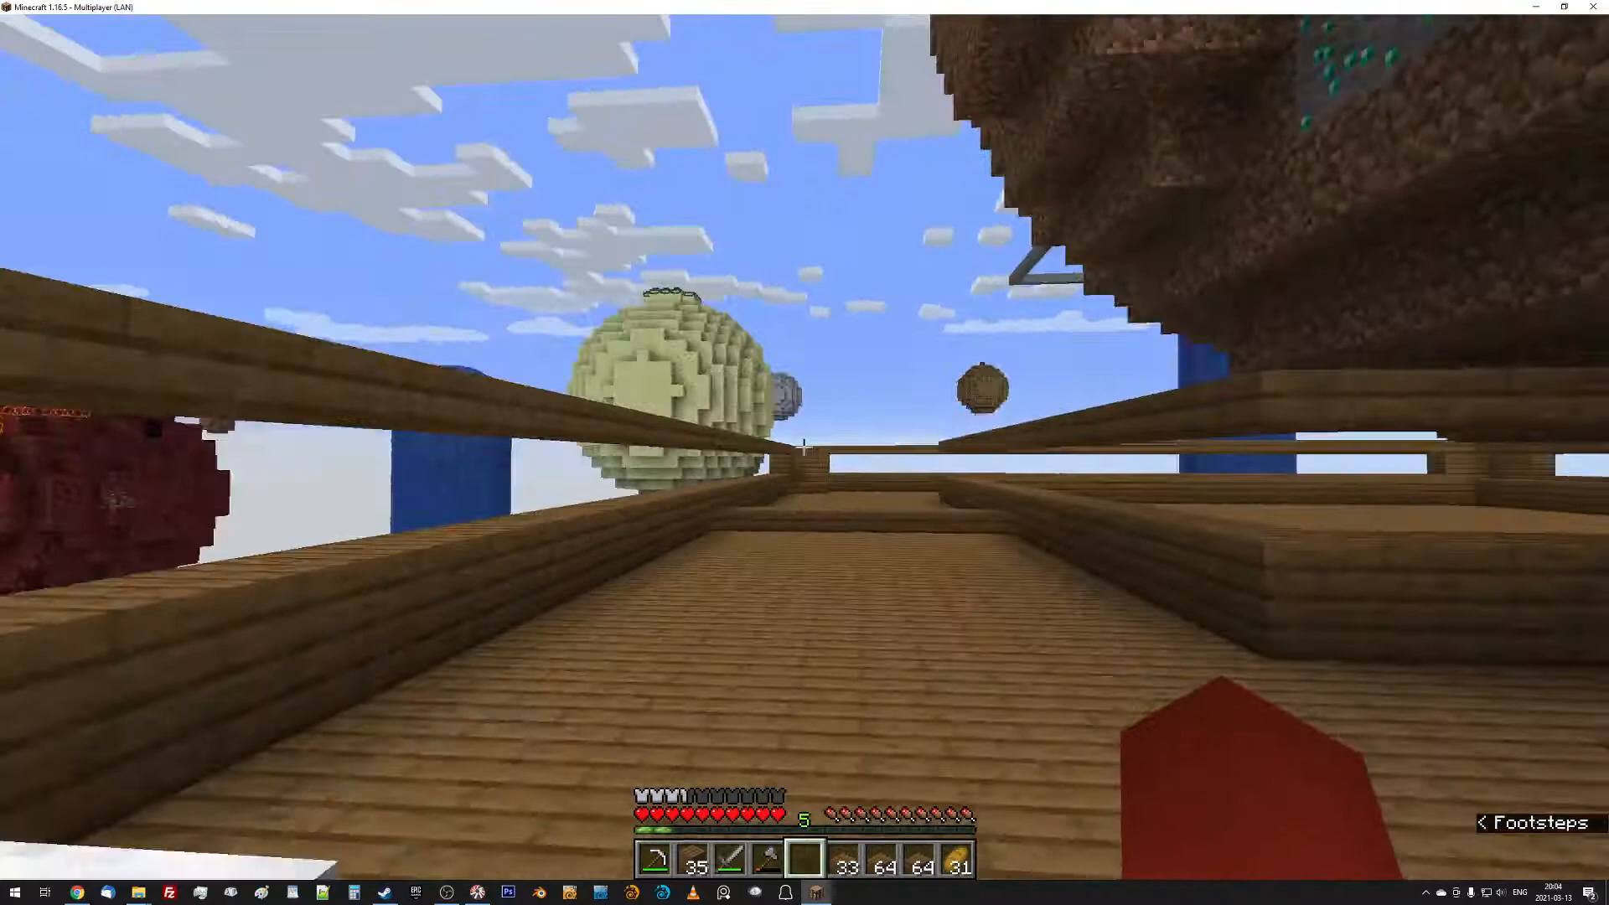
pyautogui.moveTo(805, 453)
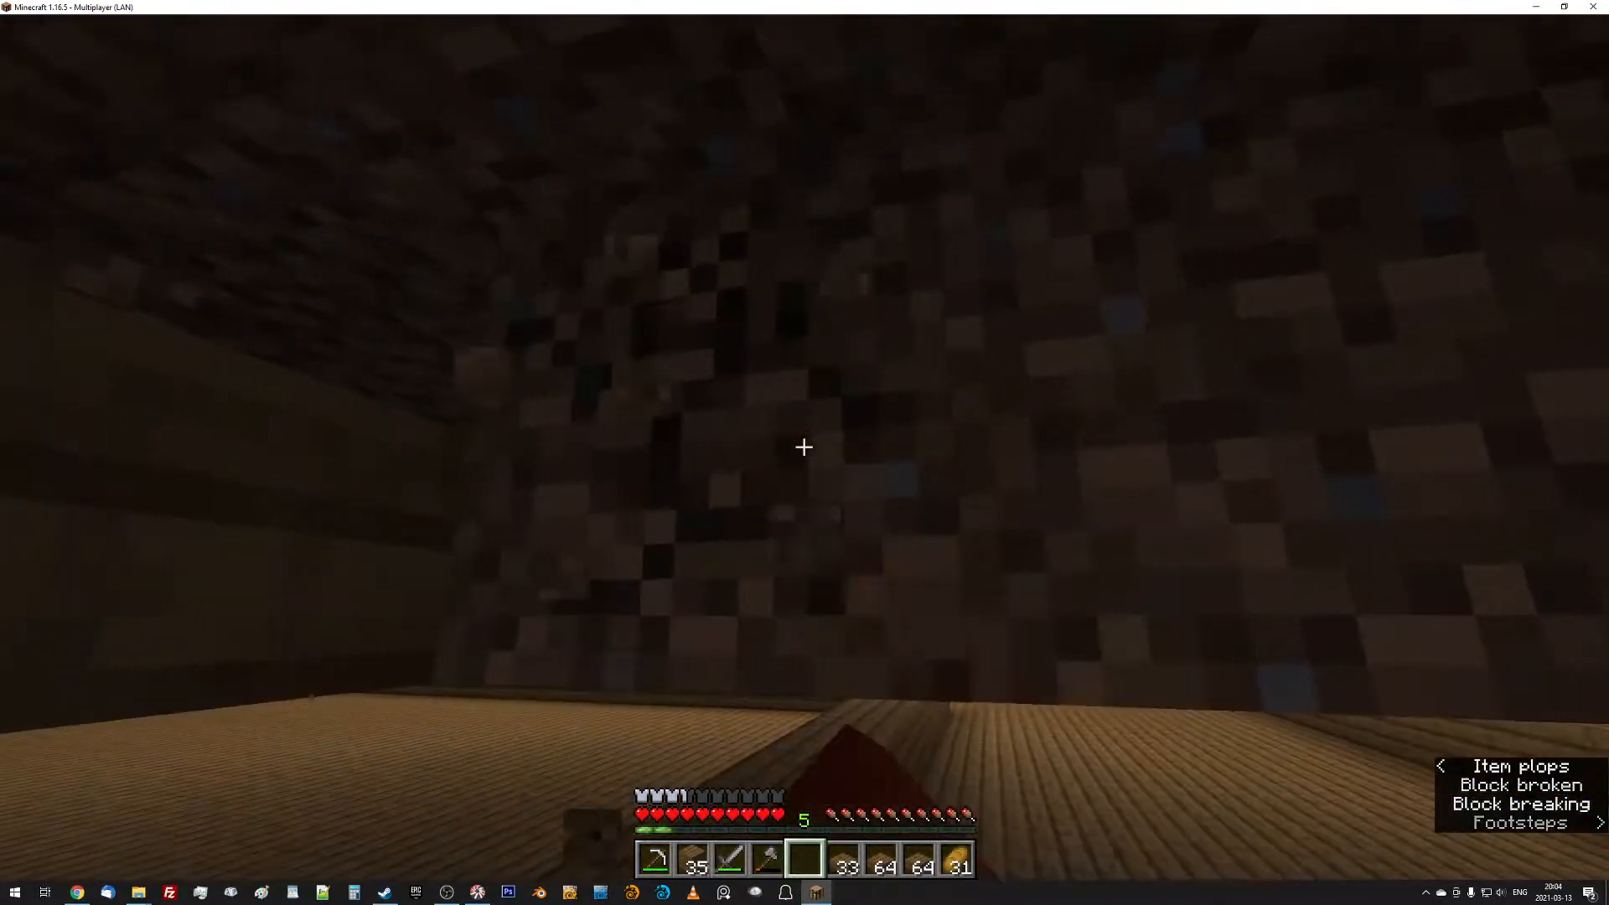
pyautogui.moveTo(803, 447)
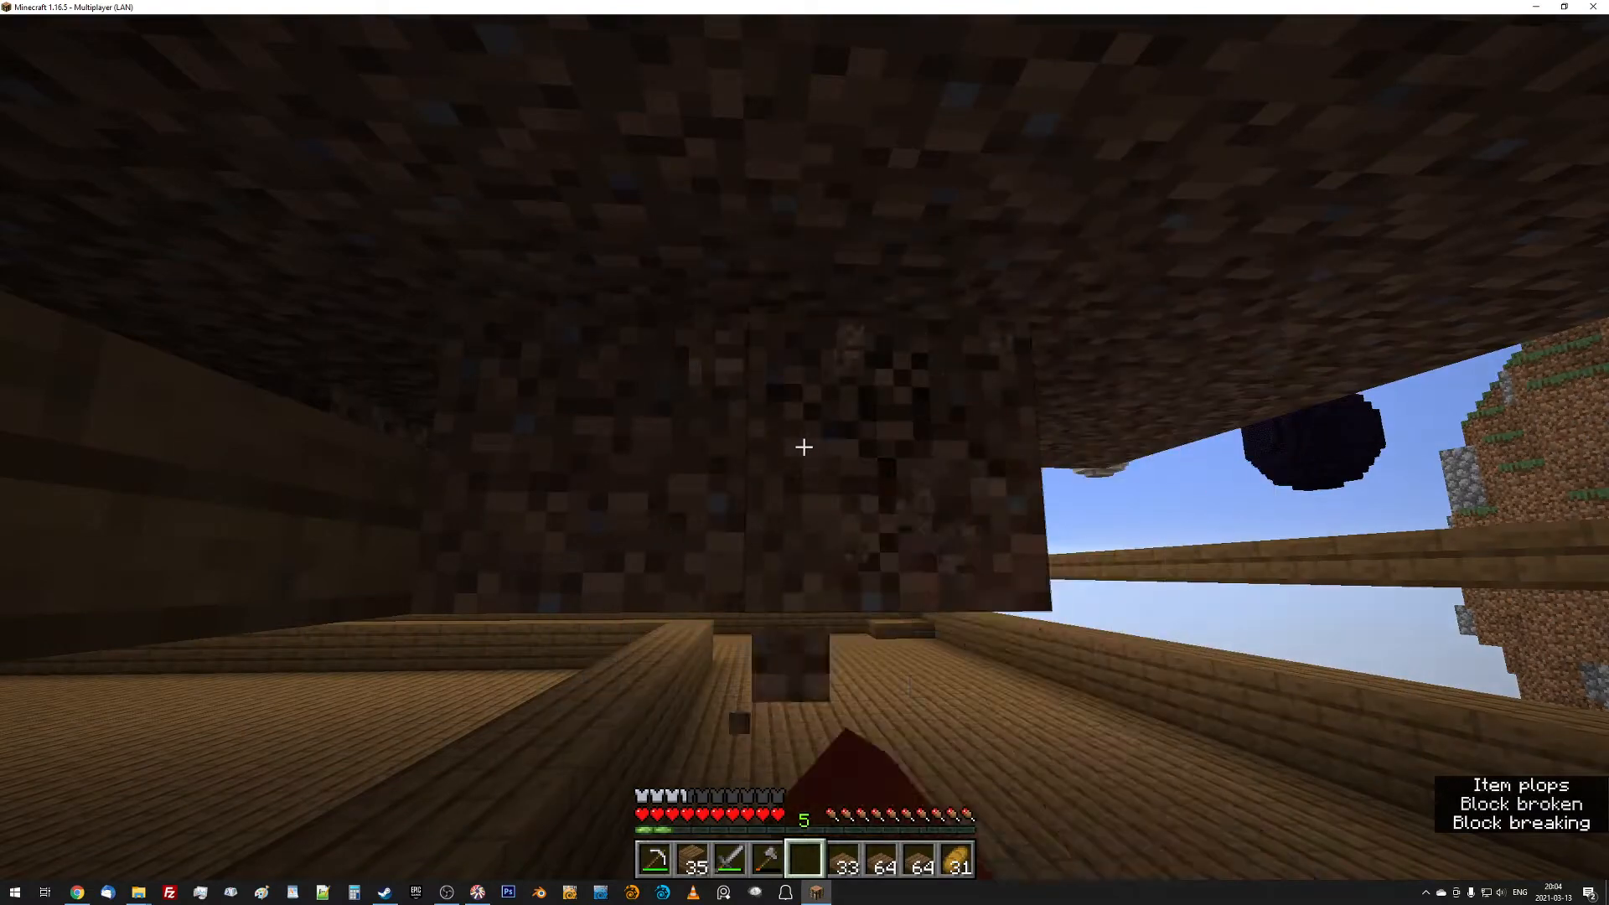
pyautogui.moveTo(804, 448)
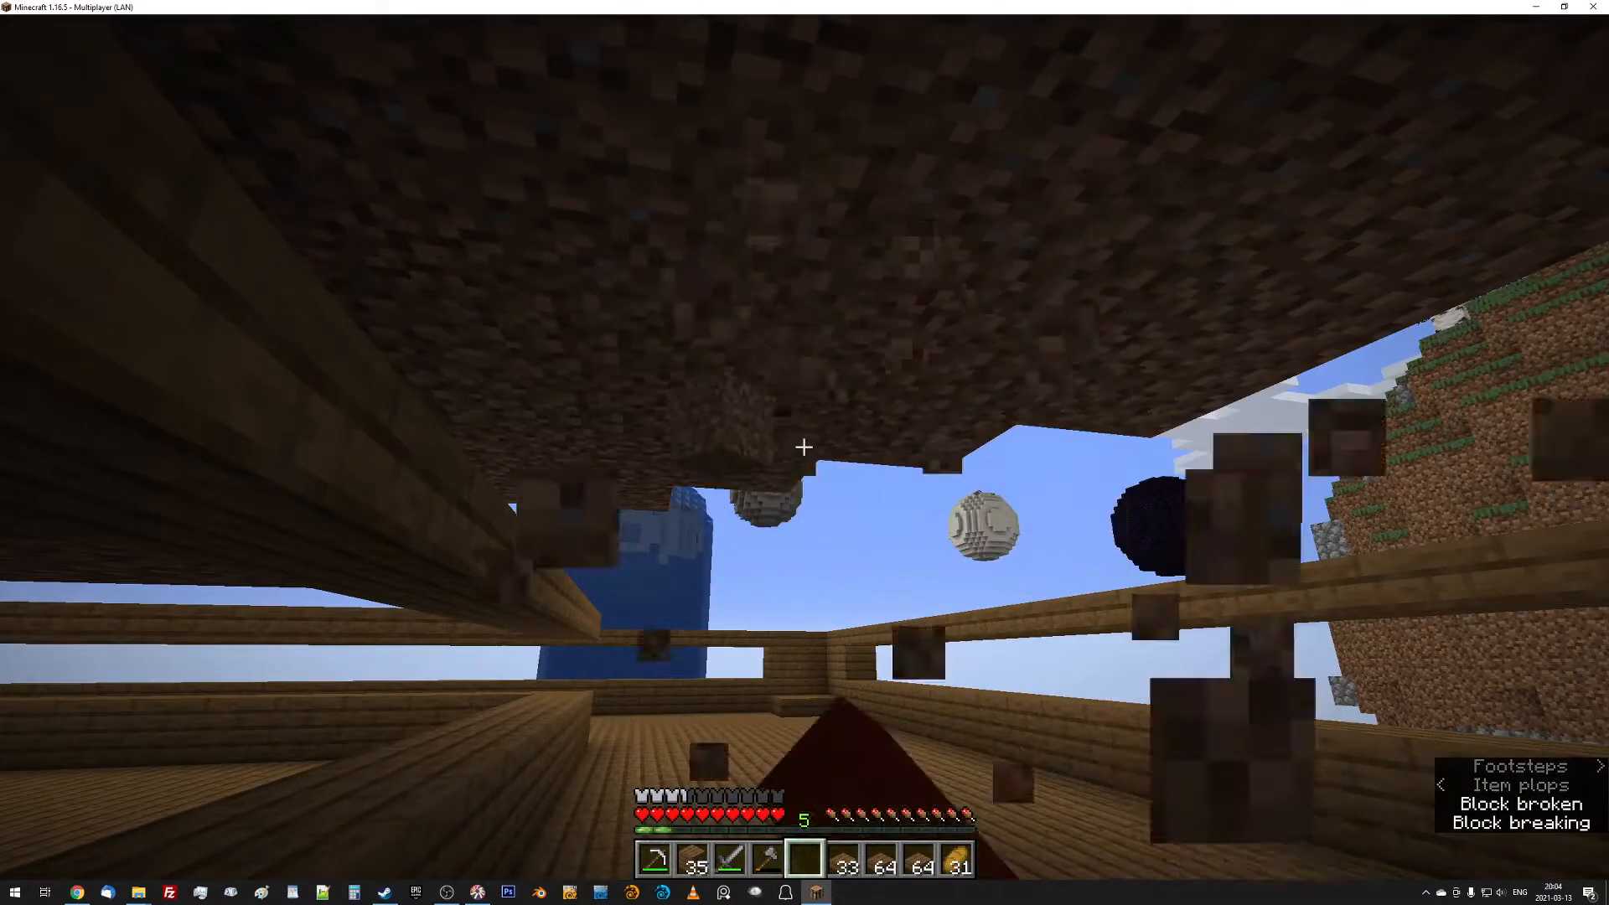
pyautogui.press('e')
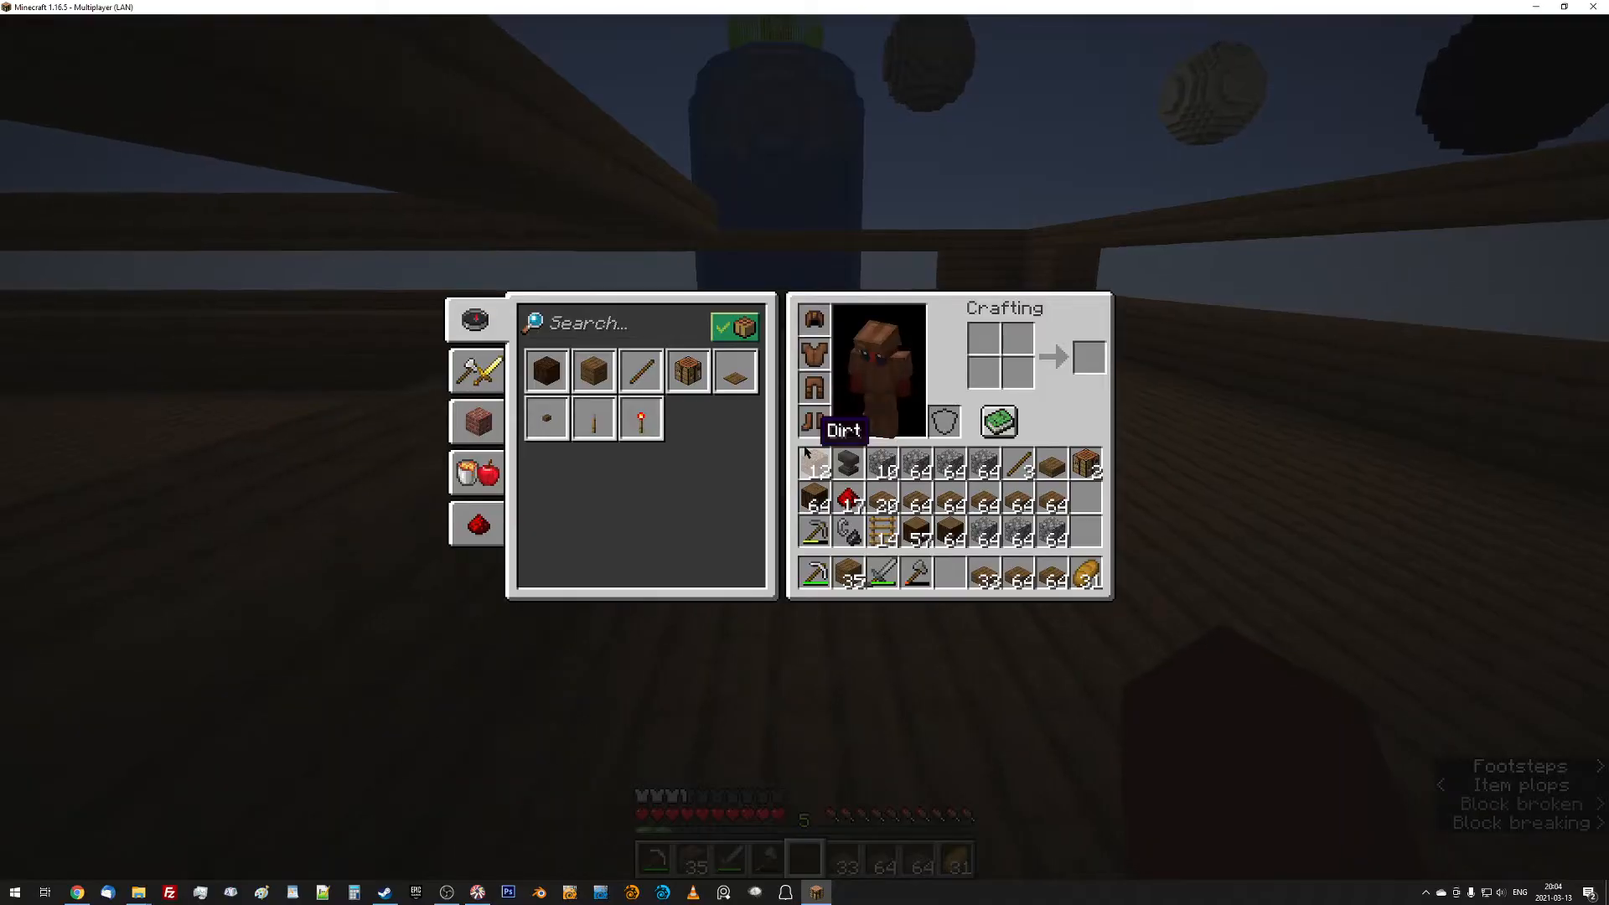
pyautogui.press('Escape')
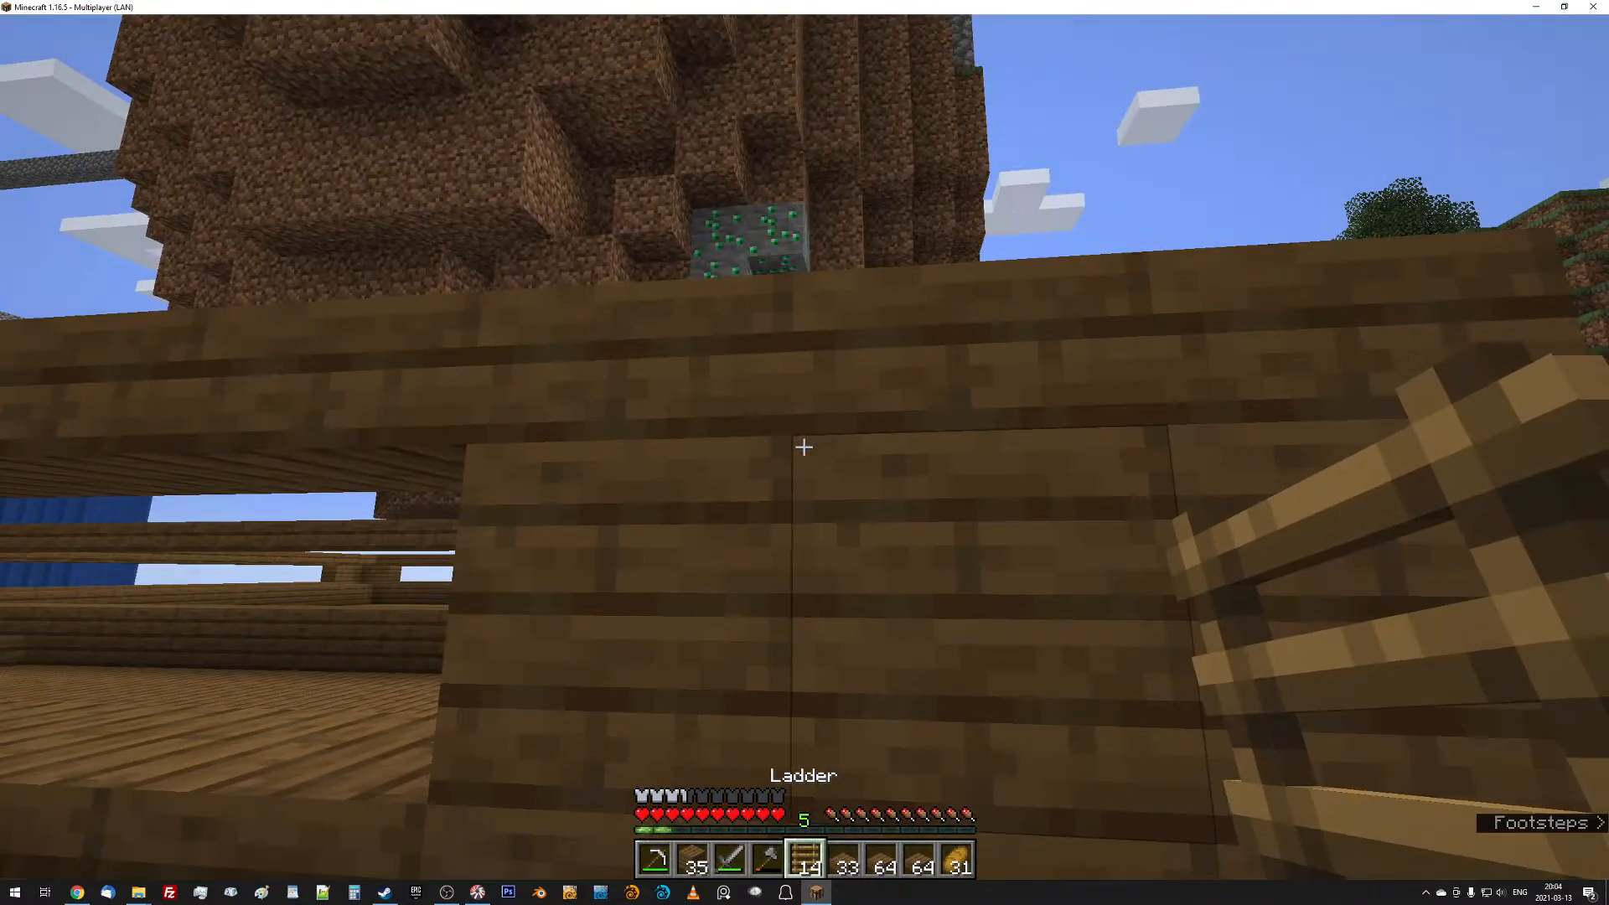
pyautogui.click(804, 447)
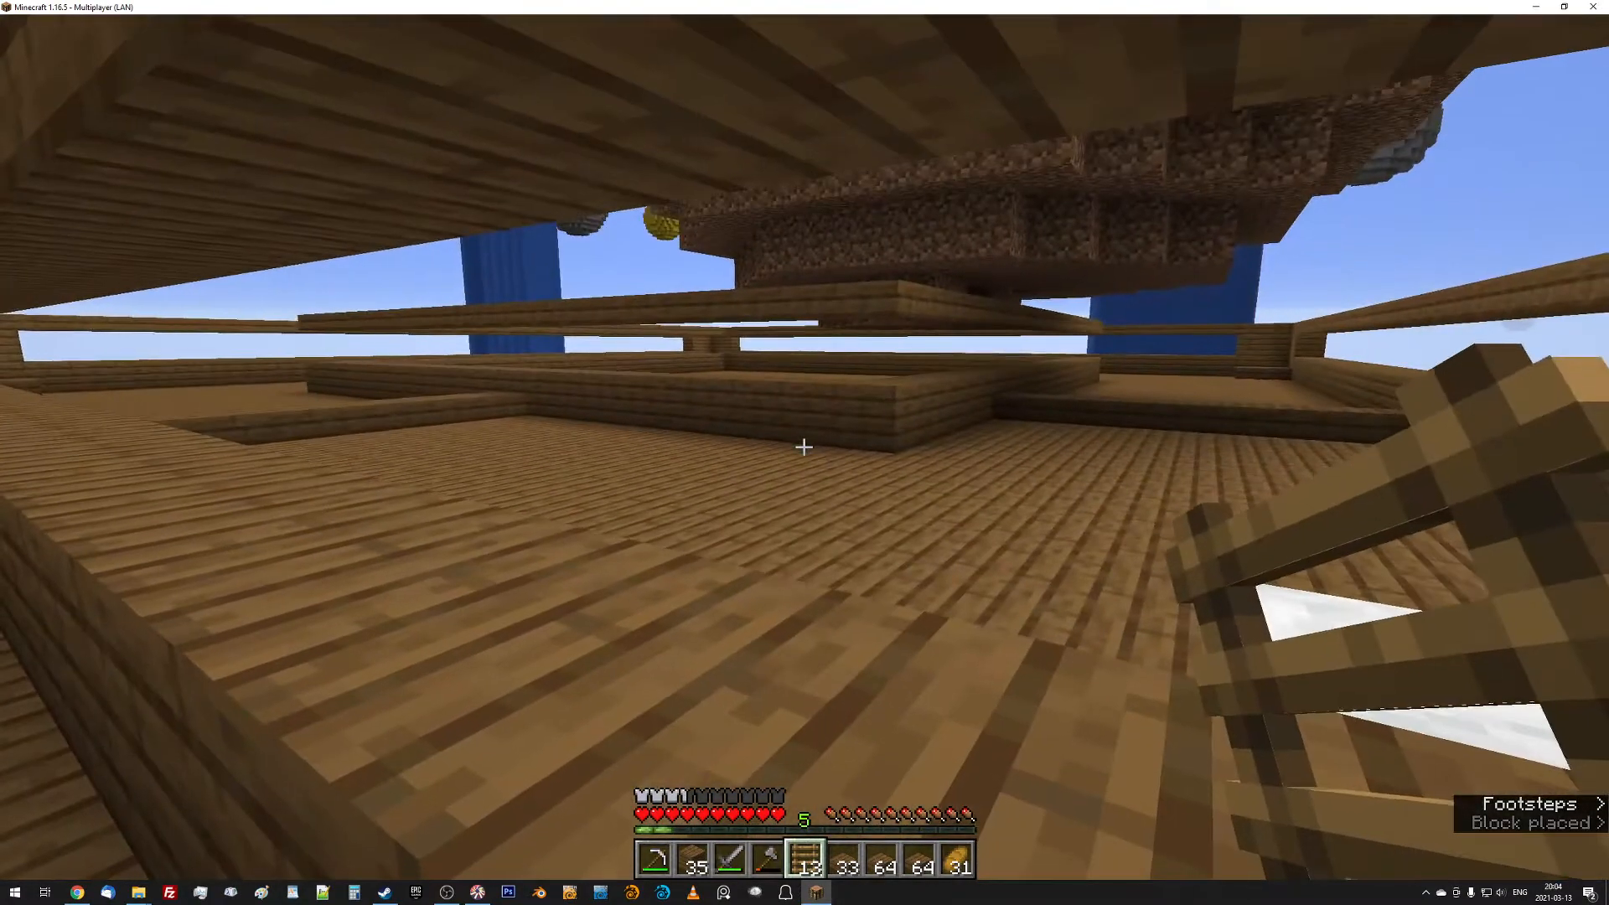
pyautogui.moveTo(804, 447)
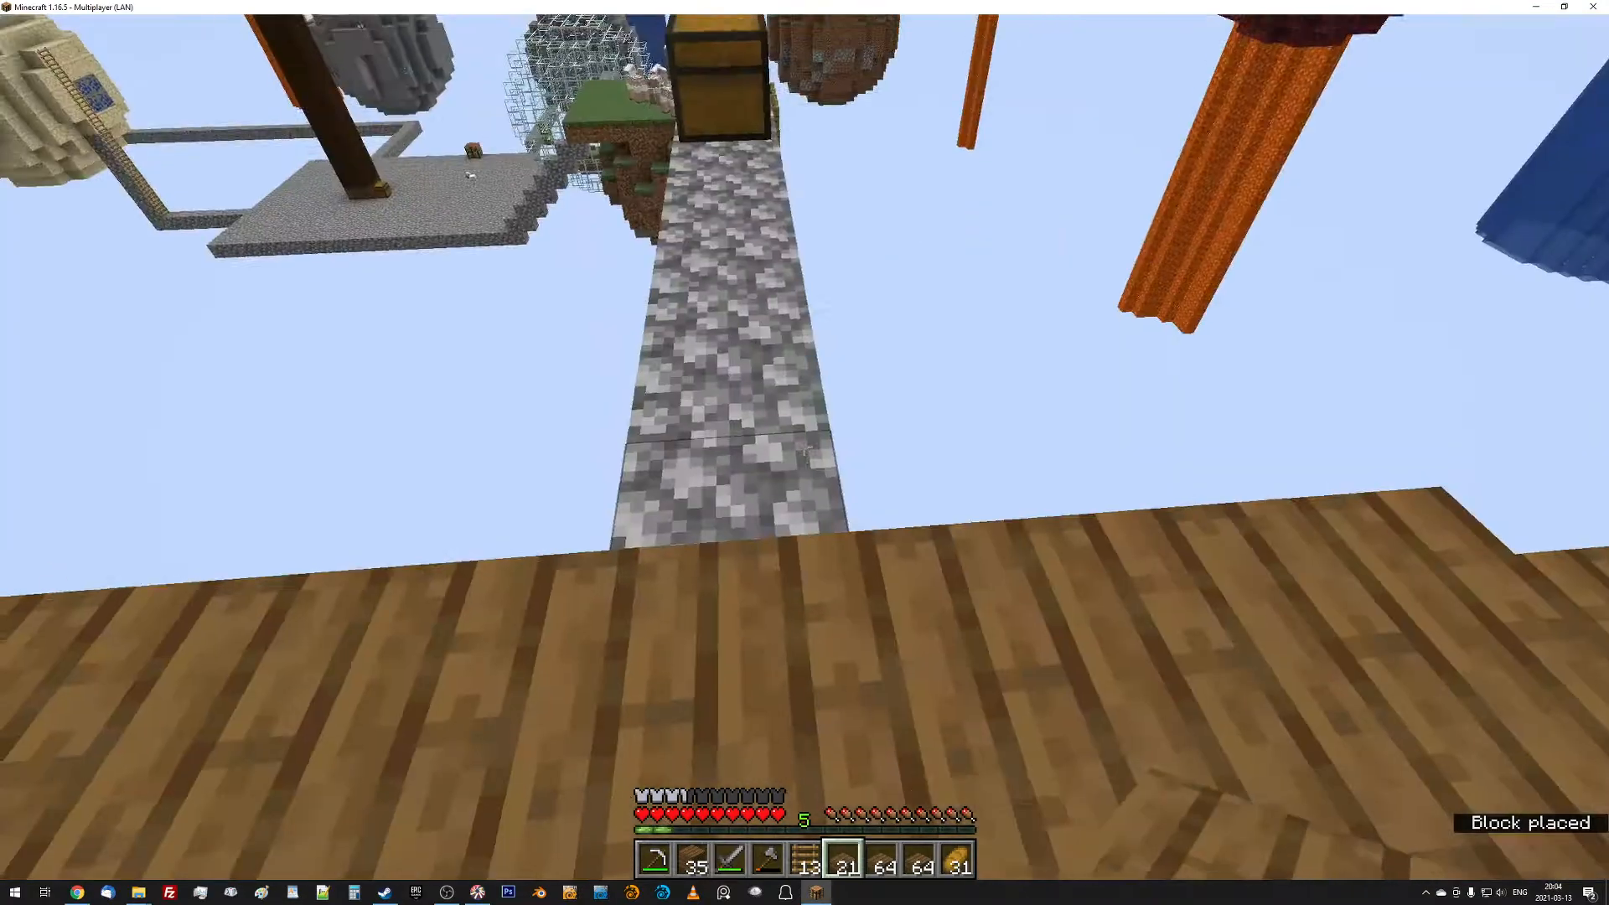
pyautogui.moveTo(804, 447)
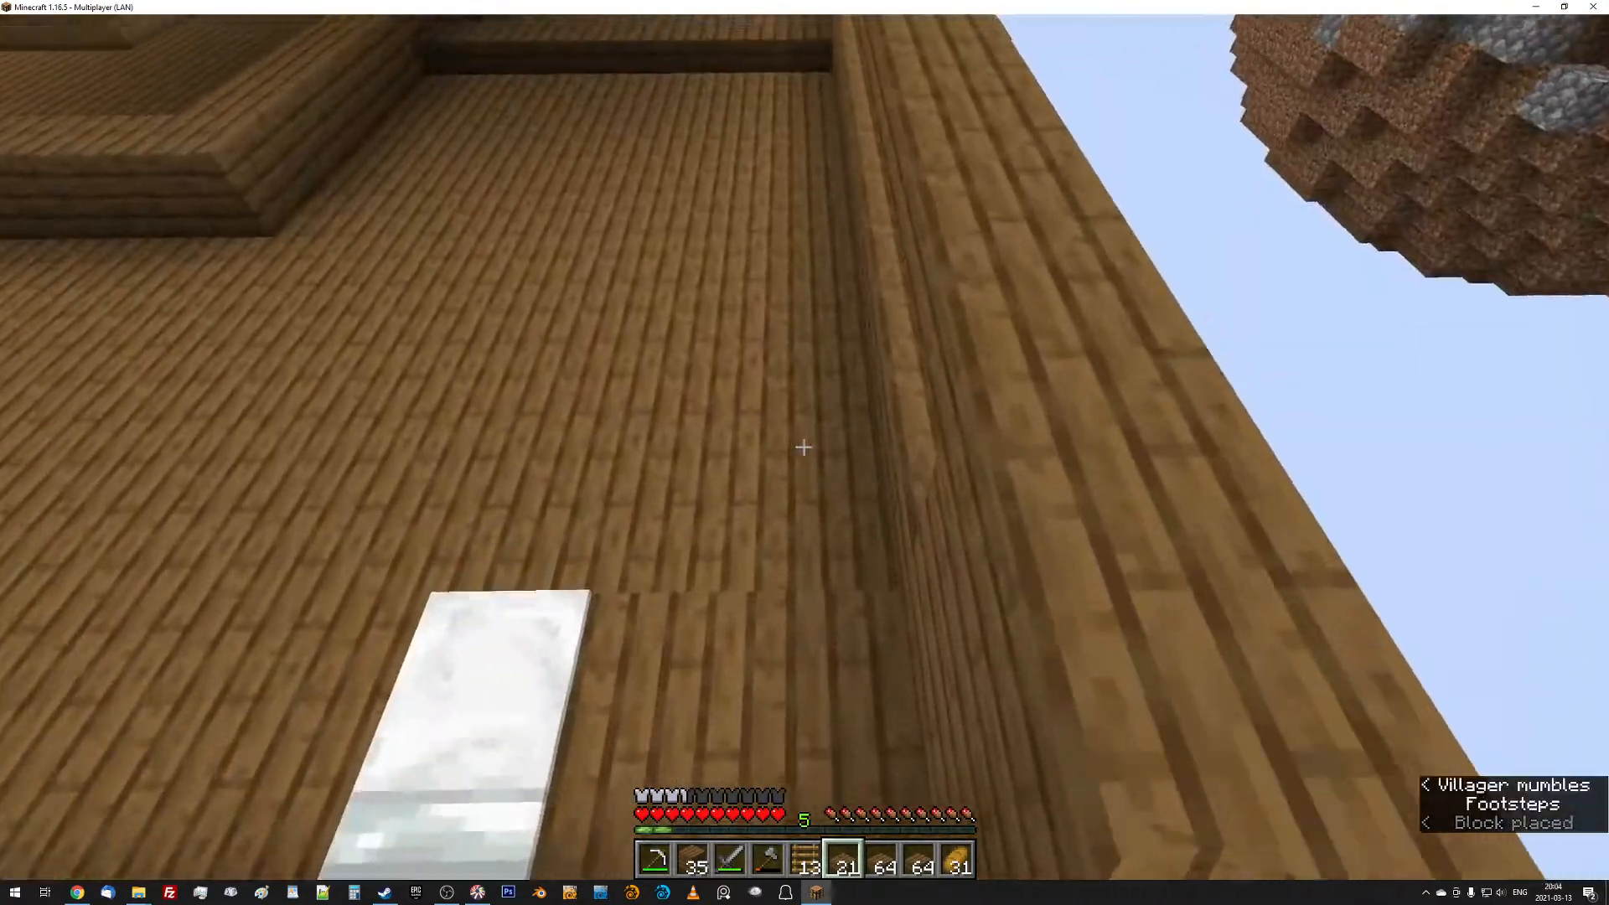
pyautogui.moveTo(804, 447)
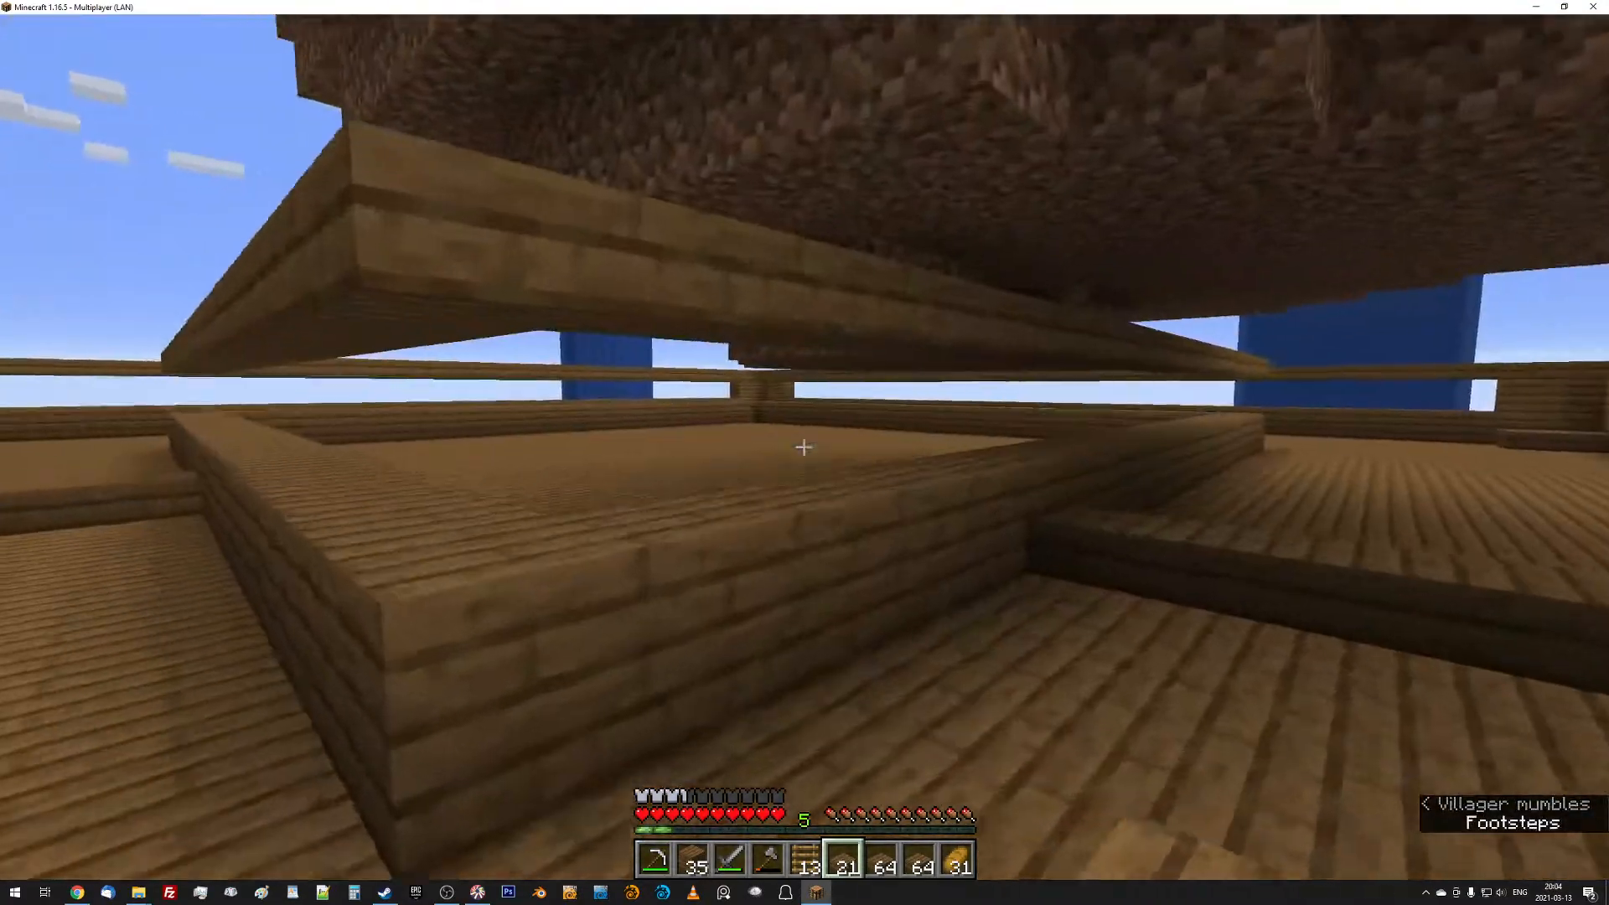
pyautogui.moveTo(804, 447)
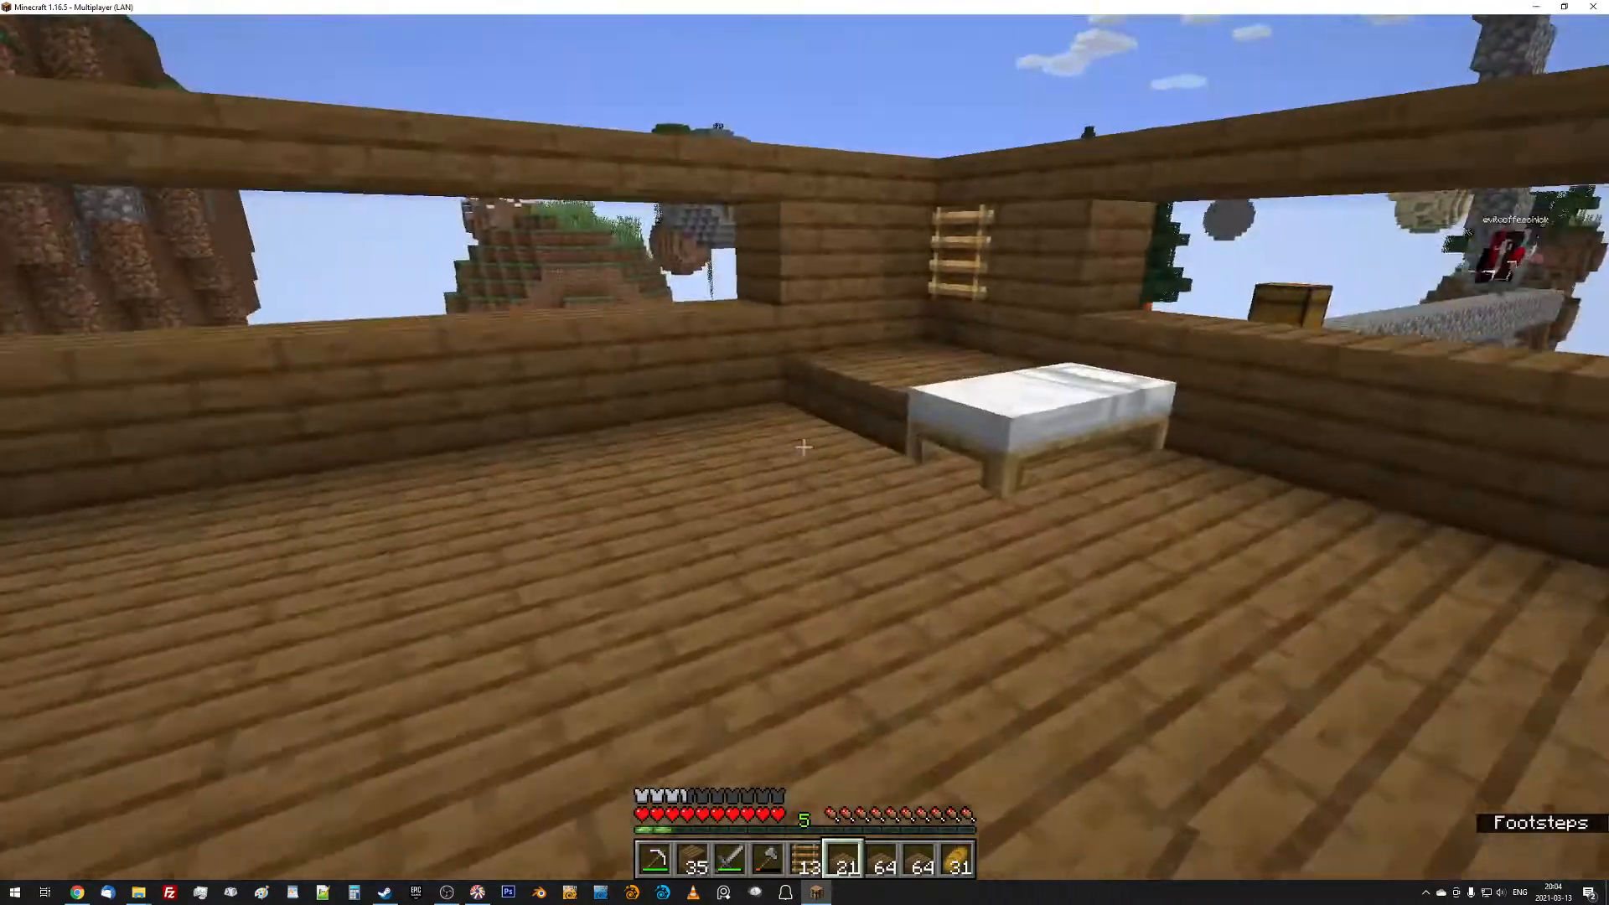
pyautogui.moveTo(804, 446)
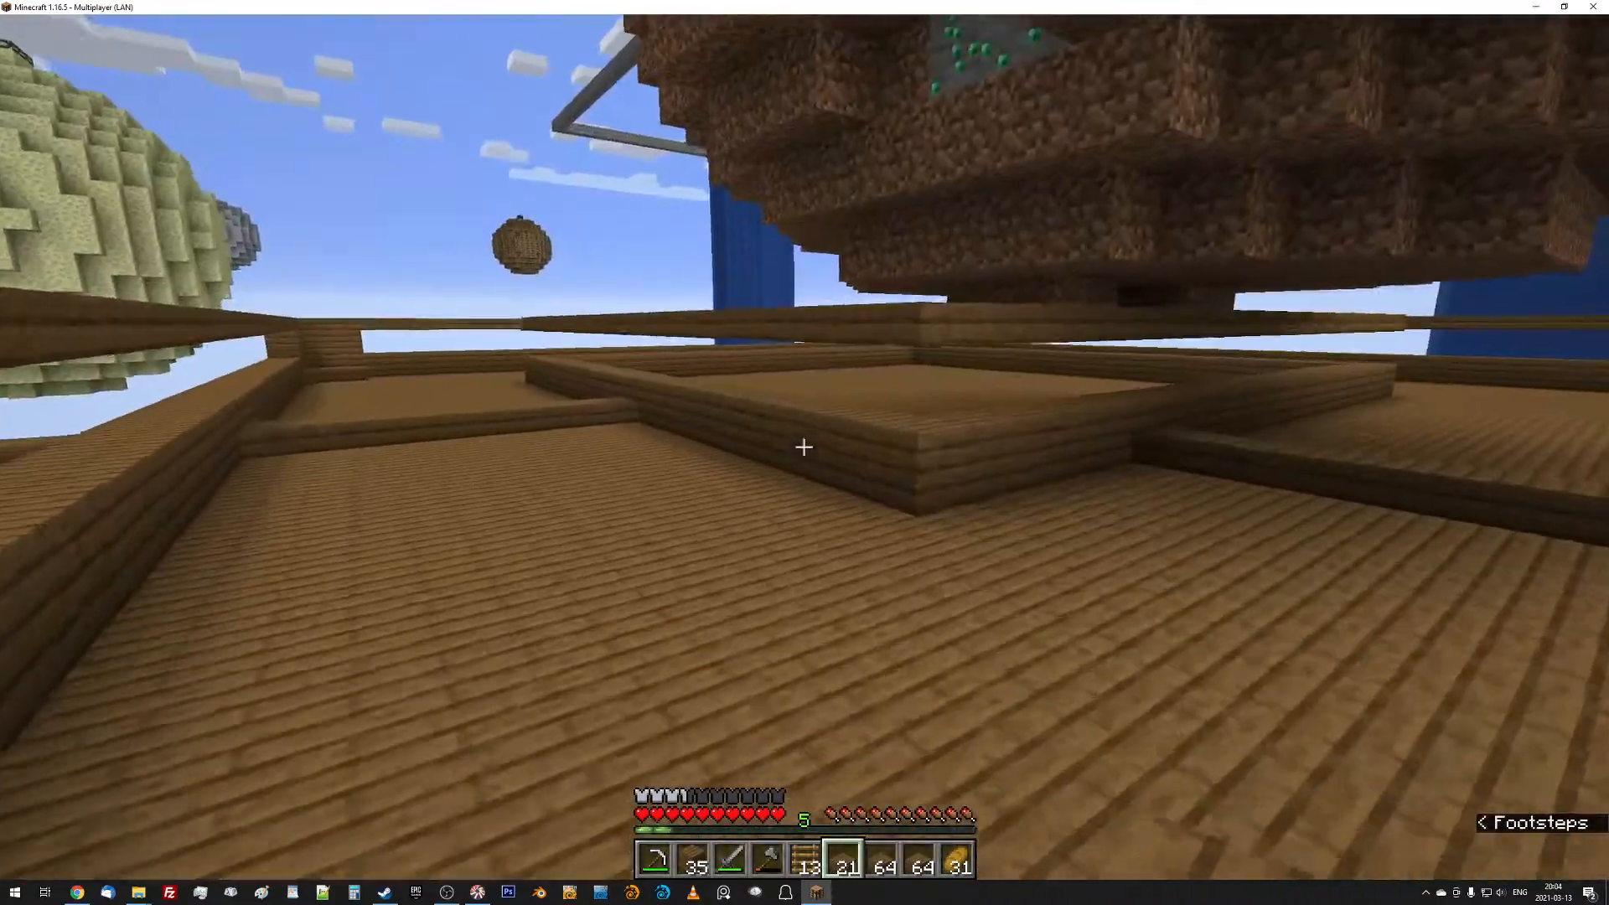
pyautogui.moveTo(804, 446)
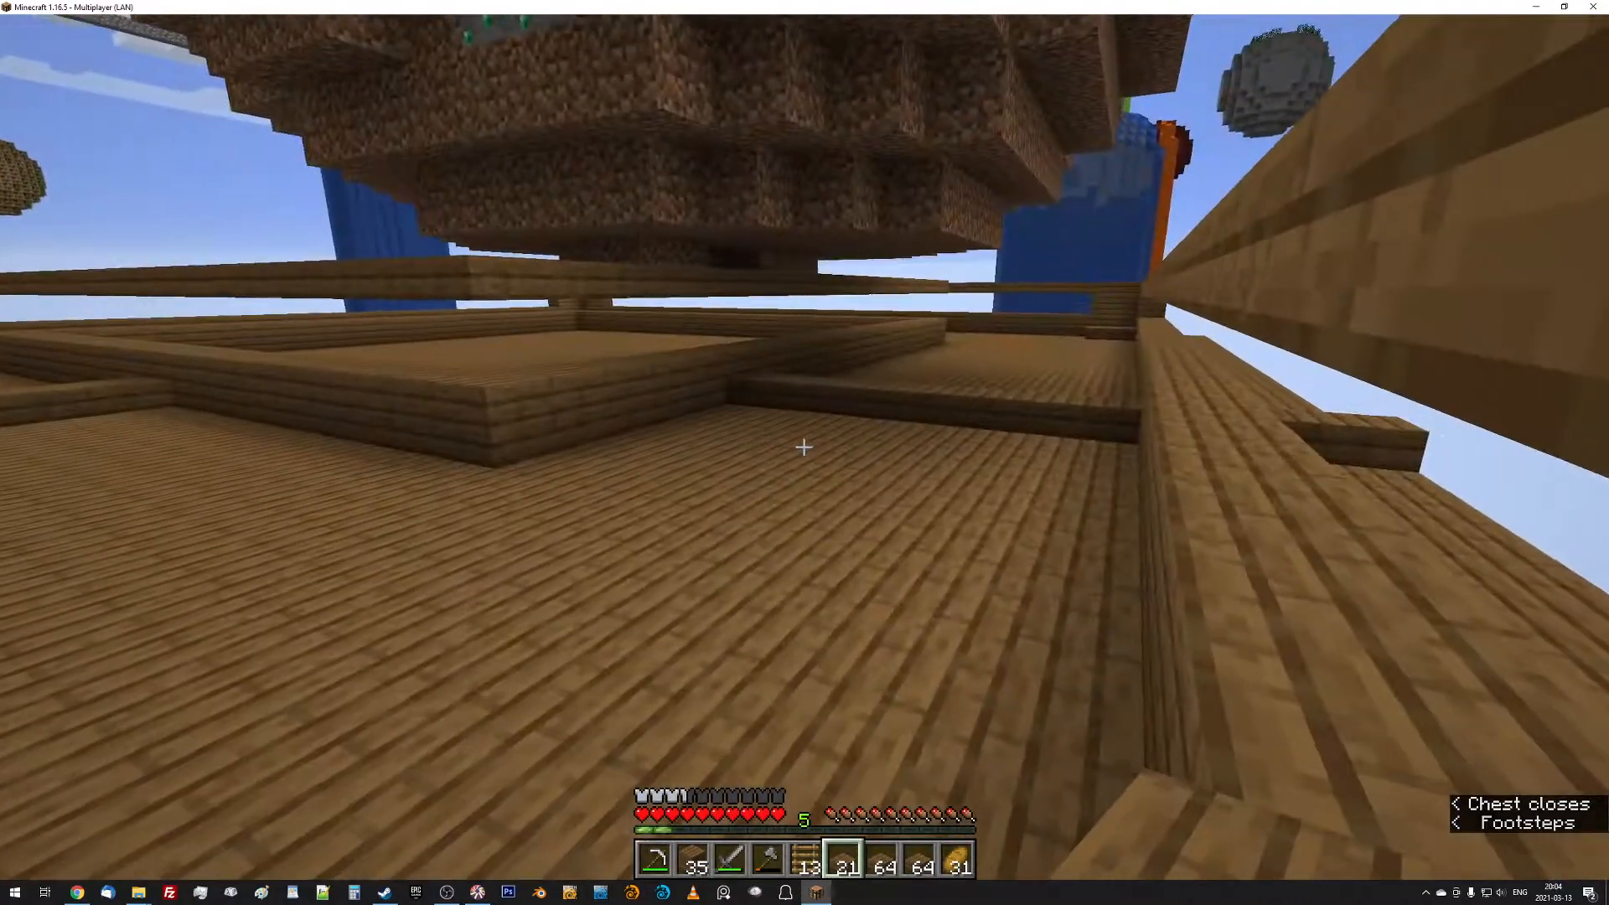
pyautogui.moveTo(804, 447)
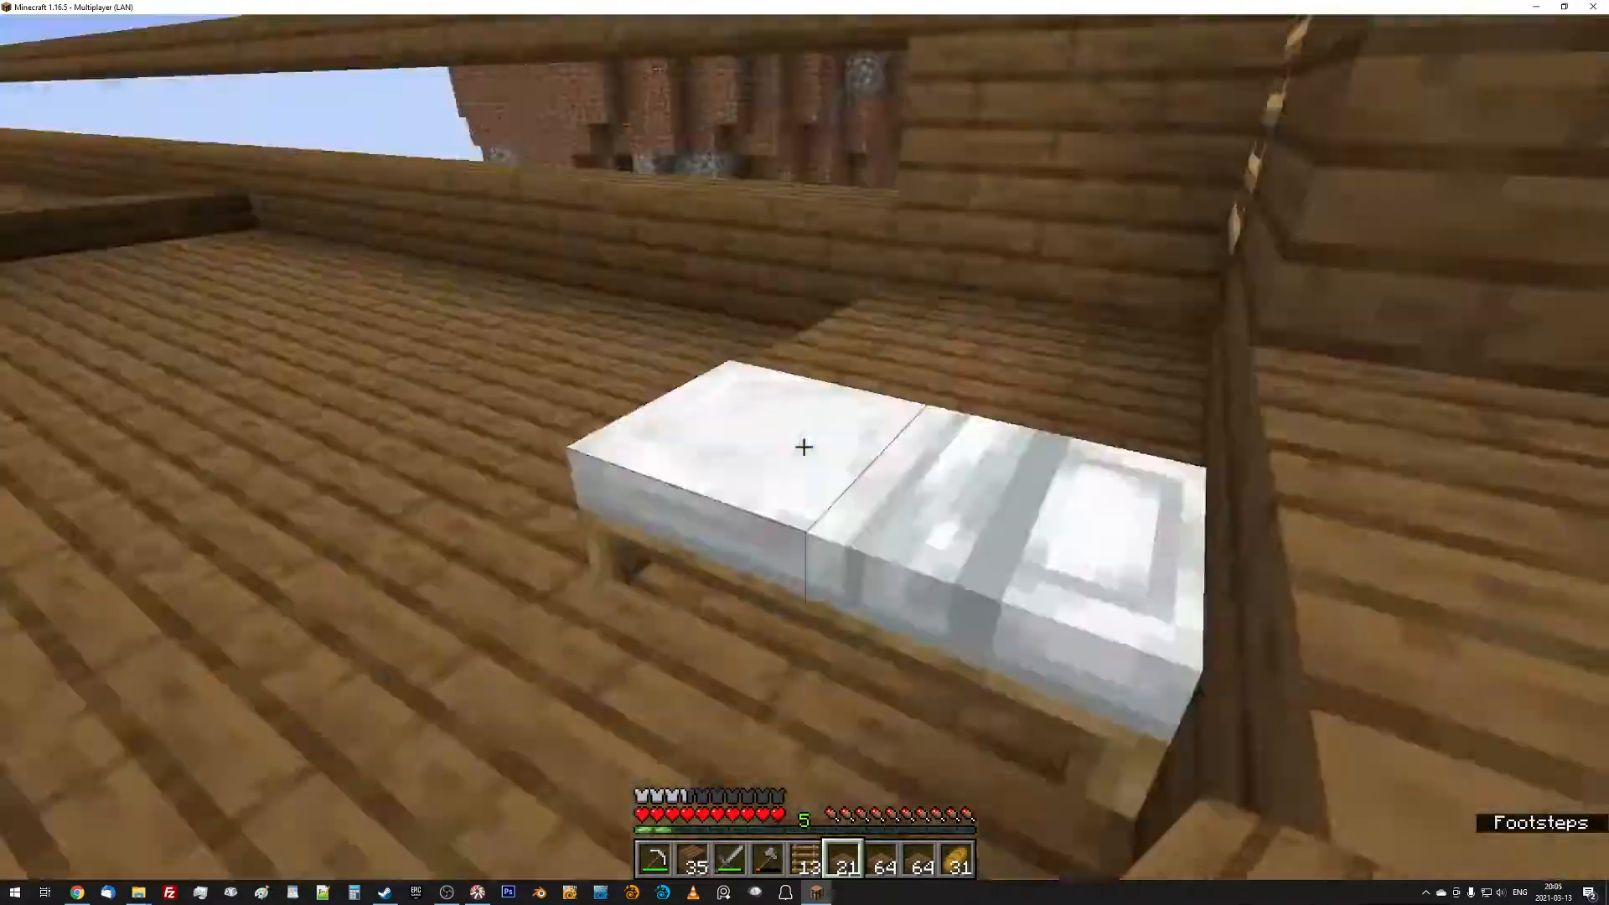
pyautogui.moveTo(804, 446)
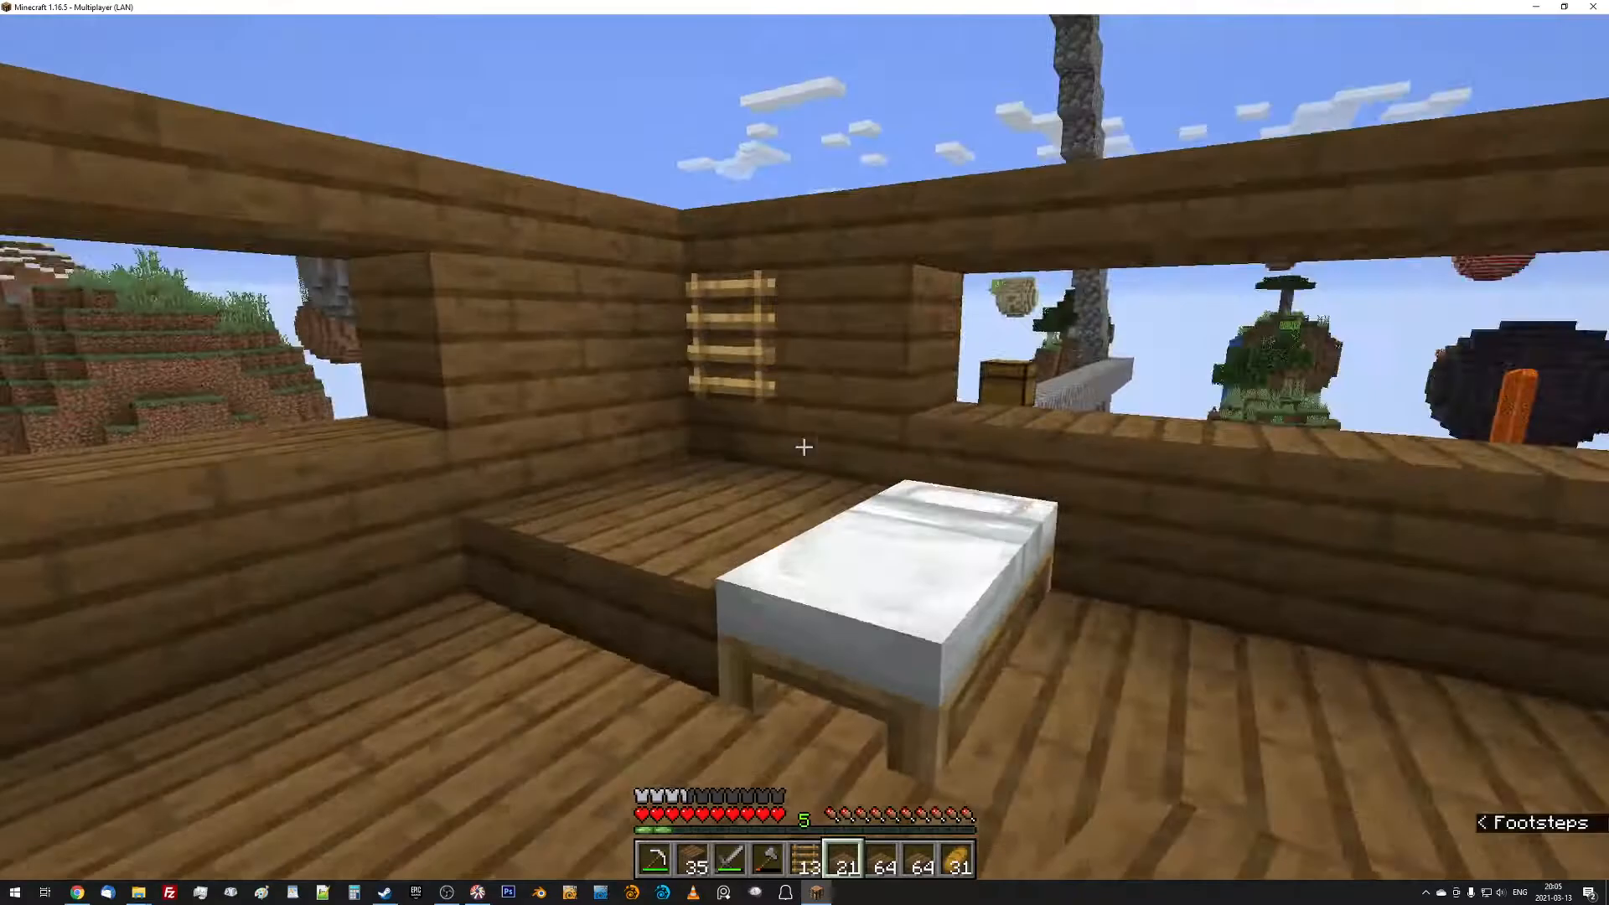
pyautogui.moveTo(804, 446)
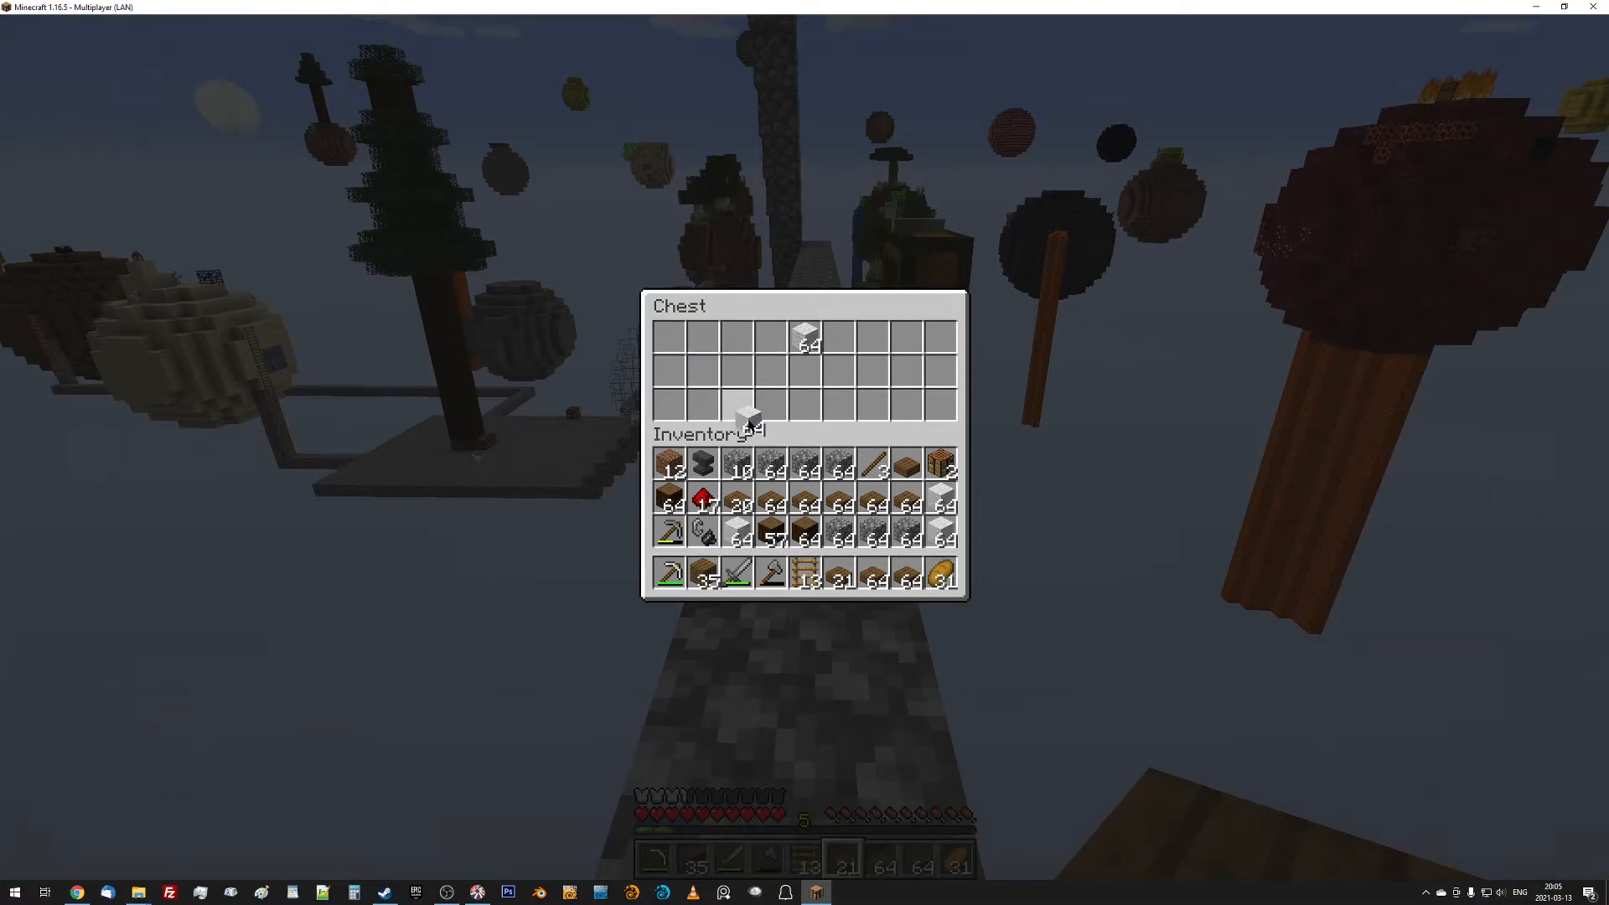
# Stash cobblestone and spare stacks in the chest, then bring up the inventory at the bed room.
pyautogui.click(771, 370)
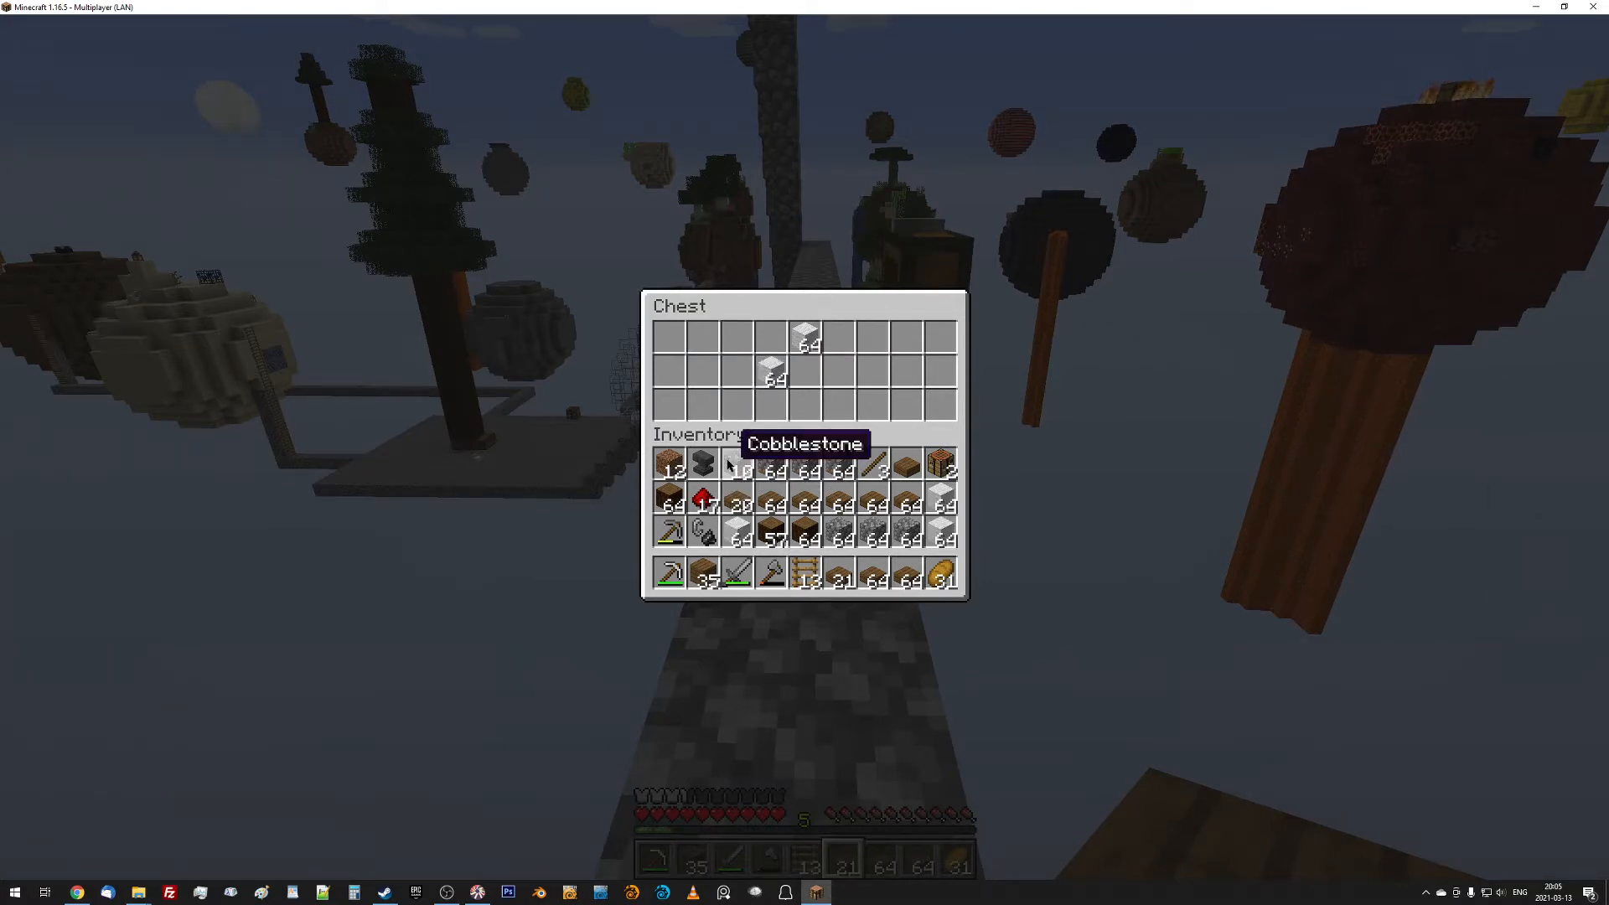
pyautogui.click(672, 470)
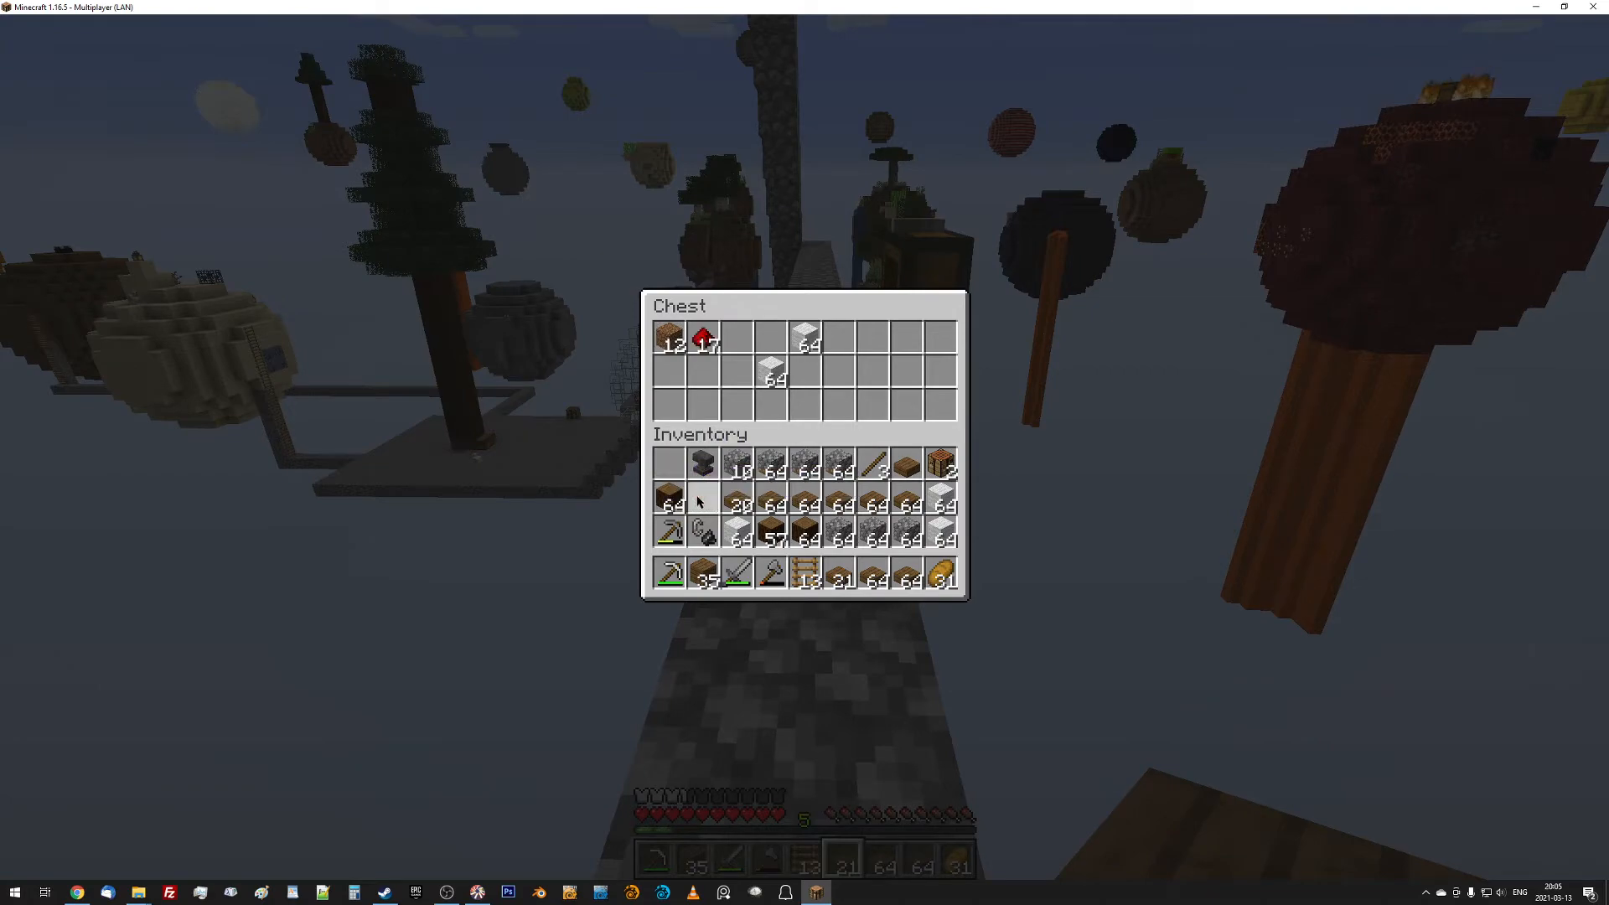
pyautogui.press('Escape')
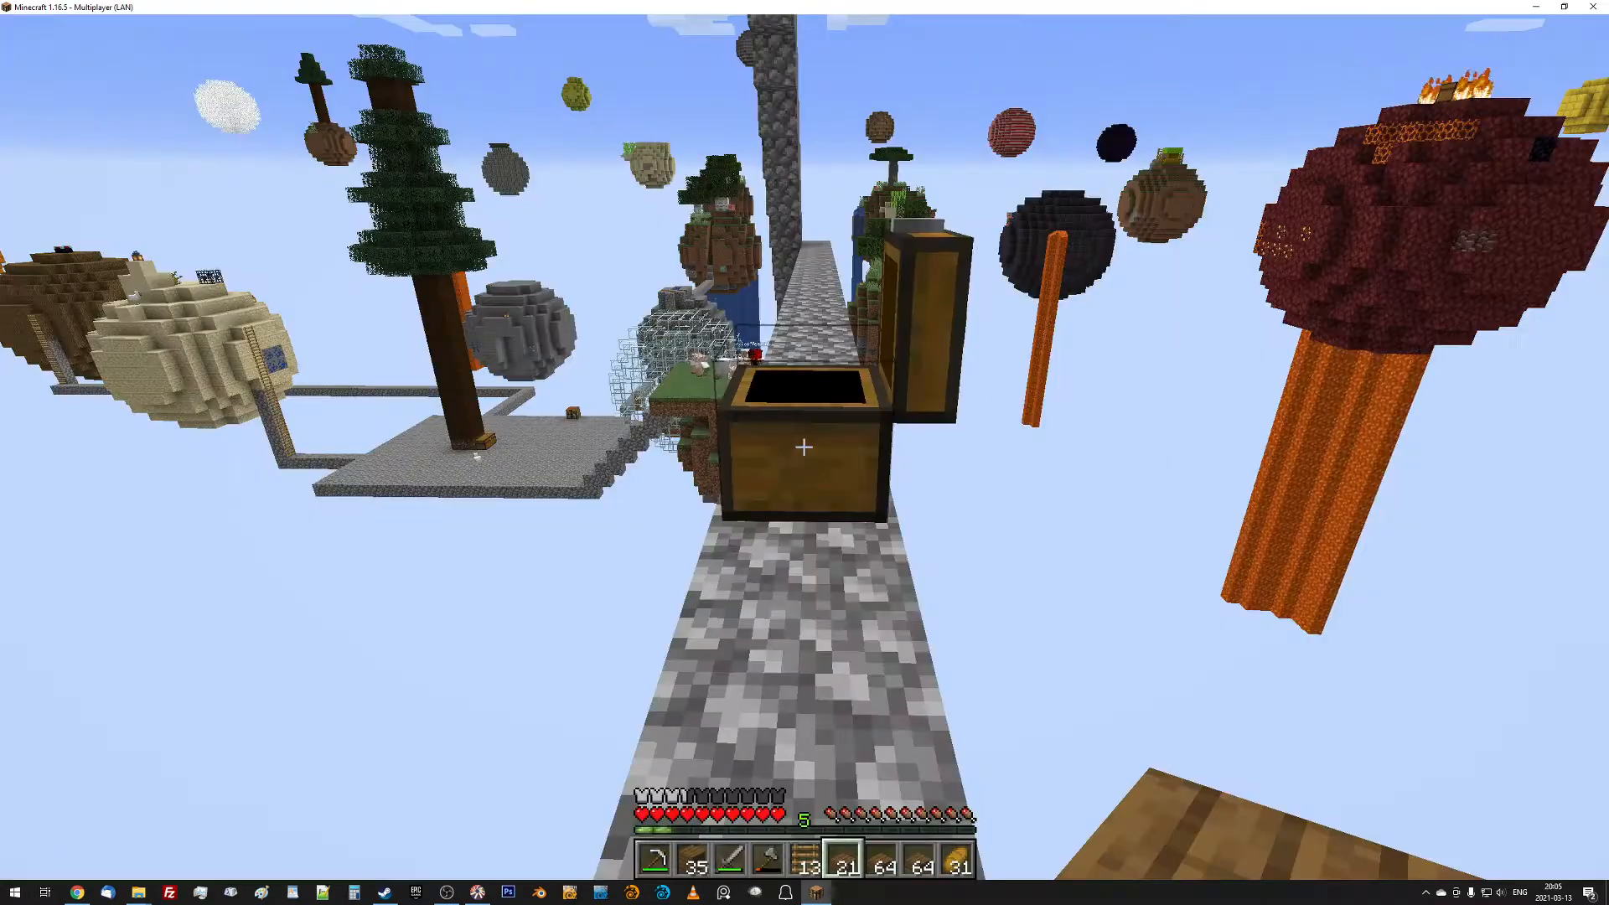
pyautogui.moveTo(804, 447)
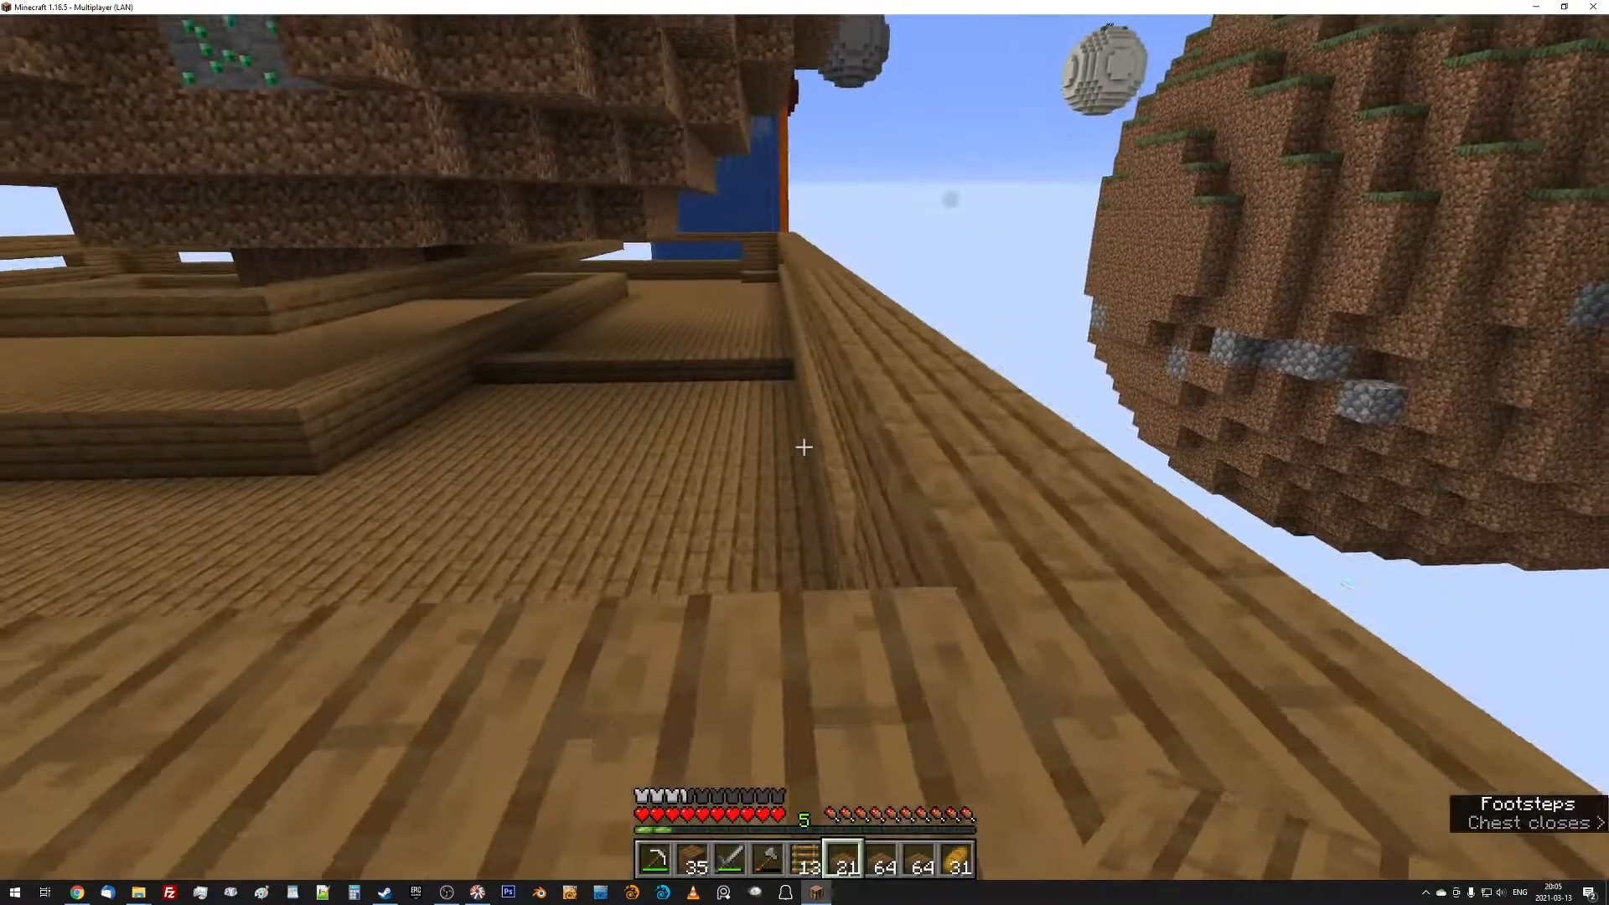
pyautogui.moveTo(804, 447)
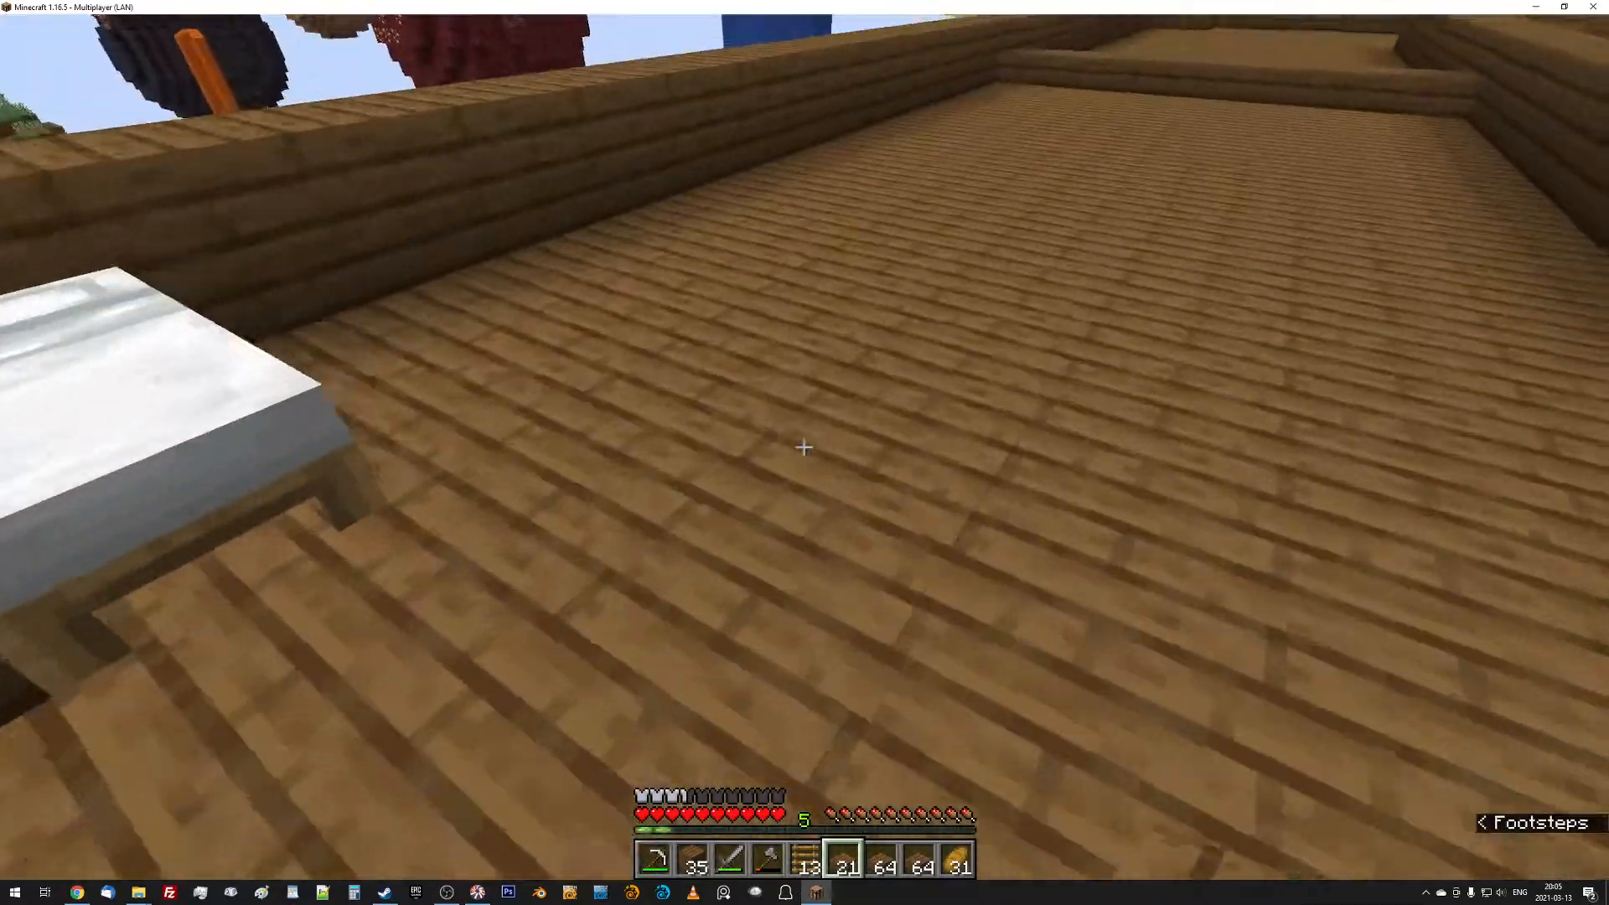
pyautogui.press('e')
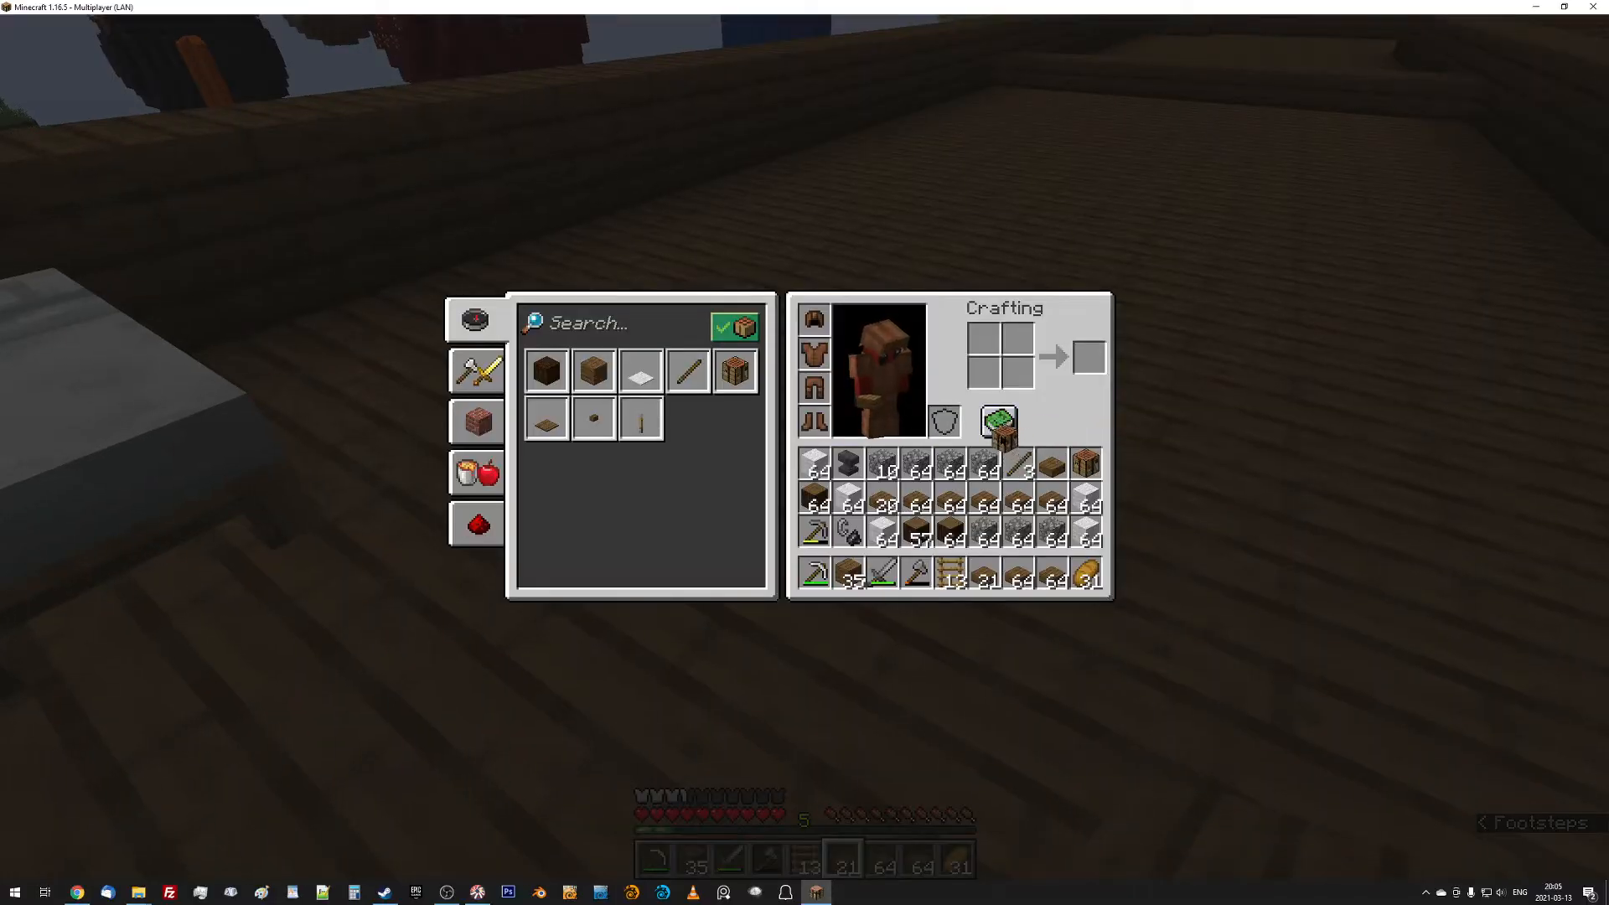
# Craft spruce planks from logs using the recipe book.
pyautogui.press('Escape')
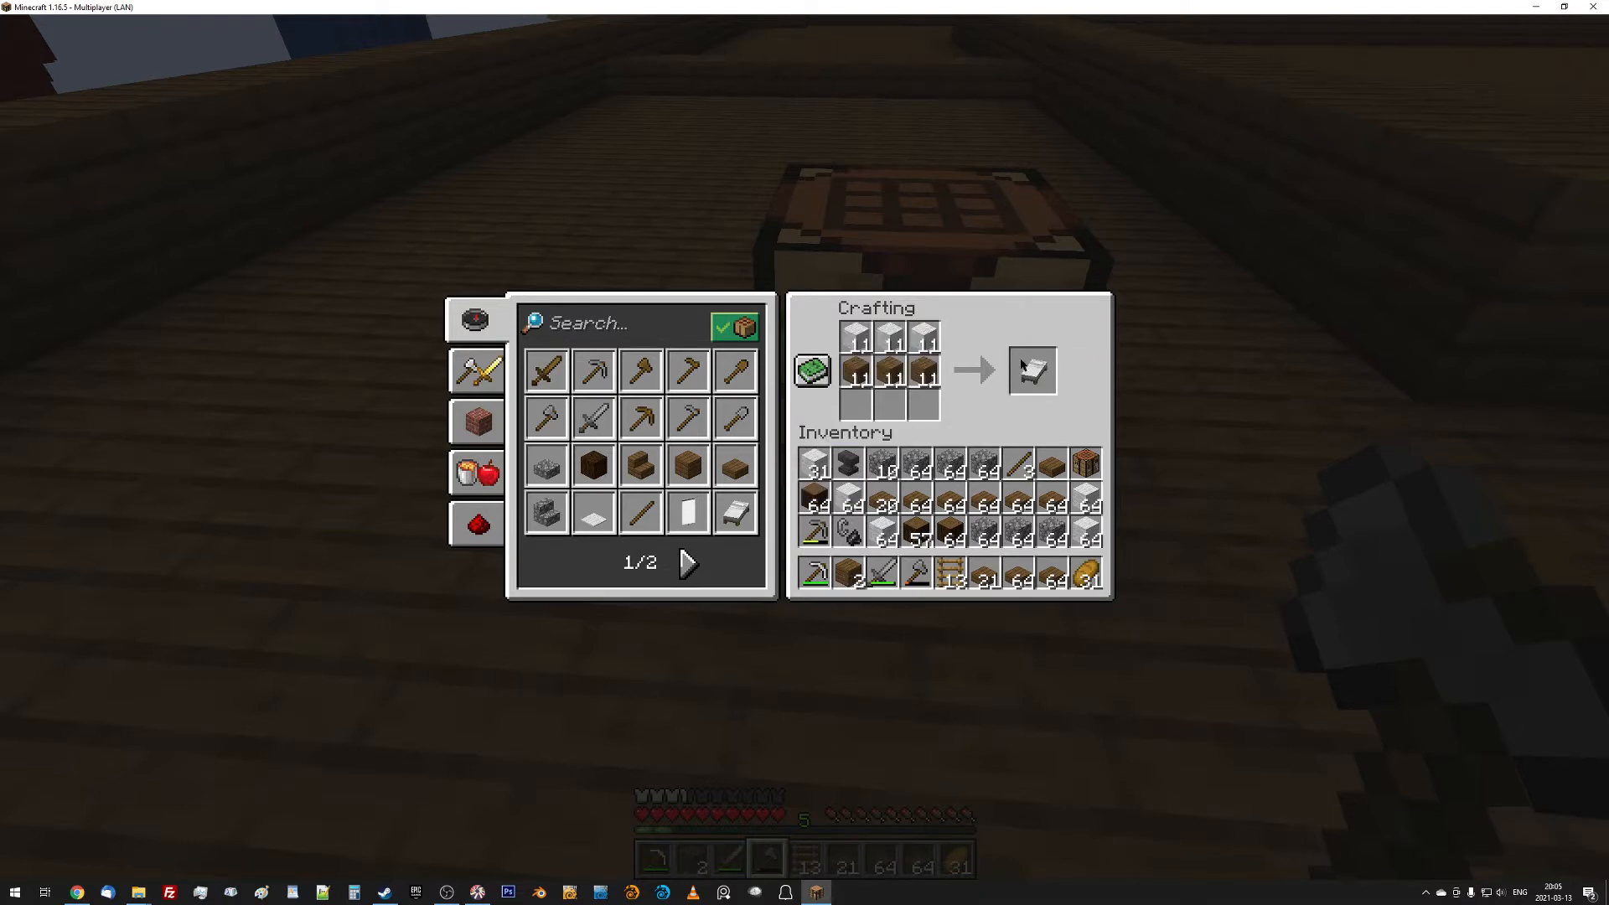
pyautogui.moveTo(1031, 369)
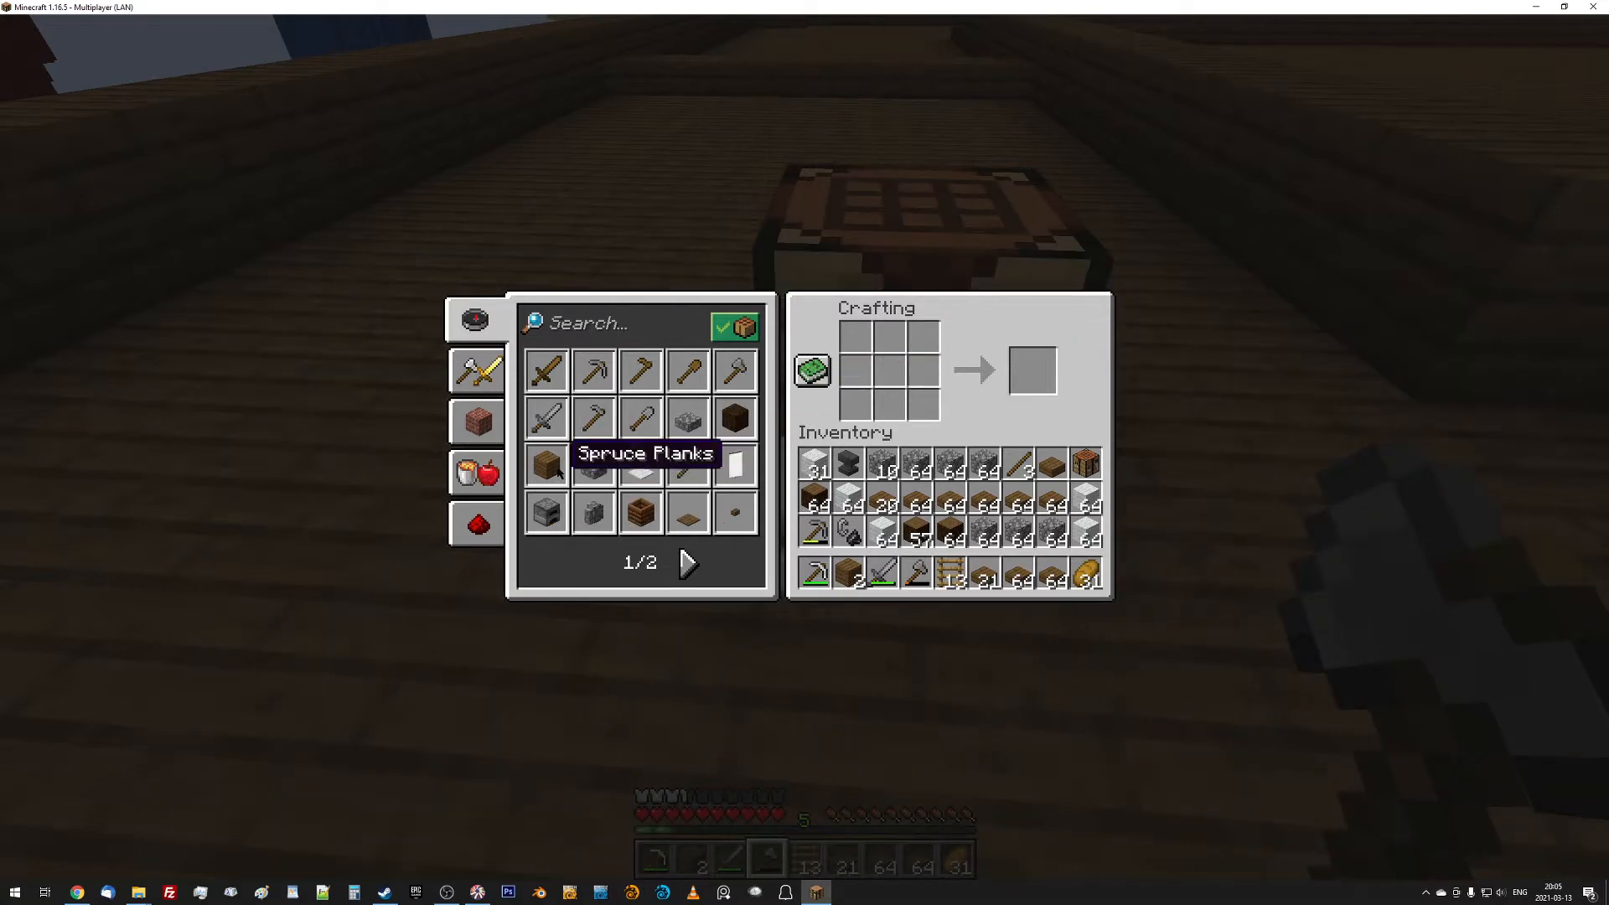
pyautogui.click(545, 465)
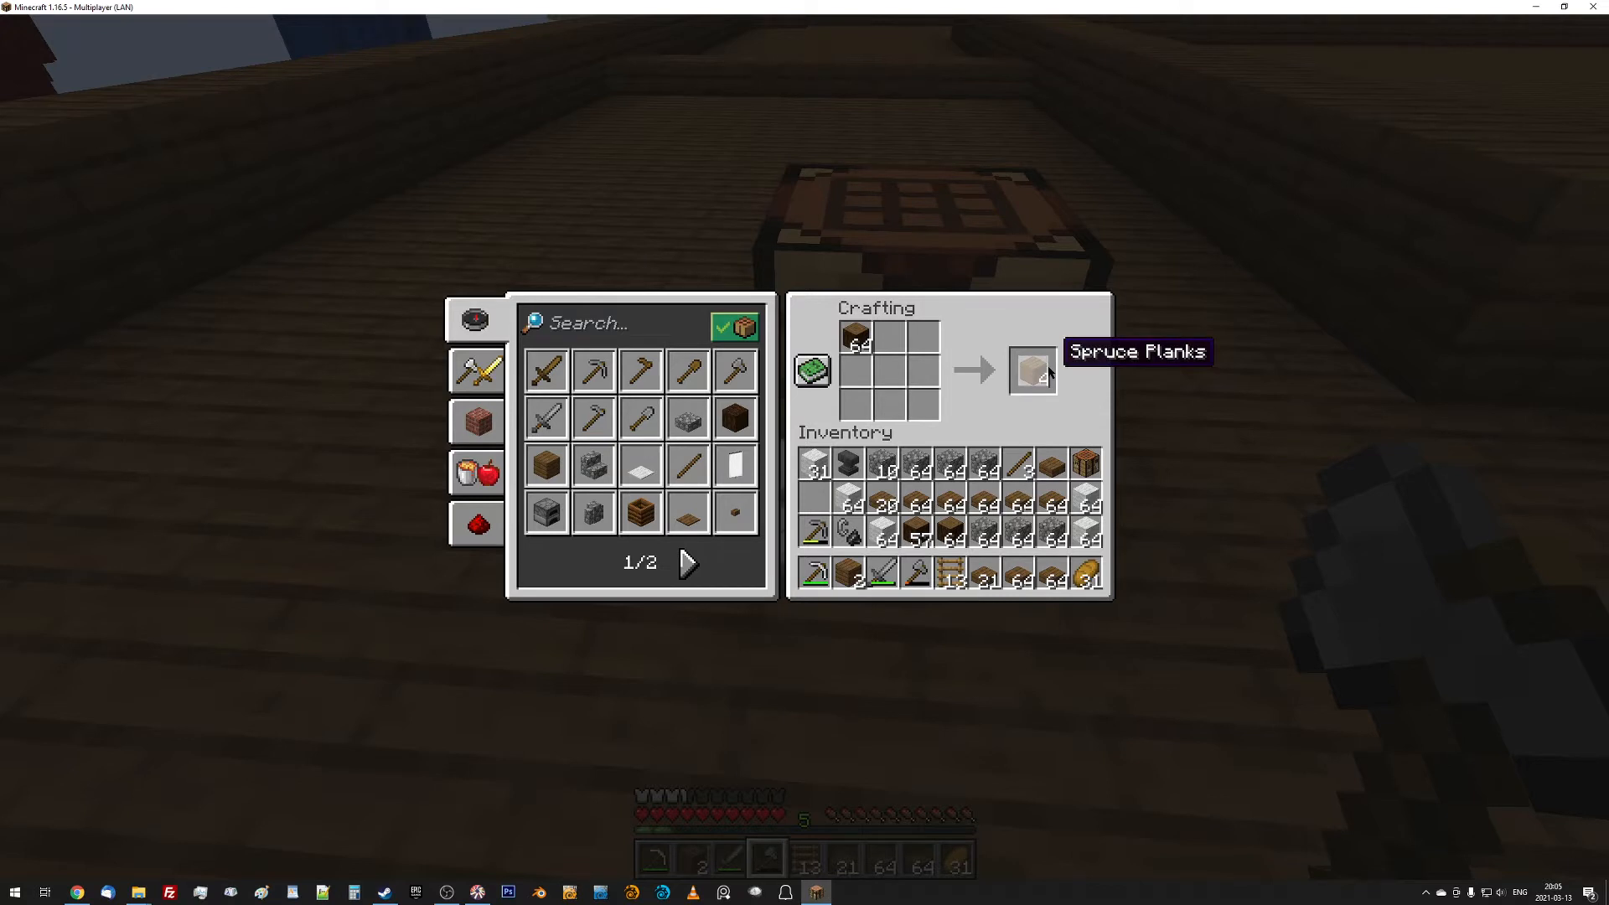
pyautogui.click(1030, 369)
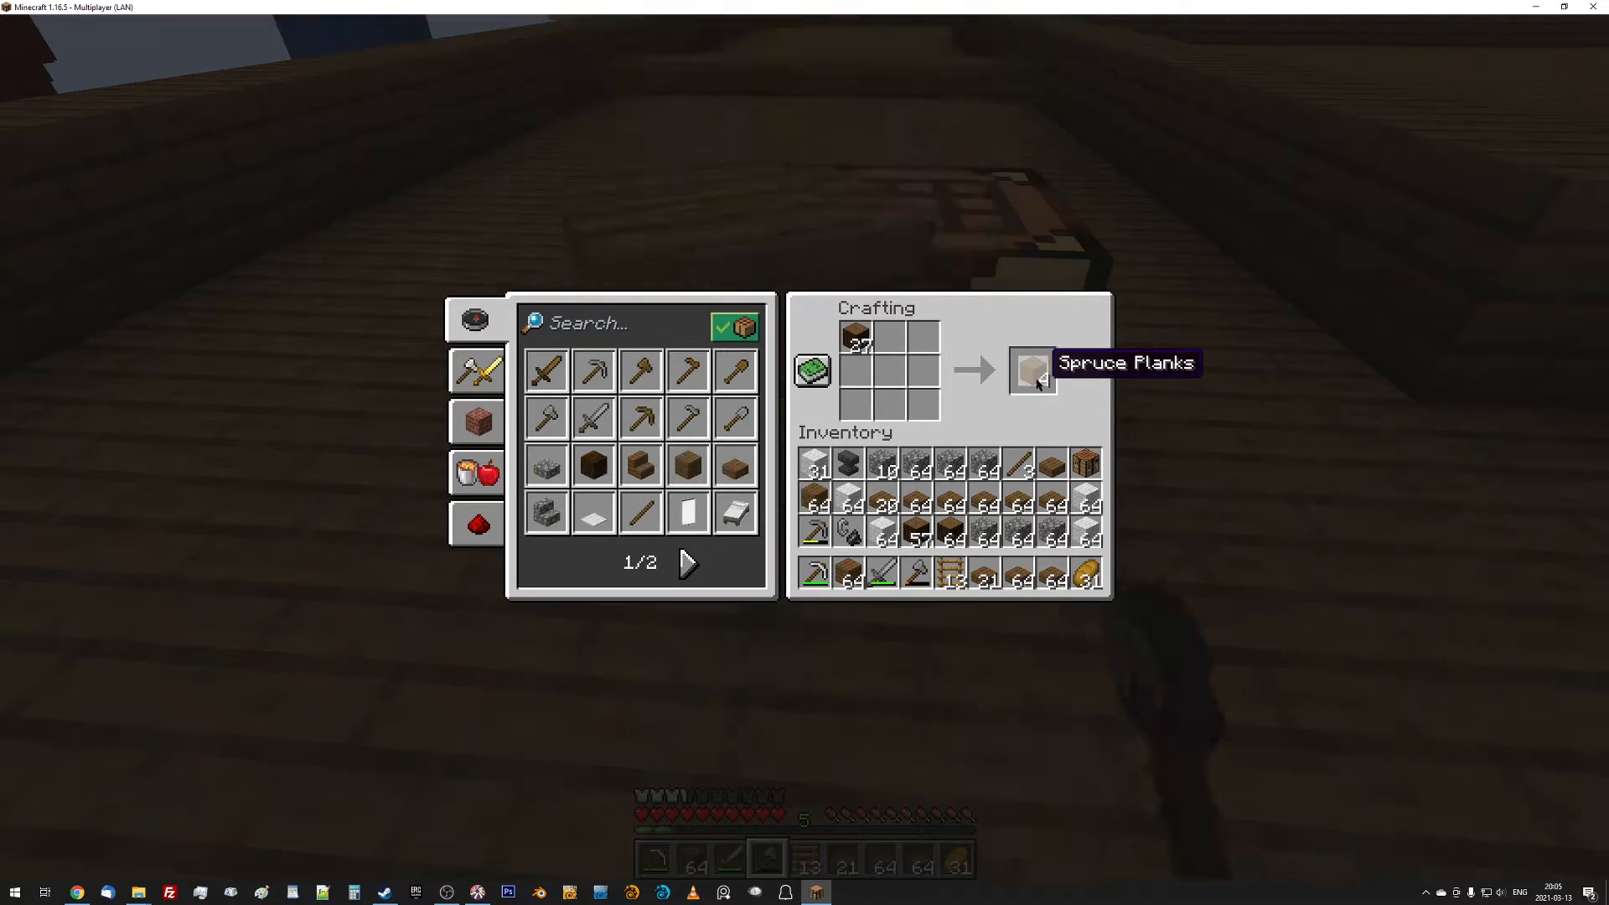
# Craft a large batch of white beds from wool and planks.
pyautogui.press('Escape')
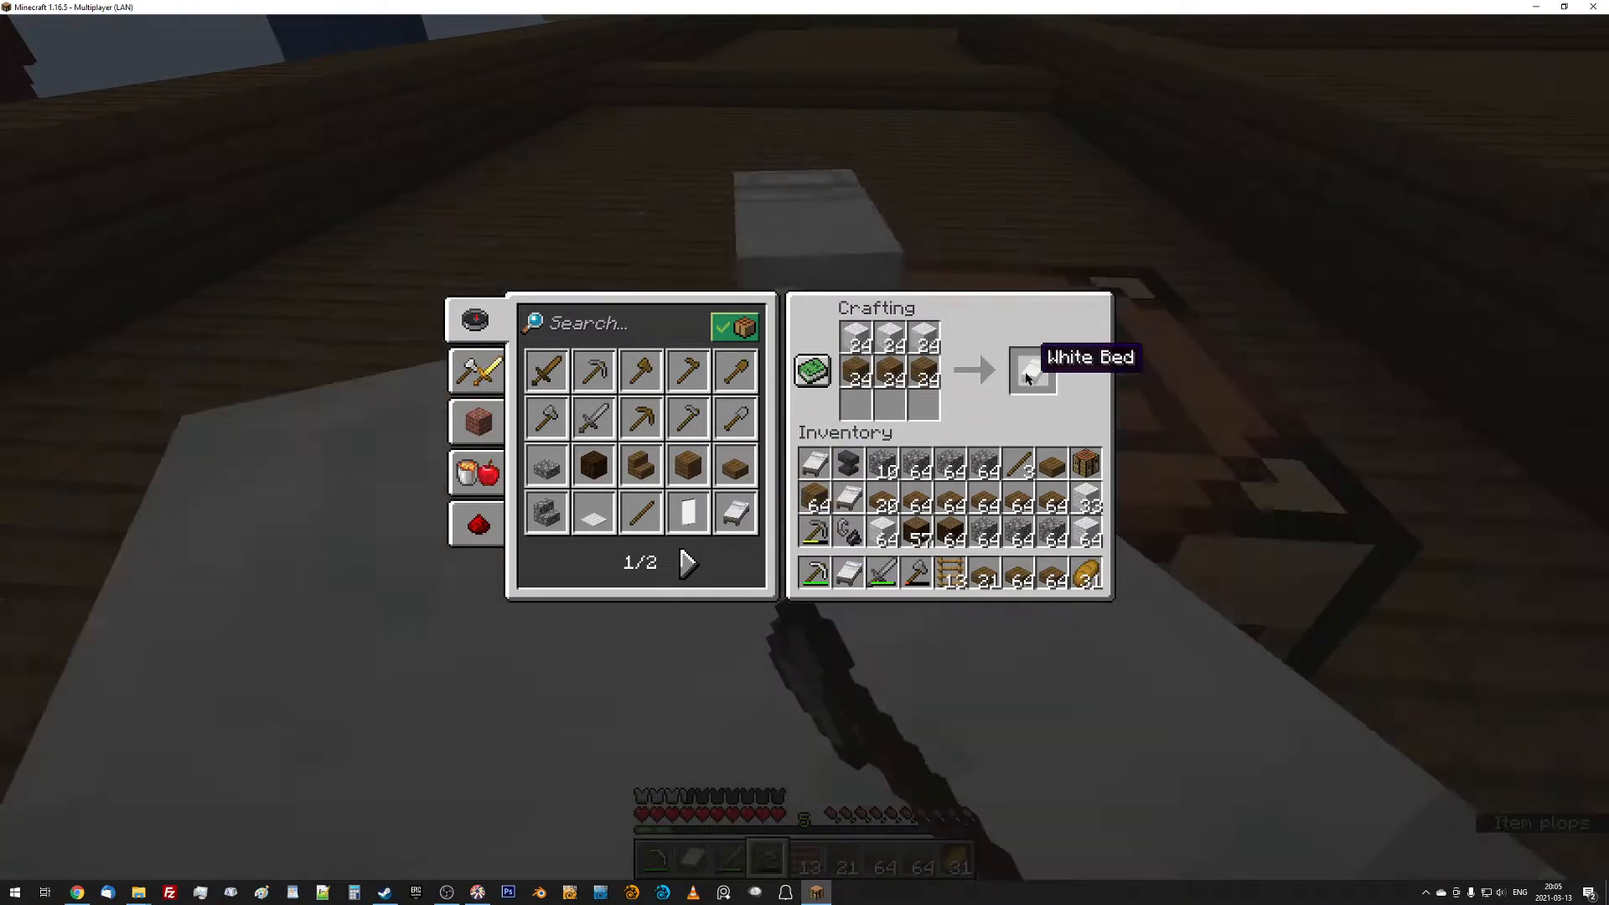
pyautogui.click(1030, 370)
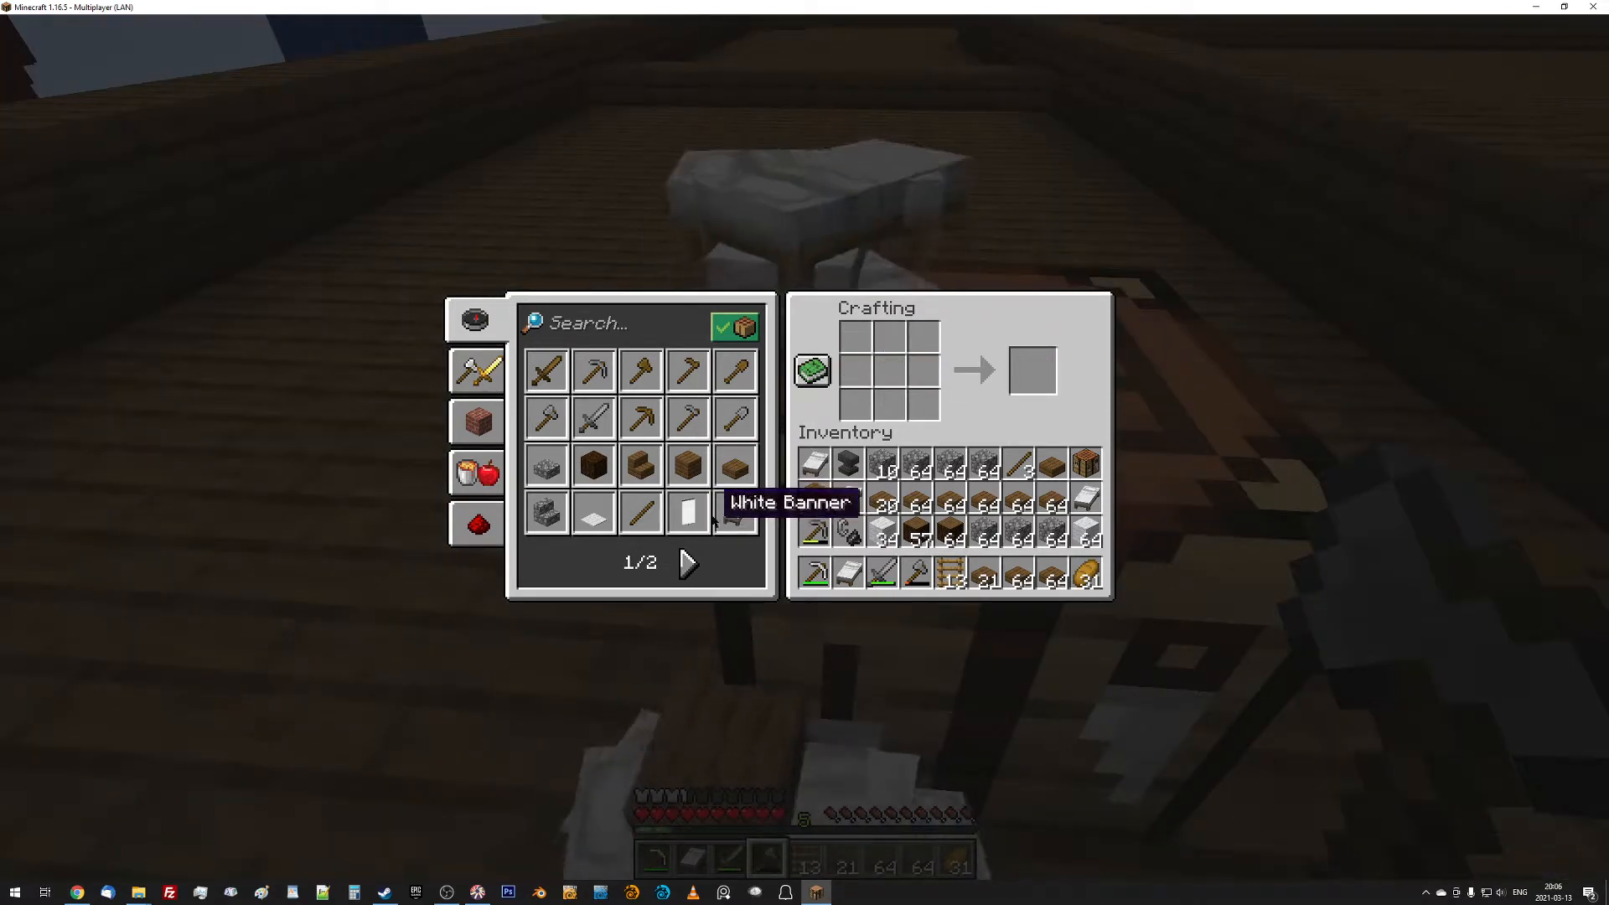
pyautogui.click(734, 514)
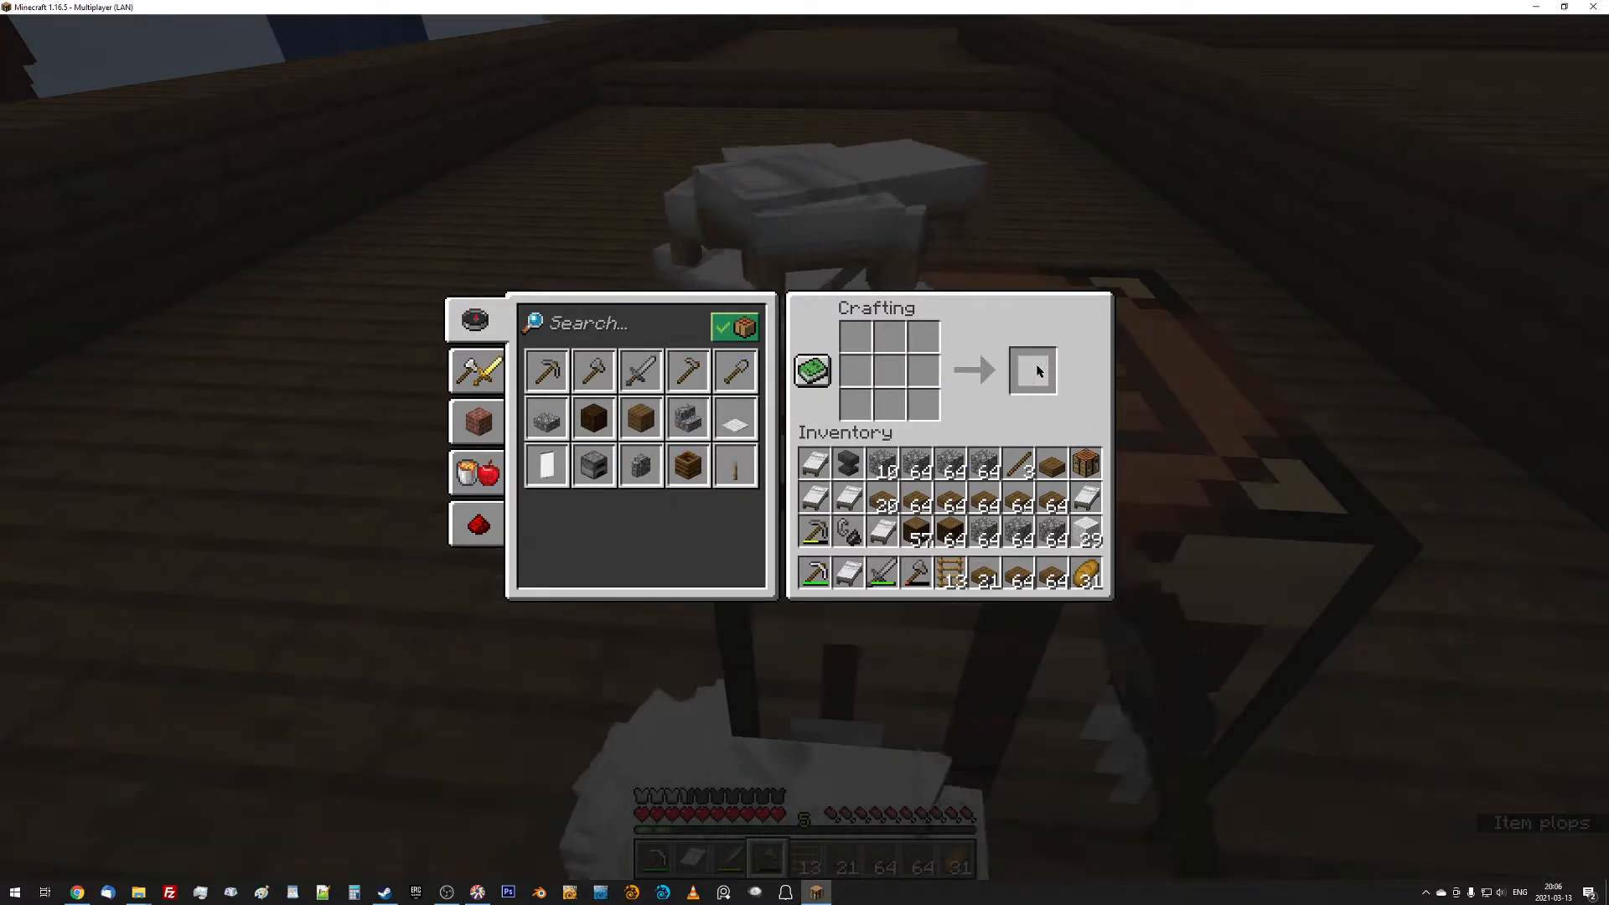
pyautogui.press('Escape')
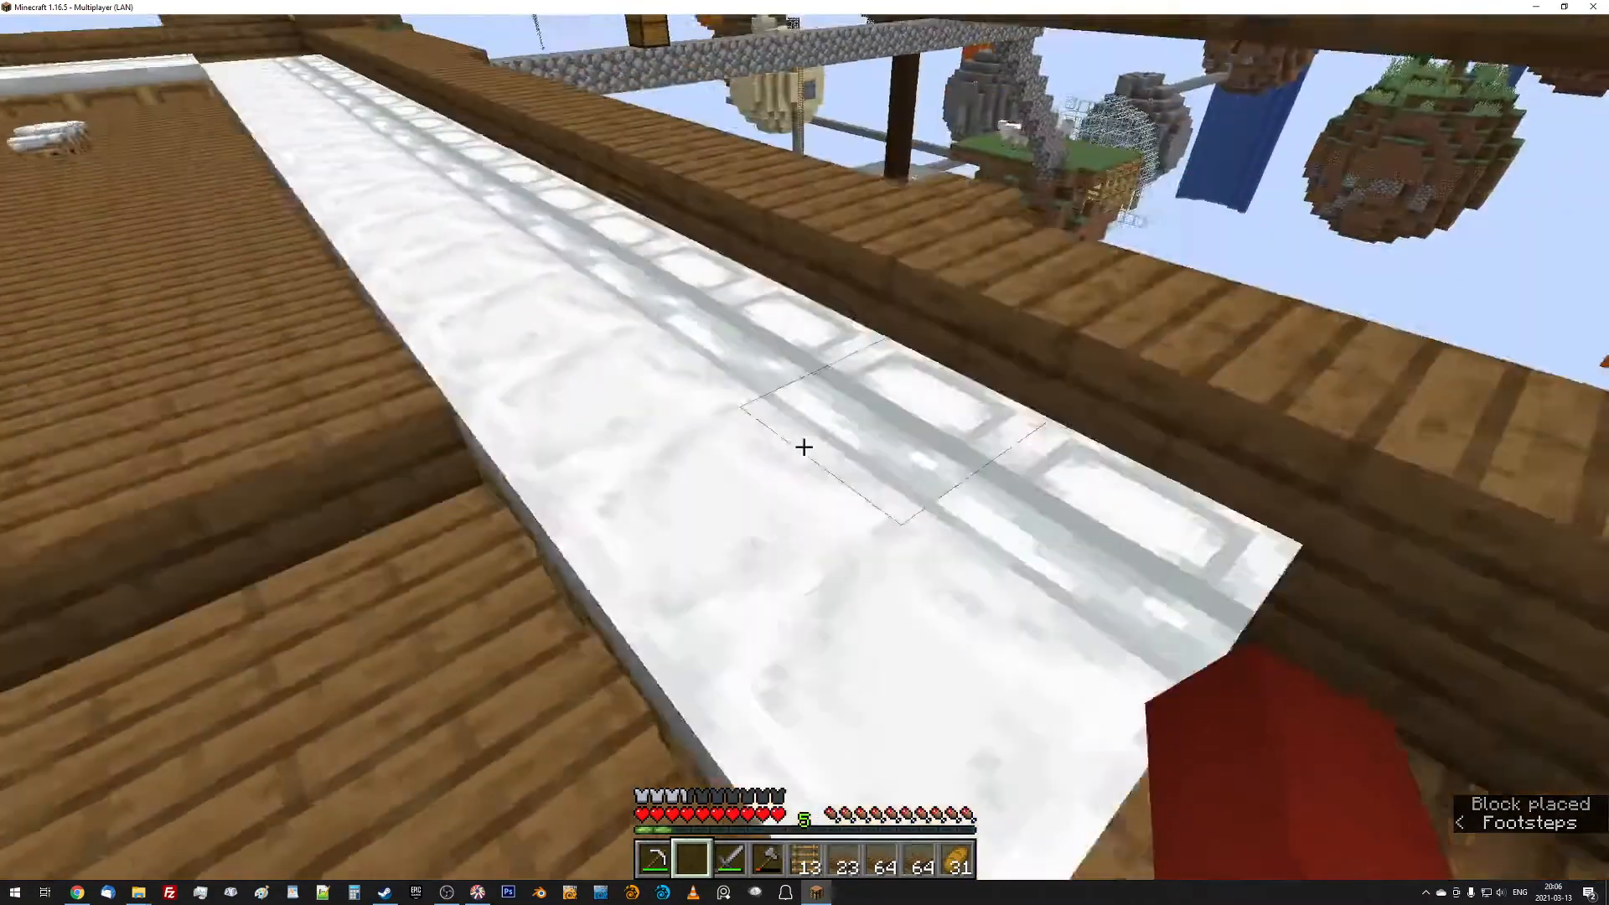
pyautogui.moveTo(804, 447)
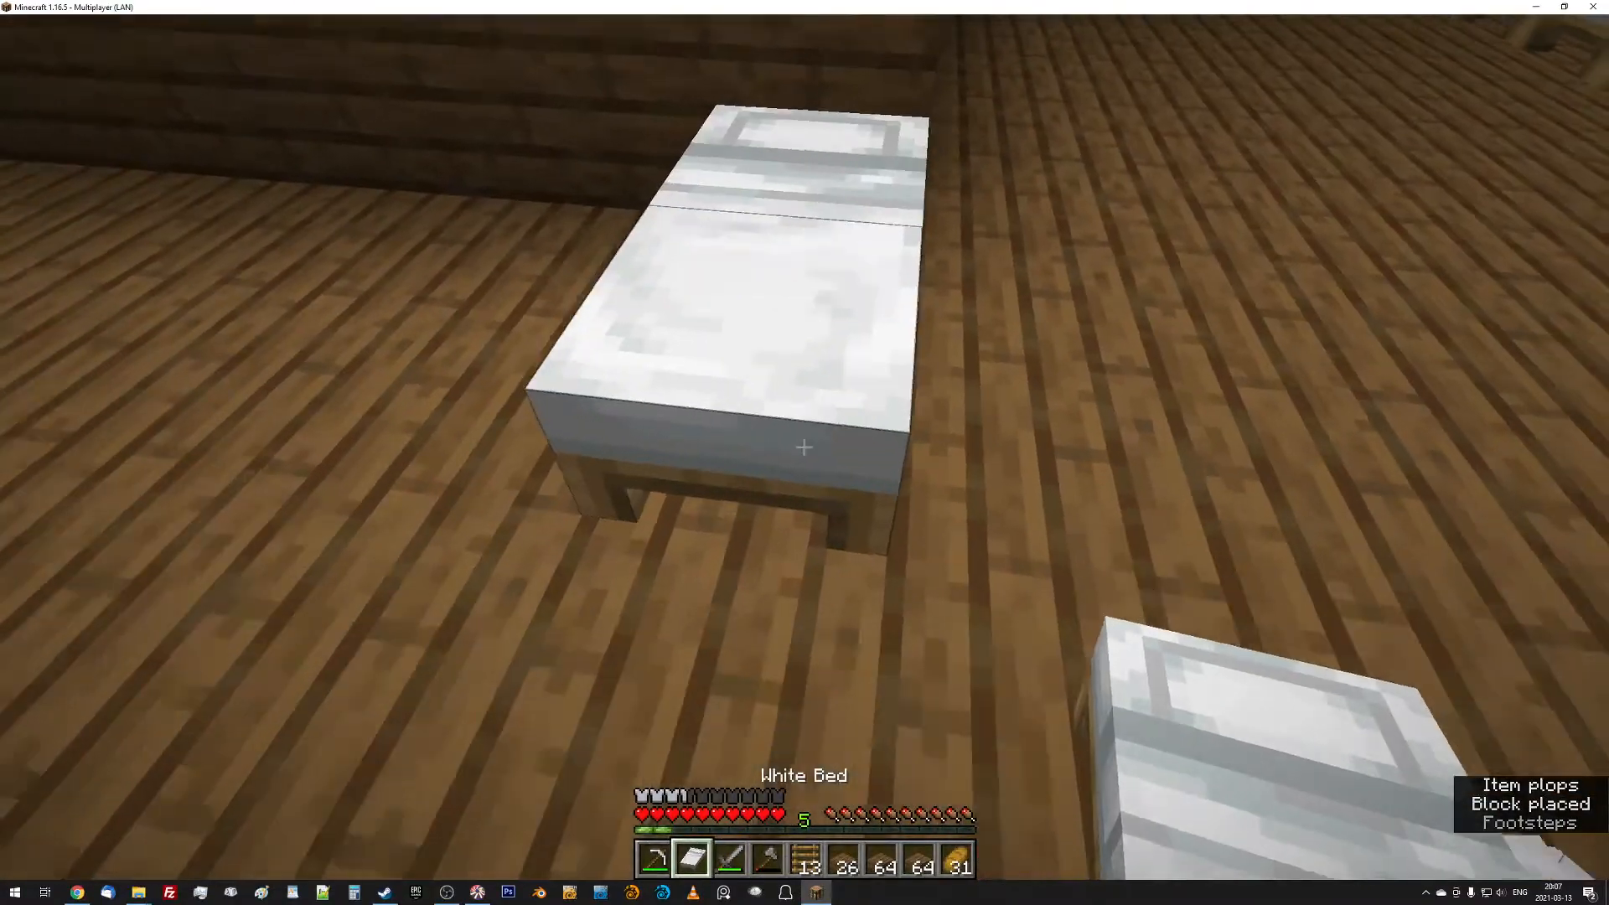
pyautogui.moveTo(804, 447)
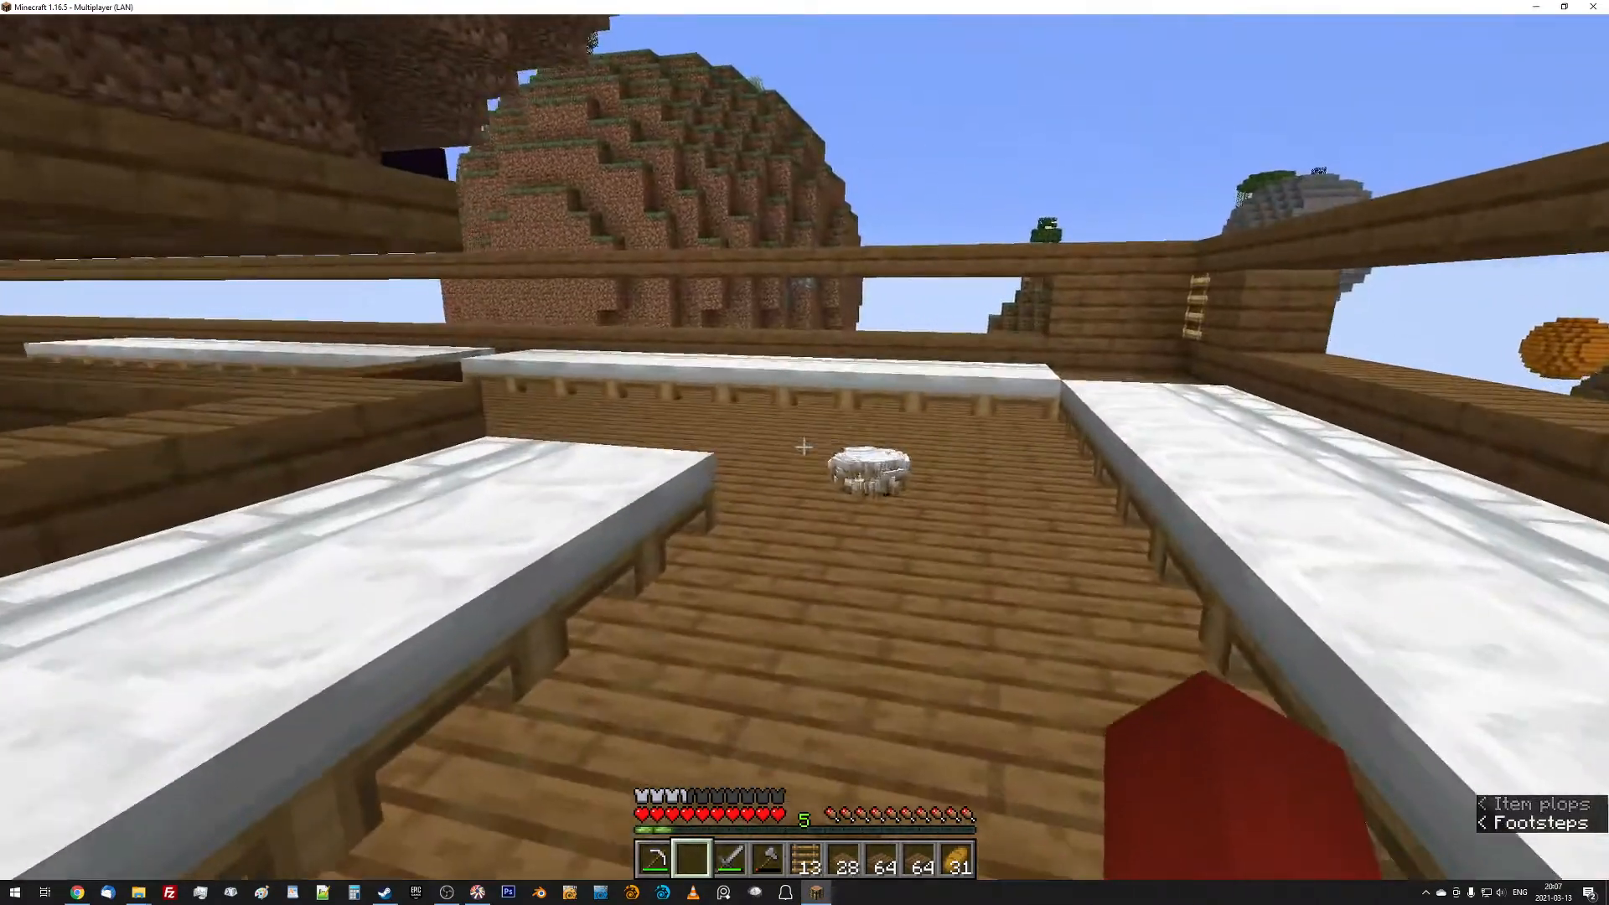
pyautogui.moveTo(804, 447)
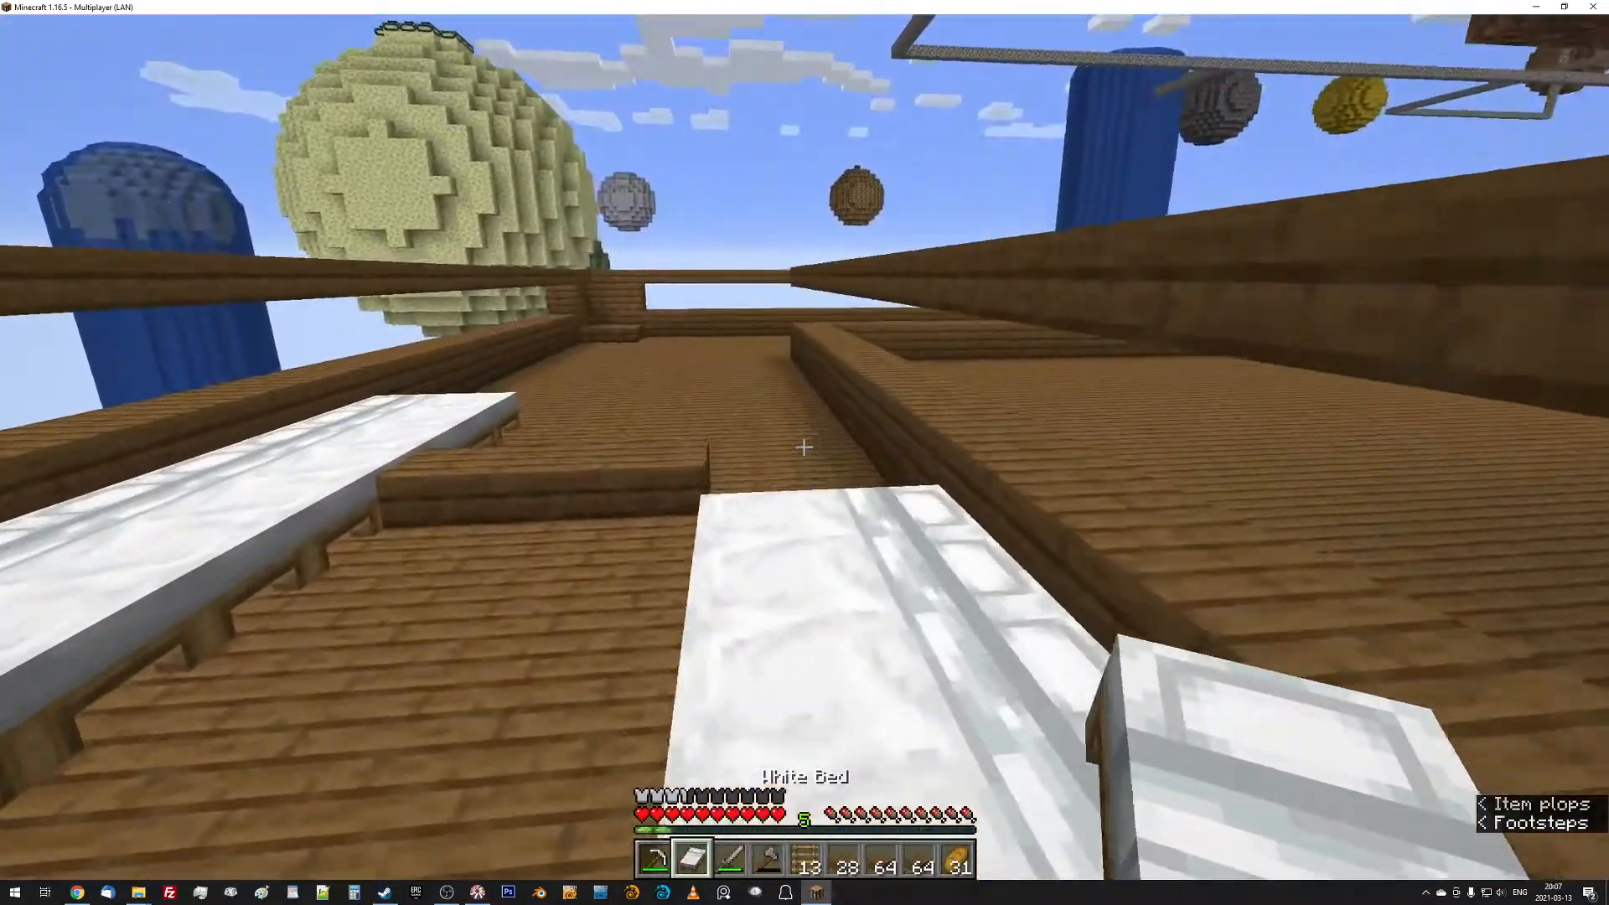
pyautogui.moveTo(804, 447)
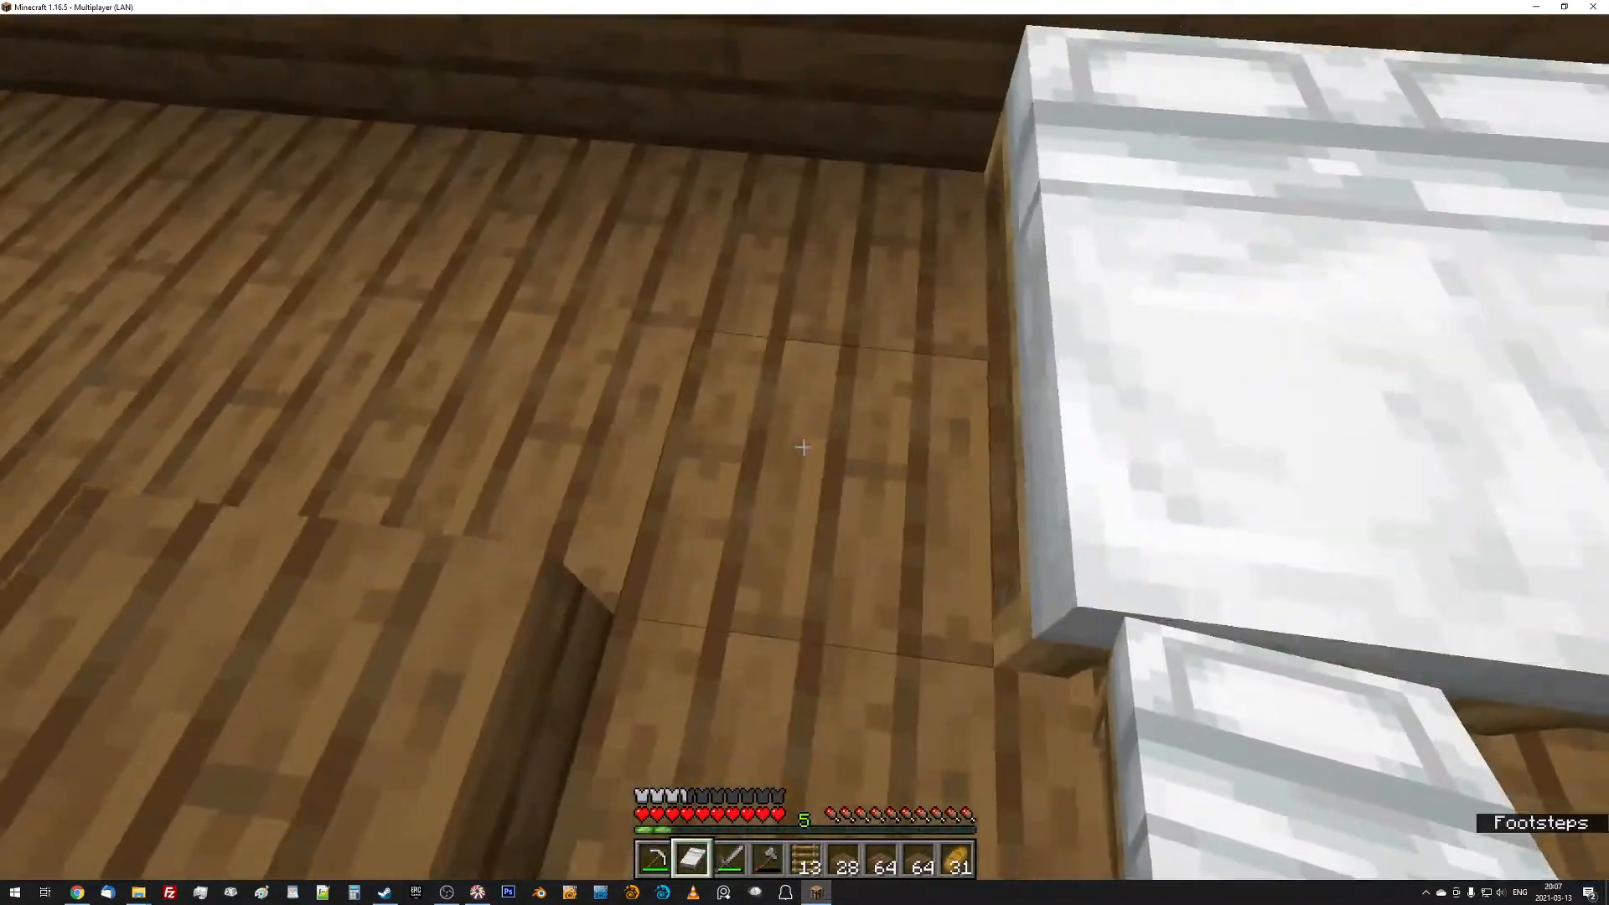
pyautogui.click(804, 447)
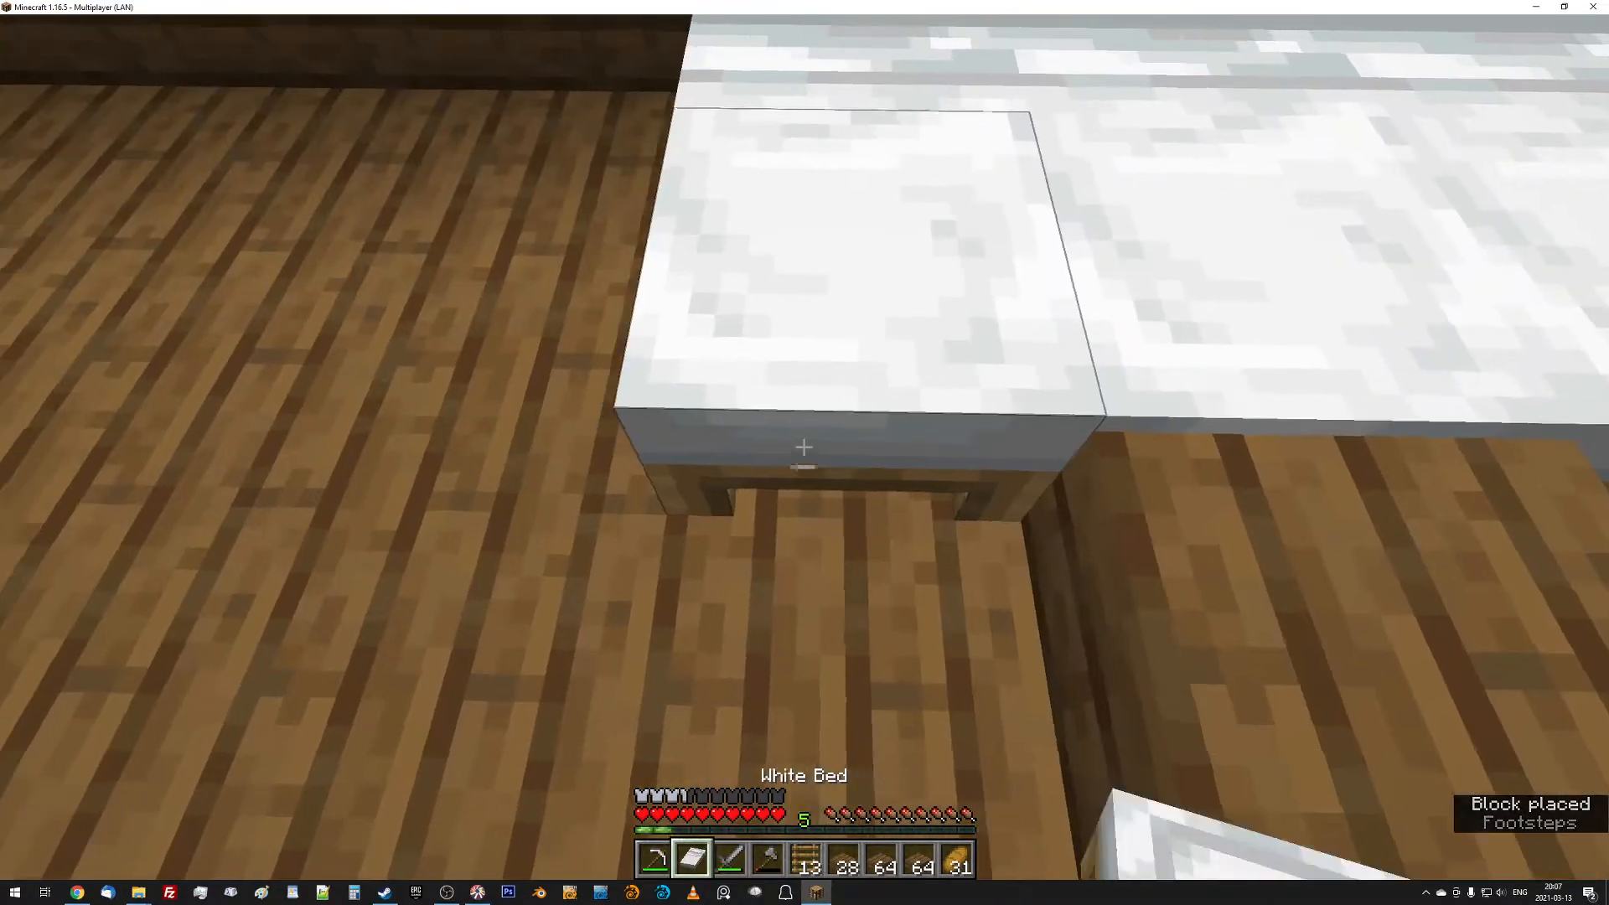
pyautogui.moveTo(805, 448)
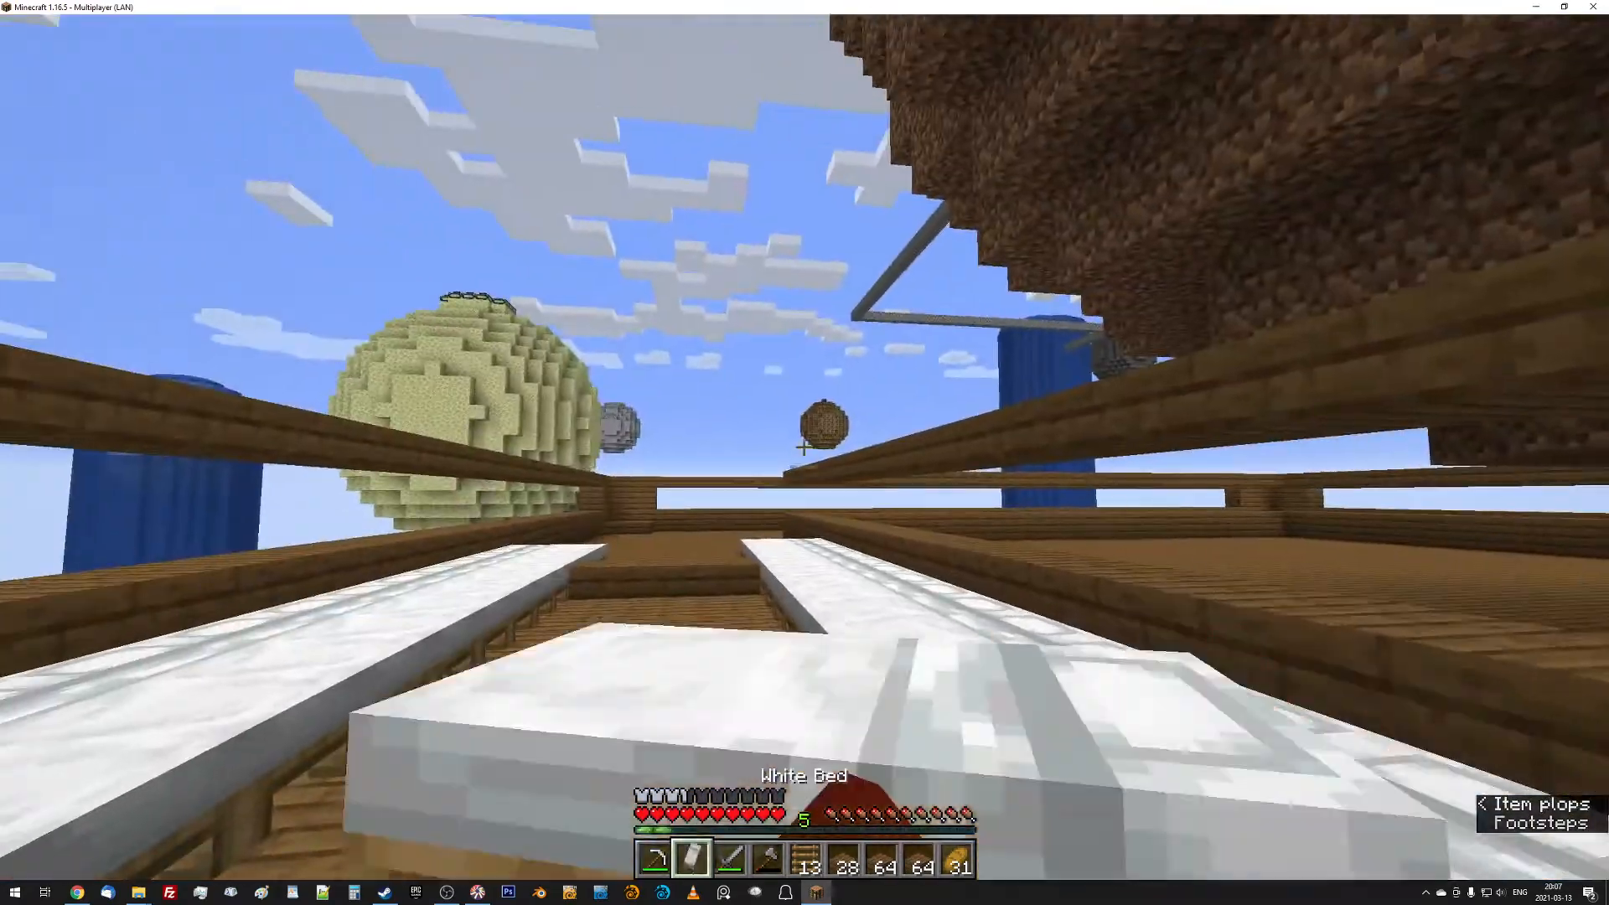
pyautogui.moveTo(805, 453)
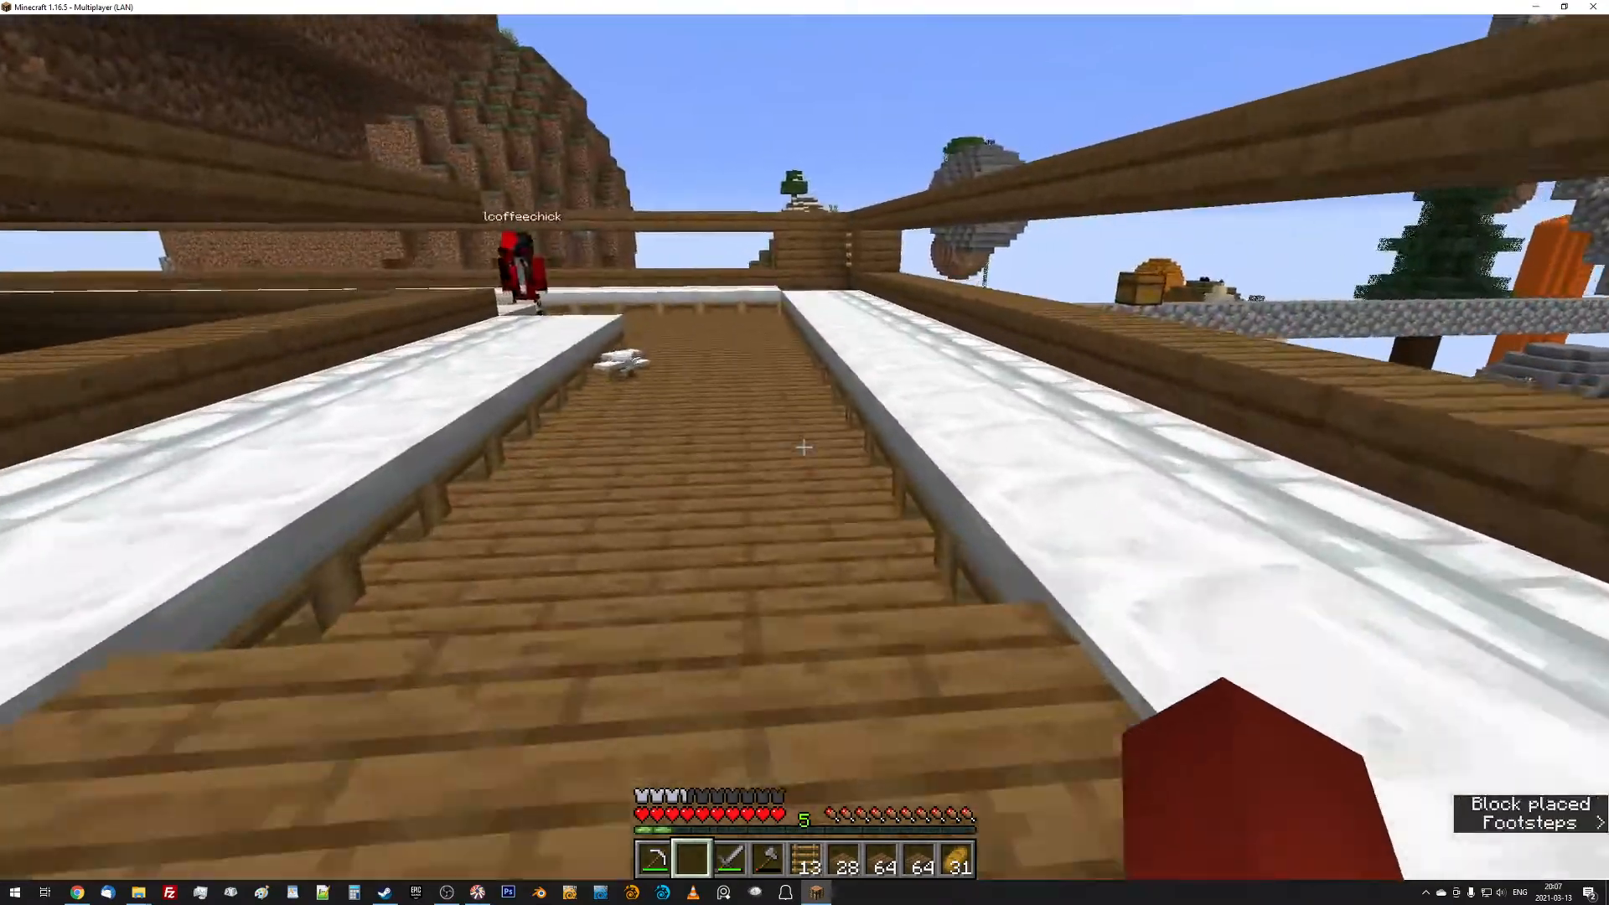
pyautogui.moveTo(805, 447)
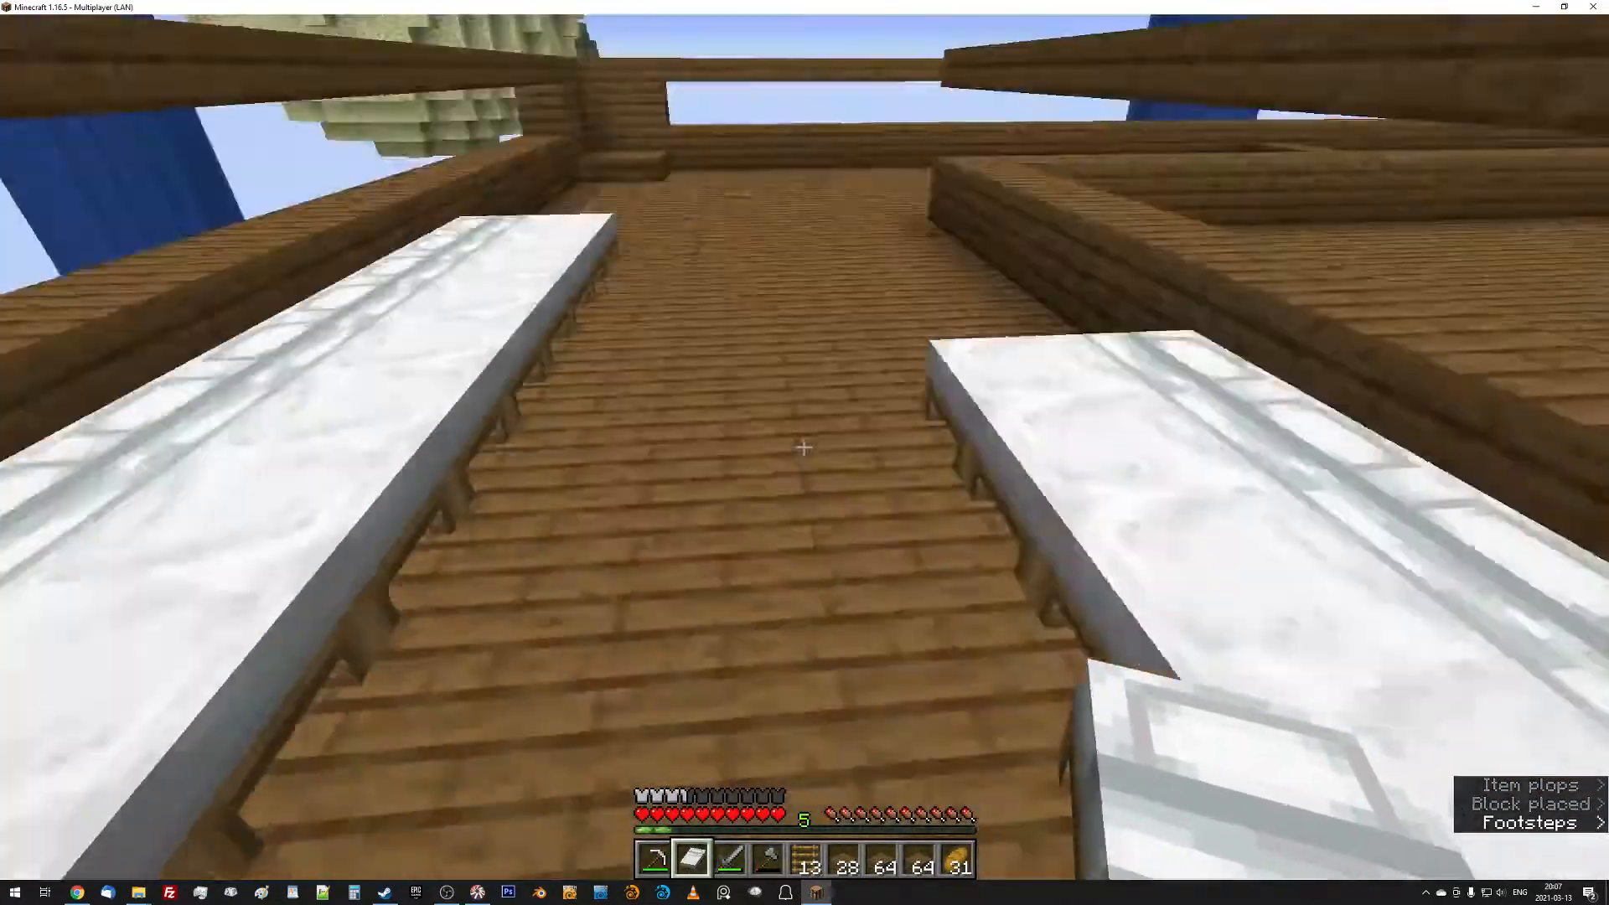
pyautogui.moveTo(804, 447)
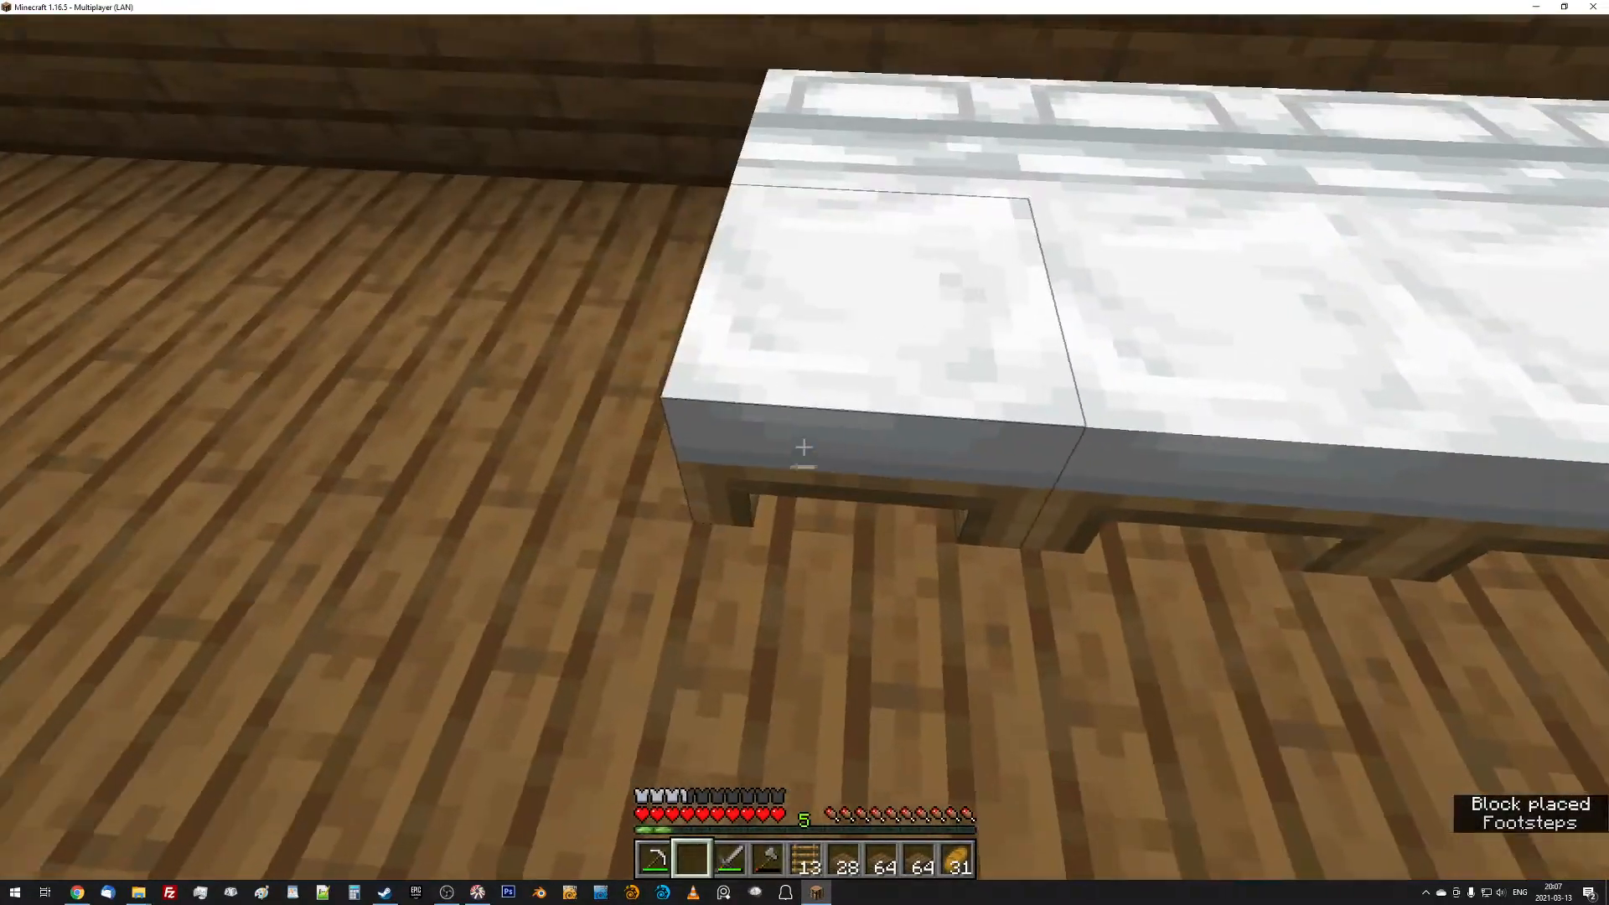
pyautogui.moveTo(805, 446)
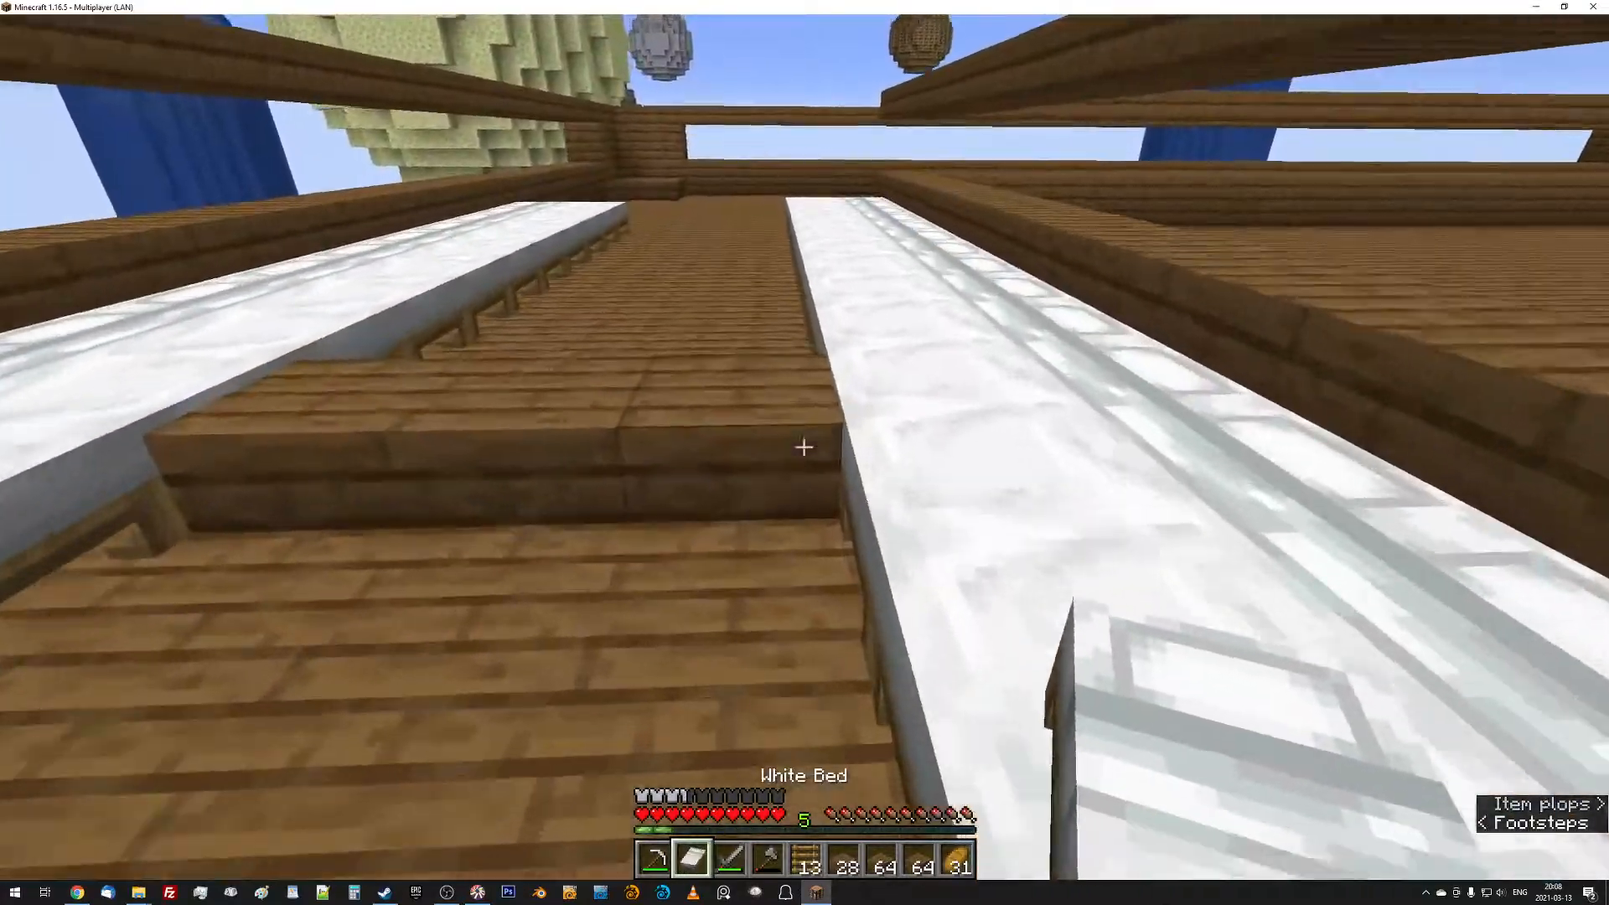
pyautogui.moveTo(804, 446)
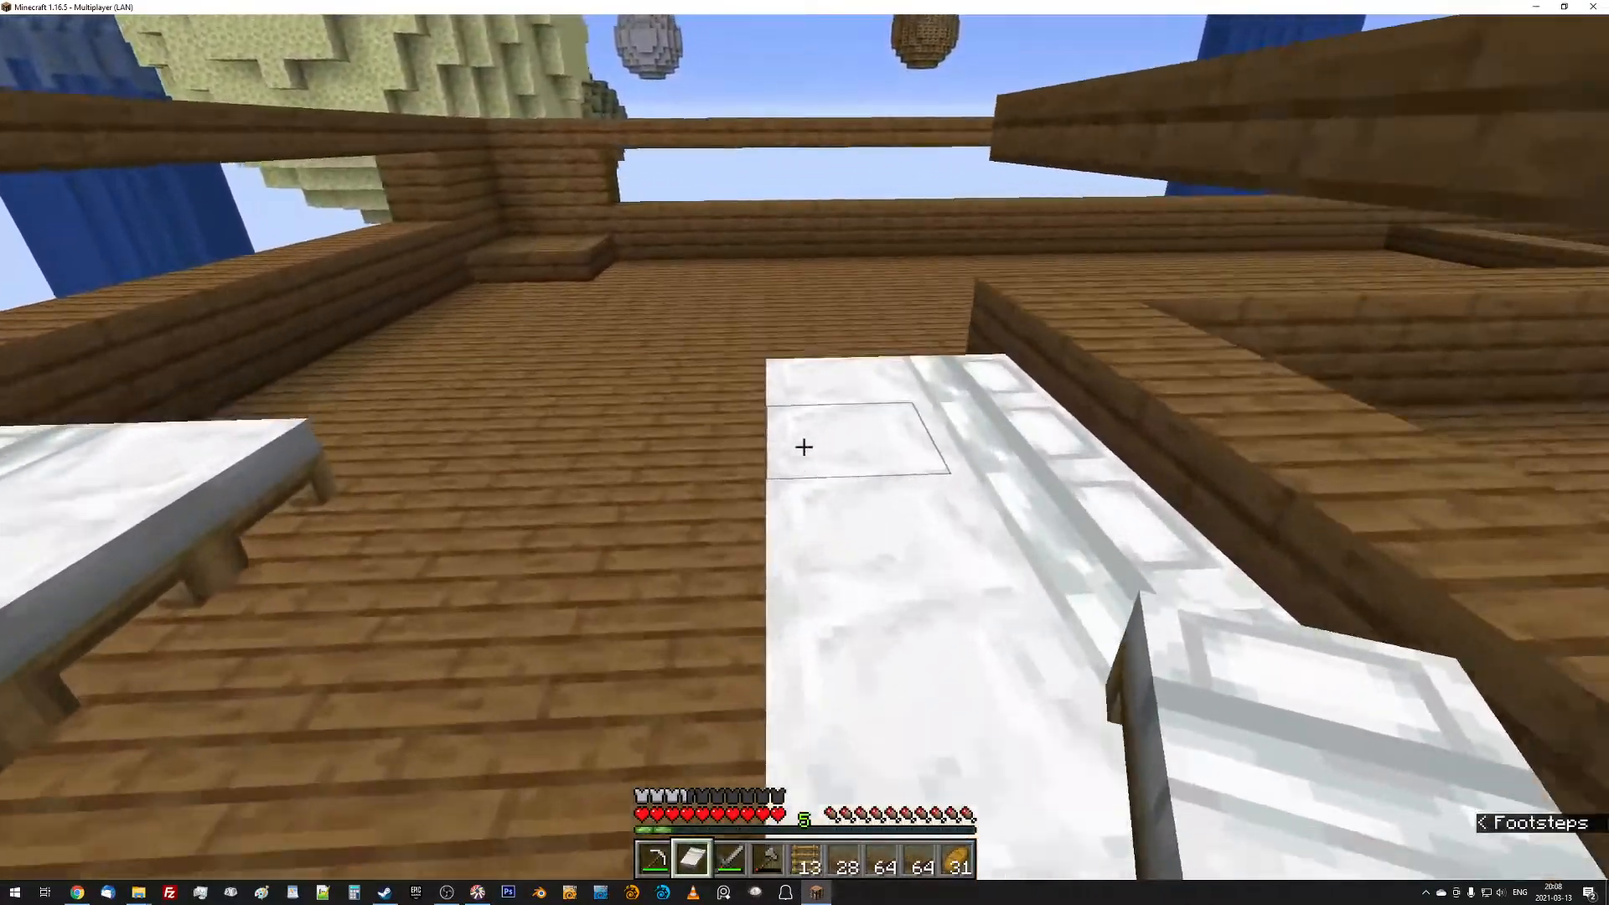
pyautogui.moveTo(804, 447)
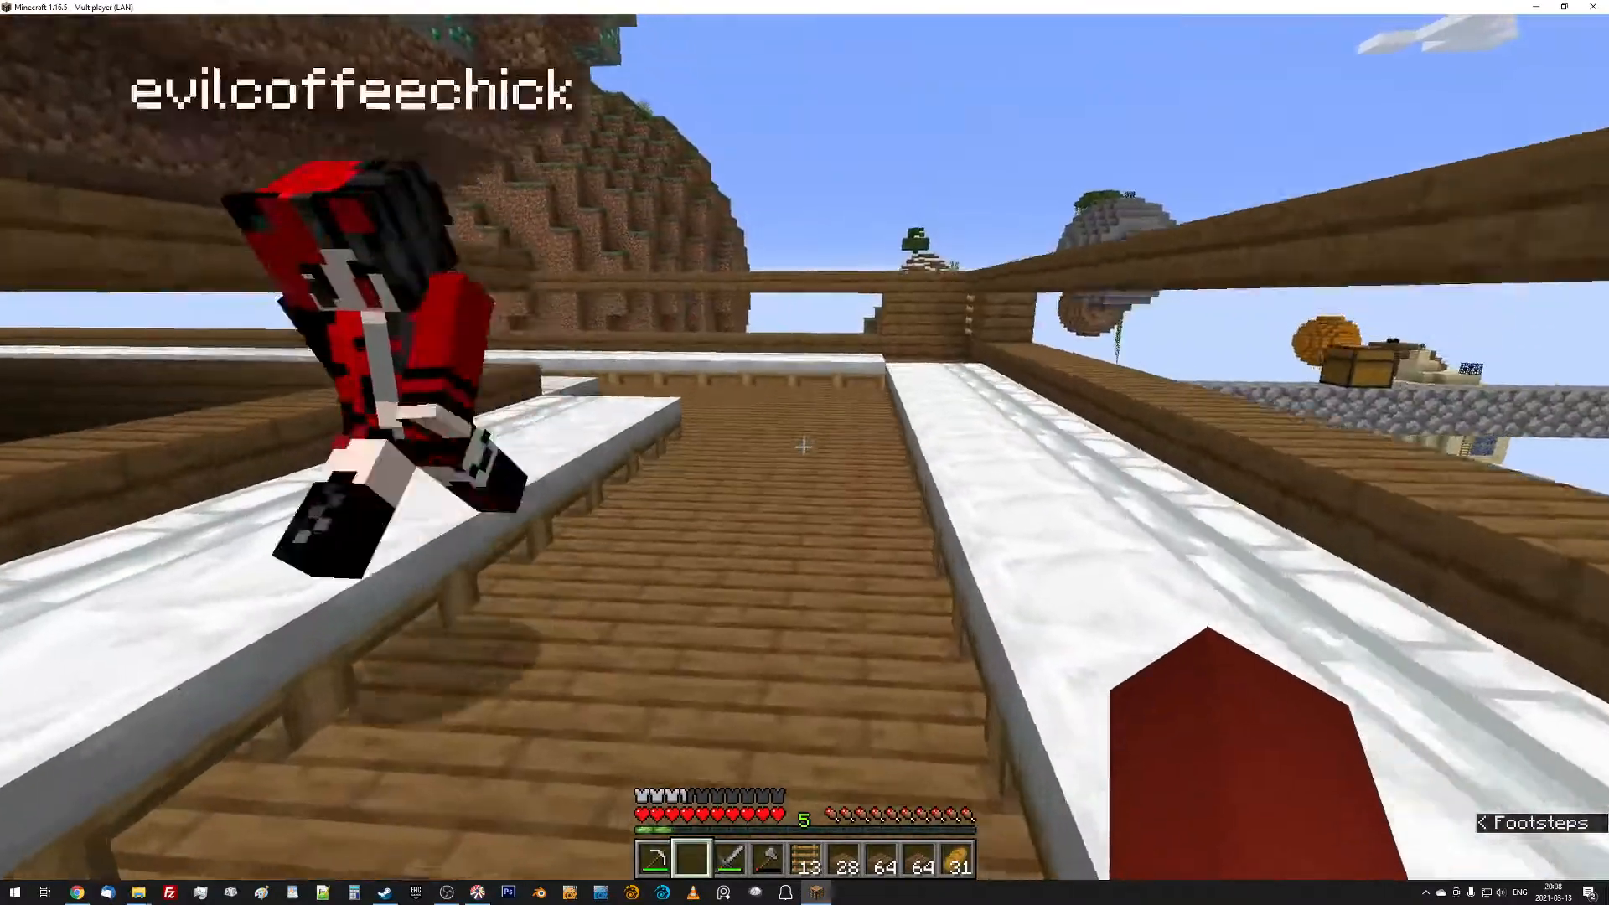
pyautogui.moveTo(804, 445)
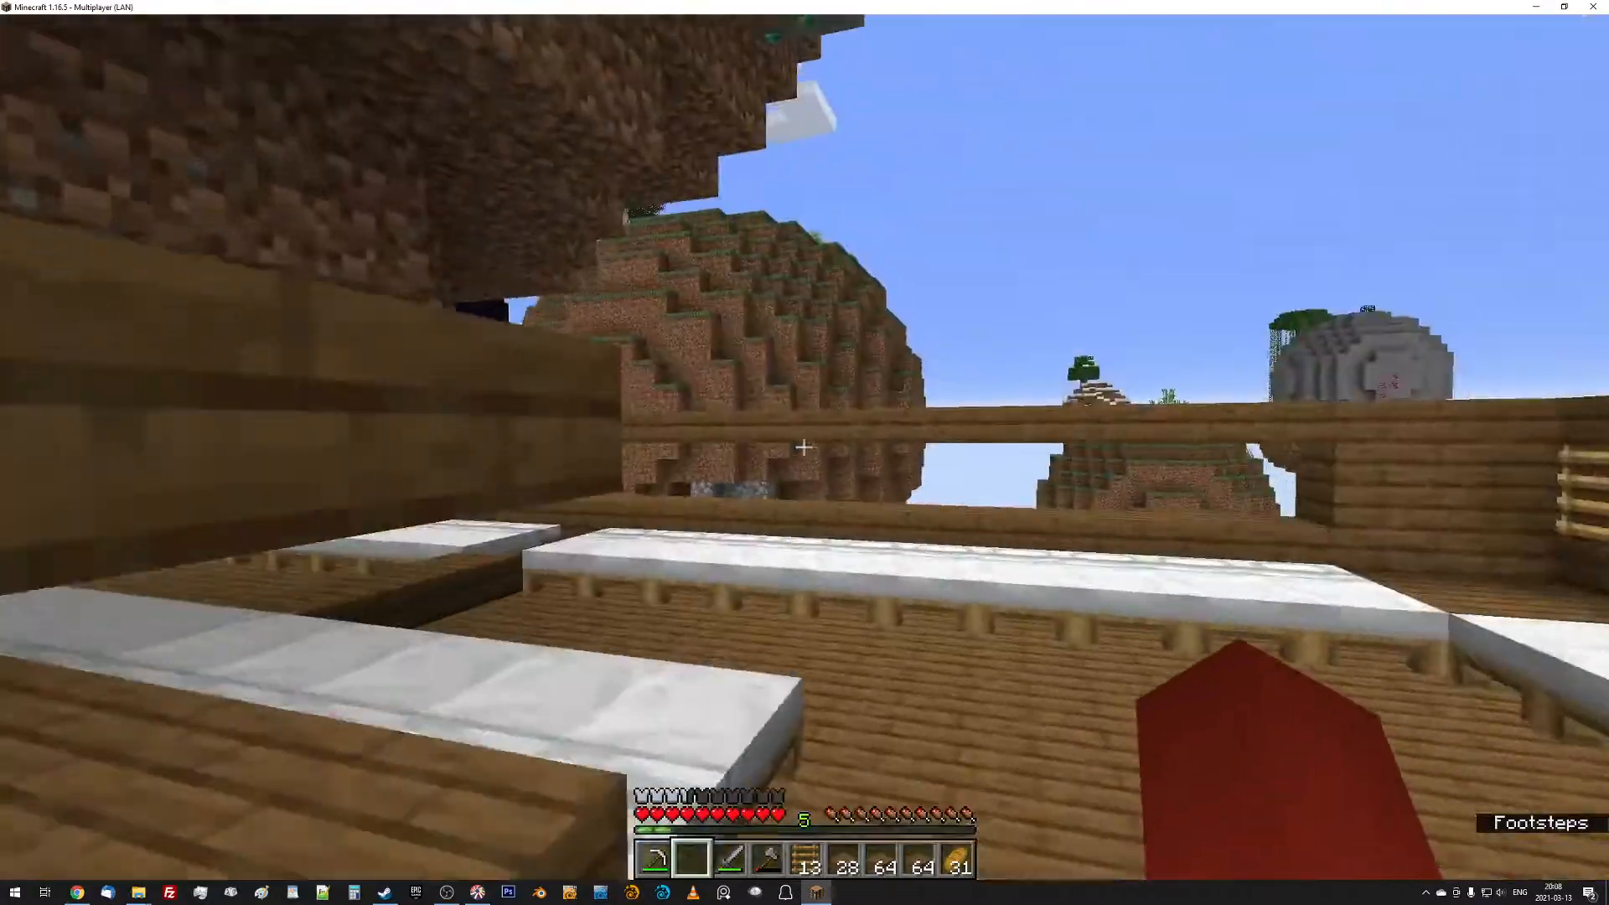
pyautogui.moveTo(803, 446)
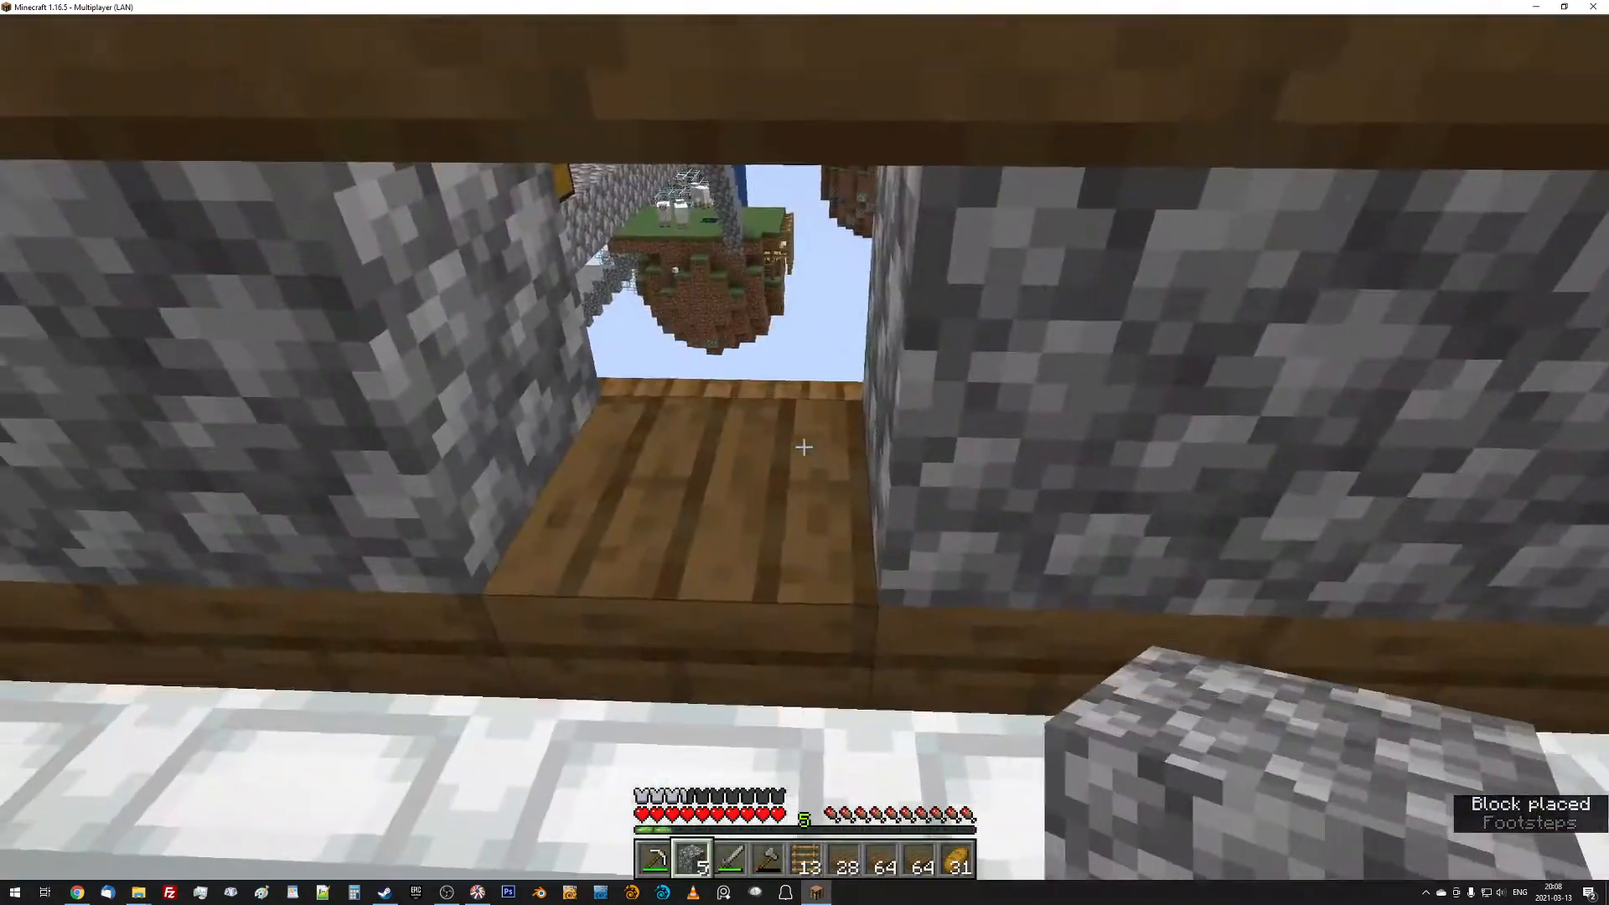
pyautogui.moveTo(805, 447)
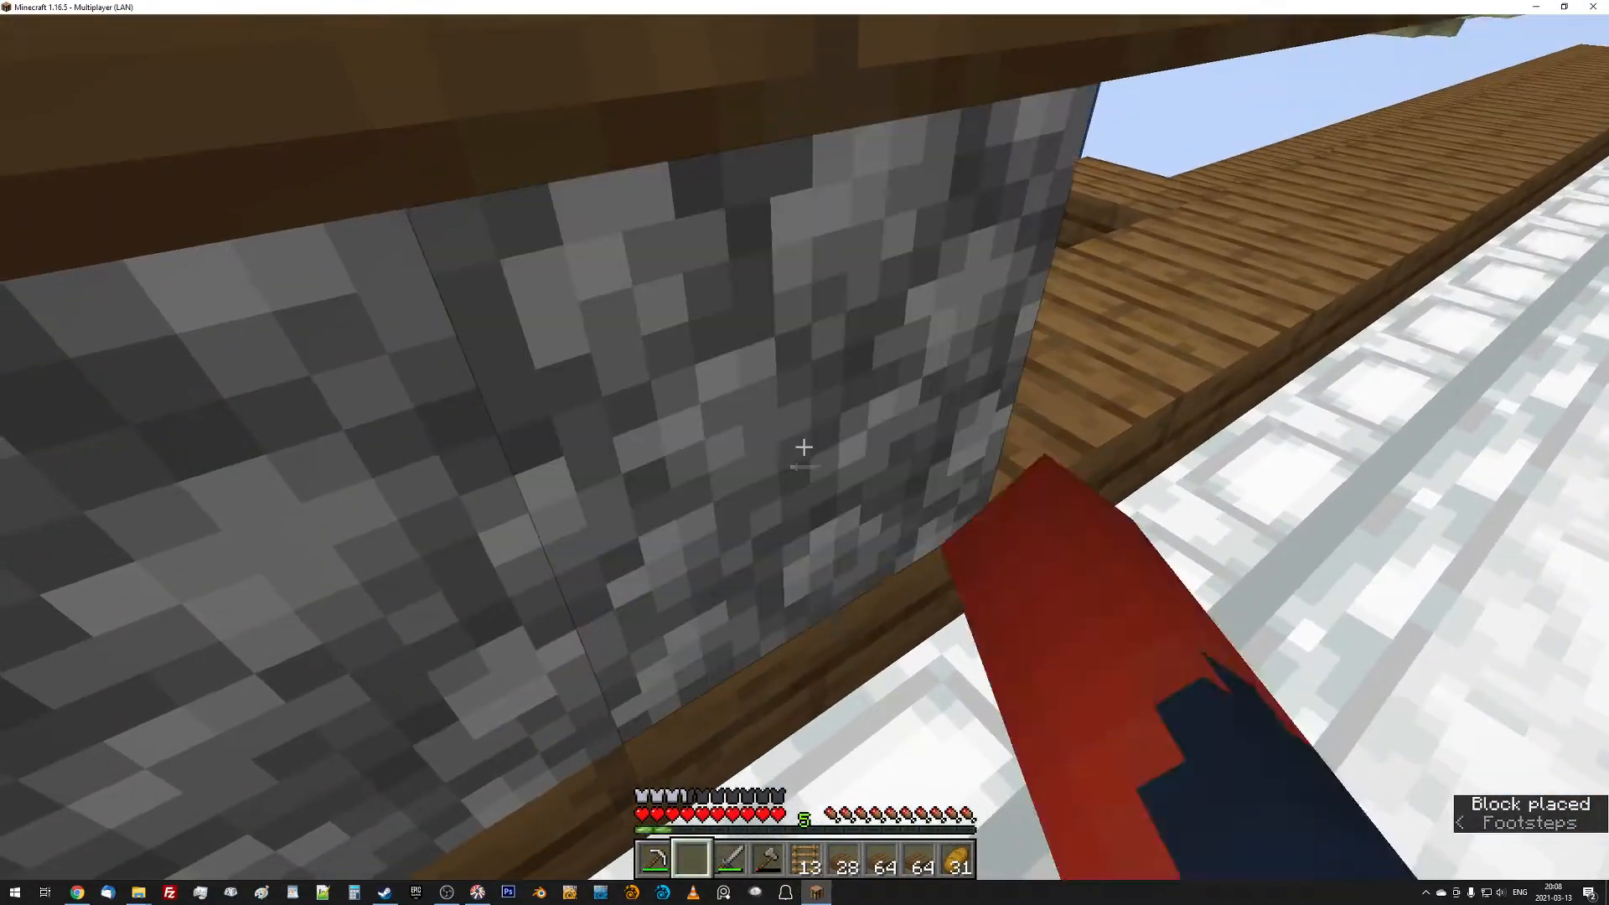
pyautogui.moveTo(804, 447)
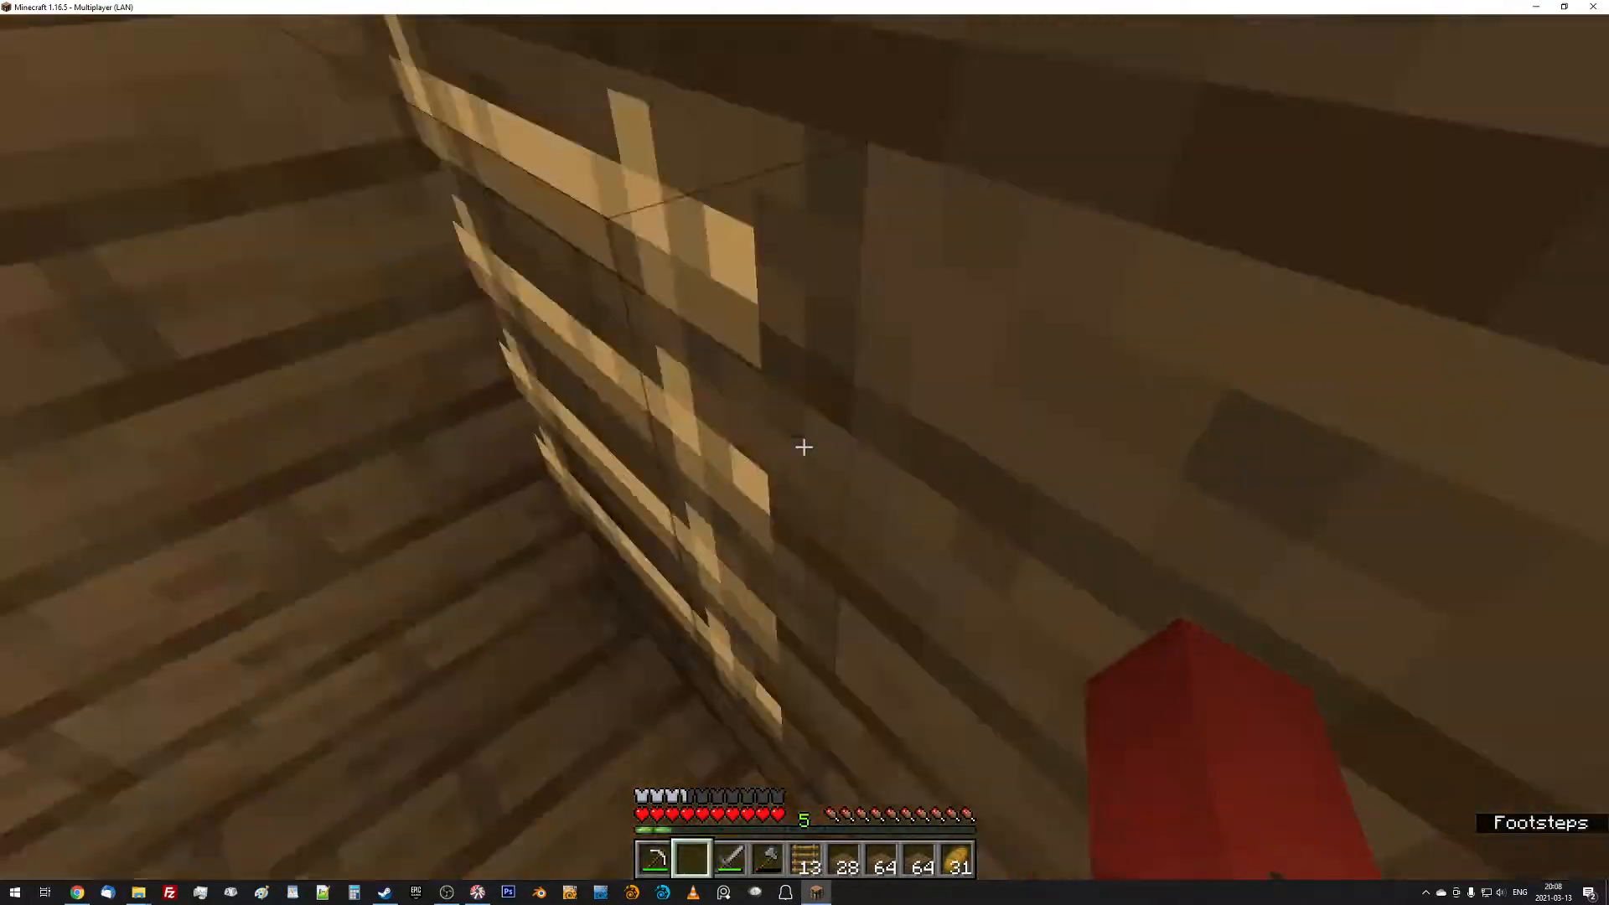
pyautogui.moveTo(805, 448)
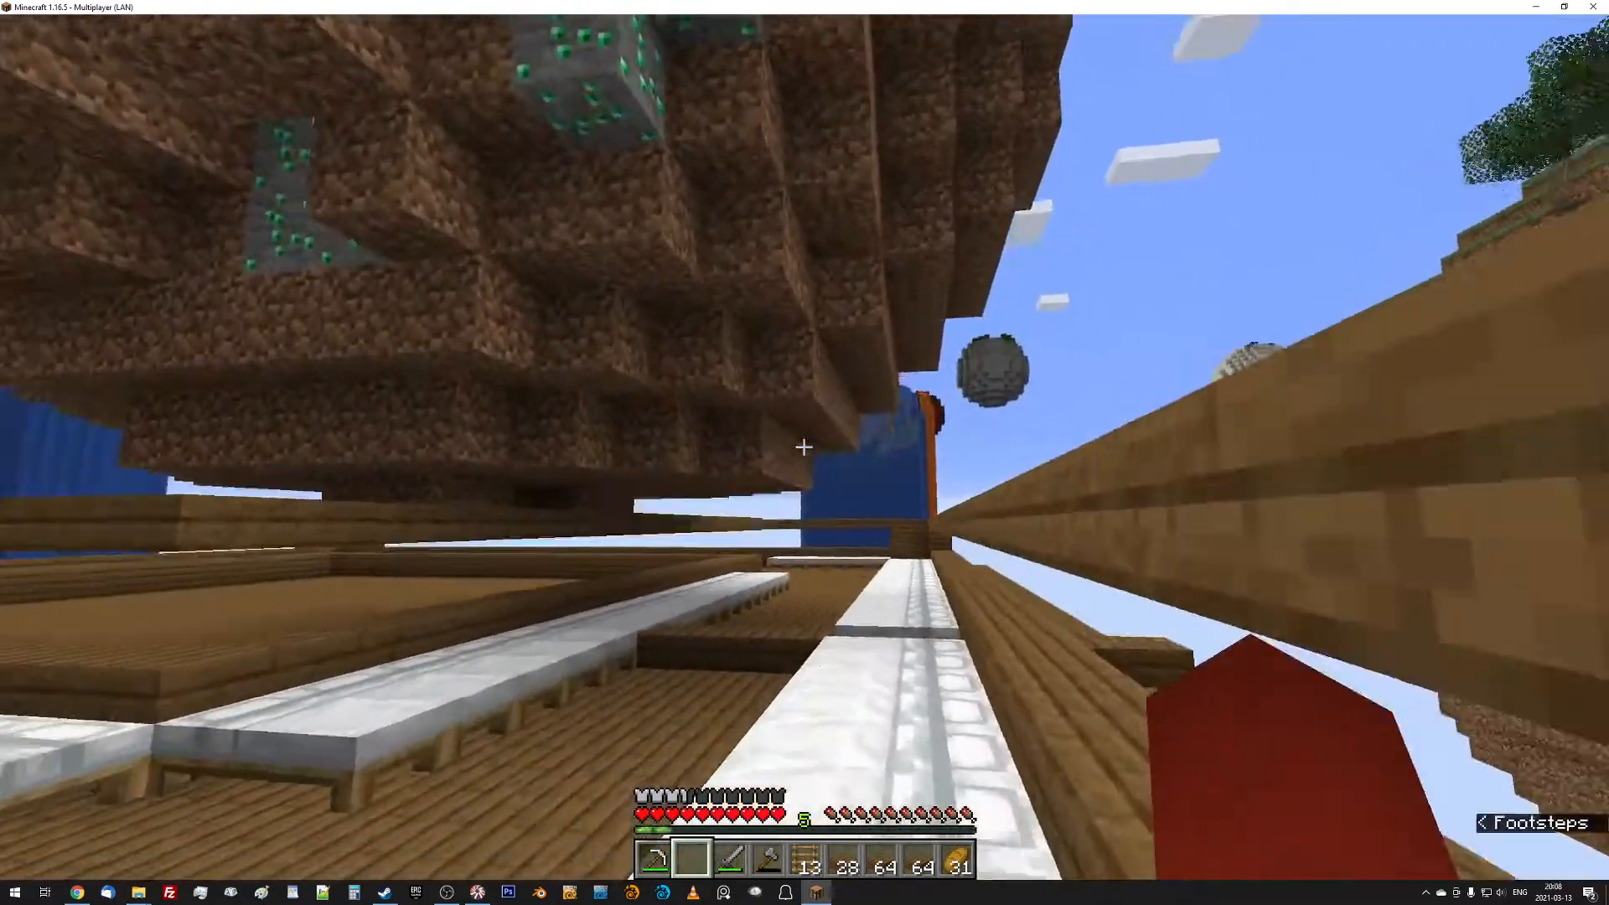
pyautogui.moveTo(803, 447)
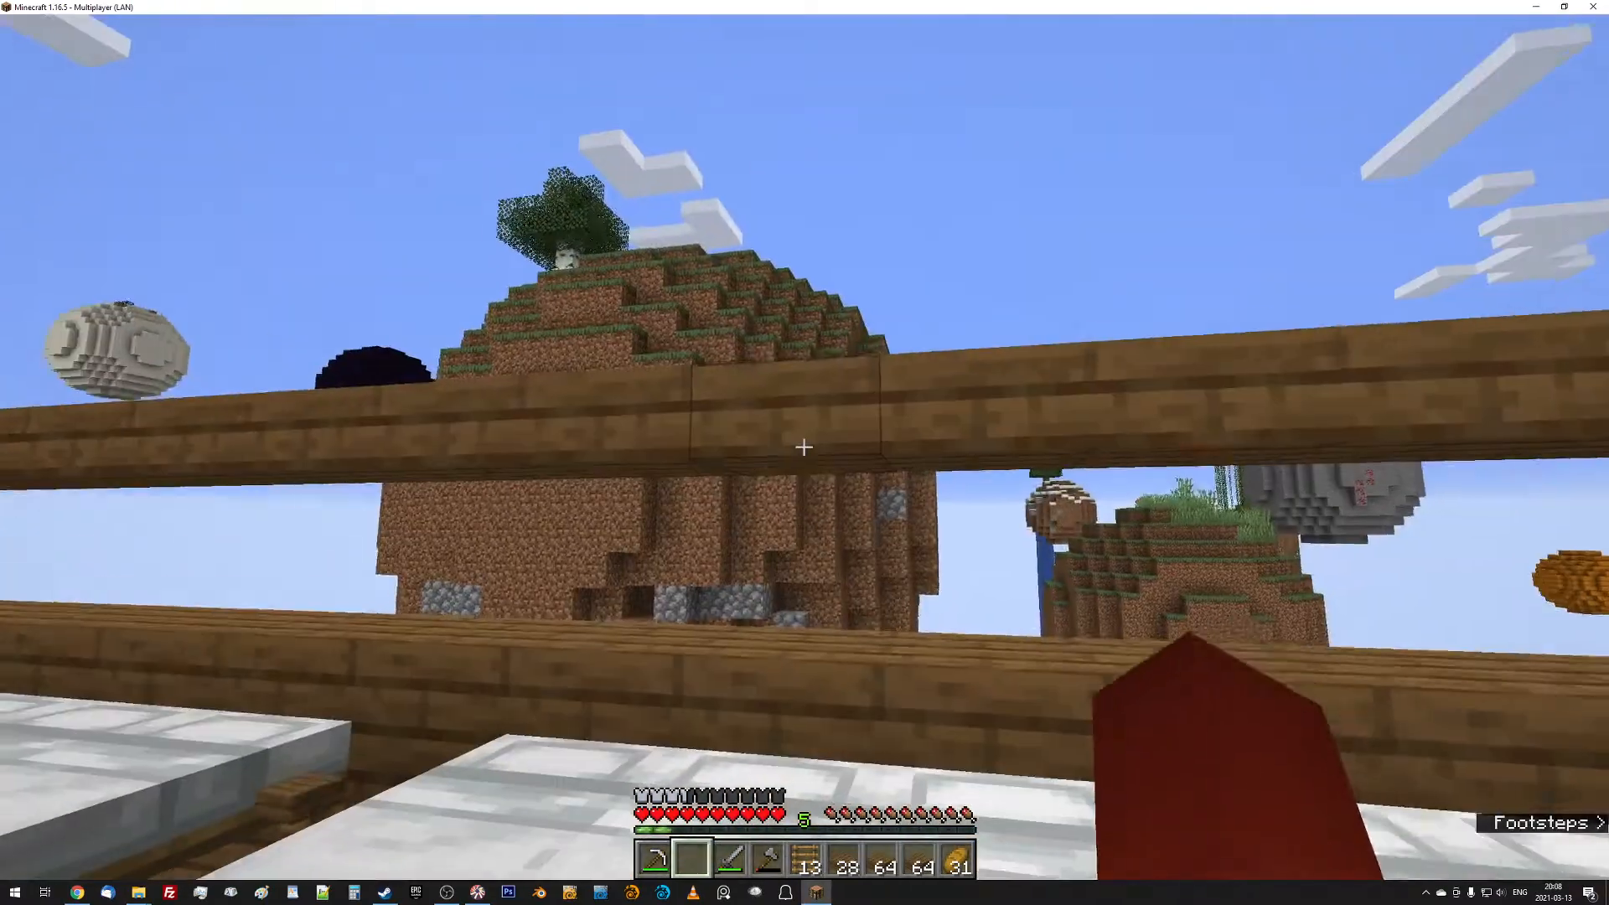
# Toggle the F3 debug overlay on and off, then open the storage chest.
pyautogui.press('f3')
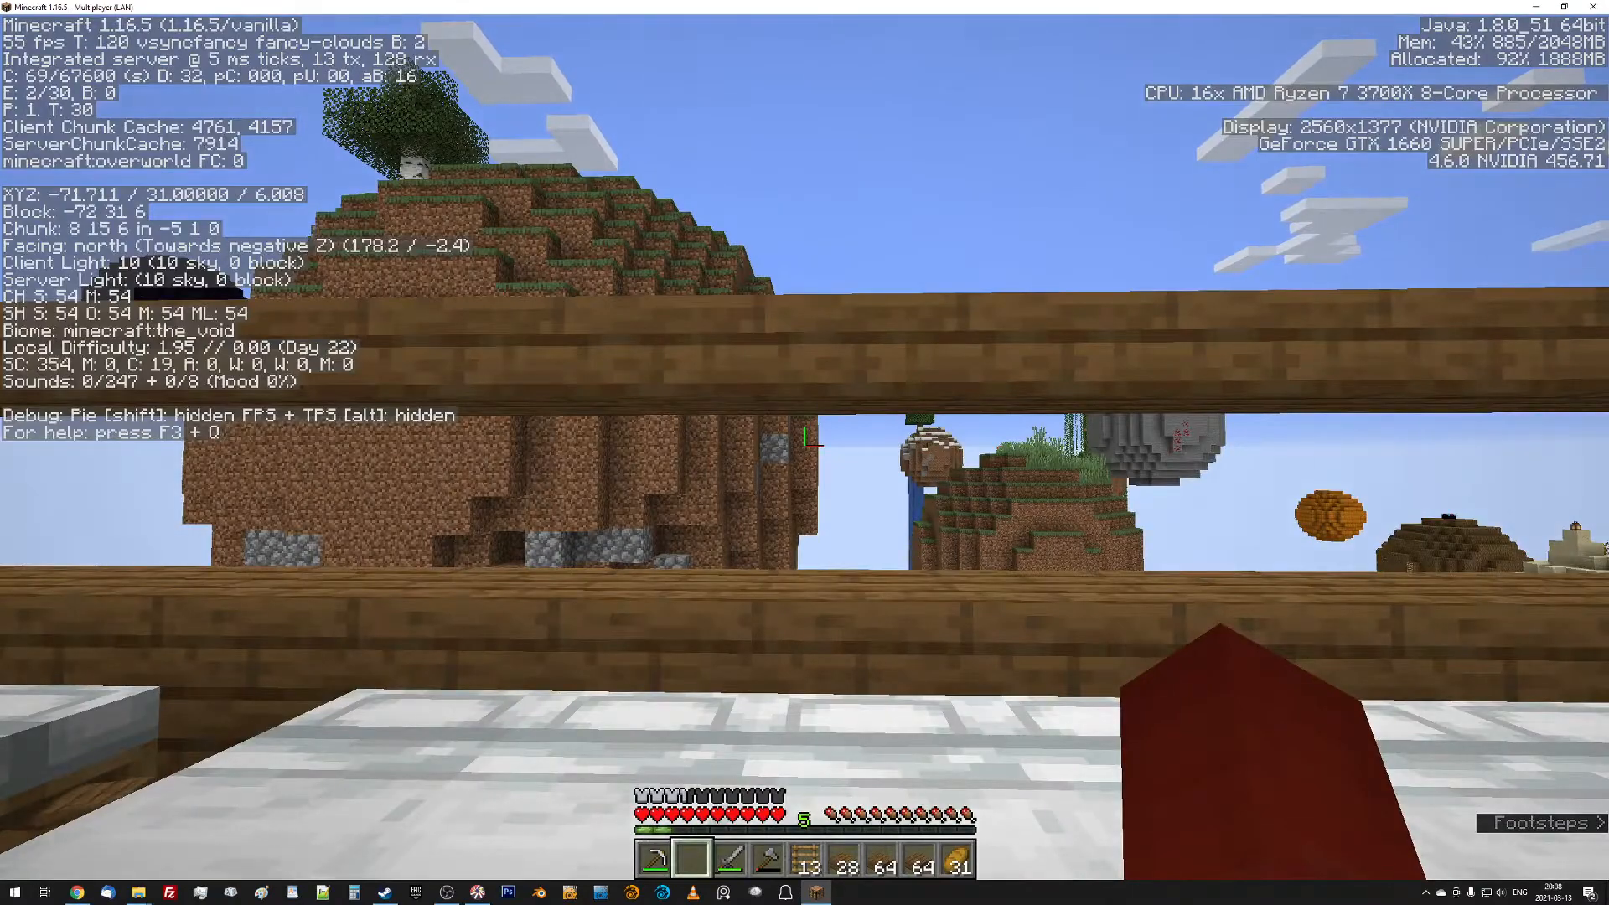
pyautogui.press('F3')
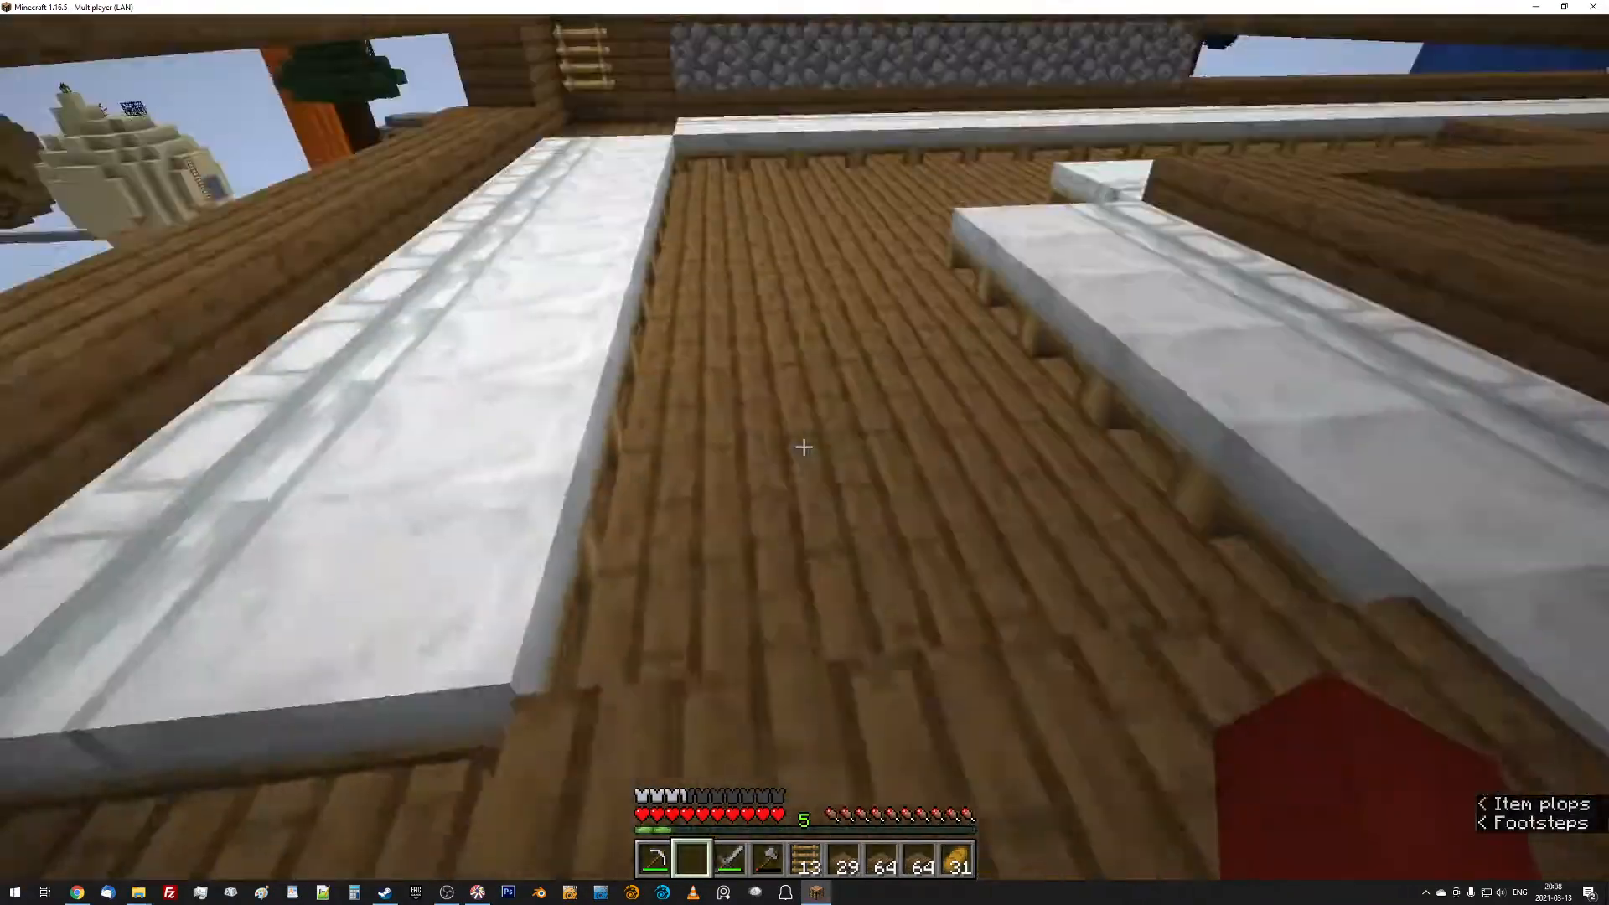
pyautogui.moveTo(804, 448)
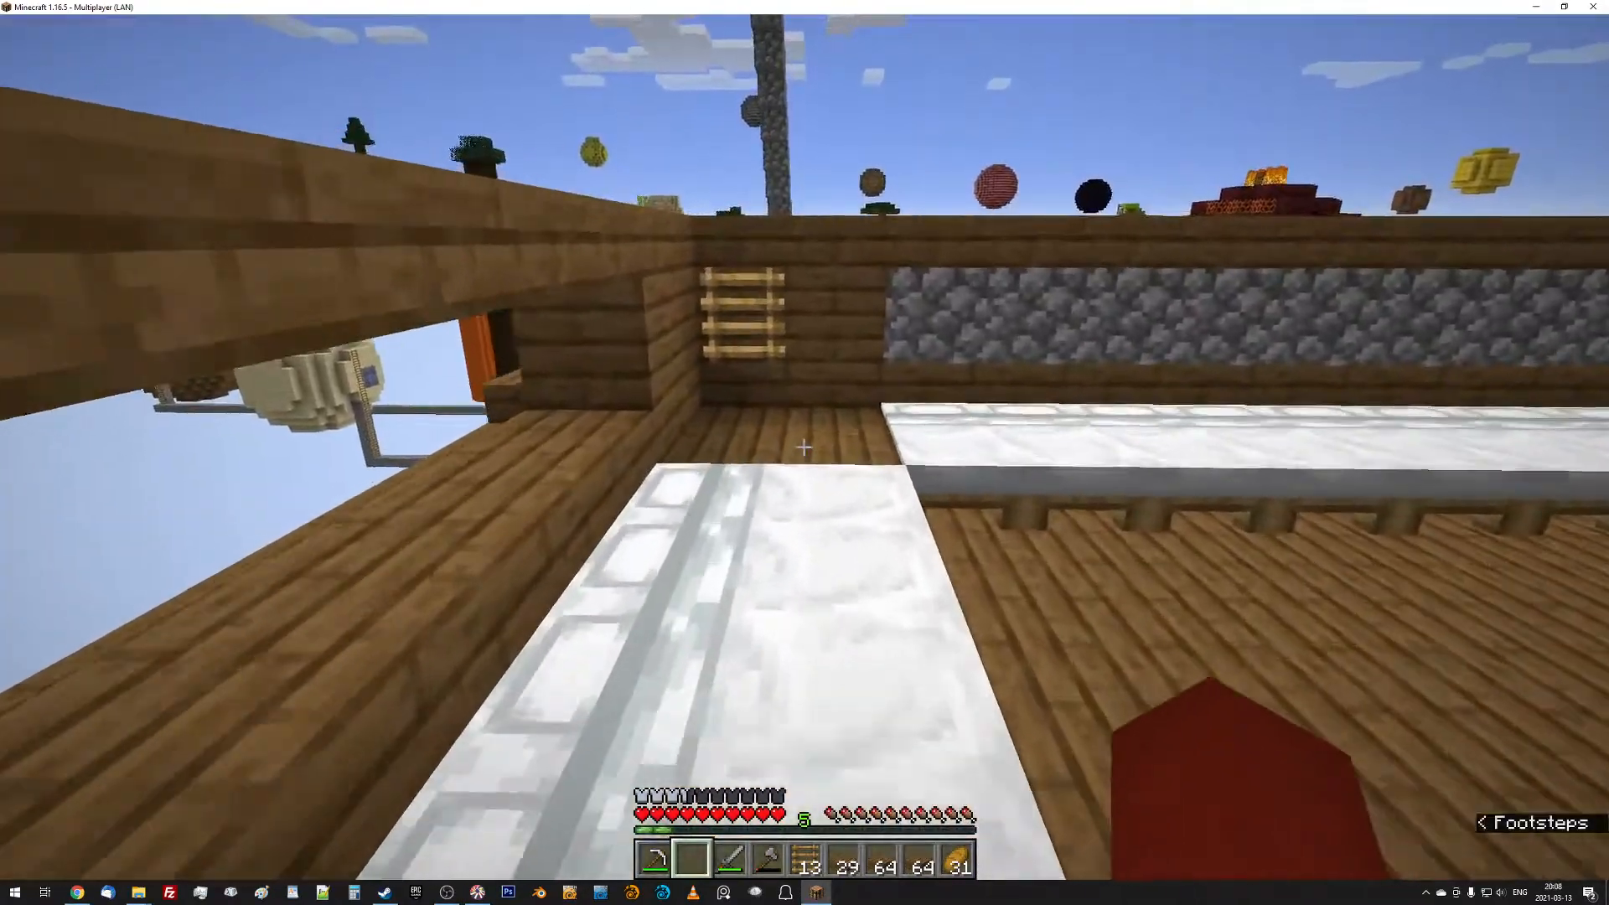
pyautogui.moveTo(804, 447)
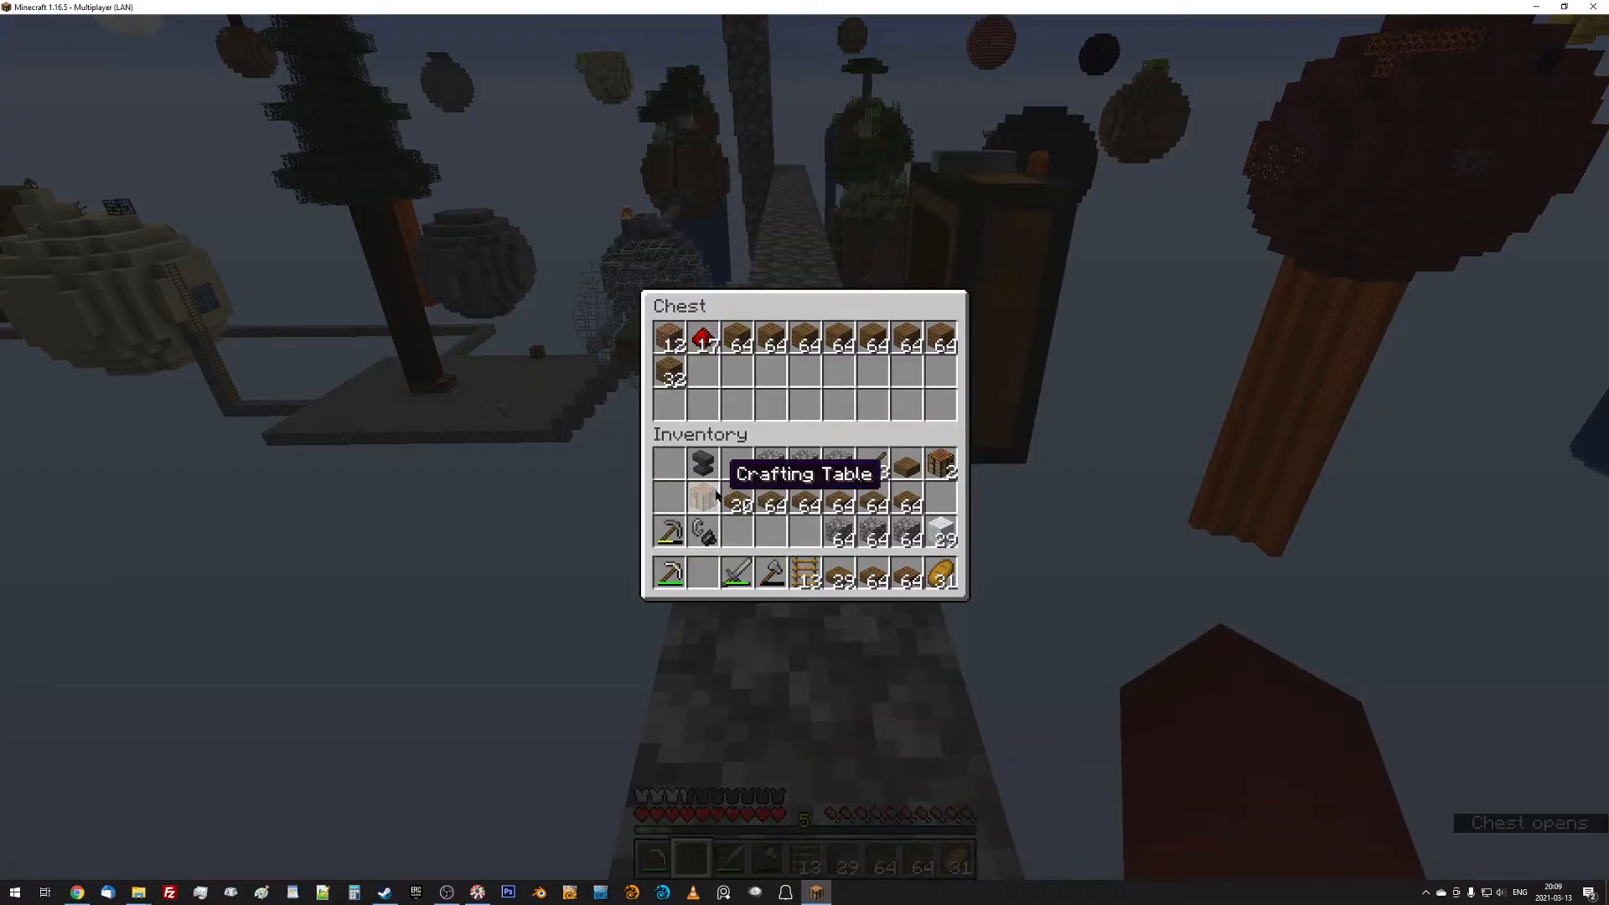
# Cross the cobblestone bridge to the hilltop house and come back to the chest.
pyautogui.press('Escape')
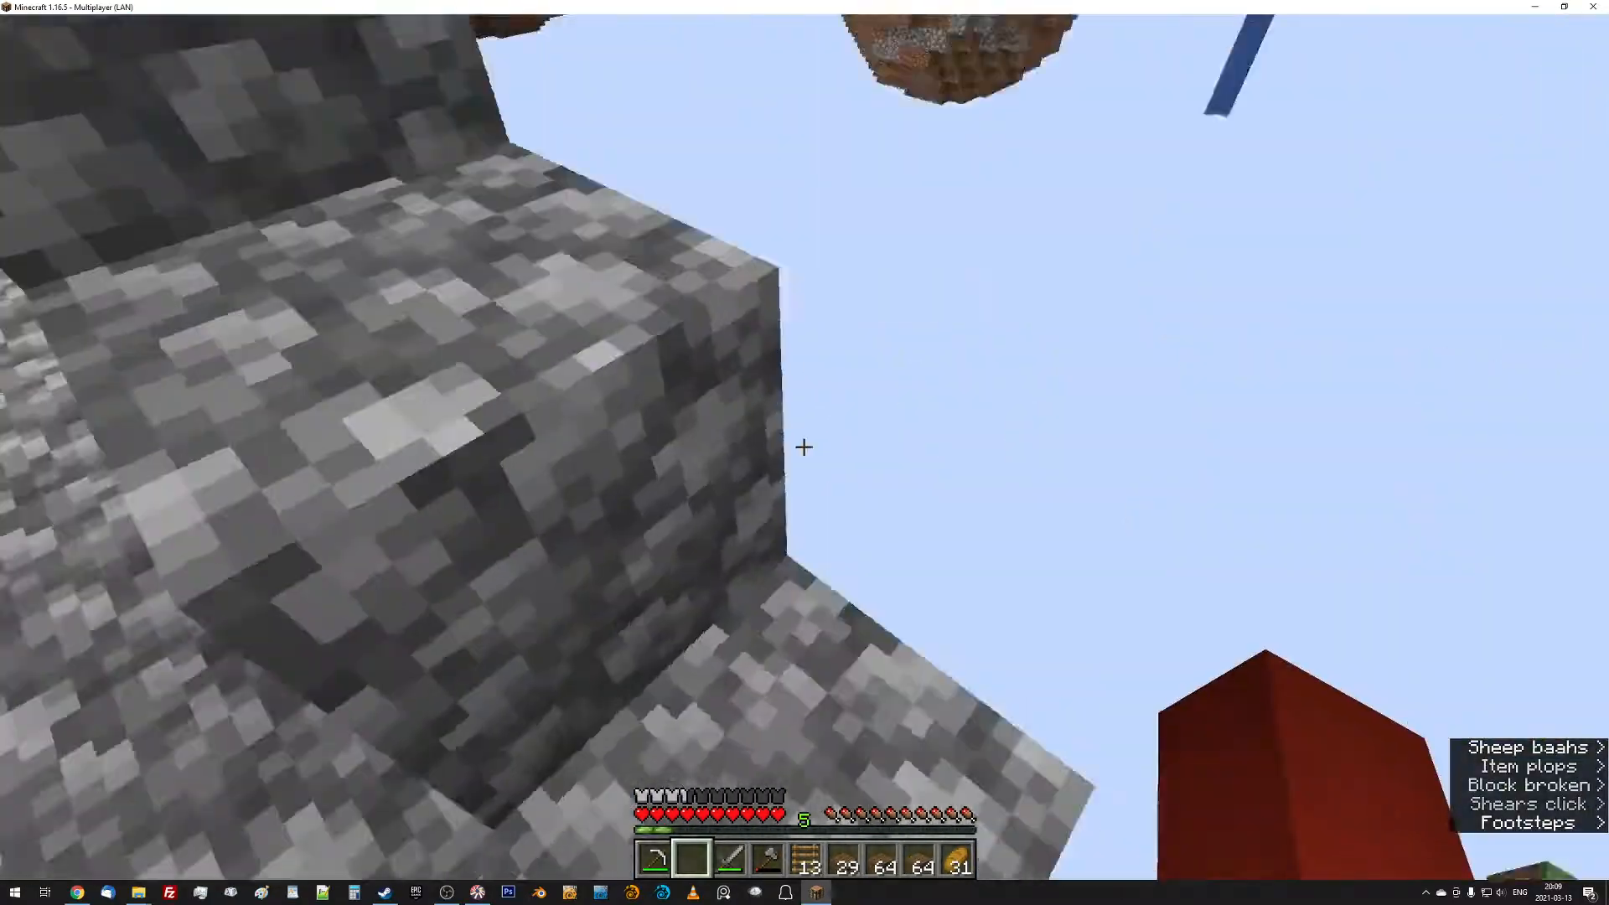
pyautogui.moveTo(804, 446)
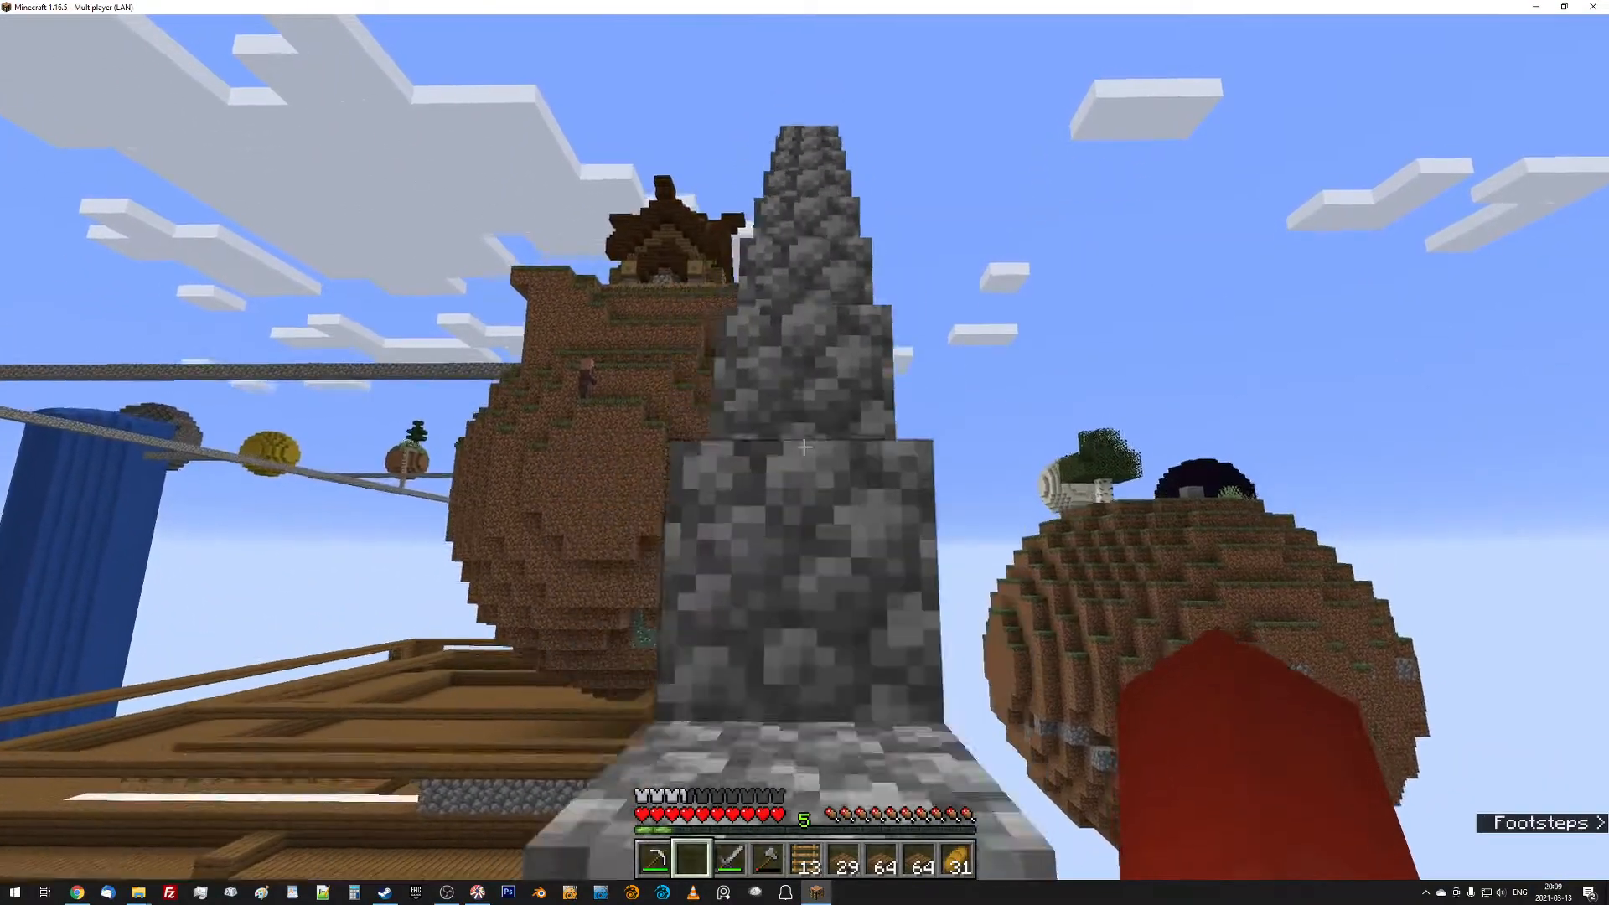
pyautogui.moveTo(805, 445)
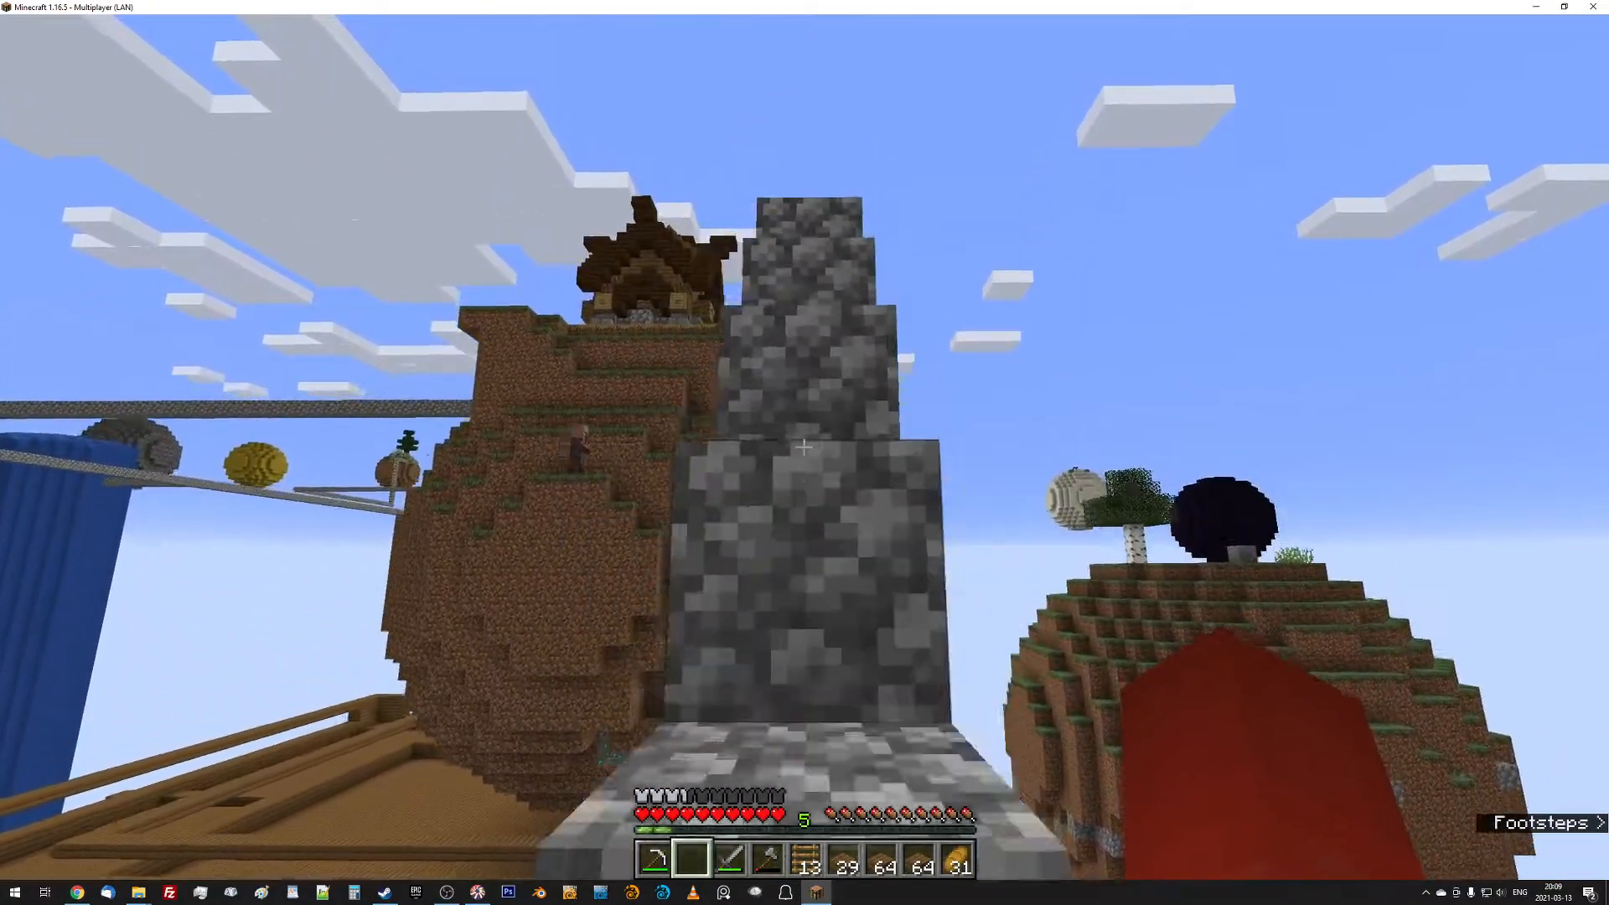
pyautogui.moveTo(804, 445)
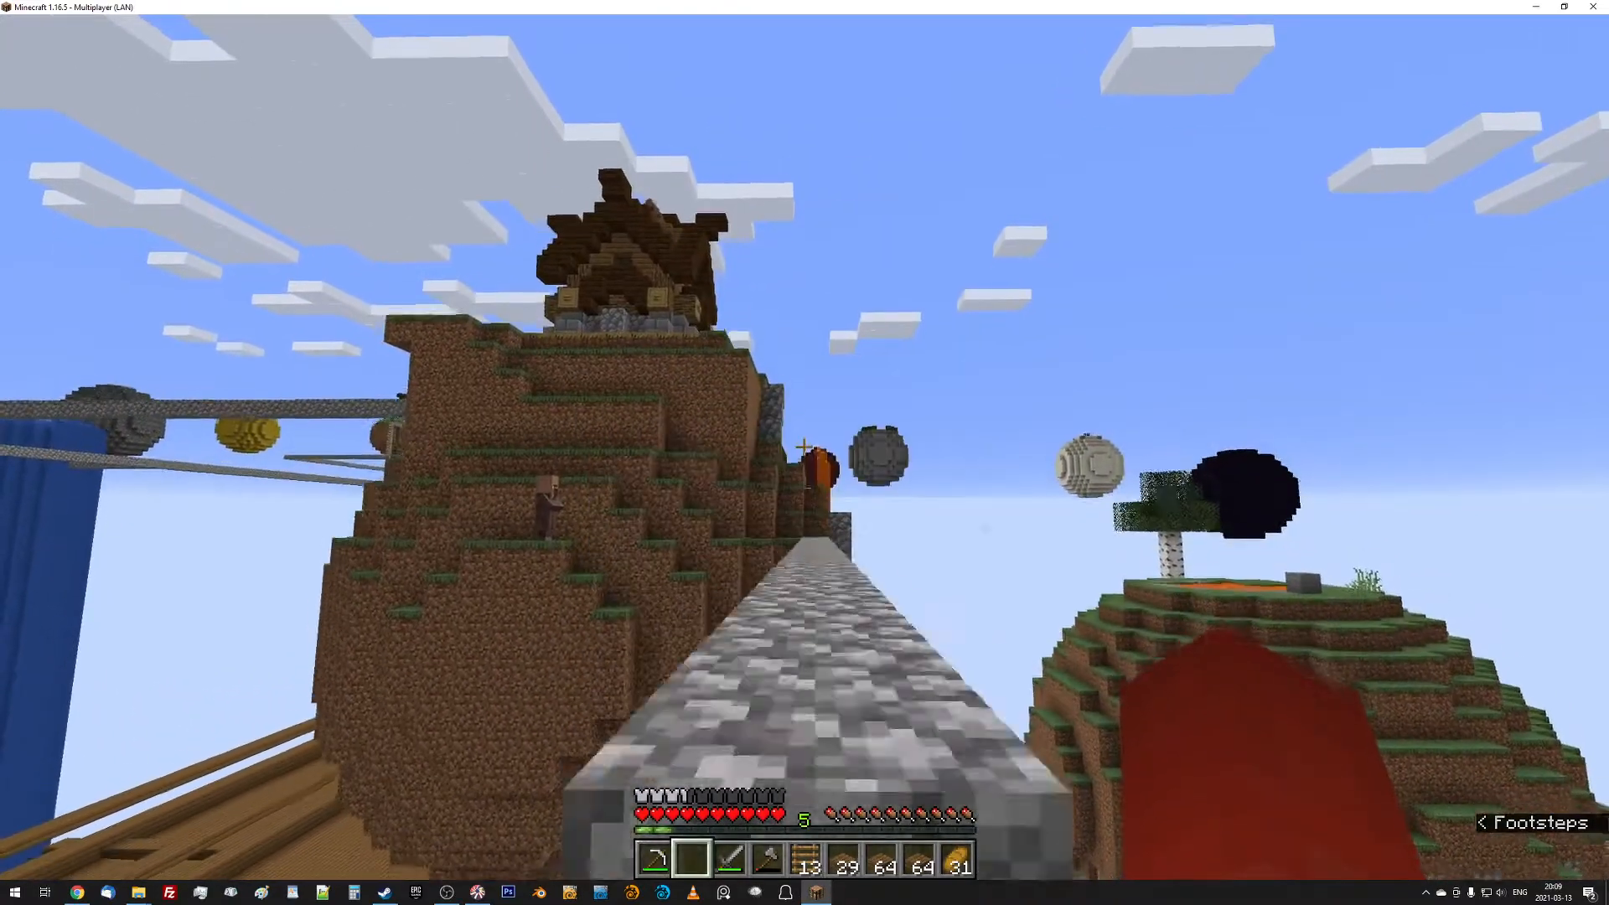
pyautogui.moveTo(805, 452)
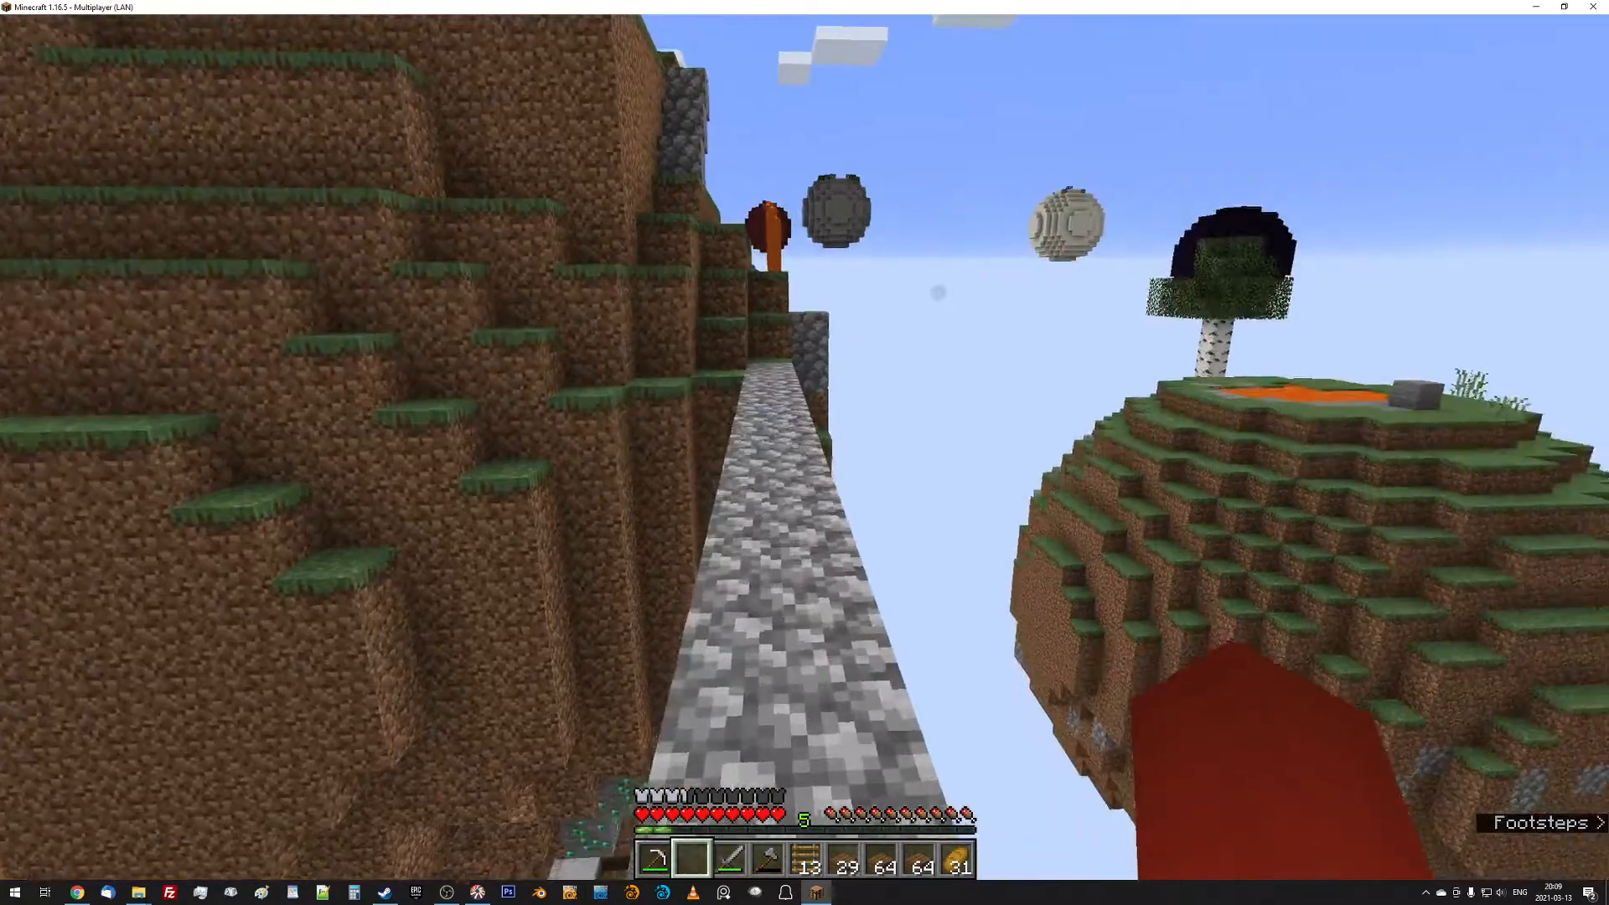
pyautogui.moveTo(804, 447)
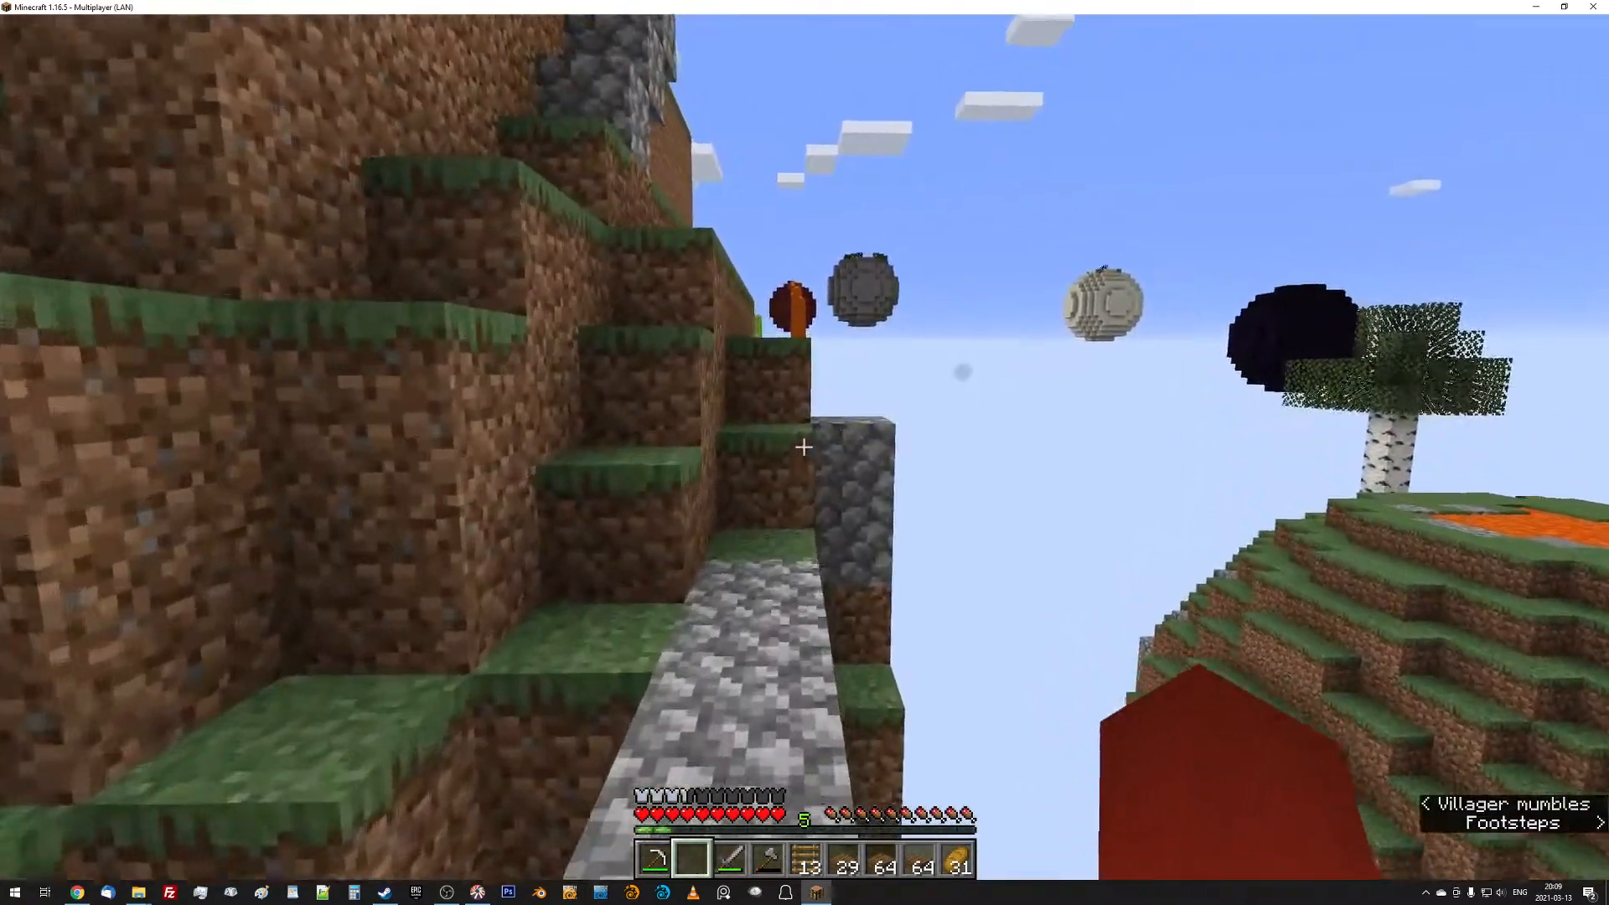
pyautogui.moveTo(804, 446)
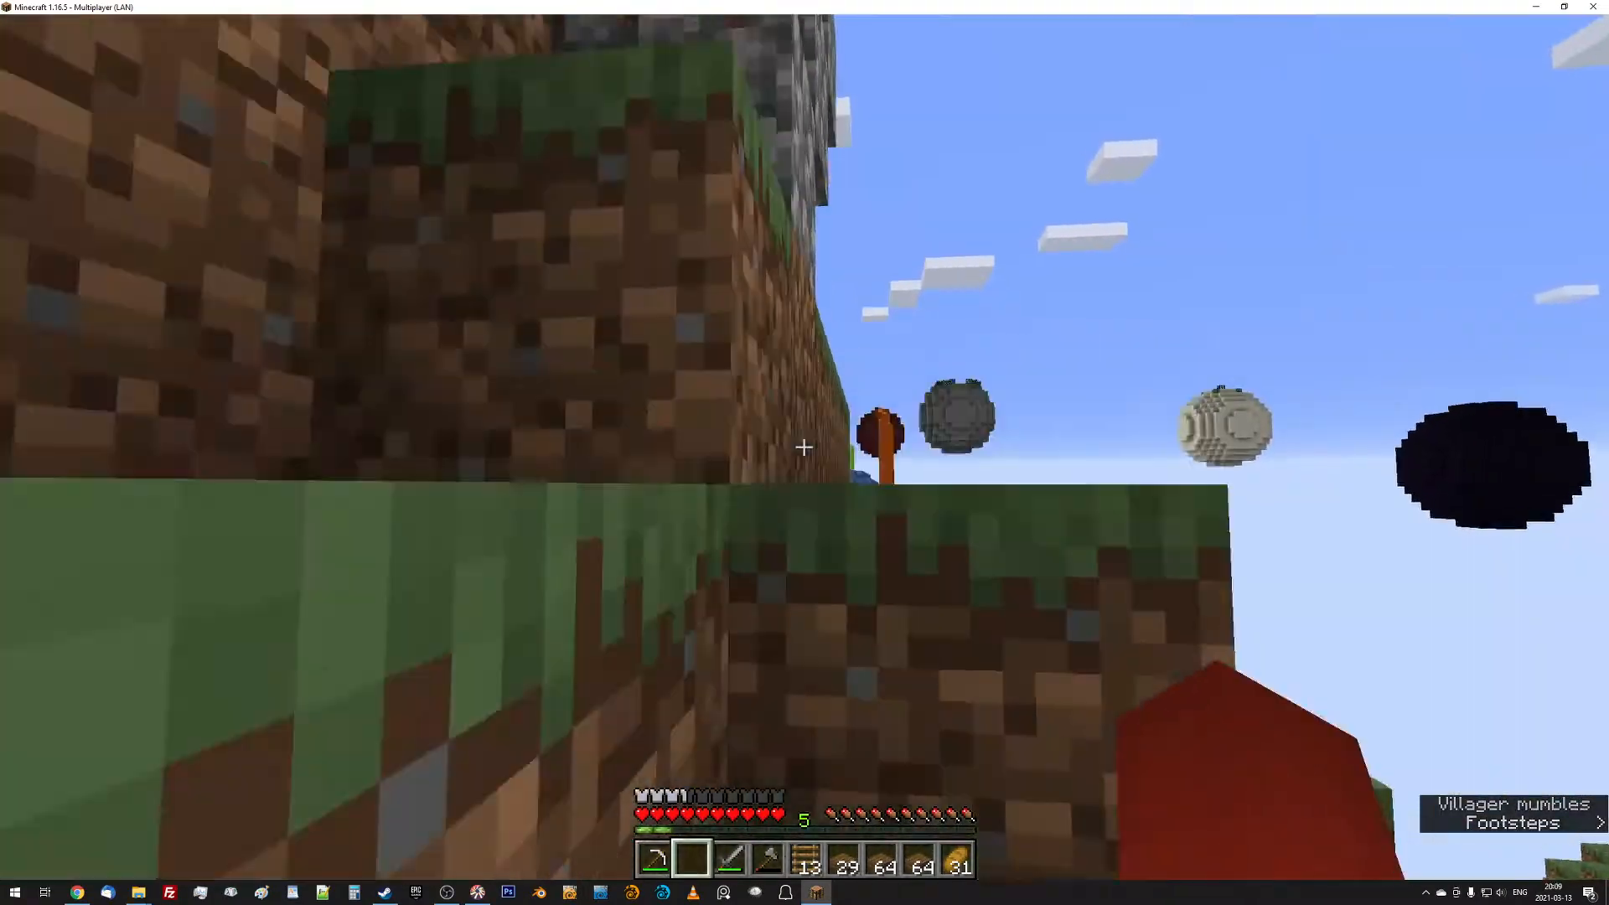
pyautogui.moveTo(804, 446)
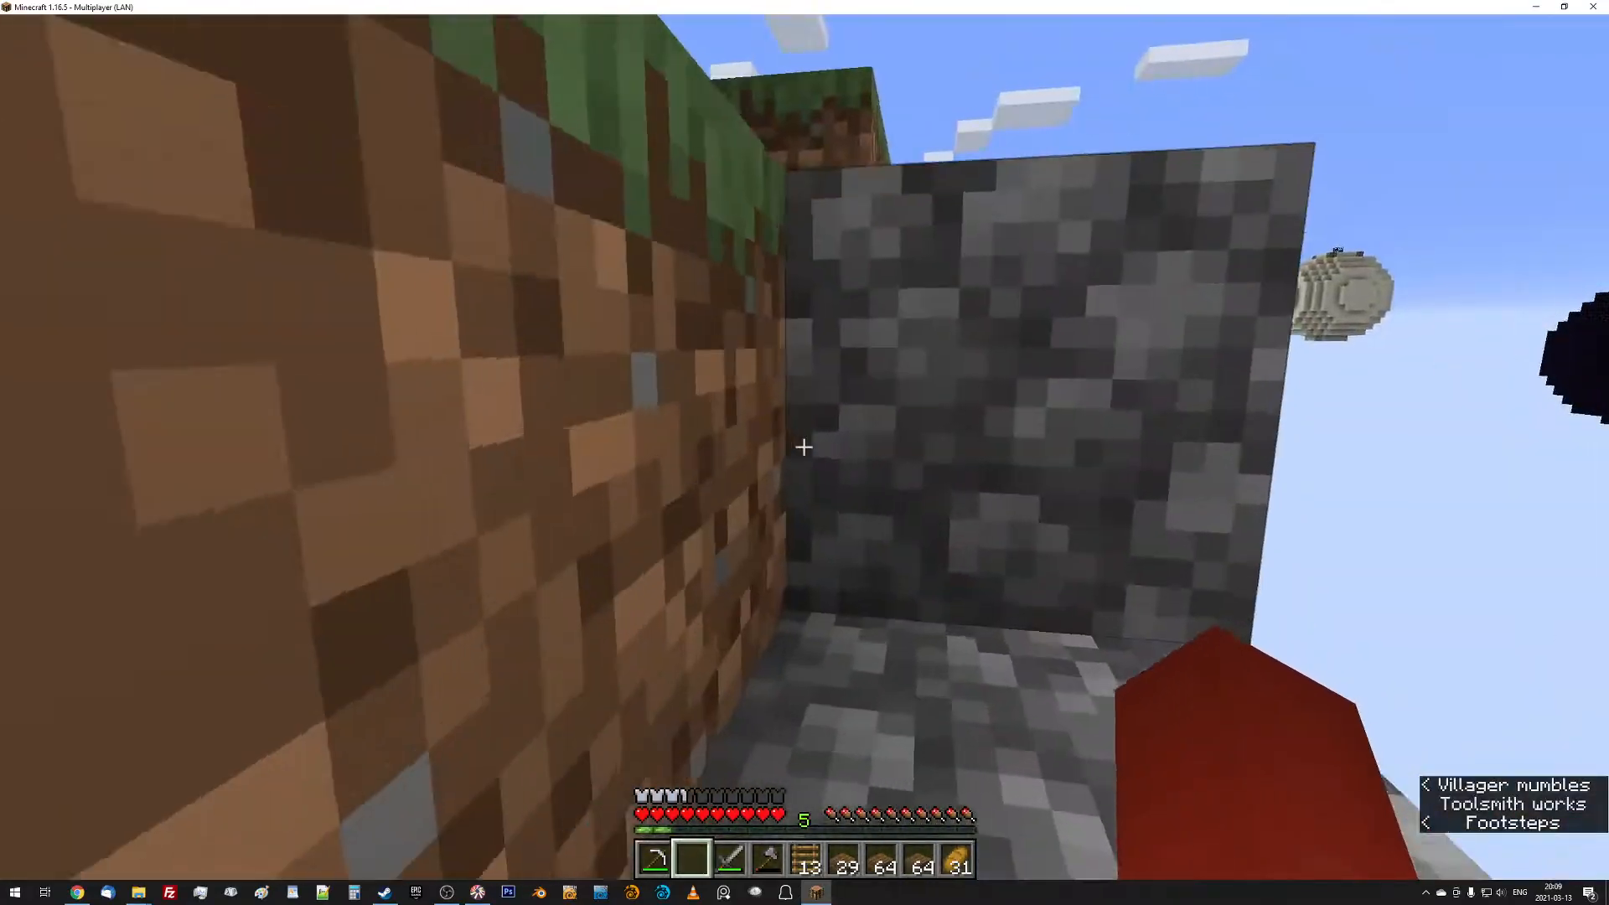
pyautogui.press('e')
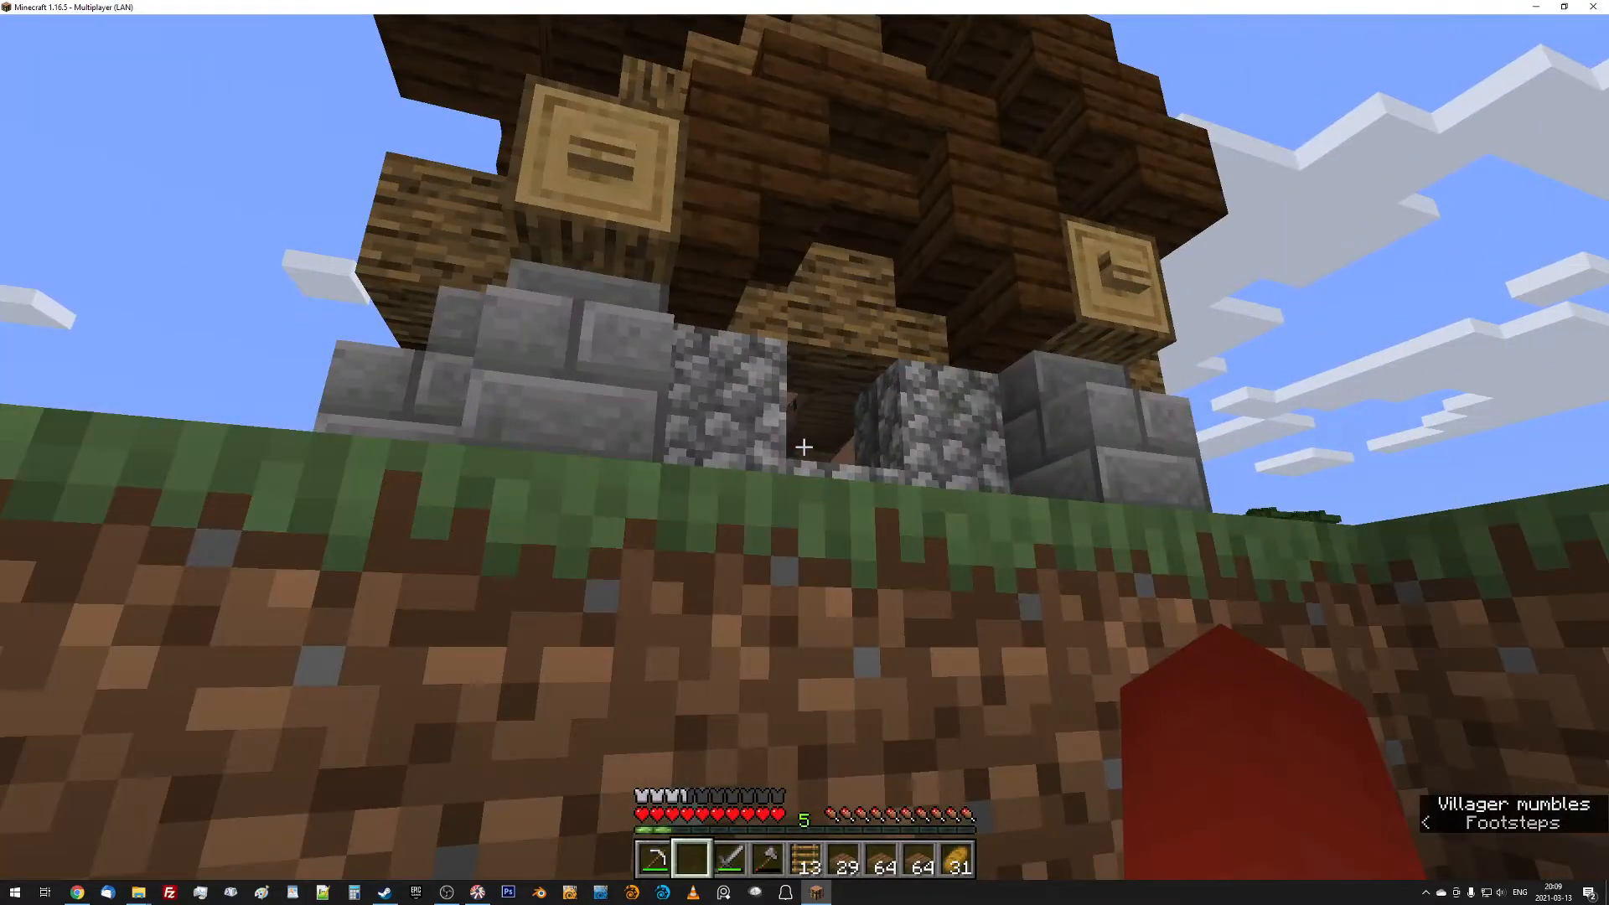
pyautogui.moveTo(804, 447)
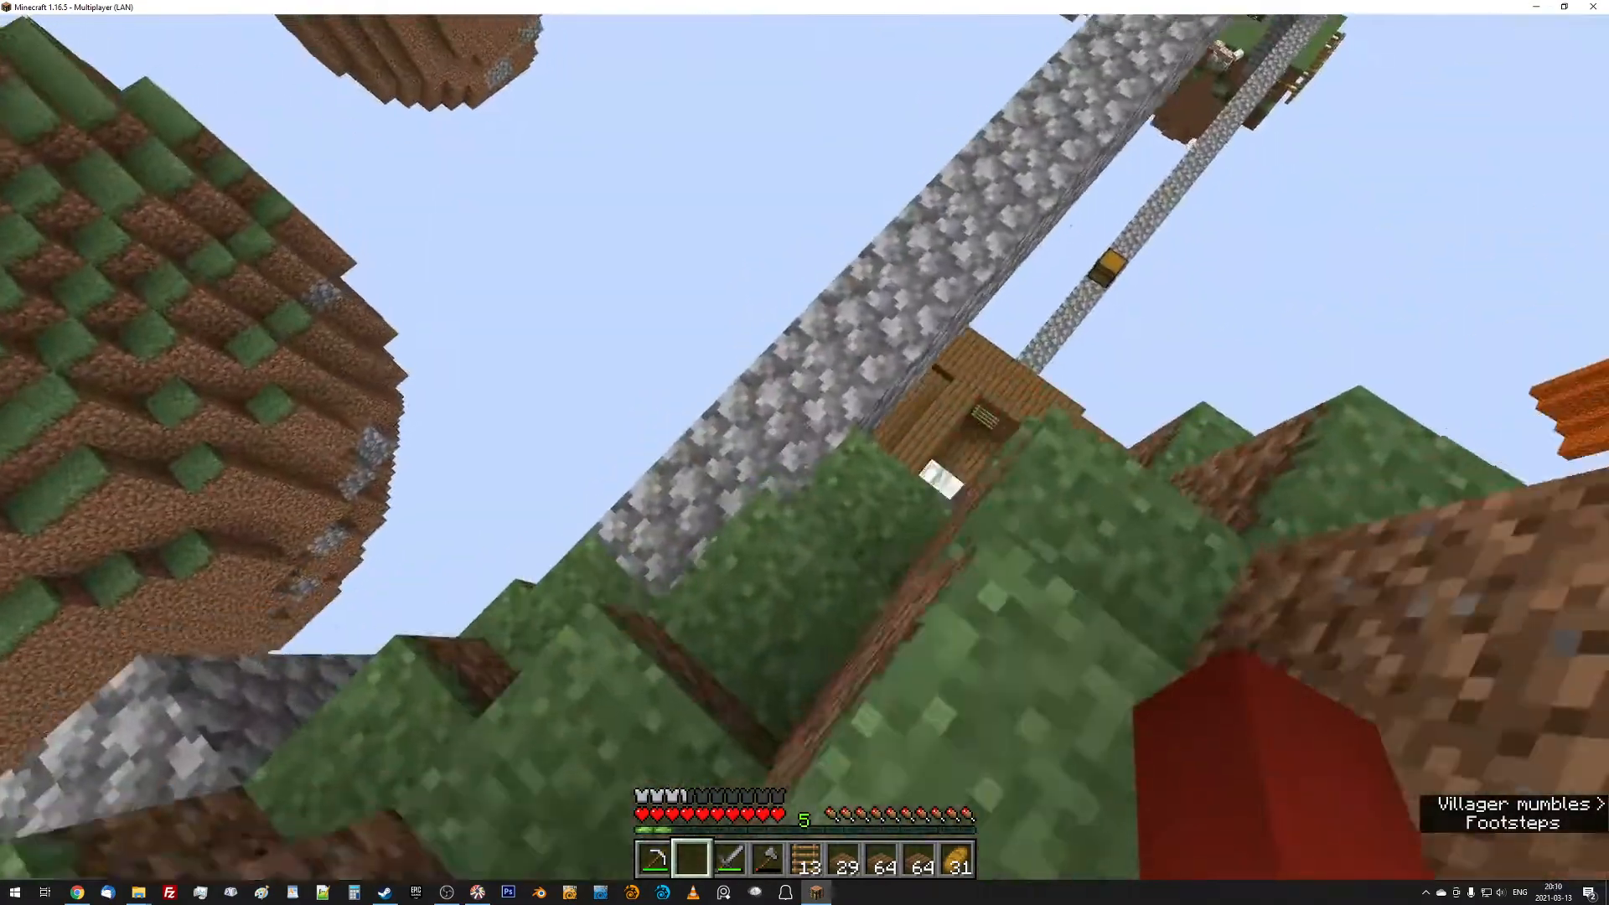
pyautogui.moveTo(805, 453)
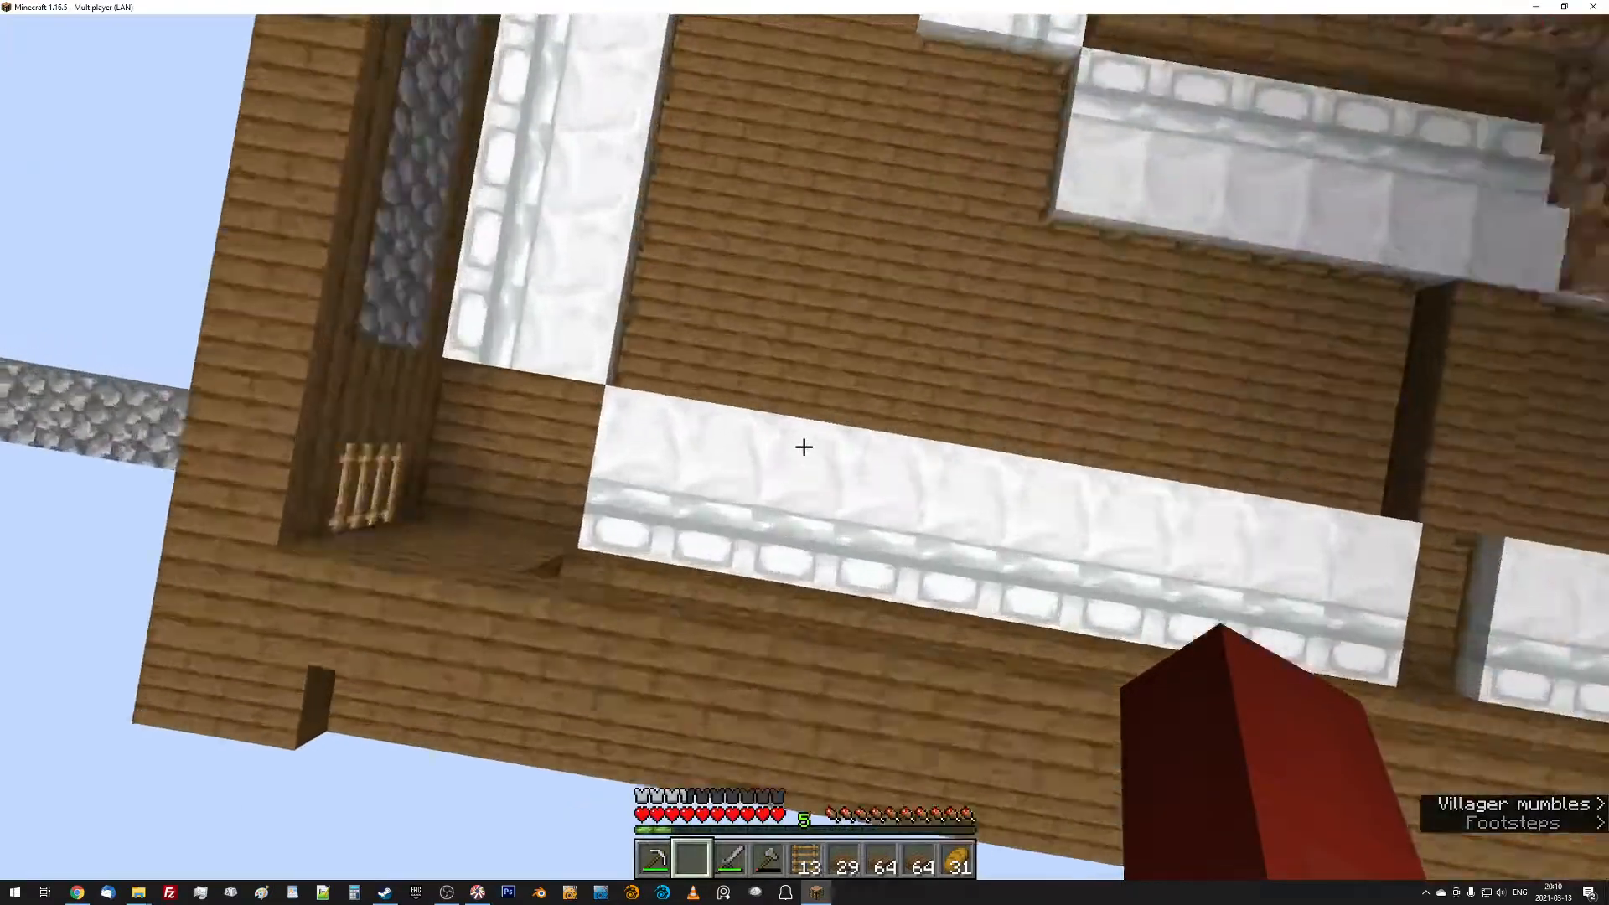
pyautogui.moveTo(804, 446)
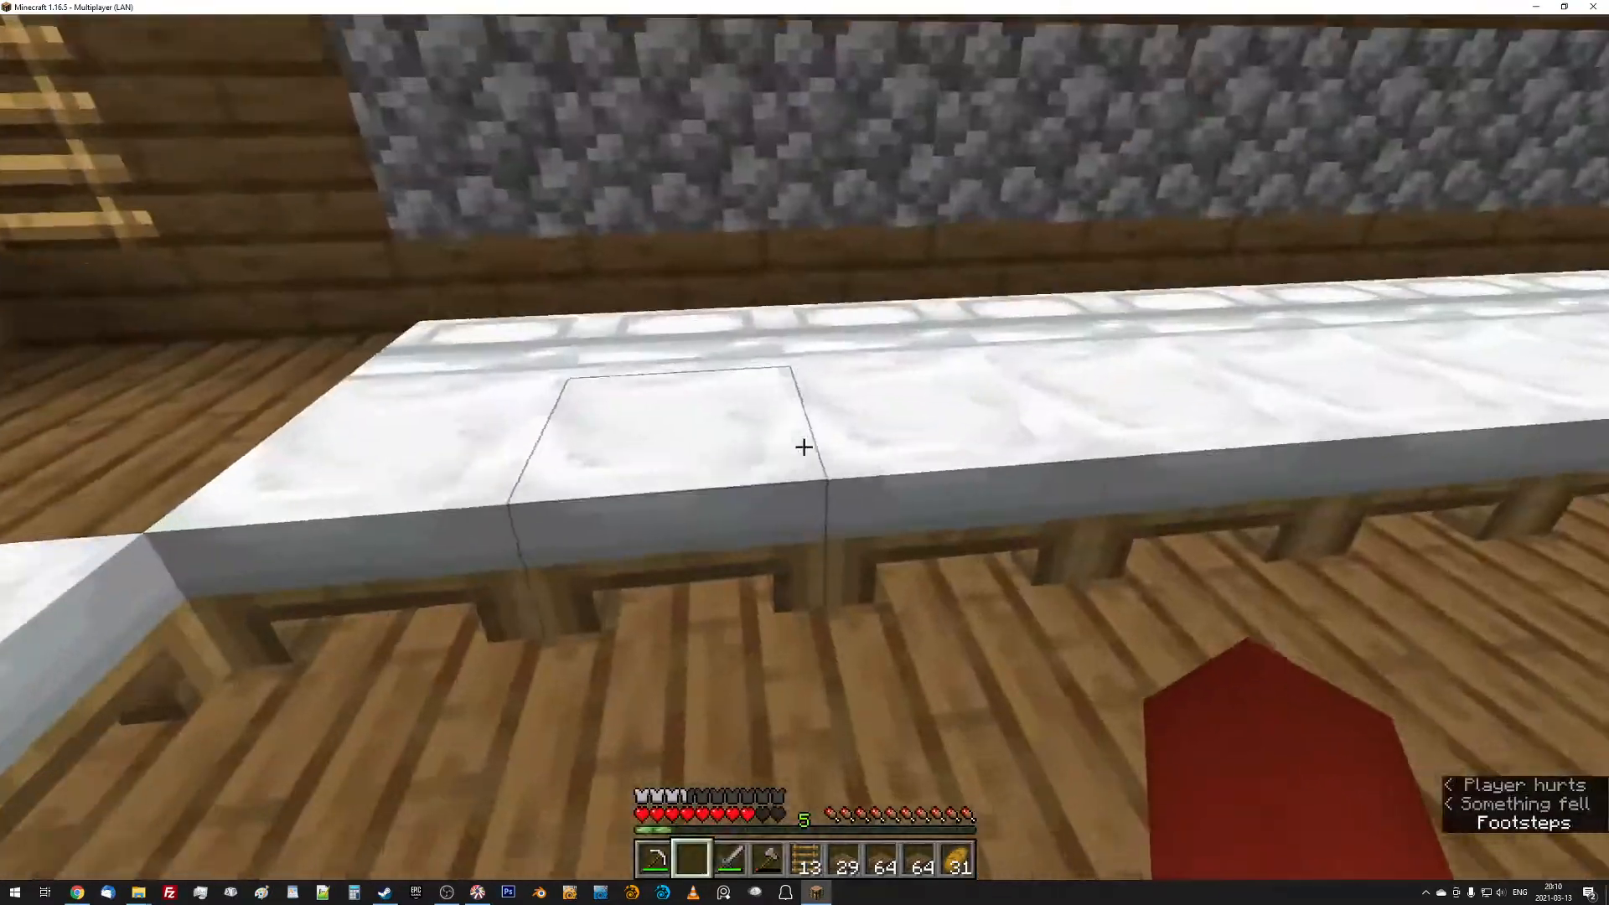
pyautogui.moveTo(804, 447)
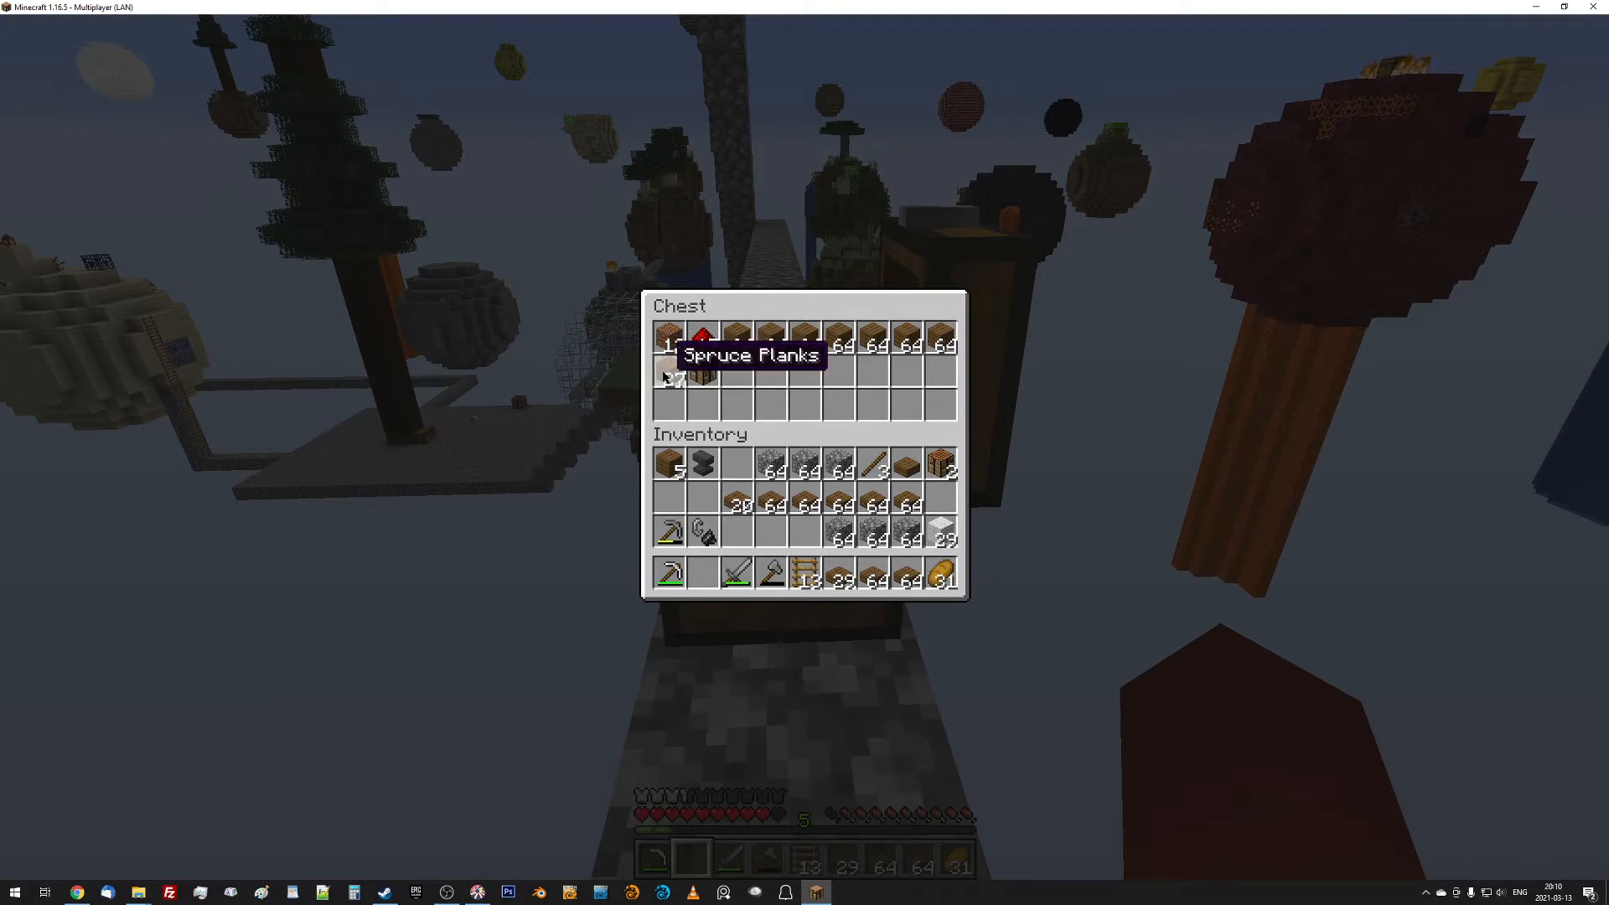
# Close the plank chest and walk the sky platforms to the stone-brick villager house.
pyautogui.press('Escape')
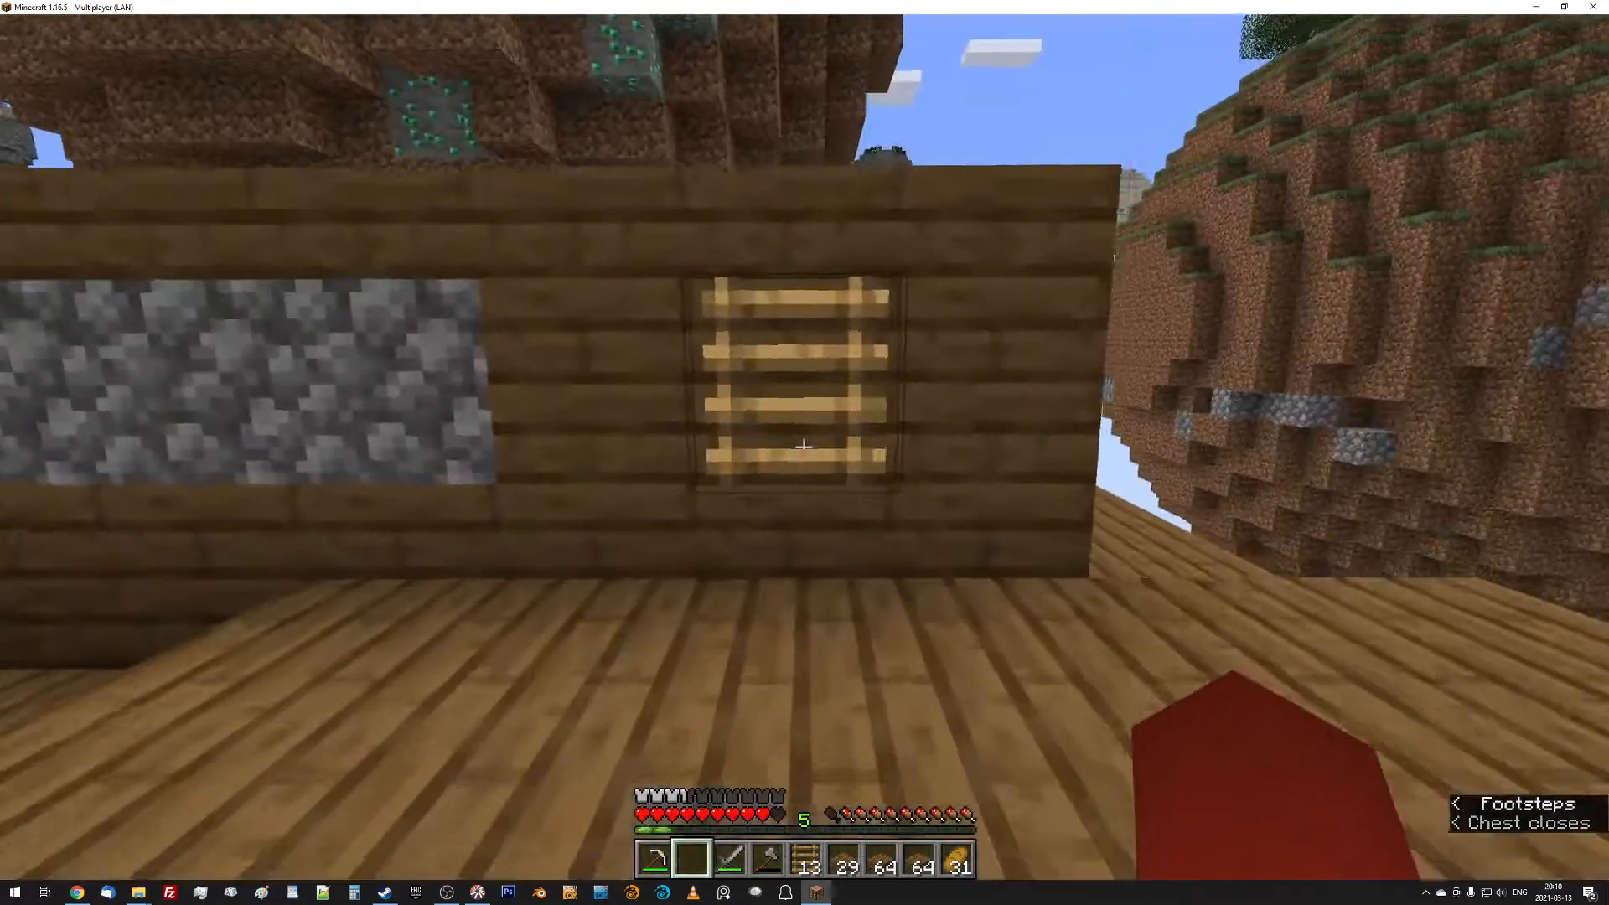
pyautogui.moveTo(805, 447)
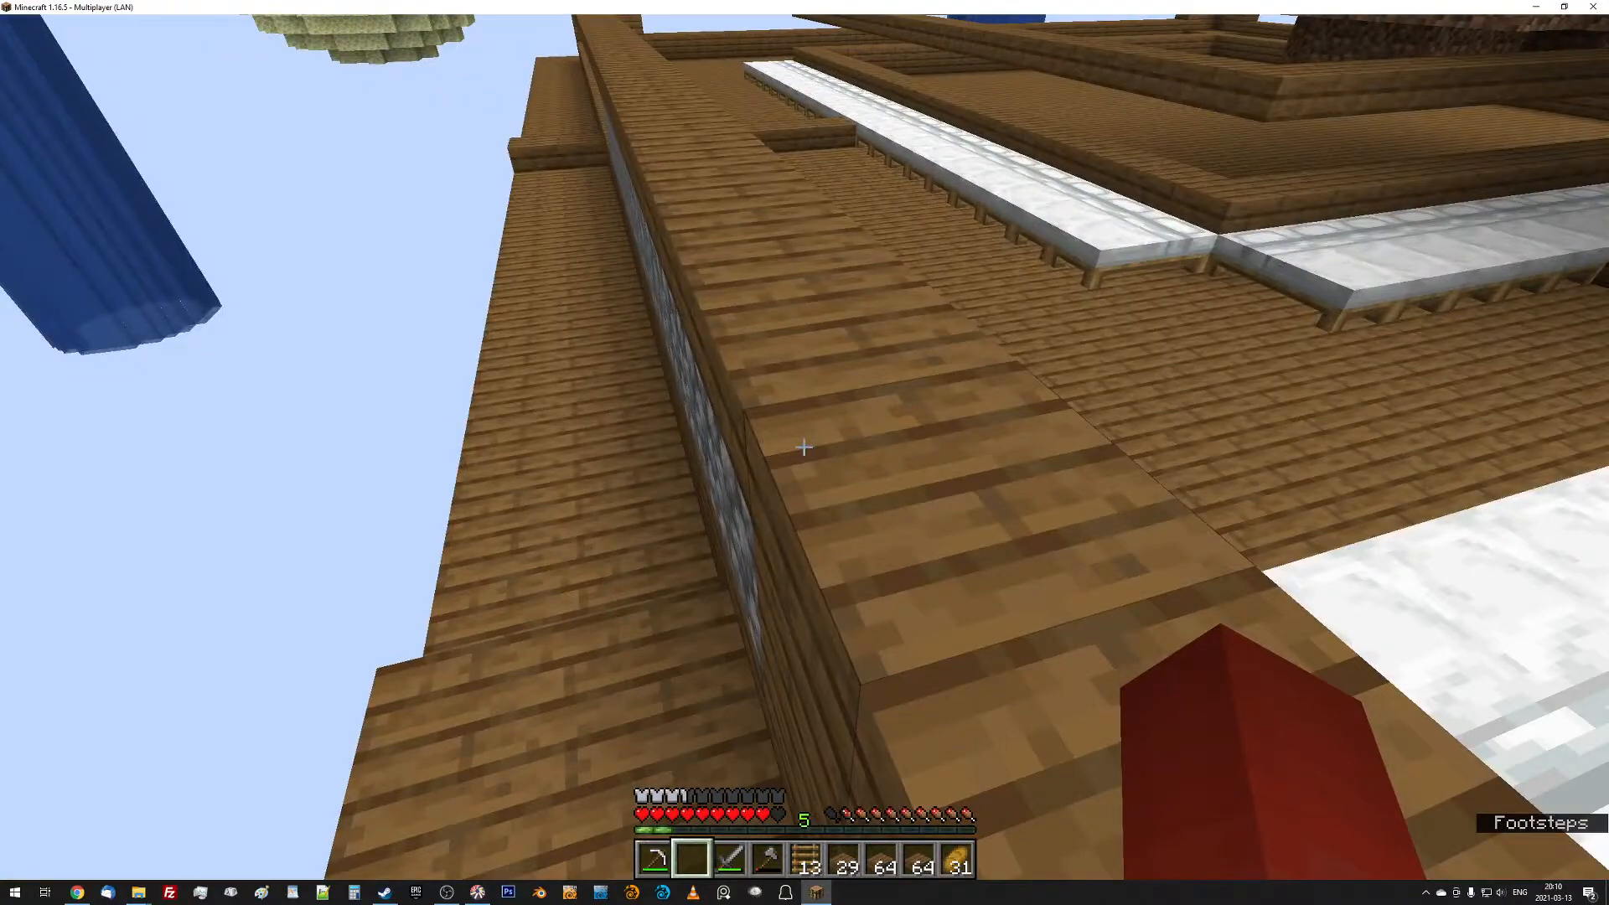
pyautogui.moveTo(803, 447)
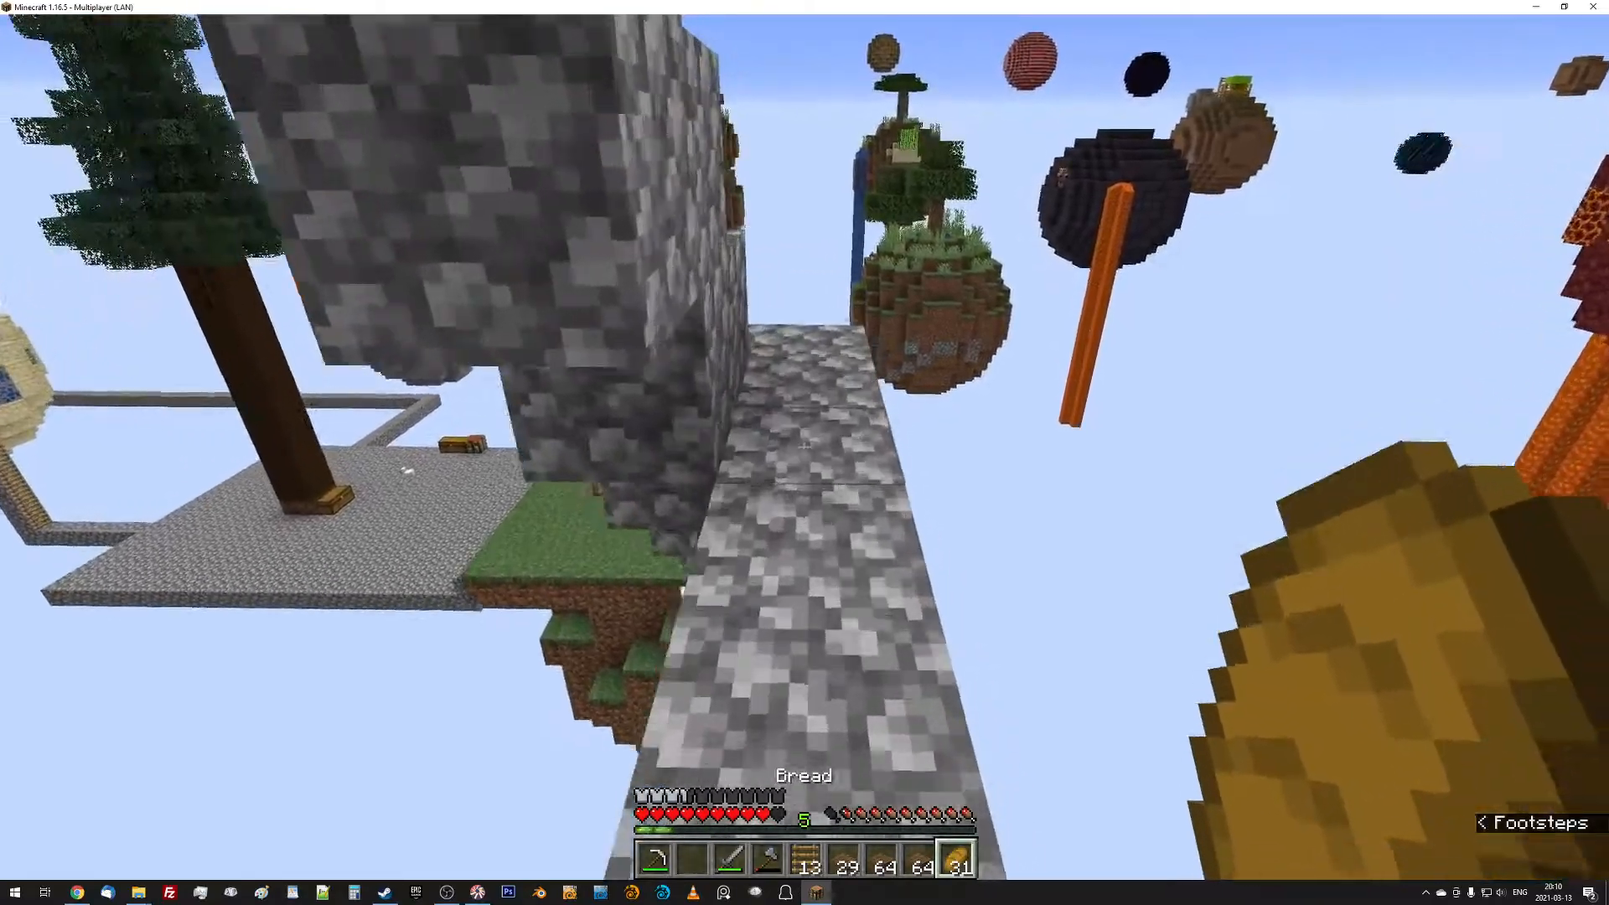
pyautogui.moveTo(803, 447)
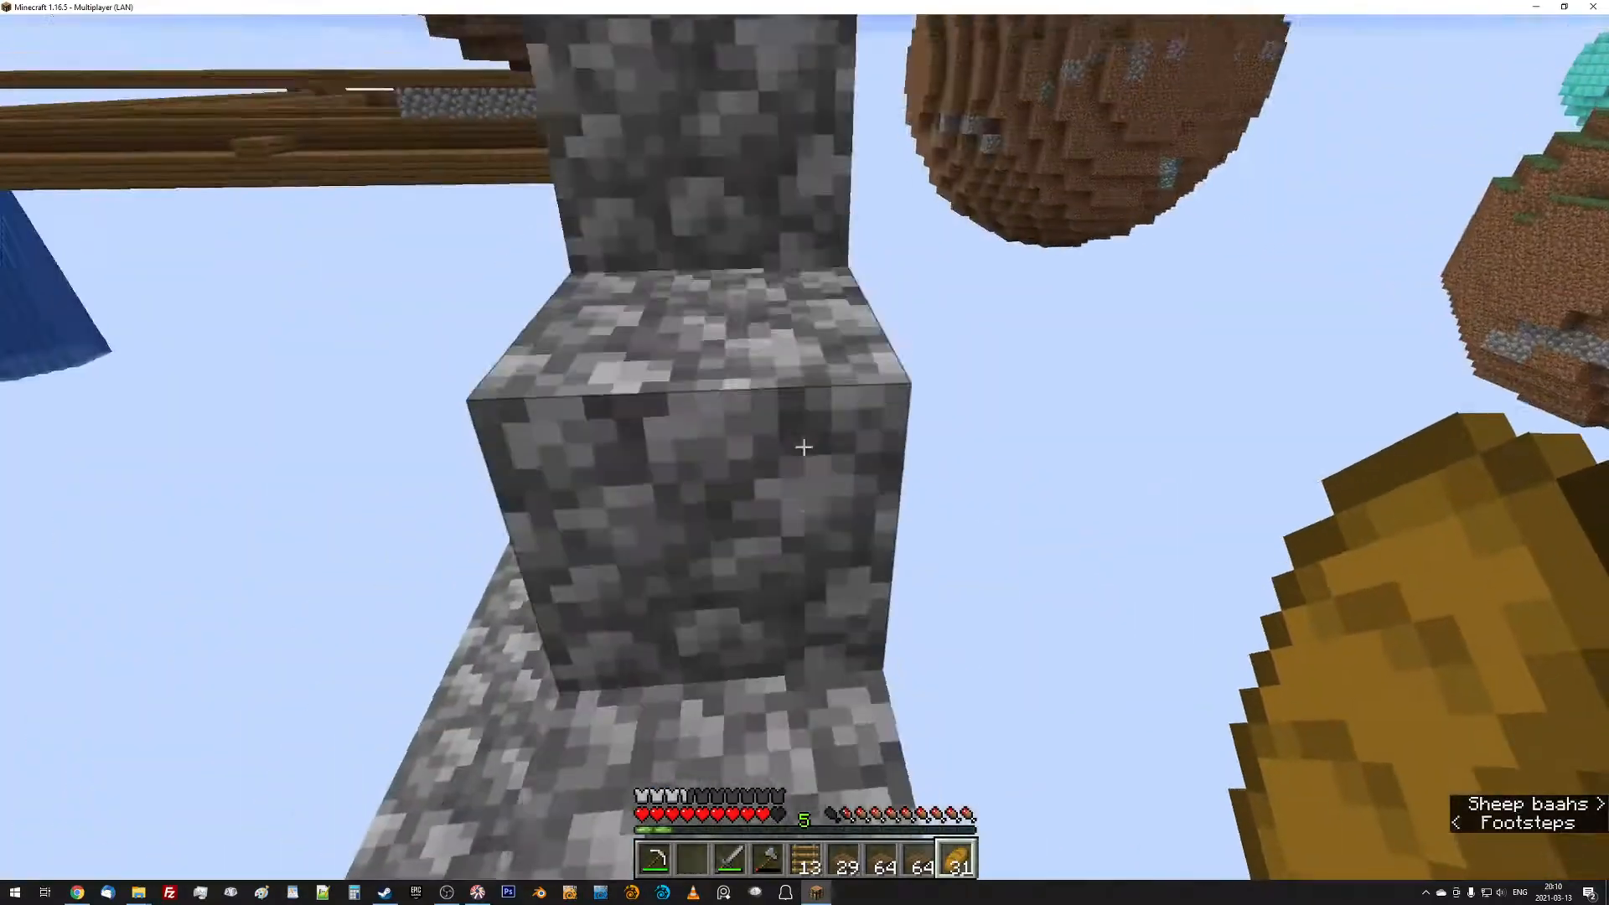
pyautogui.moveTo(805, 448)
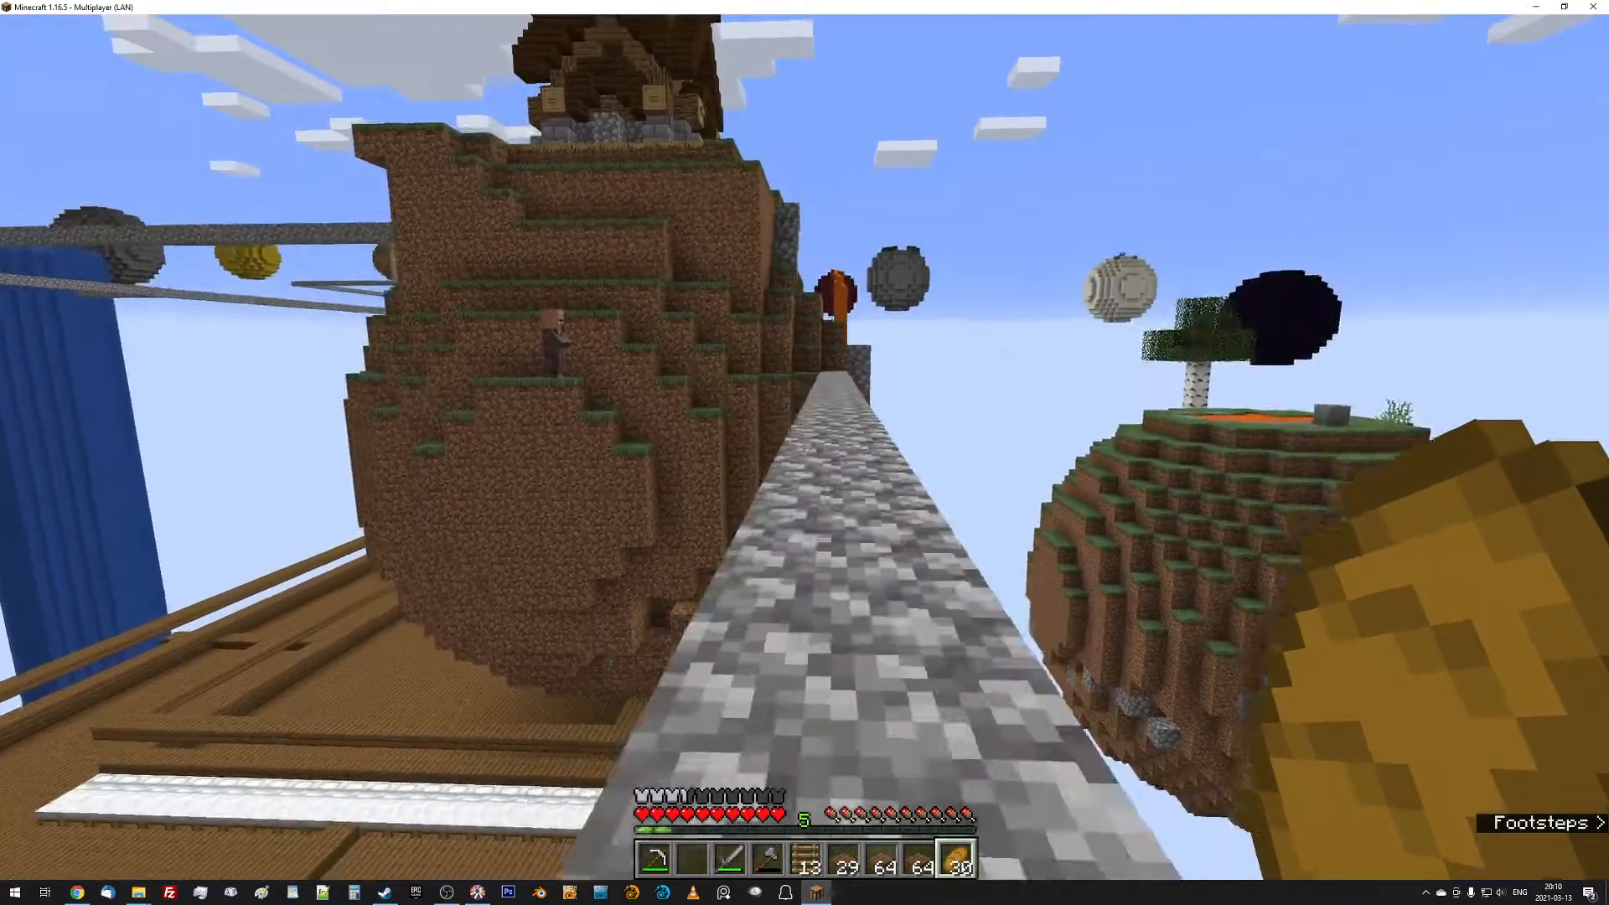
pyautogui.moveTo(804, 453)
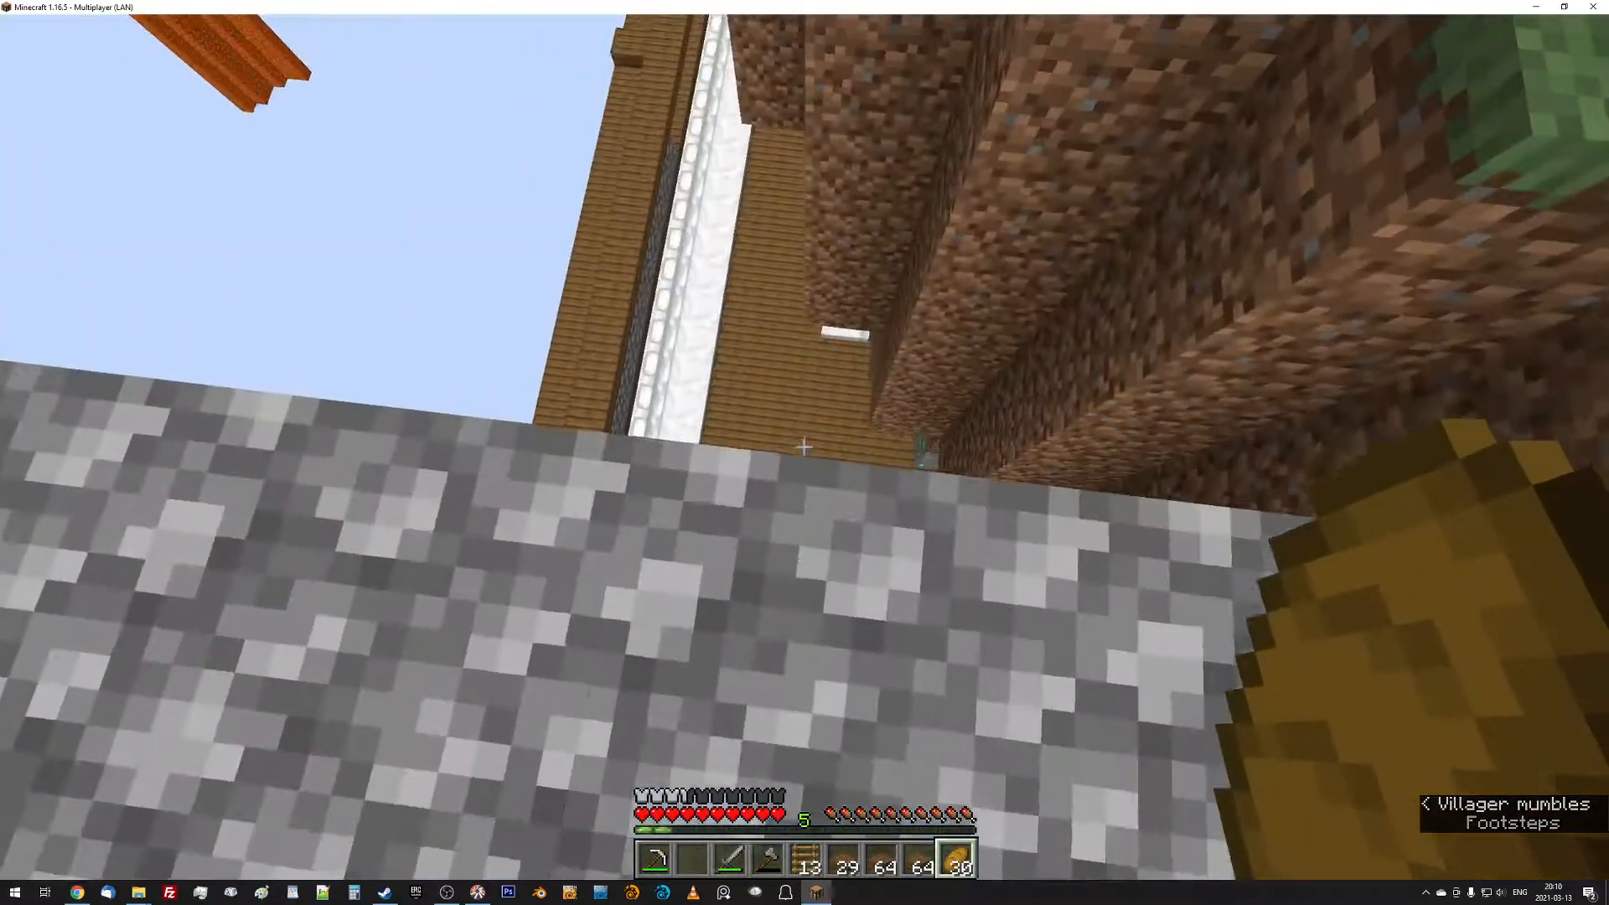
pyautogui.moveTo(804, 445)
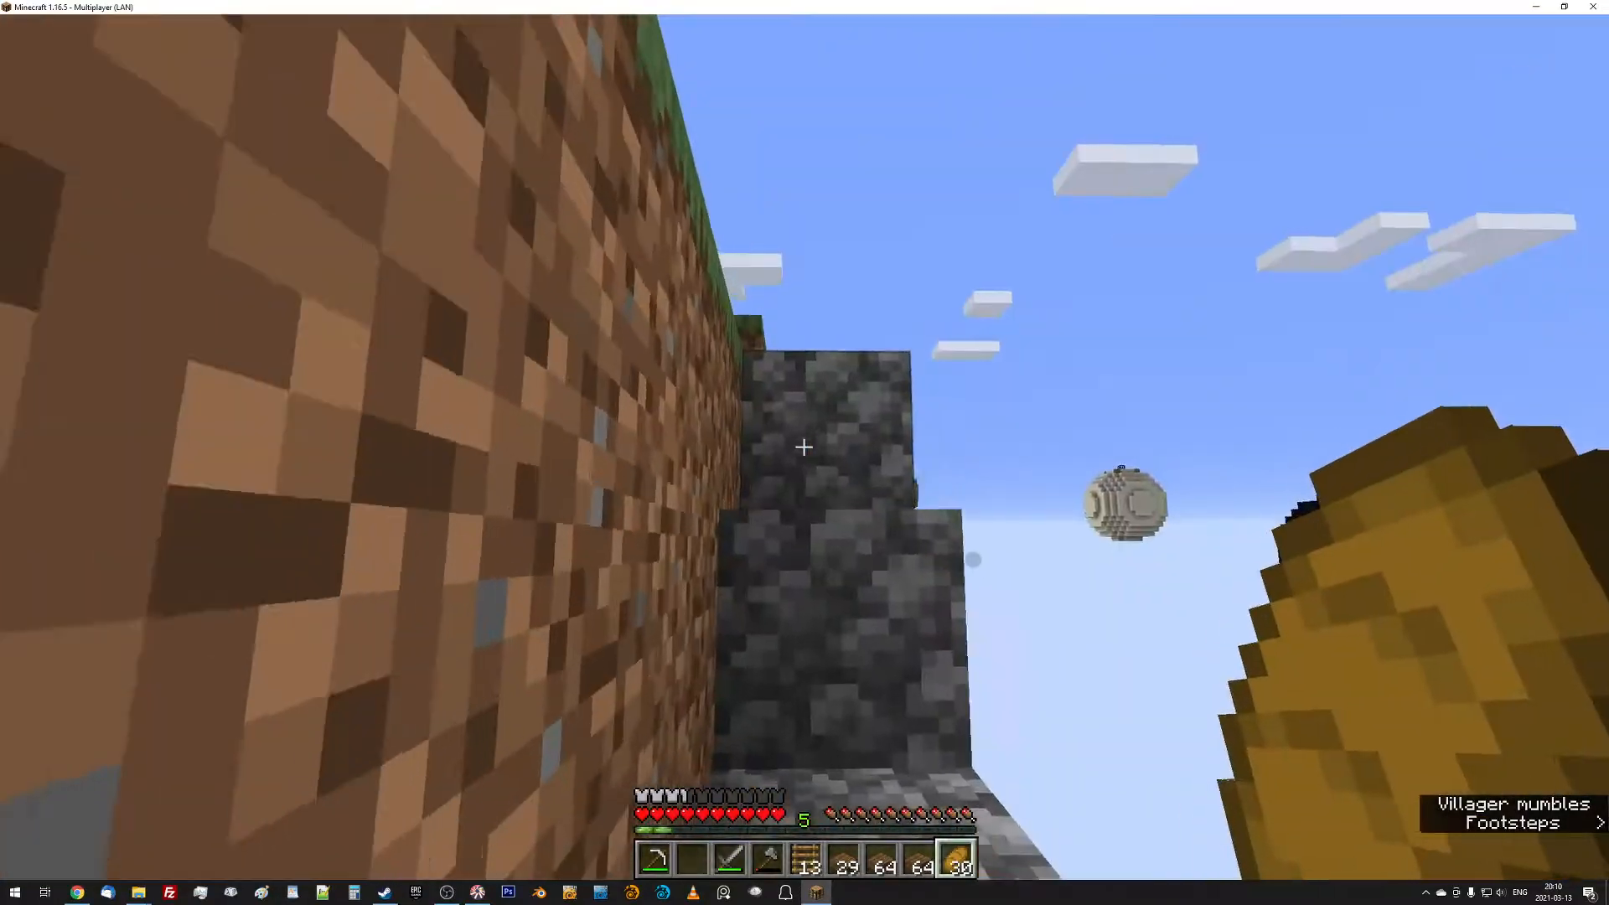
pyautogui.moveTo(805, 447)
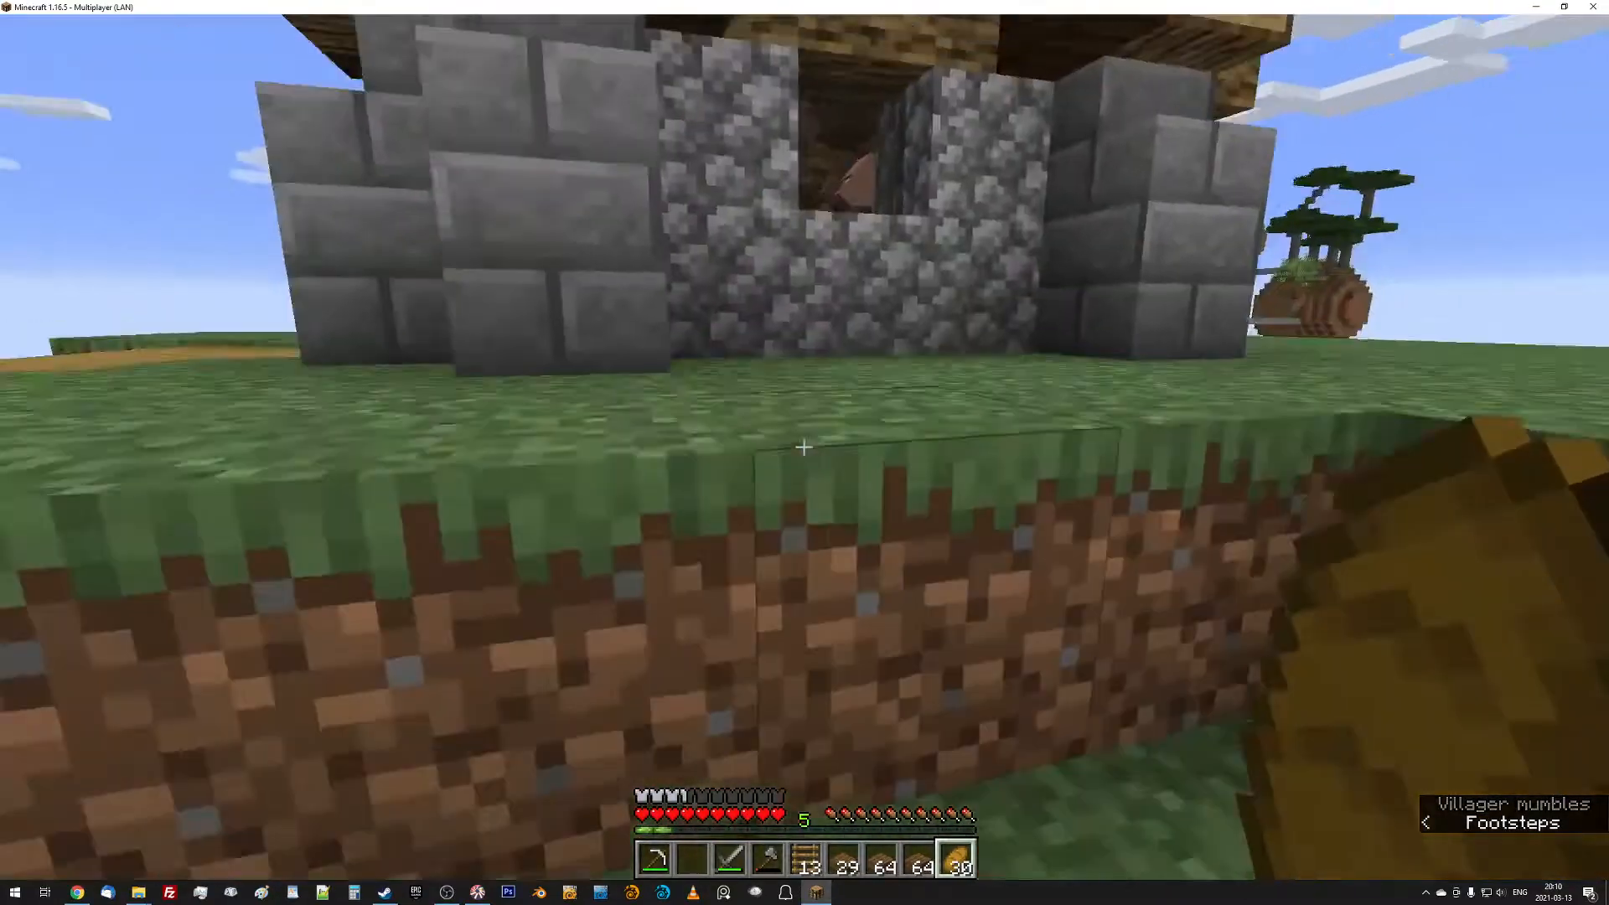
# Check the inventory for the spruce boat, then turn on the F3 debug overlay.
pyautogui.press('e')
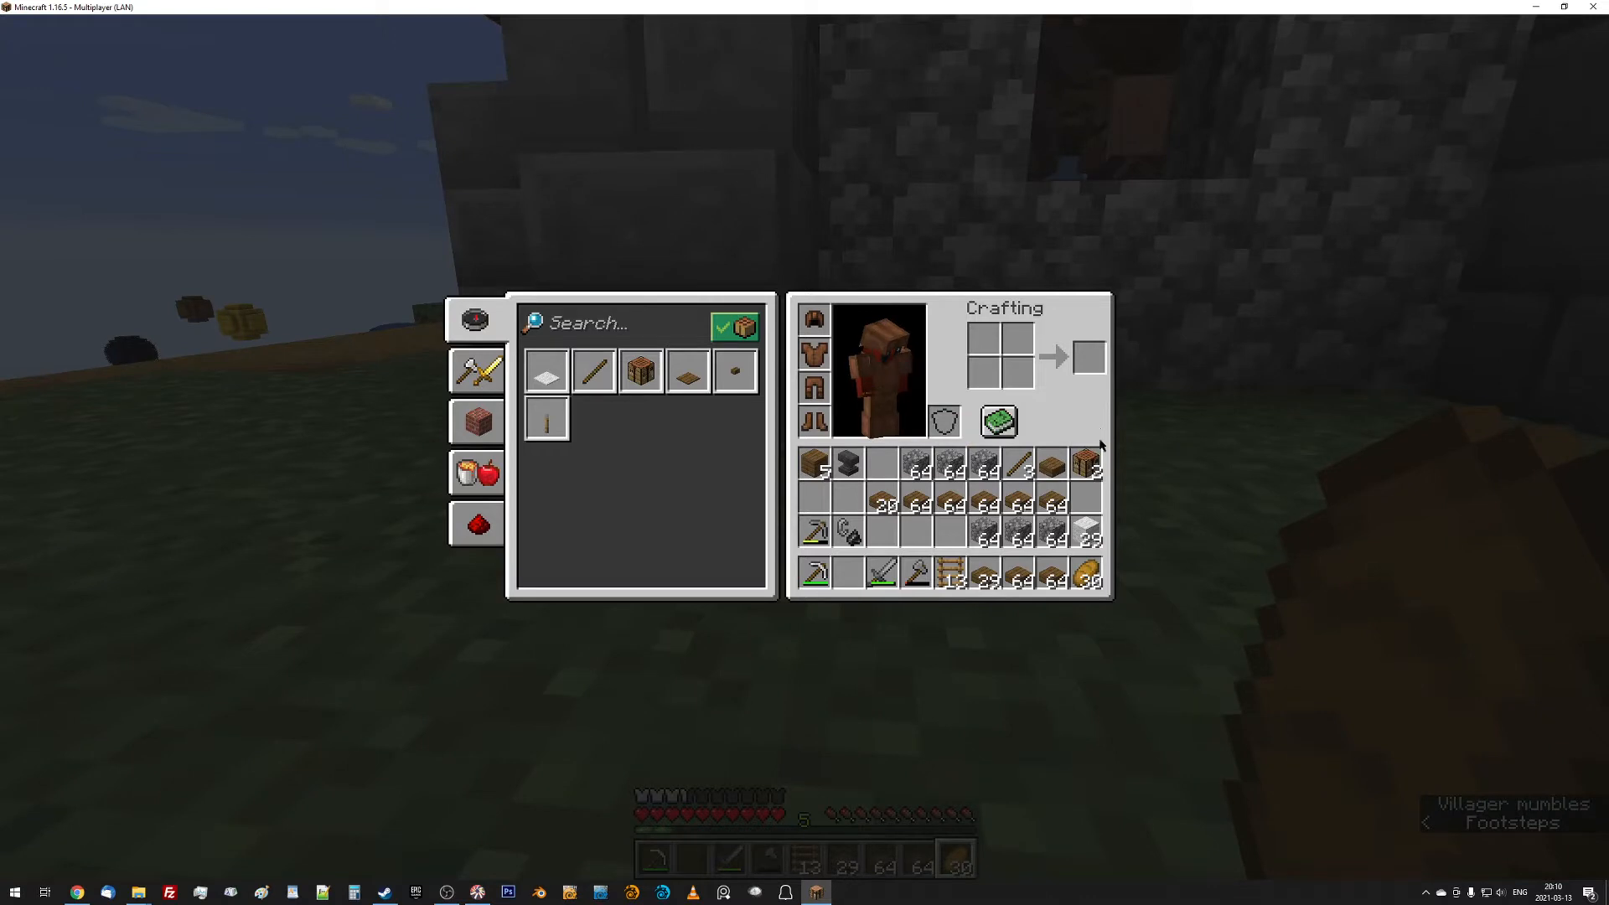
pyautogui.moveTo(941, 421)
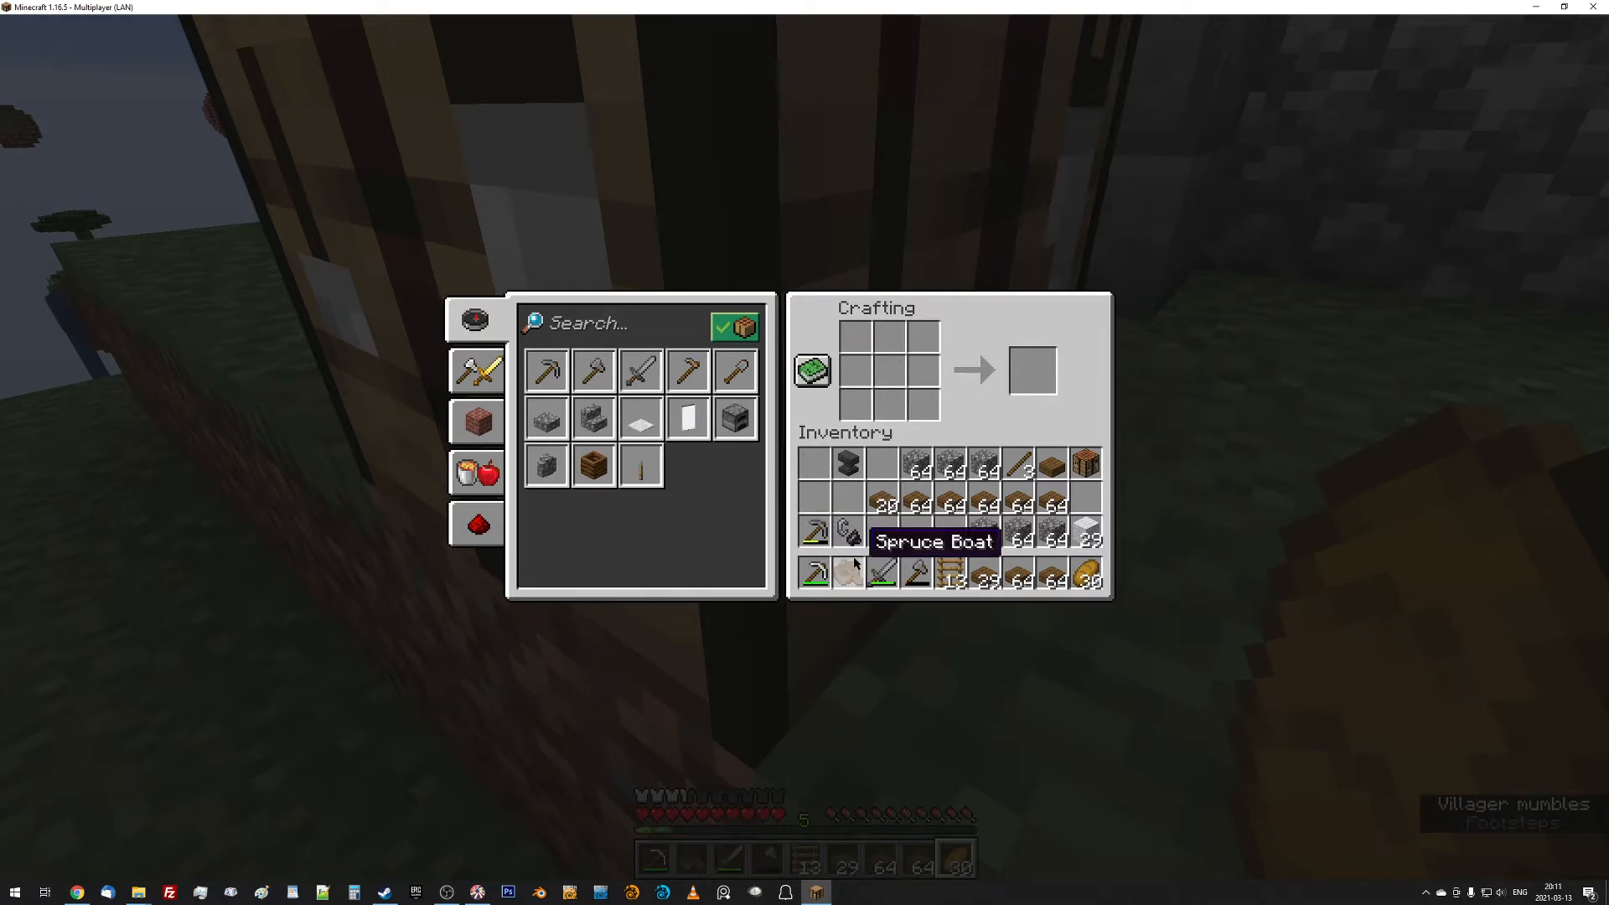
pyautogui.press('Escape')
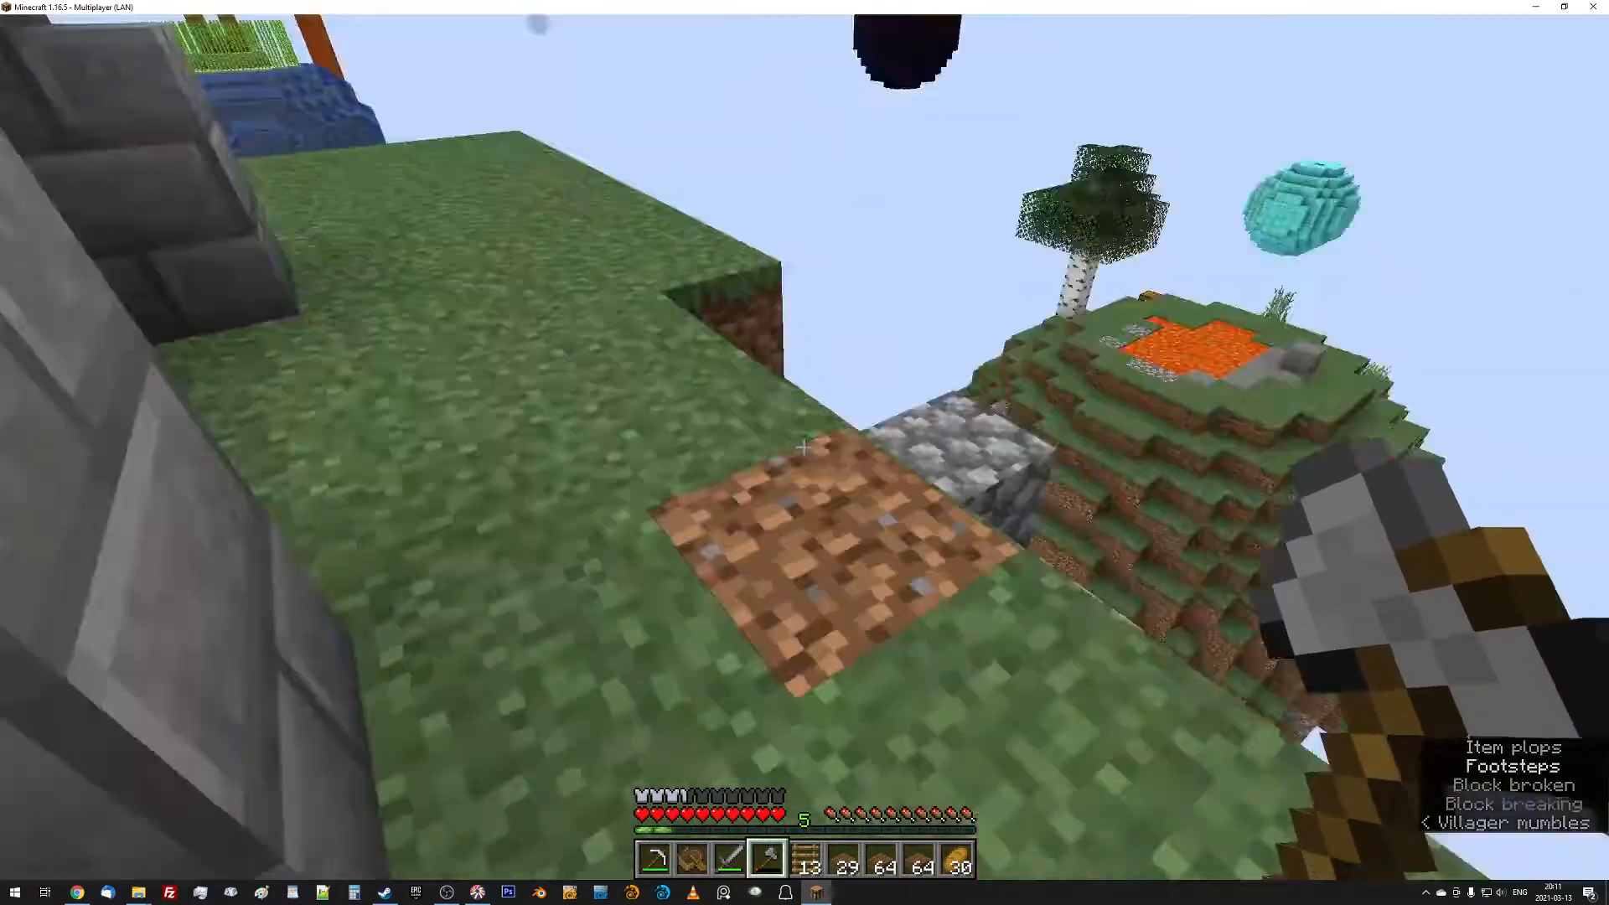
pyautogui.press('F3')
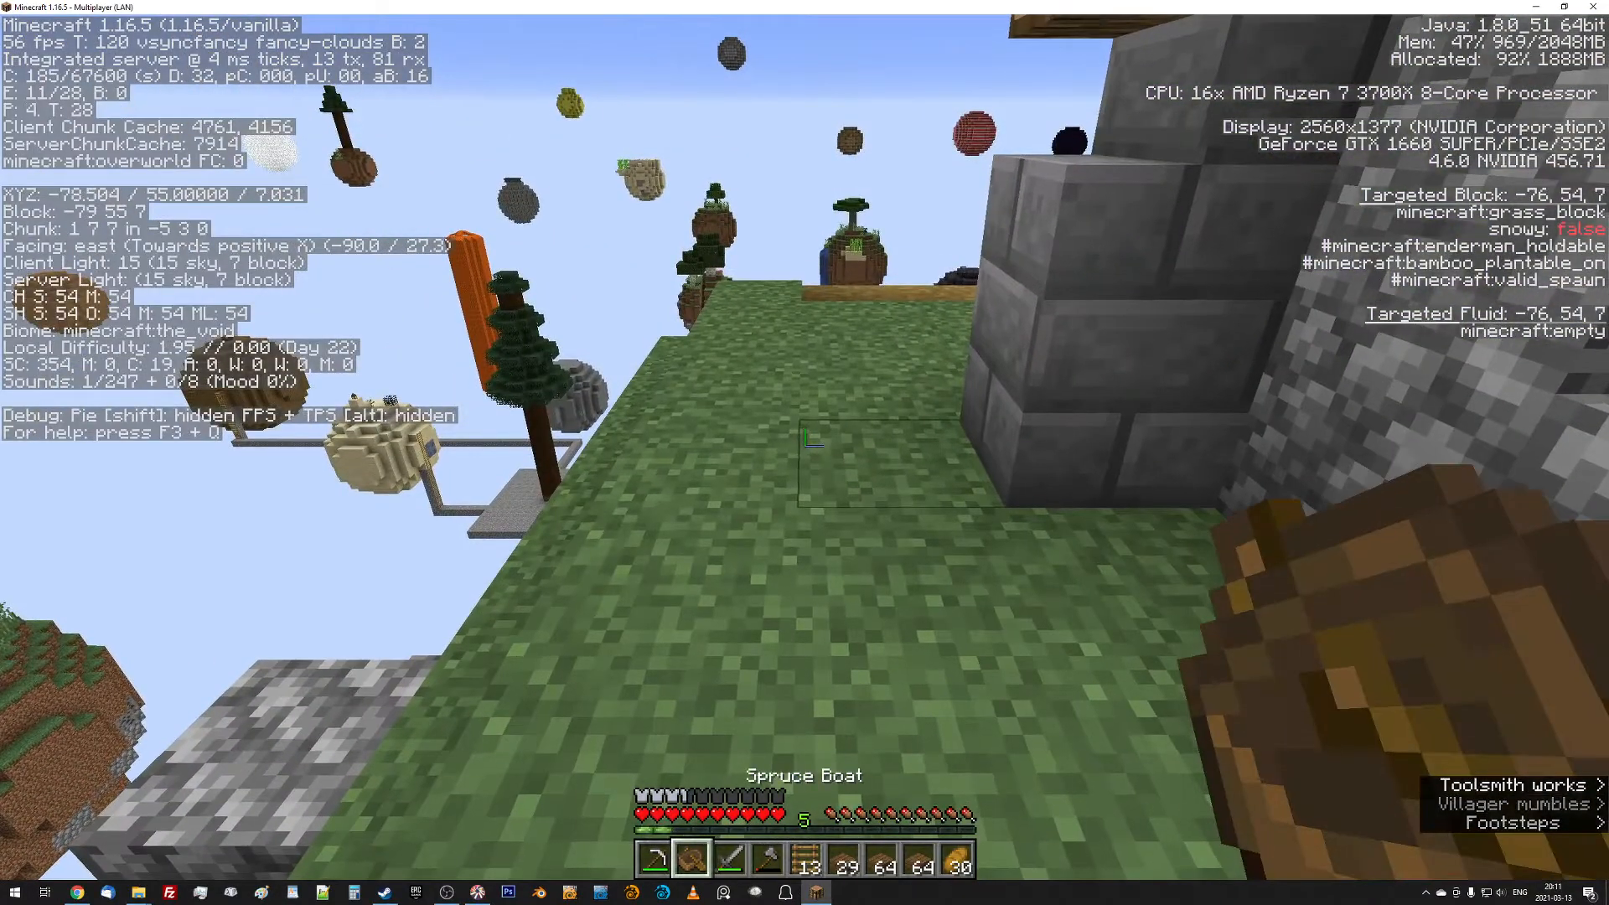
pyautogui.moveTo(804, 442)
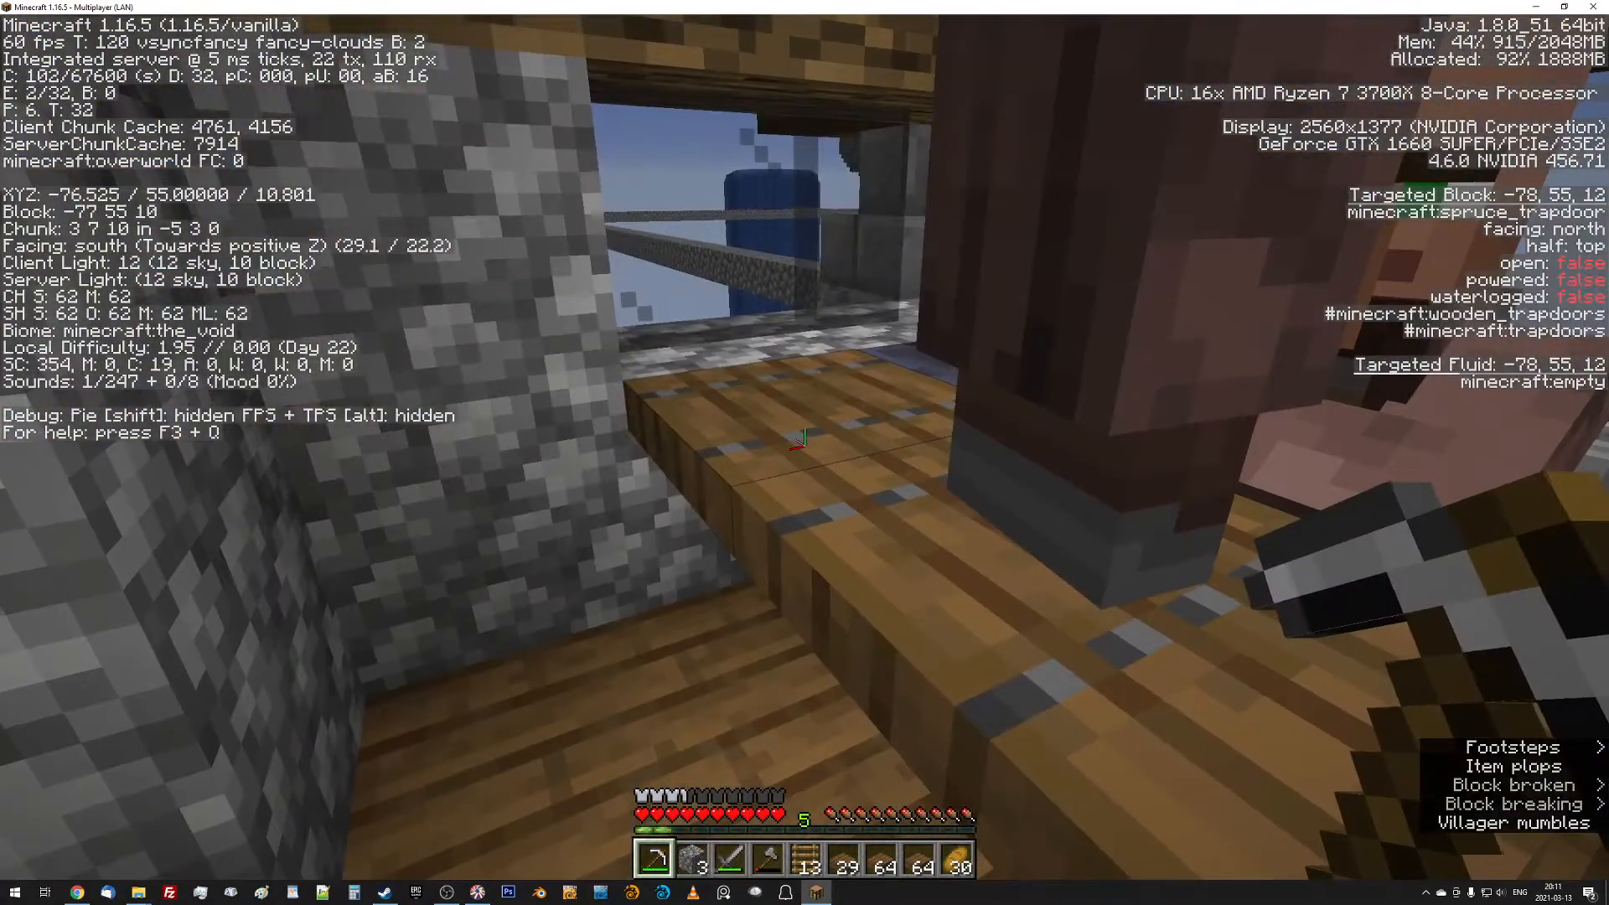
pyautogui.moveTo(805, 442)
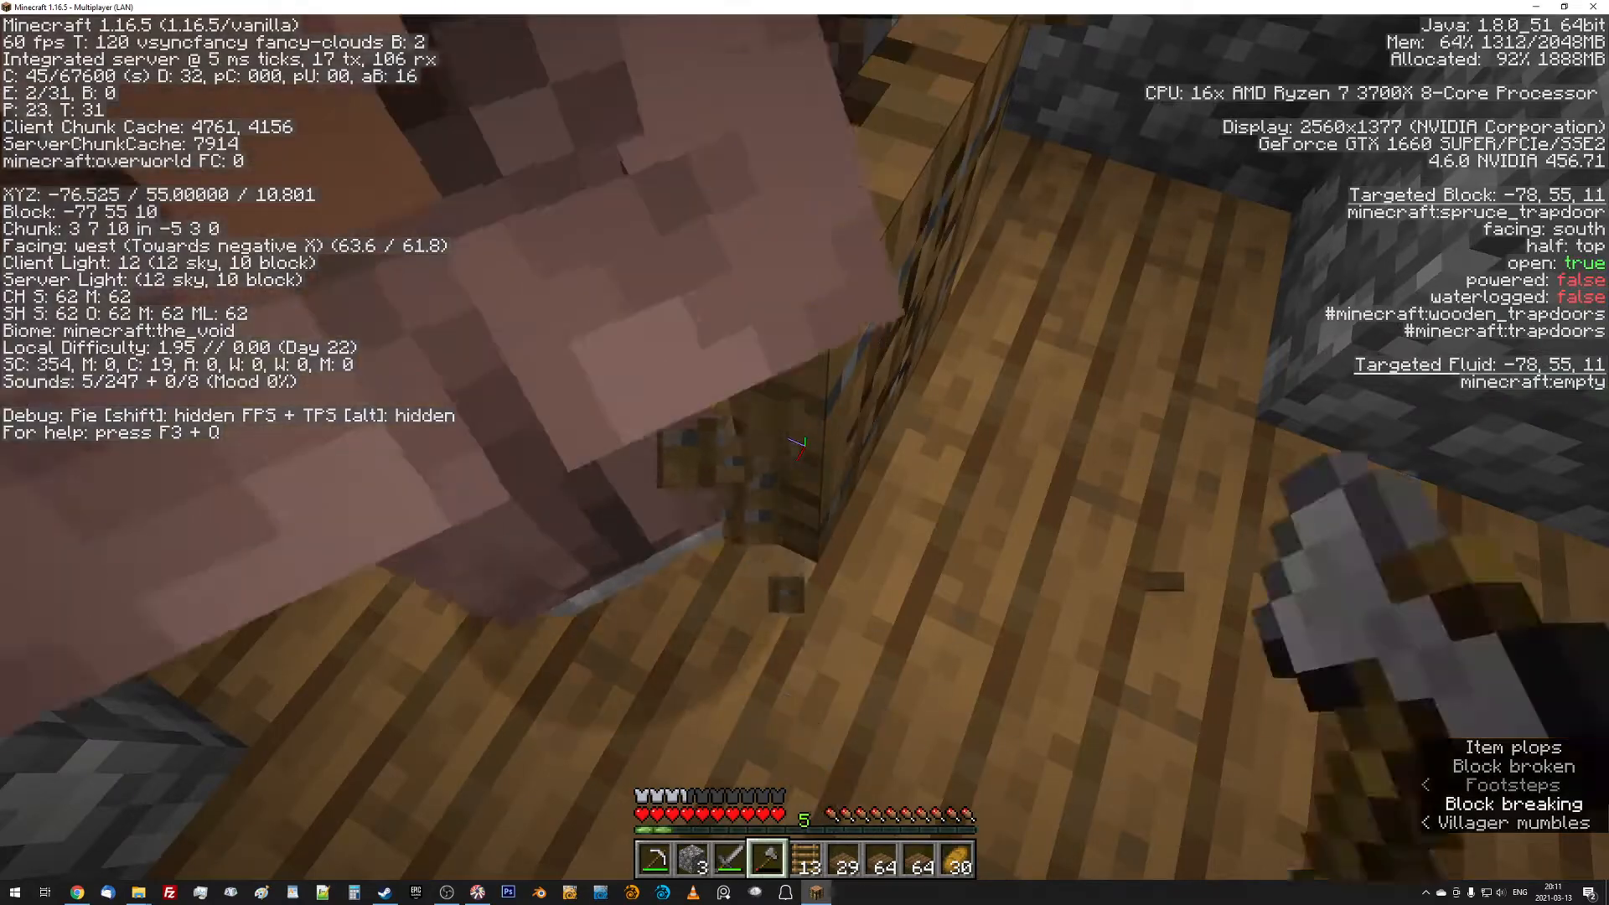
pyautogui.moveTo(804, 441)
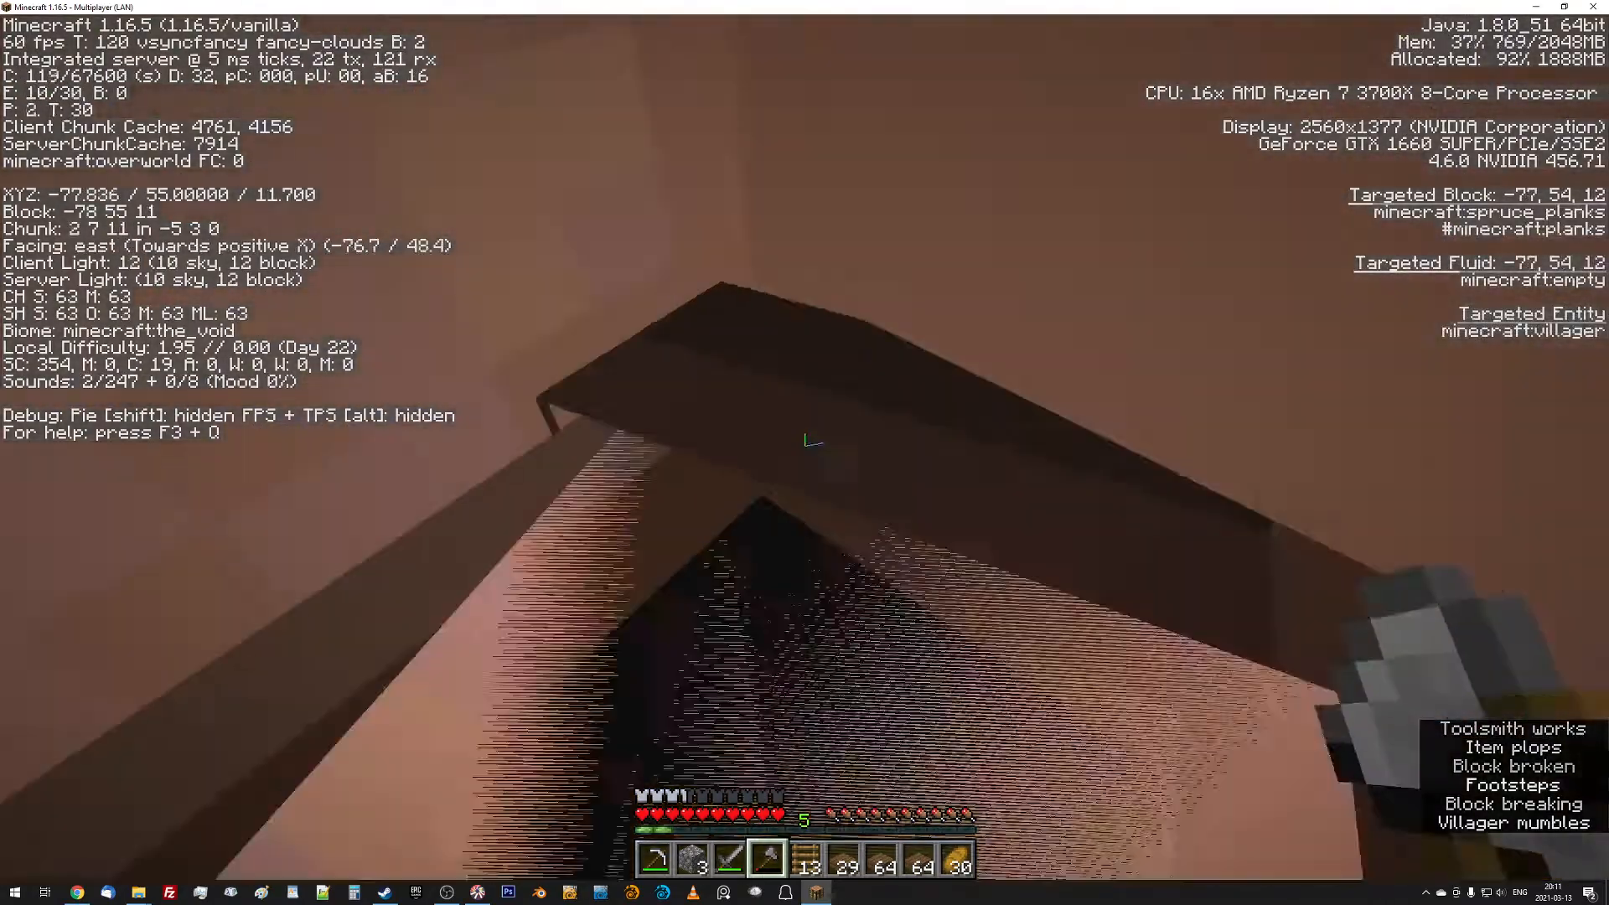
pyautogui.moveTo(805, 439)
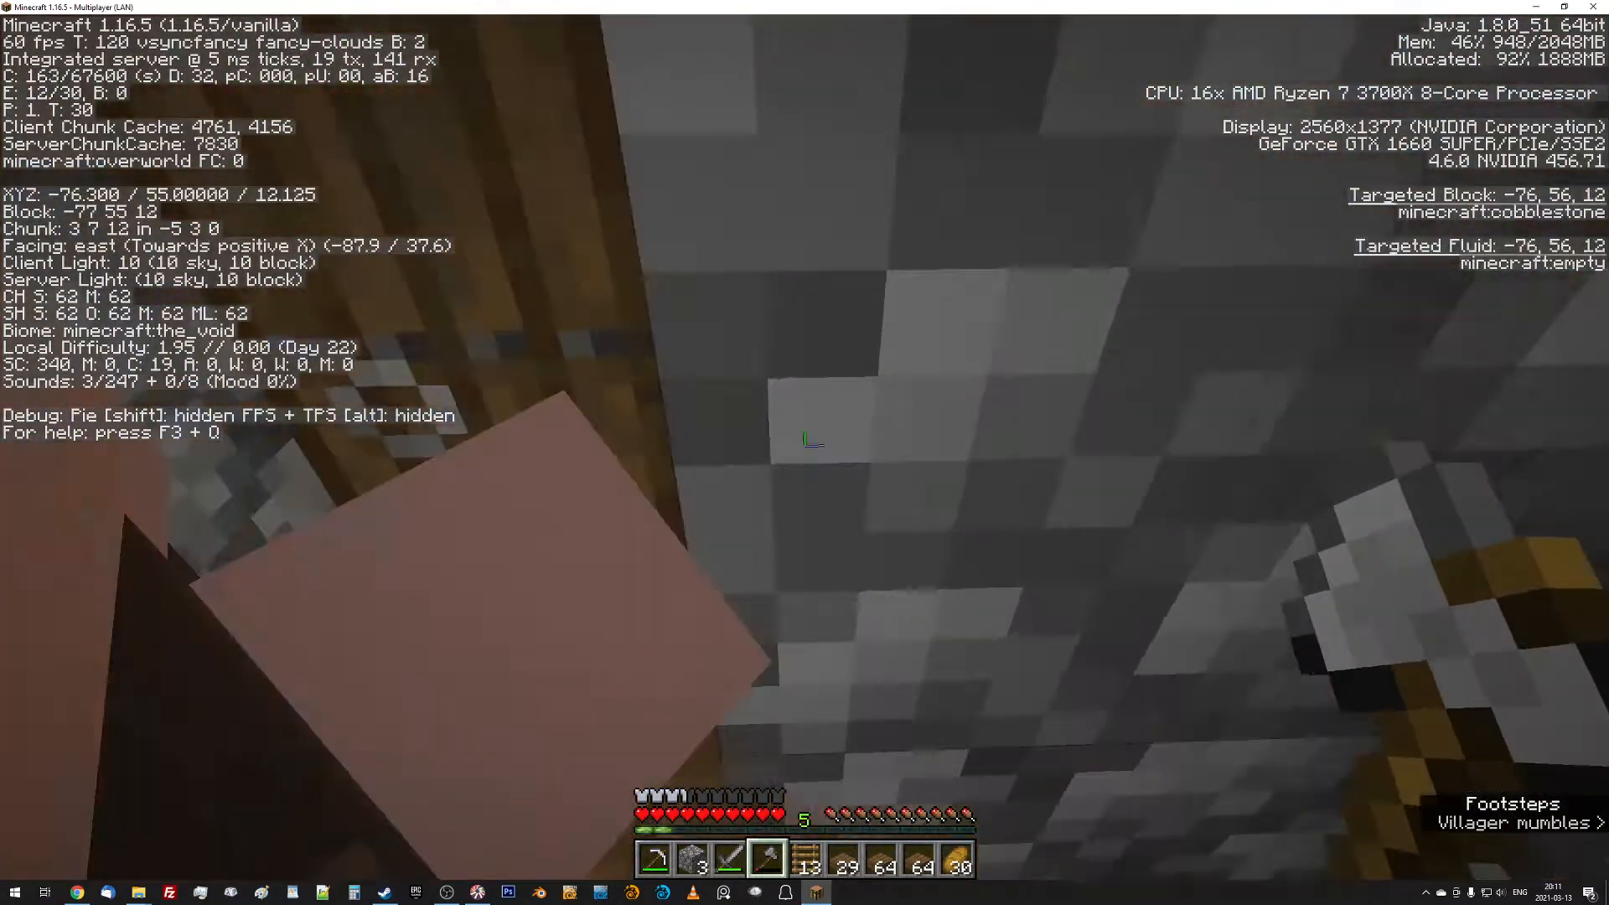
pyautogui.moveTo(804, 441)
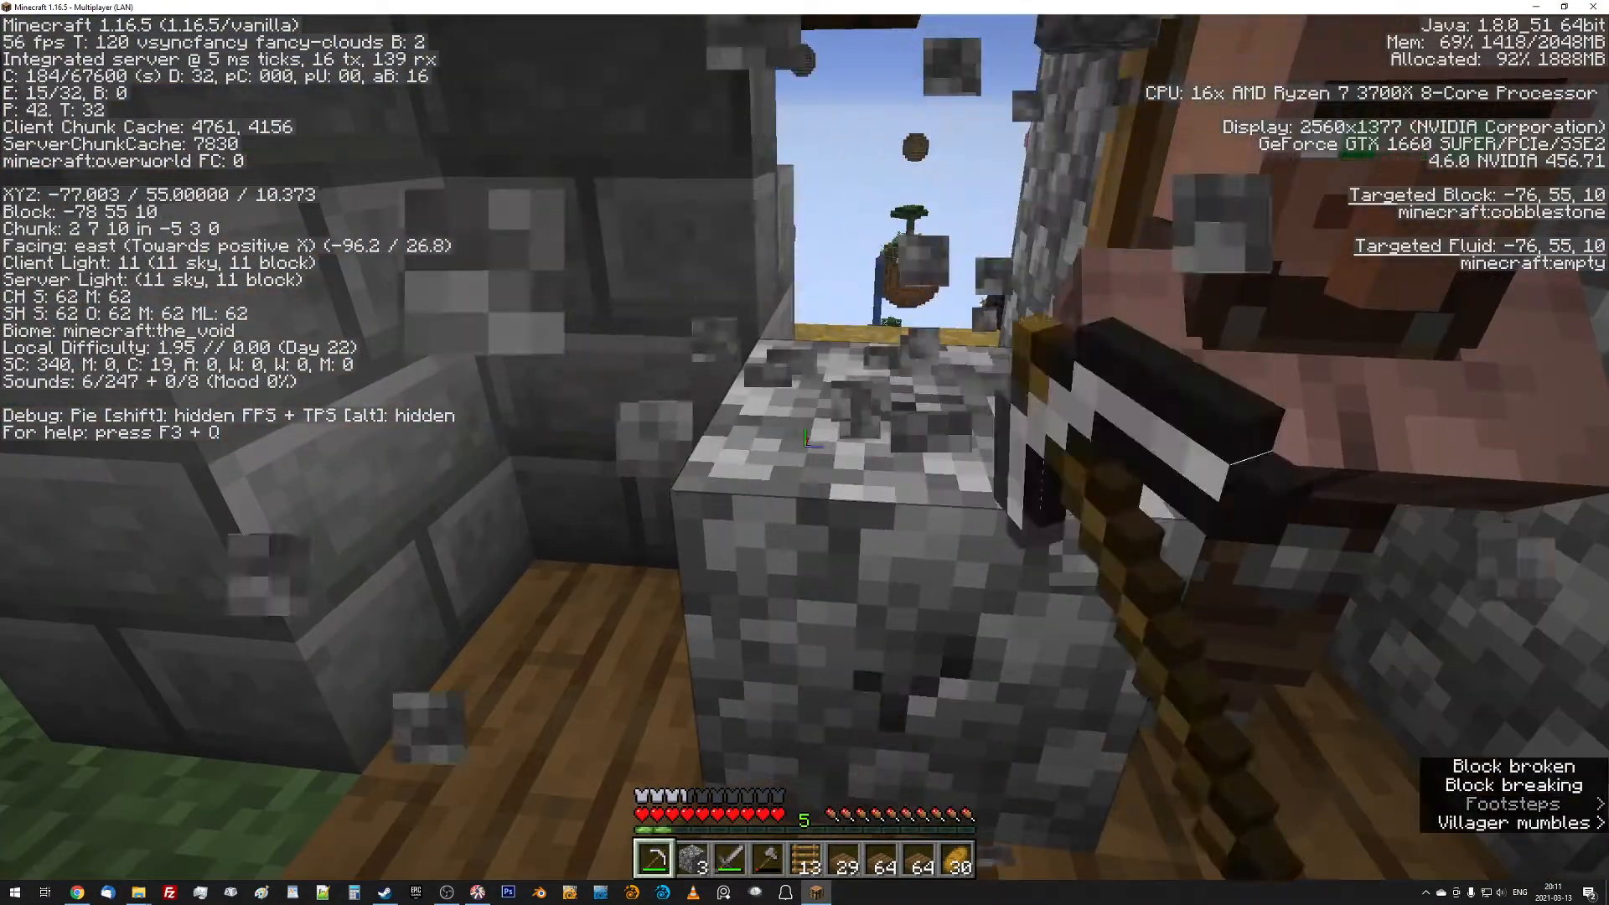
pyautogui.moveTo(805, 439)
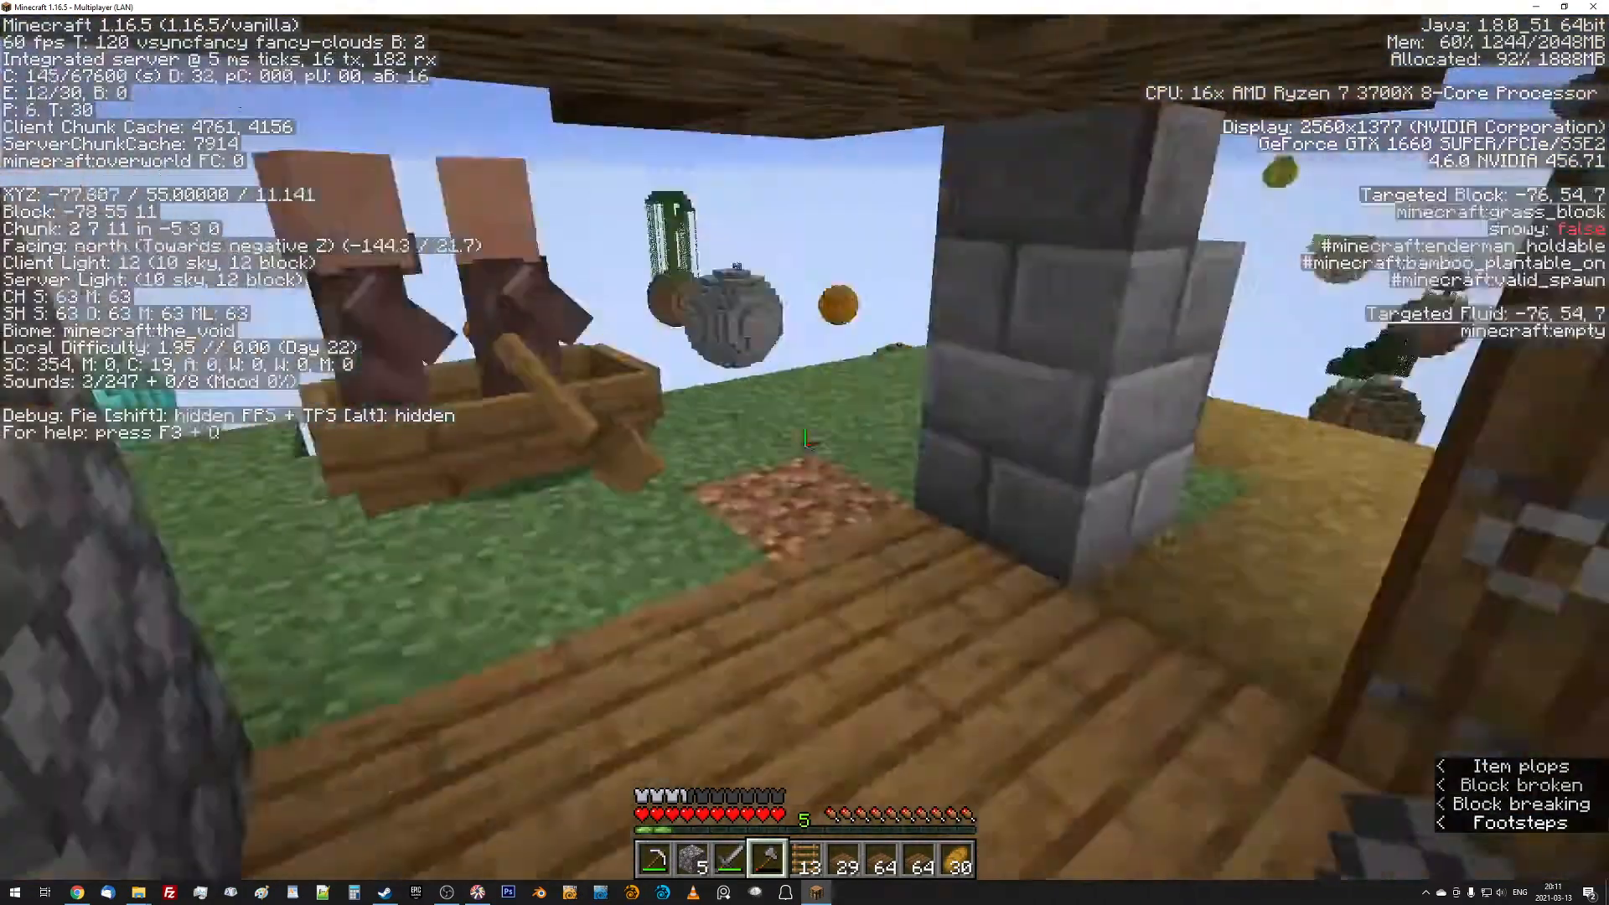
pyautogui.moveTo(805, 441)
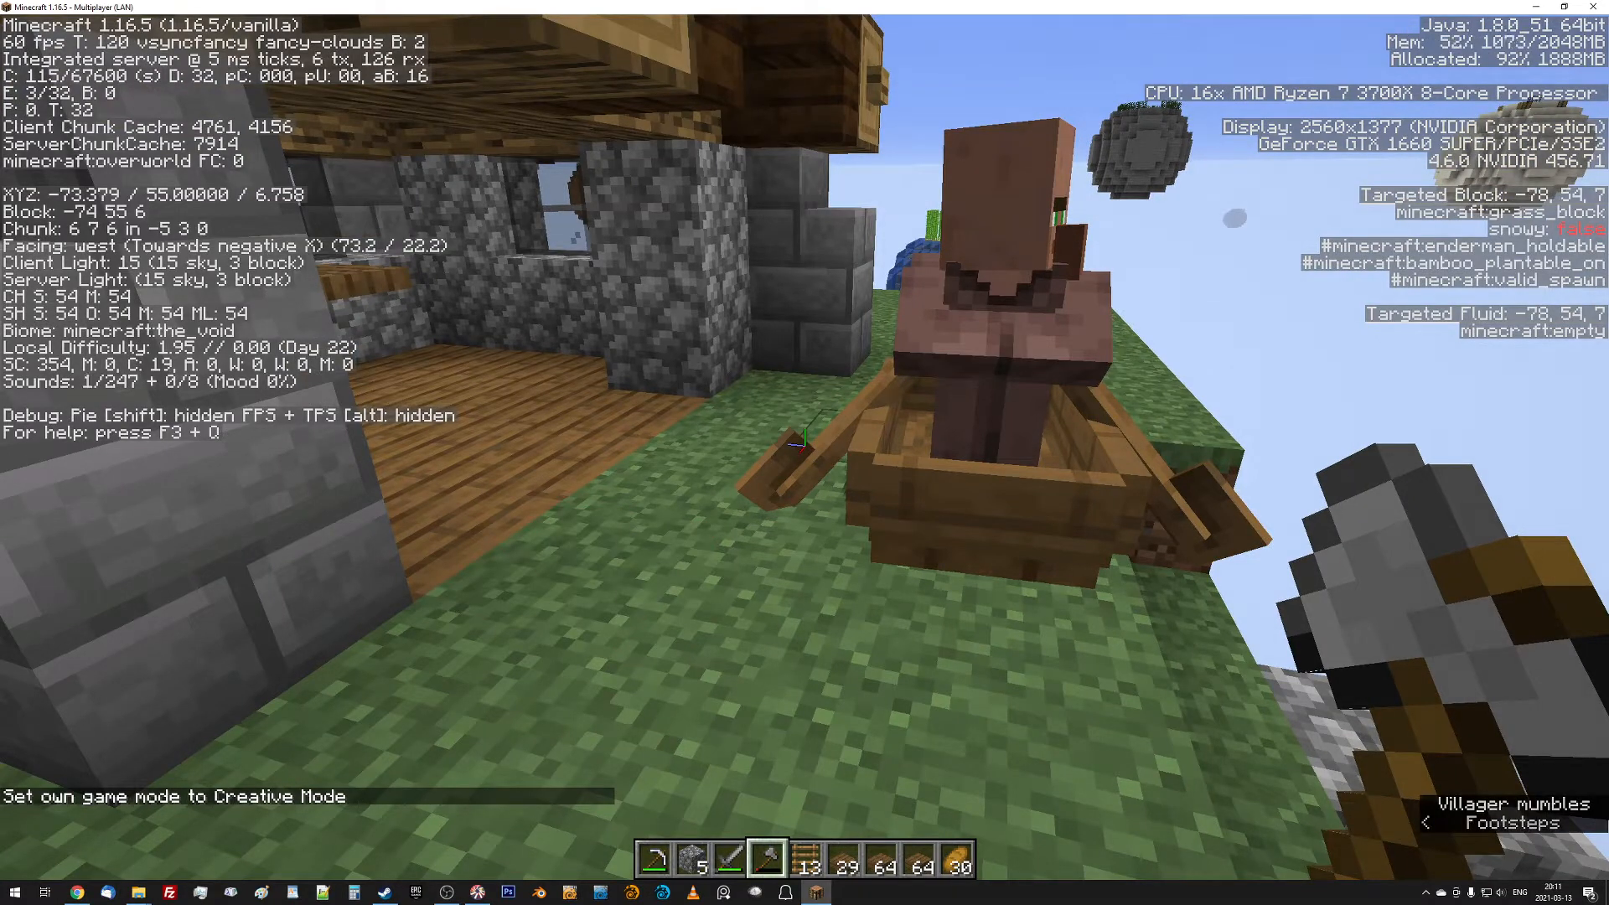
# Run the /gamemode survival command in chat.
pyautogui.press('t')
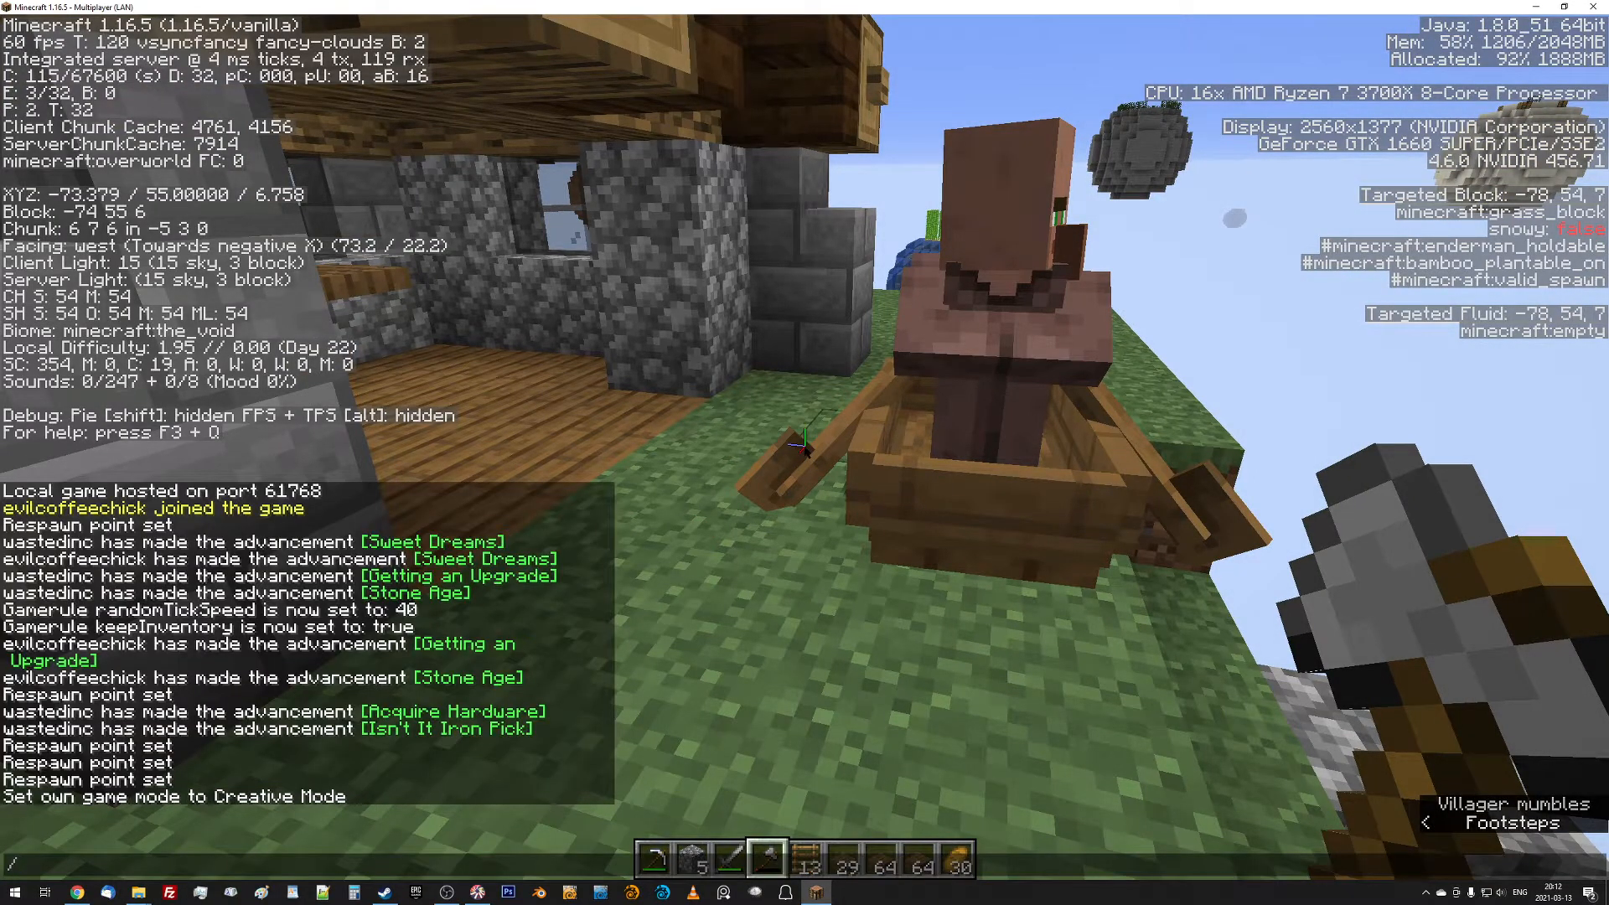
pyautogui.write('/gamemode')
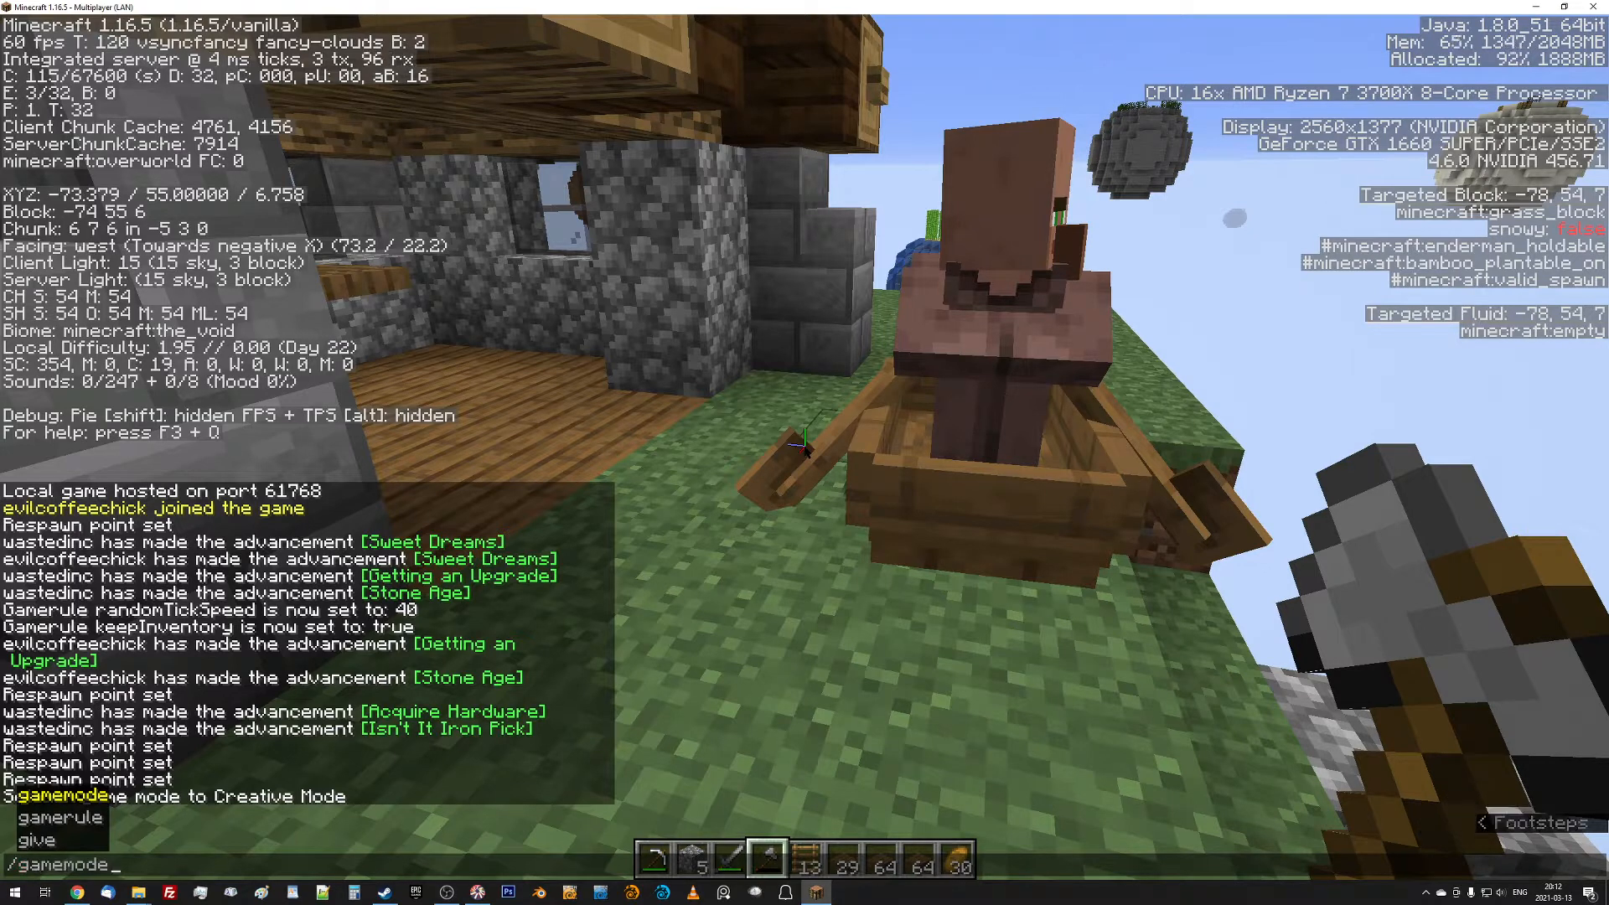
pyautogui.write('survival')
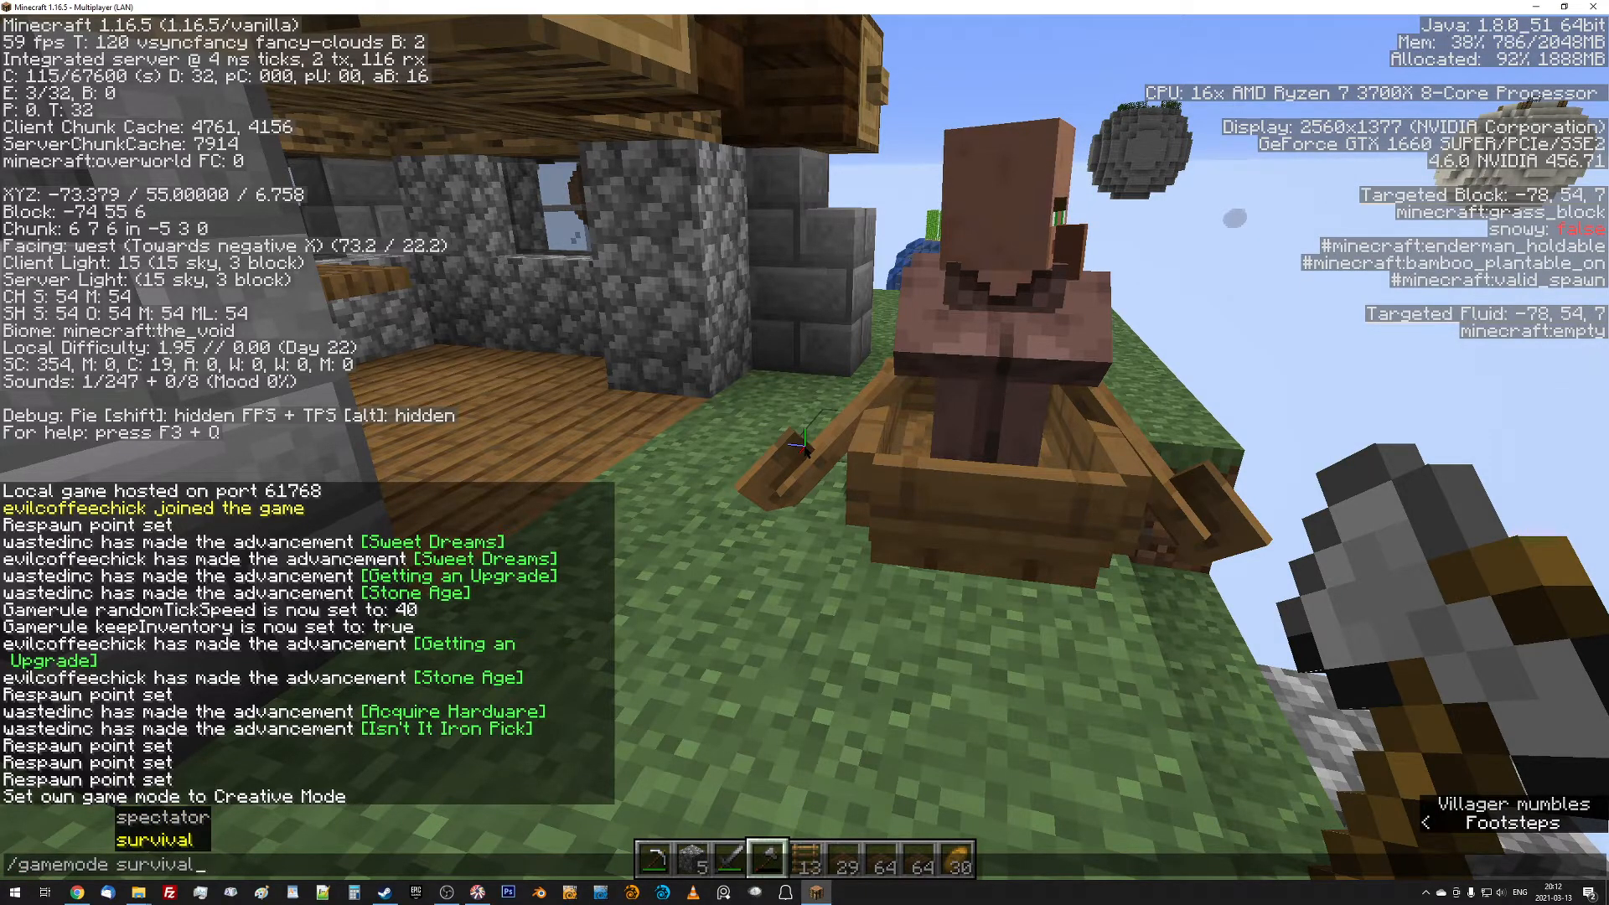
pyautogui.press('Return')
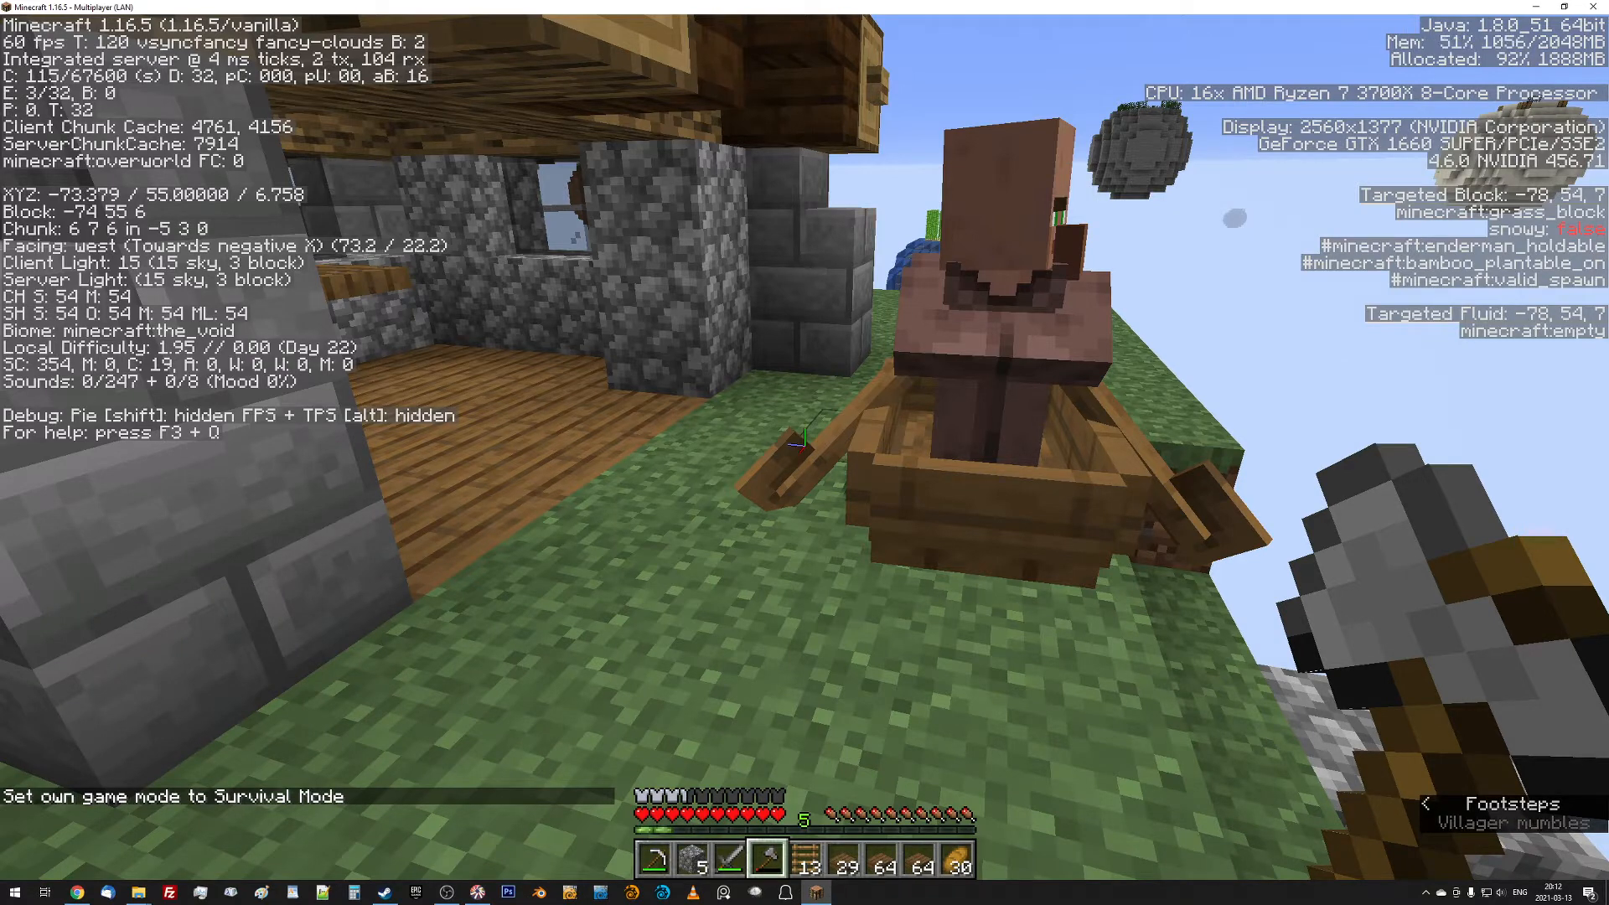
pyautogui.moveTo(805, 452)
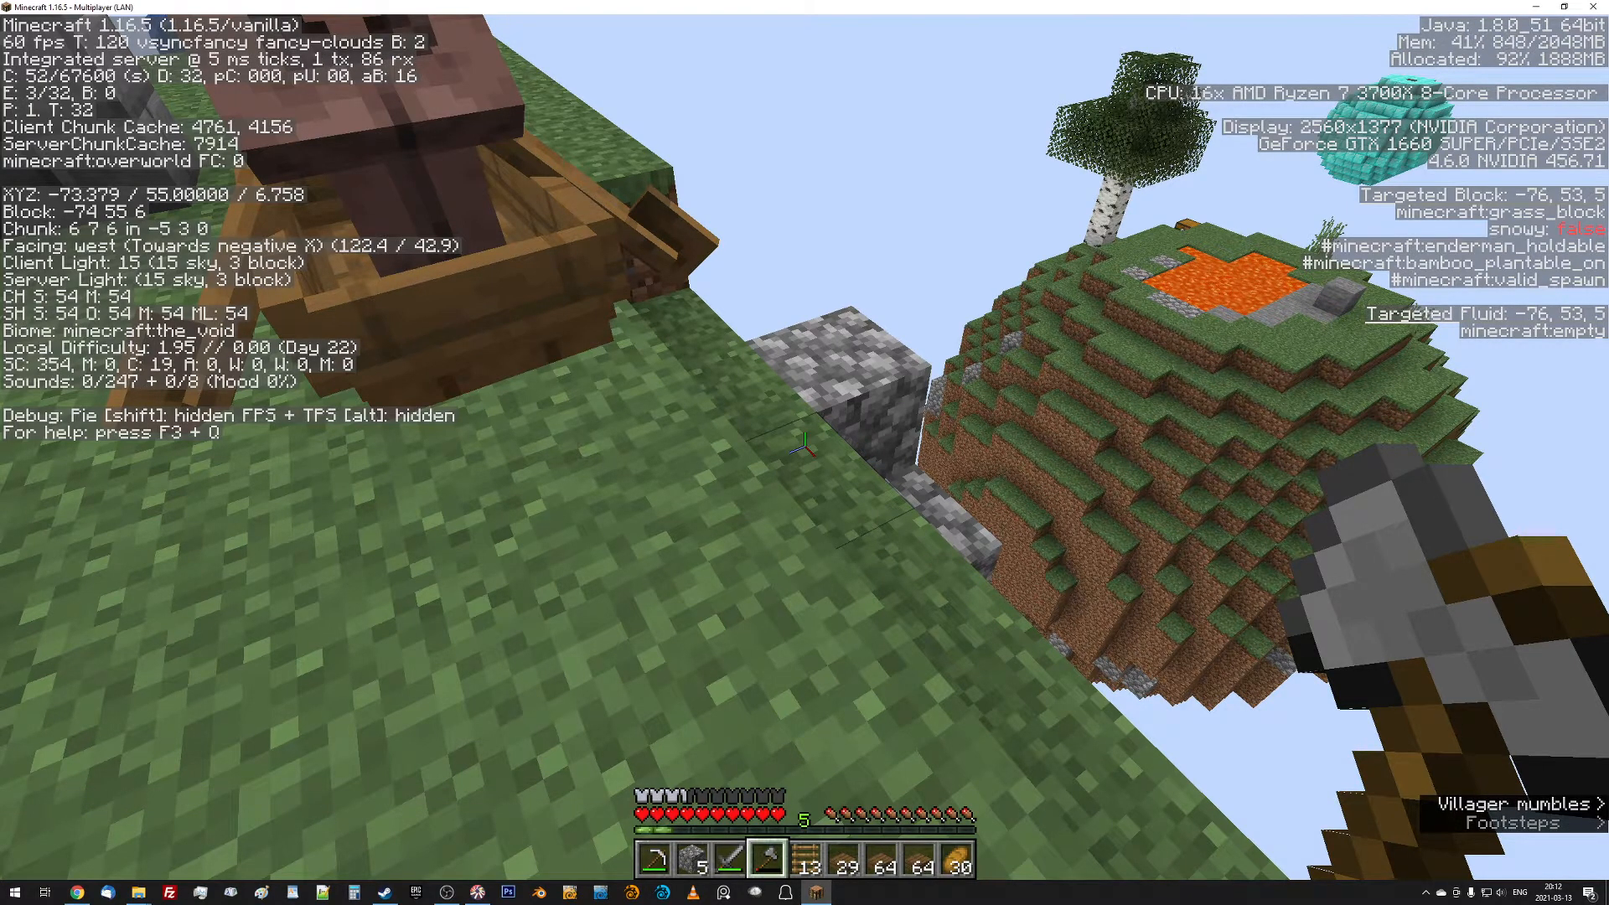
# Hide the F3 debug overlay and briefly check the inventory.
pyautogui.press('F3')
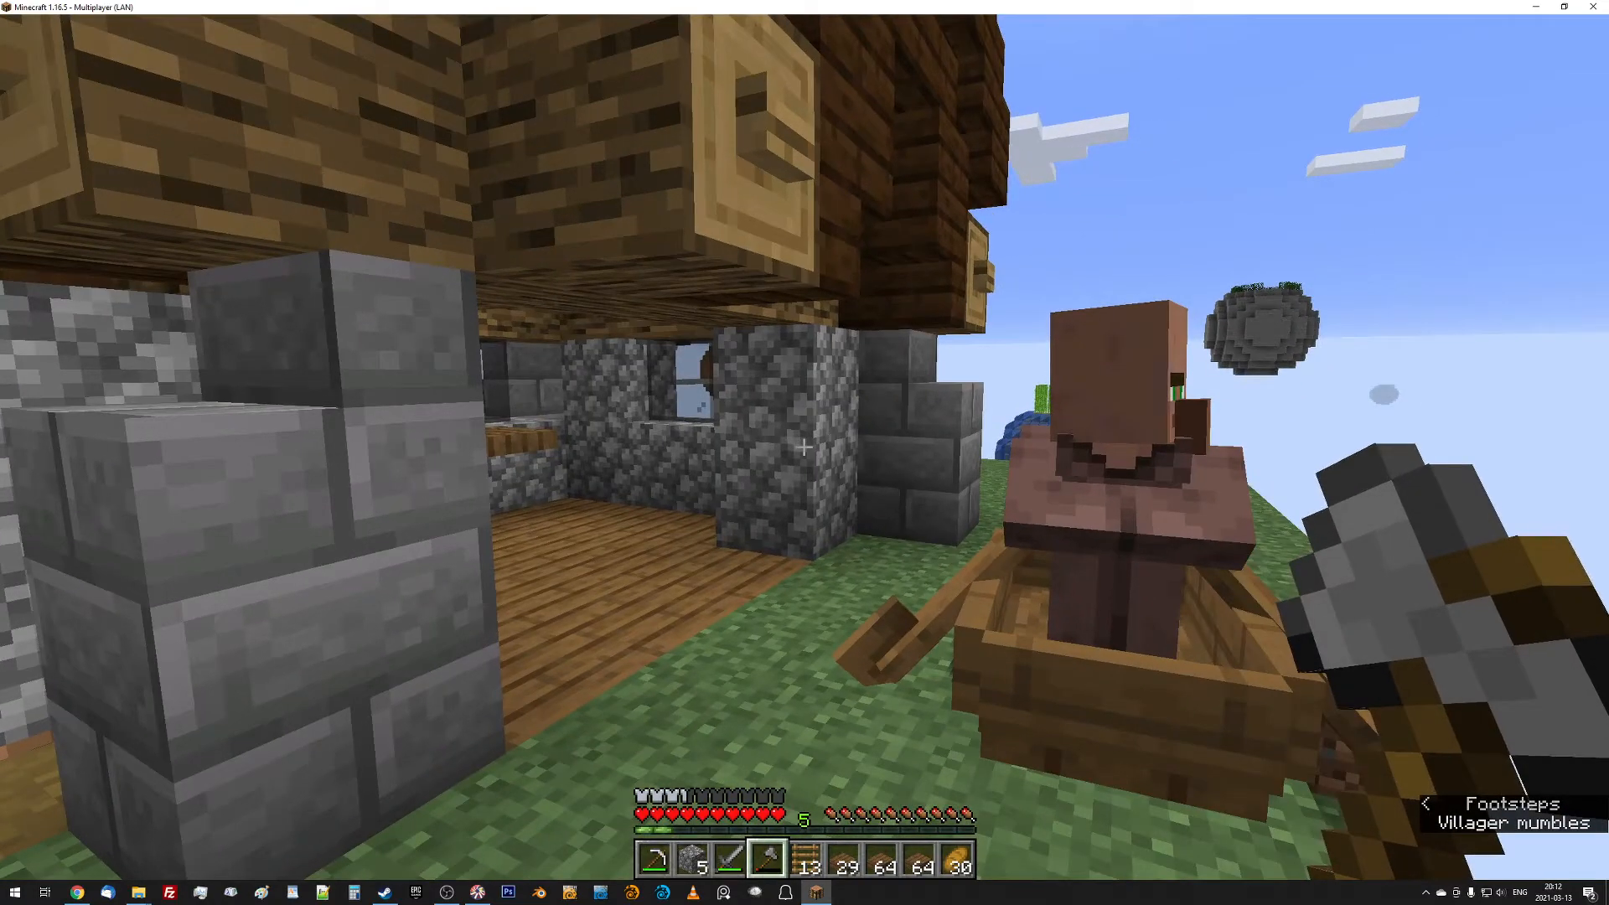
pyautogui.moveTo(804, 446)
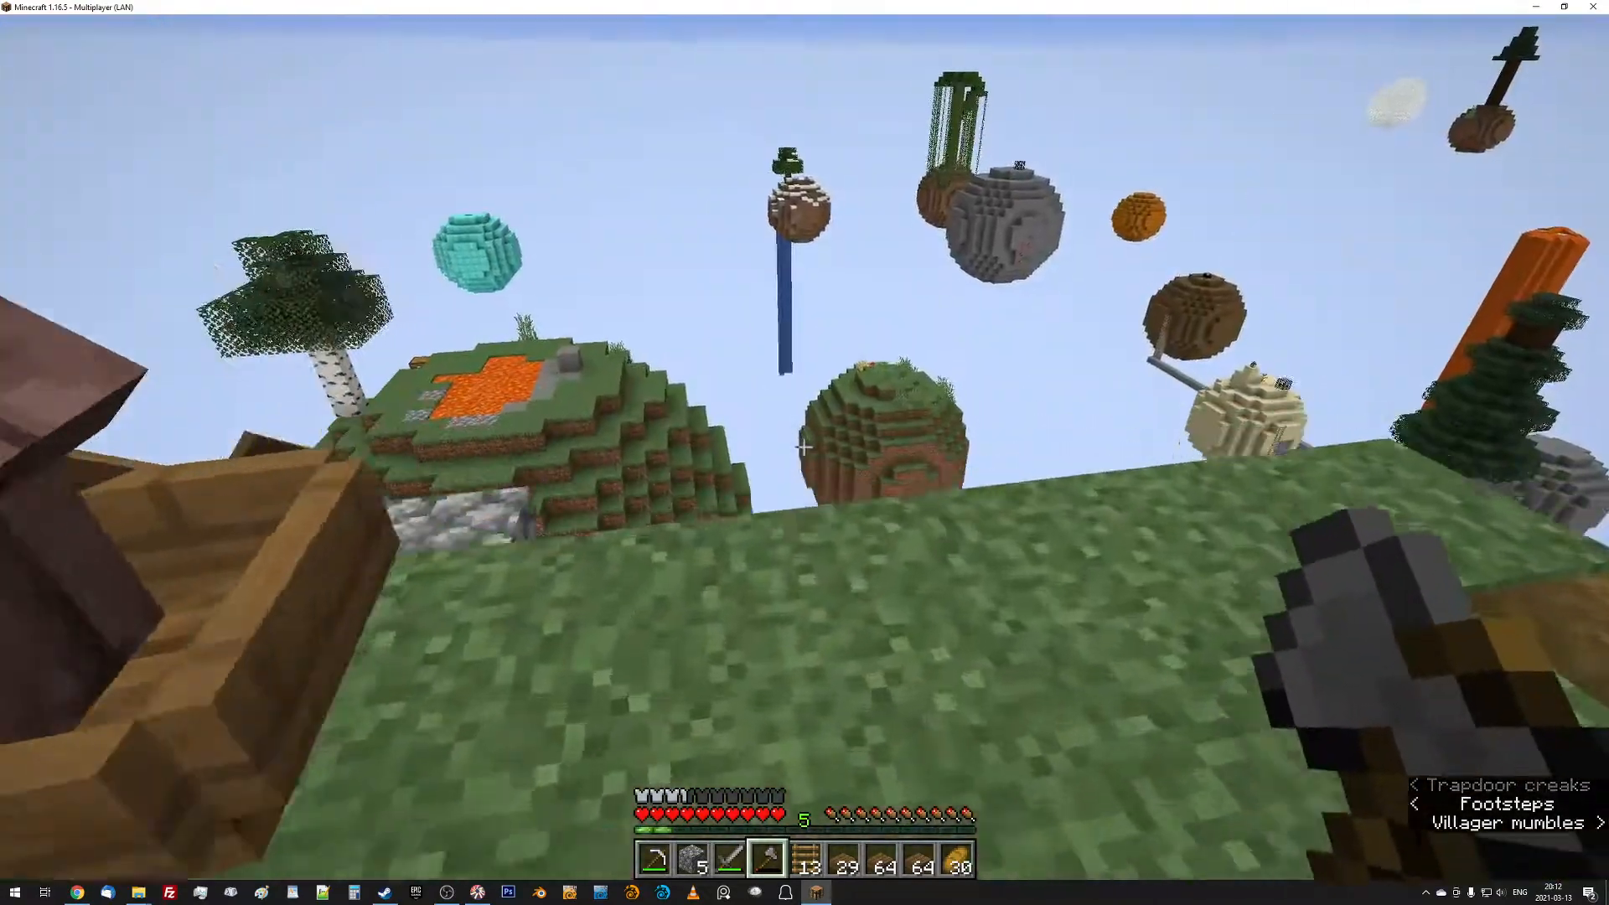
pyautogui.press('e')
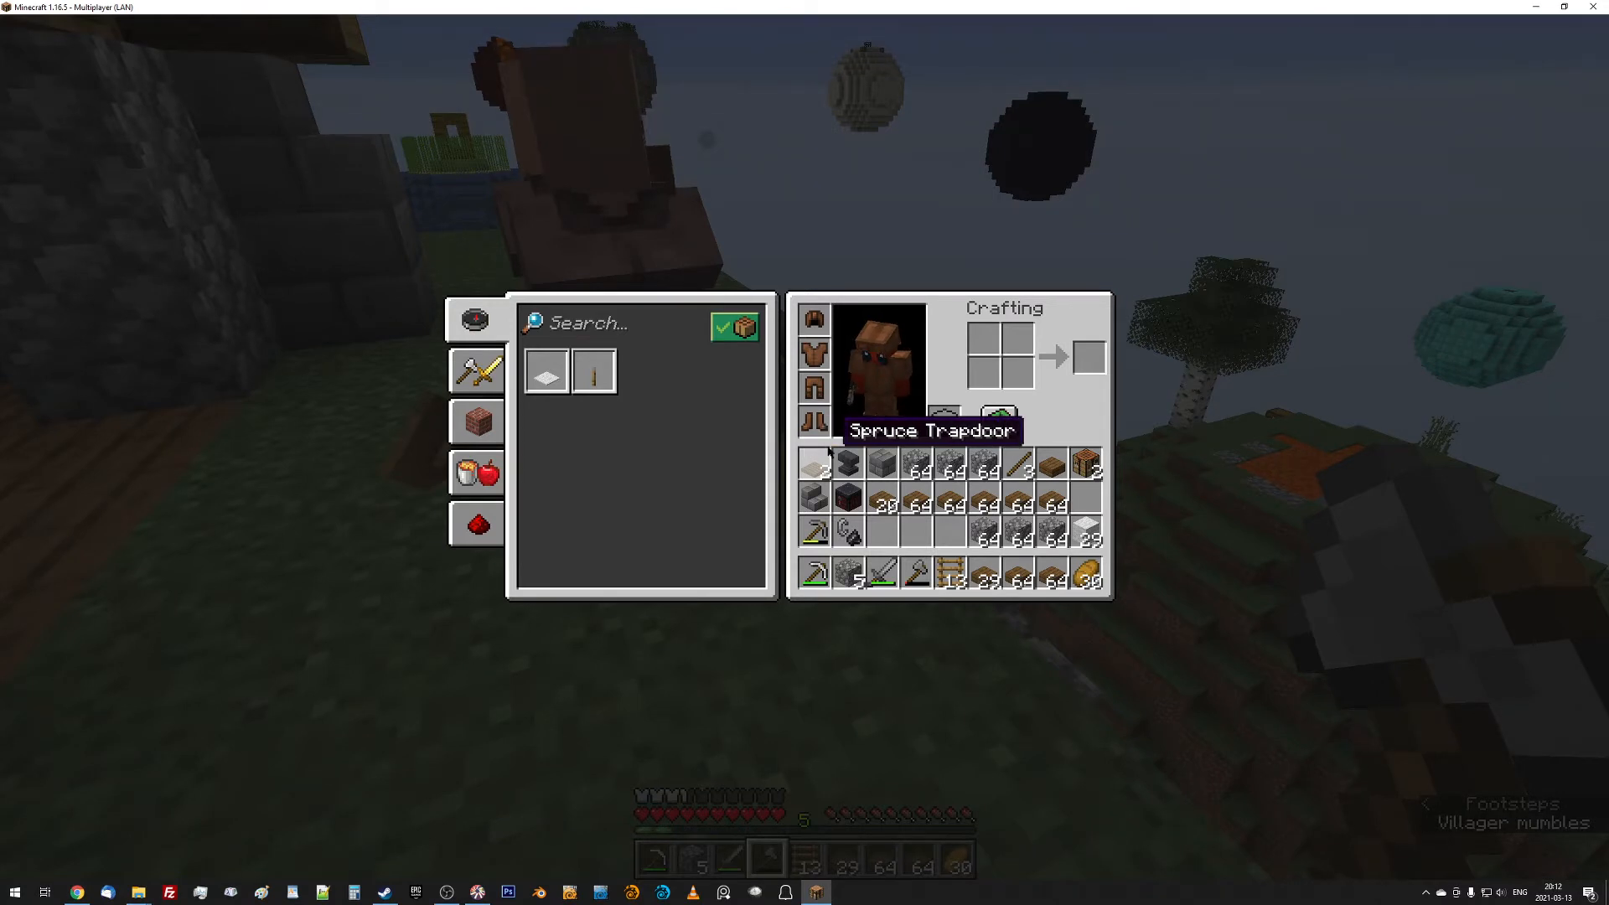
pyautogui.press('Escape')
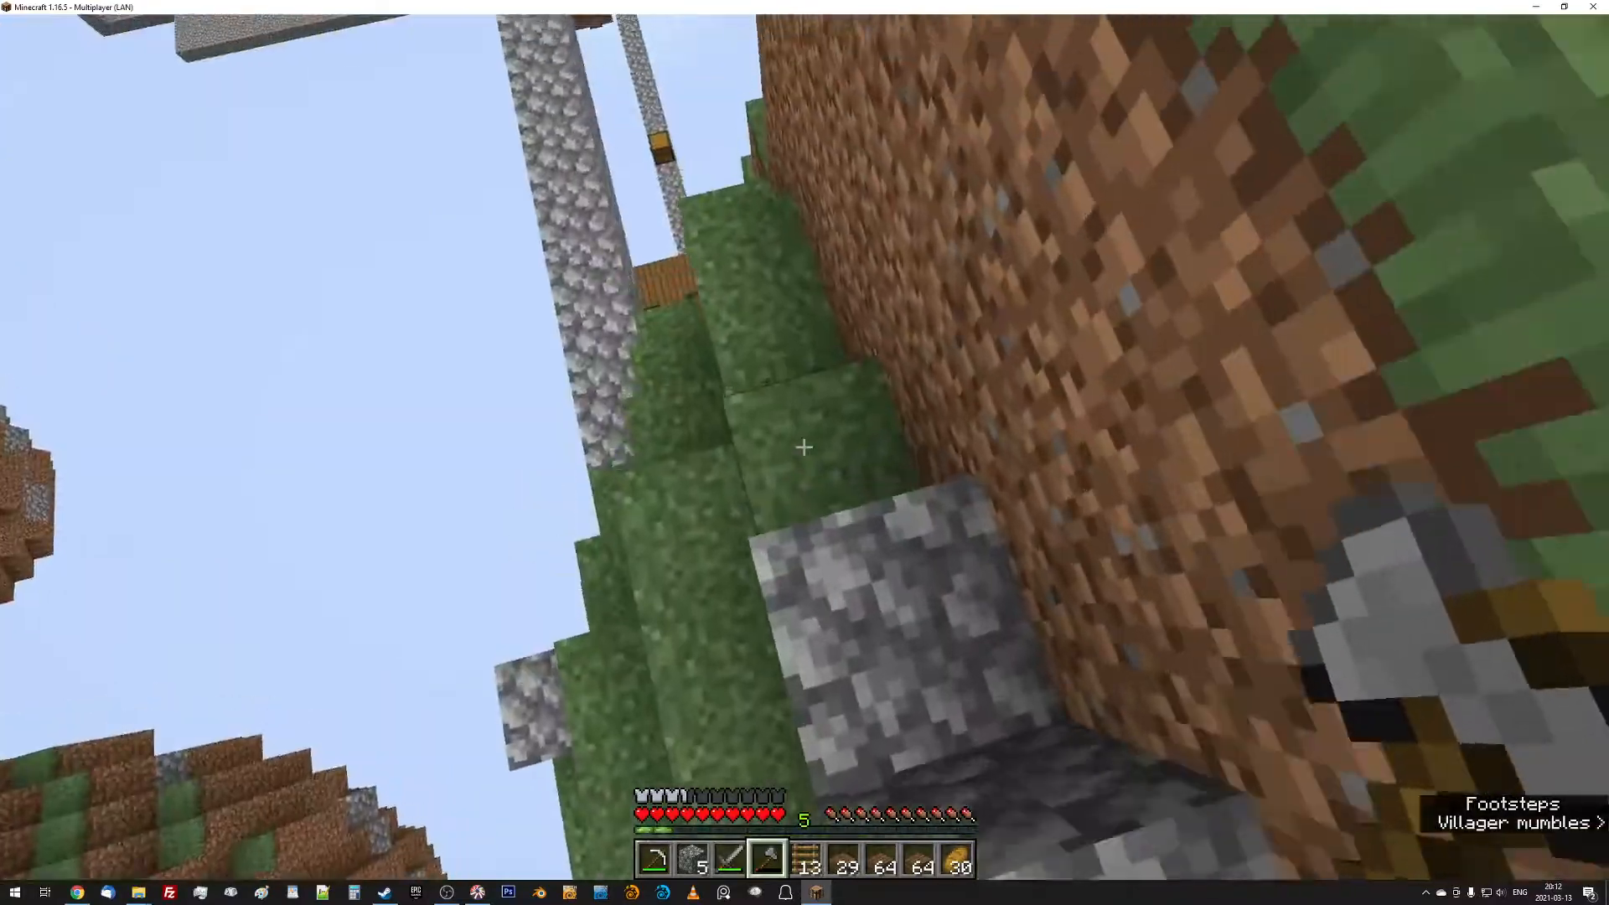
pyautogui.moveTo(805, 447)
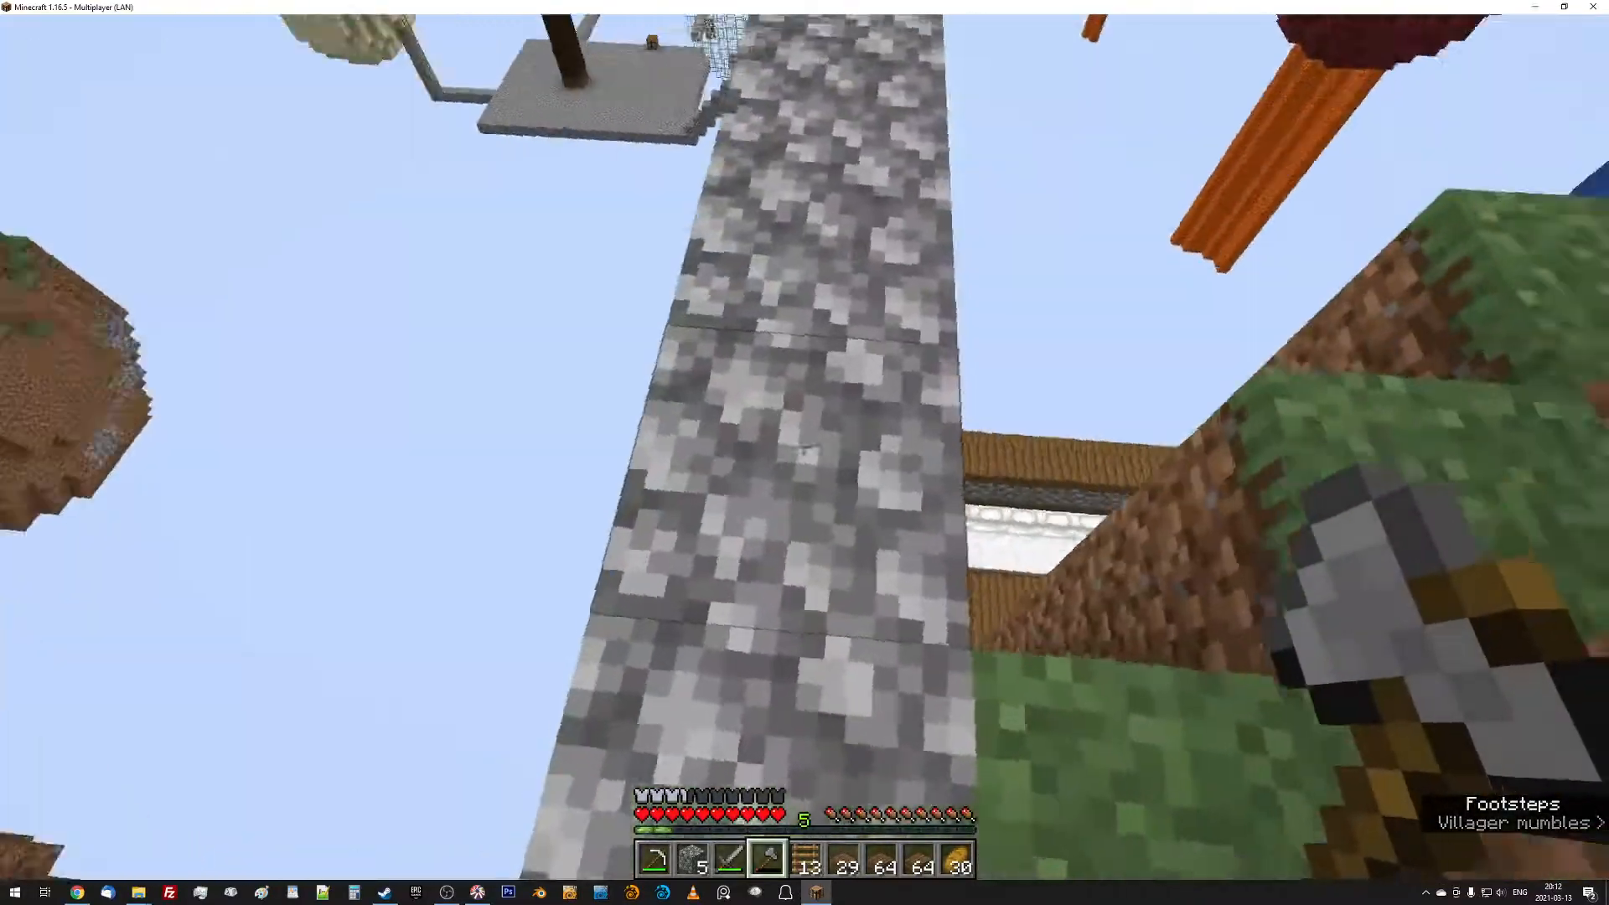
pyautogui.moveTo(804, 447)
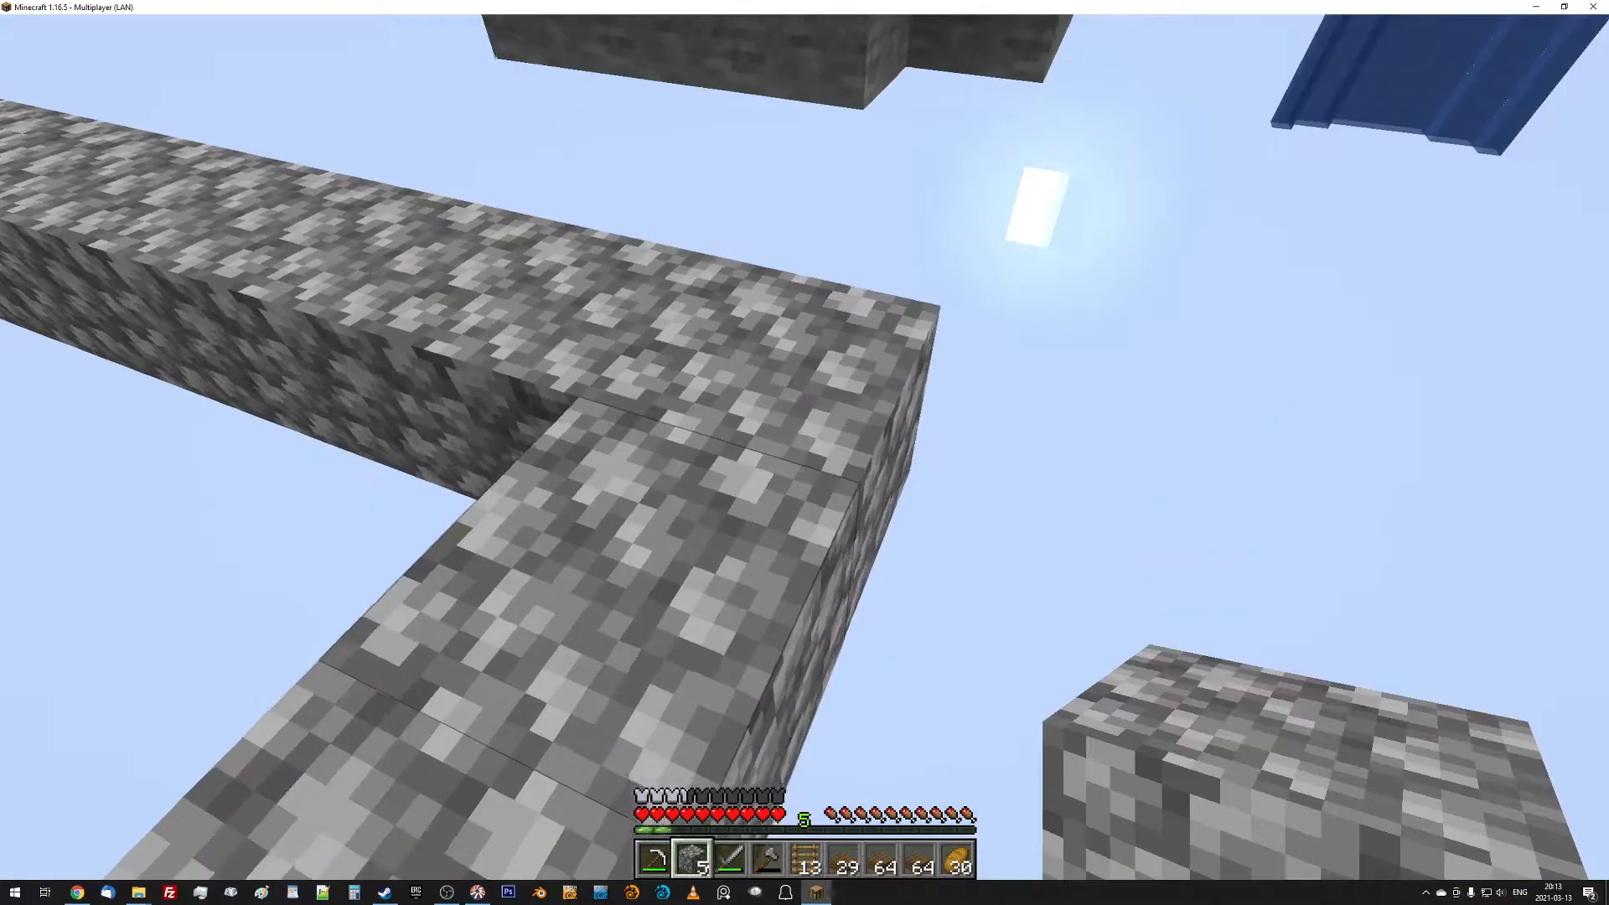
pyautogui.moveTo(805, 448)
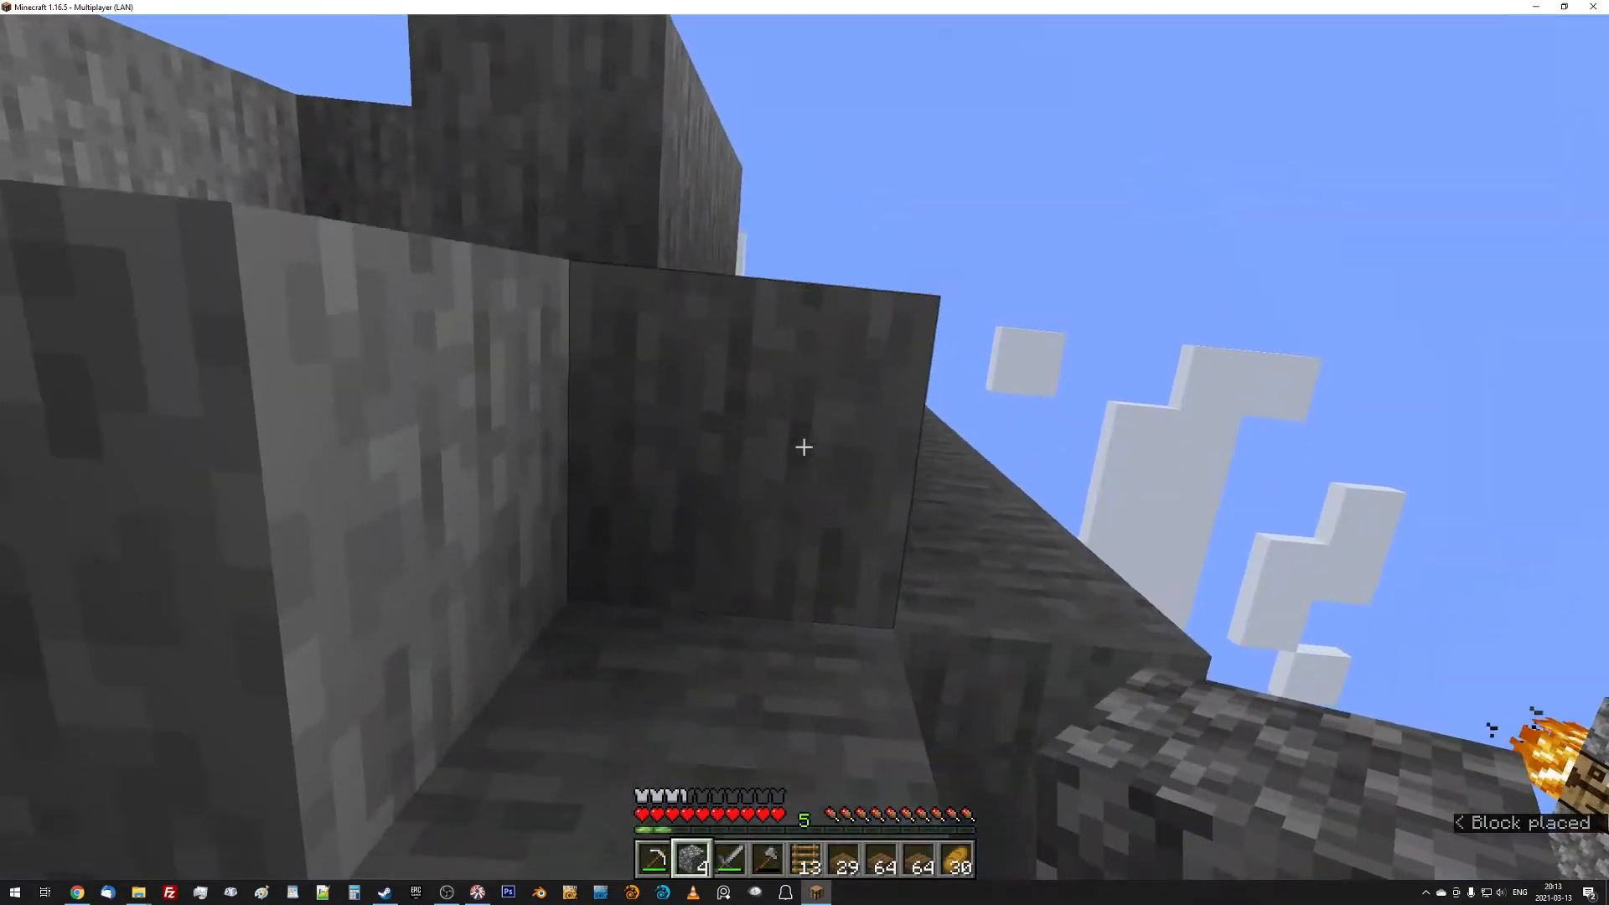
# Move the diamond shovel from the inventory into the hotbar.
pyautogui.press('e')
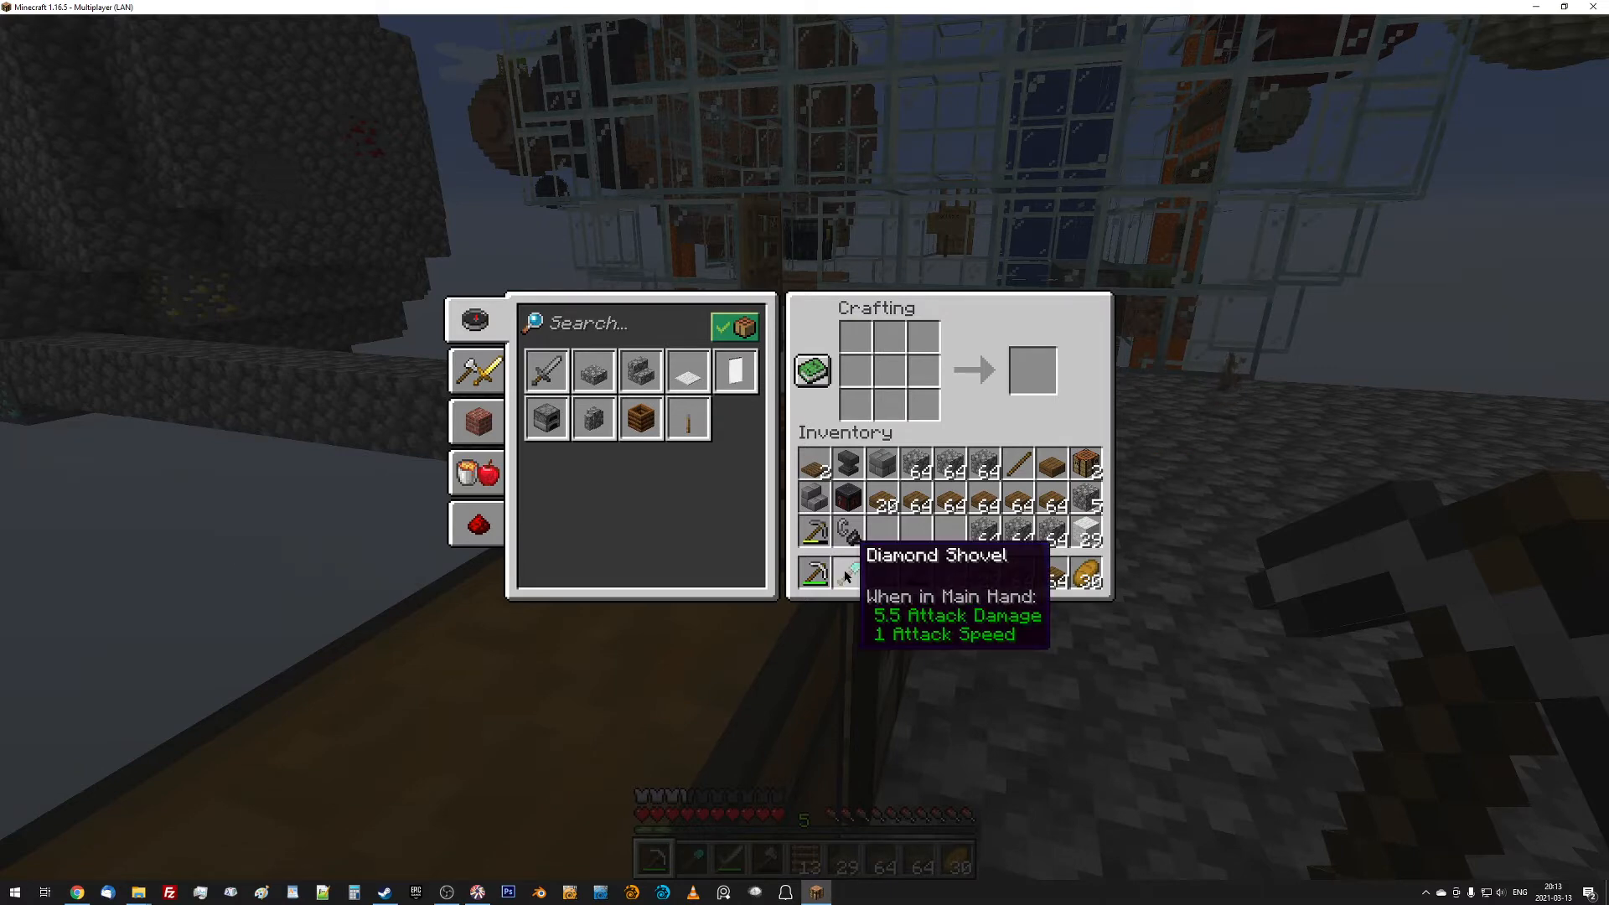
pyautogui.press('Escape')
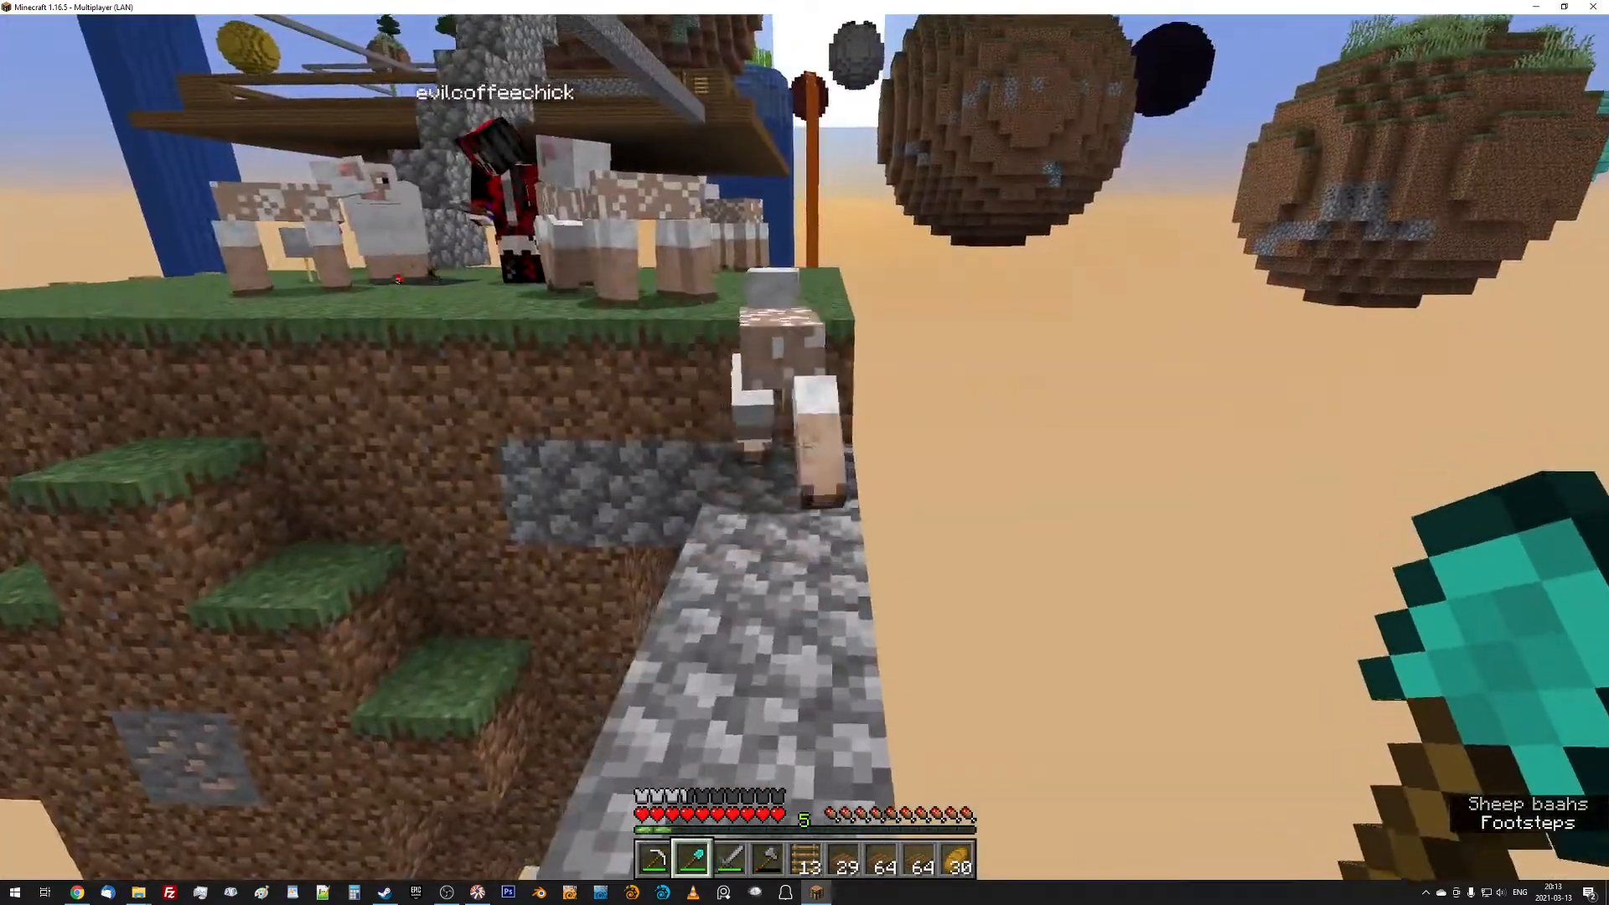
pyautogui.moveTo(805, 453)
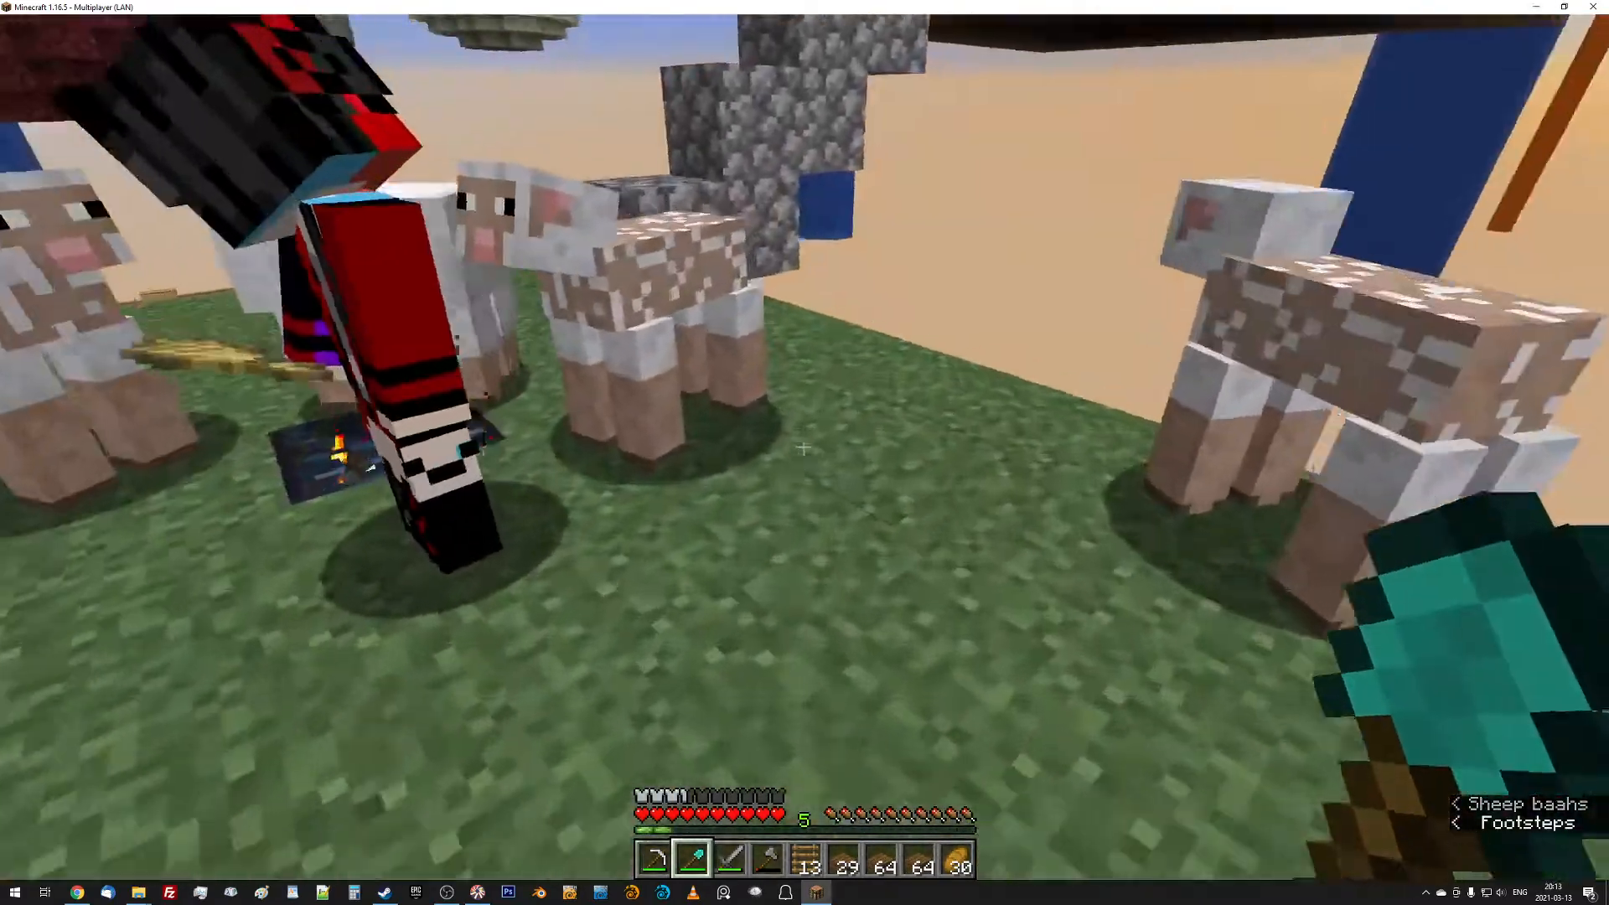
pyautogui.moveTo(804, 447)
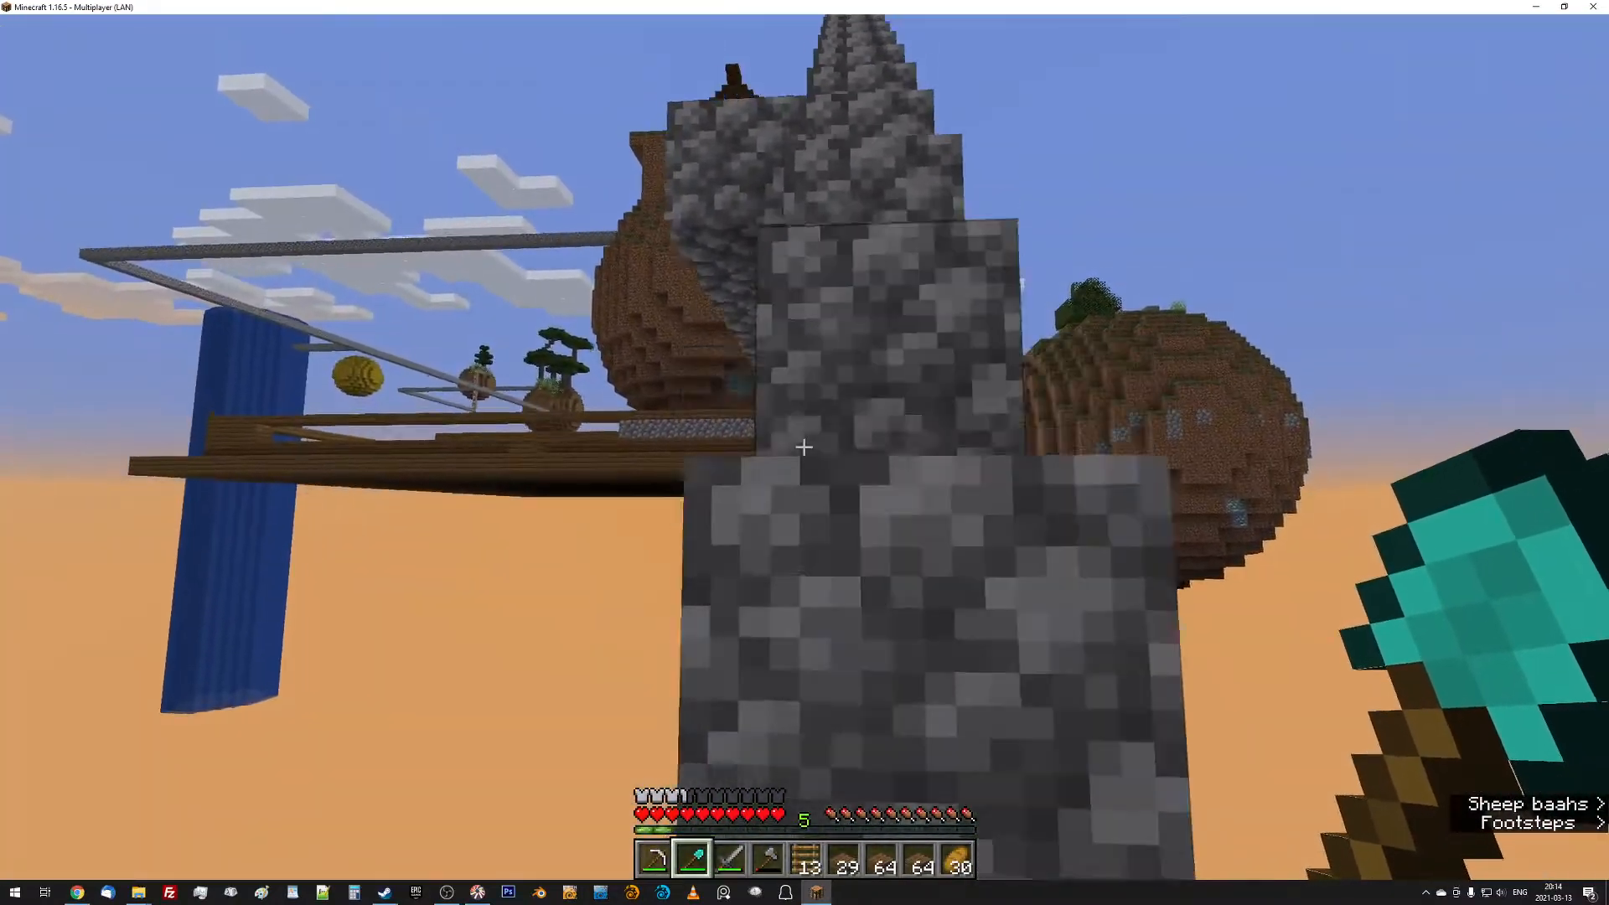
pyautogui.moveTo(804, 447)
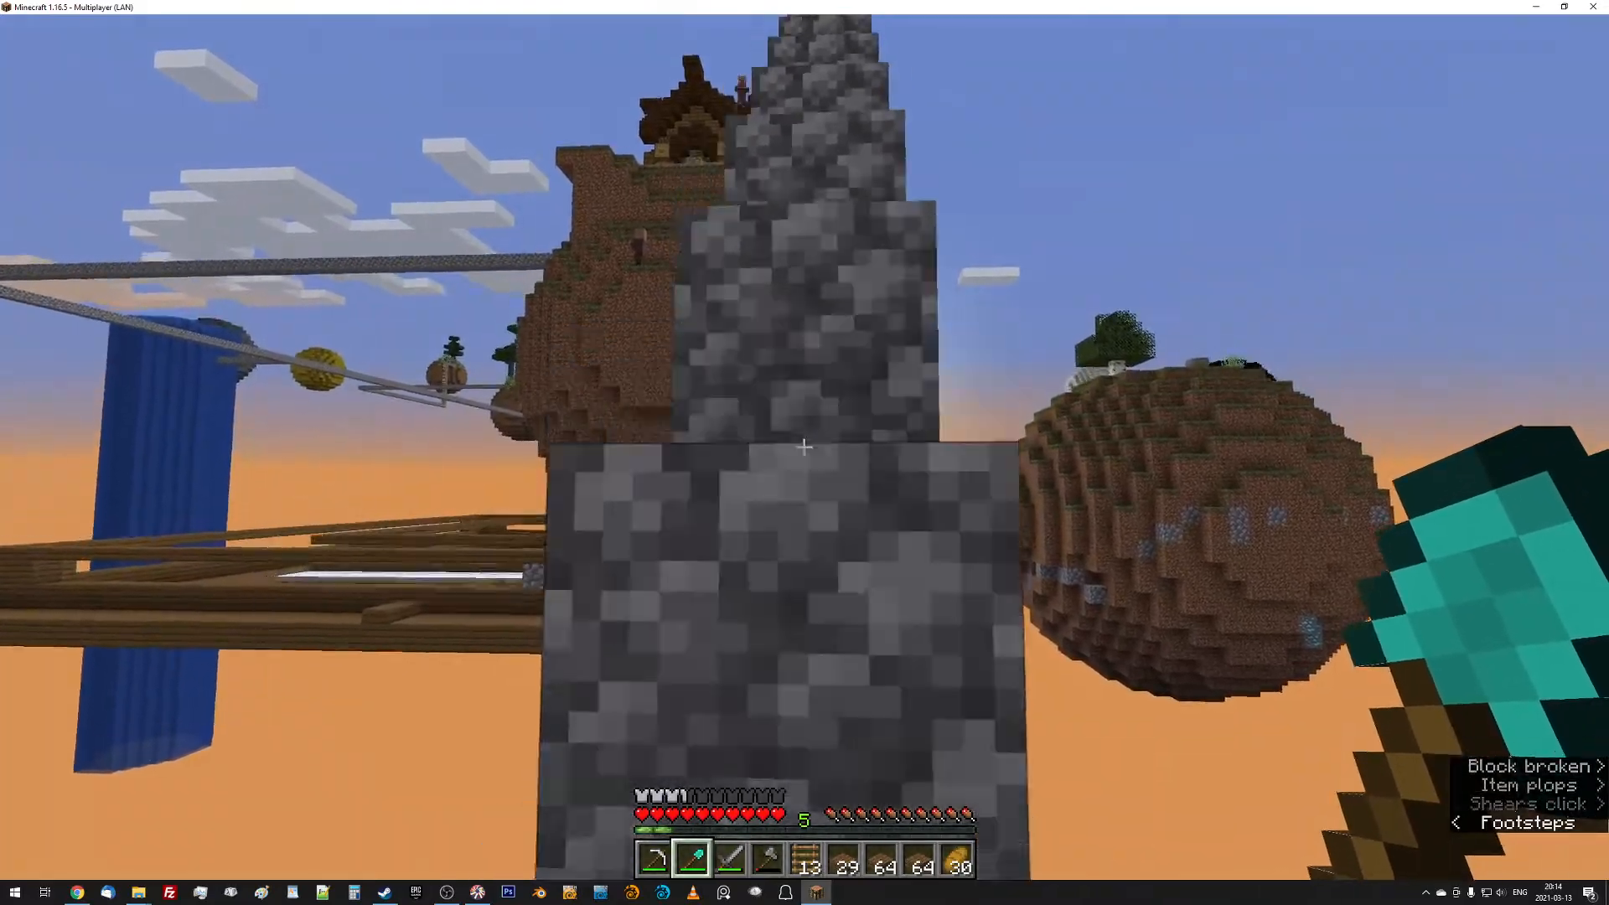
# Shift-click the spare block stacks from the hotbar into the main inventory.
pyautogui.press('e')
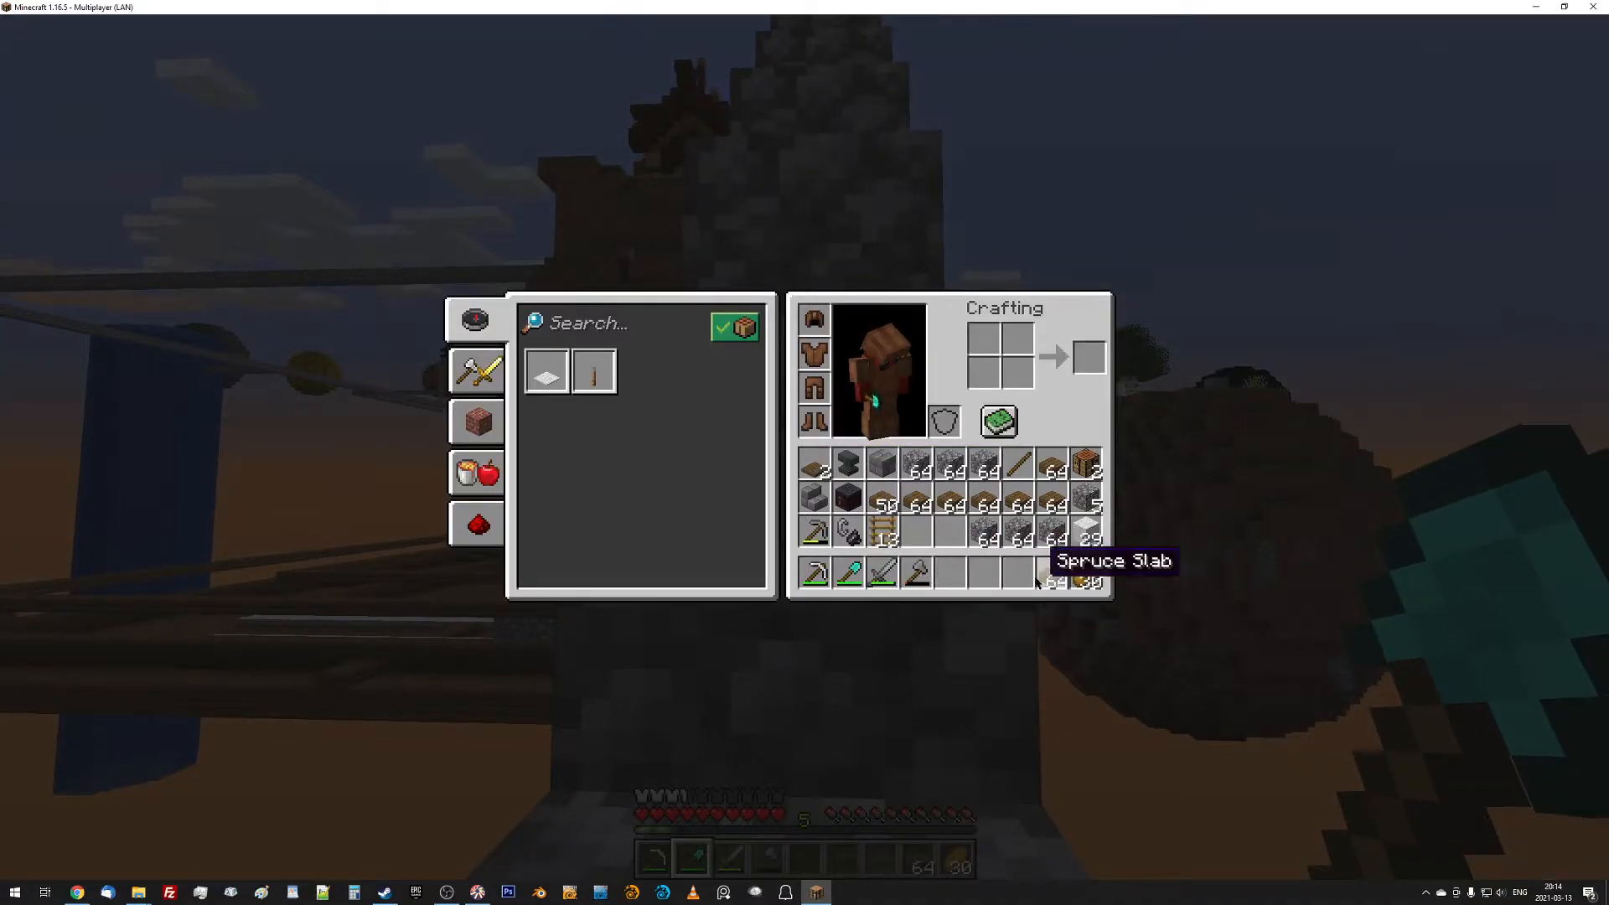
pyautogui.press('Escape')
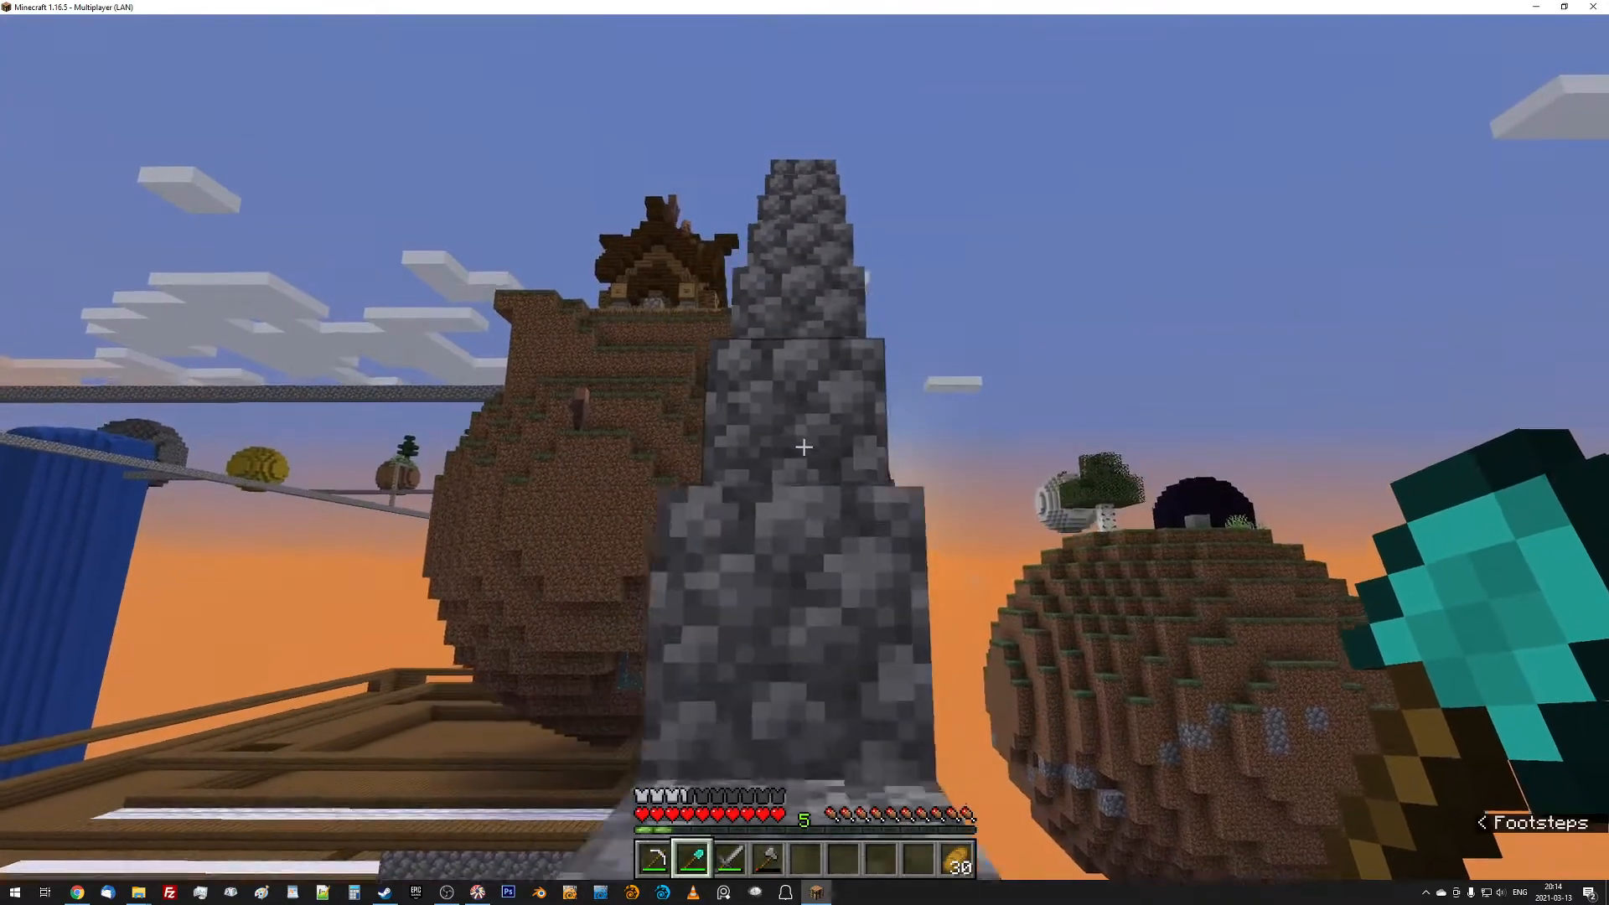
pyautogui.moveTo(803, 448)
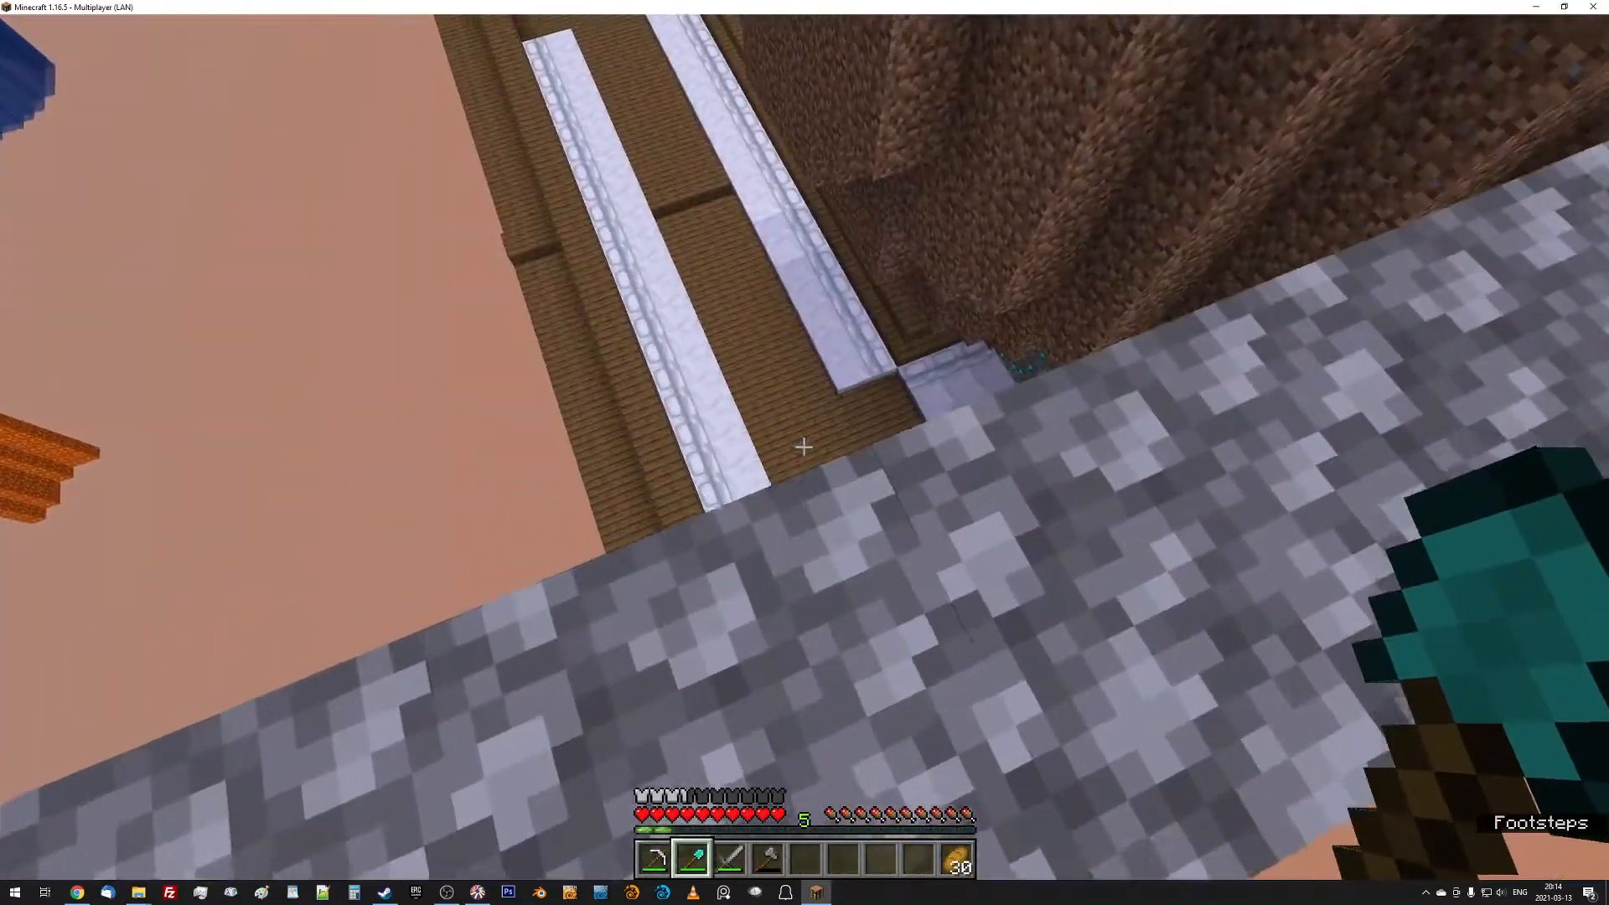
pyautogui.moveTo(803, 447)
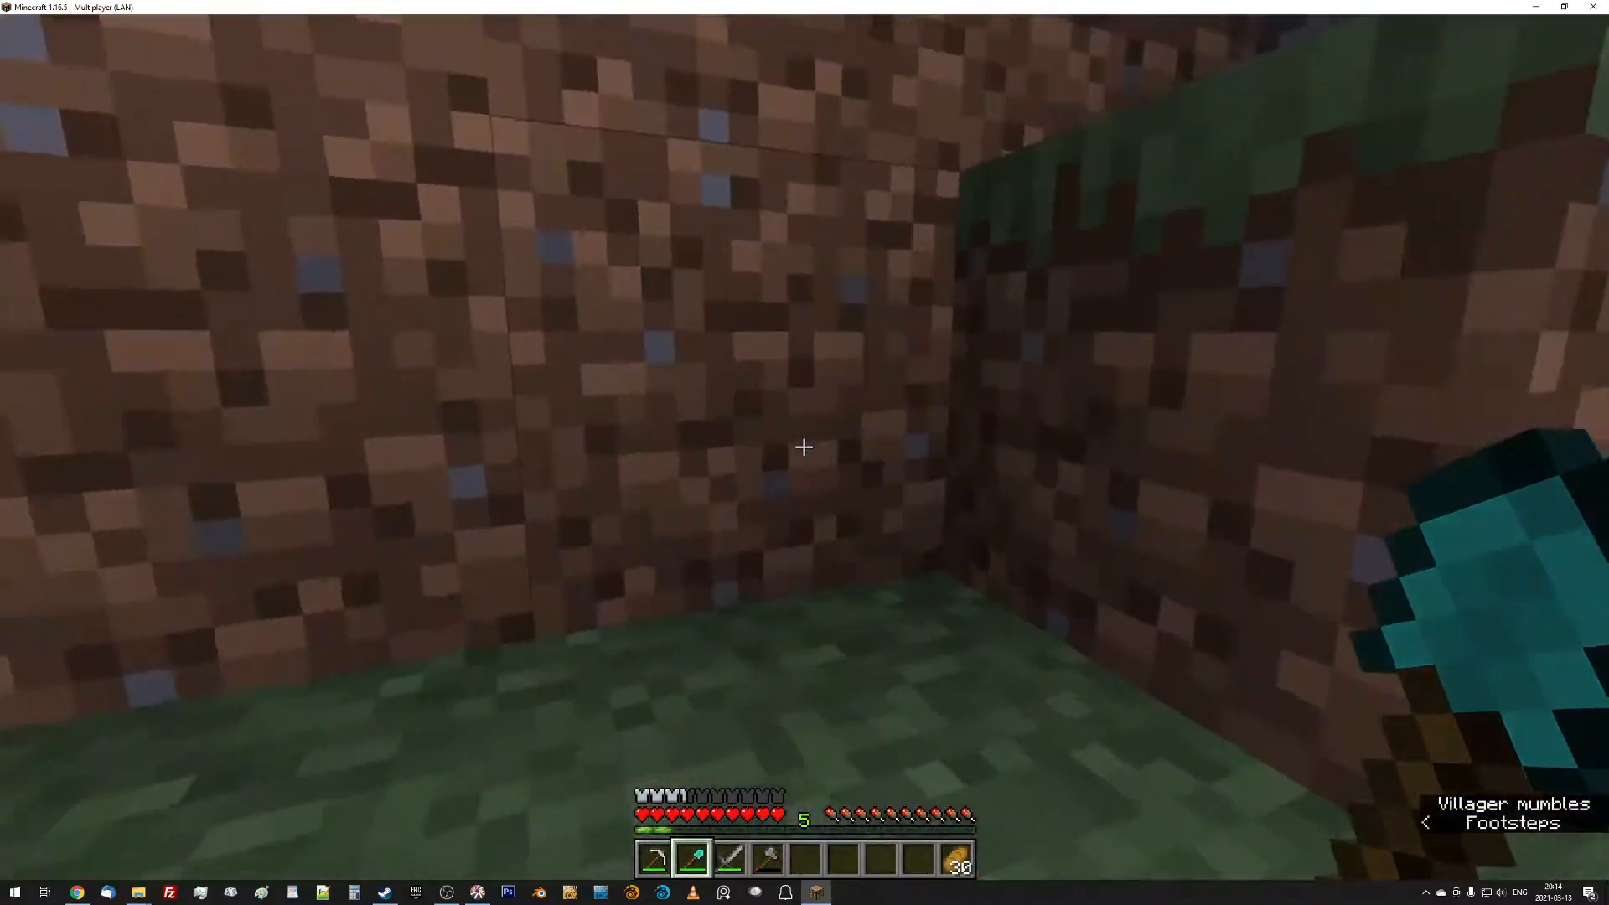
pyautogui.moveTo(803, 447)
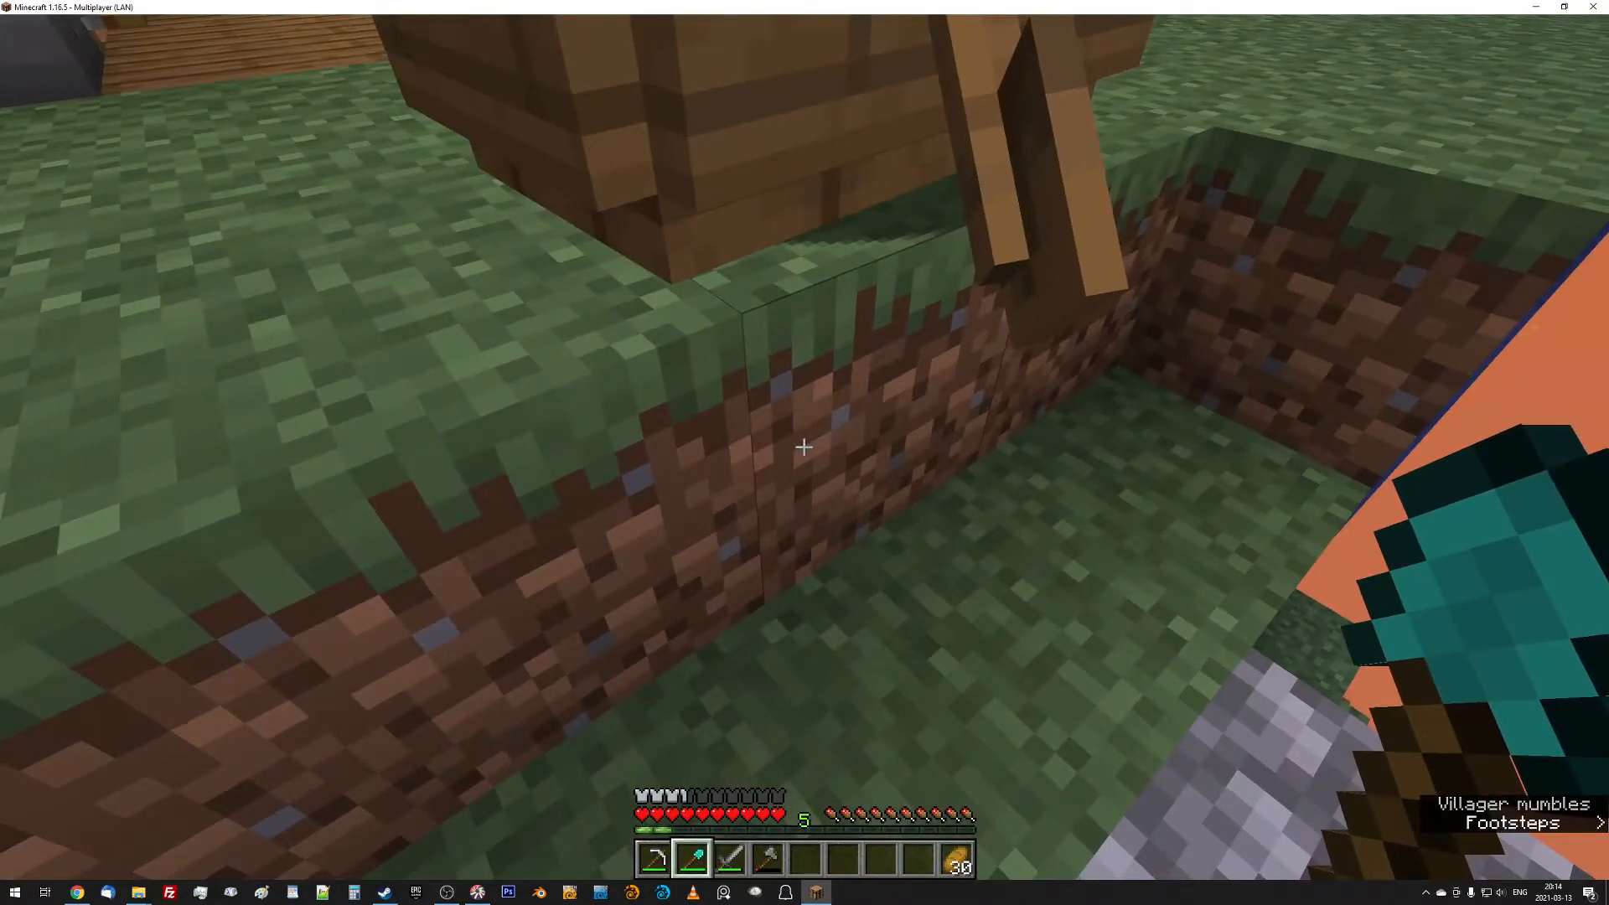
# Dig out the dirt beside the villager's boat with the diamond shovel.
pyautogui.click(804, 446)
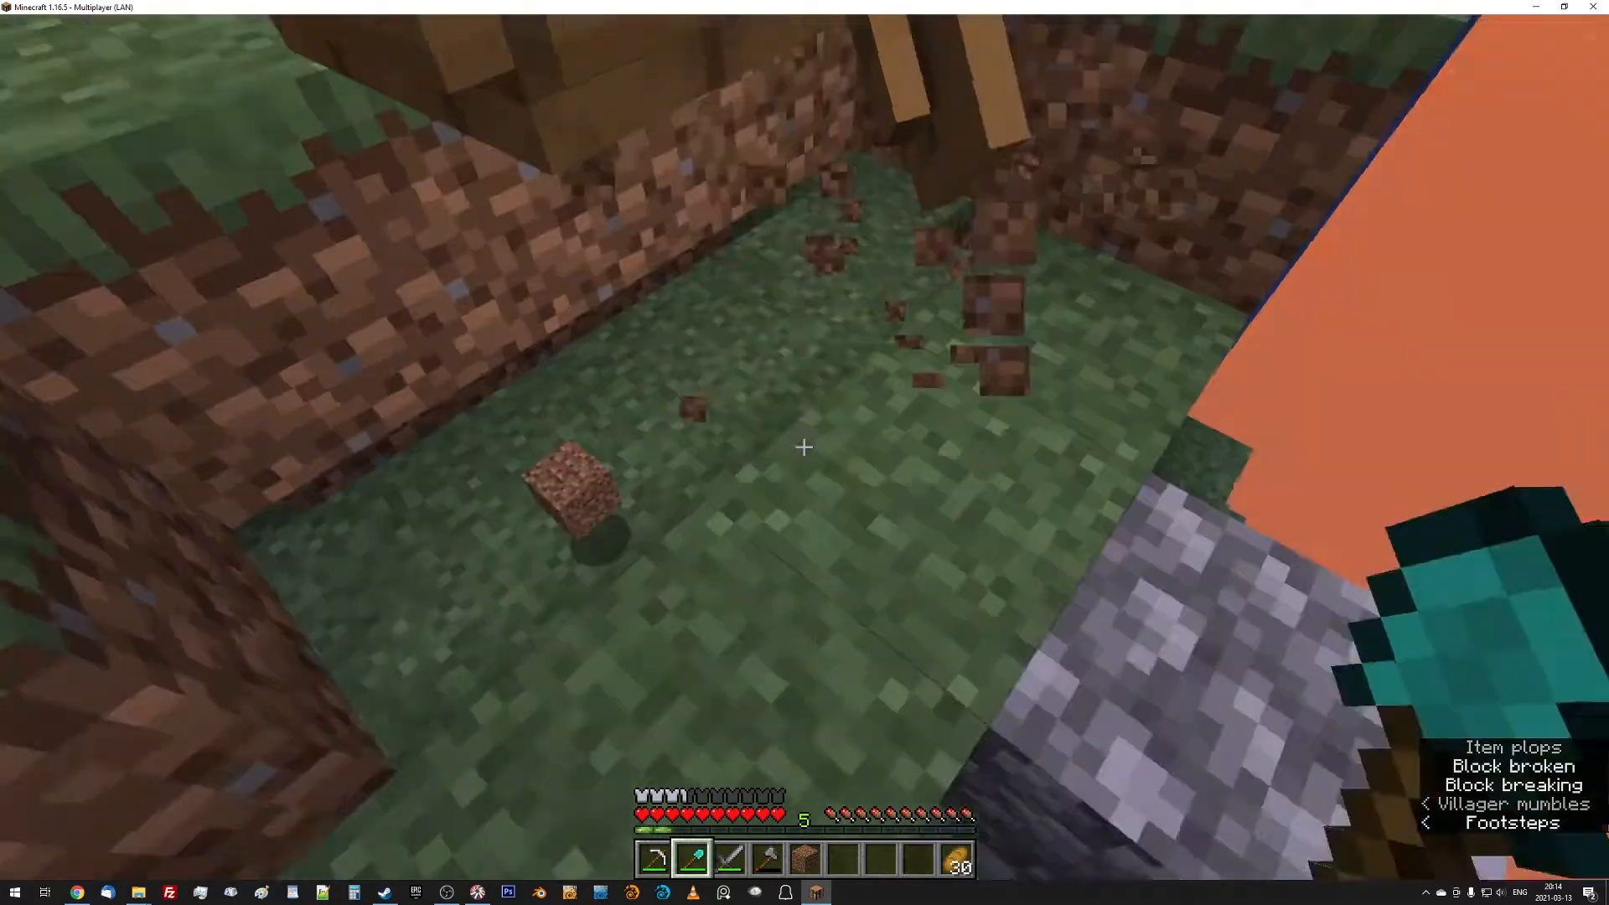
pyautogui.moveTo(804, 447)
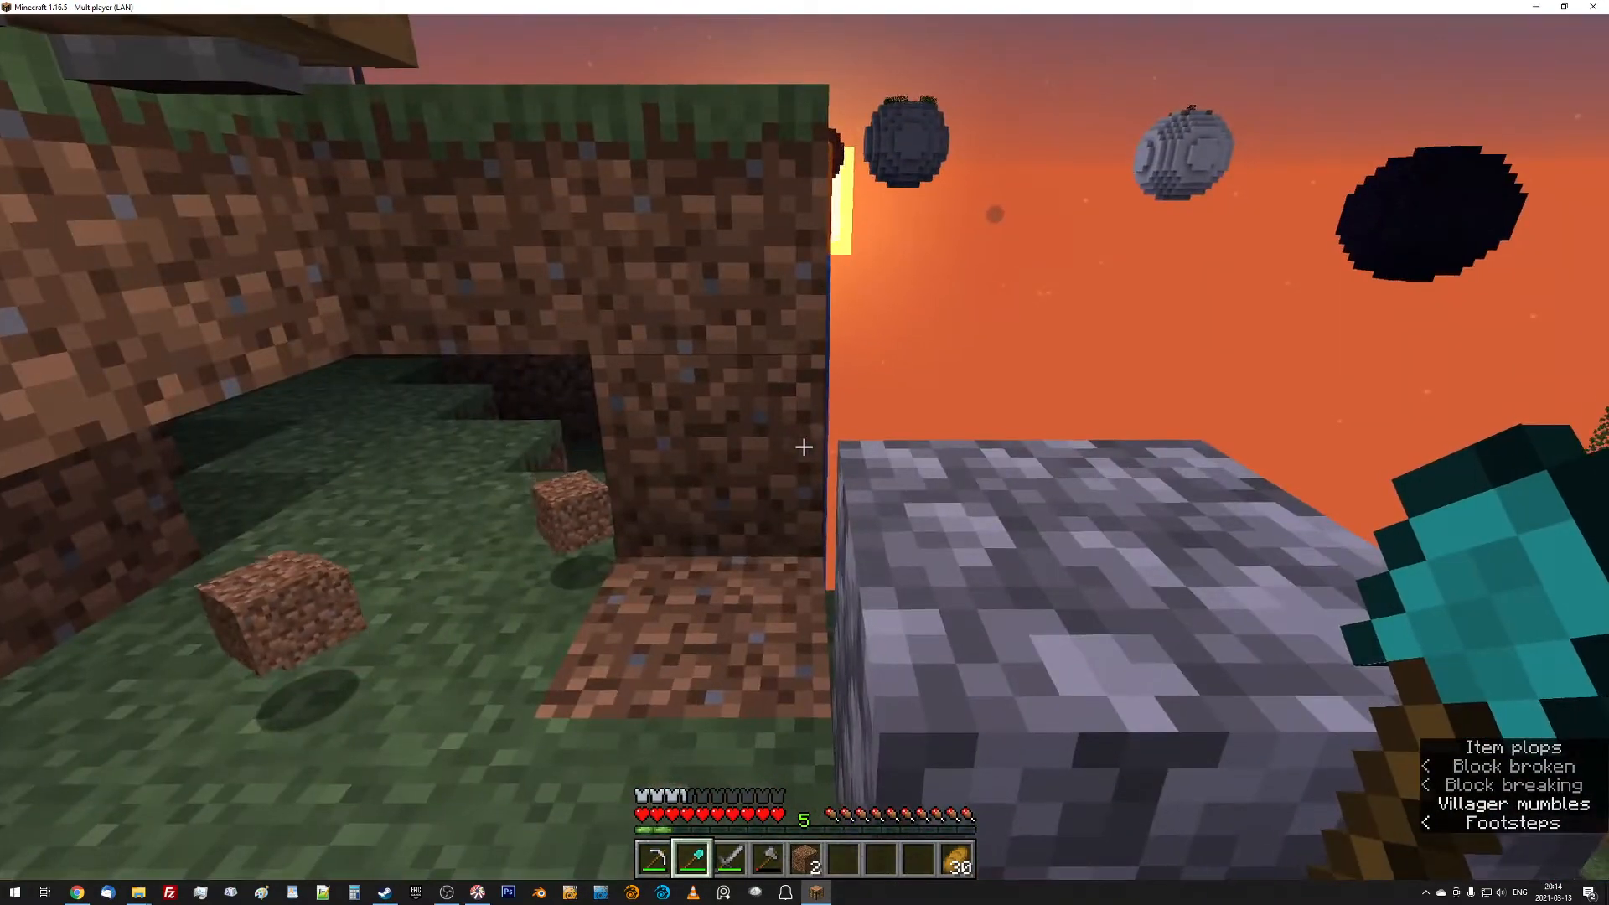
pyautogui.moveTo(804, 446)
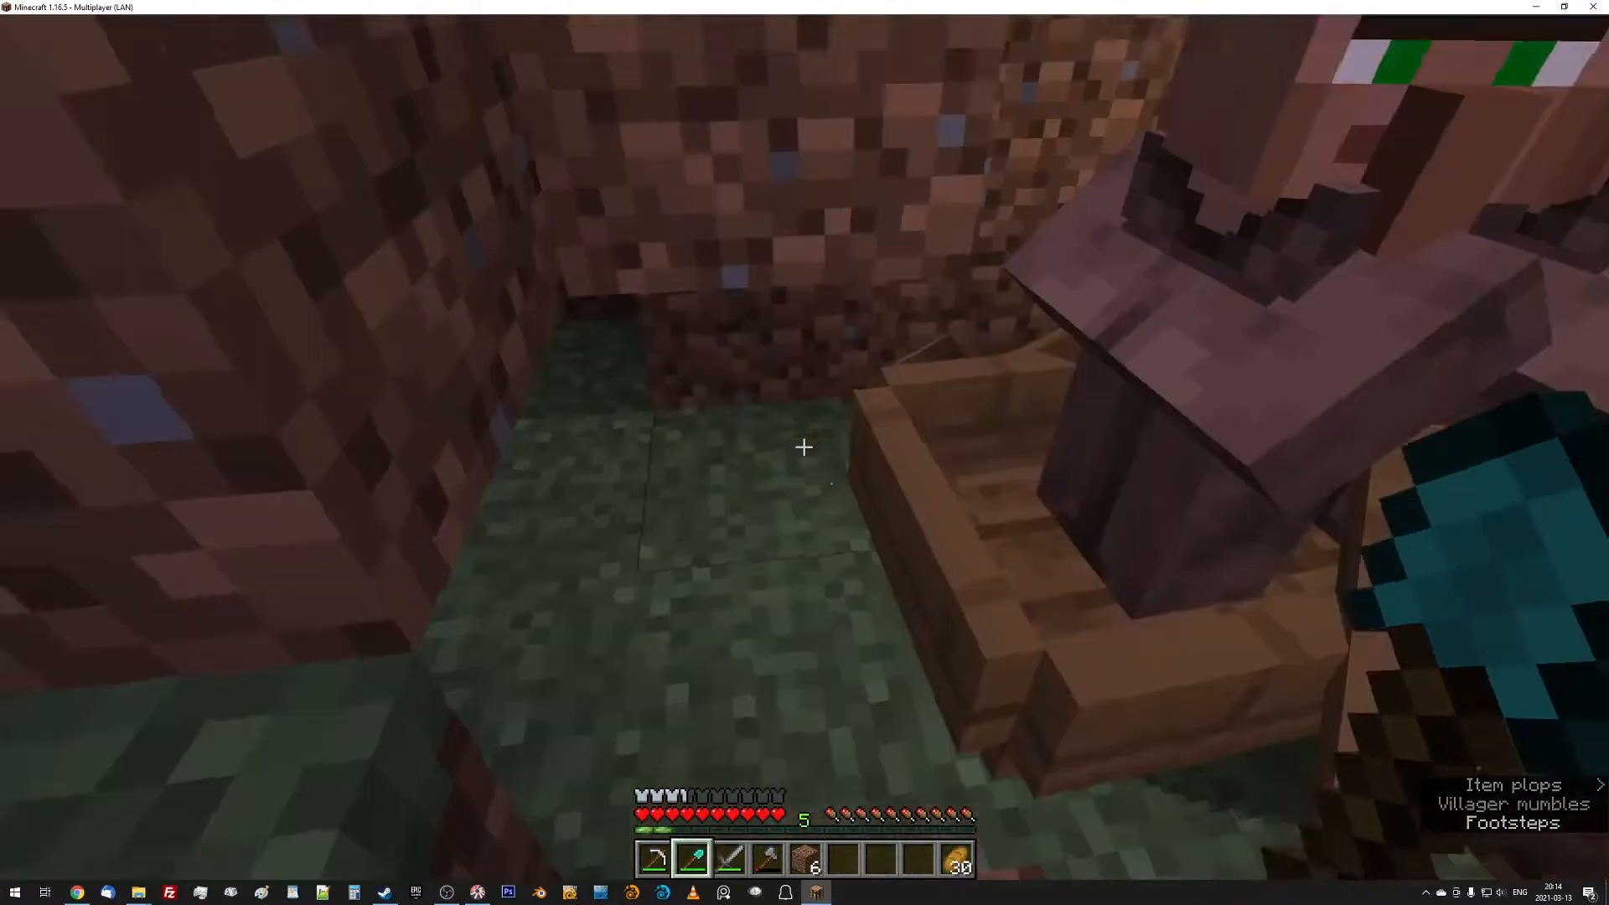
pyautogui.moveTo(805, 446)
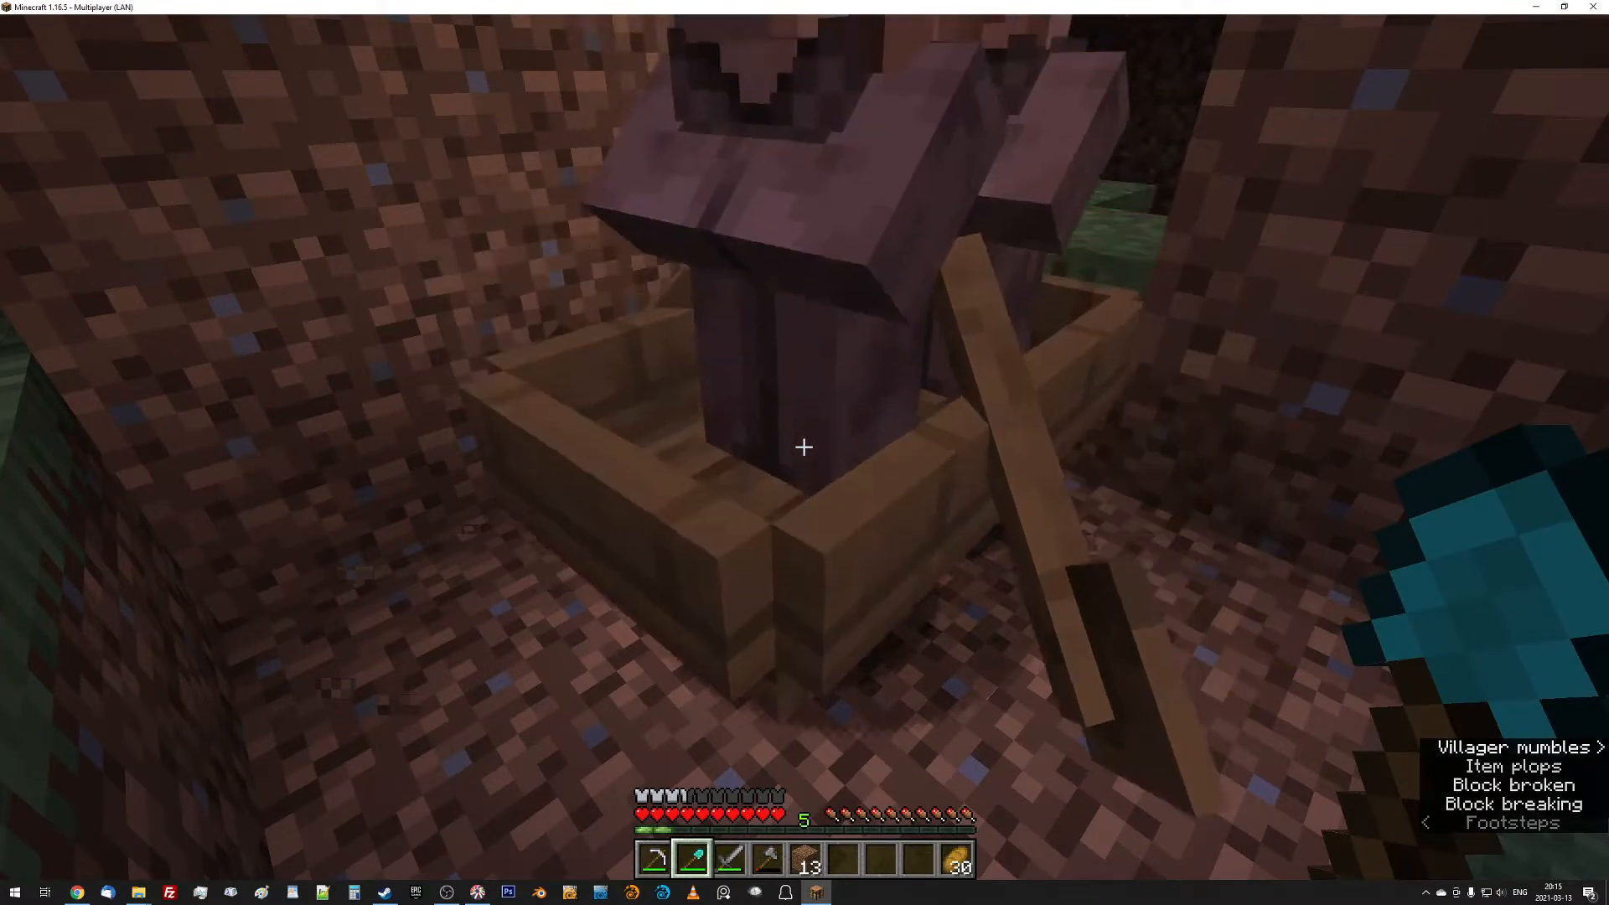
pyautogui.moveTo(804, 448)
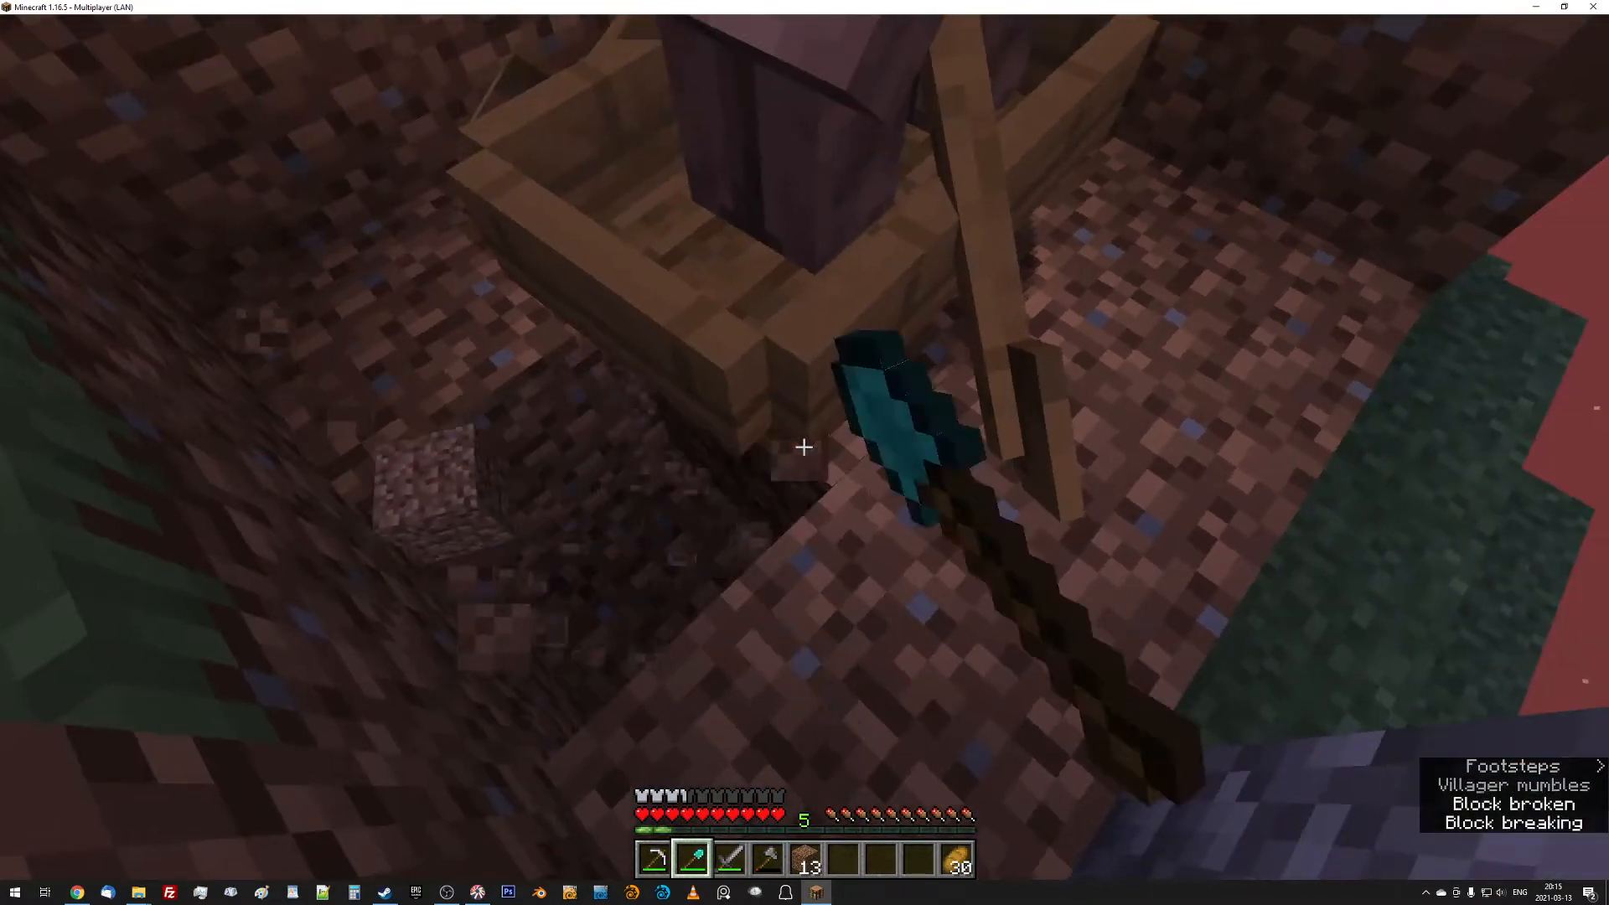
pyautogui.moveTo(803, 447)
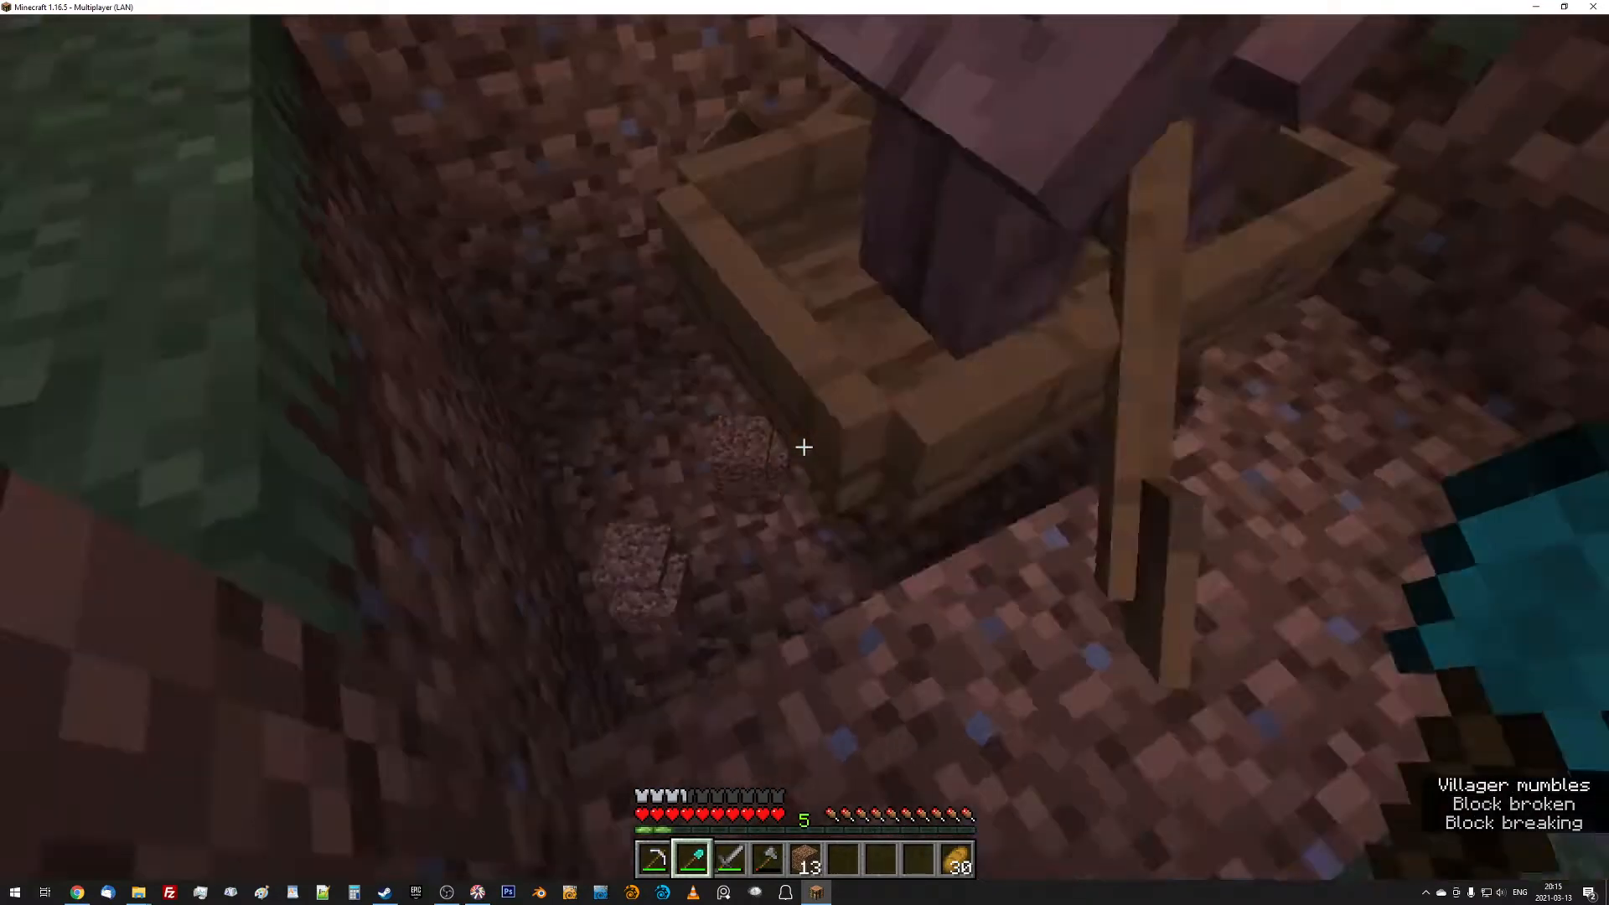
pyautogui.moveTo(803, 446)
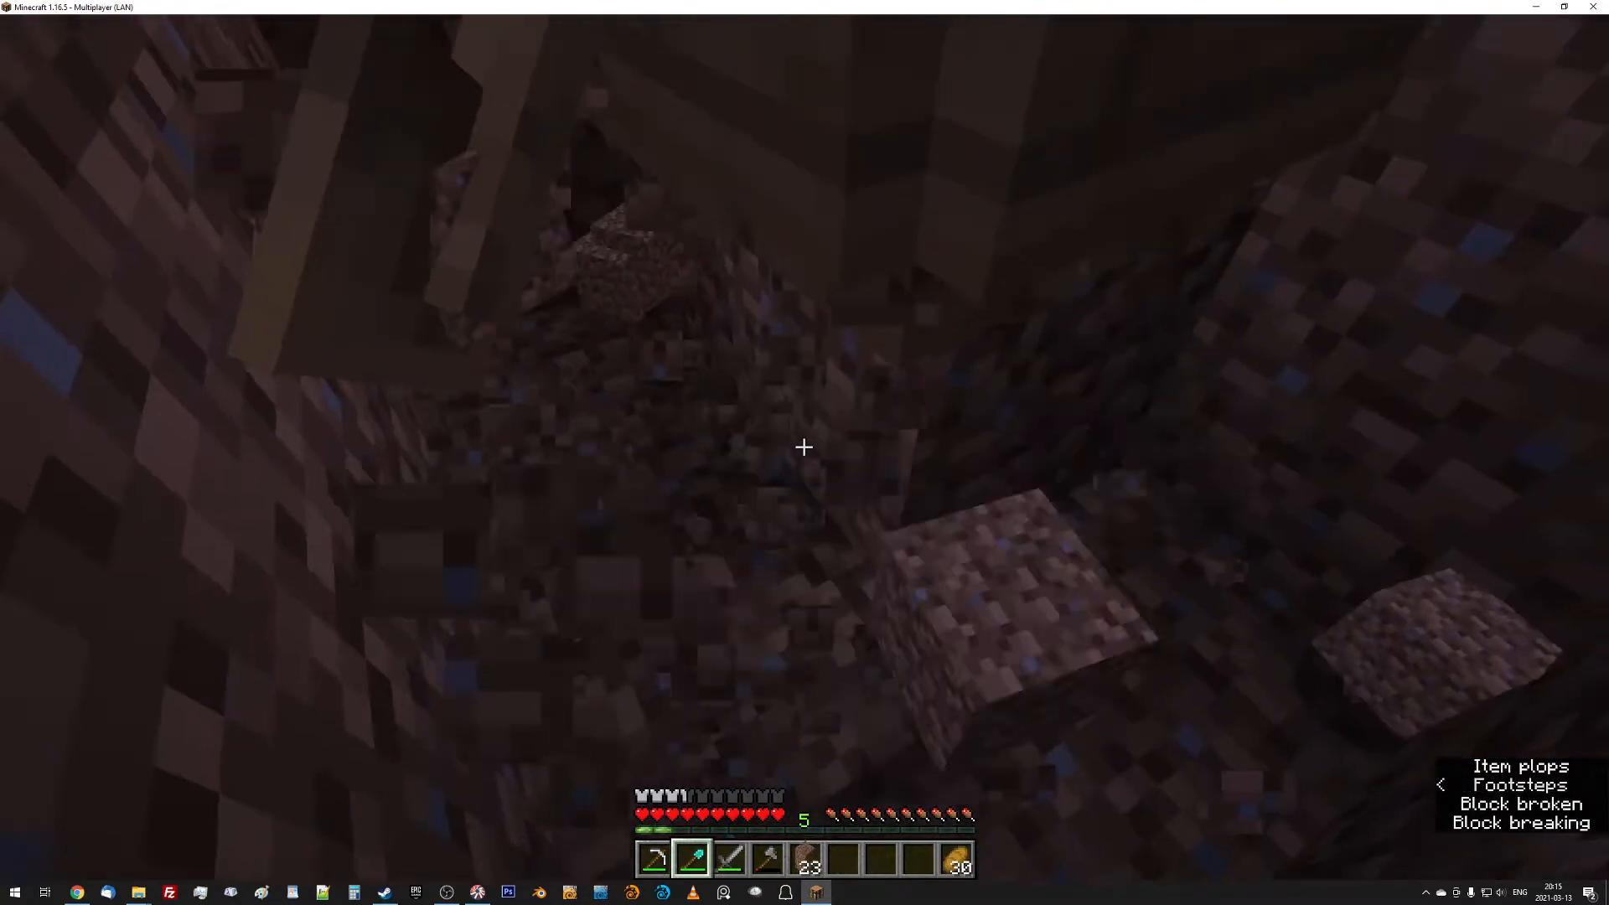
pyautogui.moveTo(804, 446)
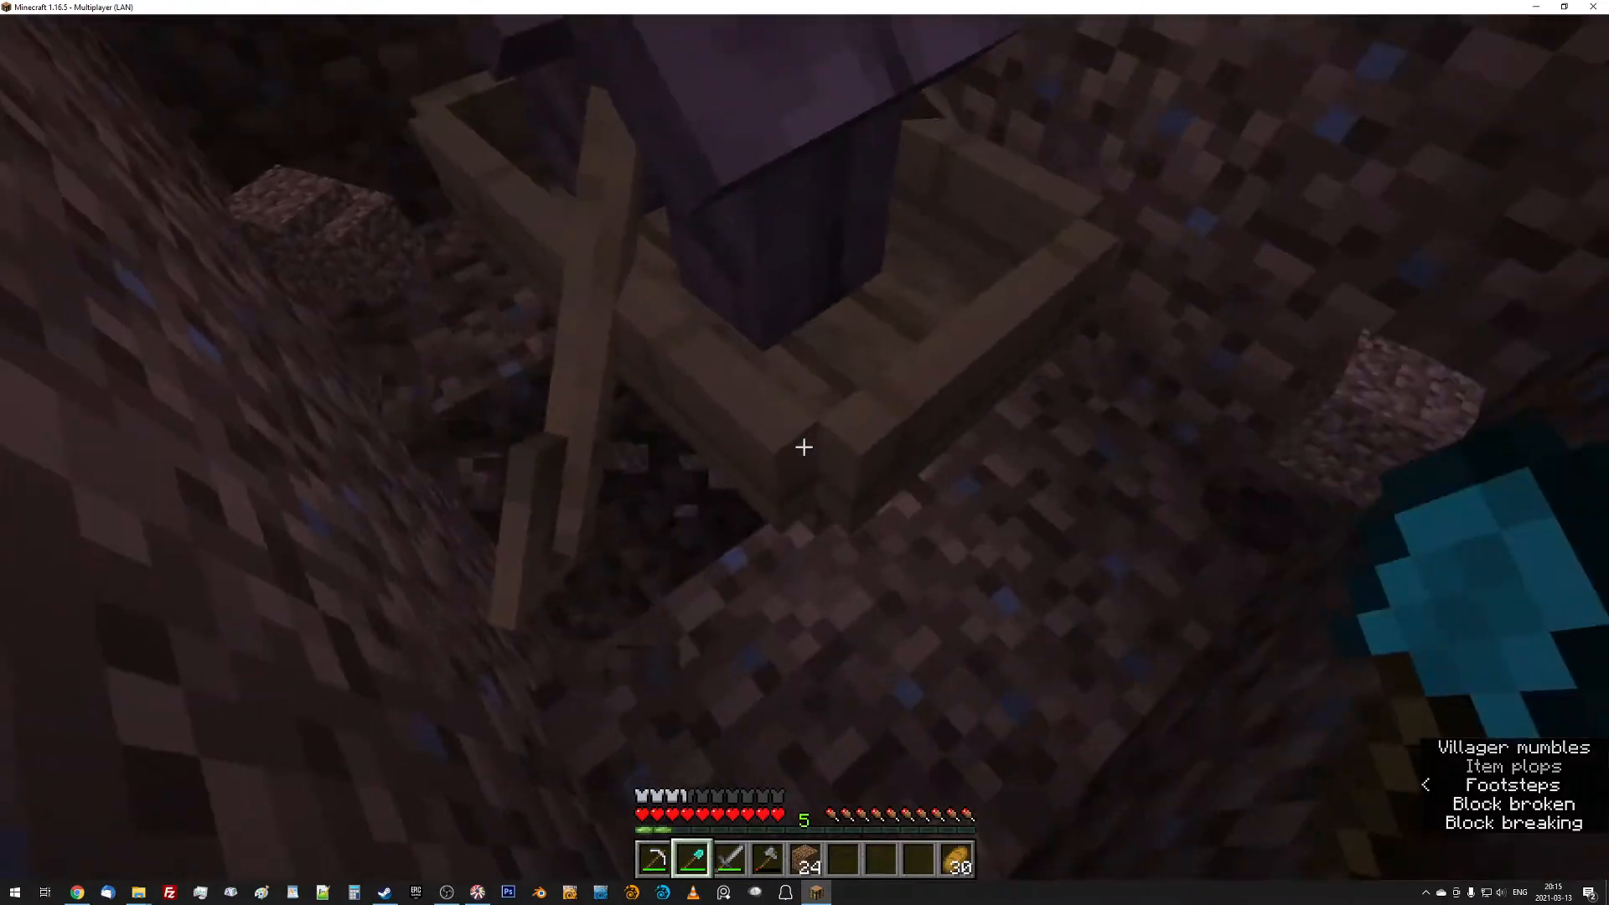
pyautogui.moveTo(804, 447)
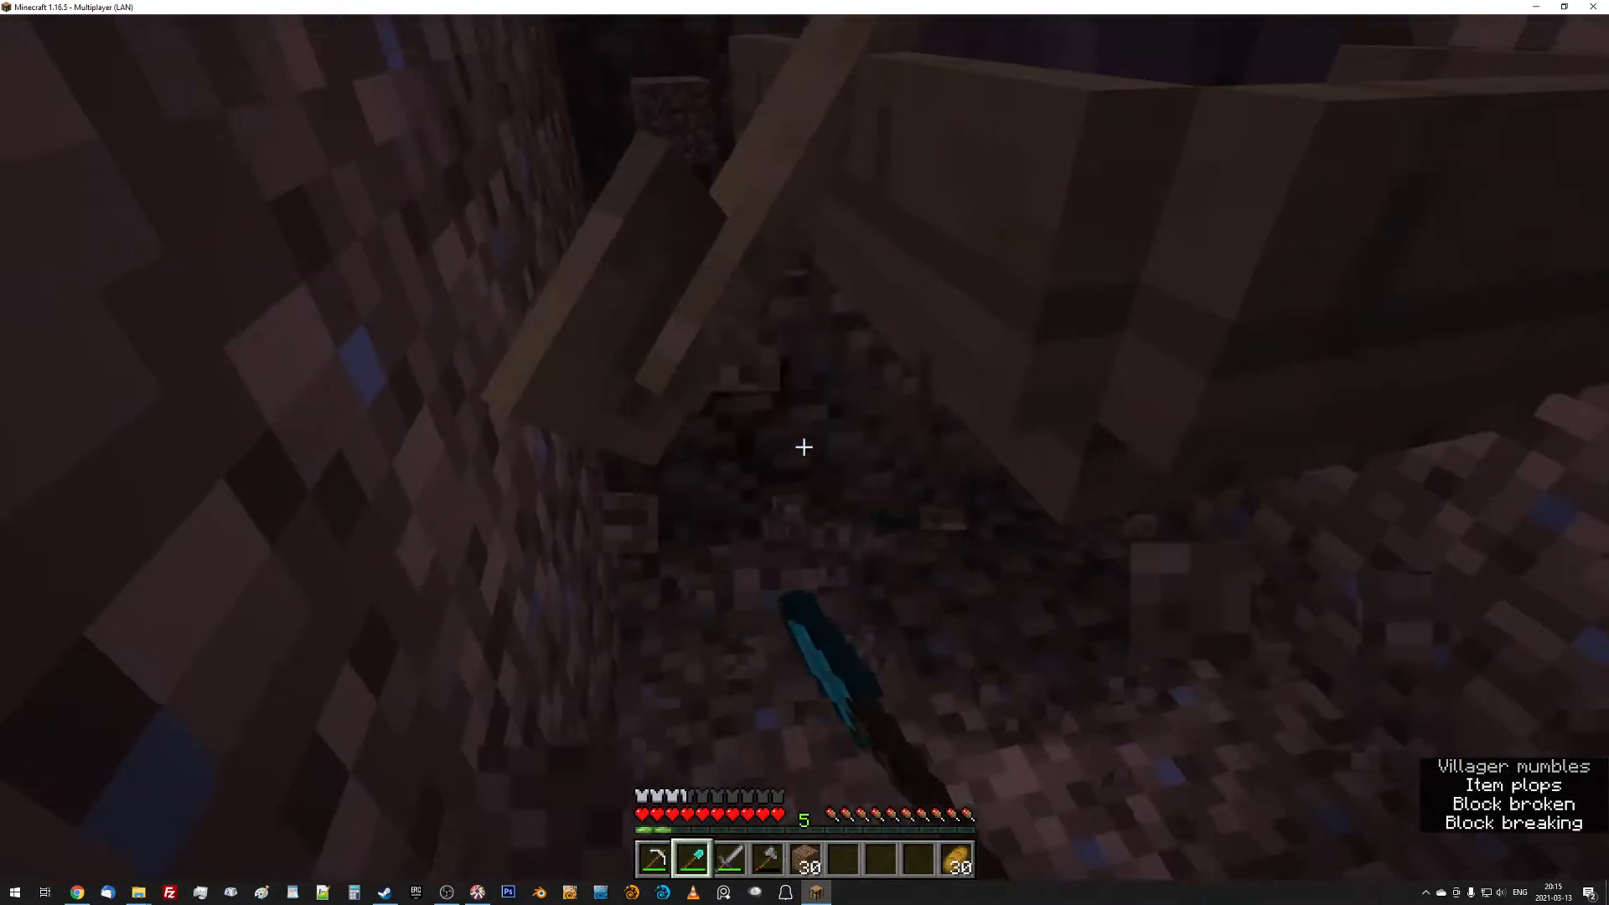
pyautogui.moveTo(804, 447)
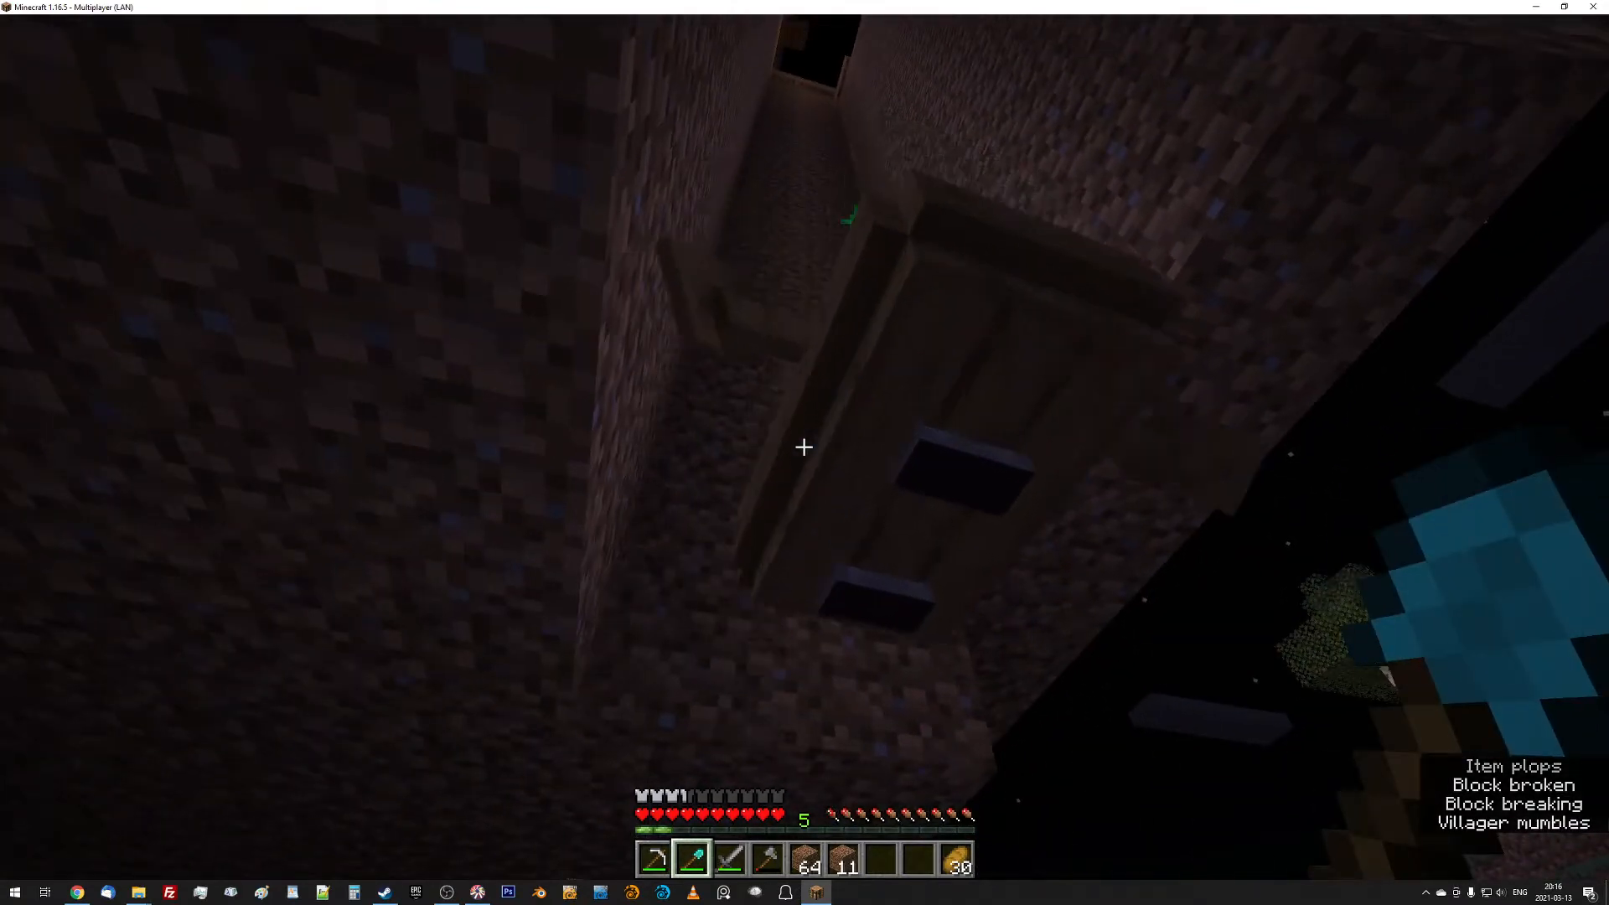
pyautogui.moveTo(804, 447)
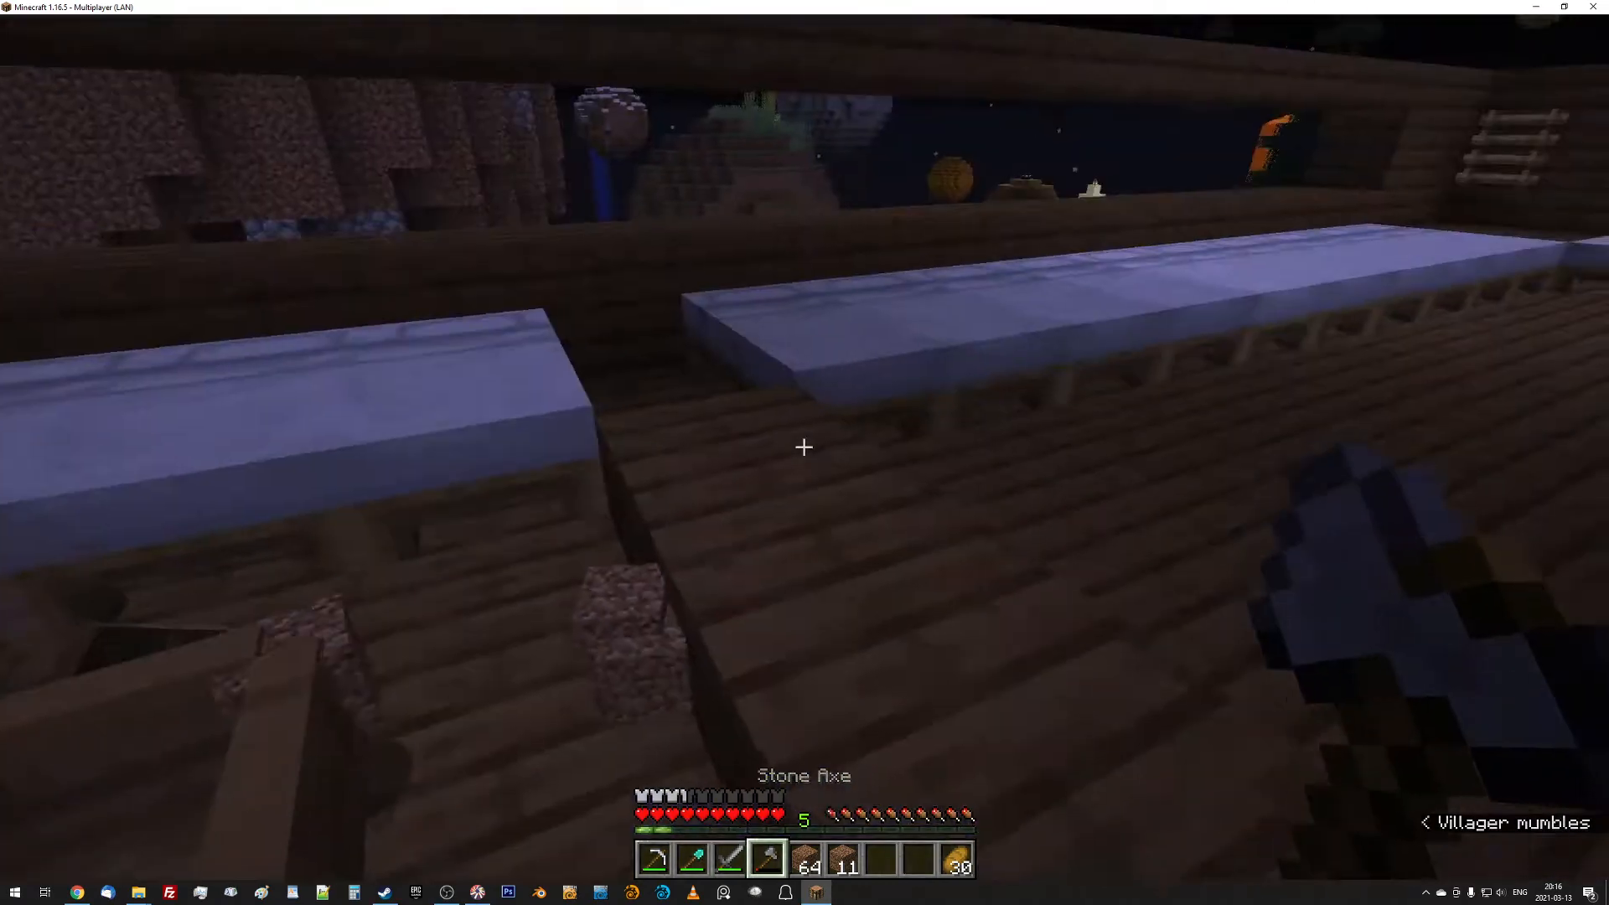
pyautogui.moveTo(805, 447)
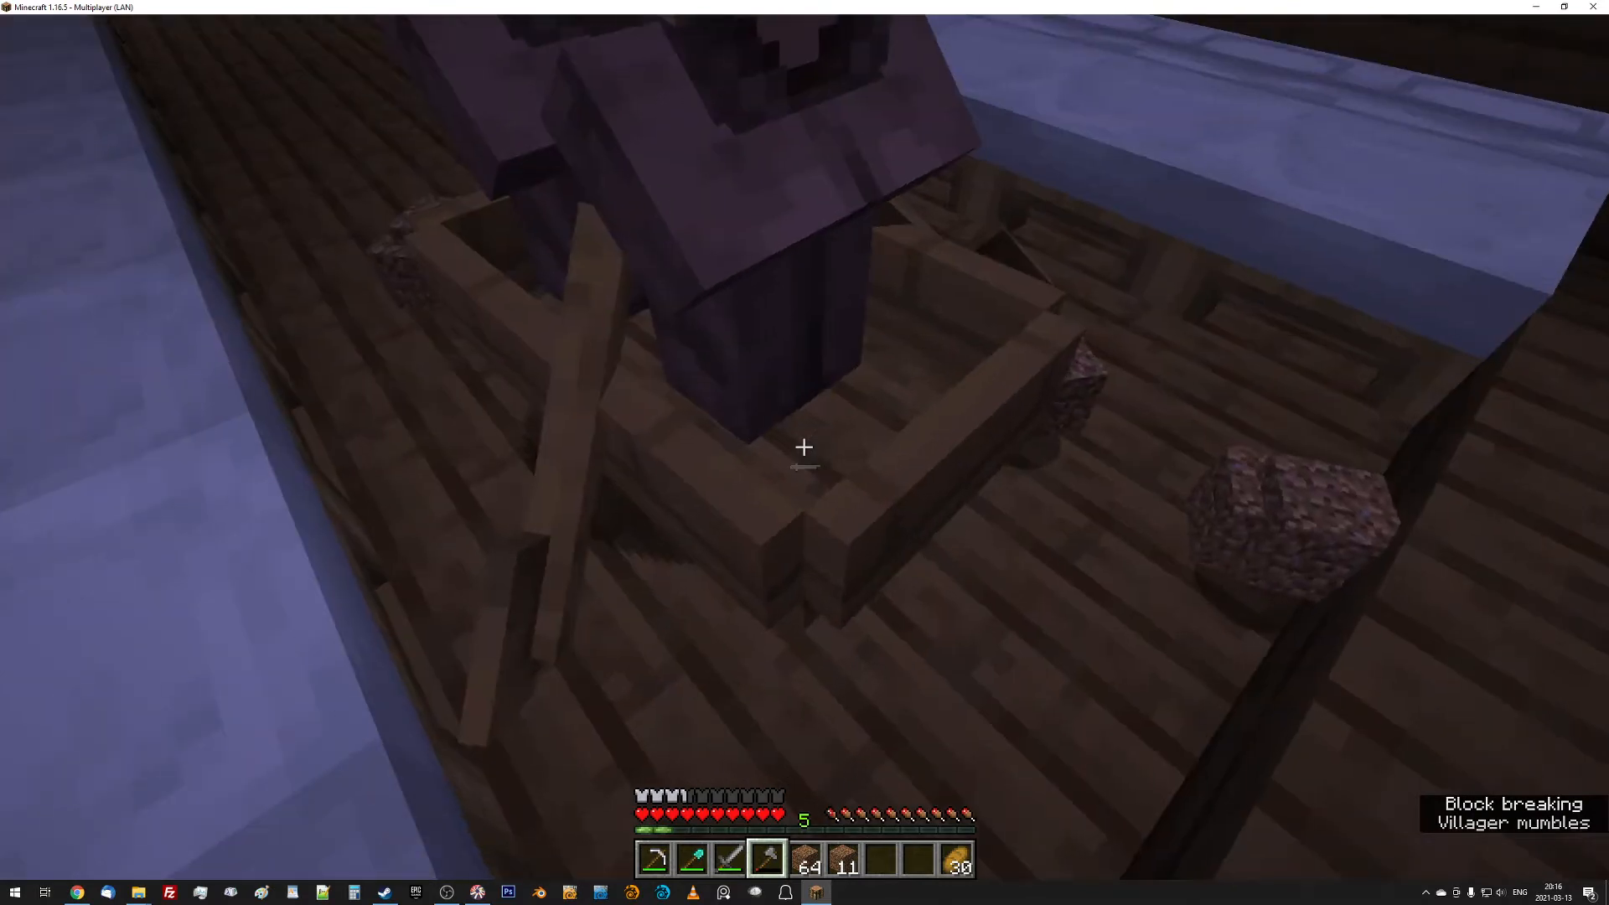
pyautogui.moveTo(804, 447)
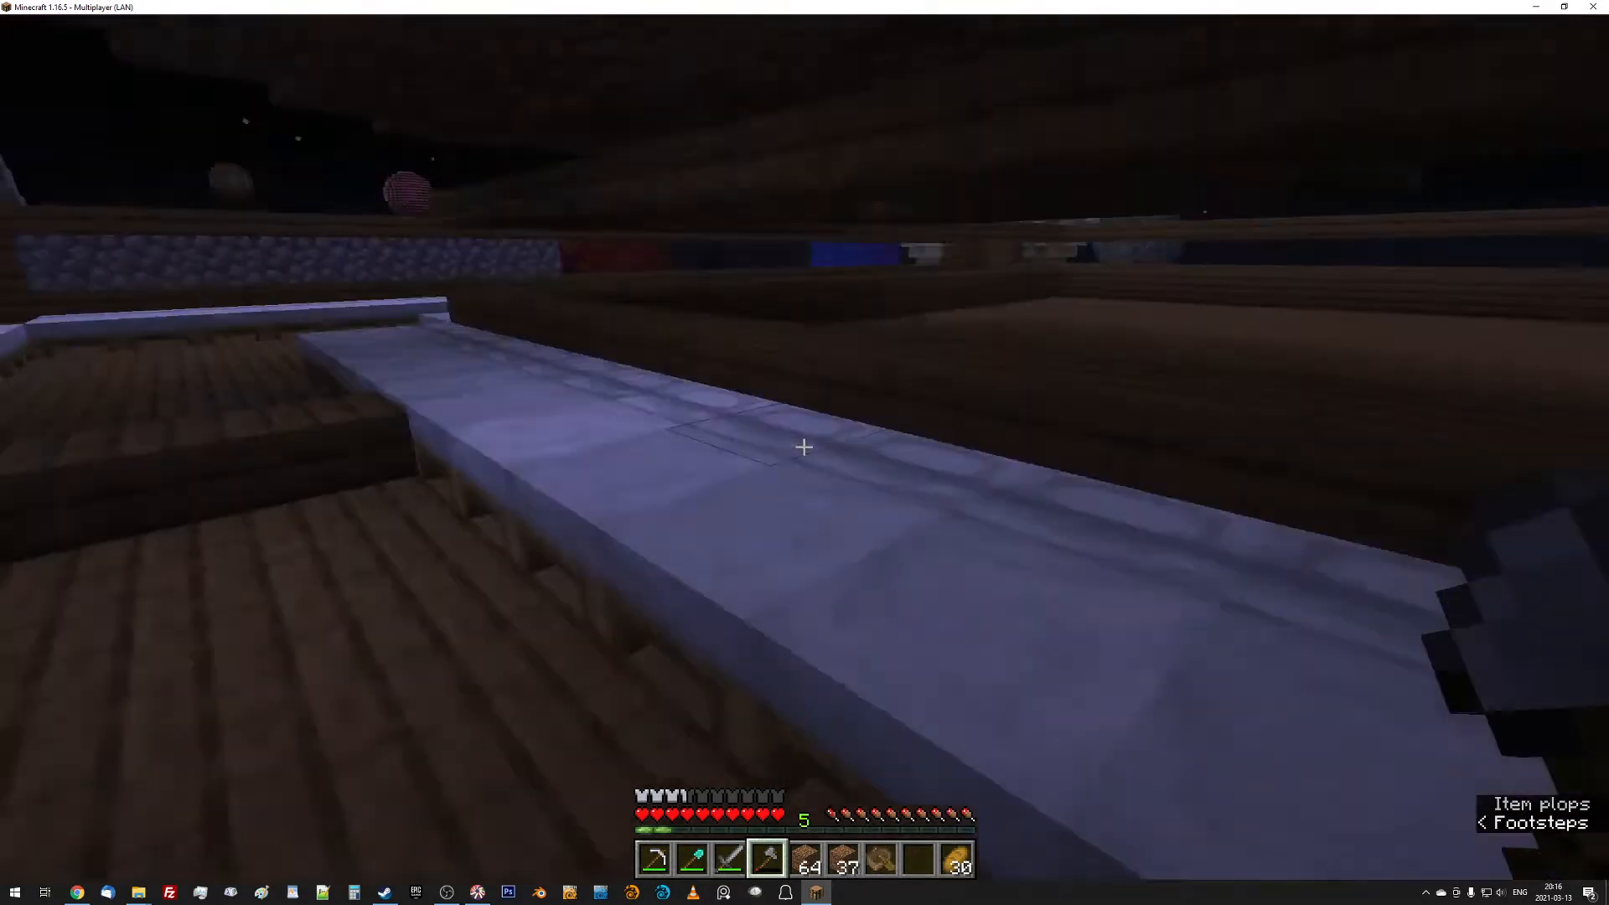
pyautogui.moveTo(804, 447)
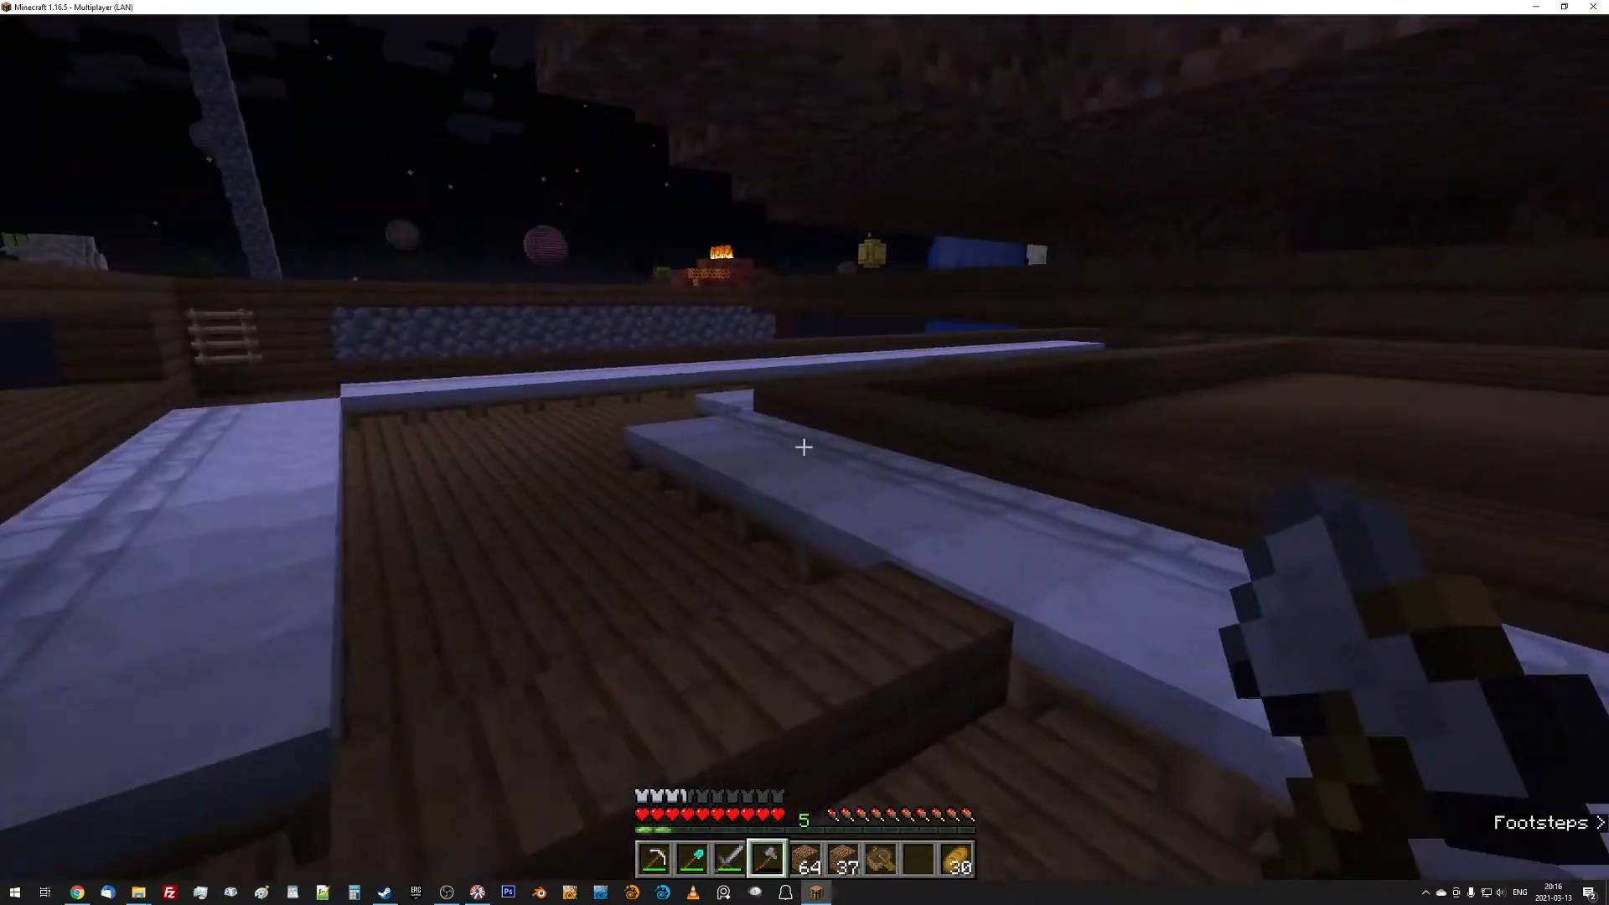
pyautogui.moveTo(804, 447)
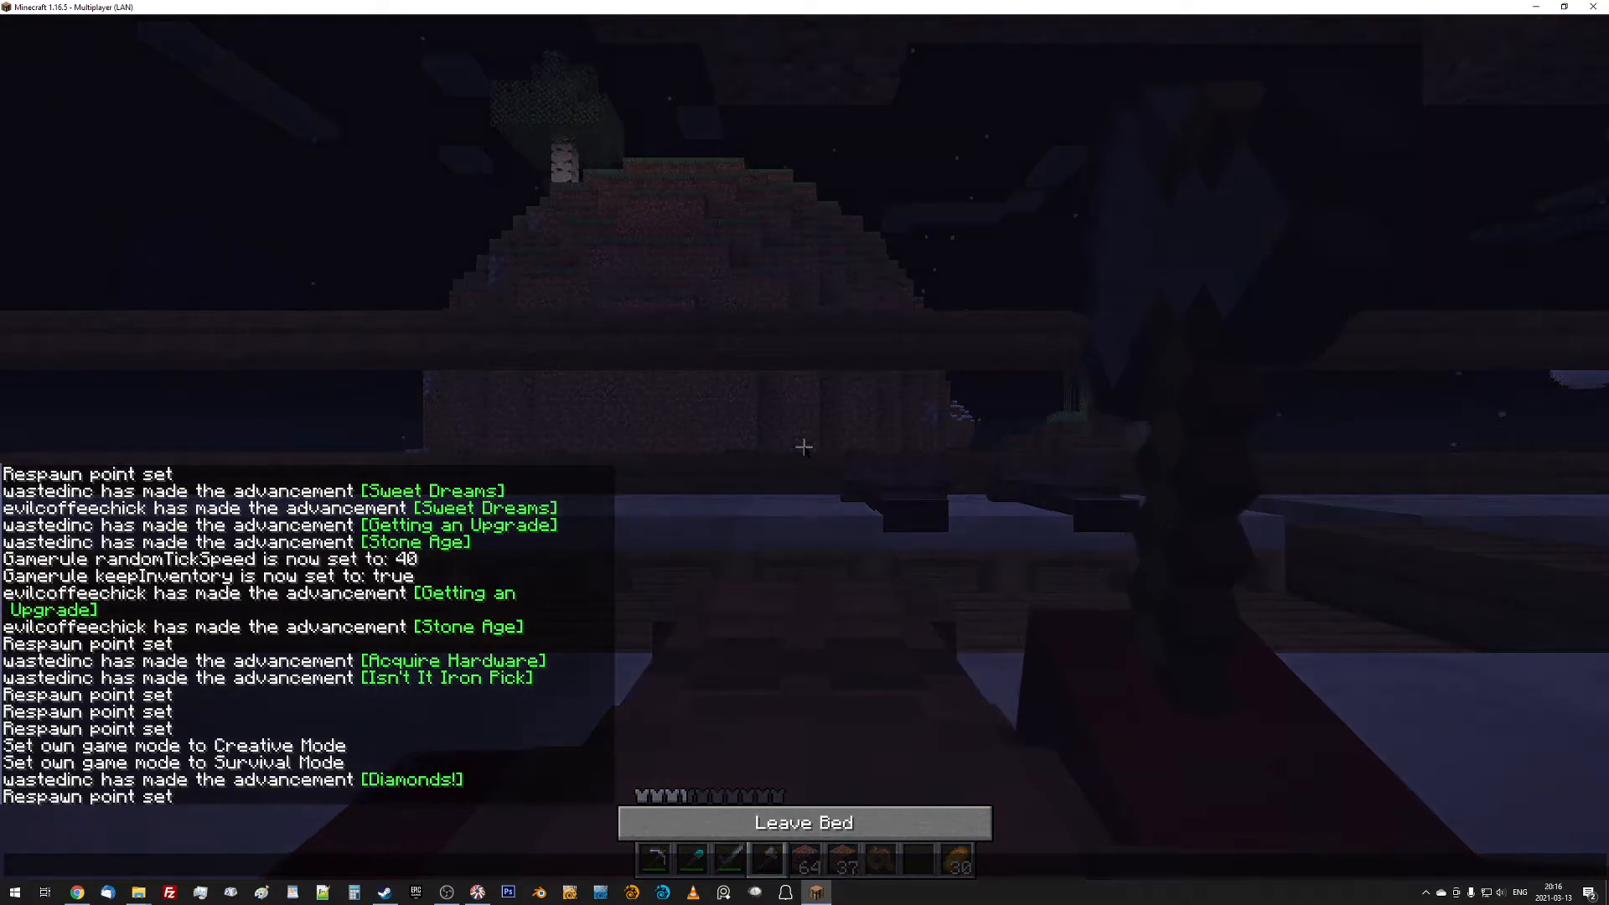
# Leave the bed once morning arrives.
pyautogui.click(804, 821)
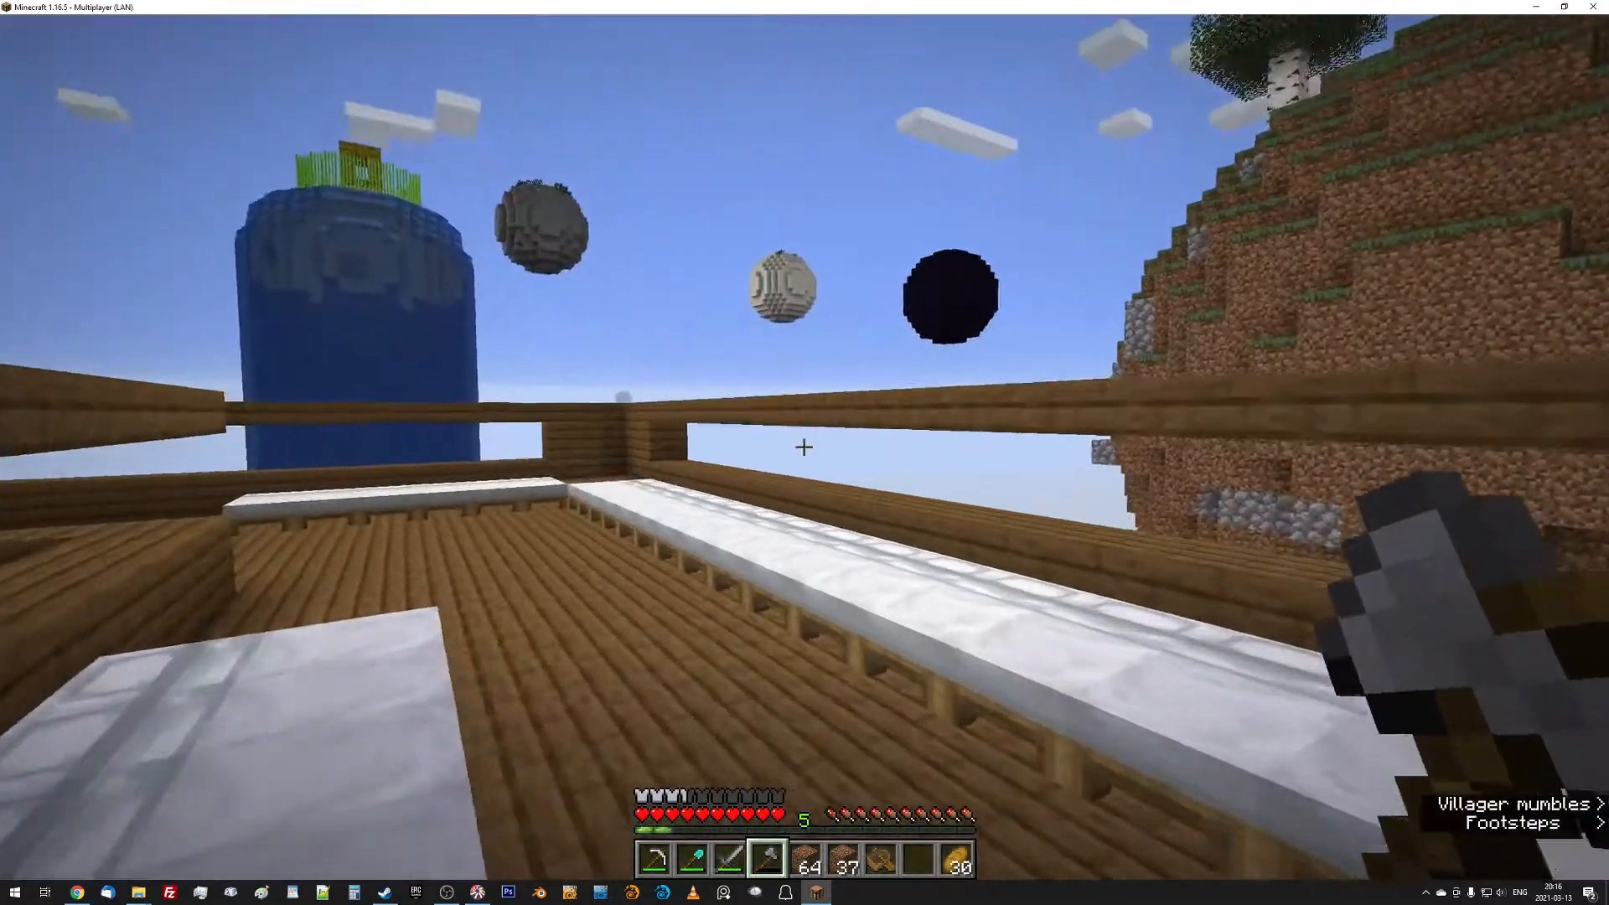
pyautogui.moveTo(804, 447)
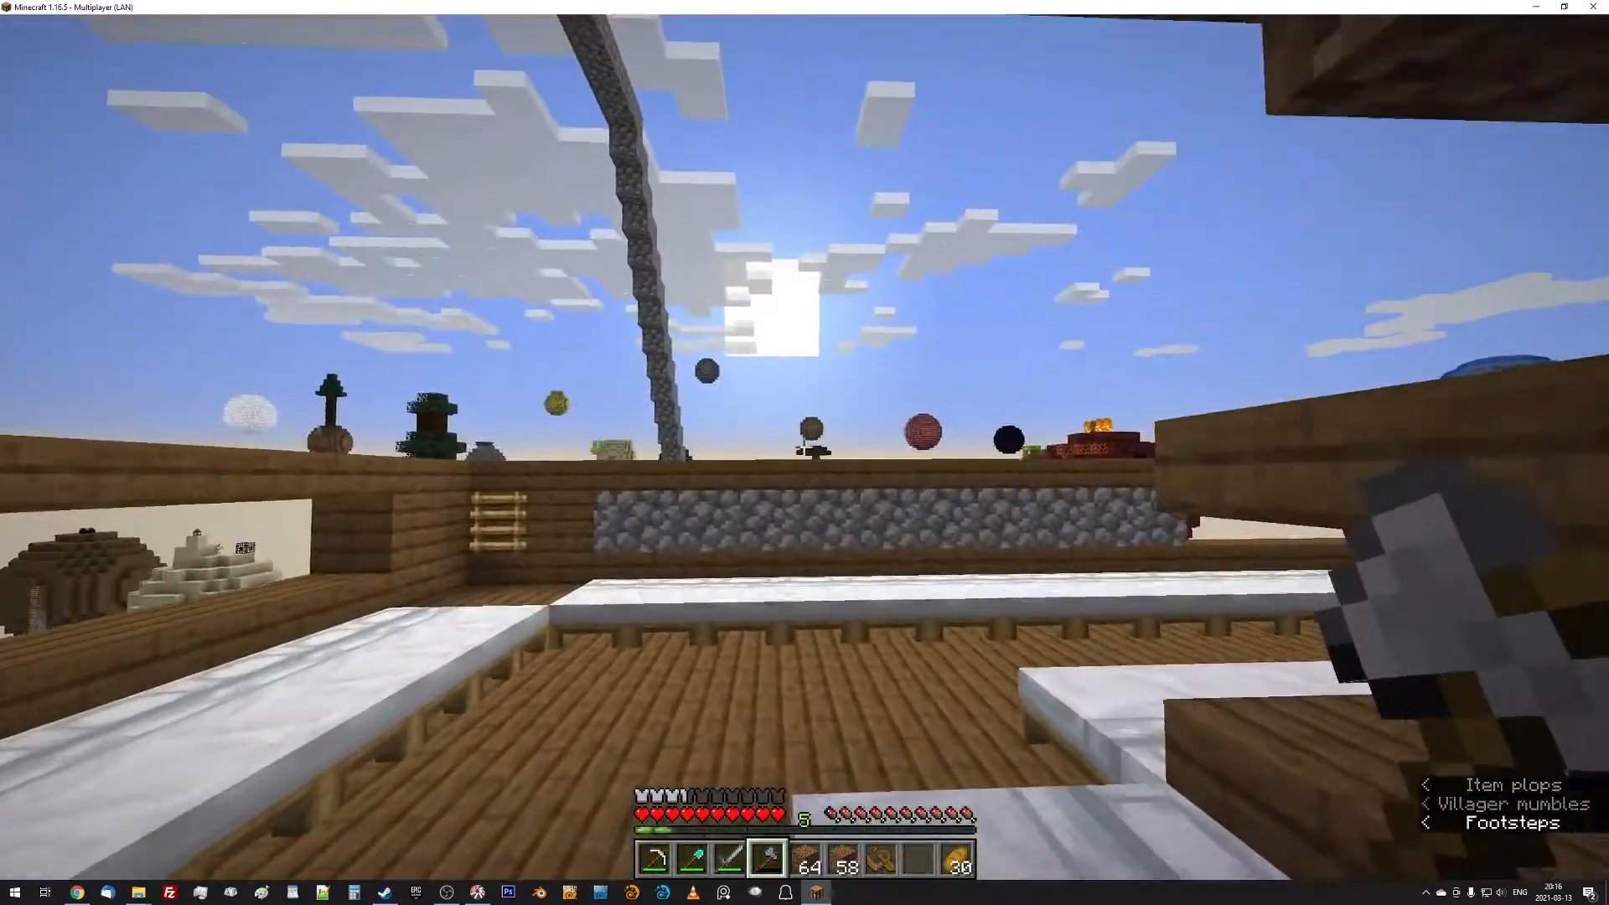
pyautogui.moveTo(805, 453)
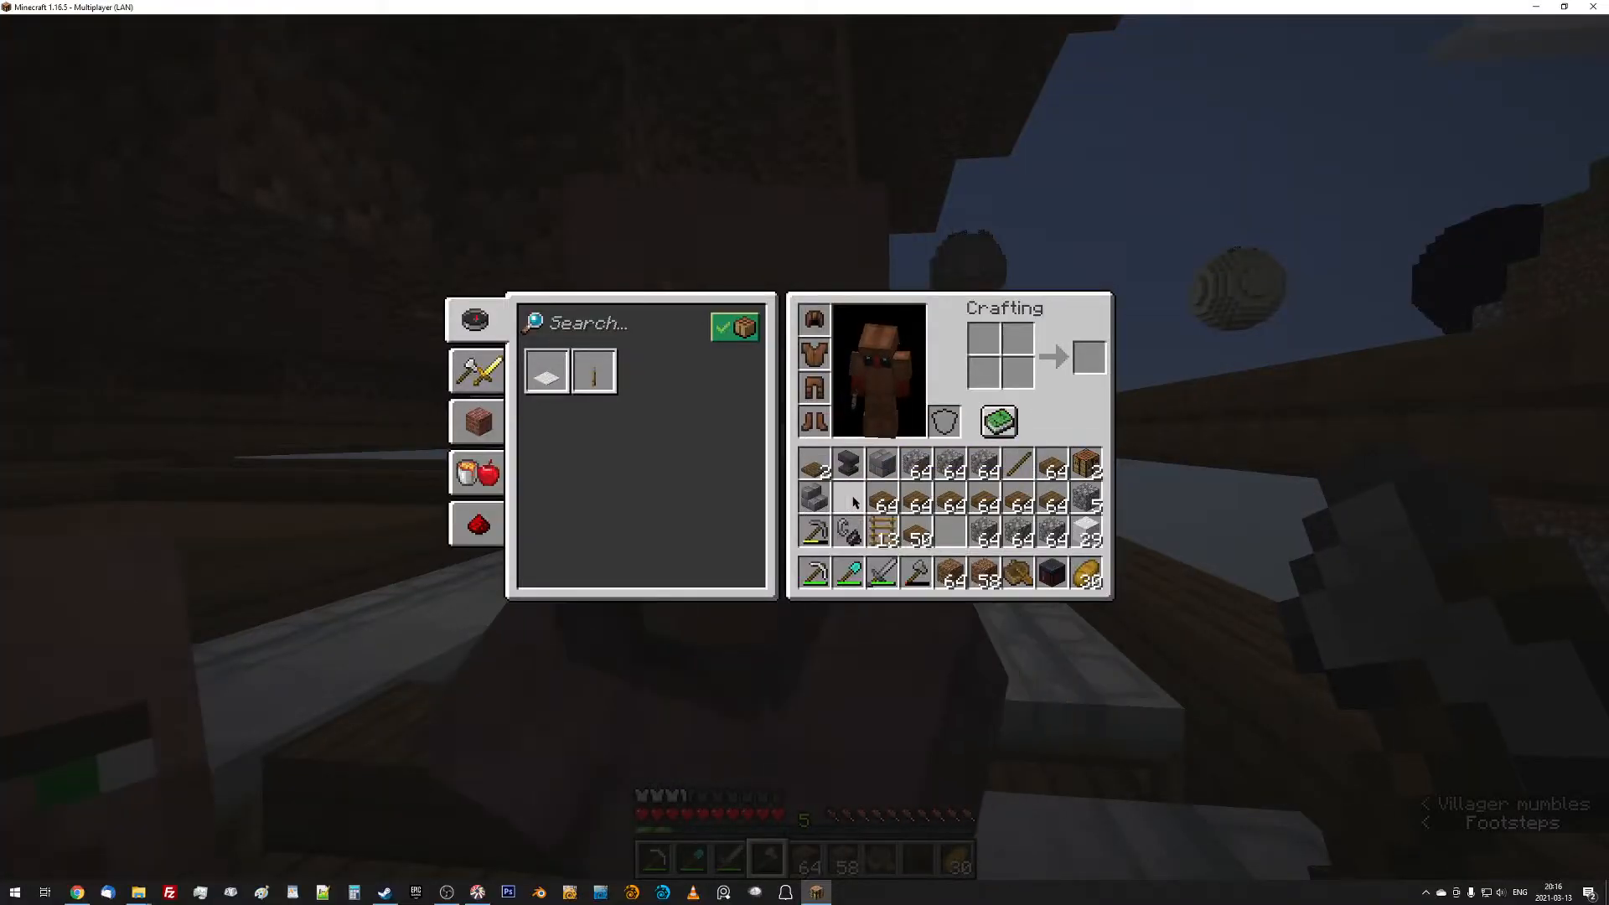
pyautogui.press('Escape')
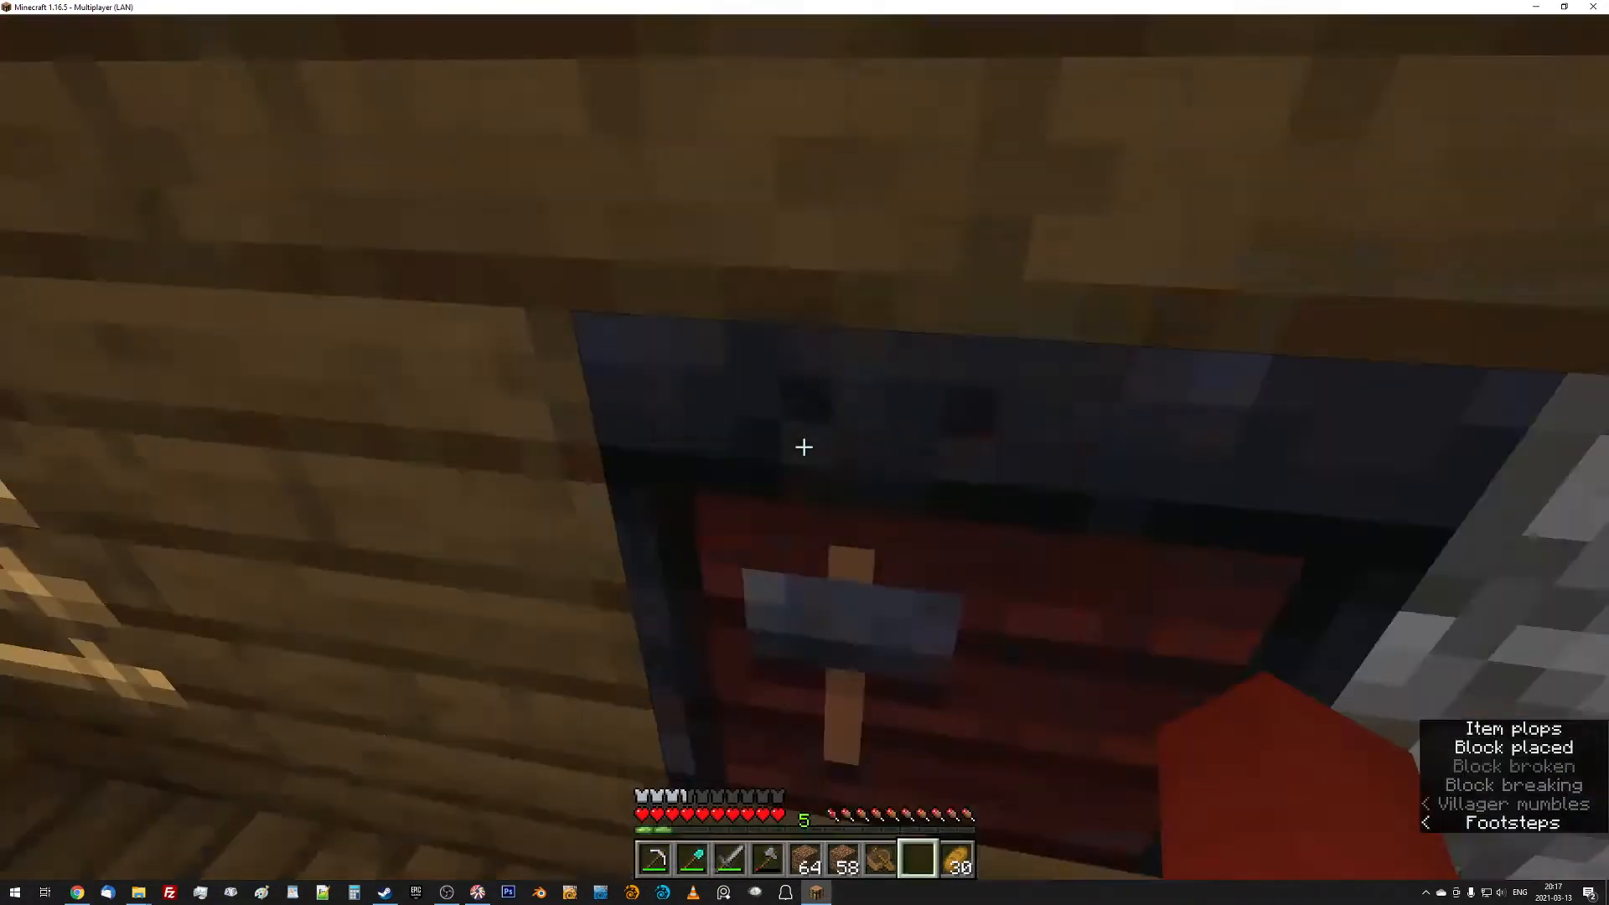
pyautogui.moveTo(804, 446)
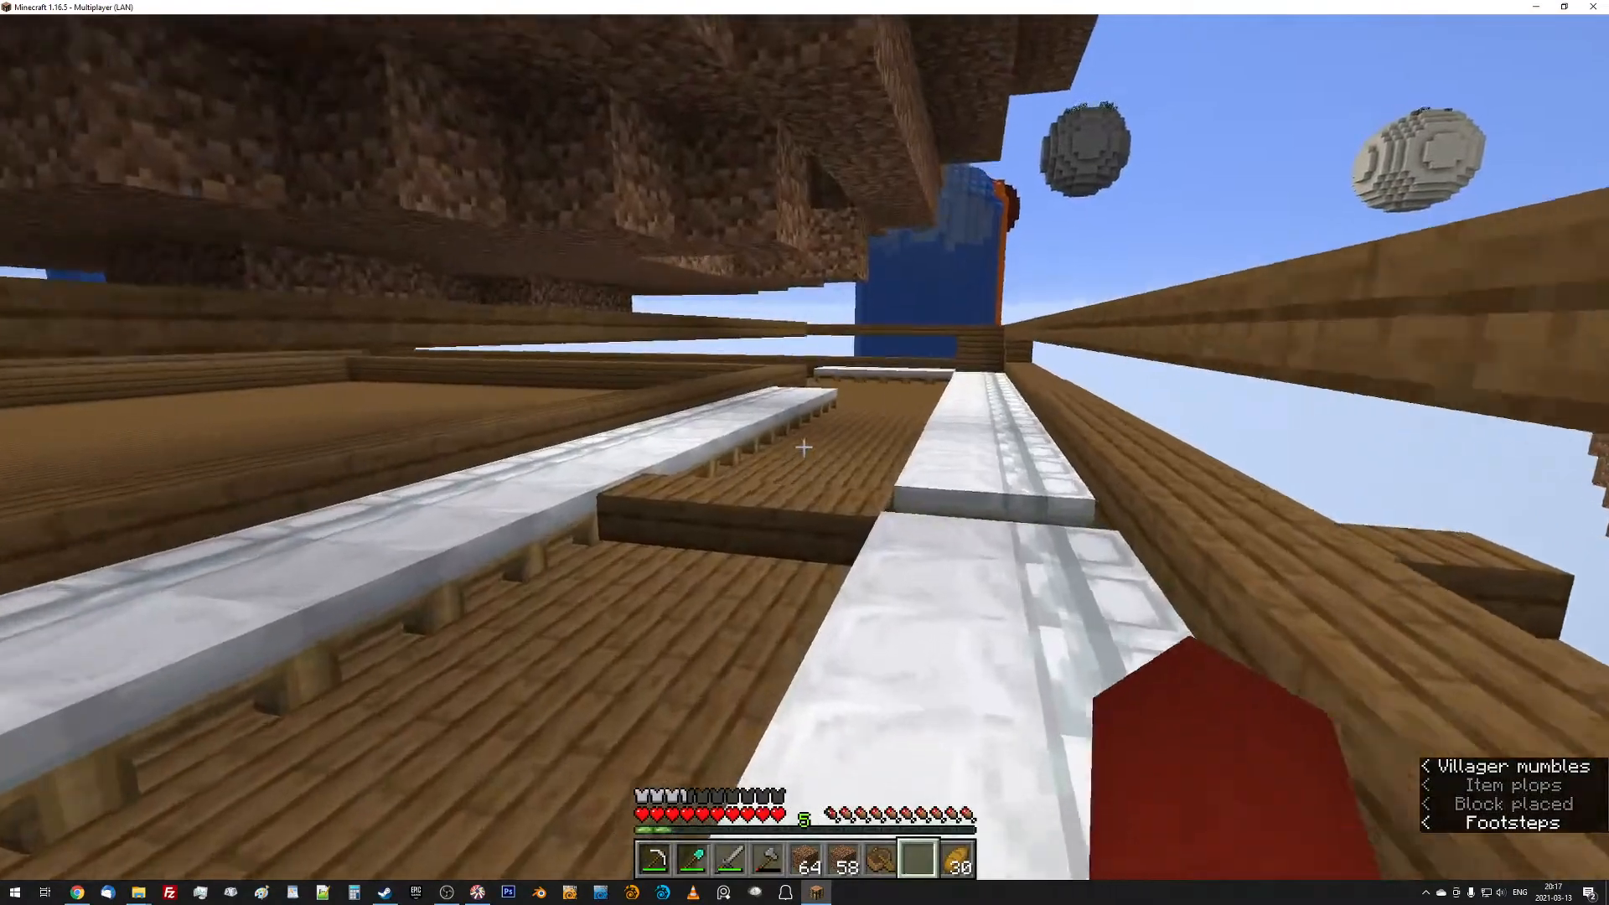
pyautogui.moveTo(804, 447)
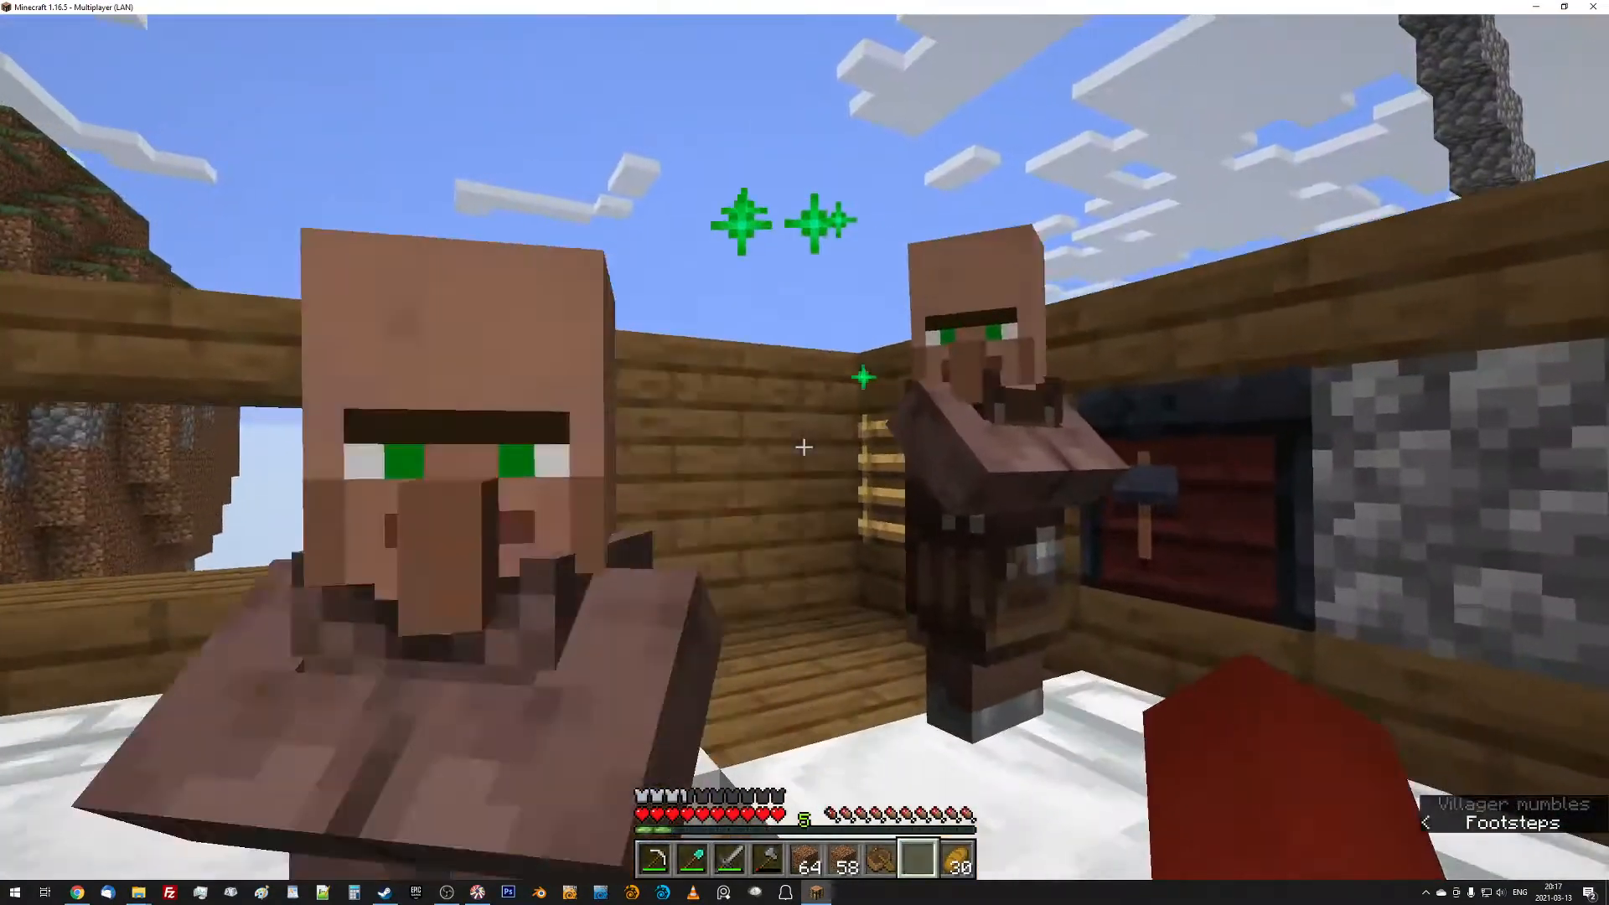
pyautogui.moveTo(804, 447)
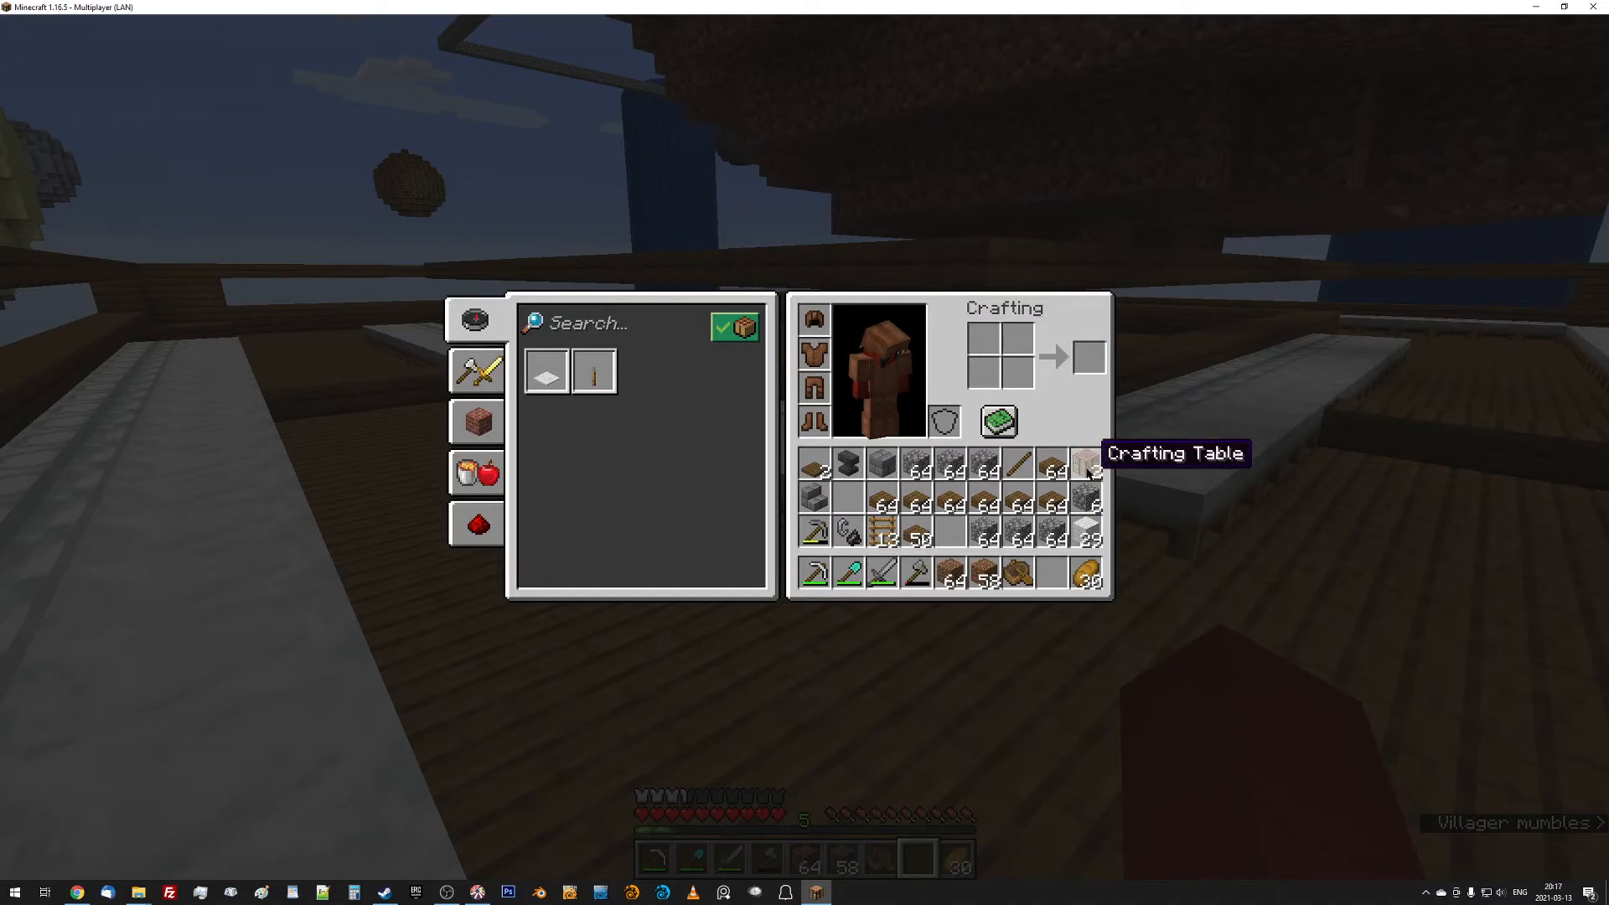
pyautogui.press('Escape')
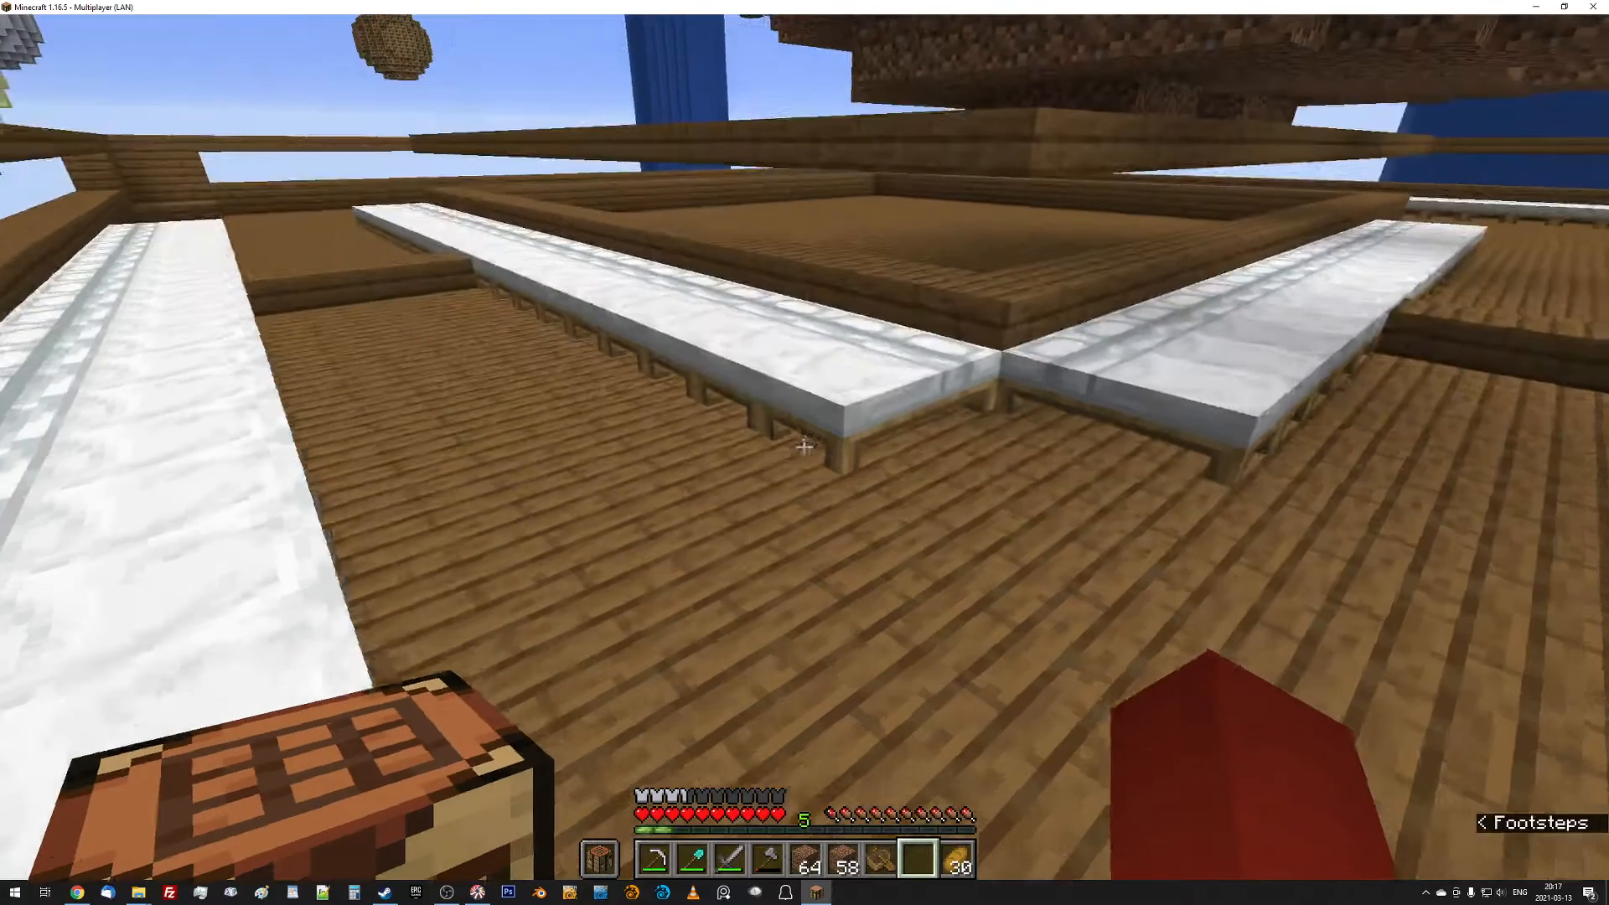
pyautogui.press('e')
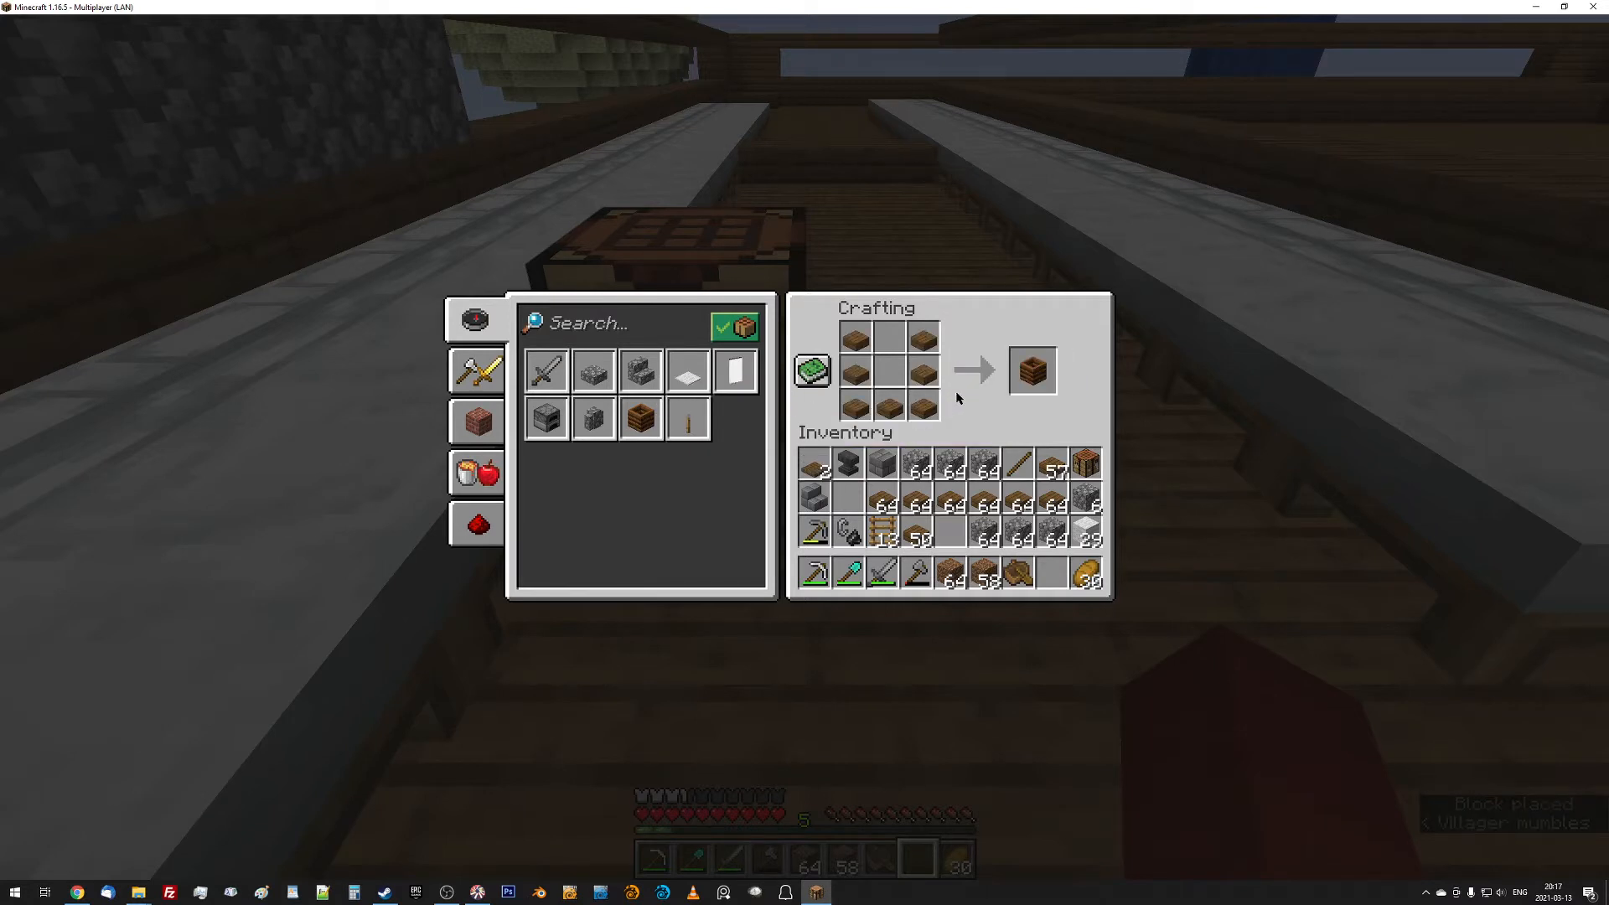
# Take the crafted composter from the crafting output slot.
pyautogui.click(1033, 371)
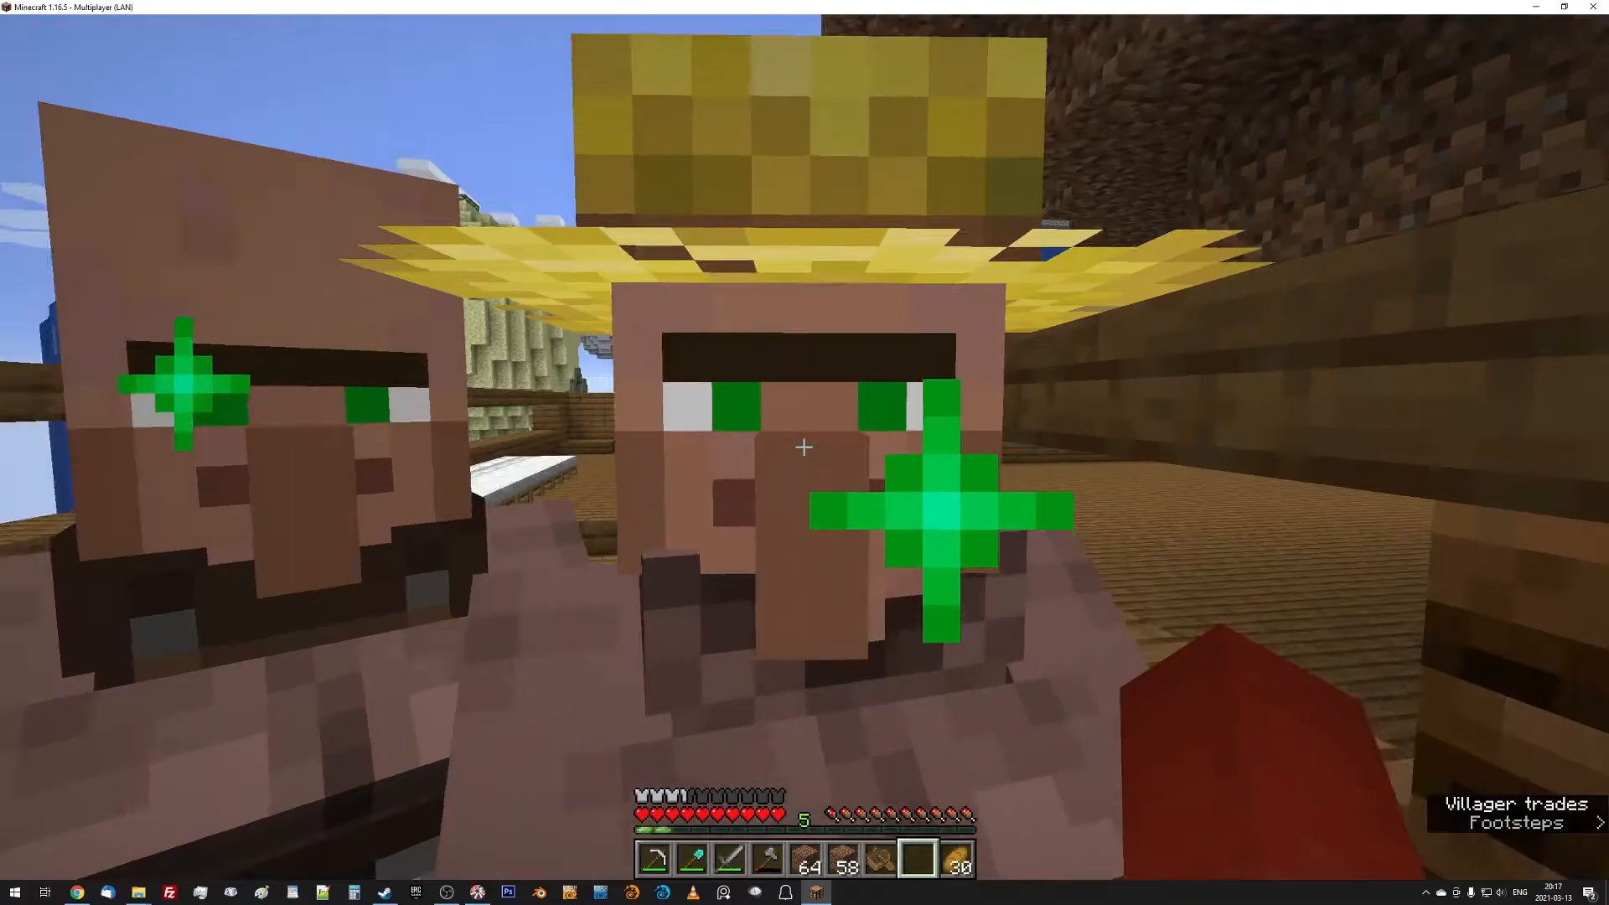
pyautogui.moveTo(805, 447)
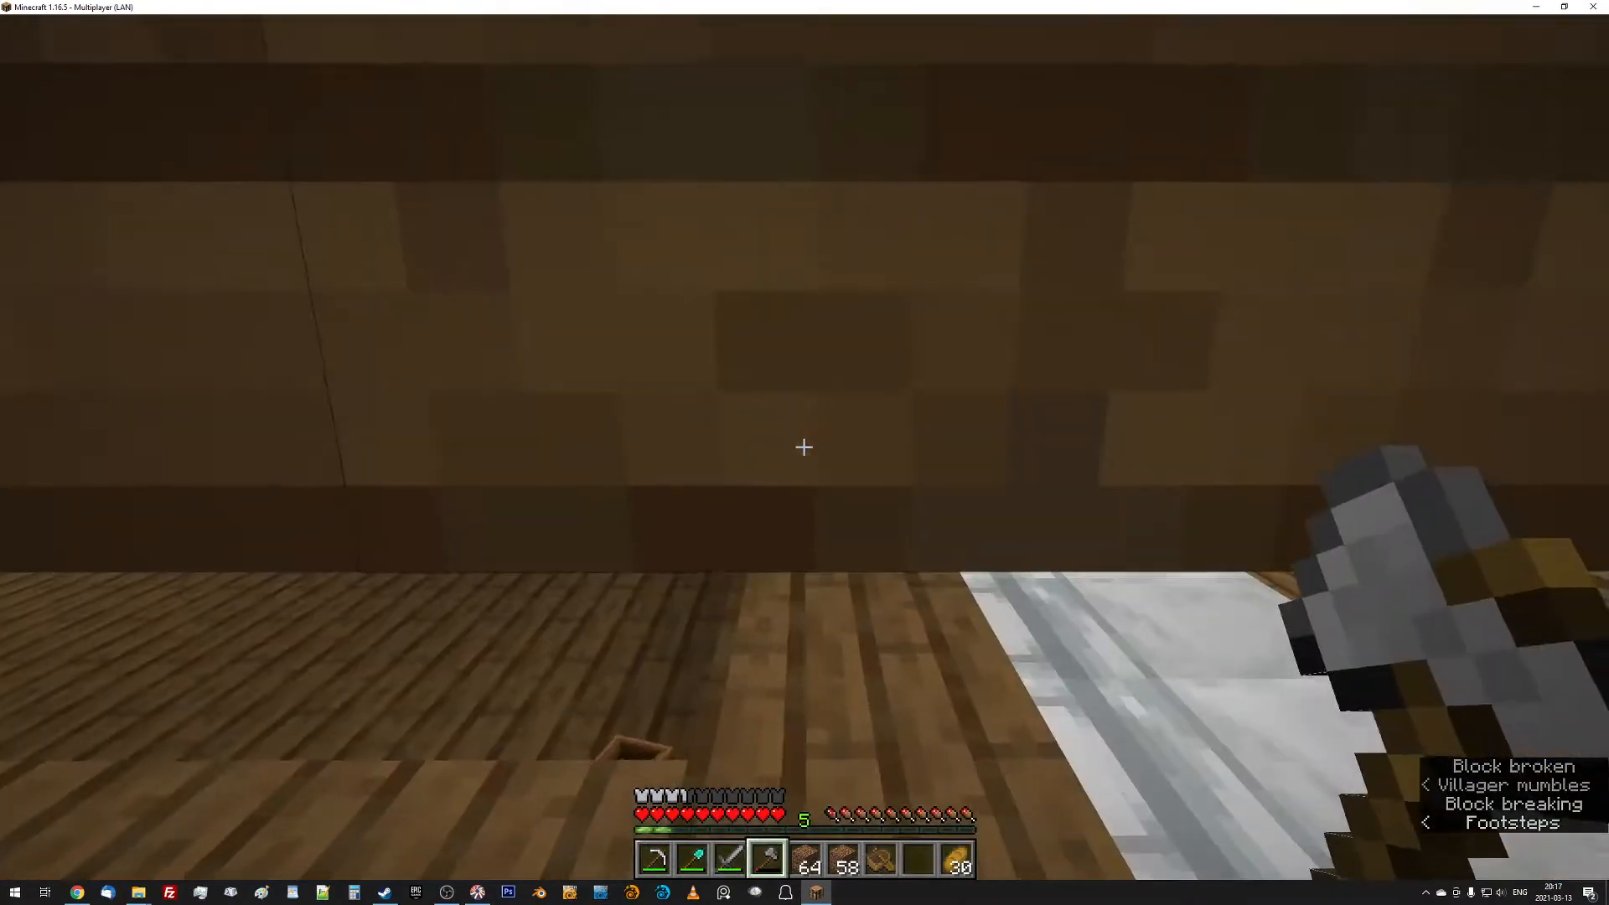
pyautogui.moveTo(804, 447)
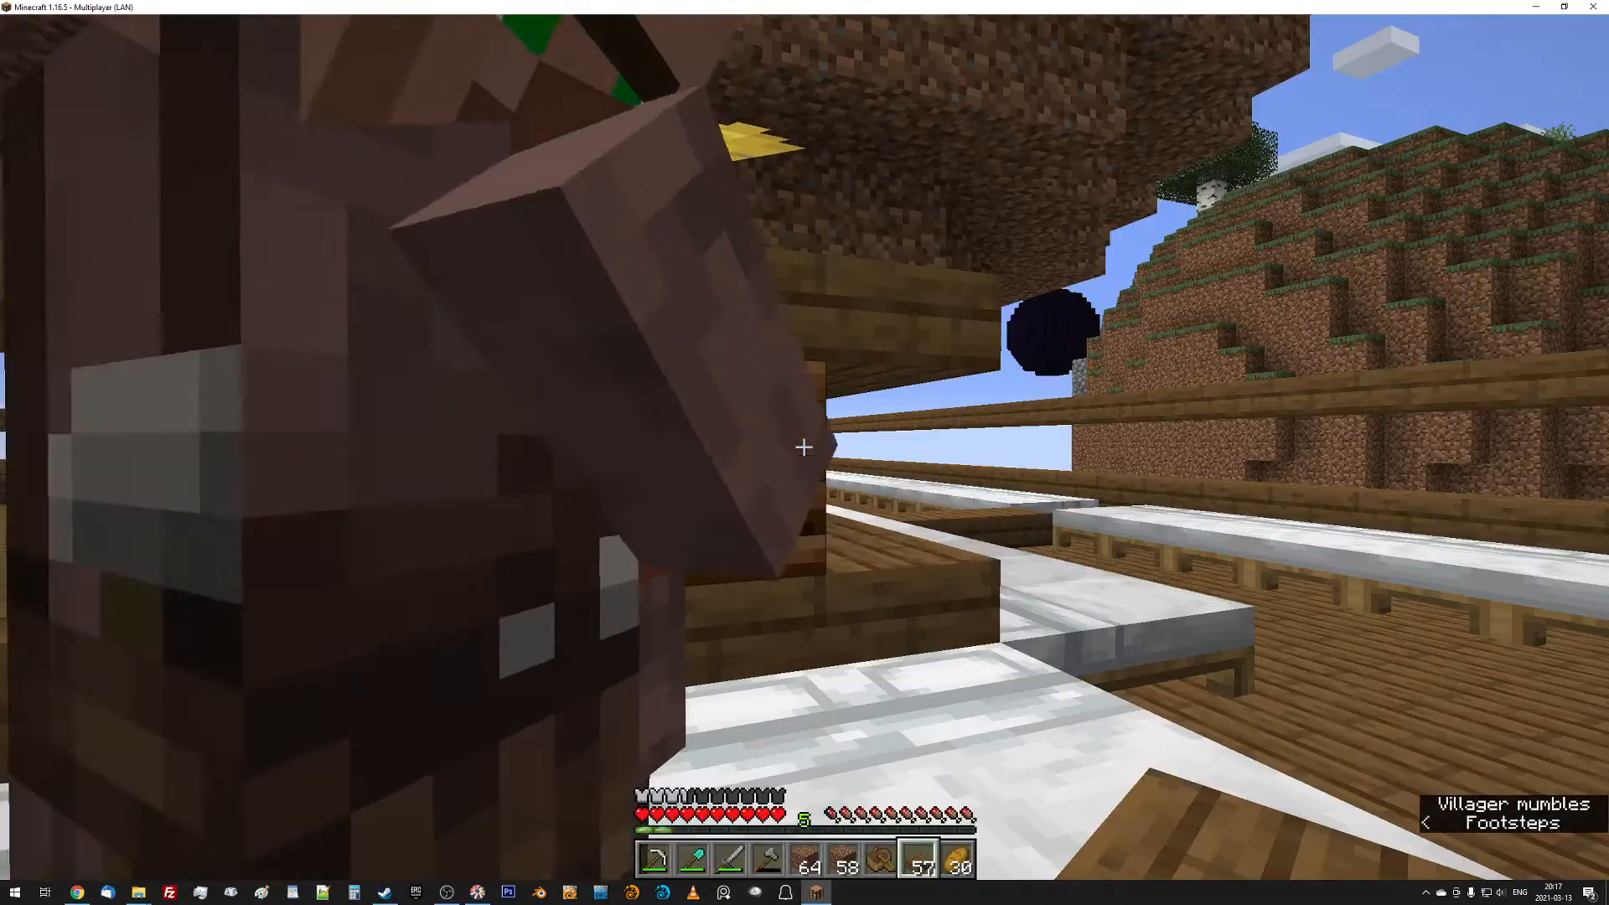
pyautogui.moveTo(804, 448)
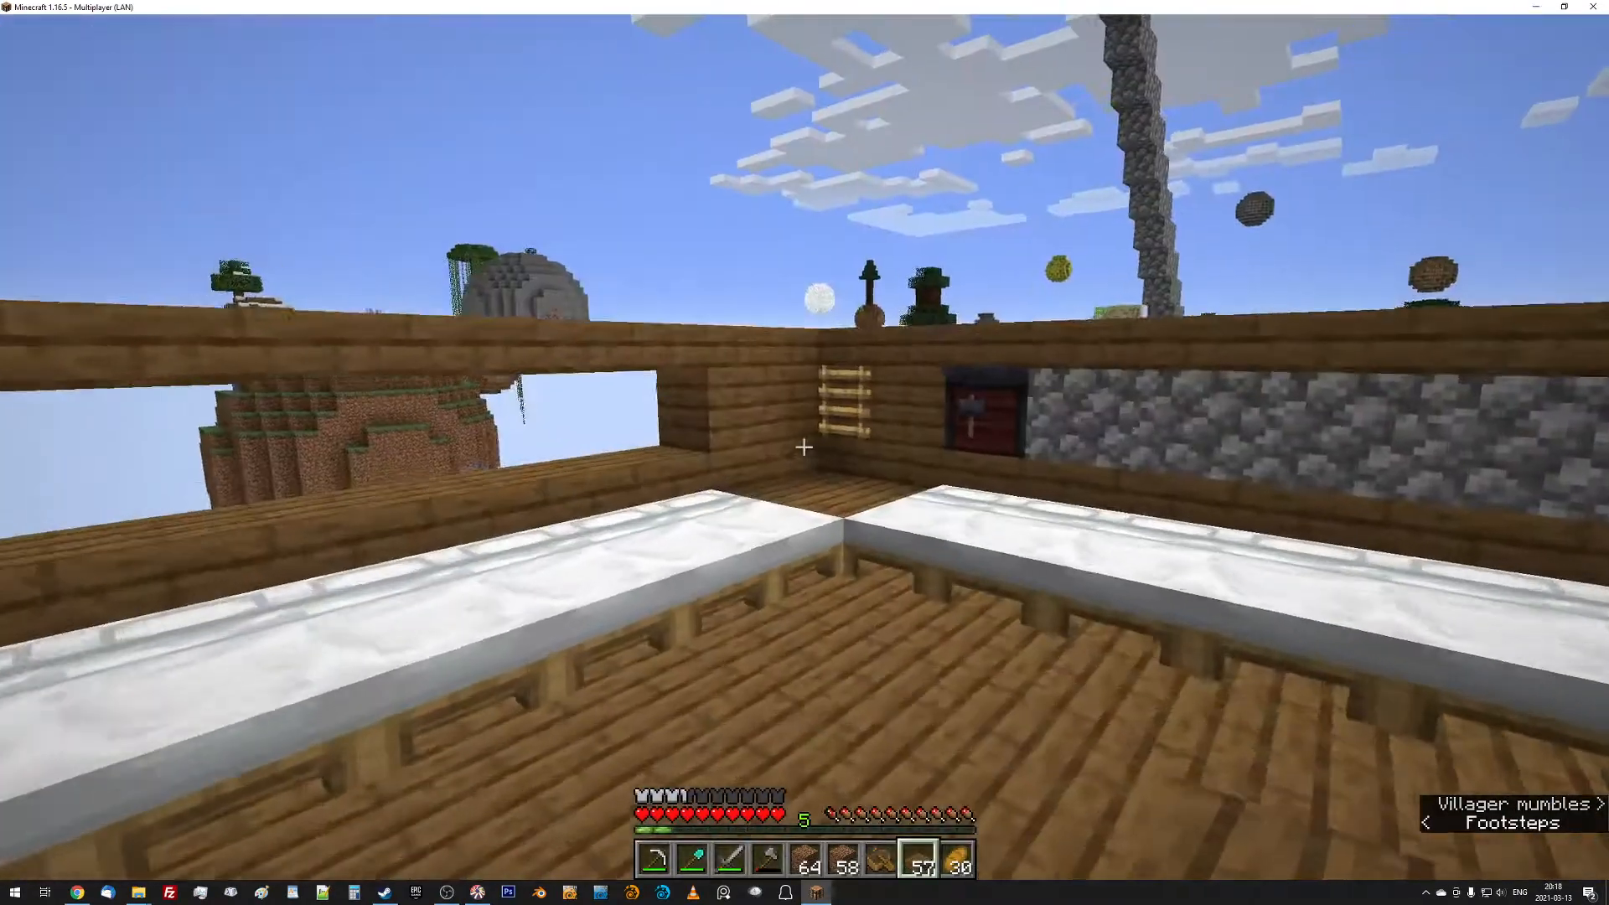
pyautogui.moveTo(805, 448)
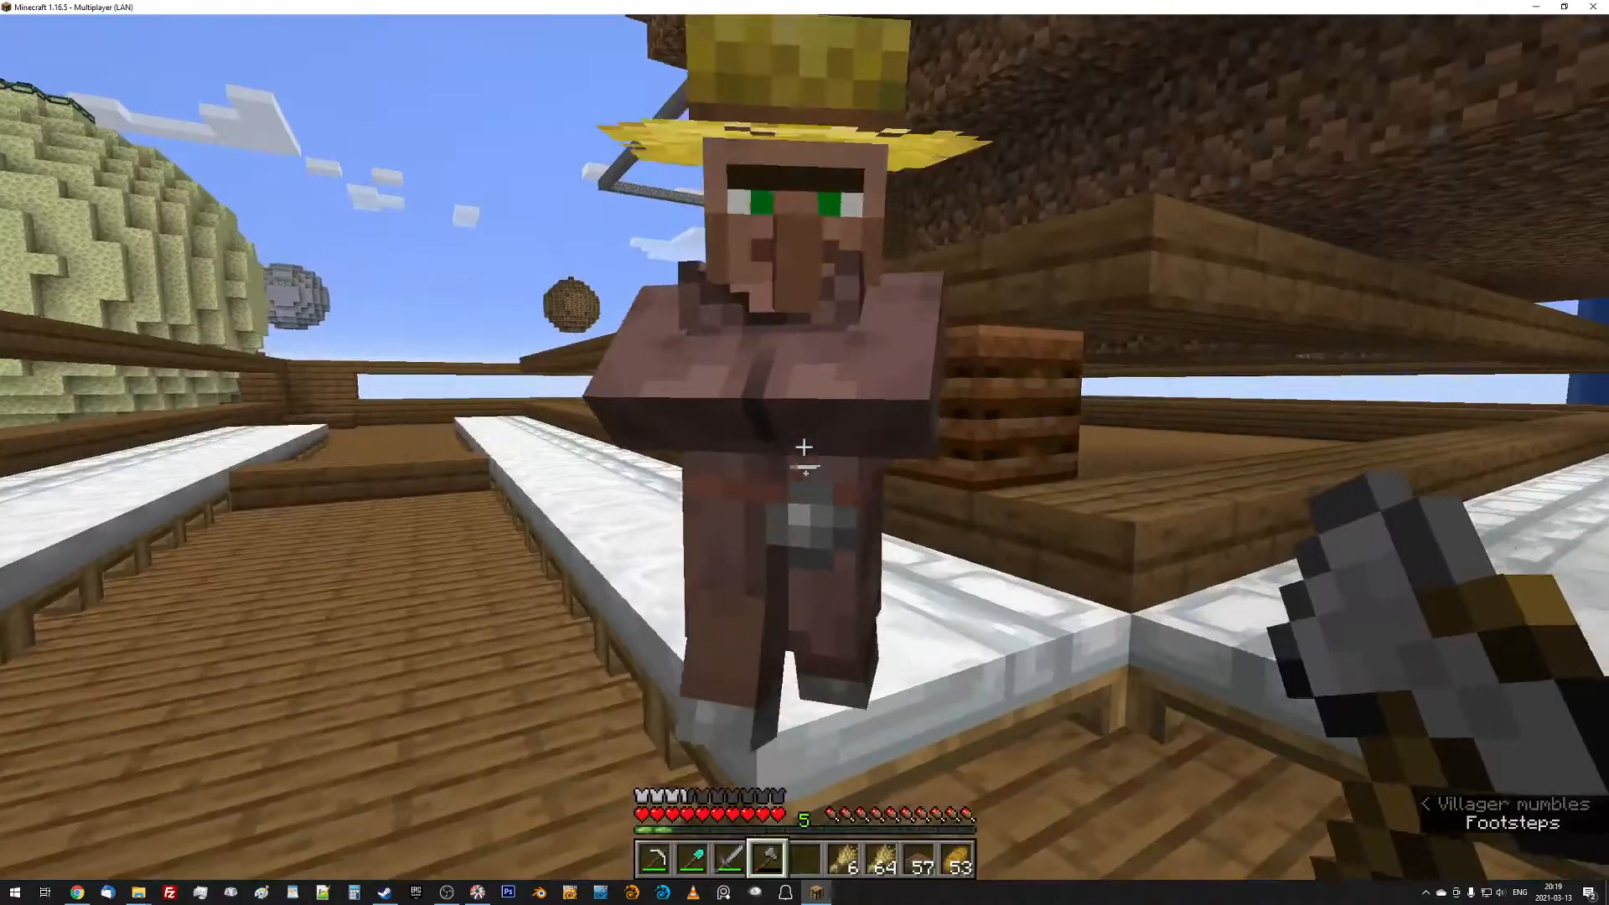
pyautogui.moveTo(804, 447)
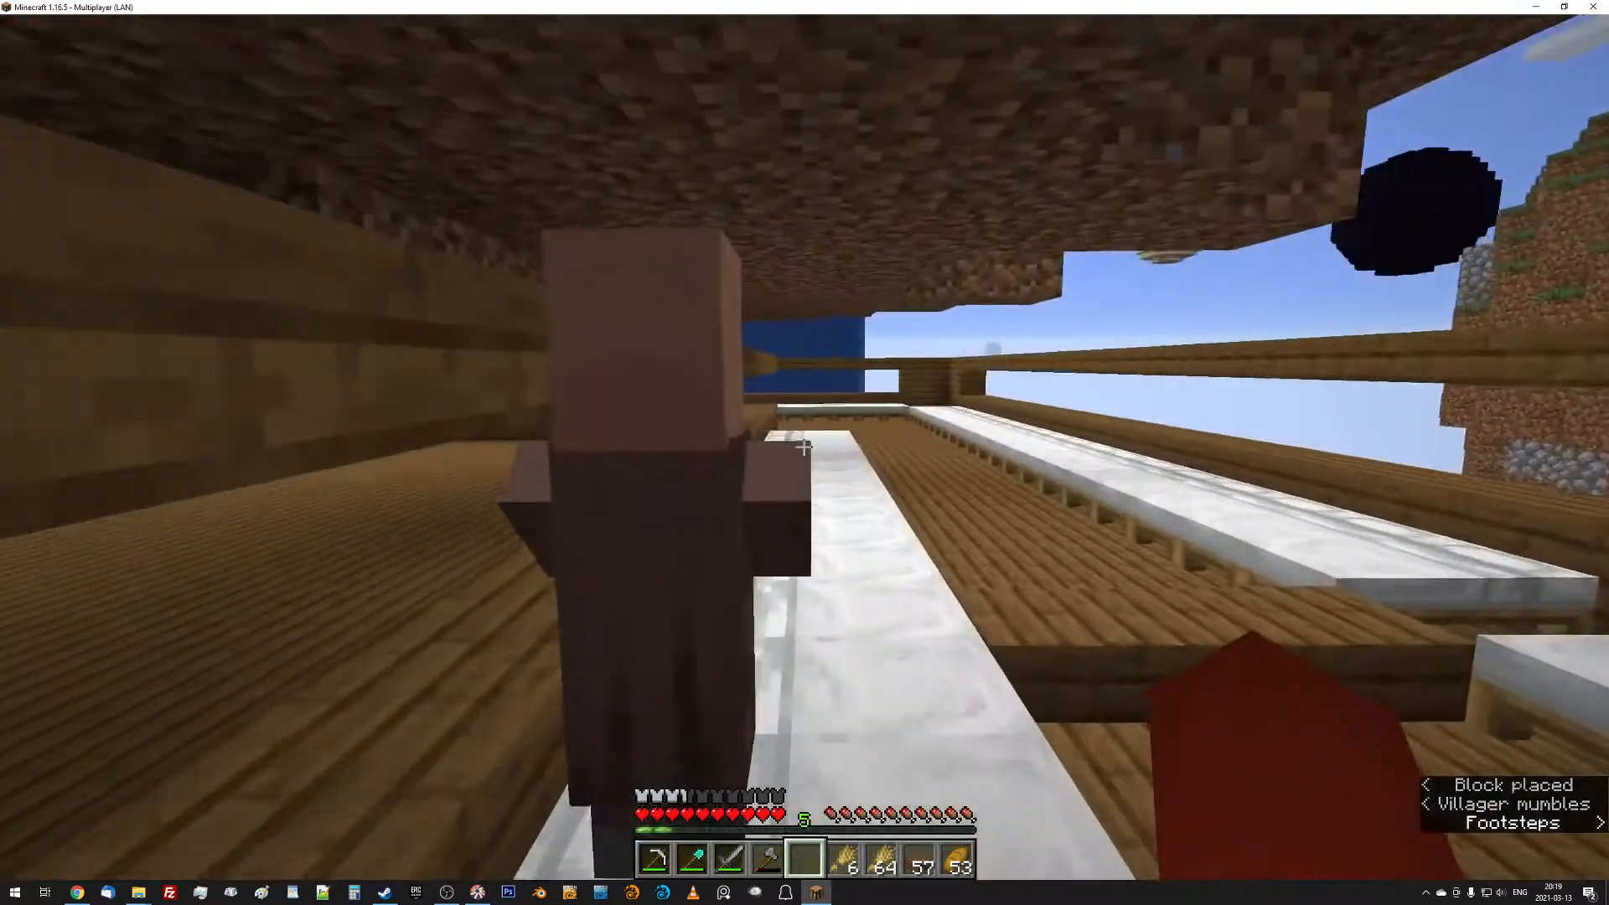
pyautogui.moveTo(805, 448)
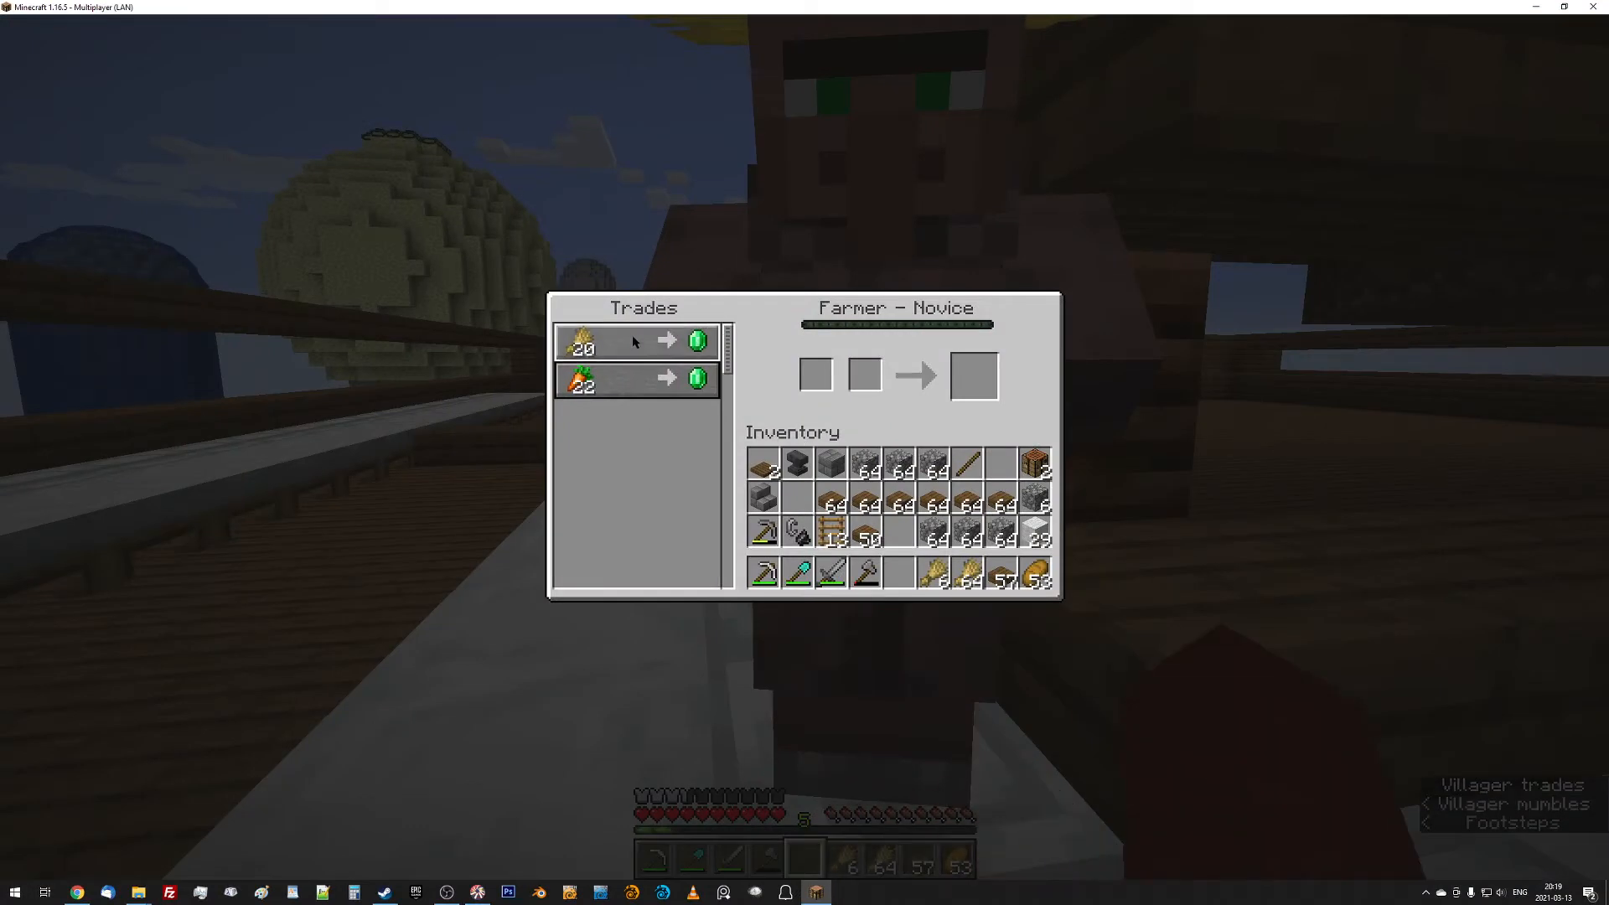
# Sell wheat to the farmer for an emerald, then close the toolsmith and farmer trade screens.
pyautogui.click(636, 342)
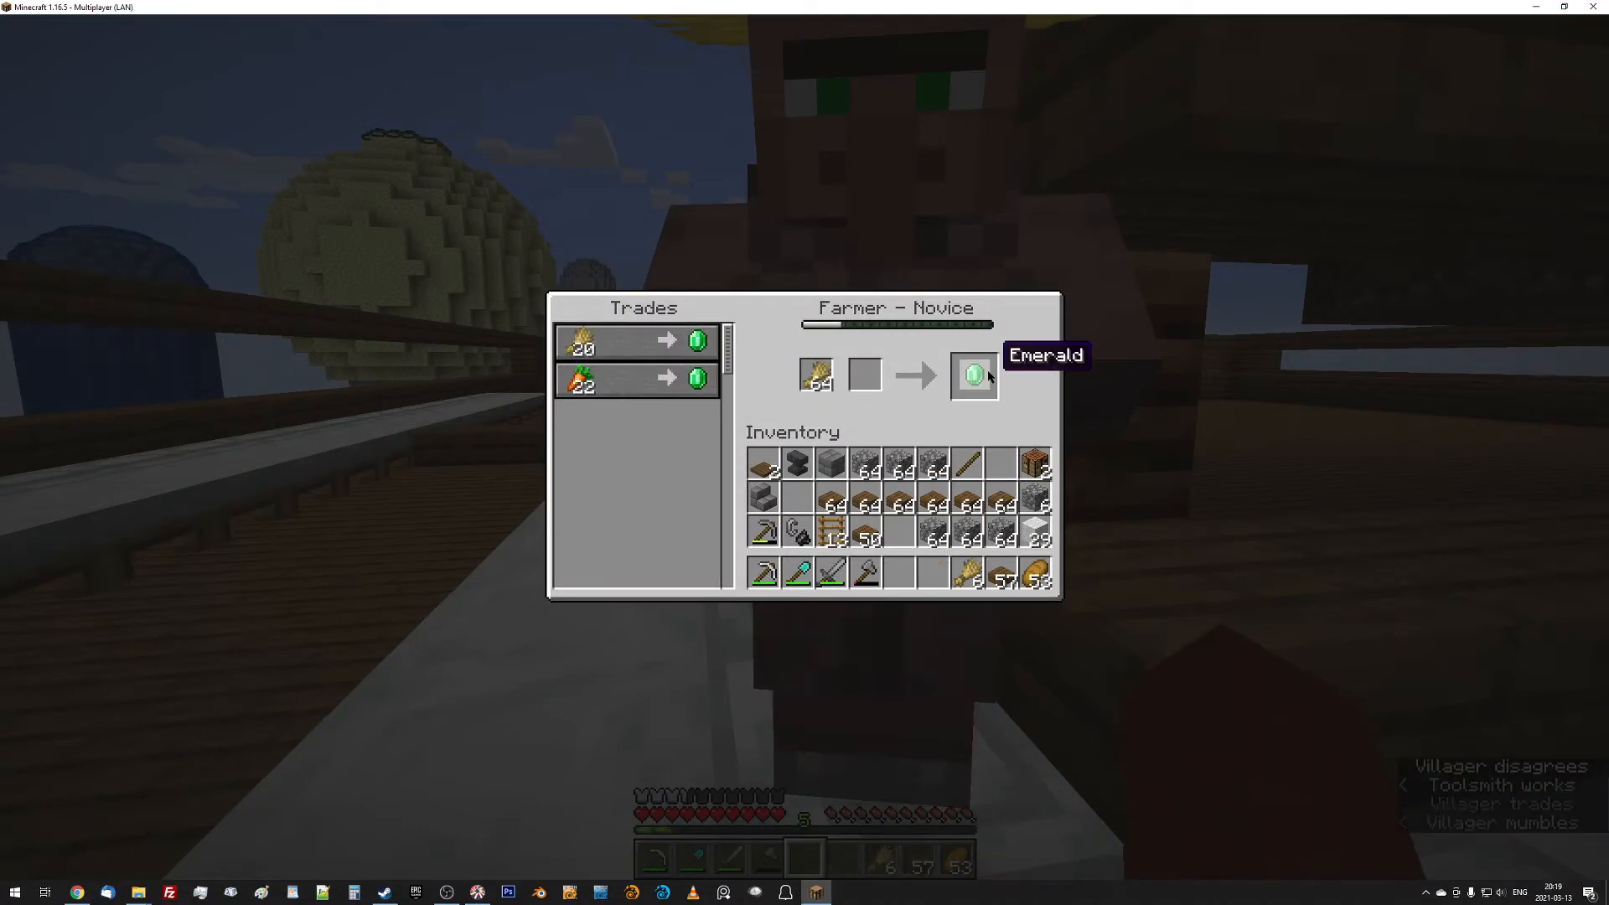
pyautogui.click(972, 375)
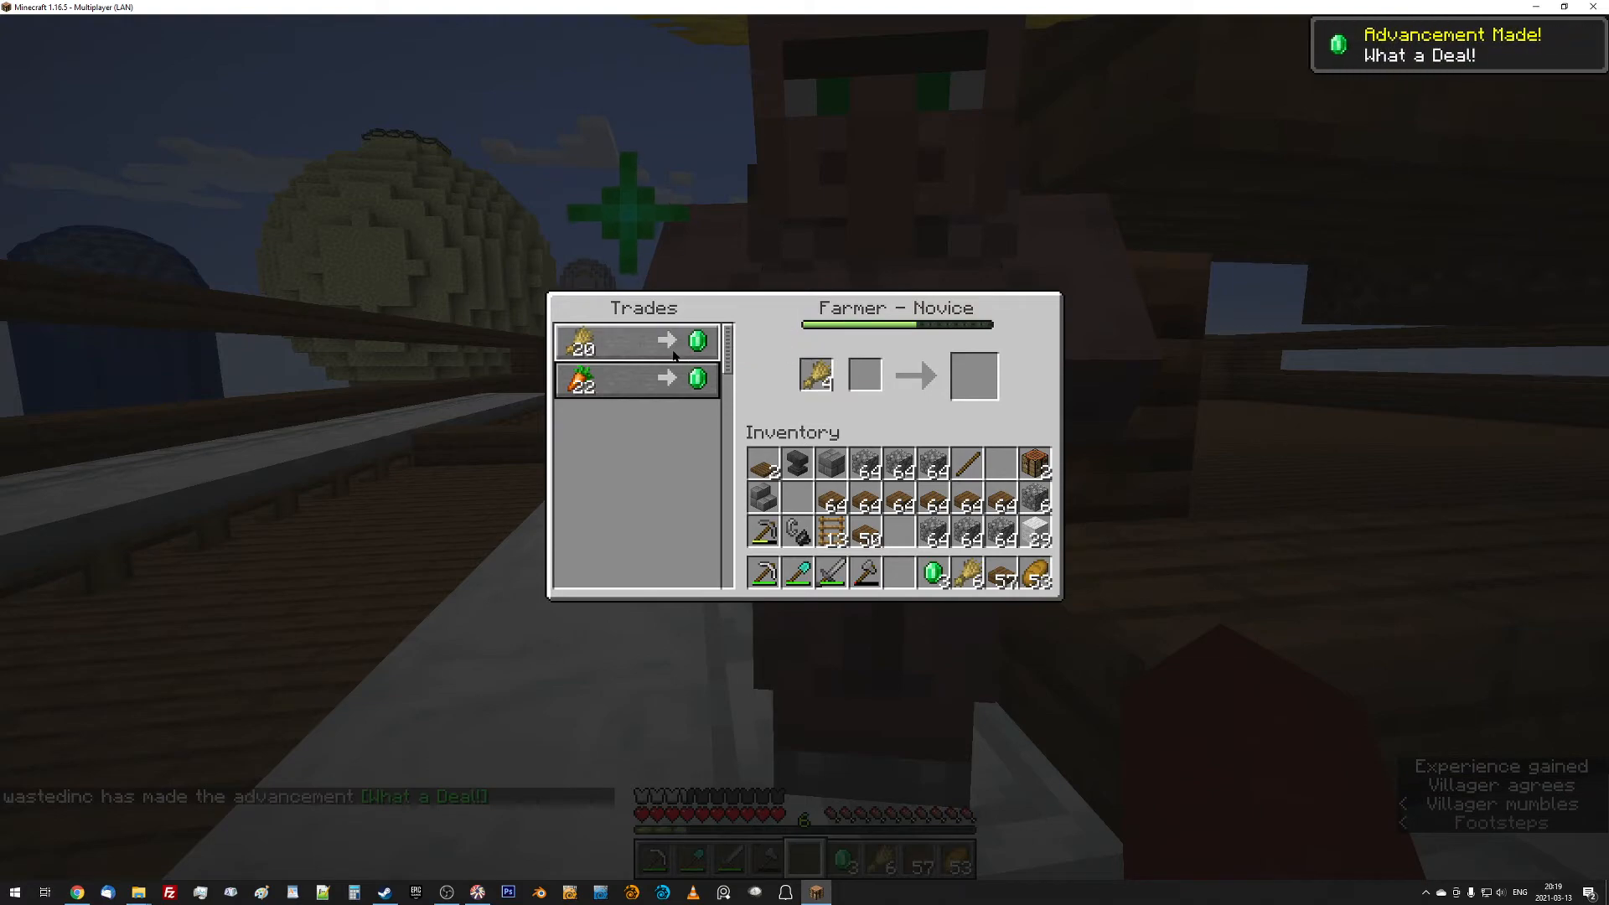
pyautogui.press('Escape')
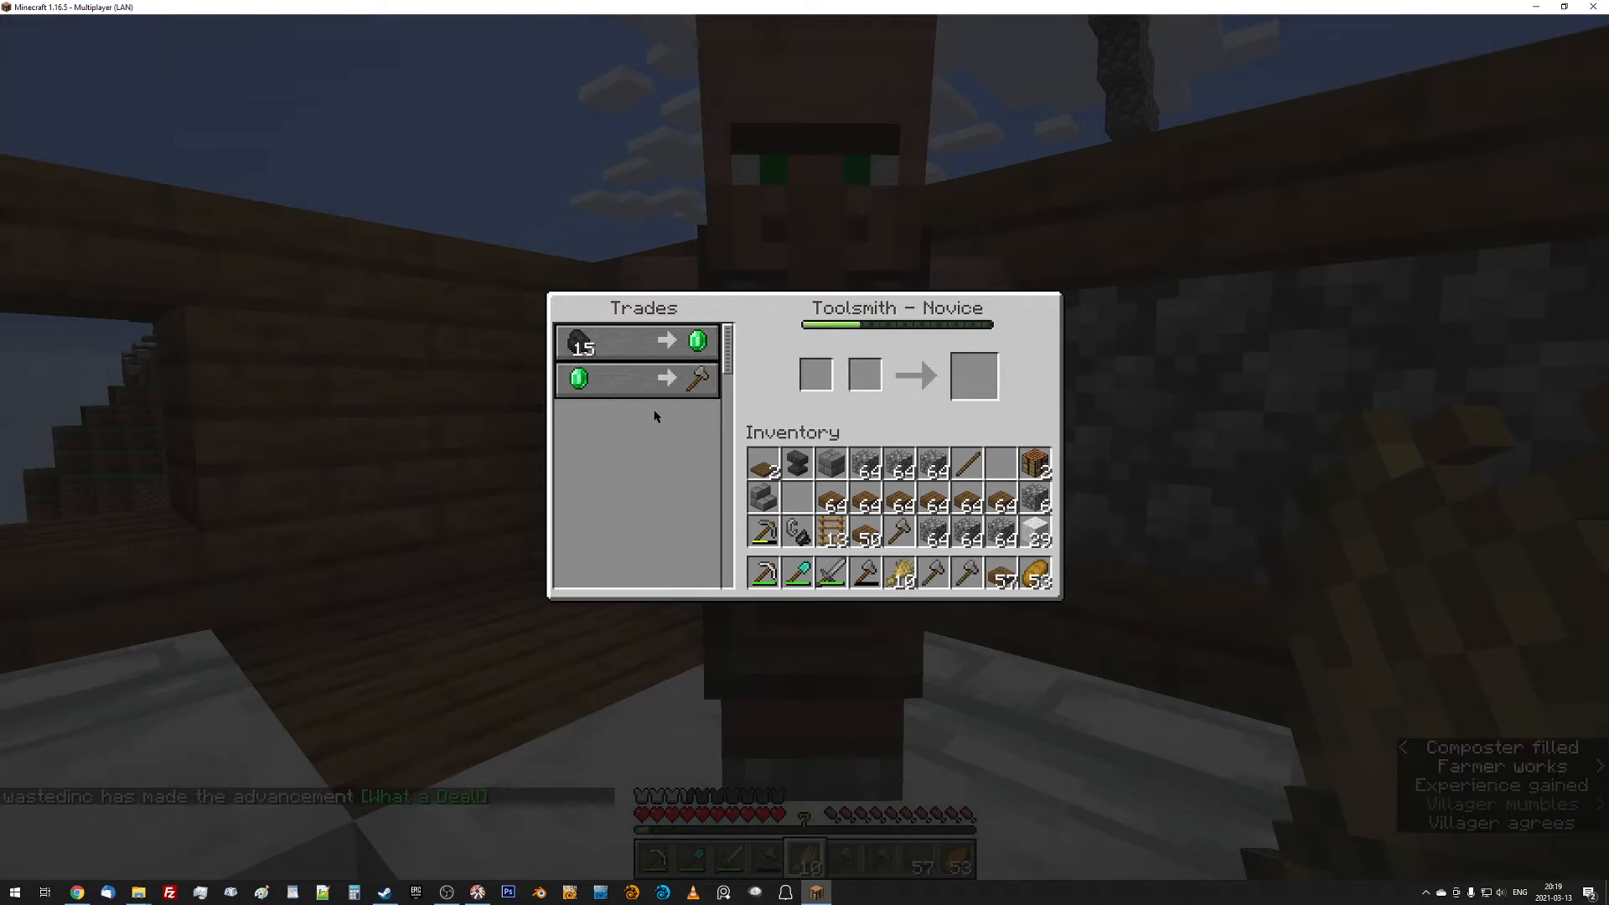
pyautogui.press('Escape')
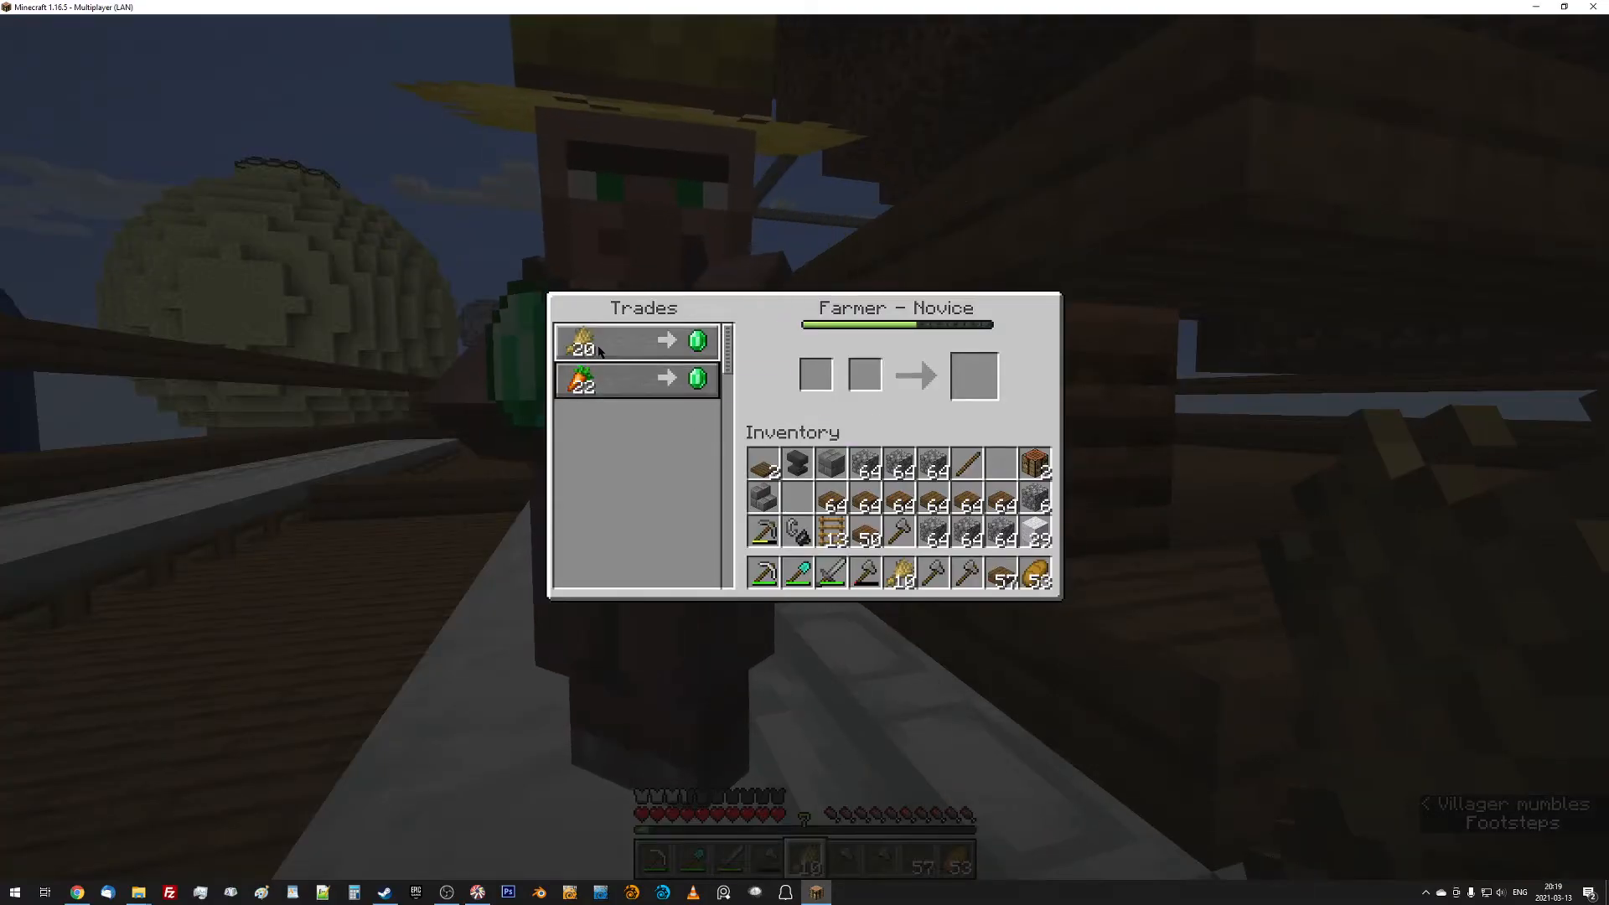
pyautogui.press('Escape')
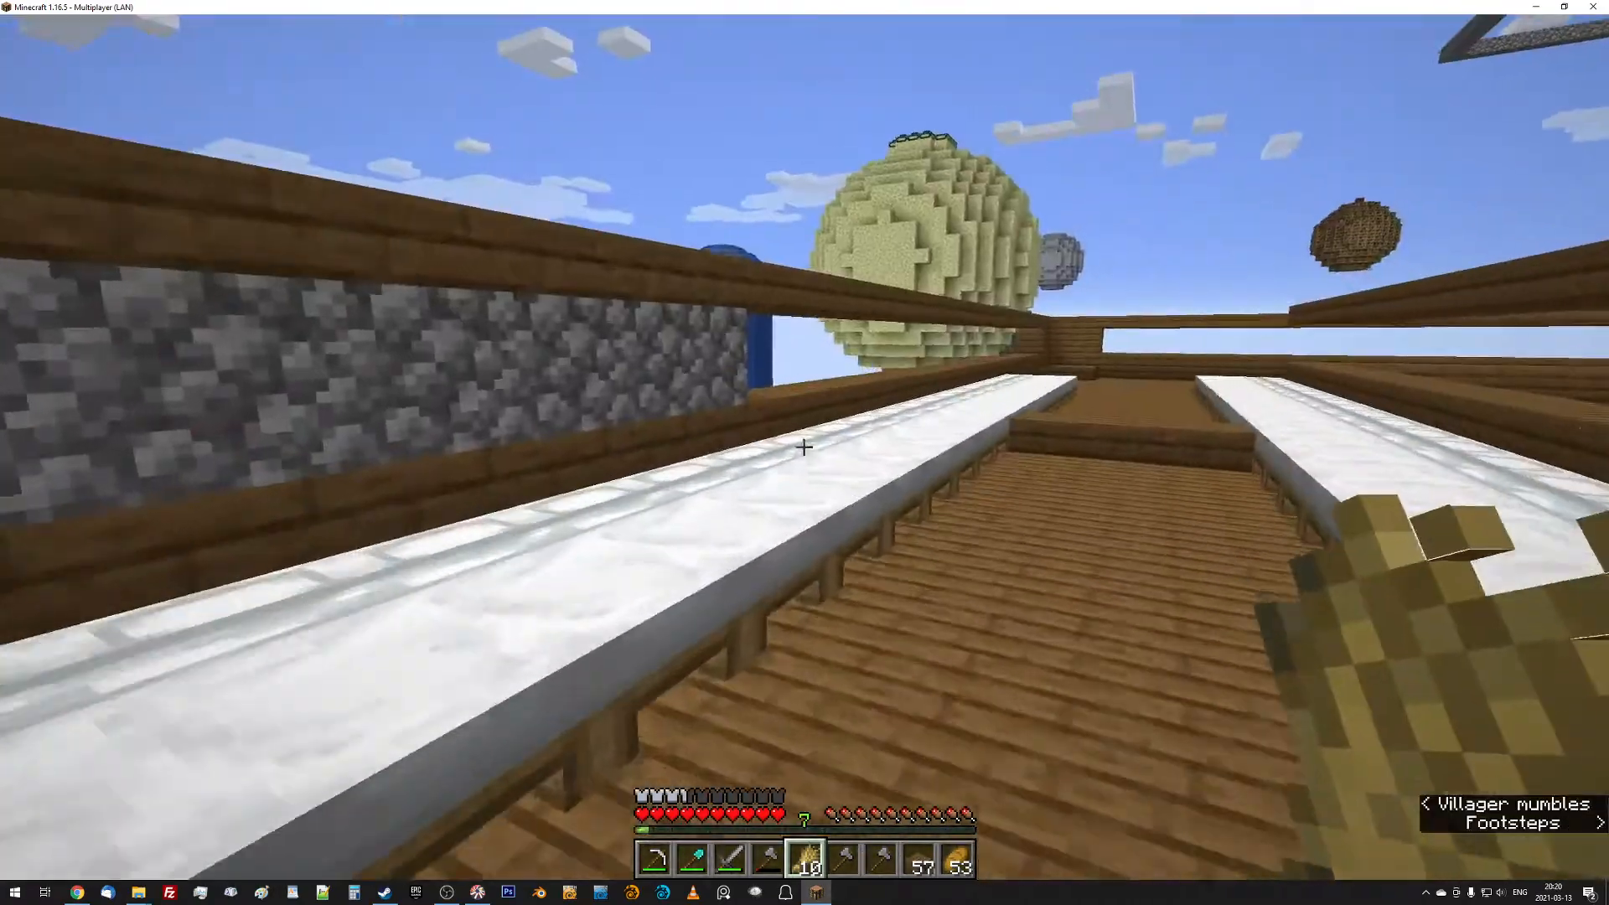
pyautogui.moveTo(804, 446)
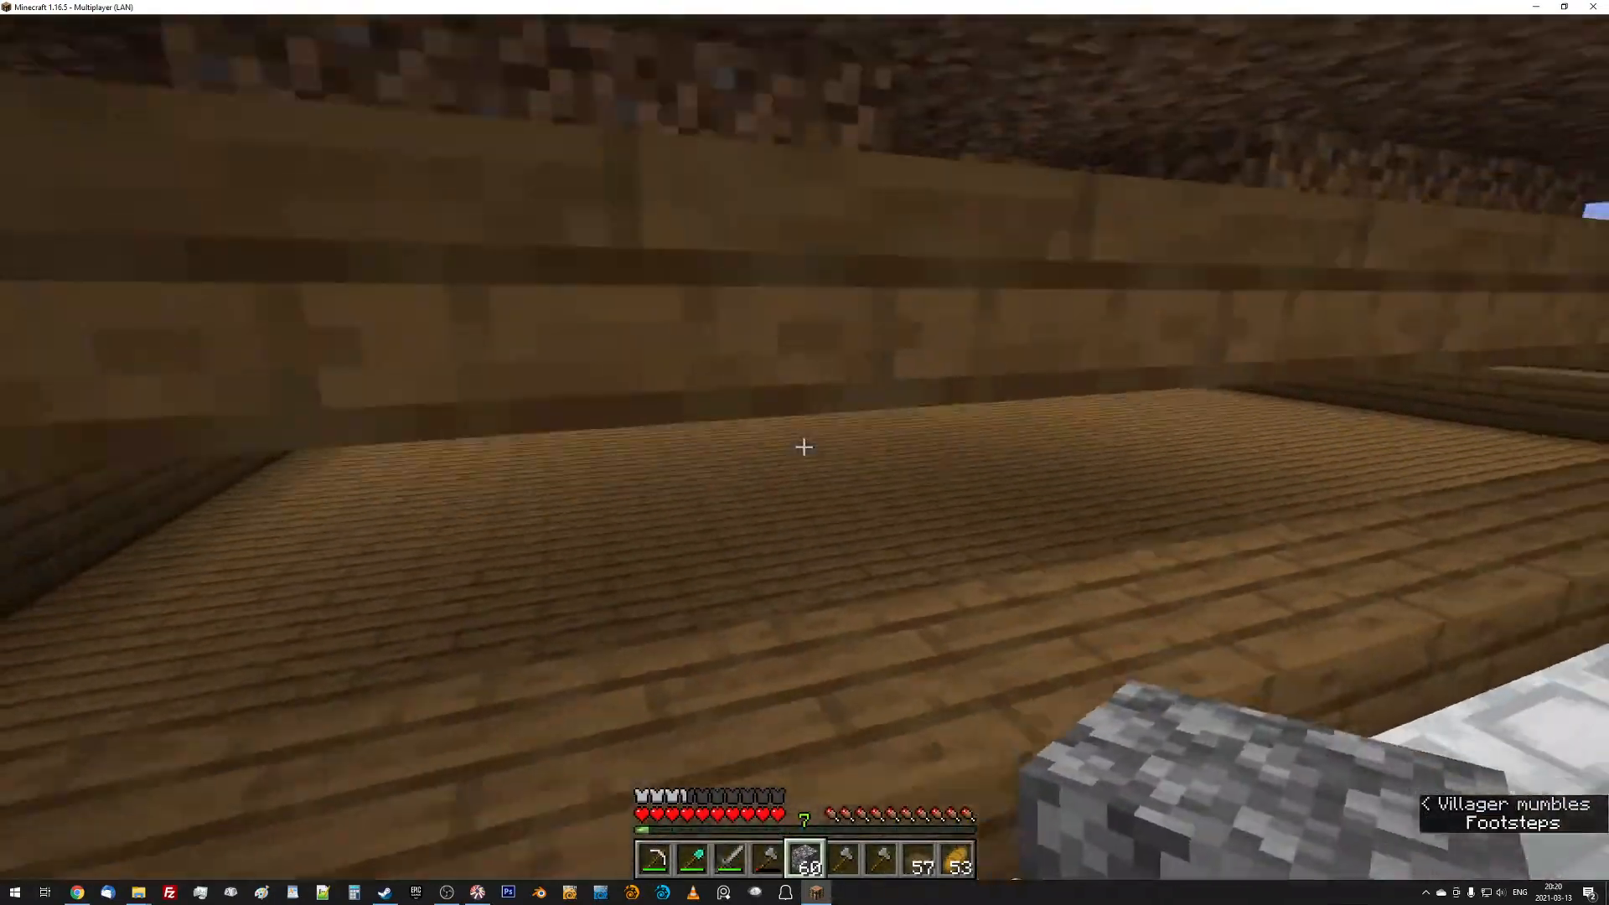
pyautogui.moveTo(803, 447)
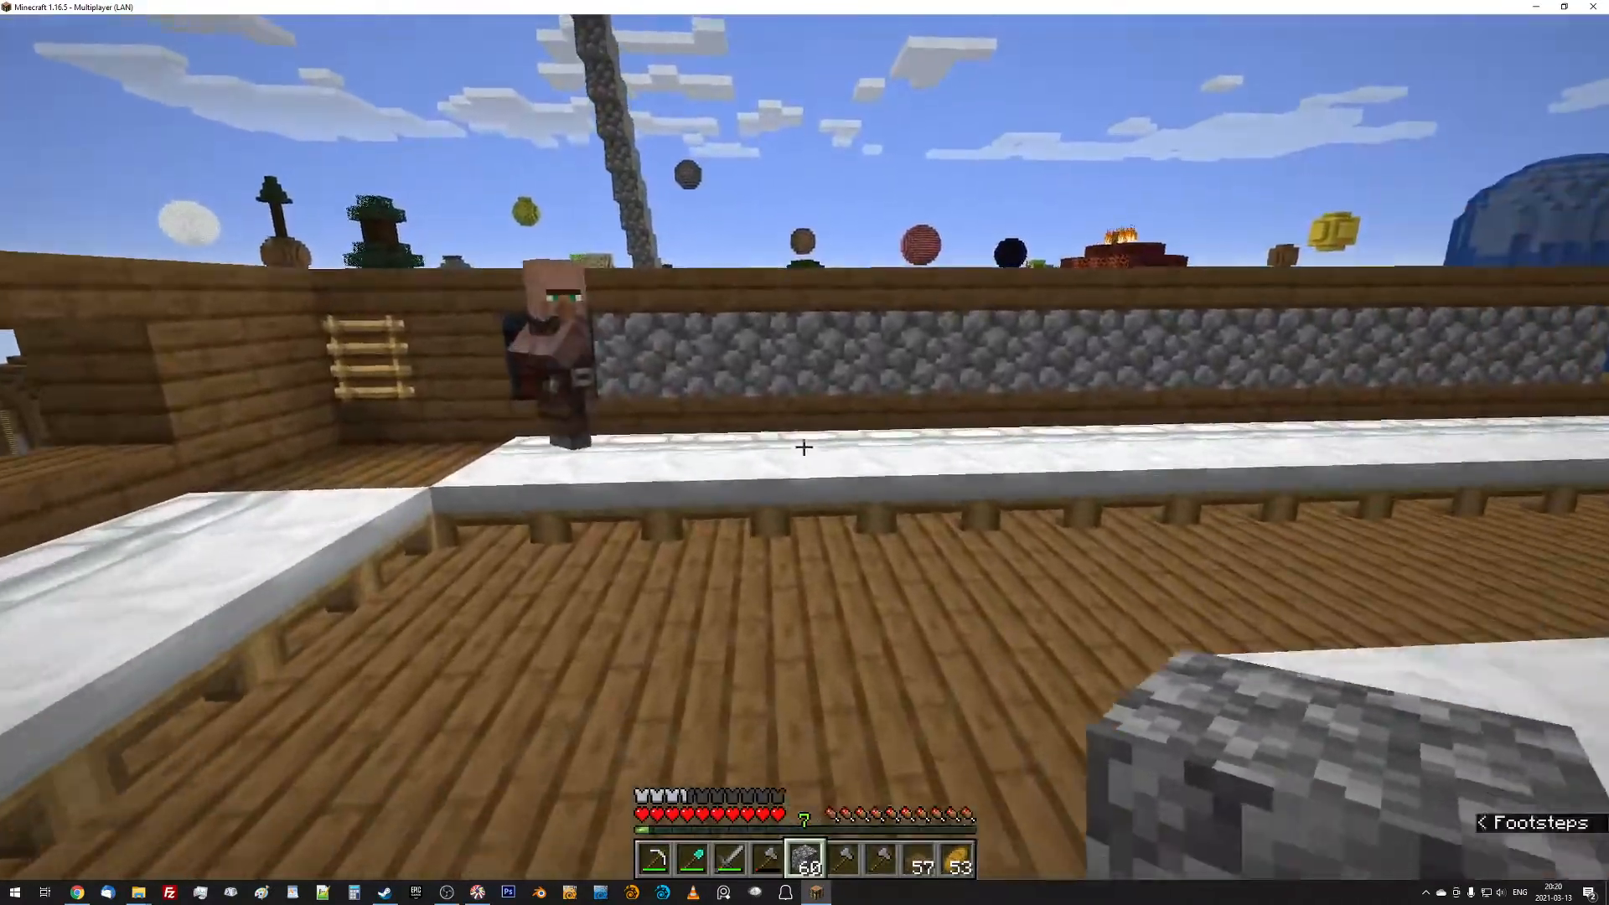
pyautogui.moveTo(804, 446)
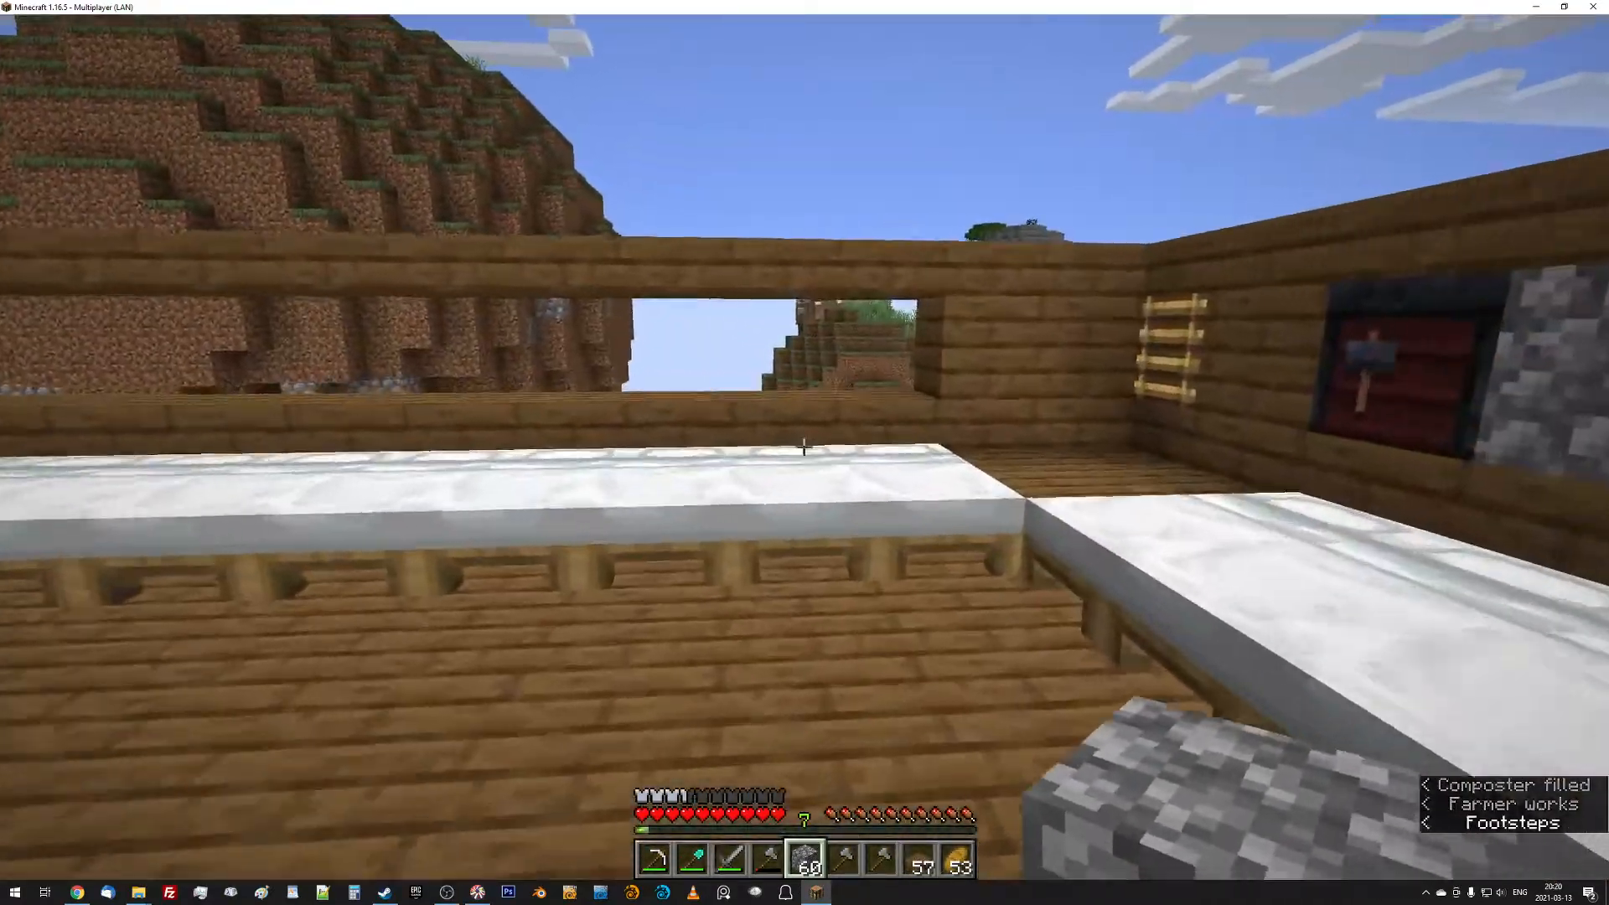
pyautogui.moveTo(803, 446)
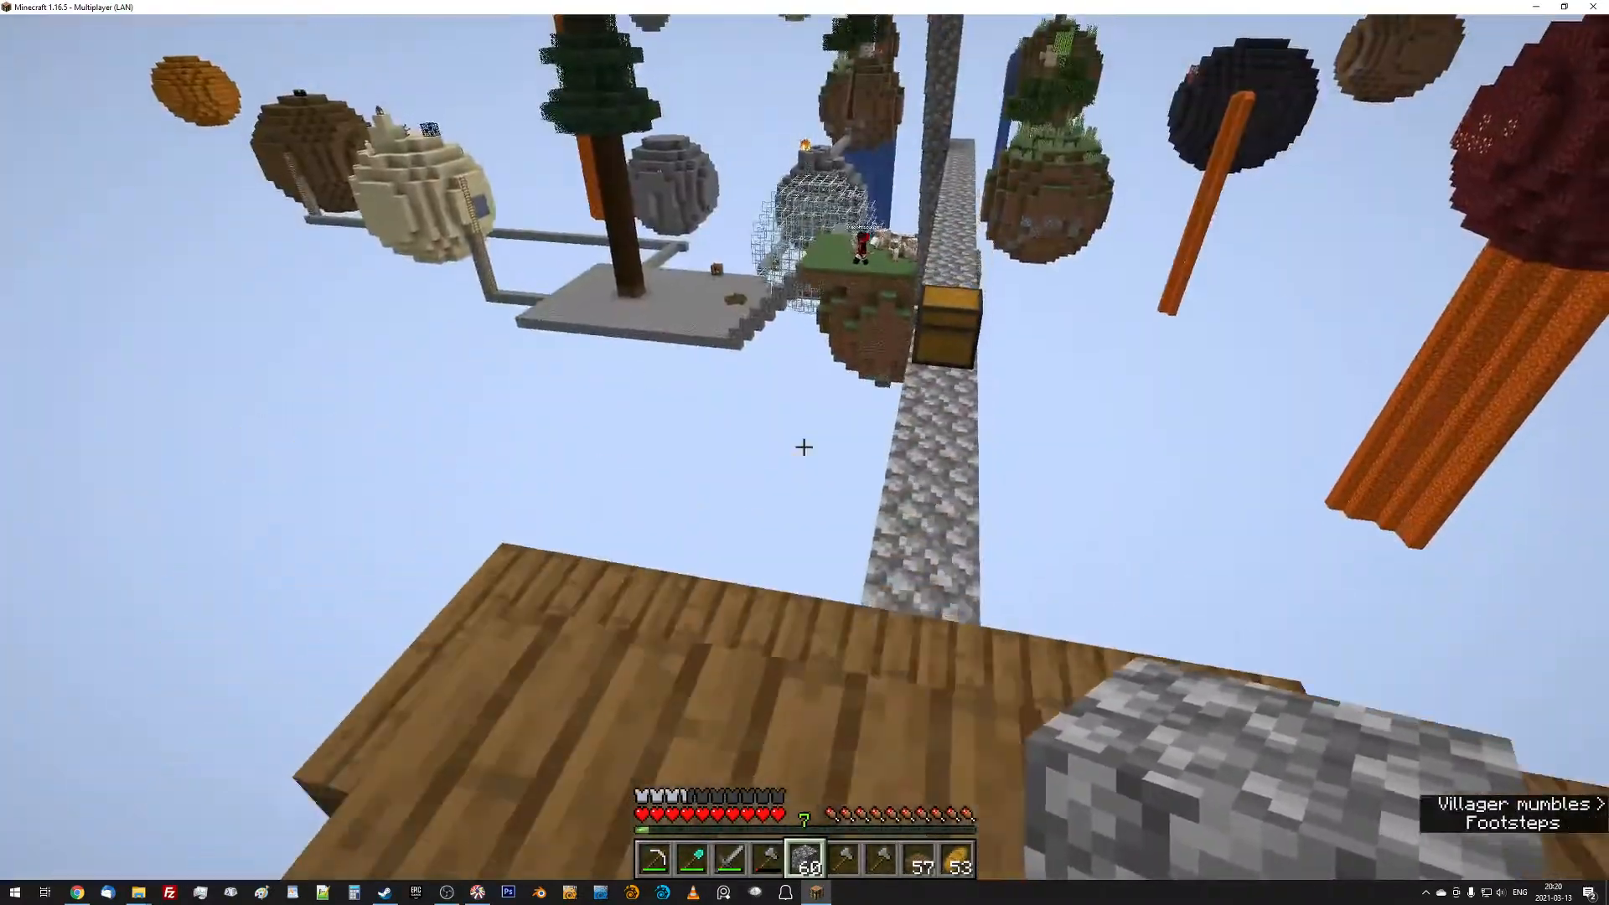
pyautogui.moveTo(803, 447)
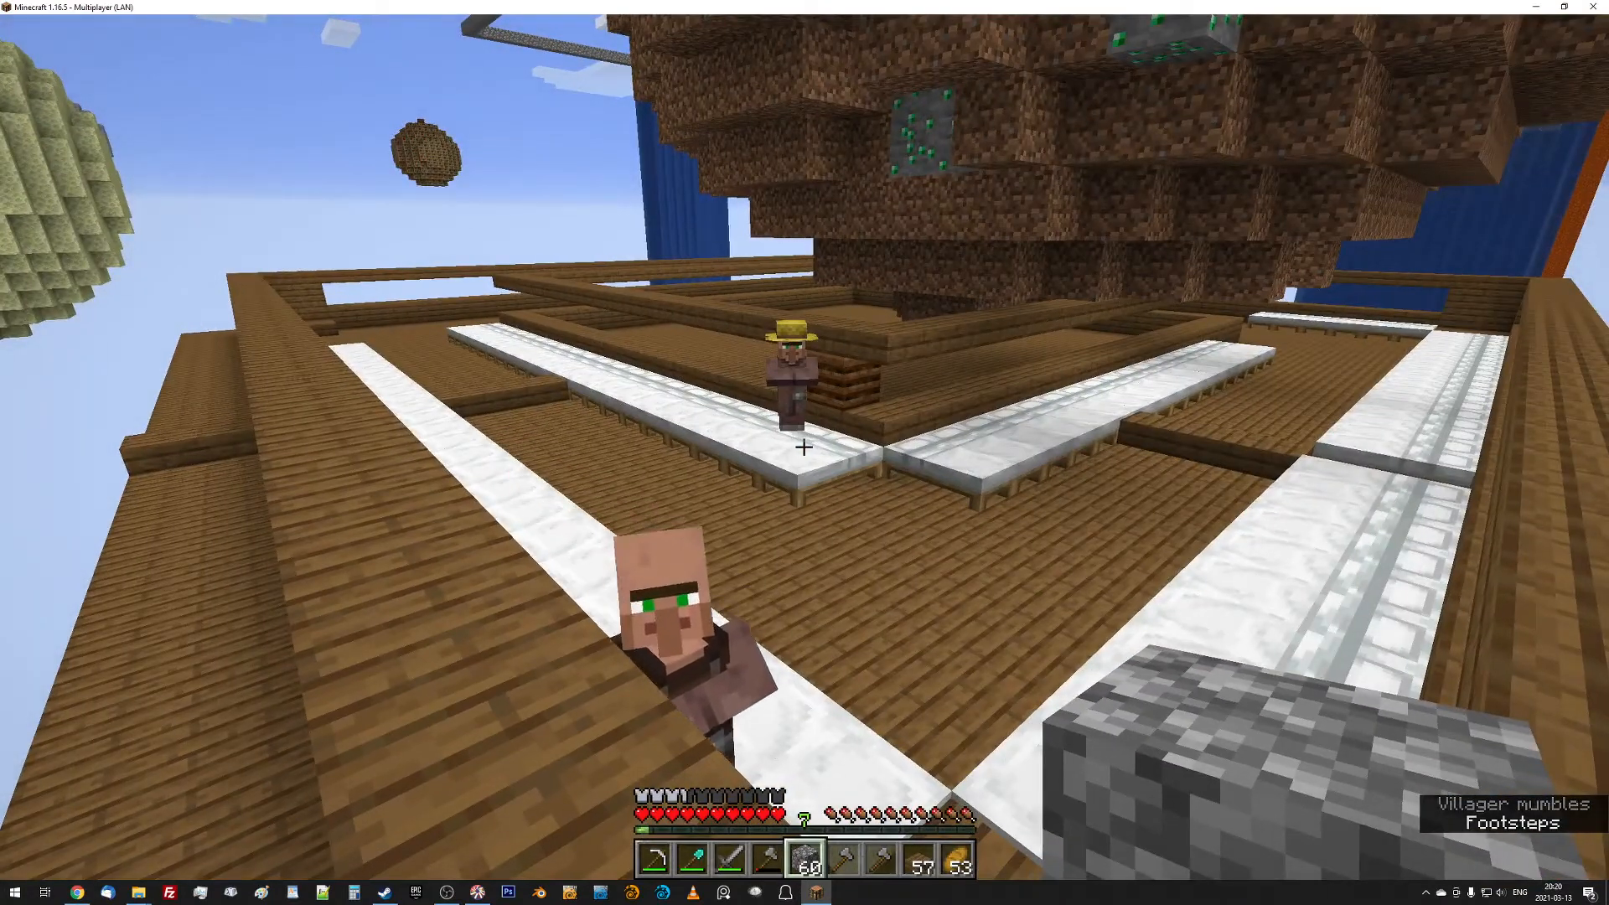
pyautogui.moveTo(805, 447)
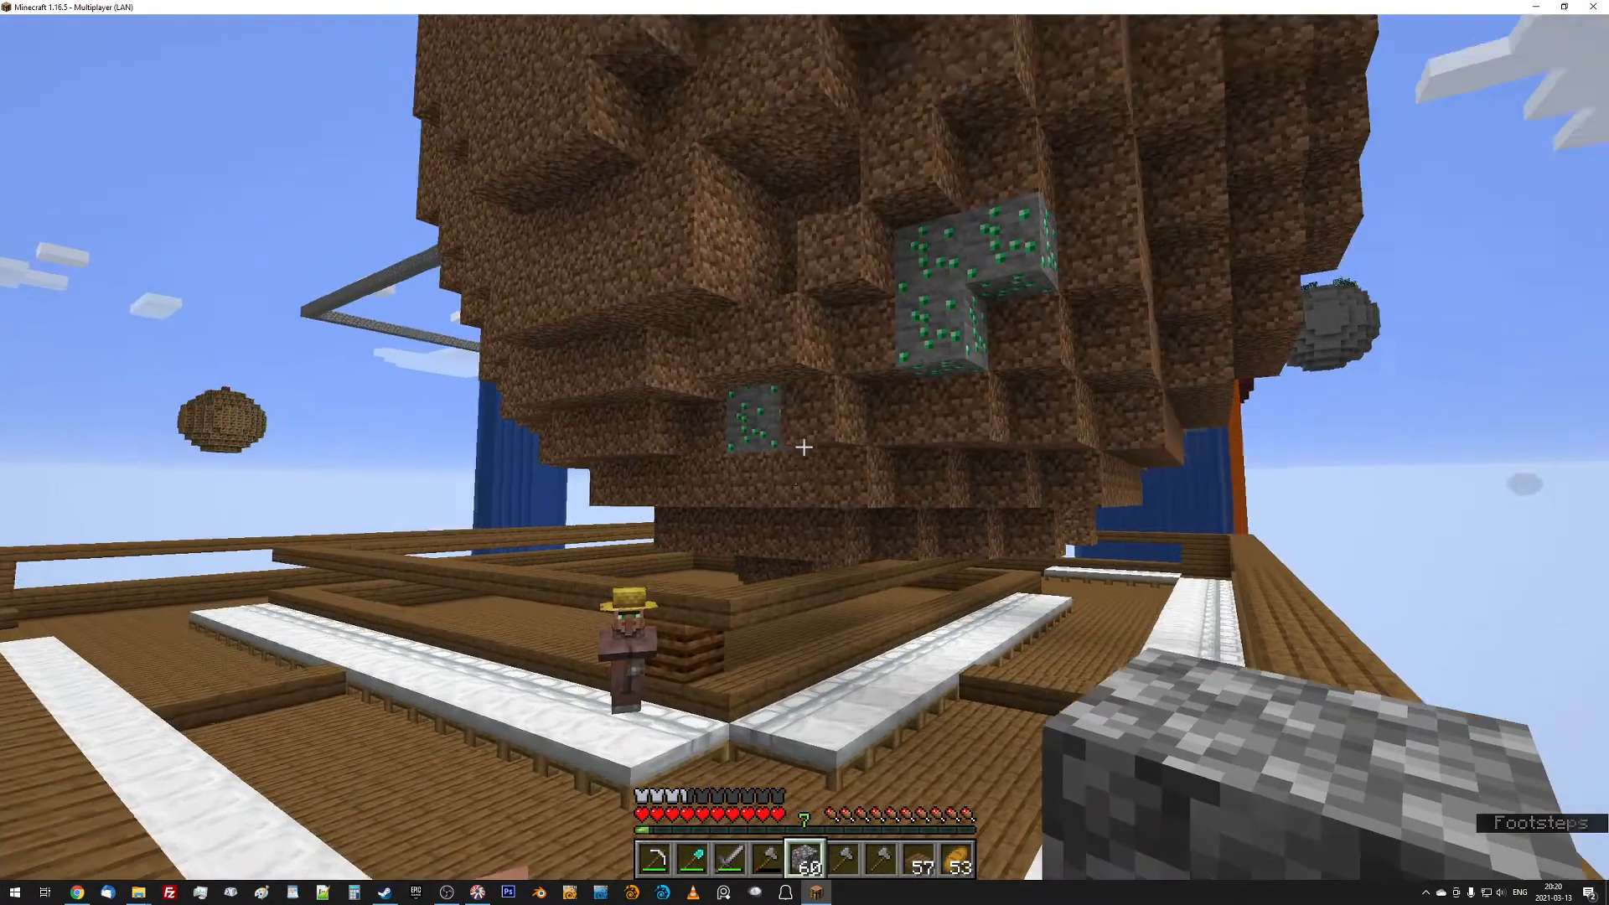
pyautogui.moveTo(804, 446)
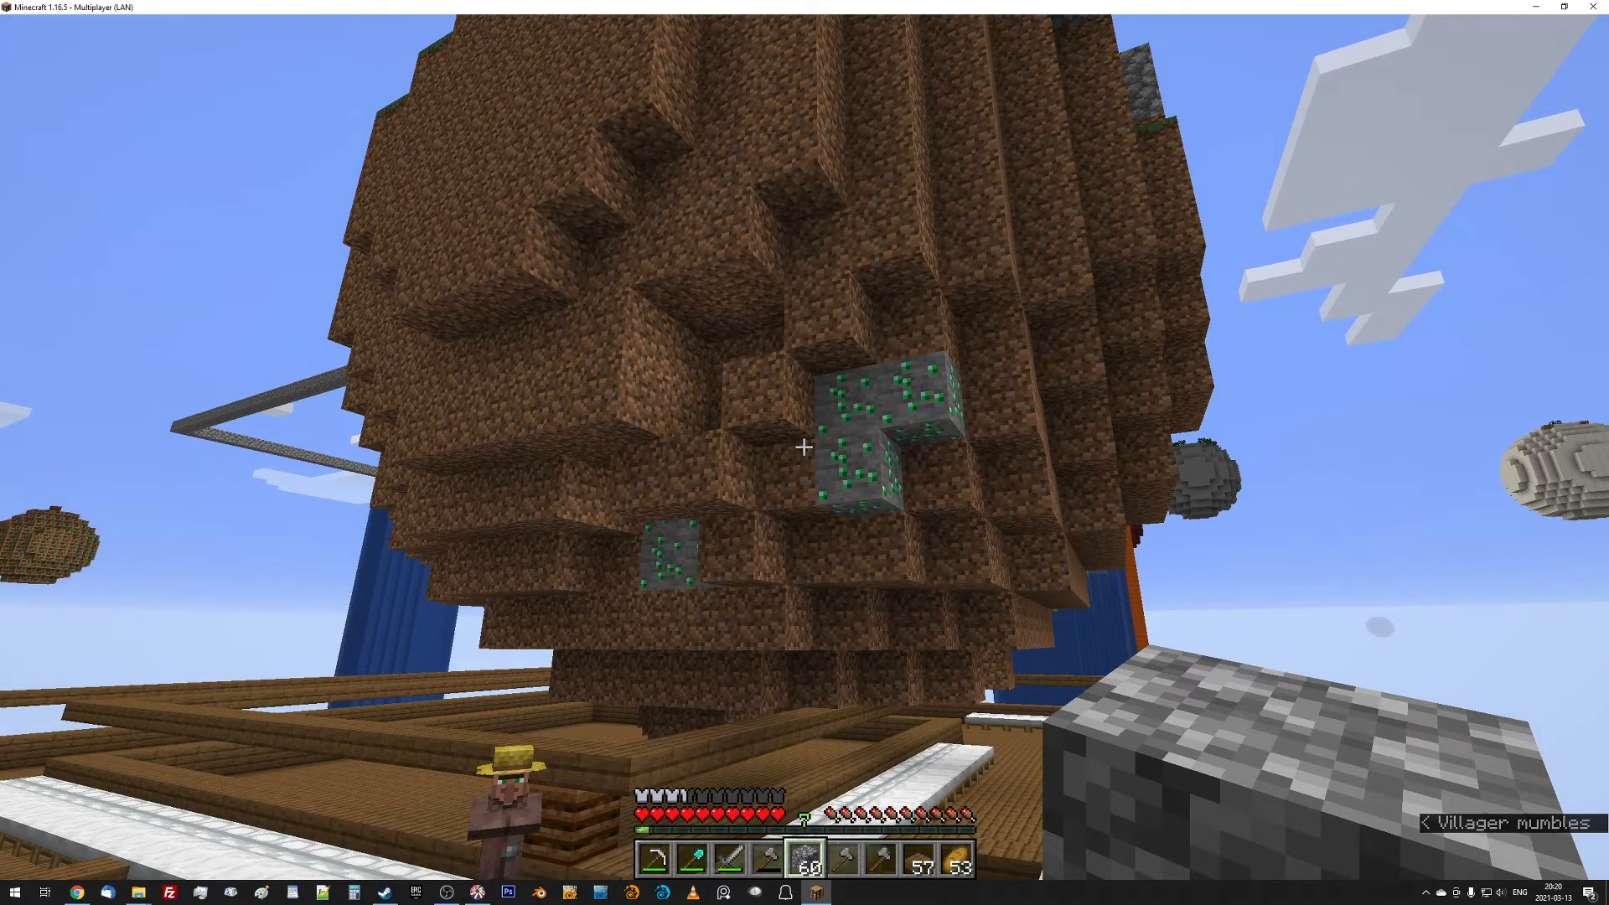
pyautogui.moveTo(804, 447)
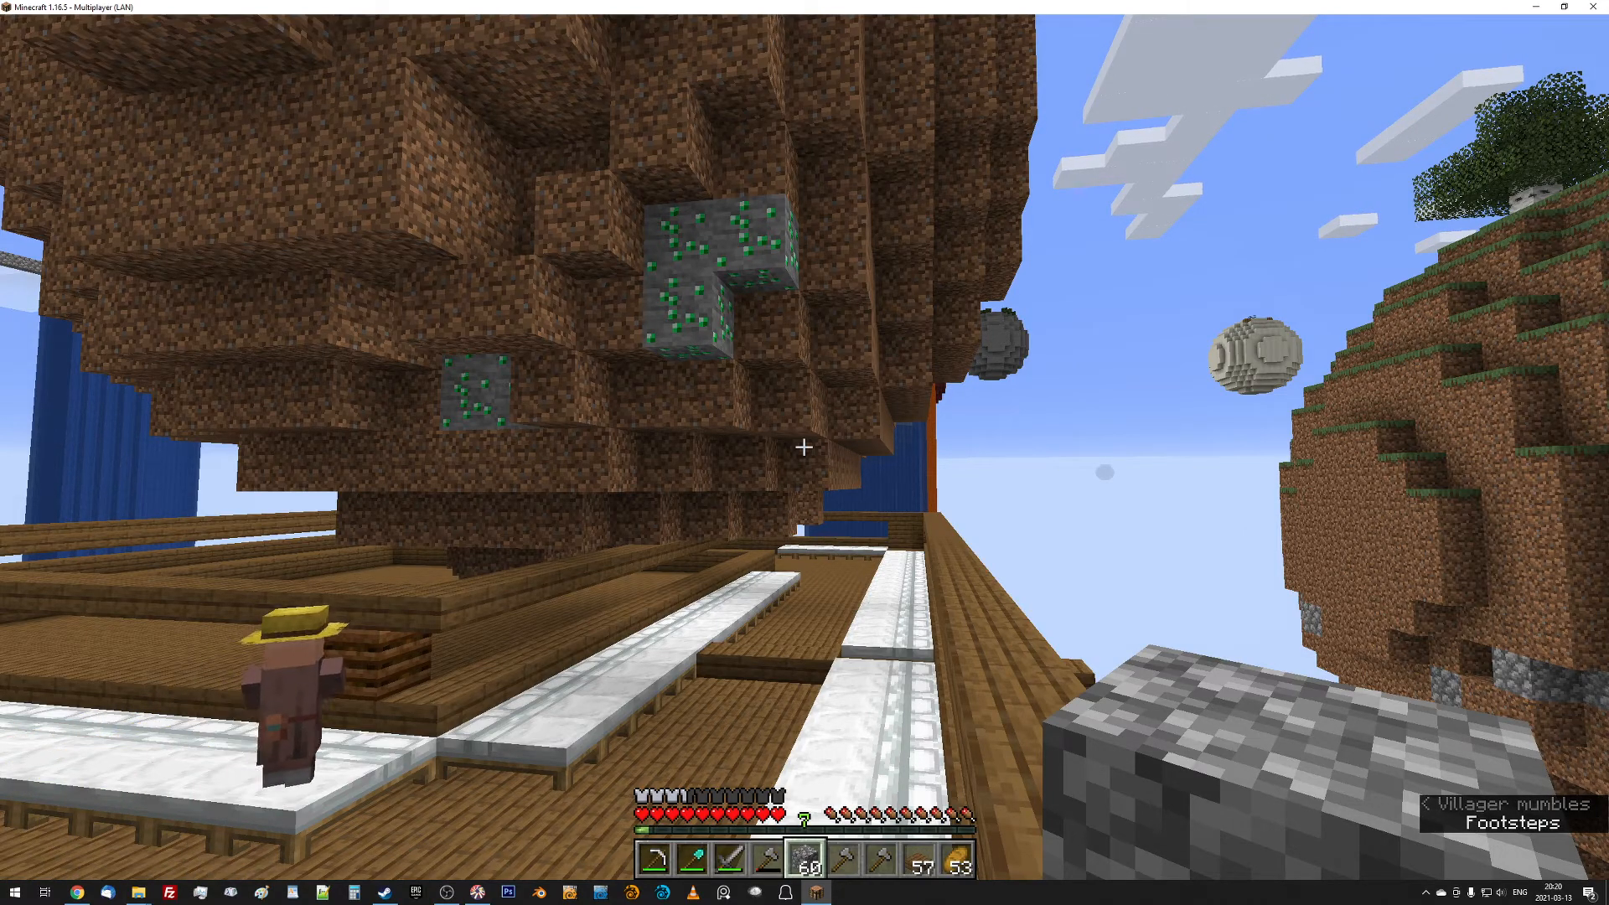
pyautogui.moveTo(804, 447)
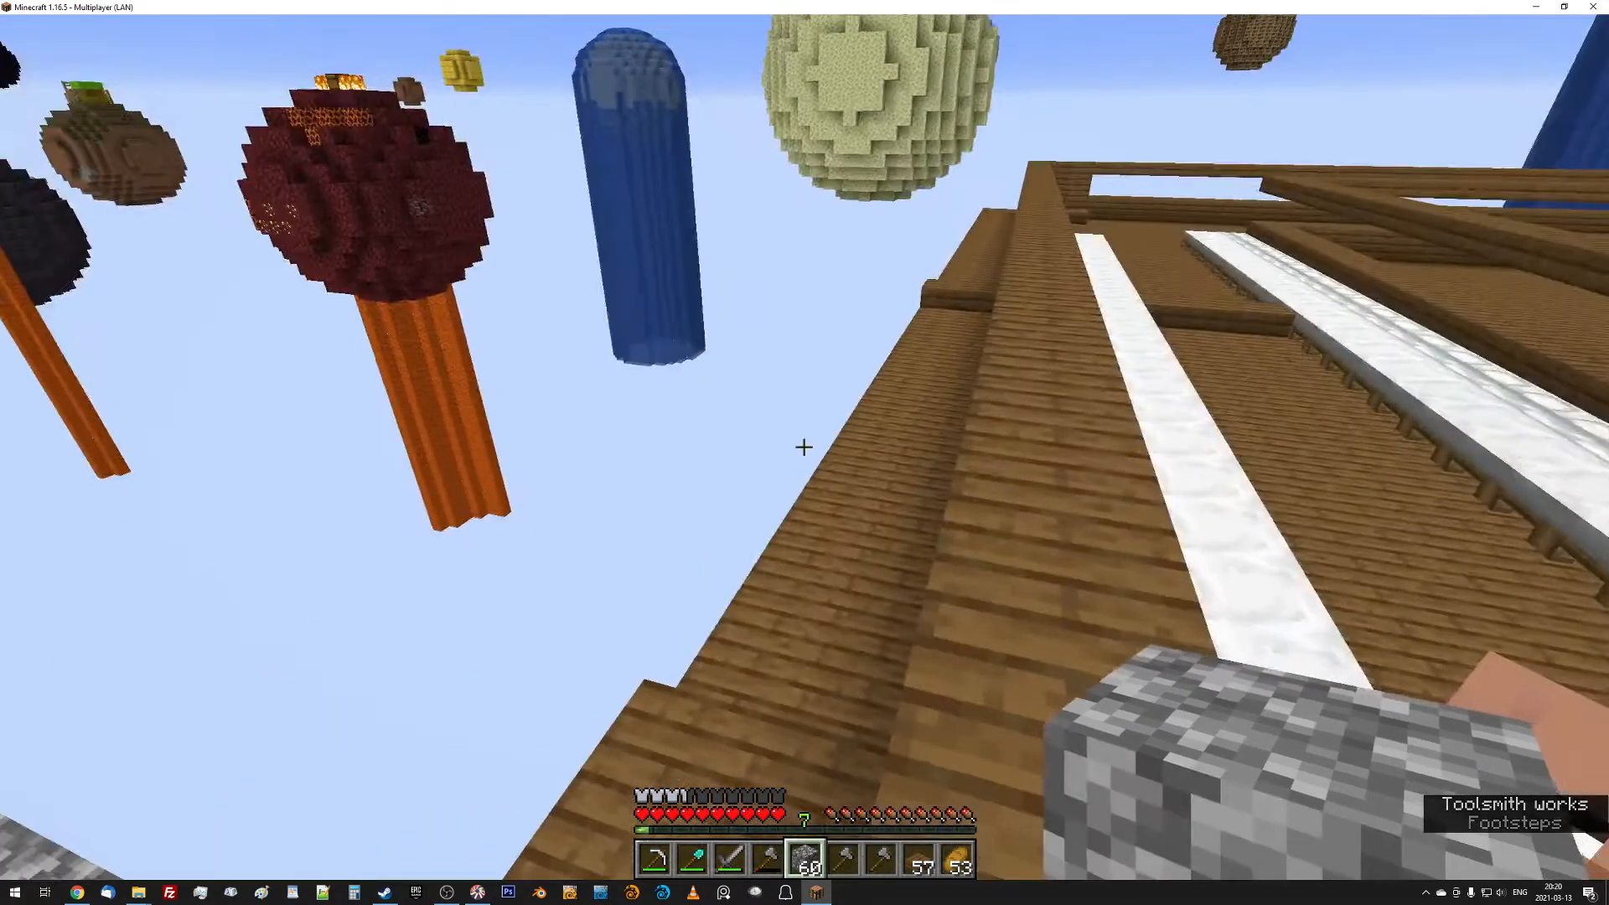
pyautogui.moveTo(804, 447)
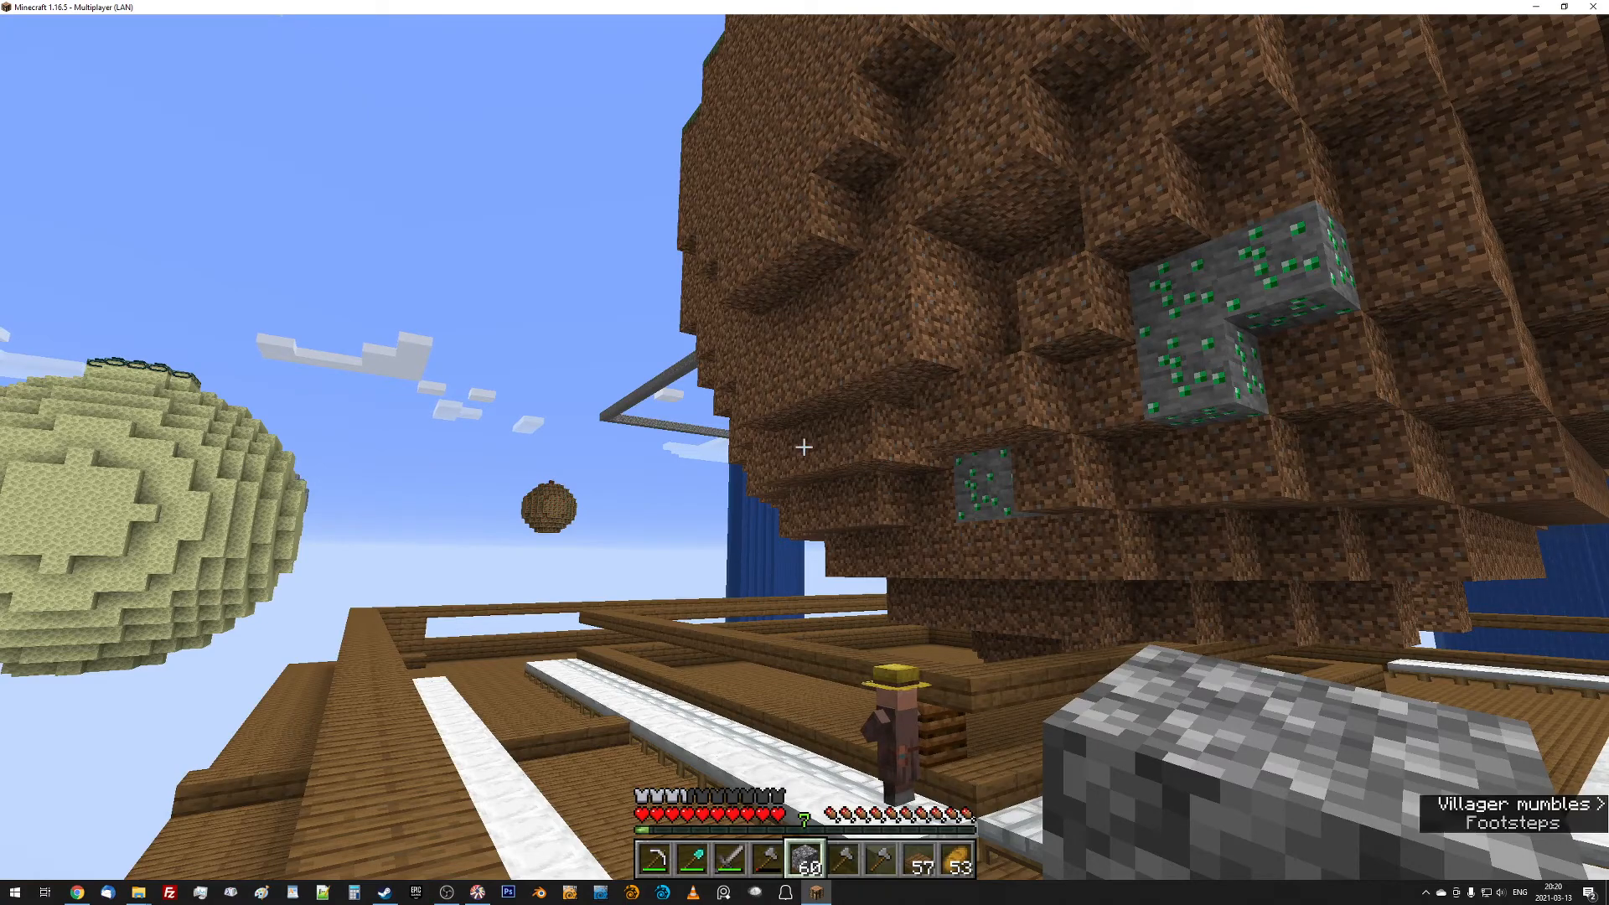
pyautogui.moveTo(804, 448)
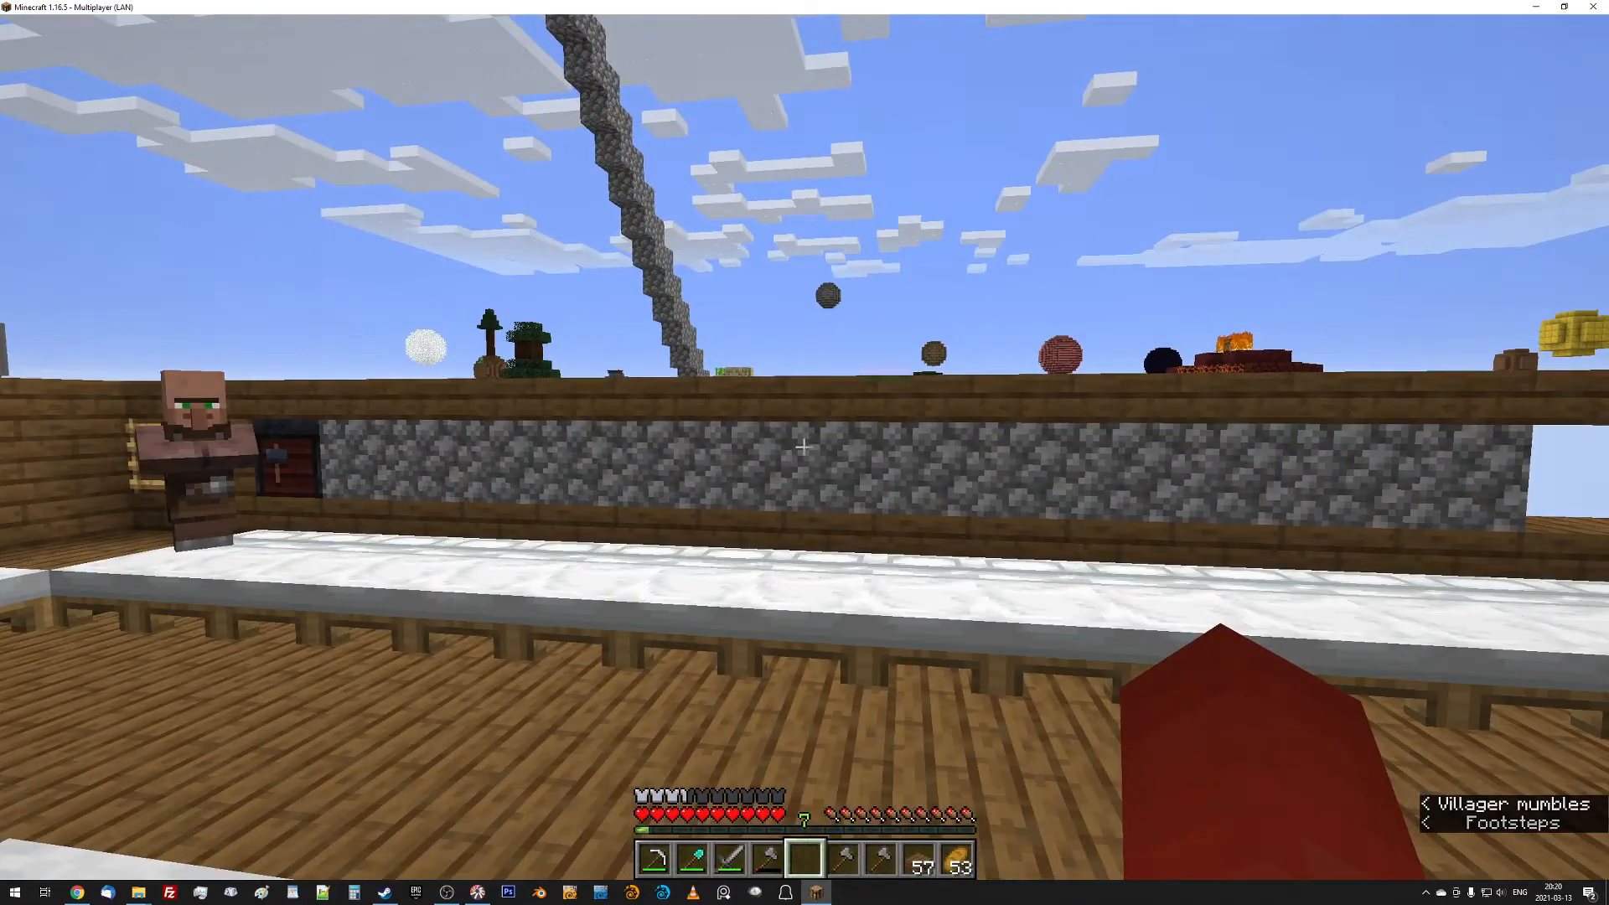
pyautogui.moveTo(805, 447)
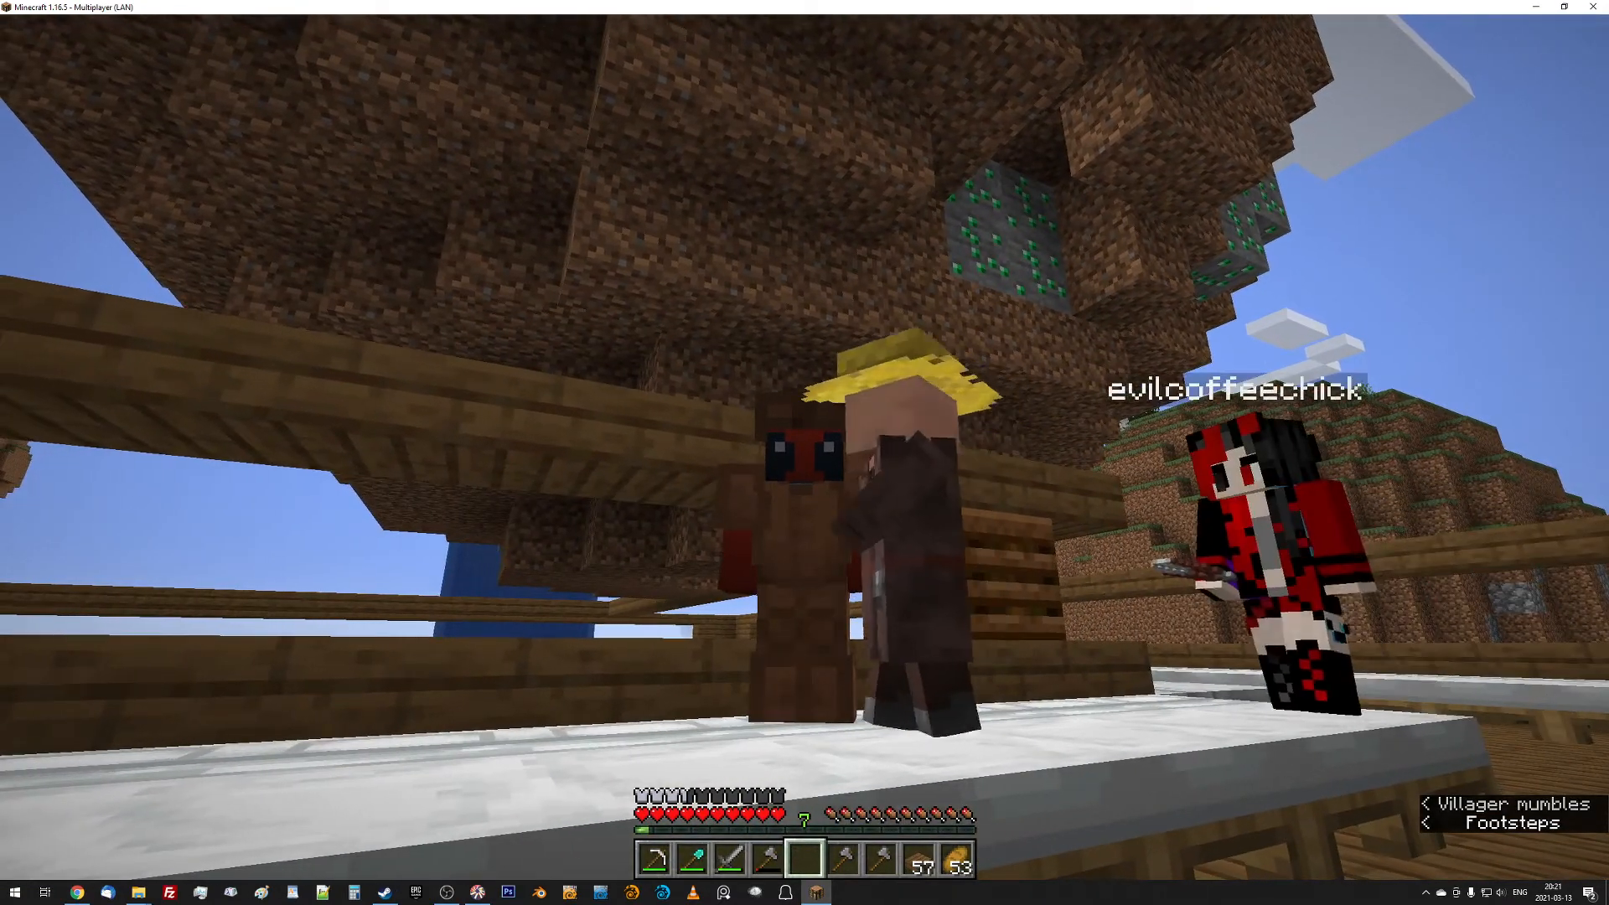
pyautogui.moveTo(804, 452)
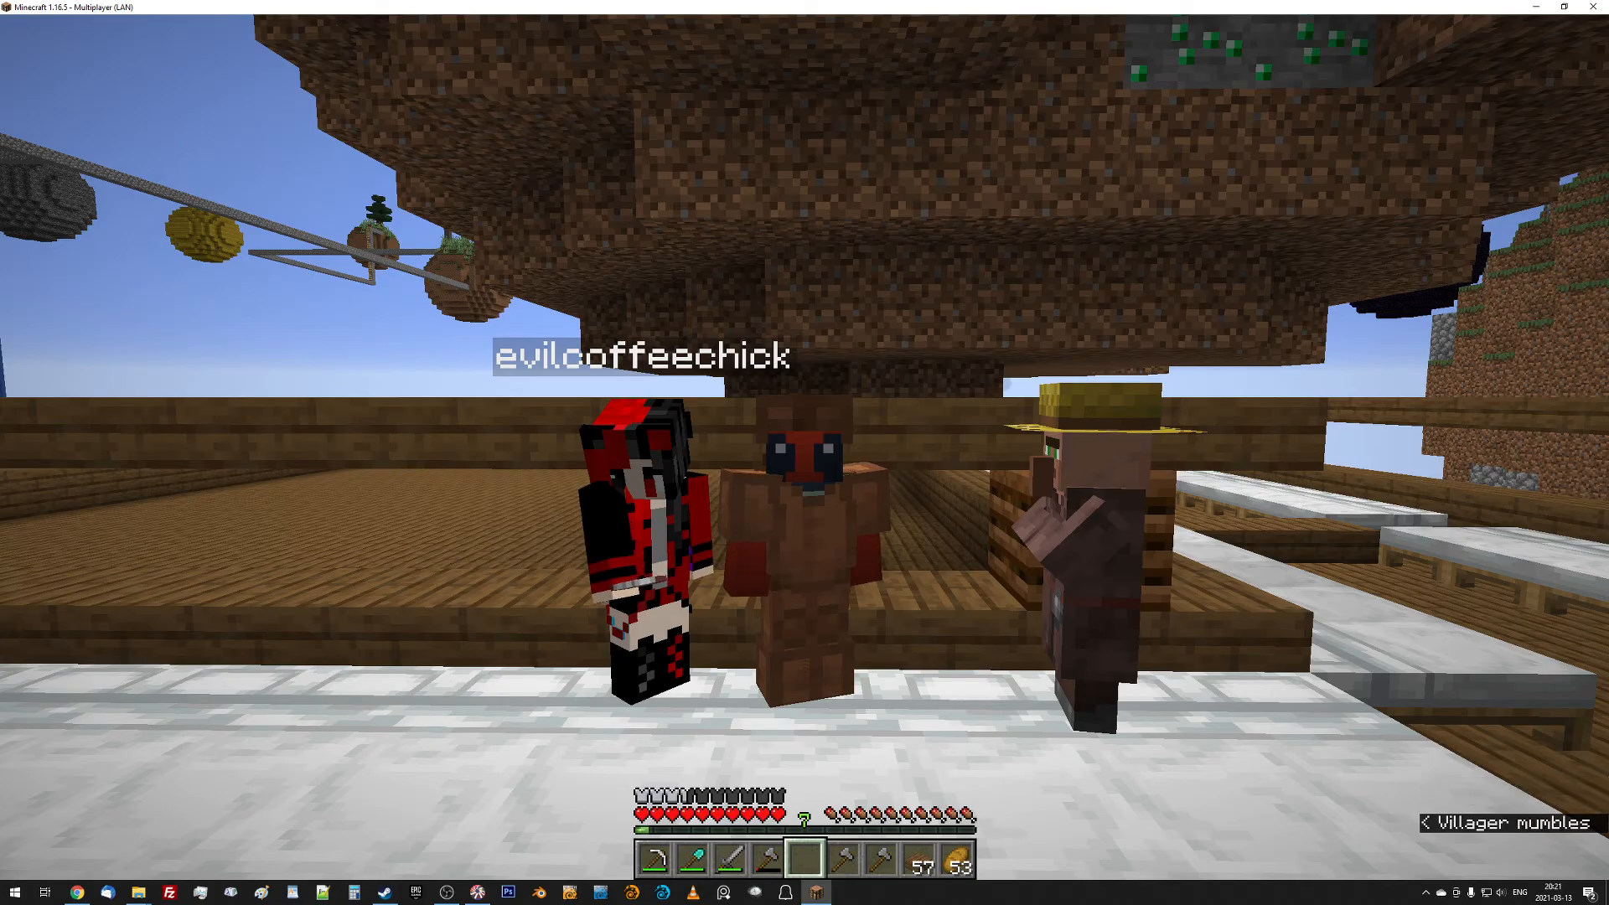
pyautogui.moveTo(805, 452)
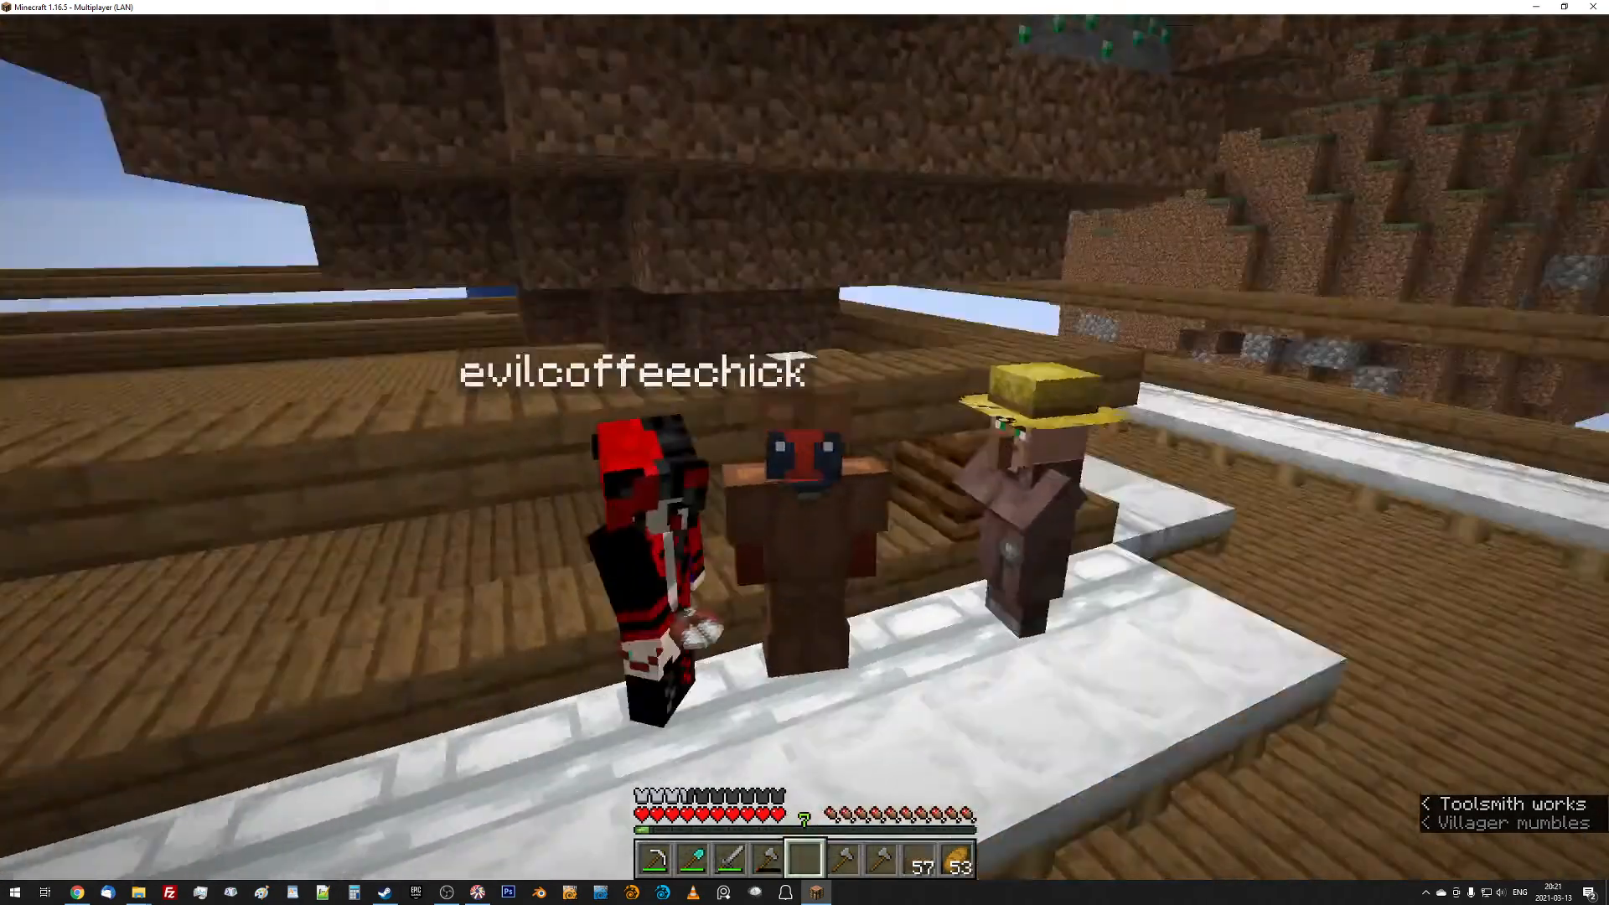